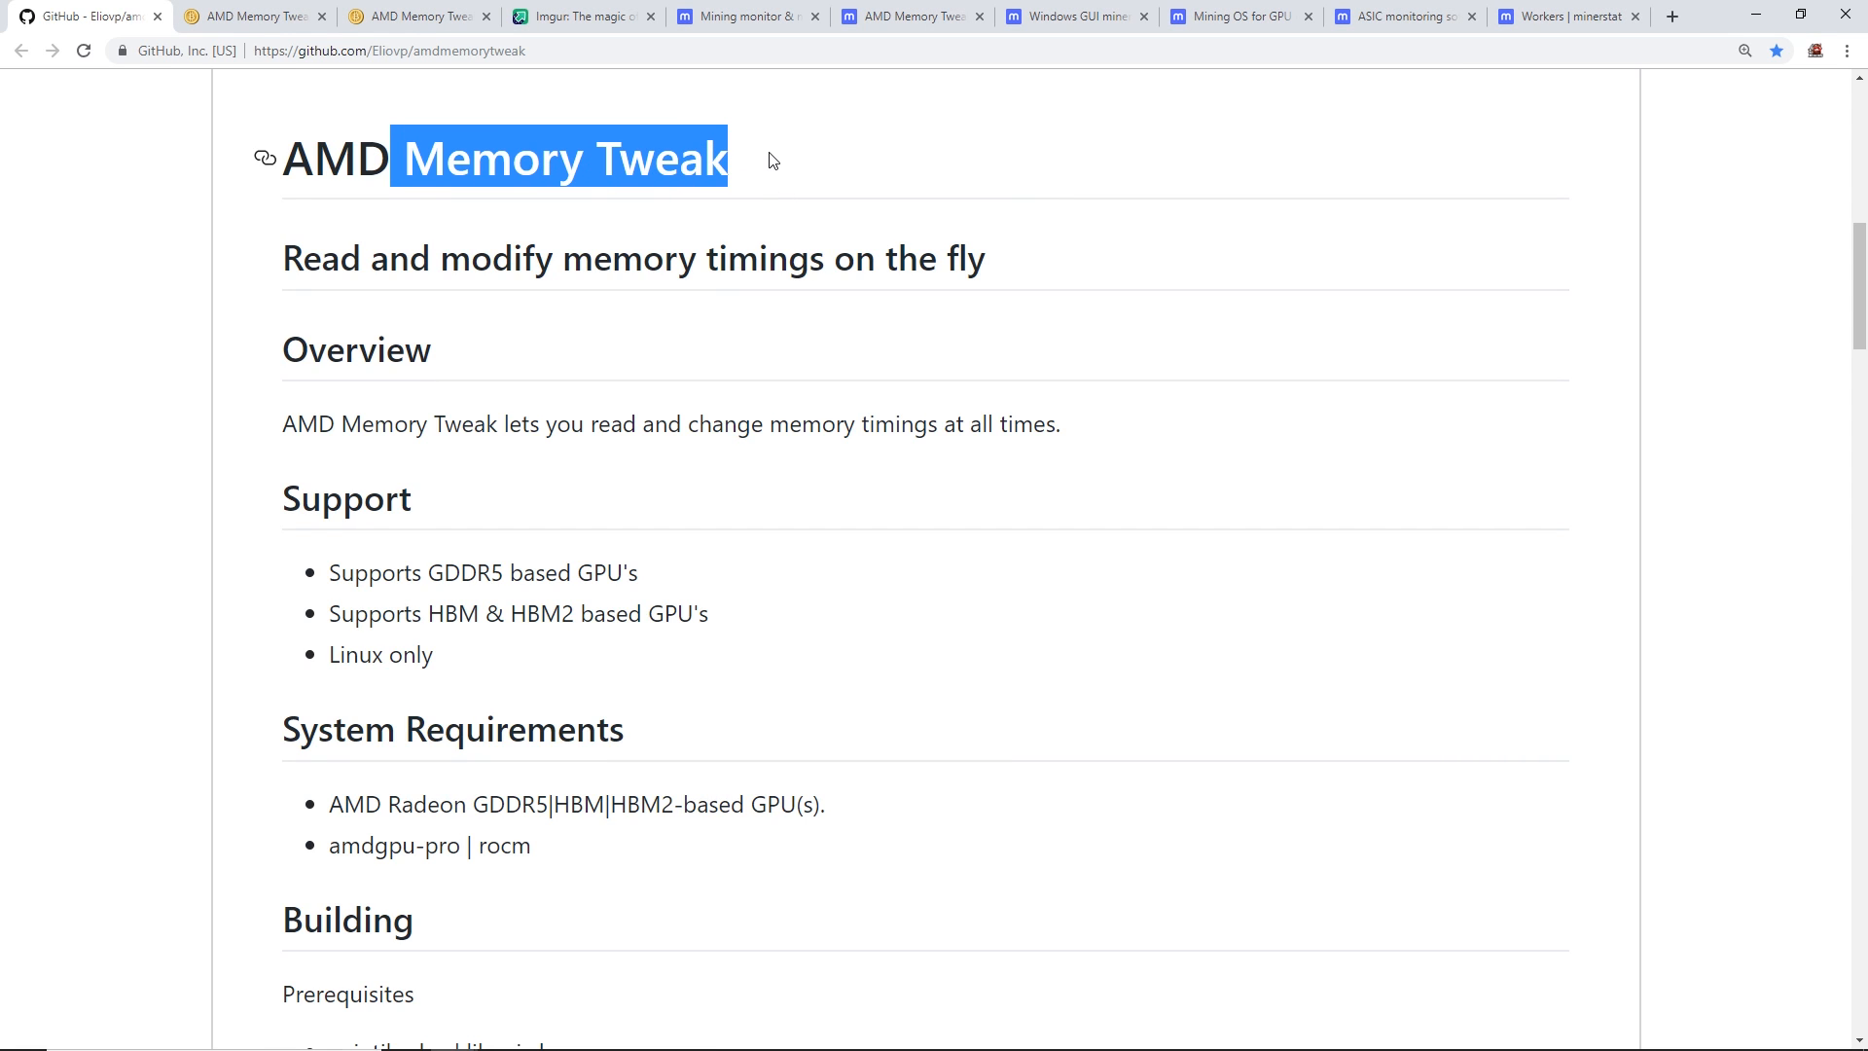
pyautogui.moveTo(747, 147)
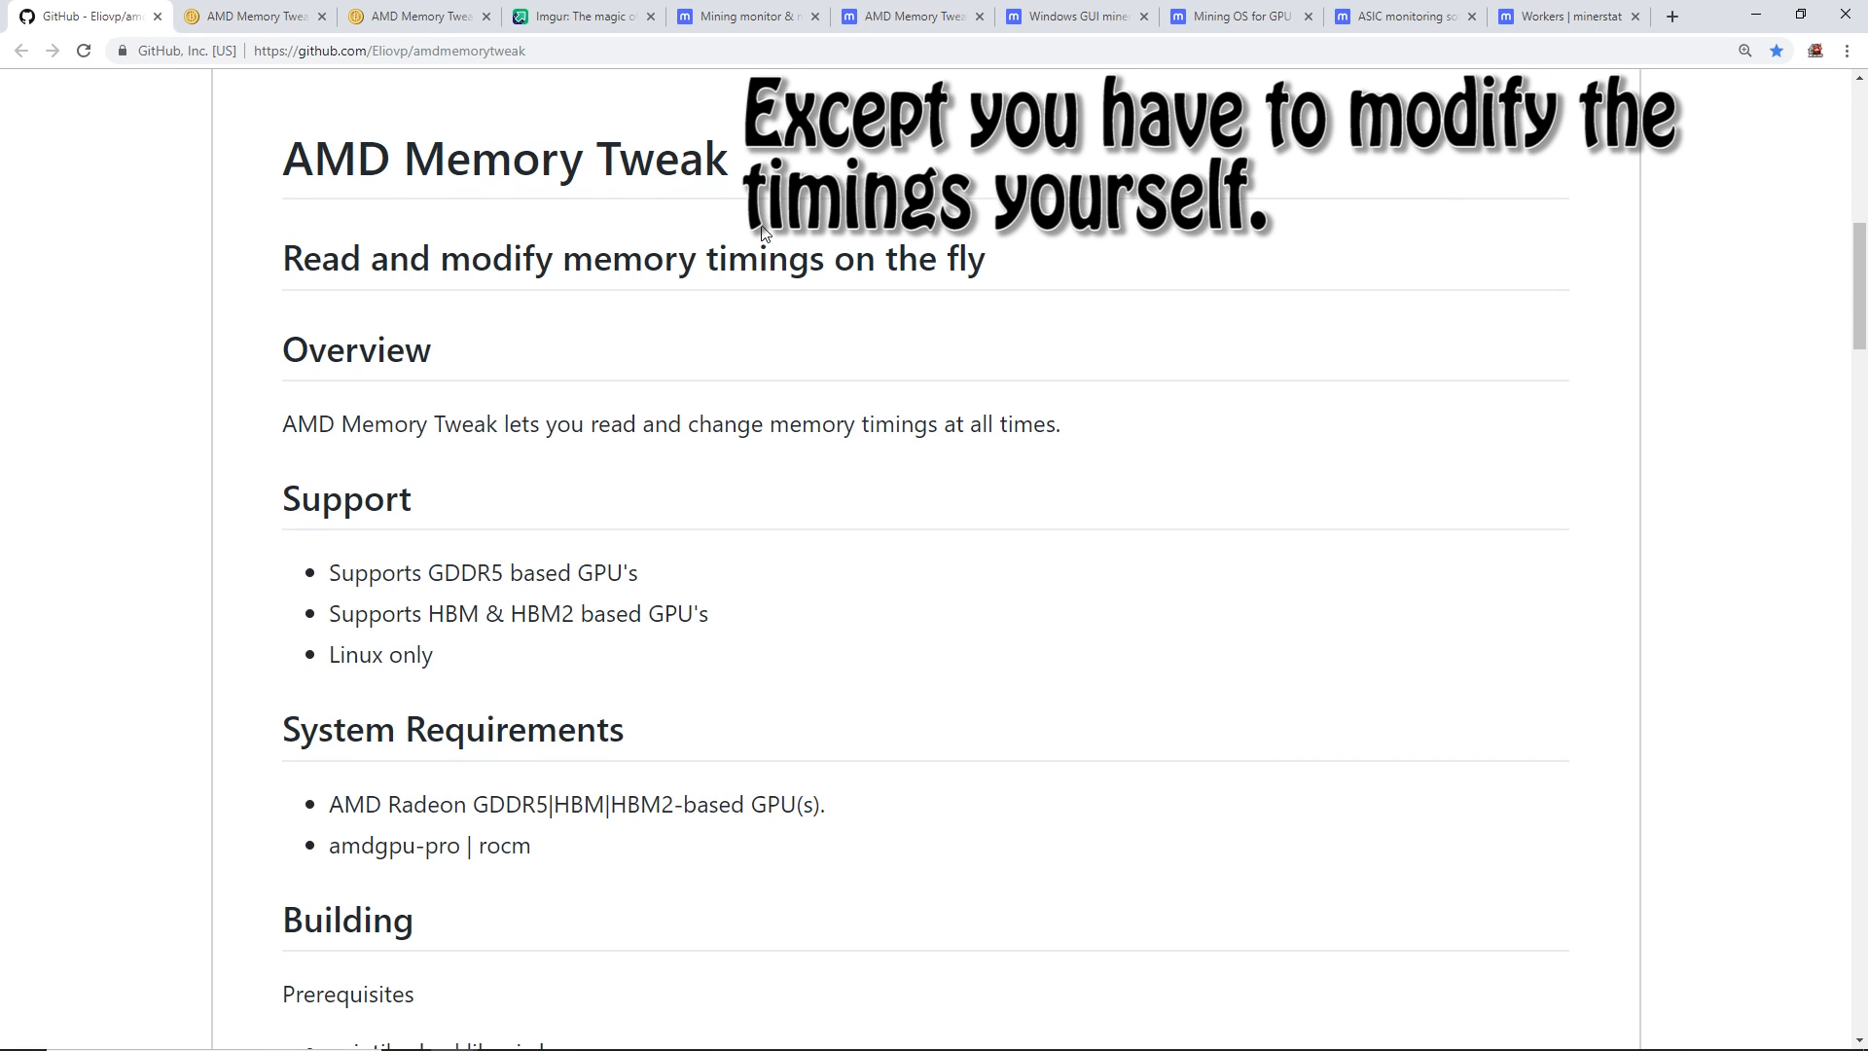
pyautogui.moveTo(796, 243)
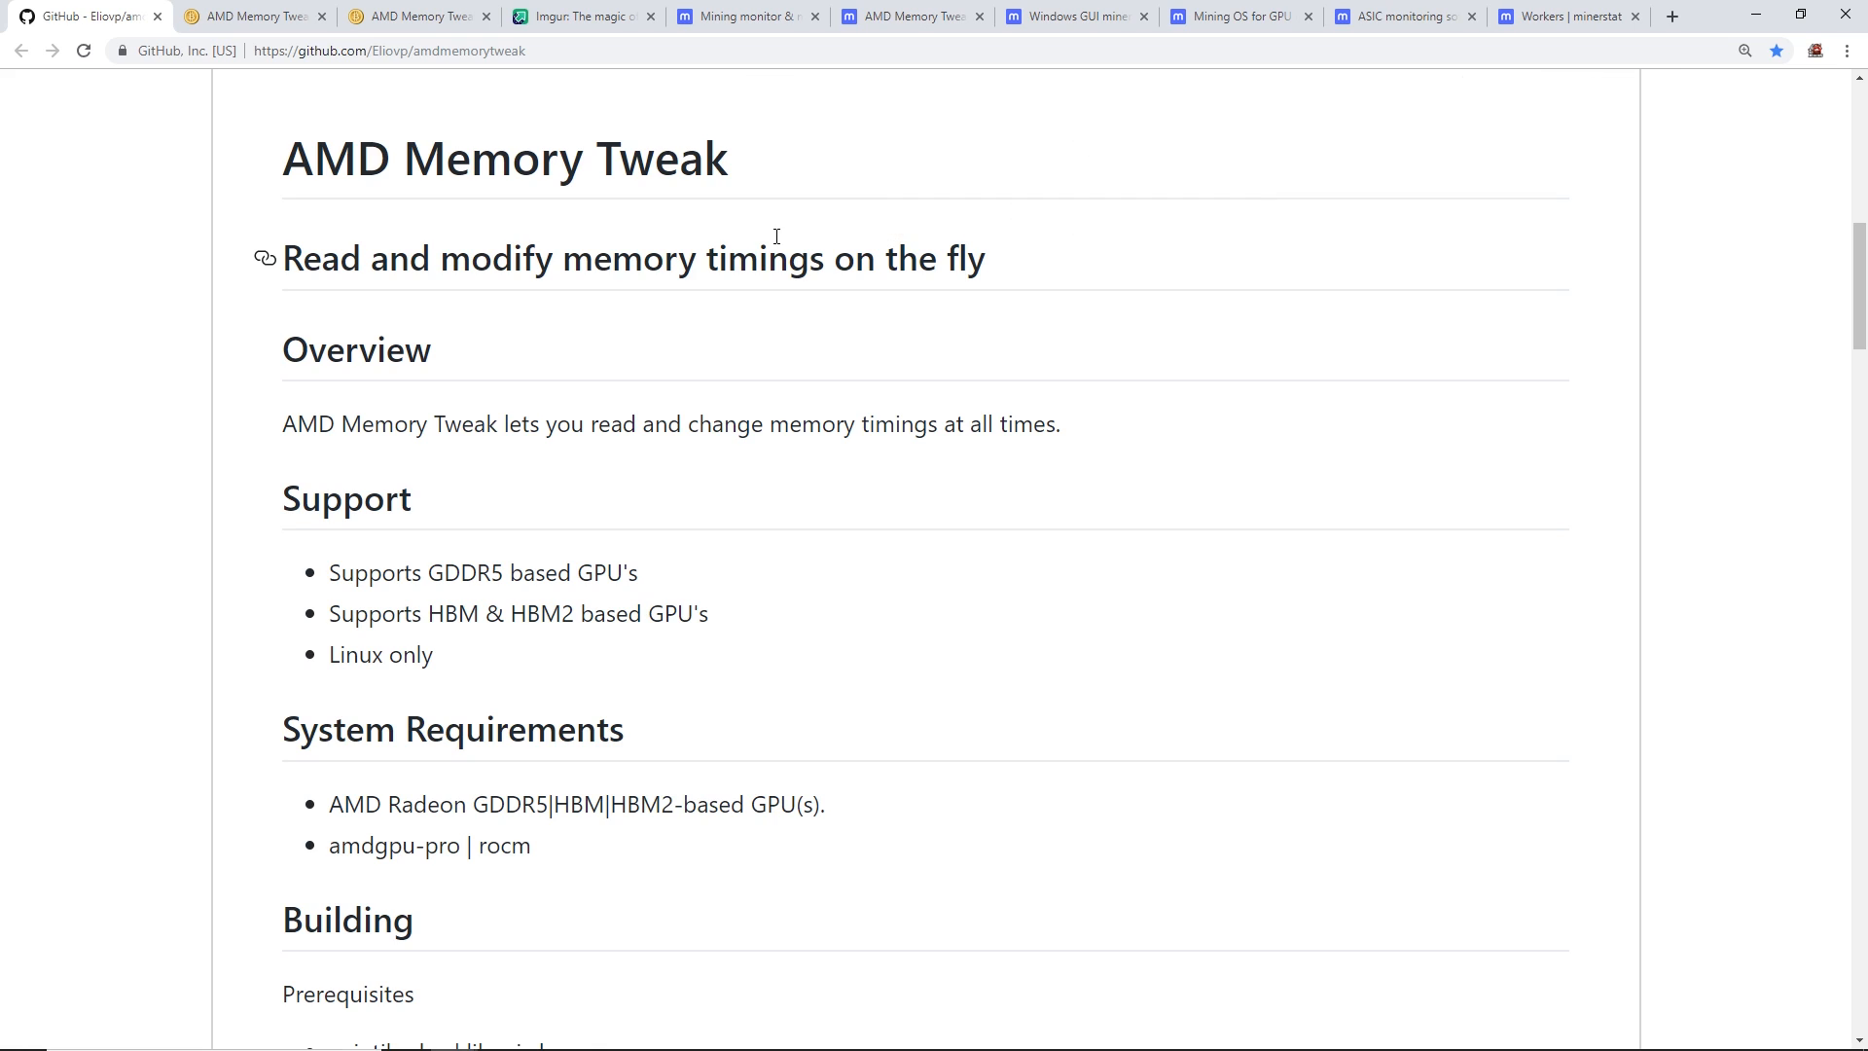
pyautogui.moveTo(747, 253)
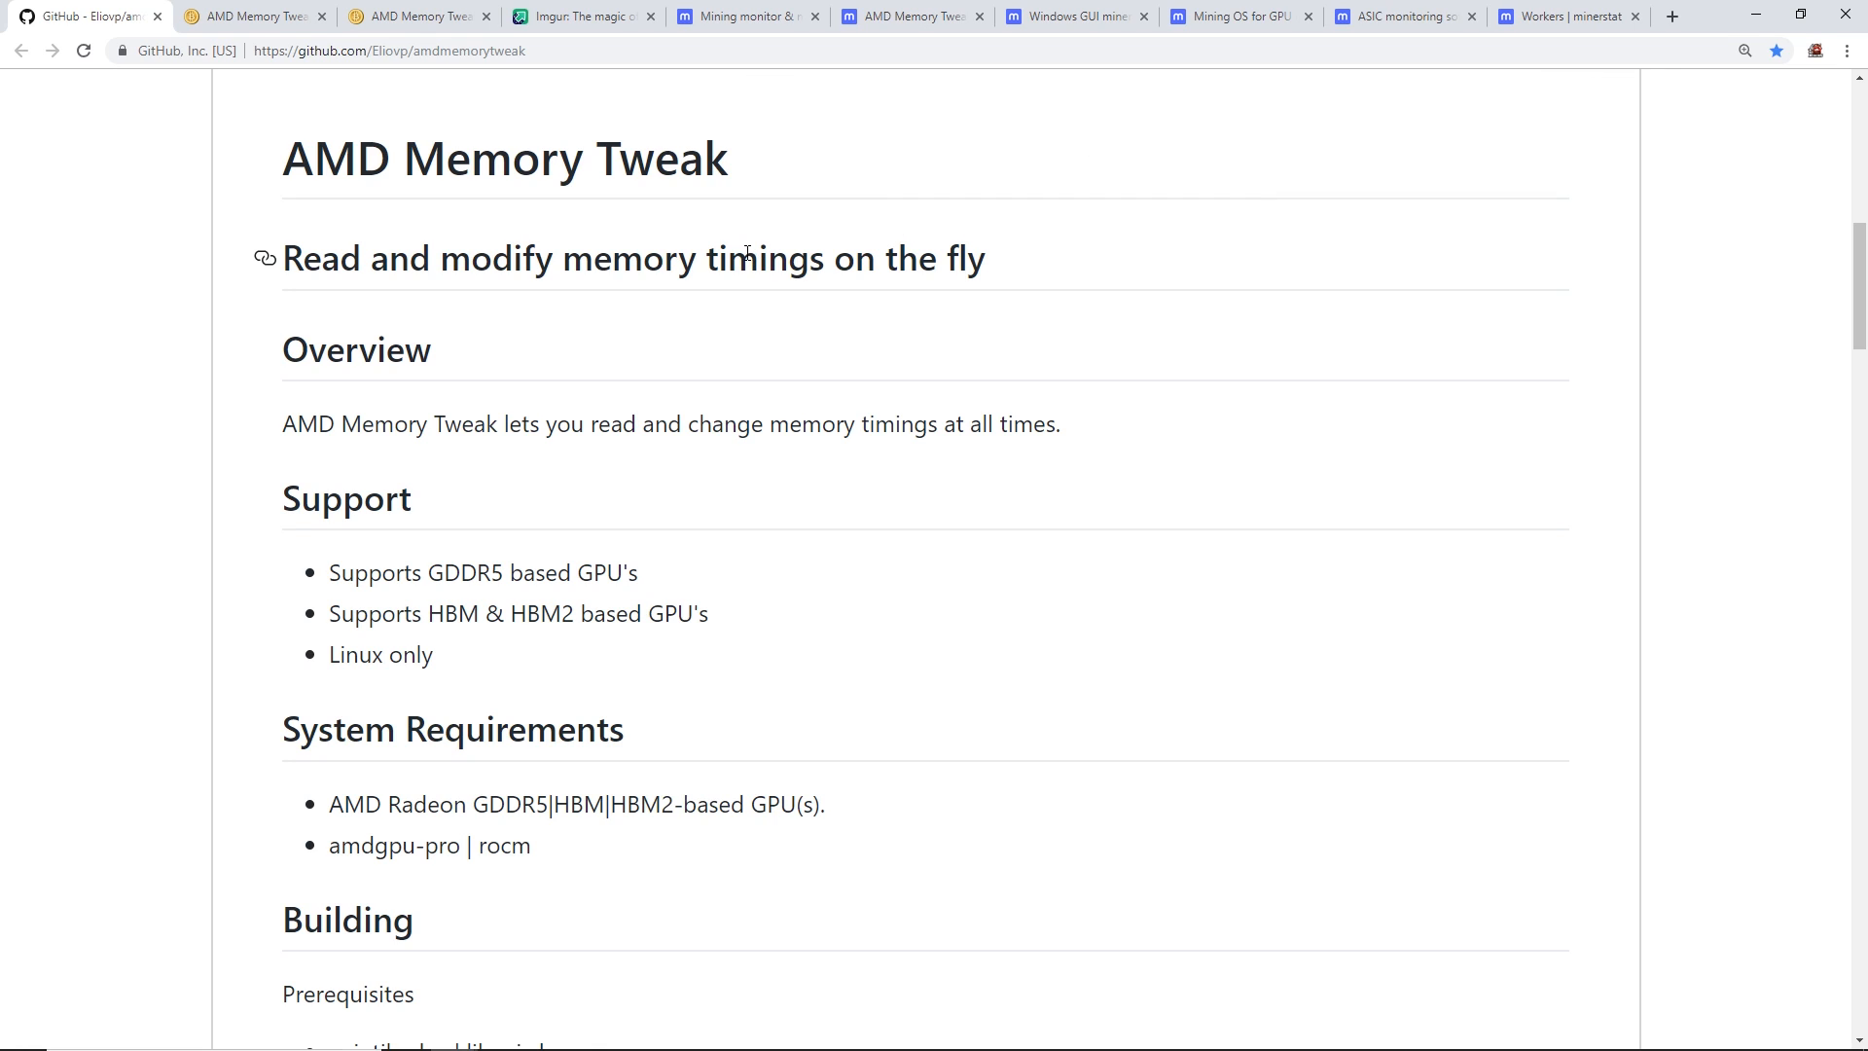
pyautogui.moveTo(744, 251)
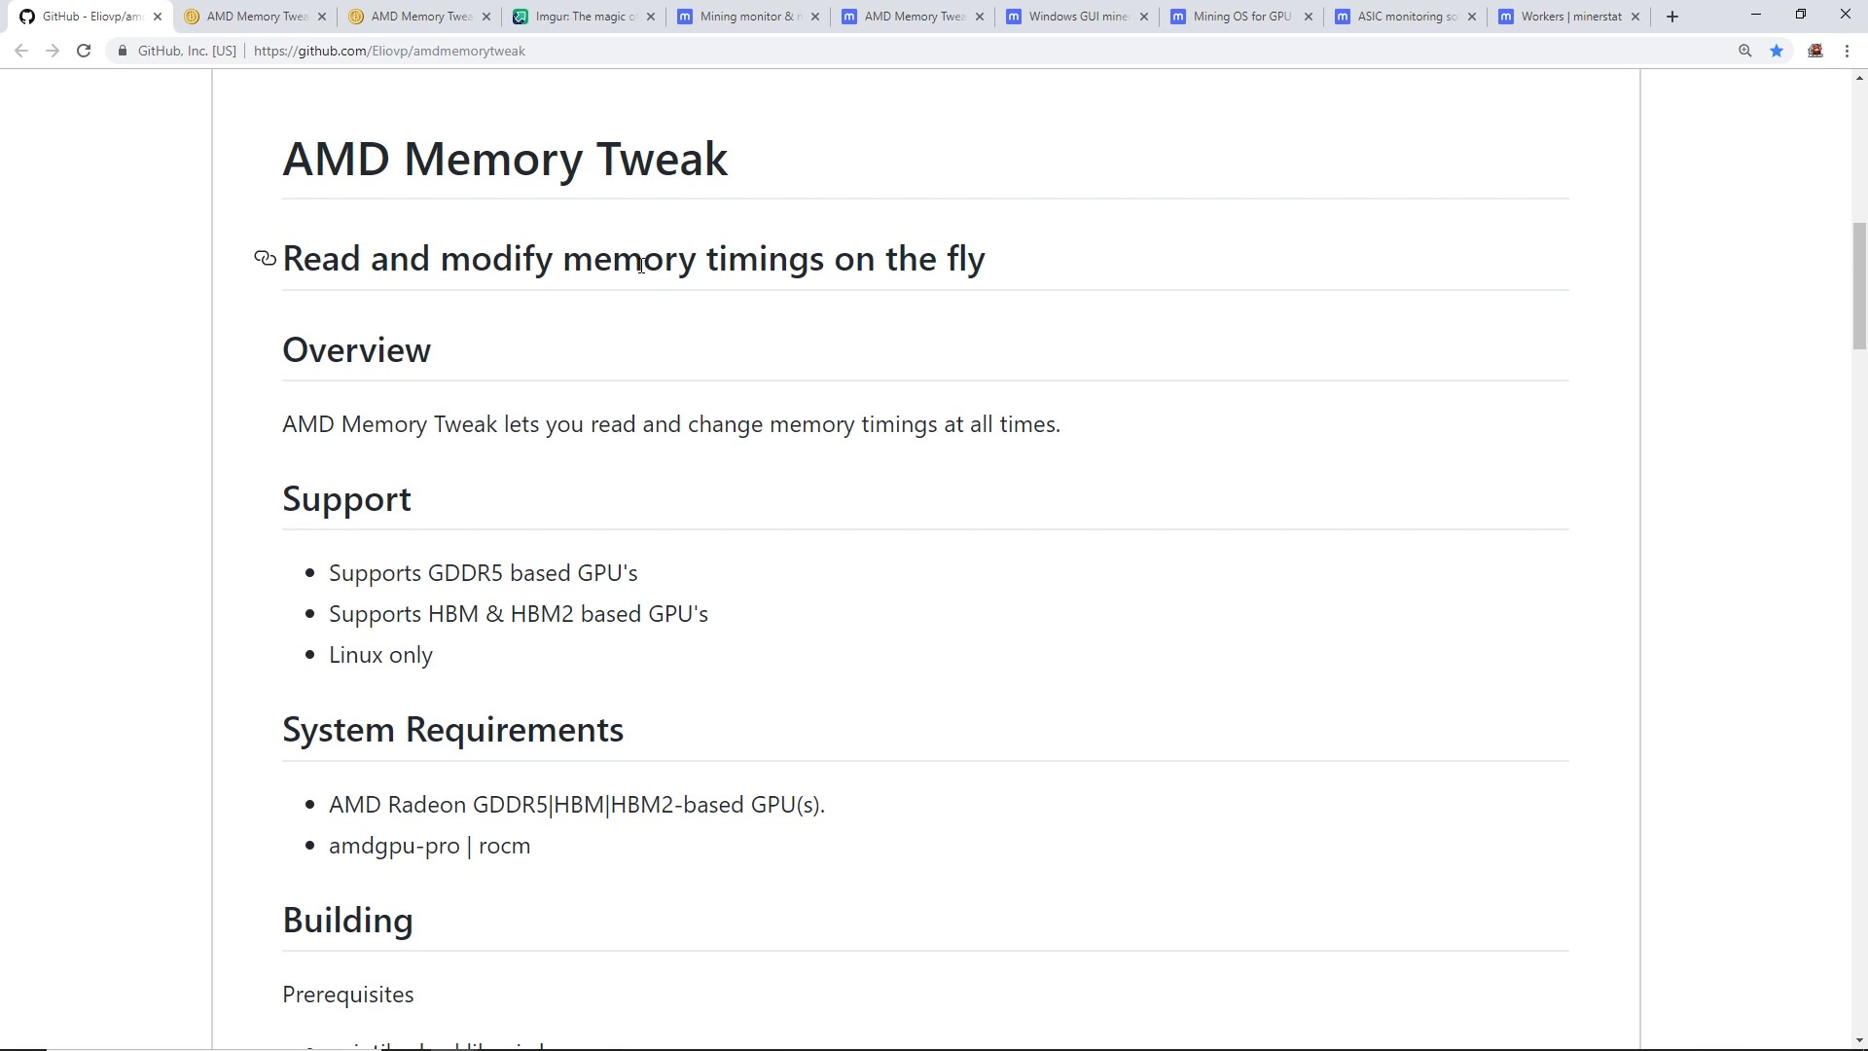
pyautogui.moveTo(652, 294)
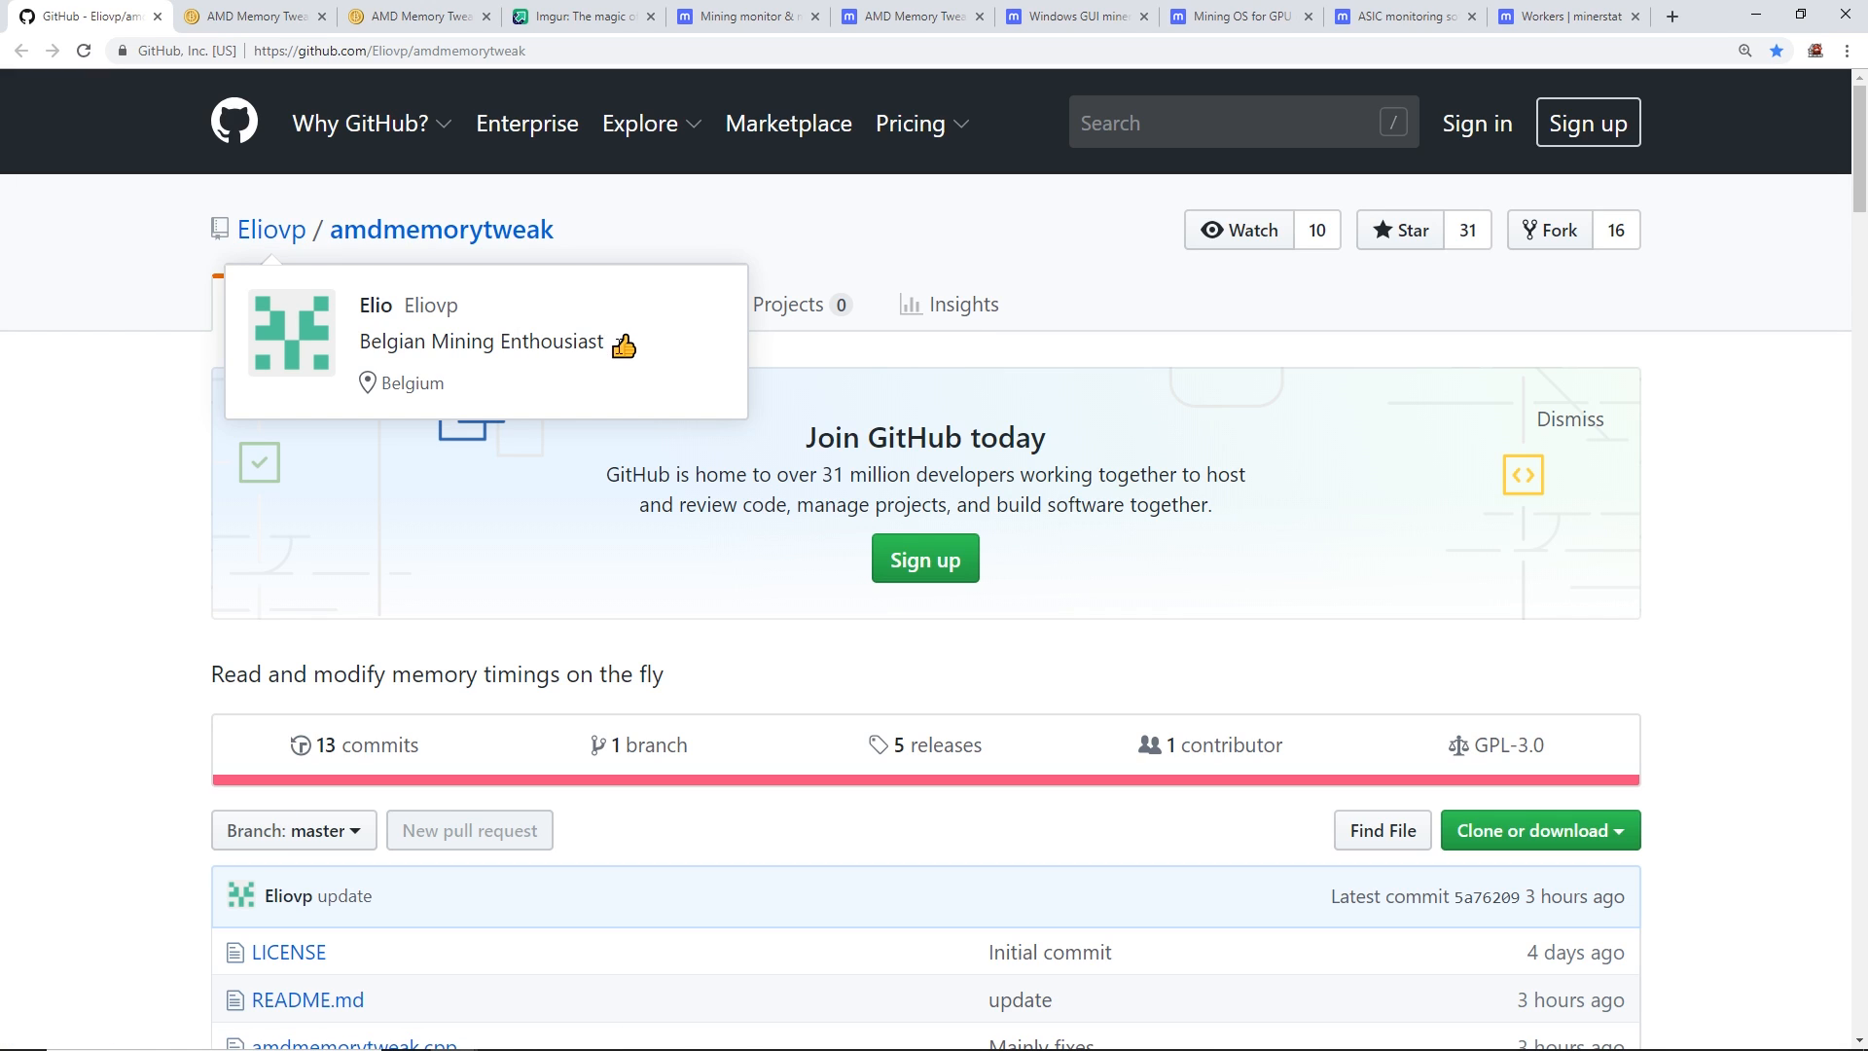
# Scroll through the current page, marking one line of text along the way
pyautogui.scroll(-3)
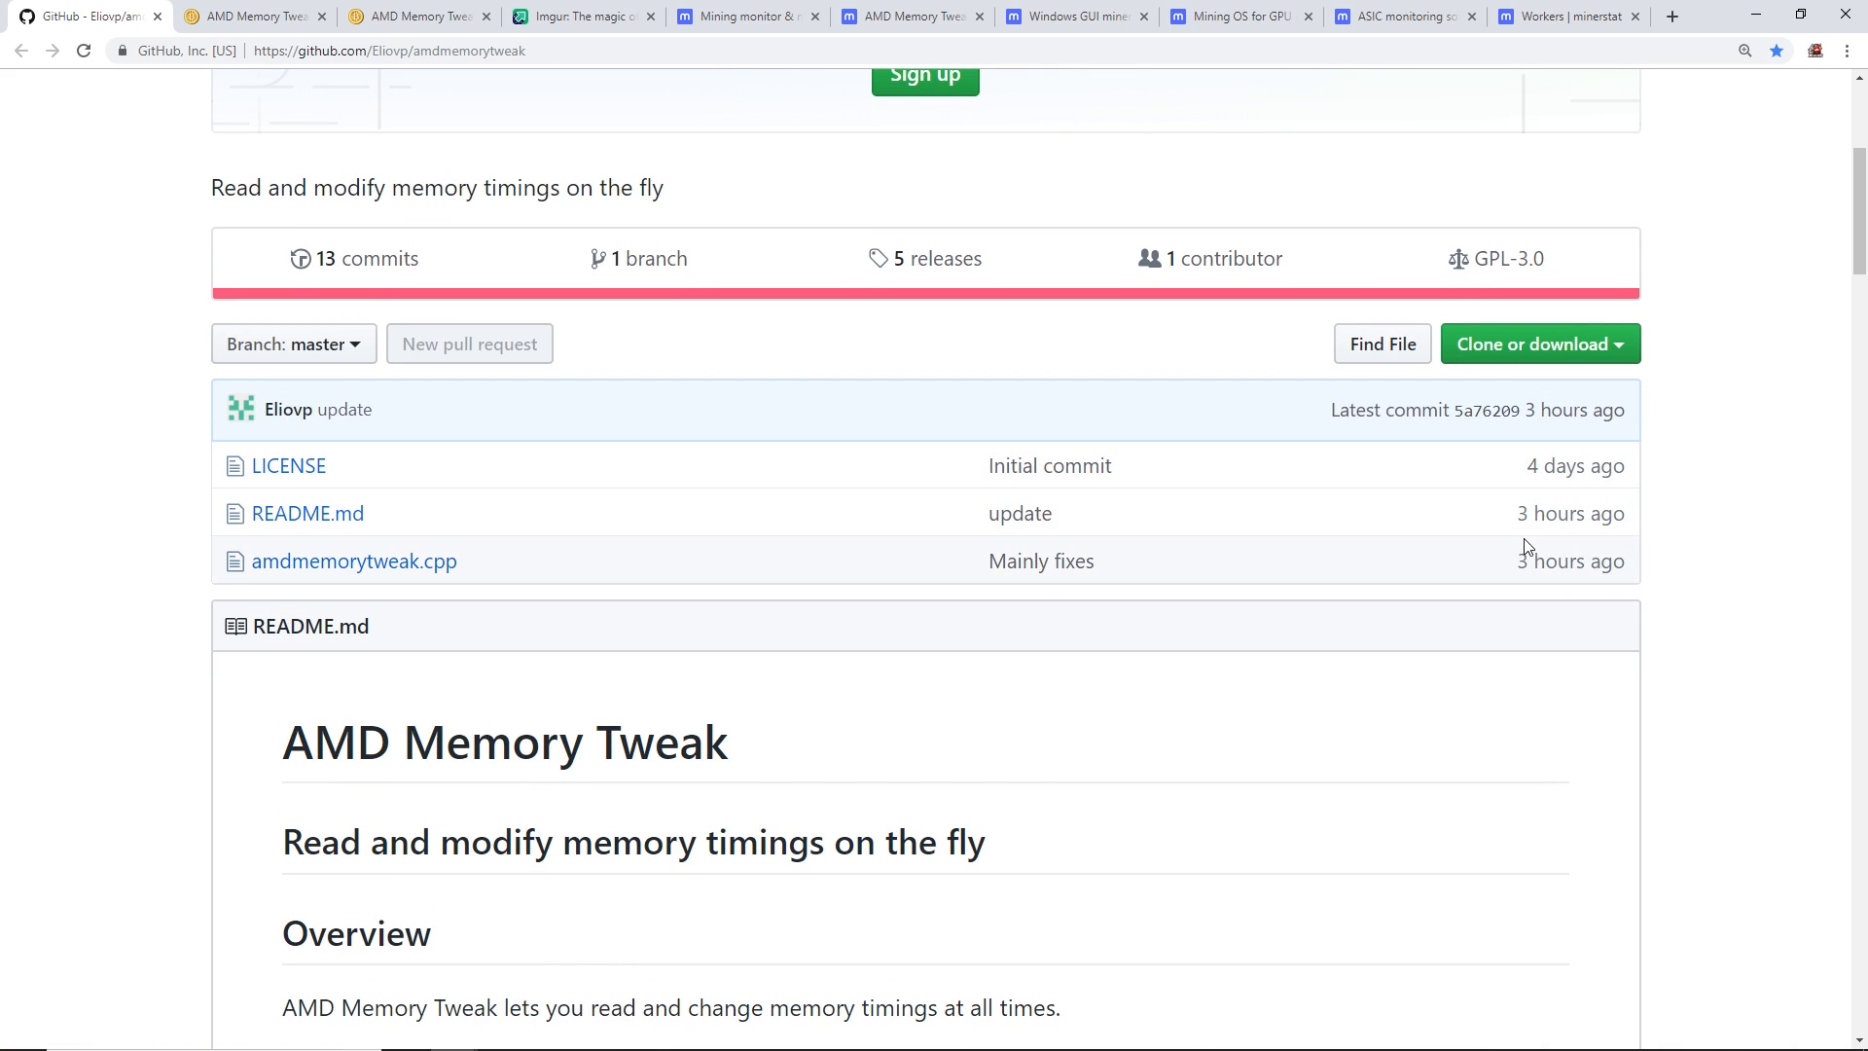
pyautogui.scroll(-3)
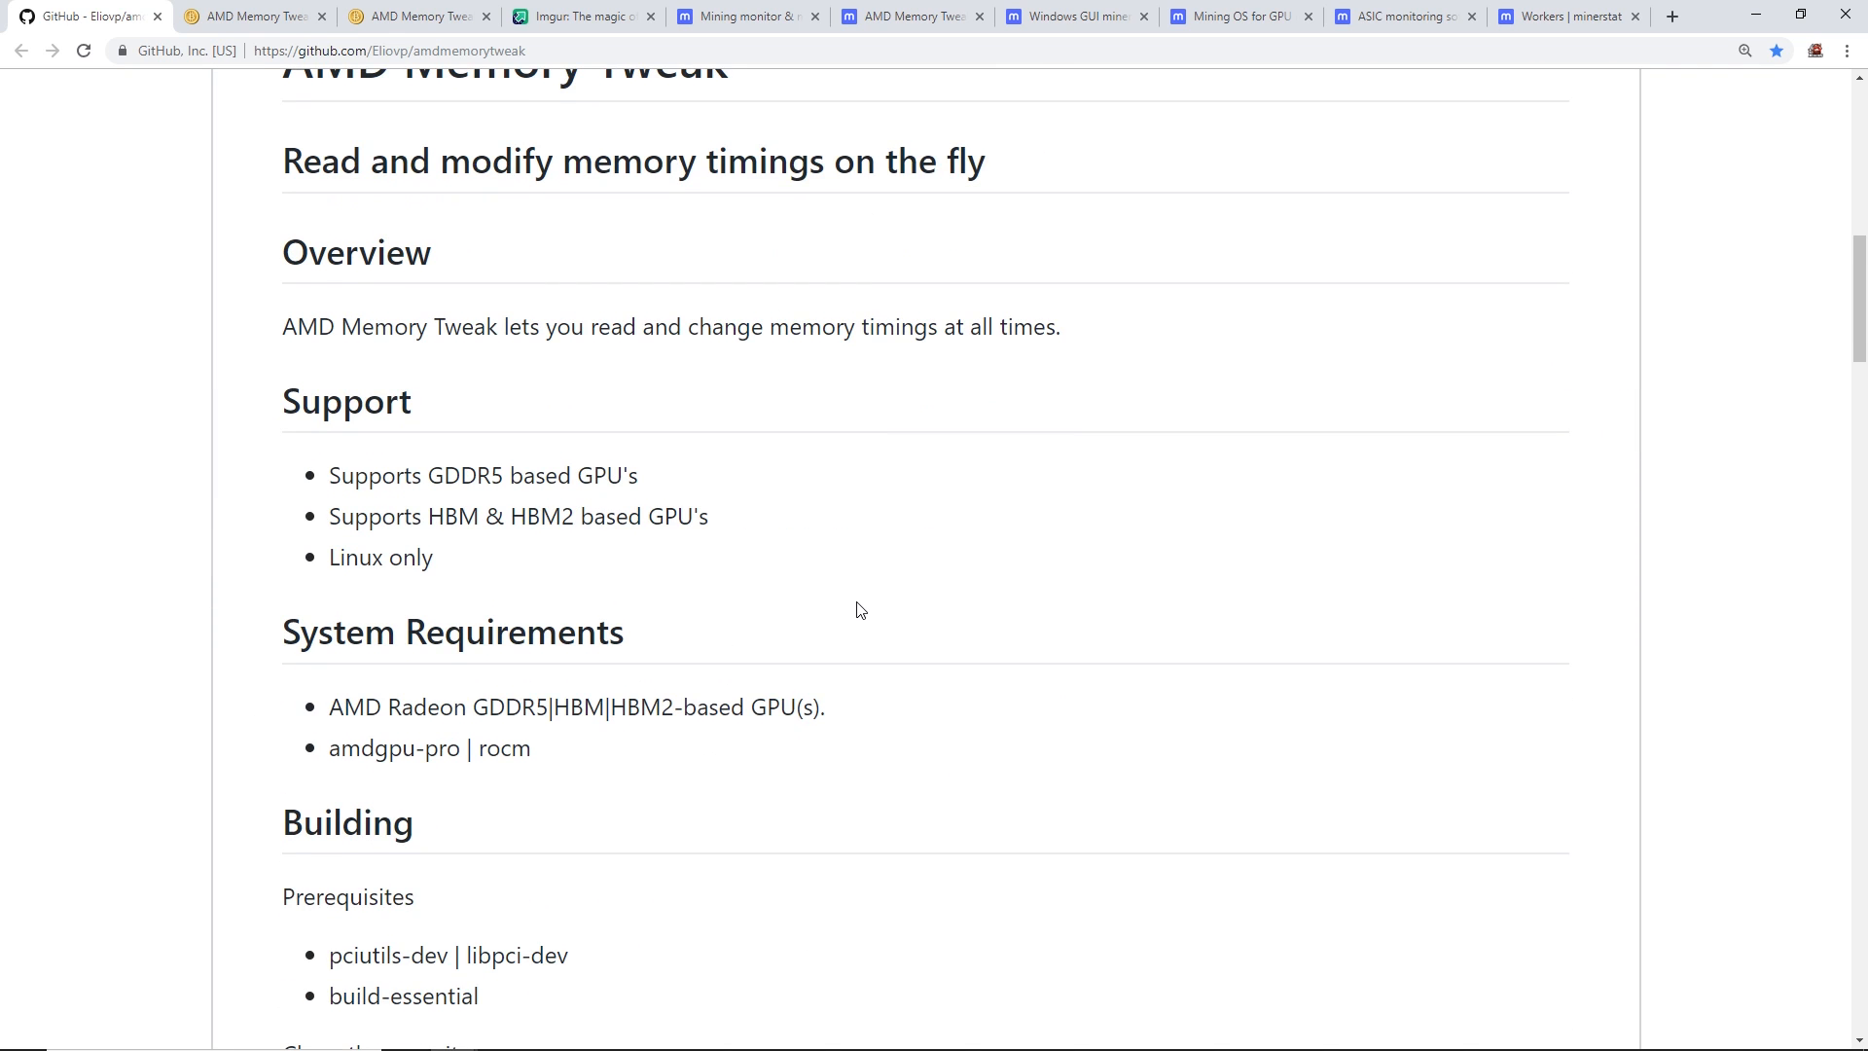
pyautogui.scroll(3)
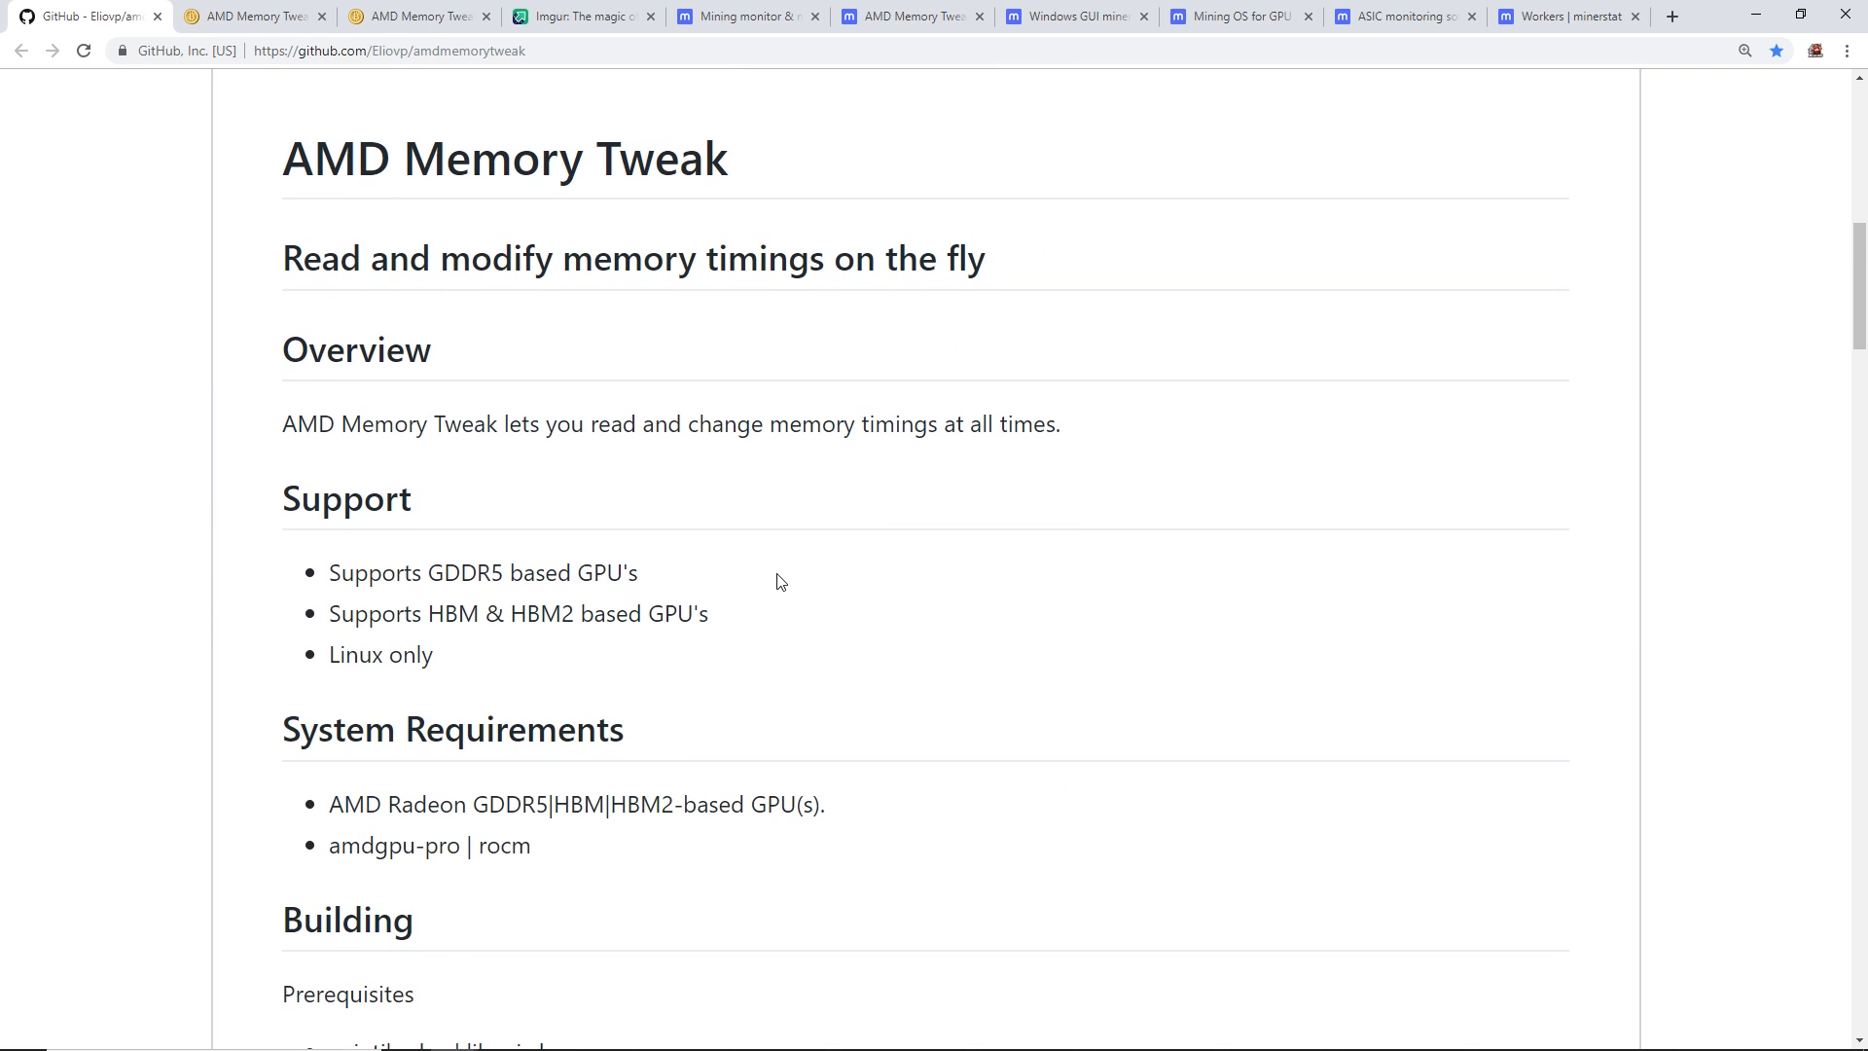
pyautogui.moveTo(811, 562)
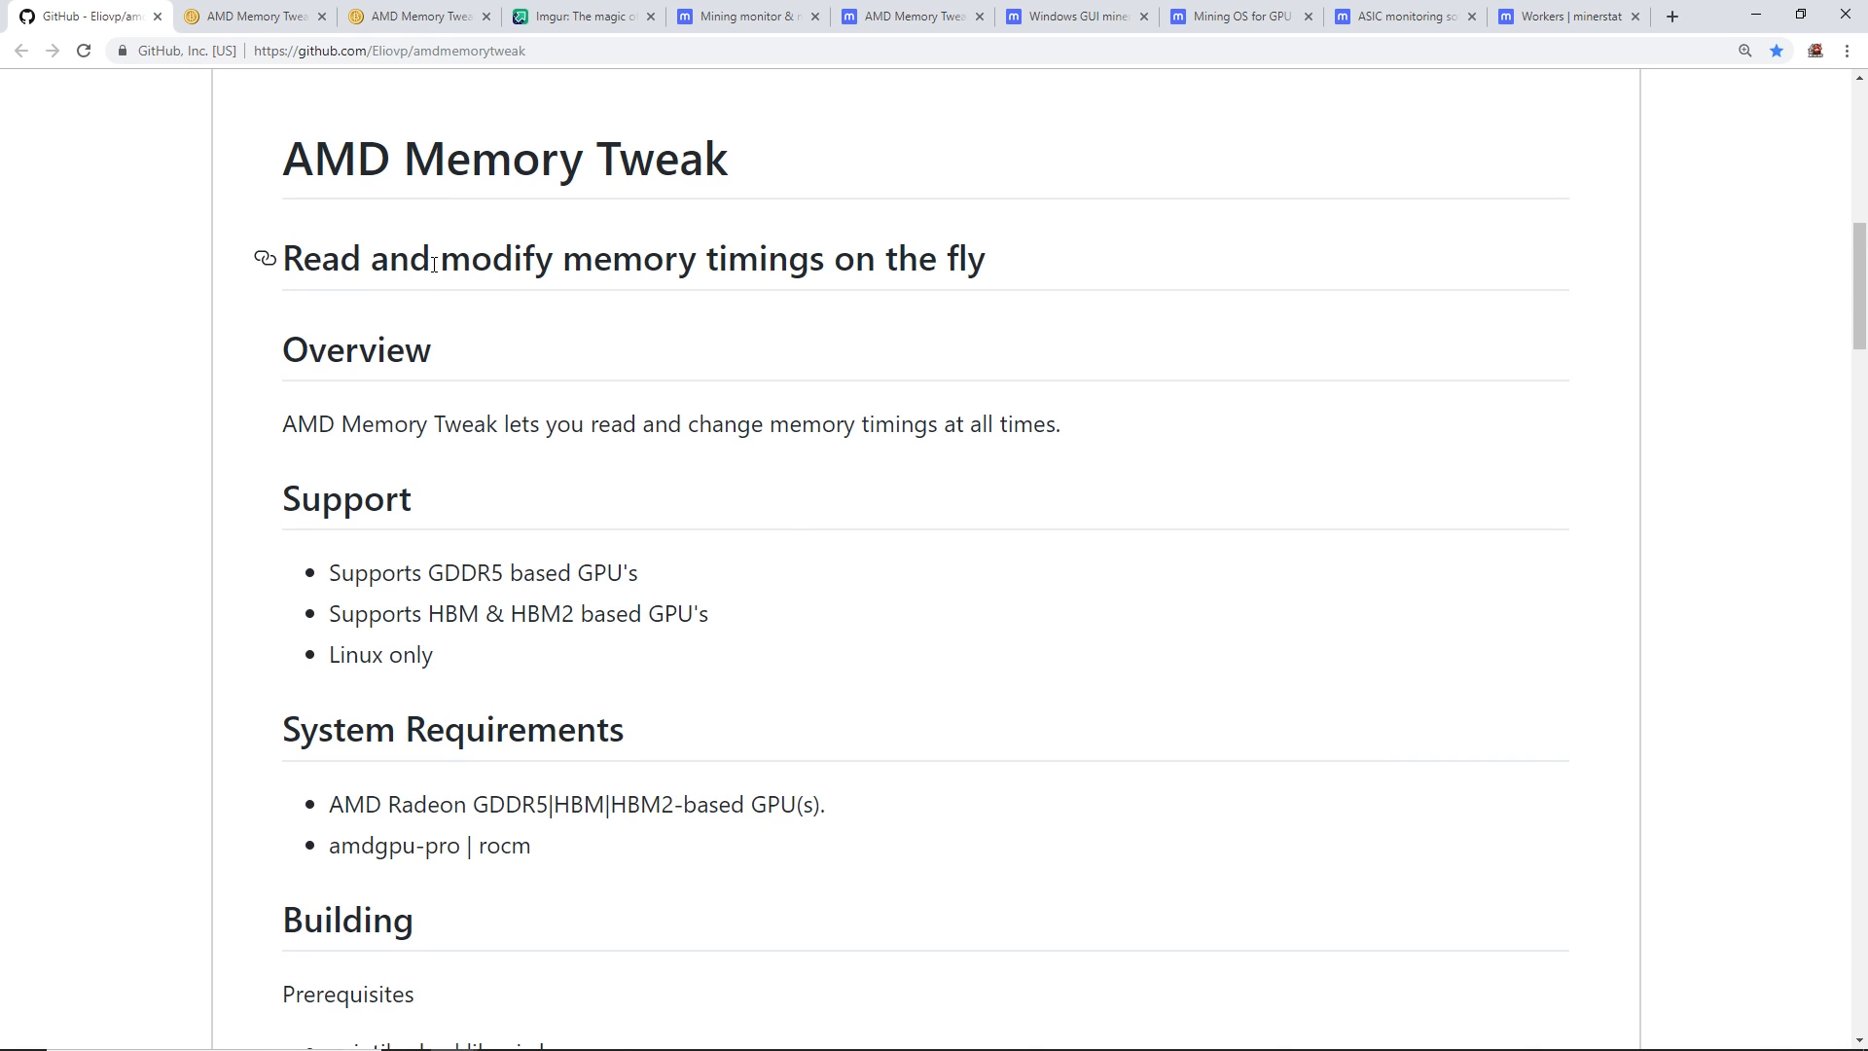
pyautogui.scroll(-3)
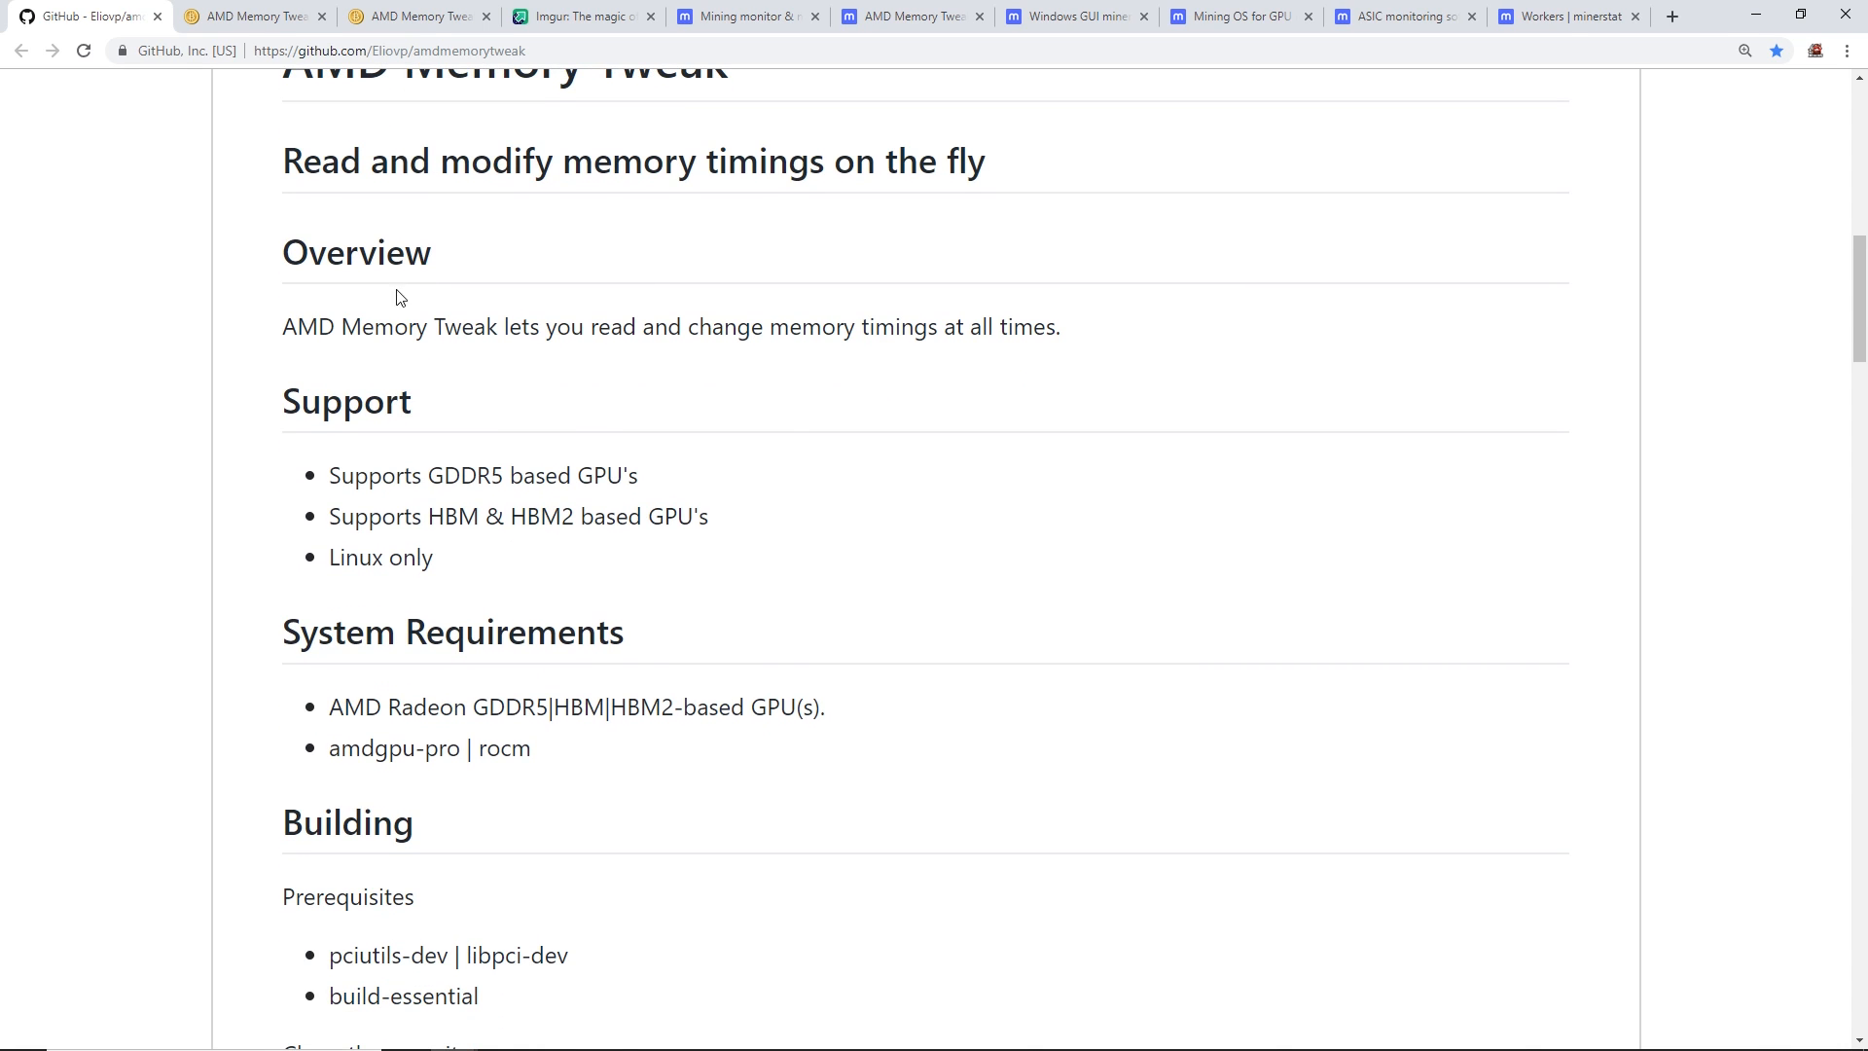
pyautogui.moveTo(521, 324)
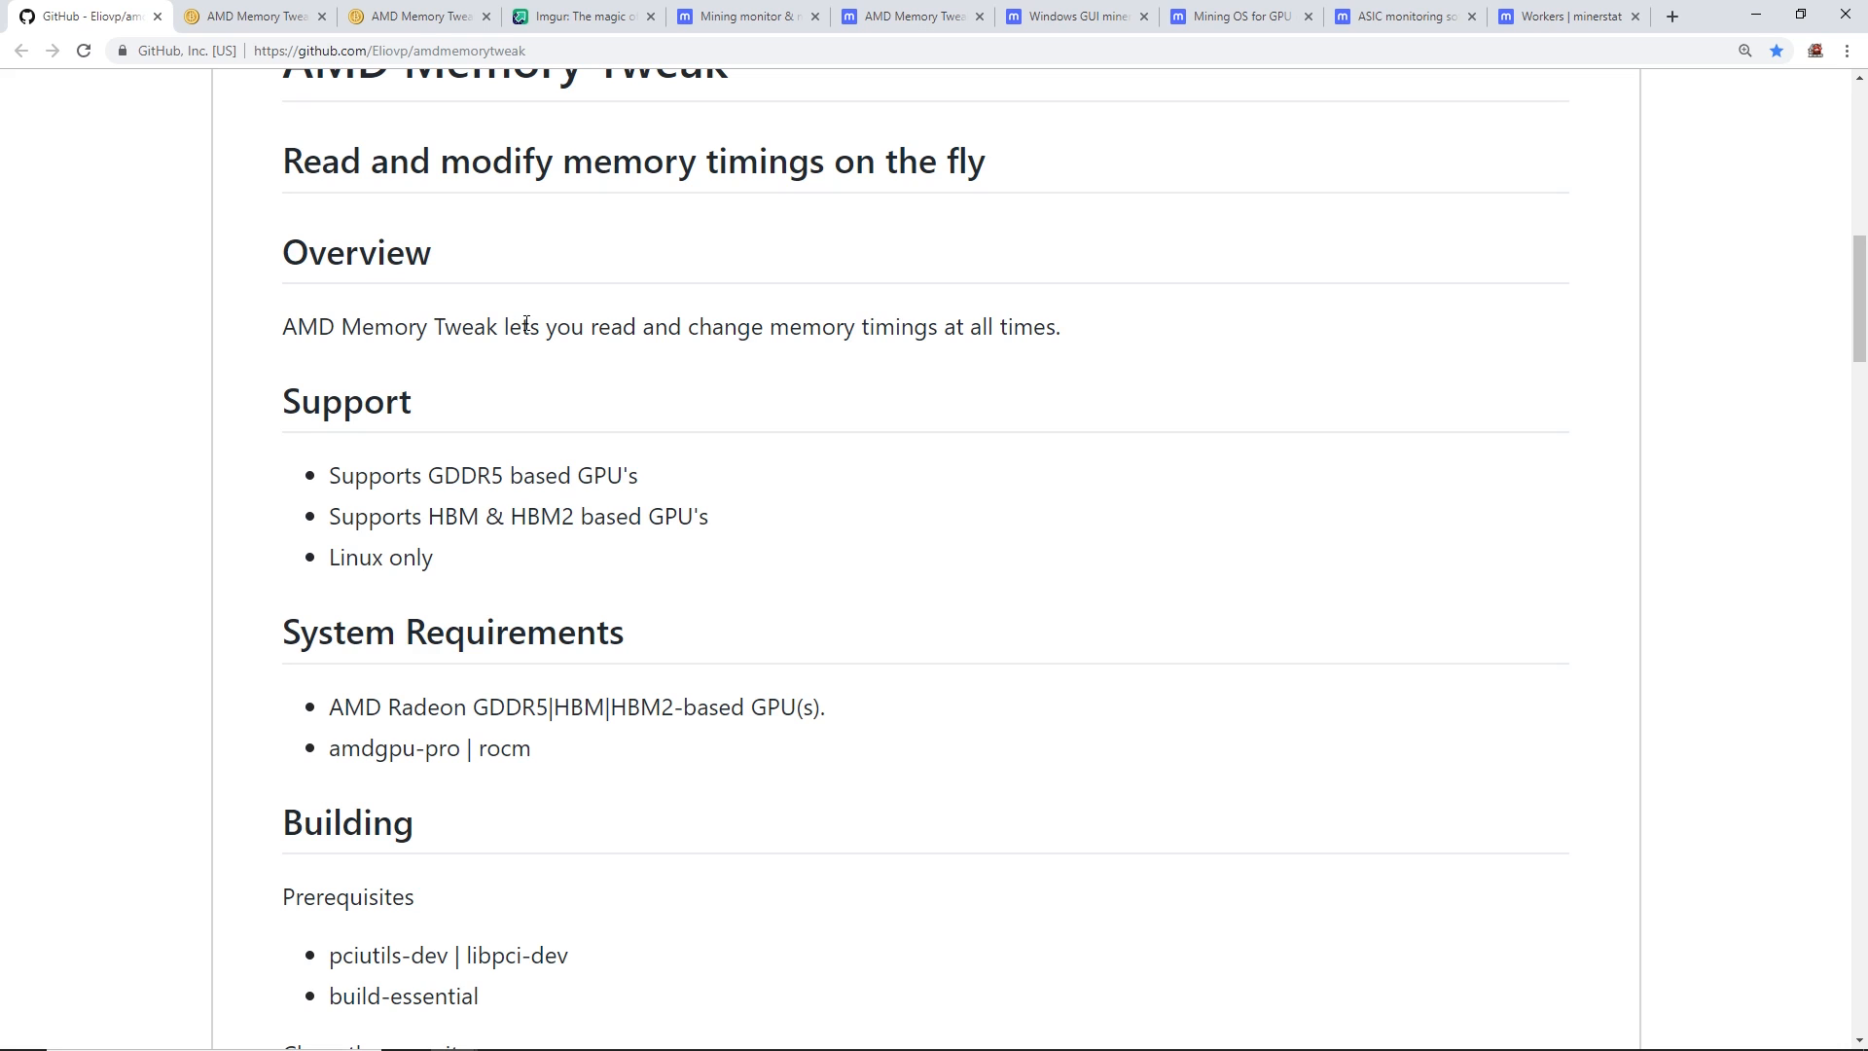
pyautogui.moveTo(849, 327)
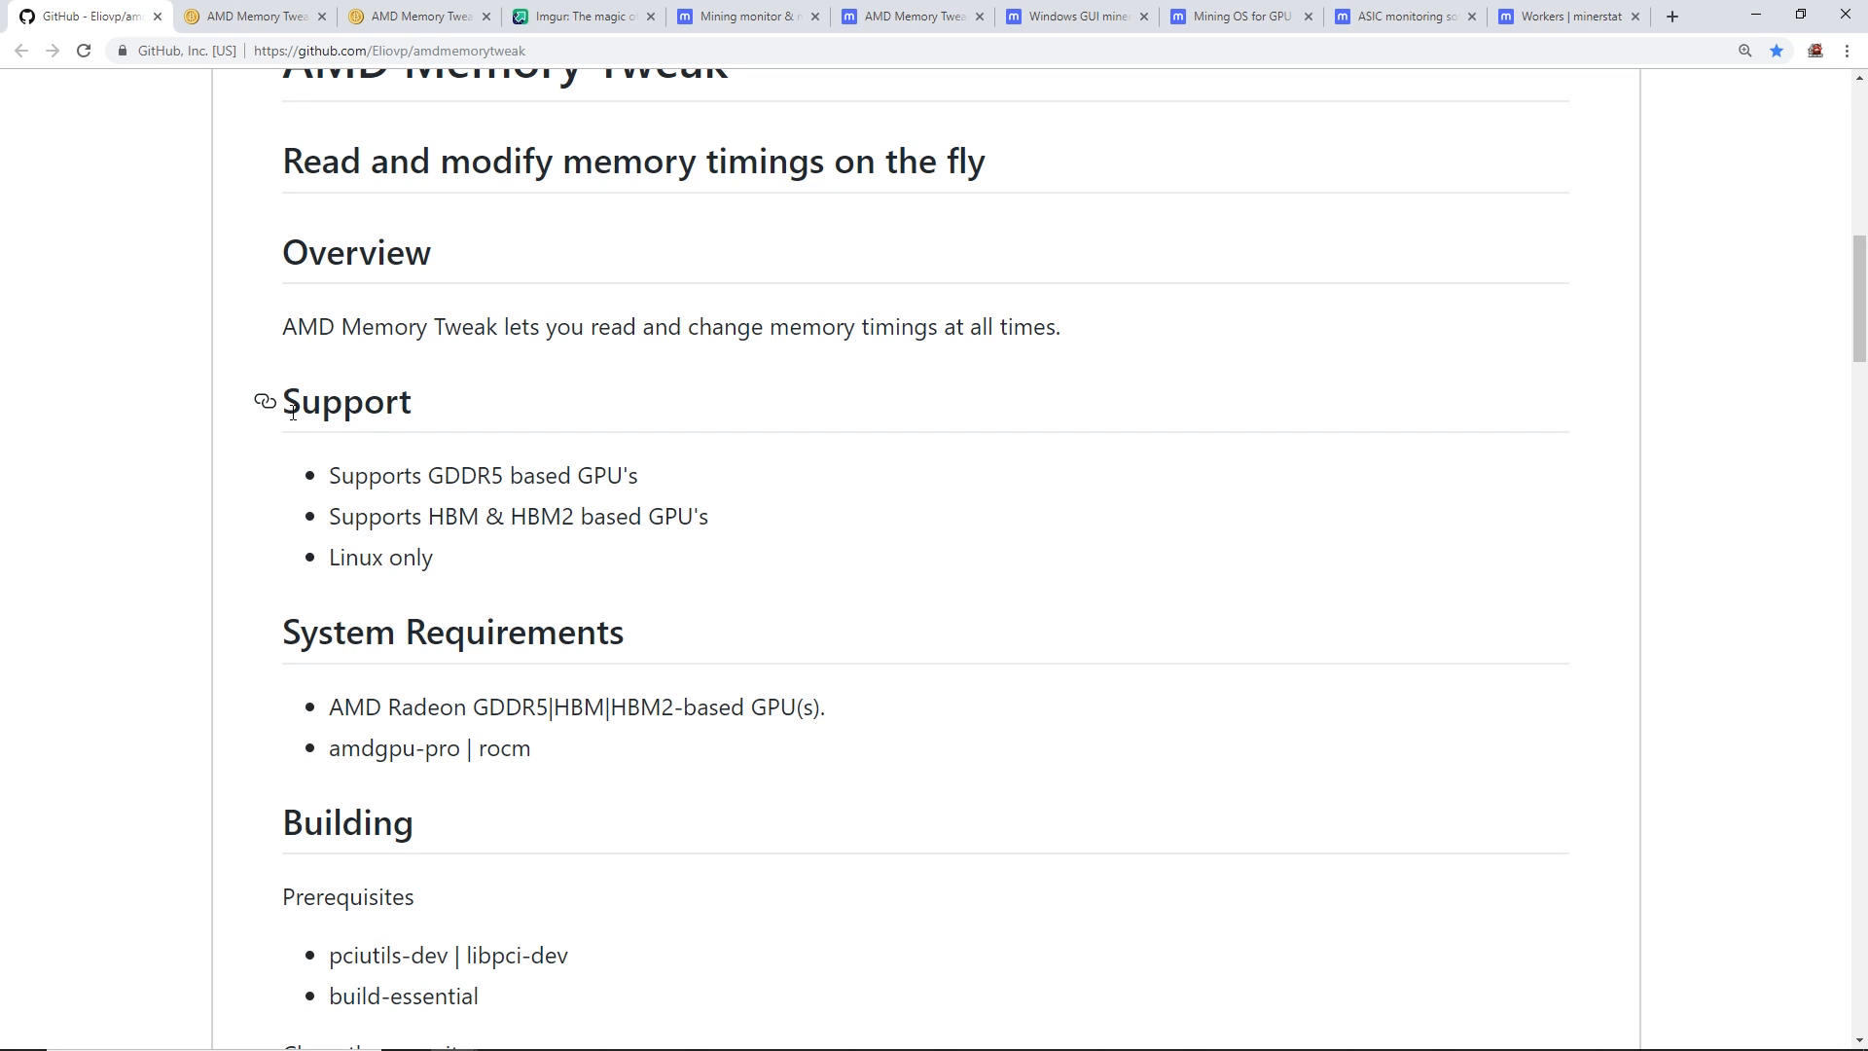
pyautogui.moveTo(330, 474); pyautogui.dragTo(478, 474)
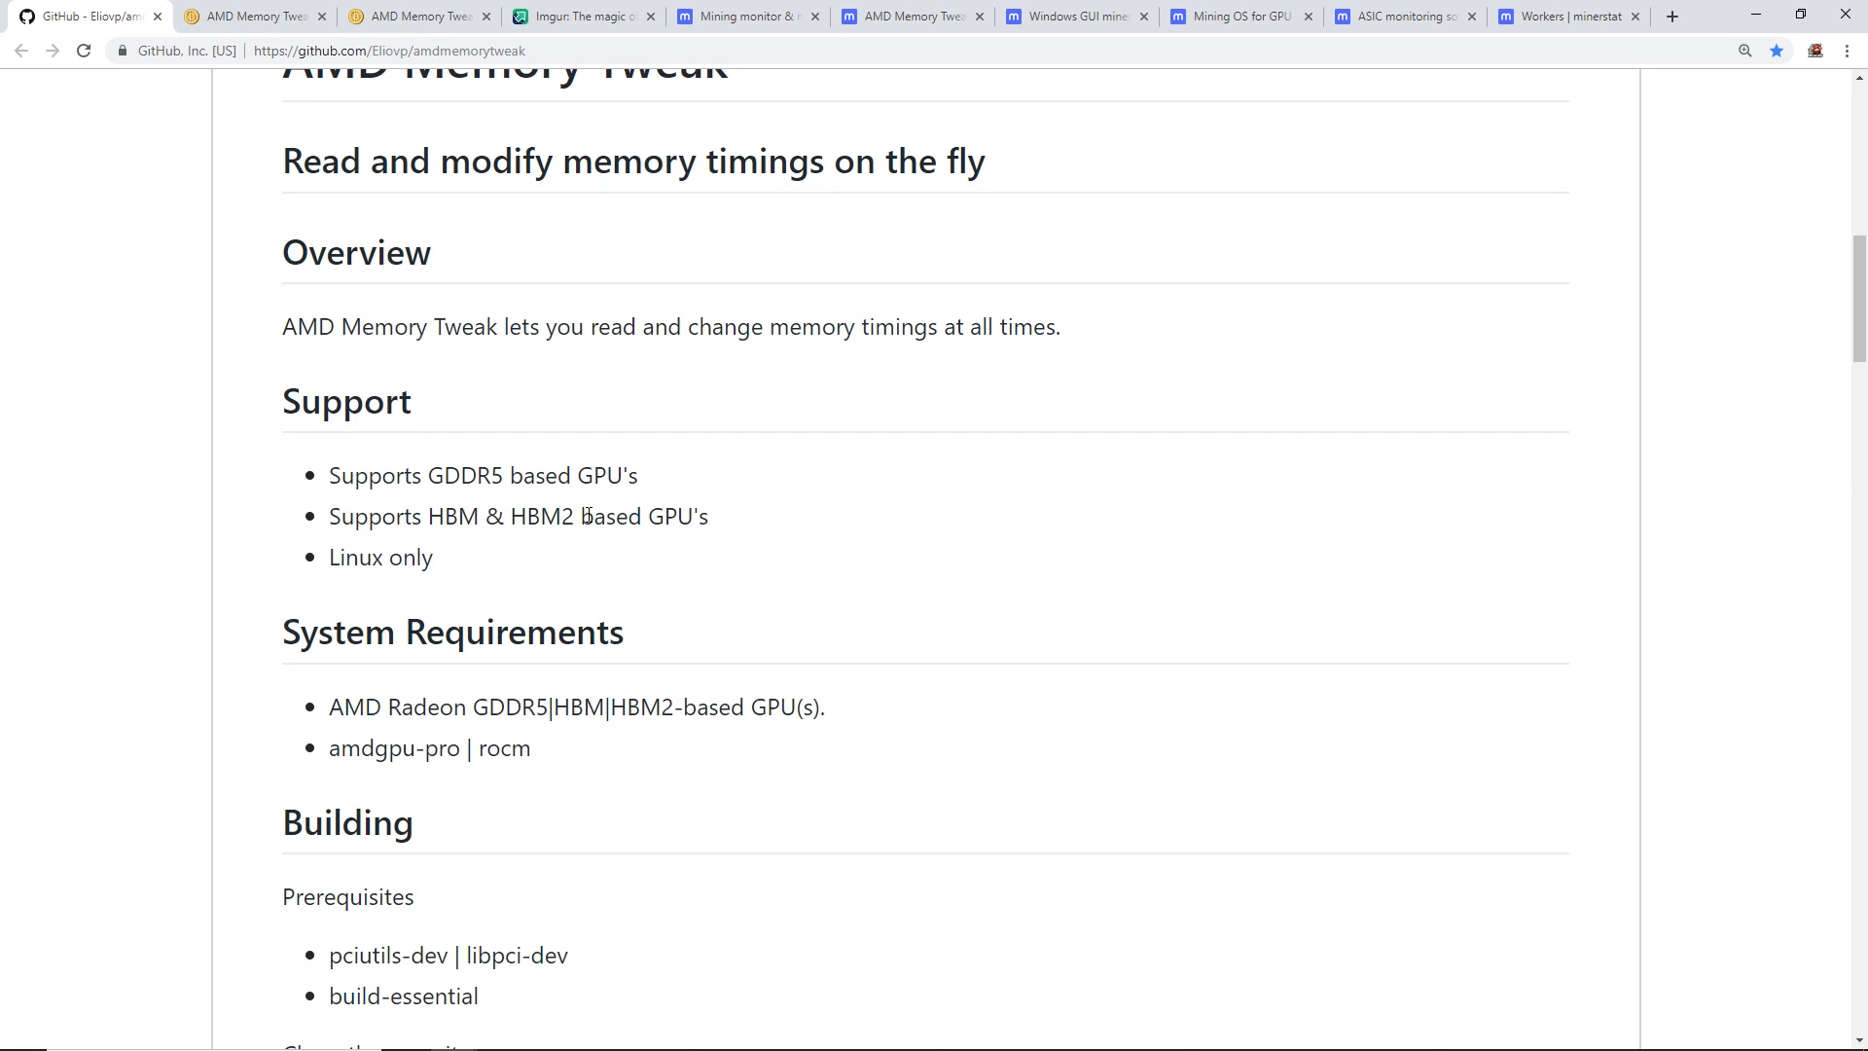
pyautogui.moveTo(463, 568)
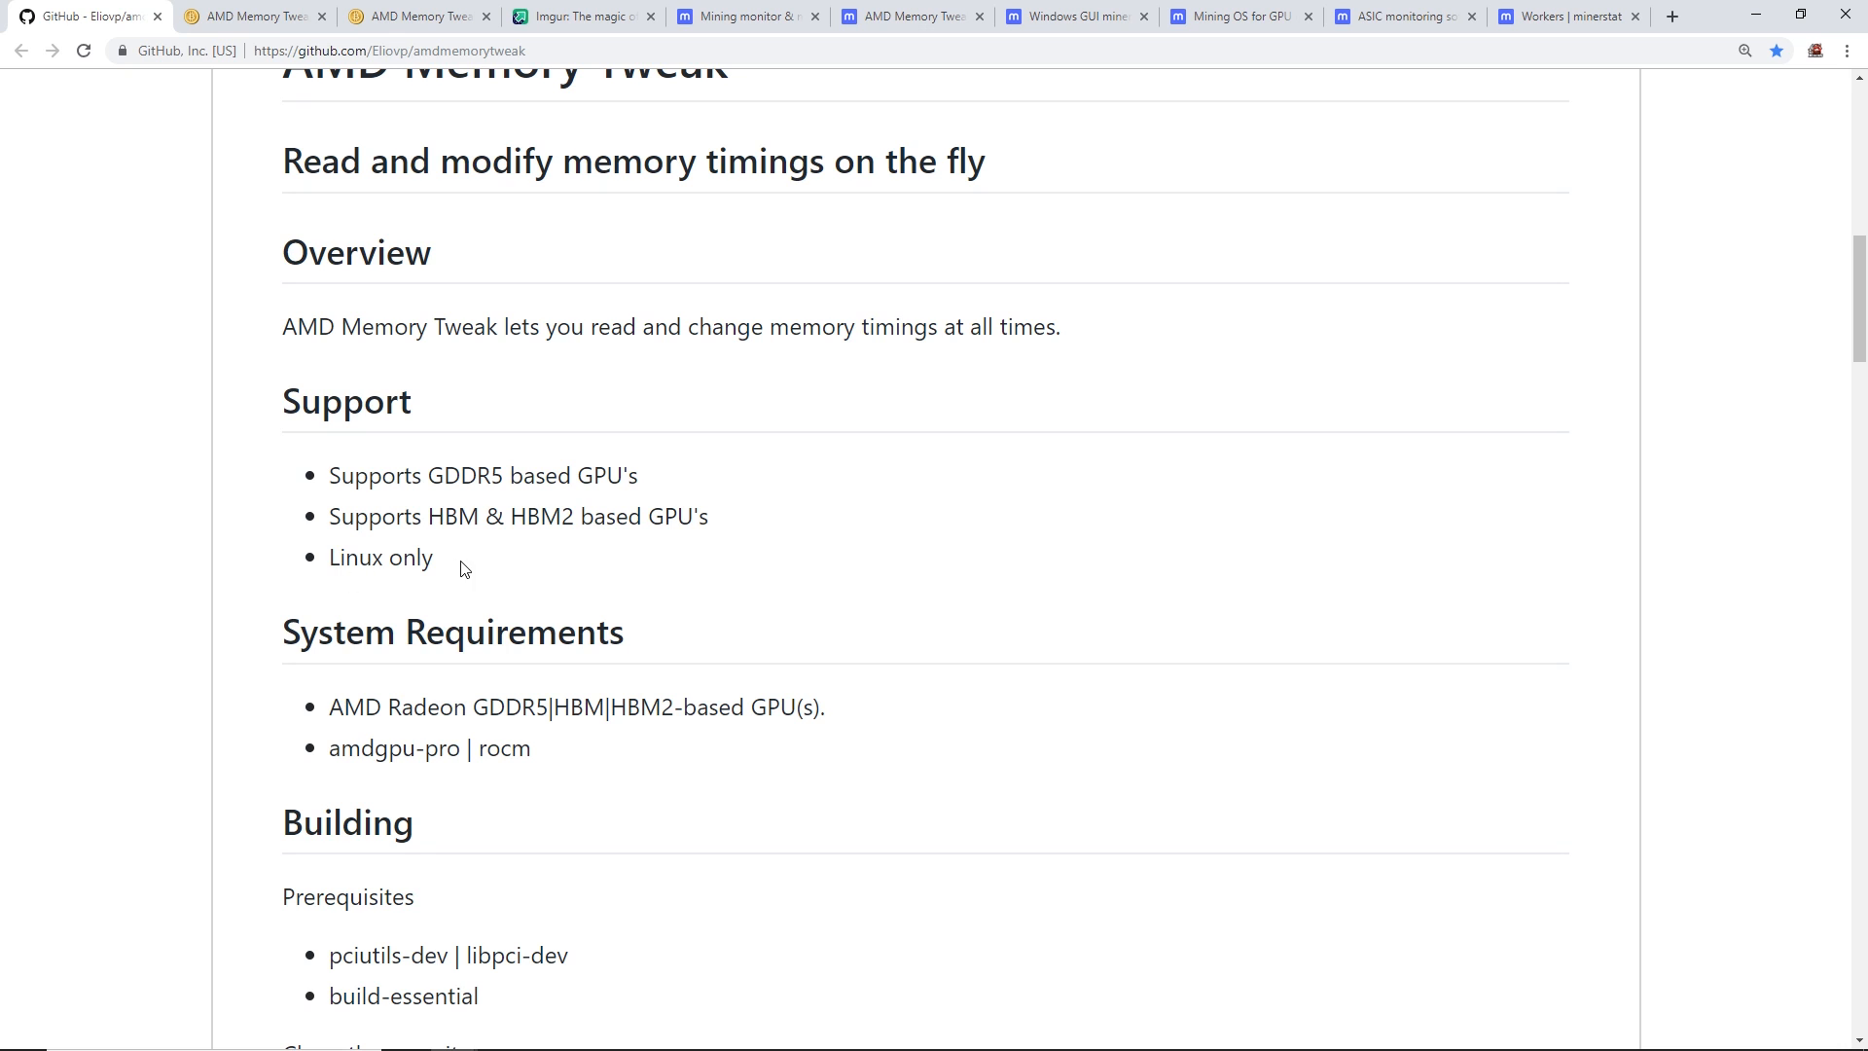
pyautogui.scroll(-3)
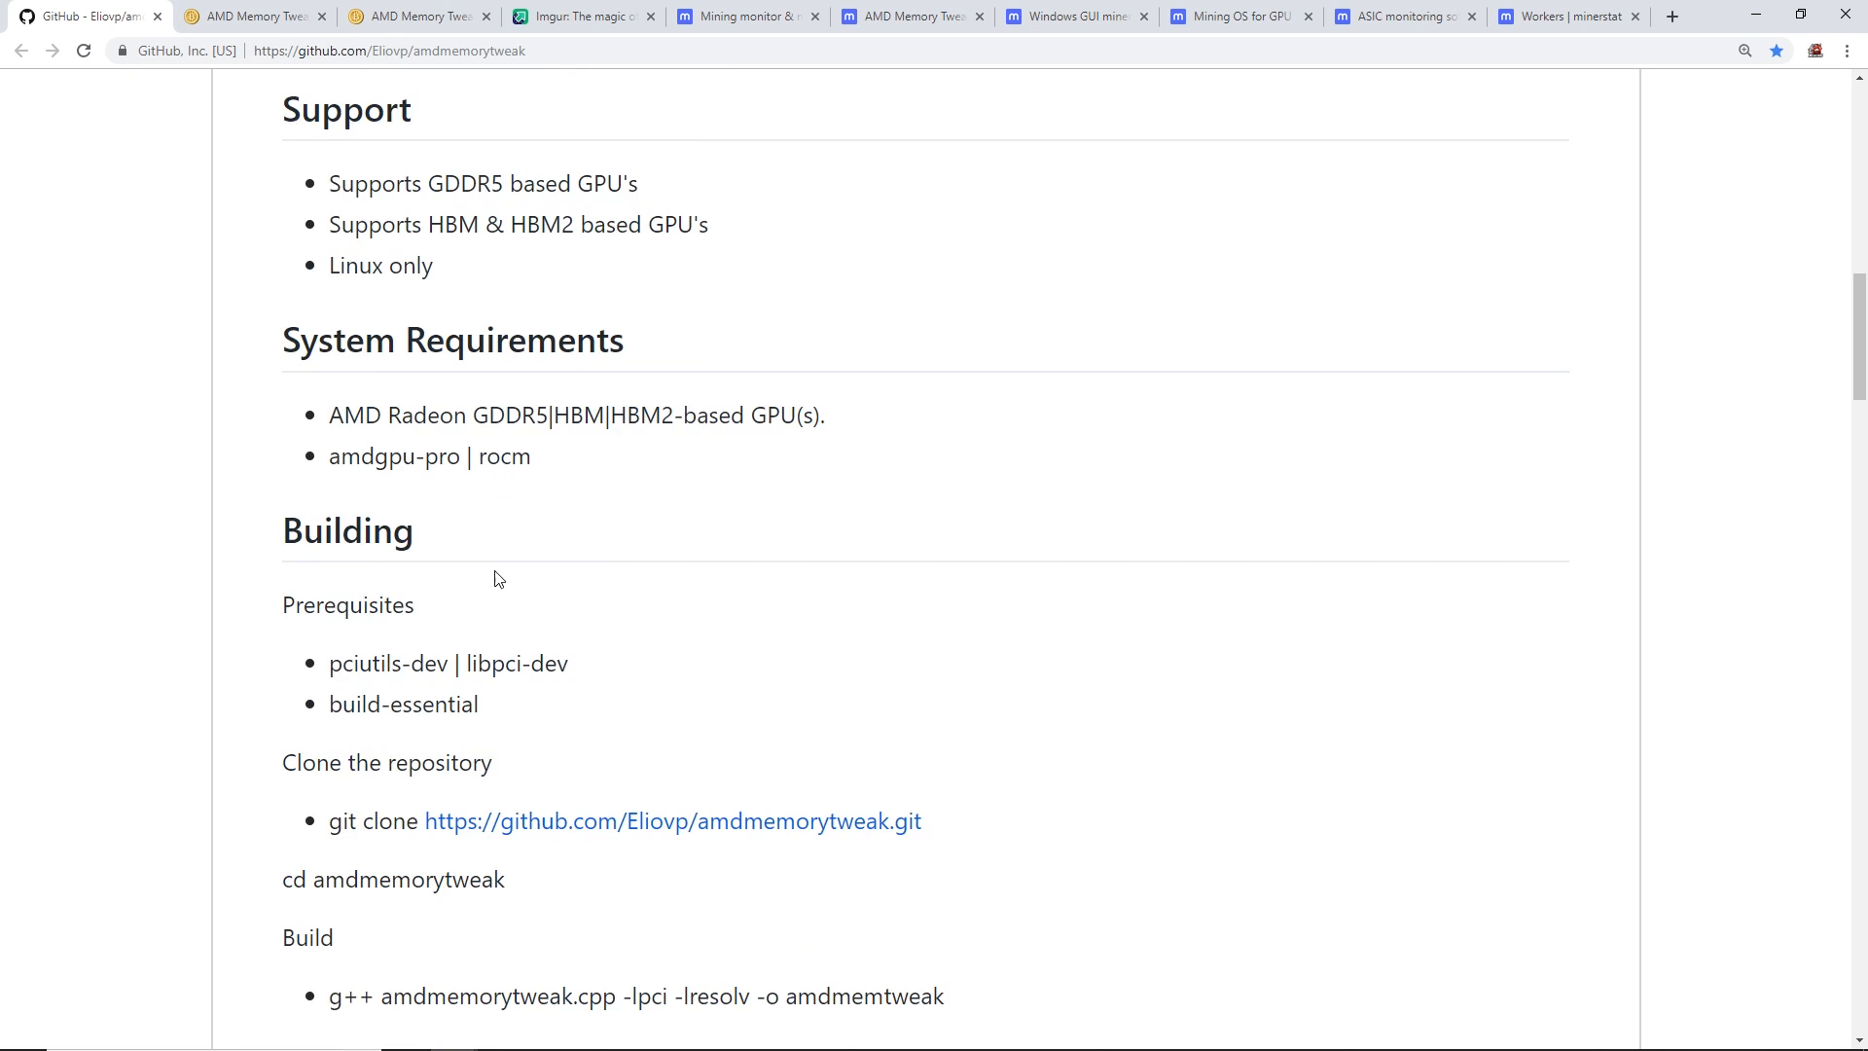
pyautogui.scroll(3)
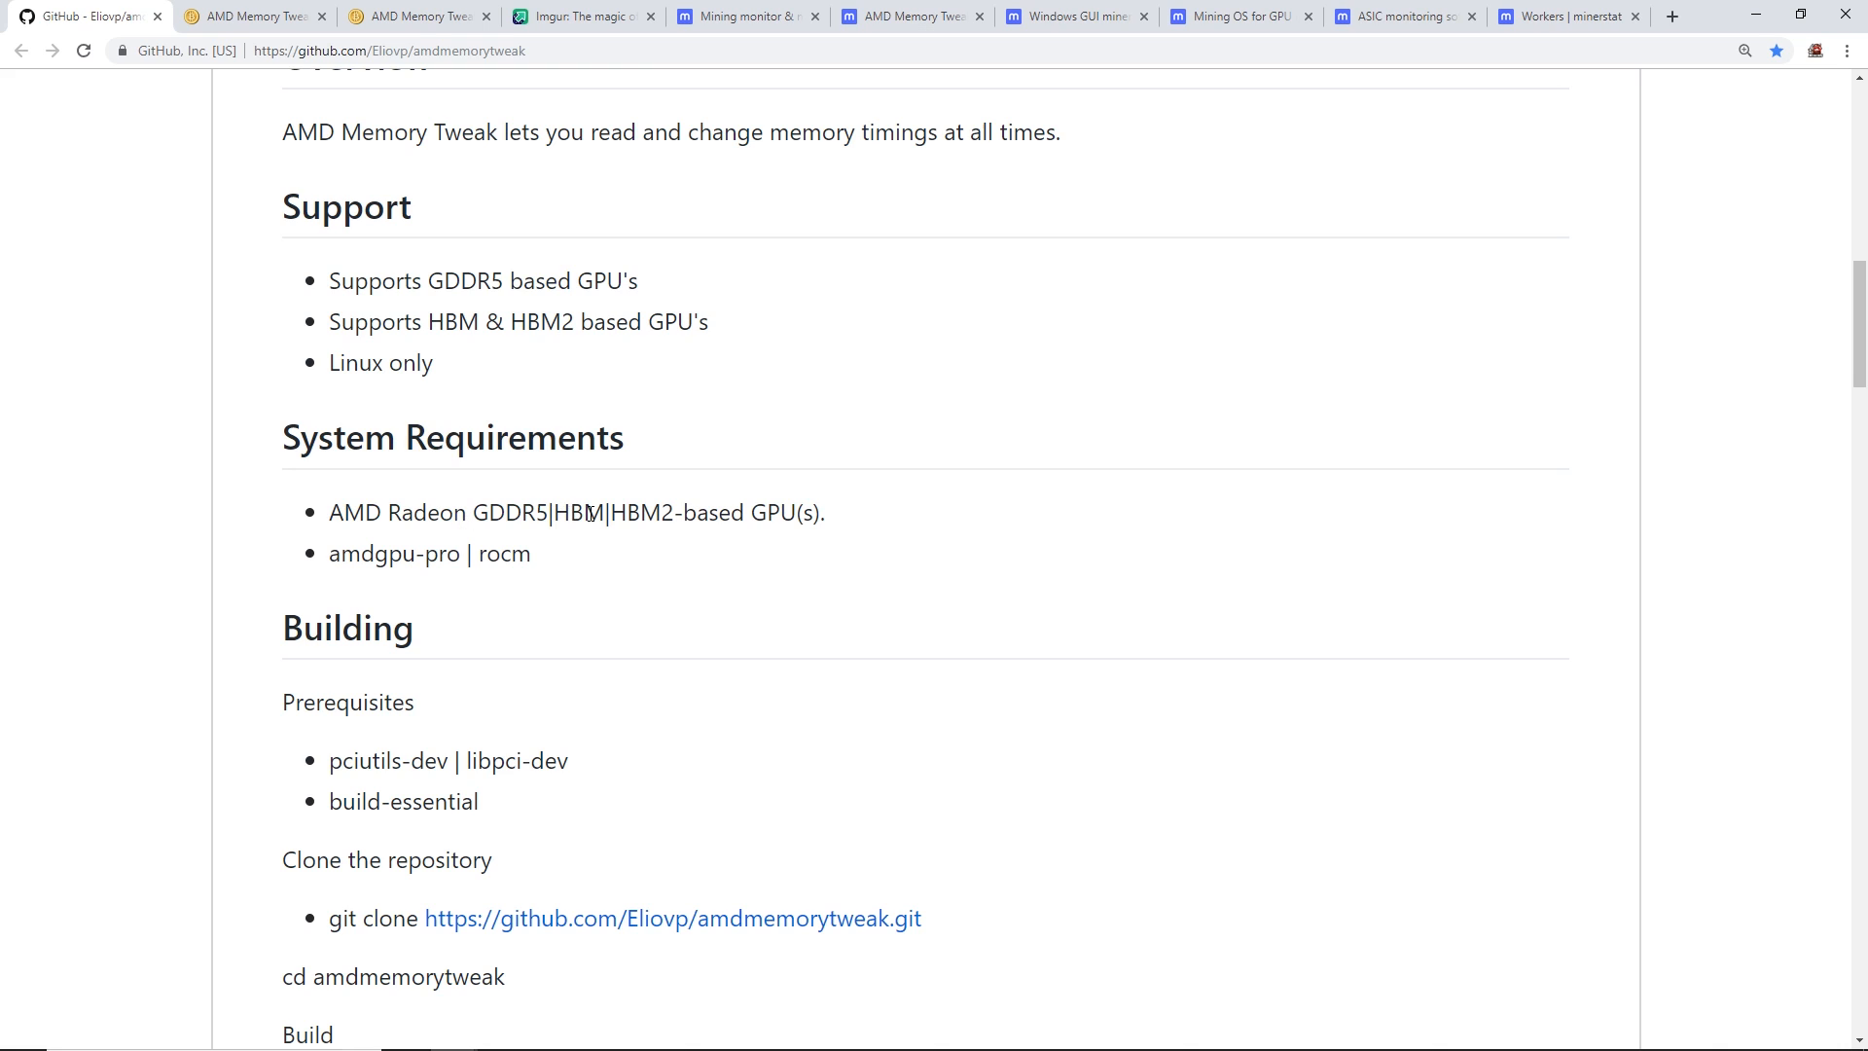
pyautogui.moveTo(328, 568)
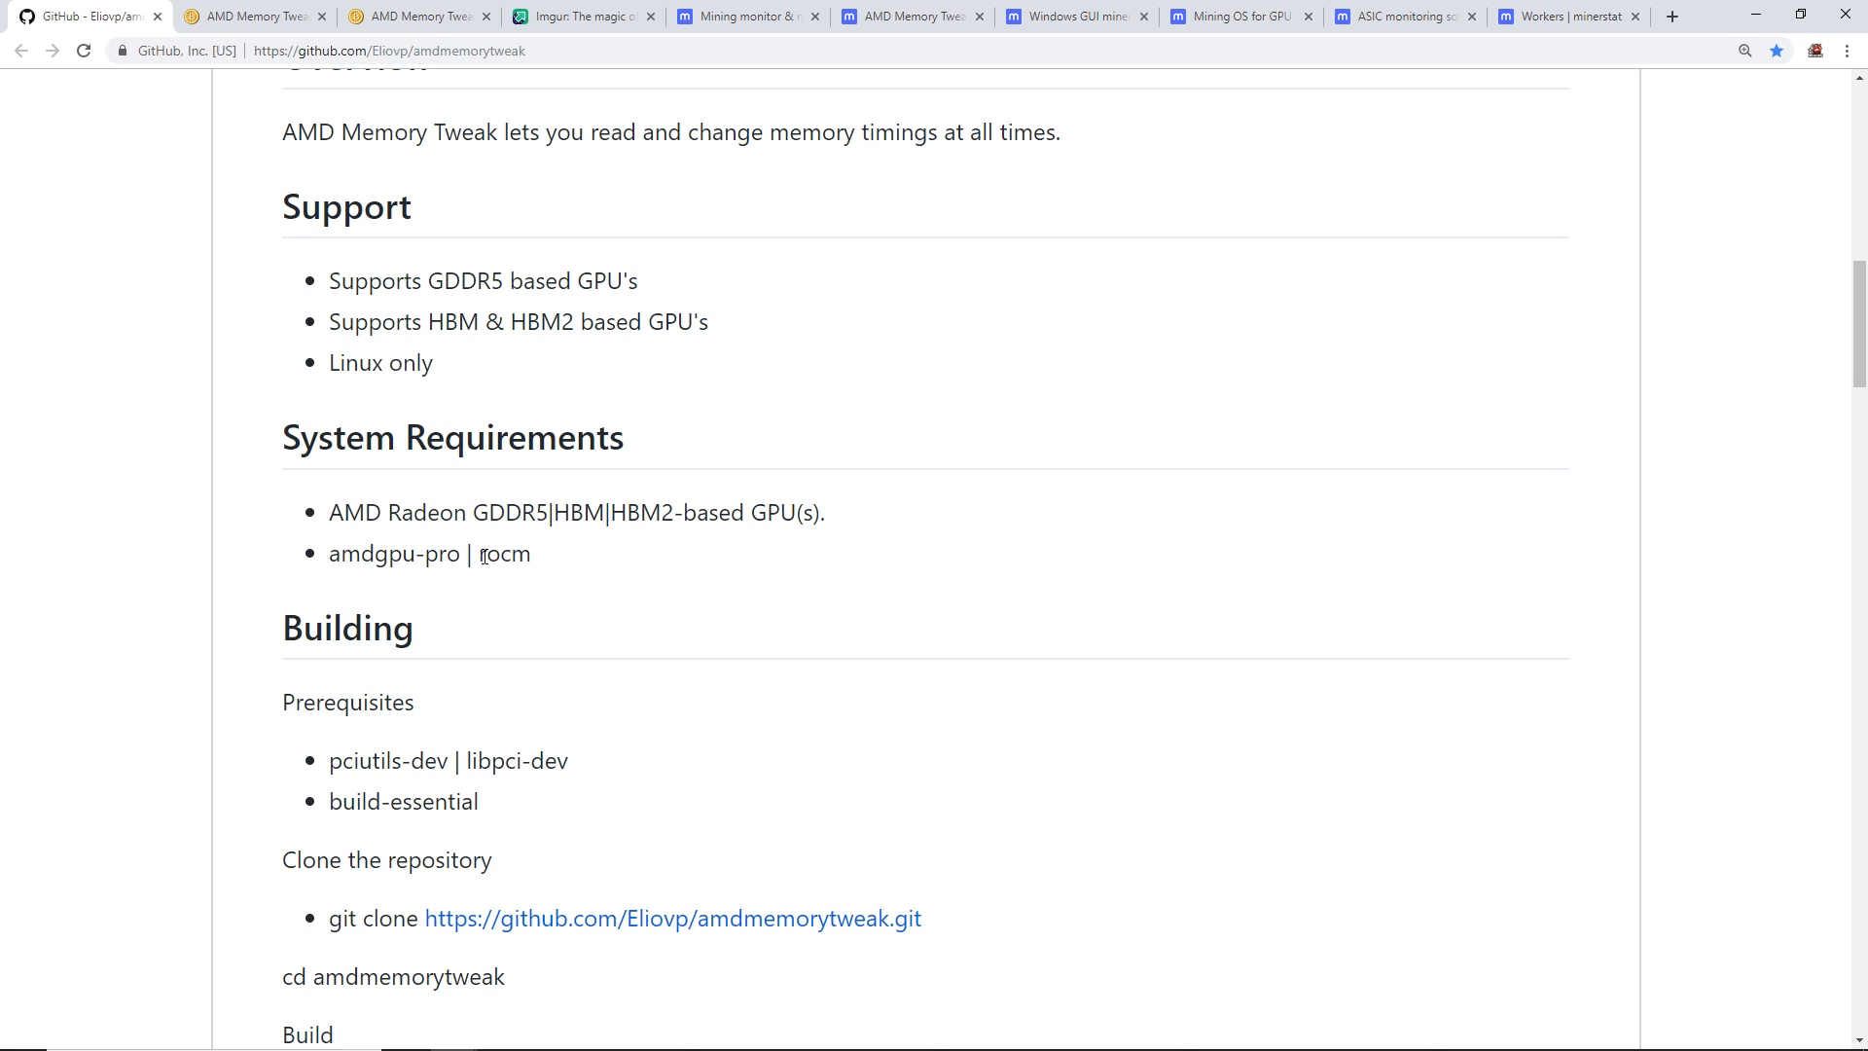
pyautogui.moveTo(545, 561)
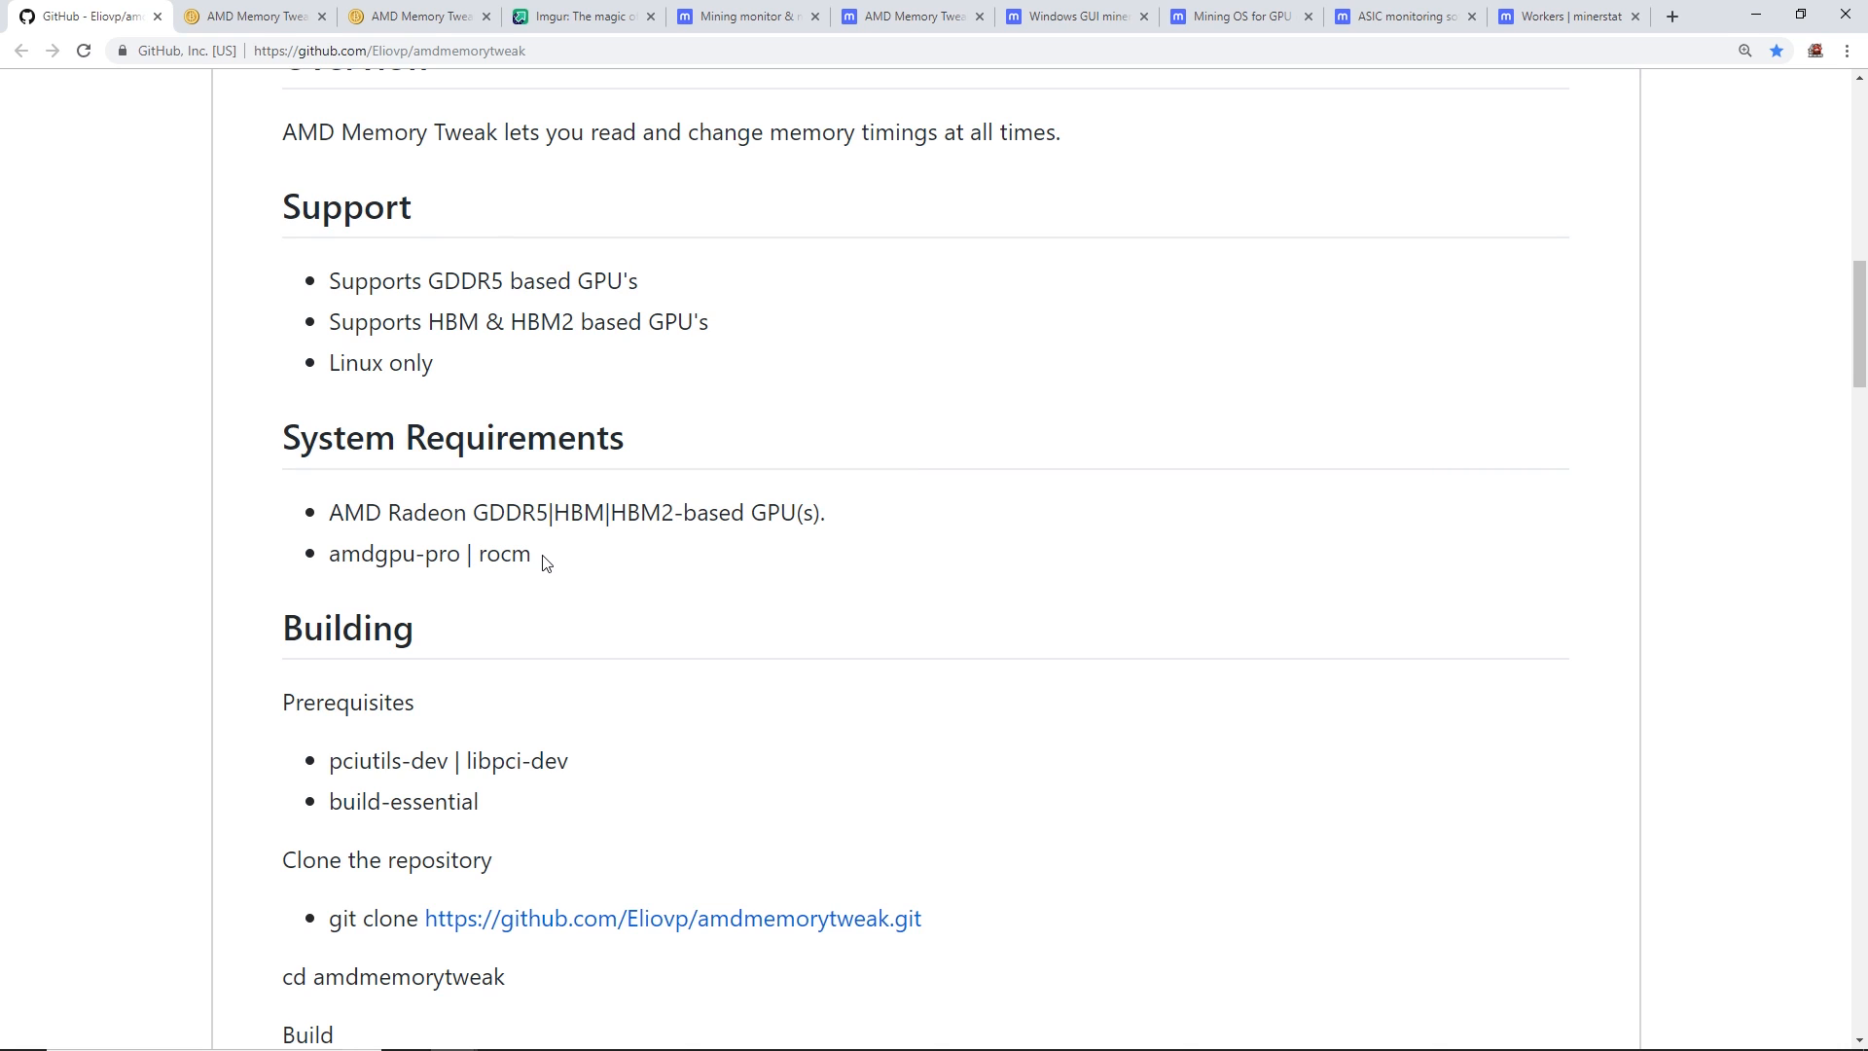
pyautogui.scroll(-3)
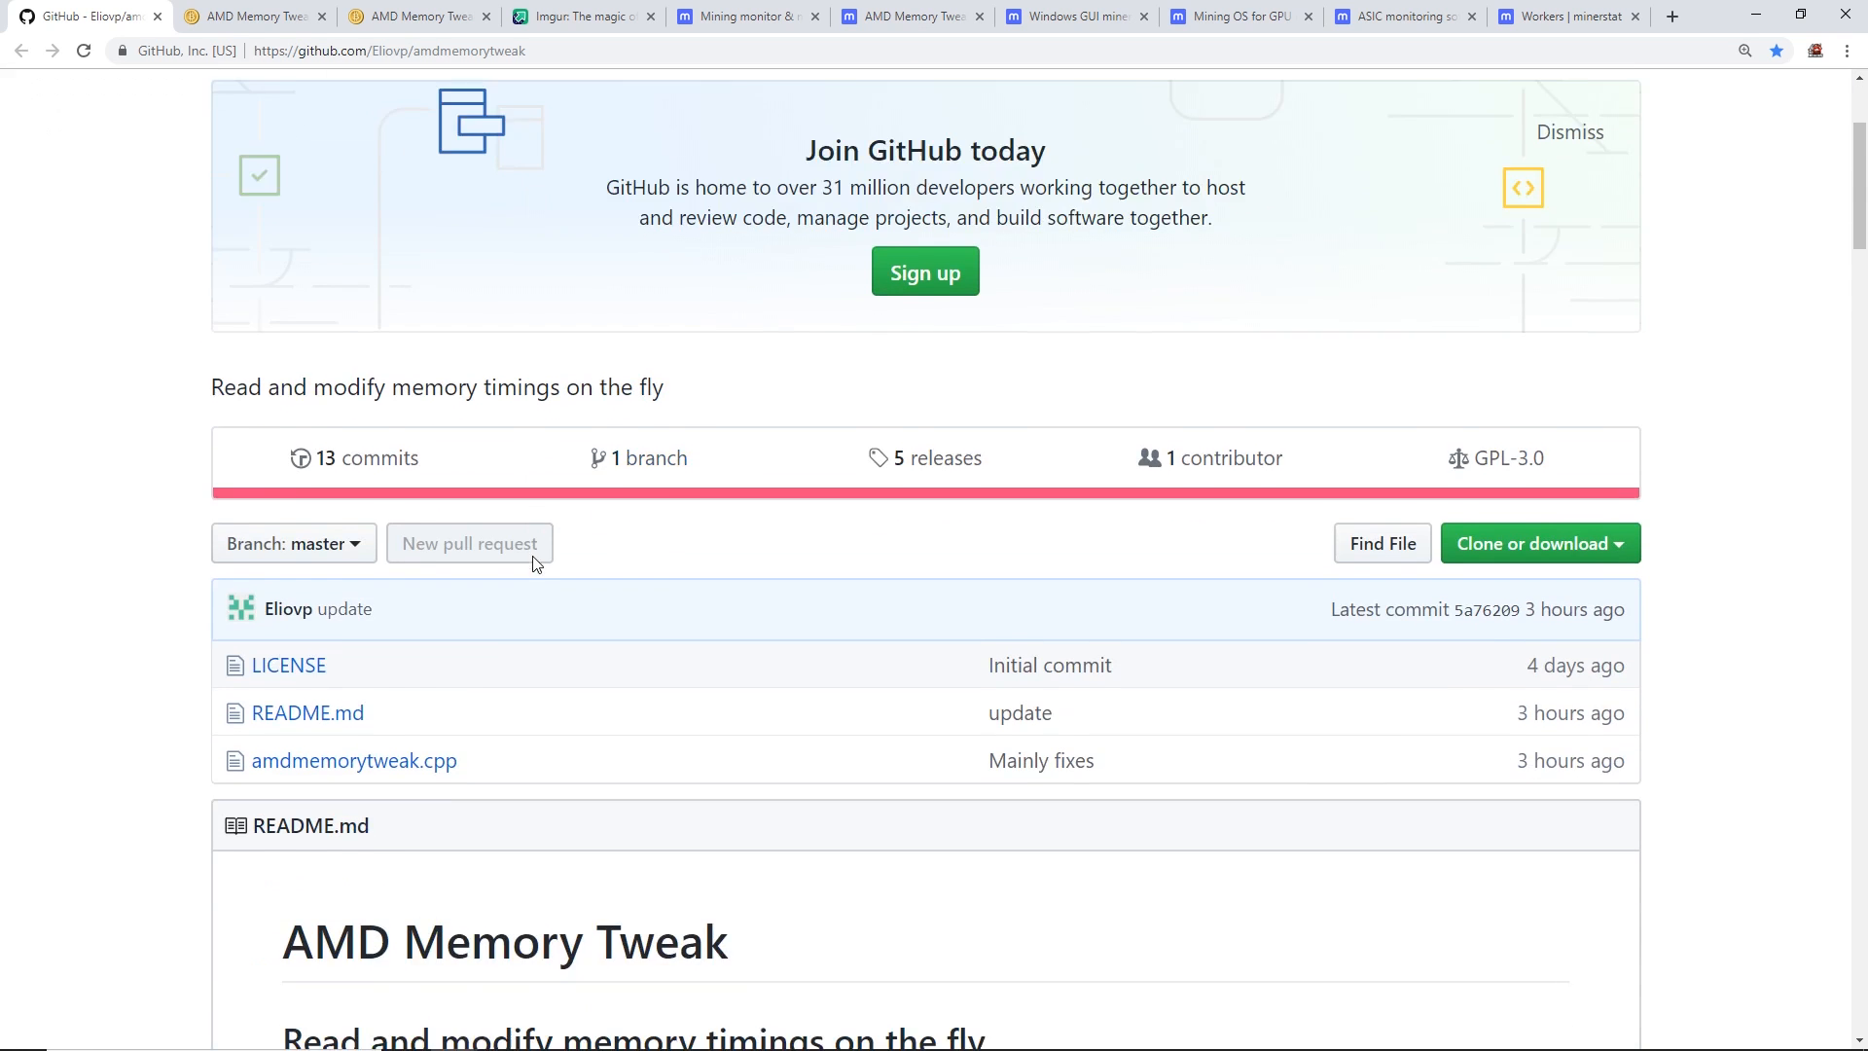
# In the Bitcointalk AMD Memory Tweak thread, scroll past the mining logs to Current support and Tips
pyautogui.click(251, 15)
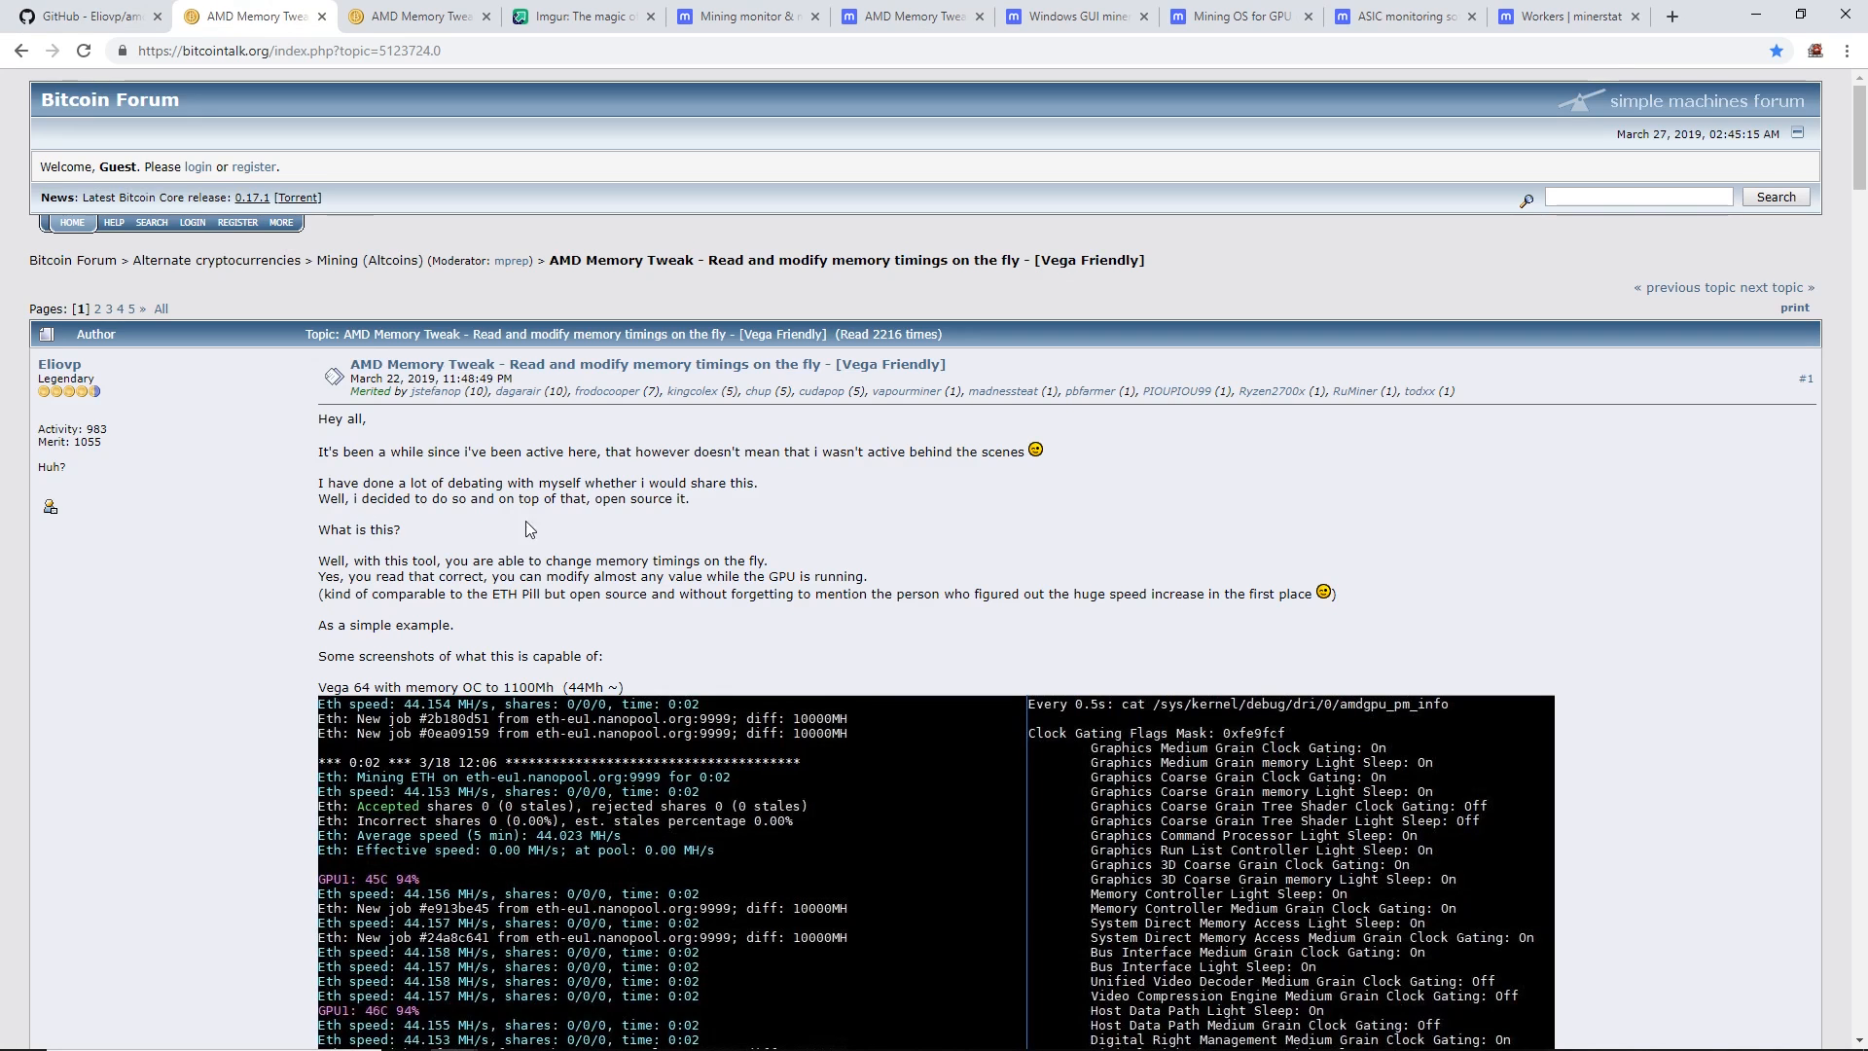
pyautogui.moveTo(571, 569)
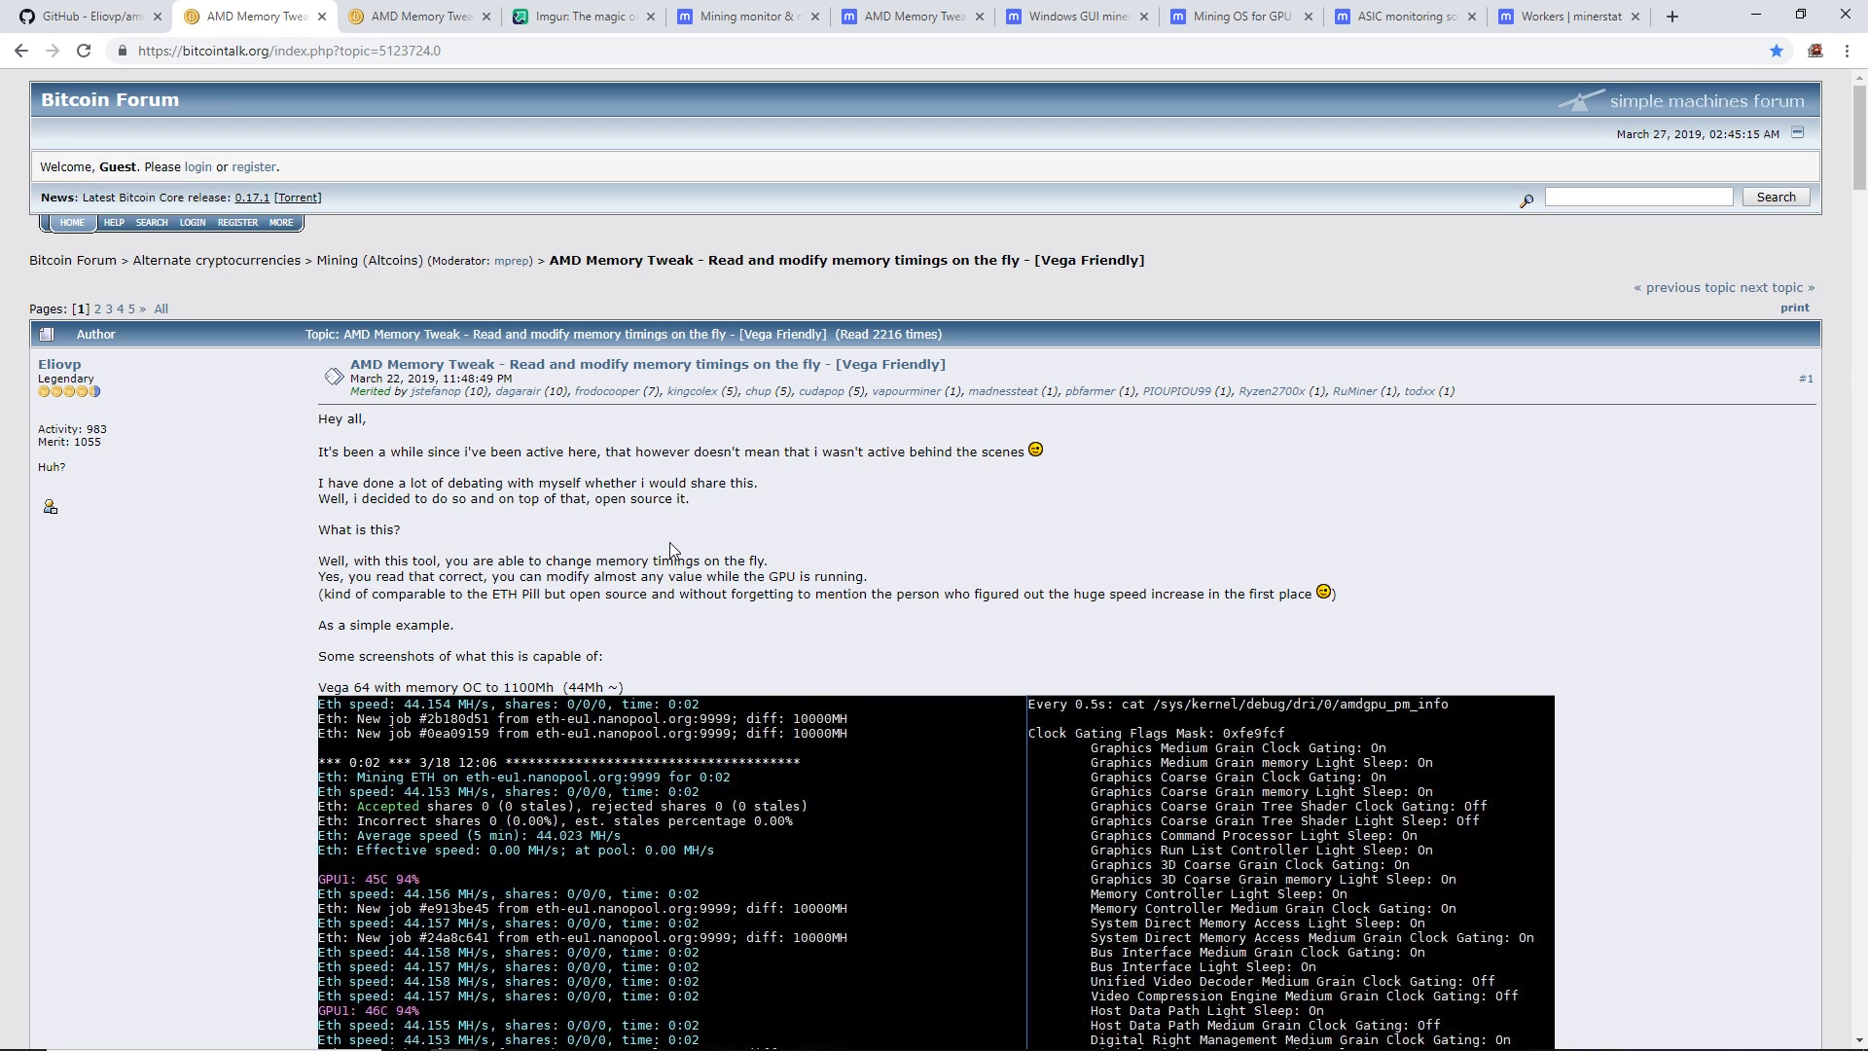
pyautogui.moveTo(642, 559)
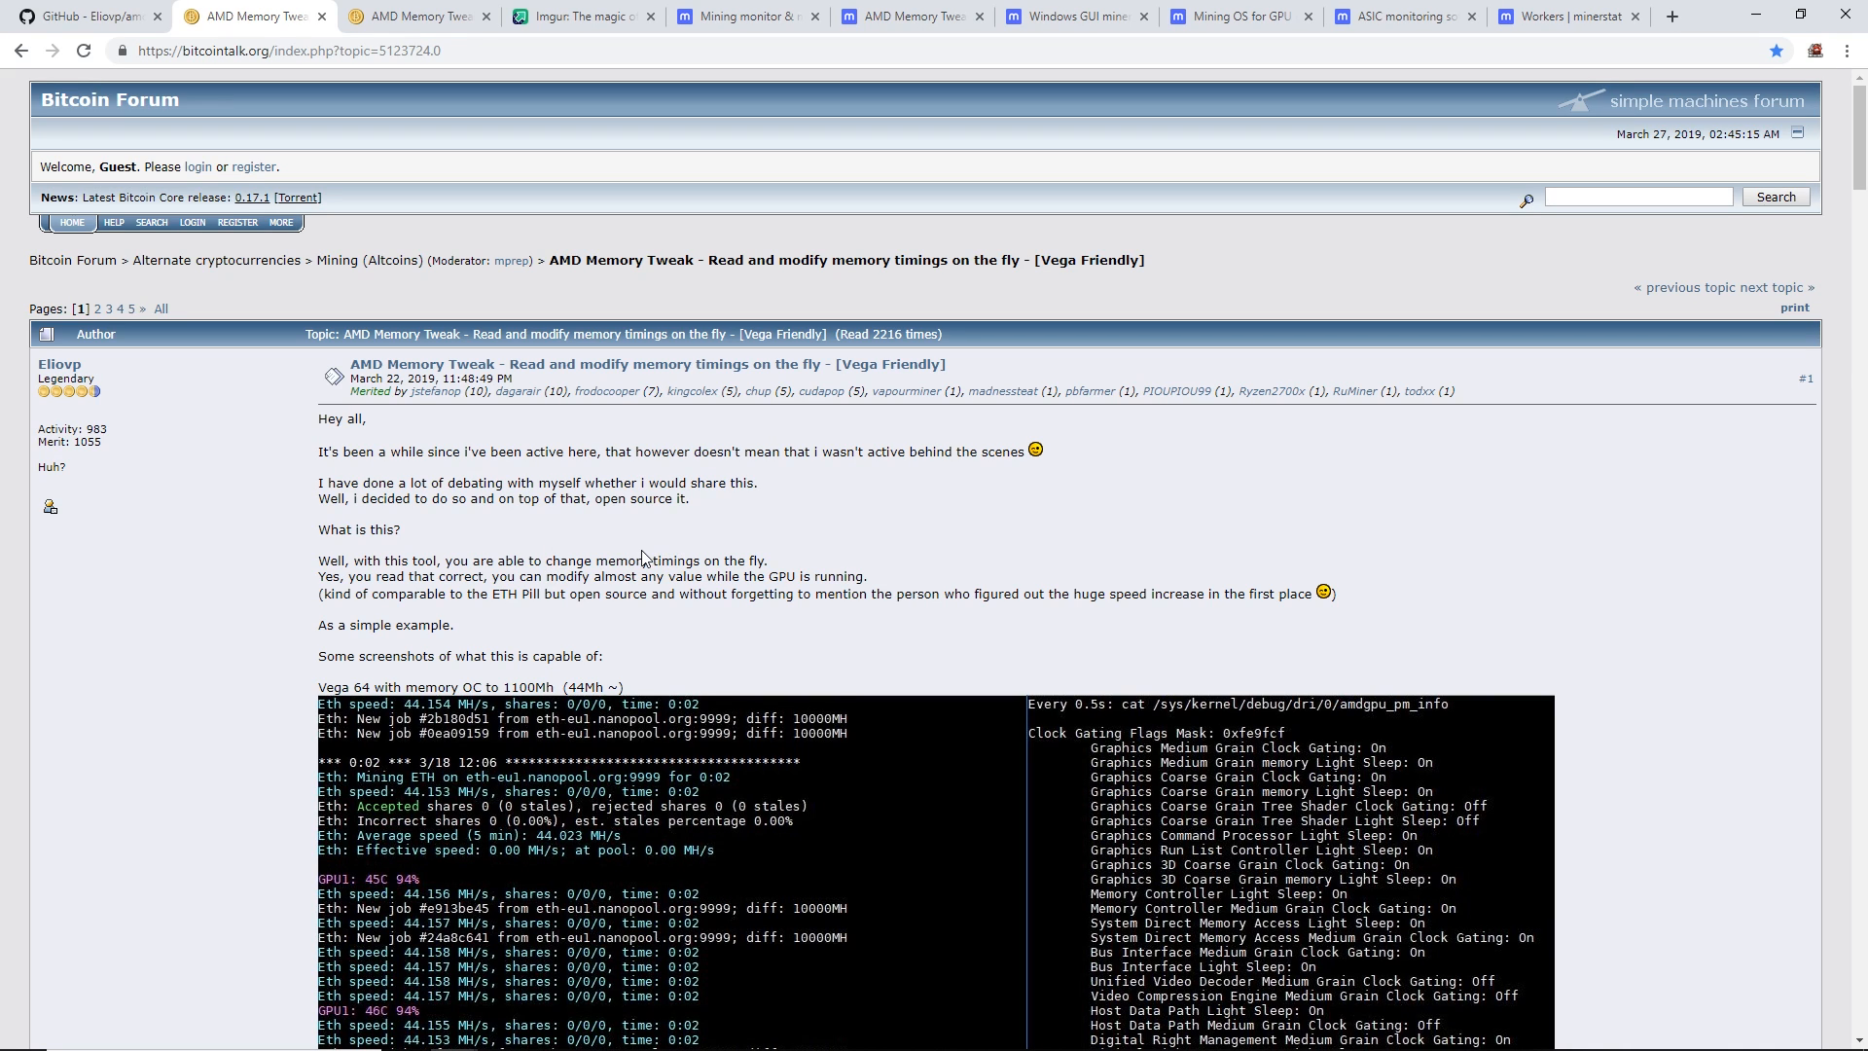
pyautogui.scroll(-3)
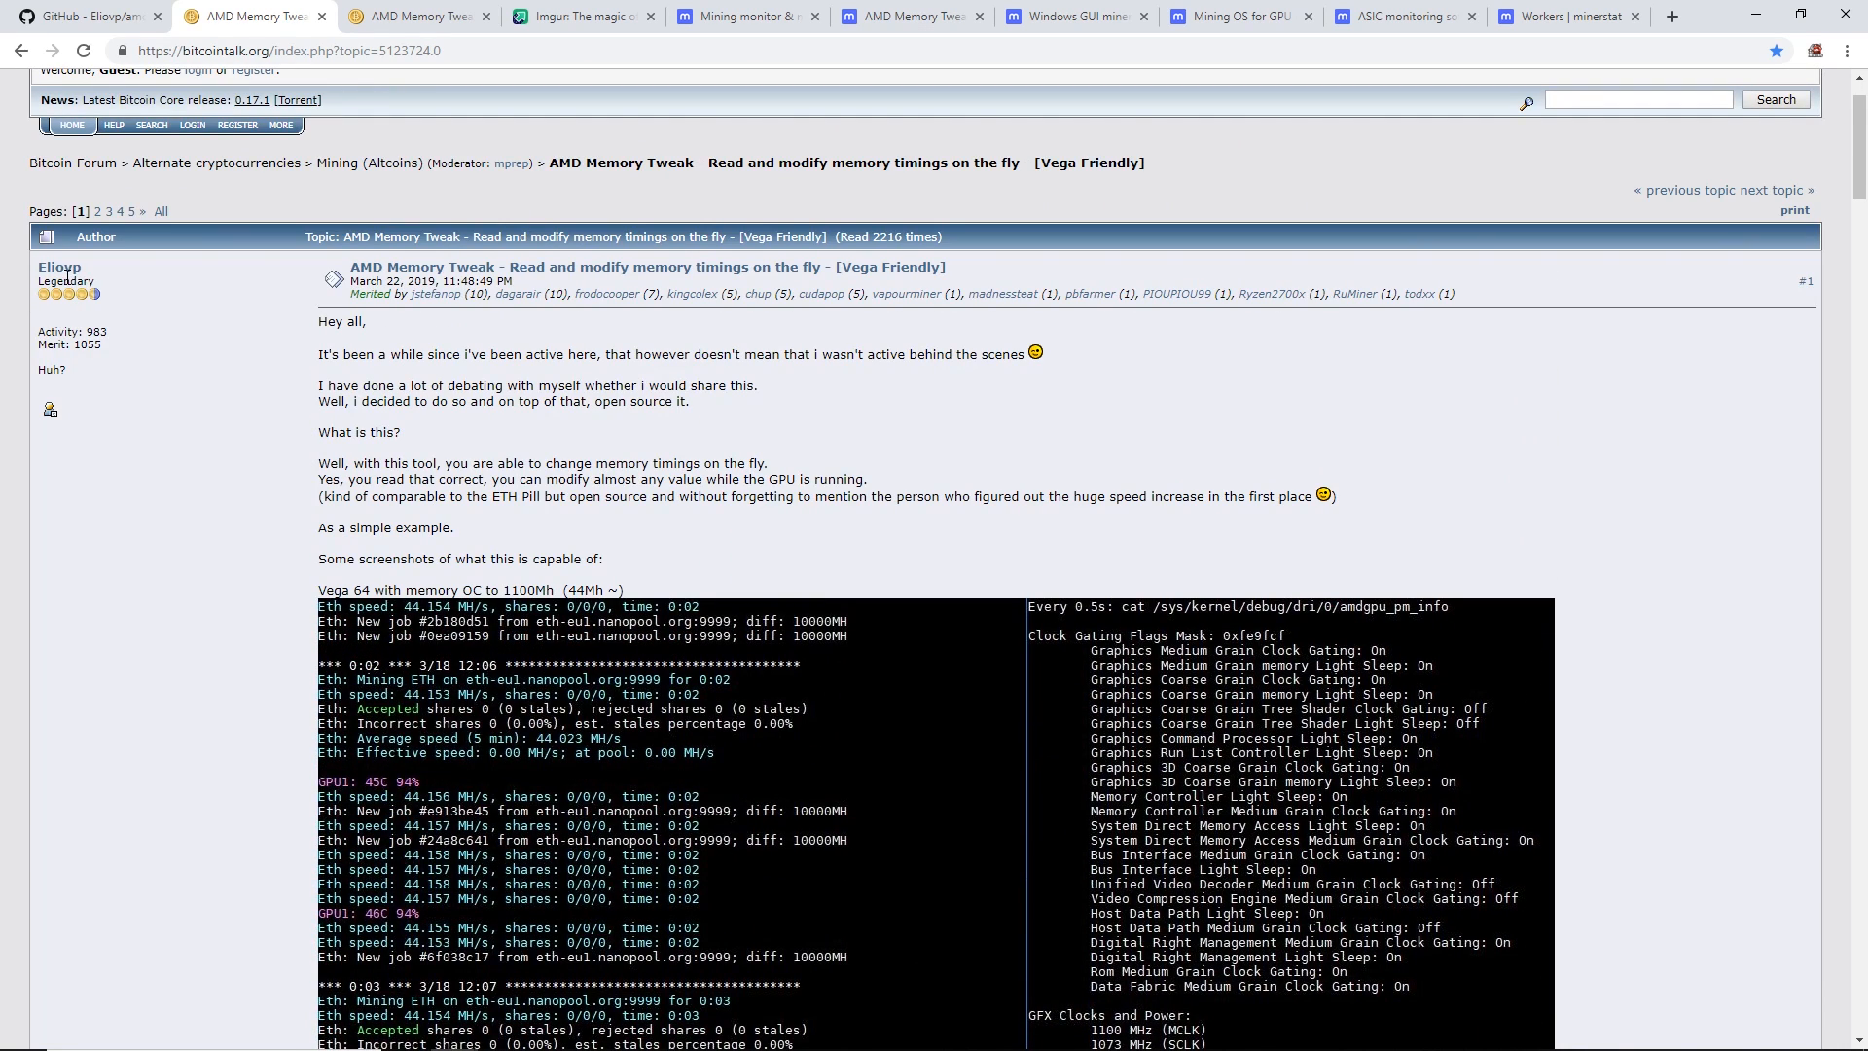
pyautogui.moveTo(558, 471)
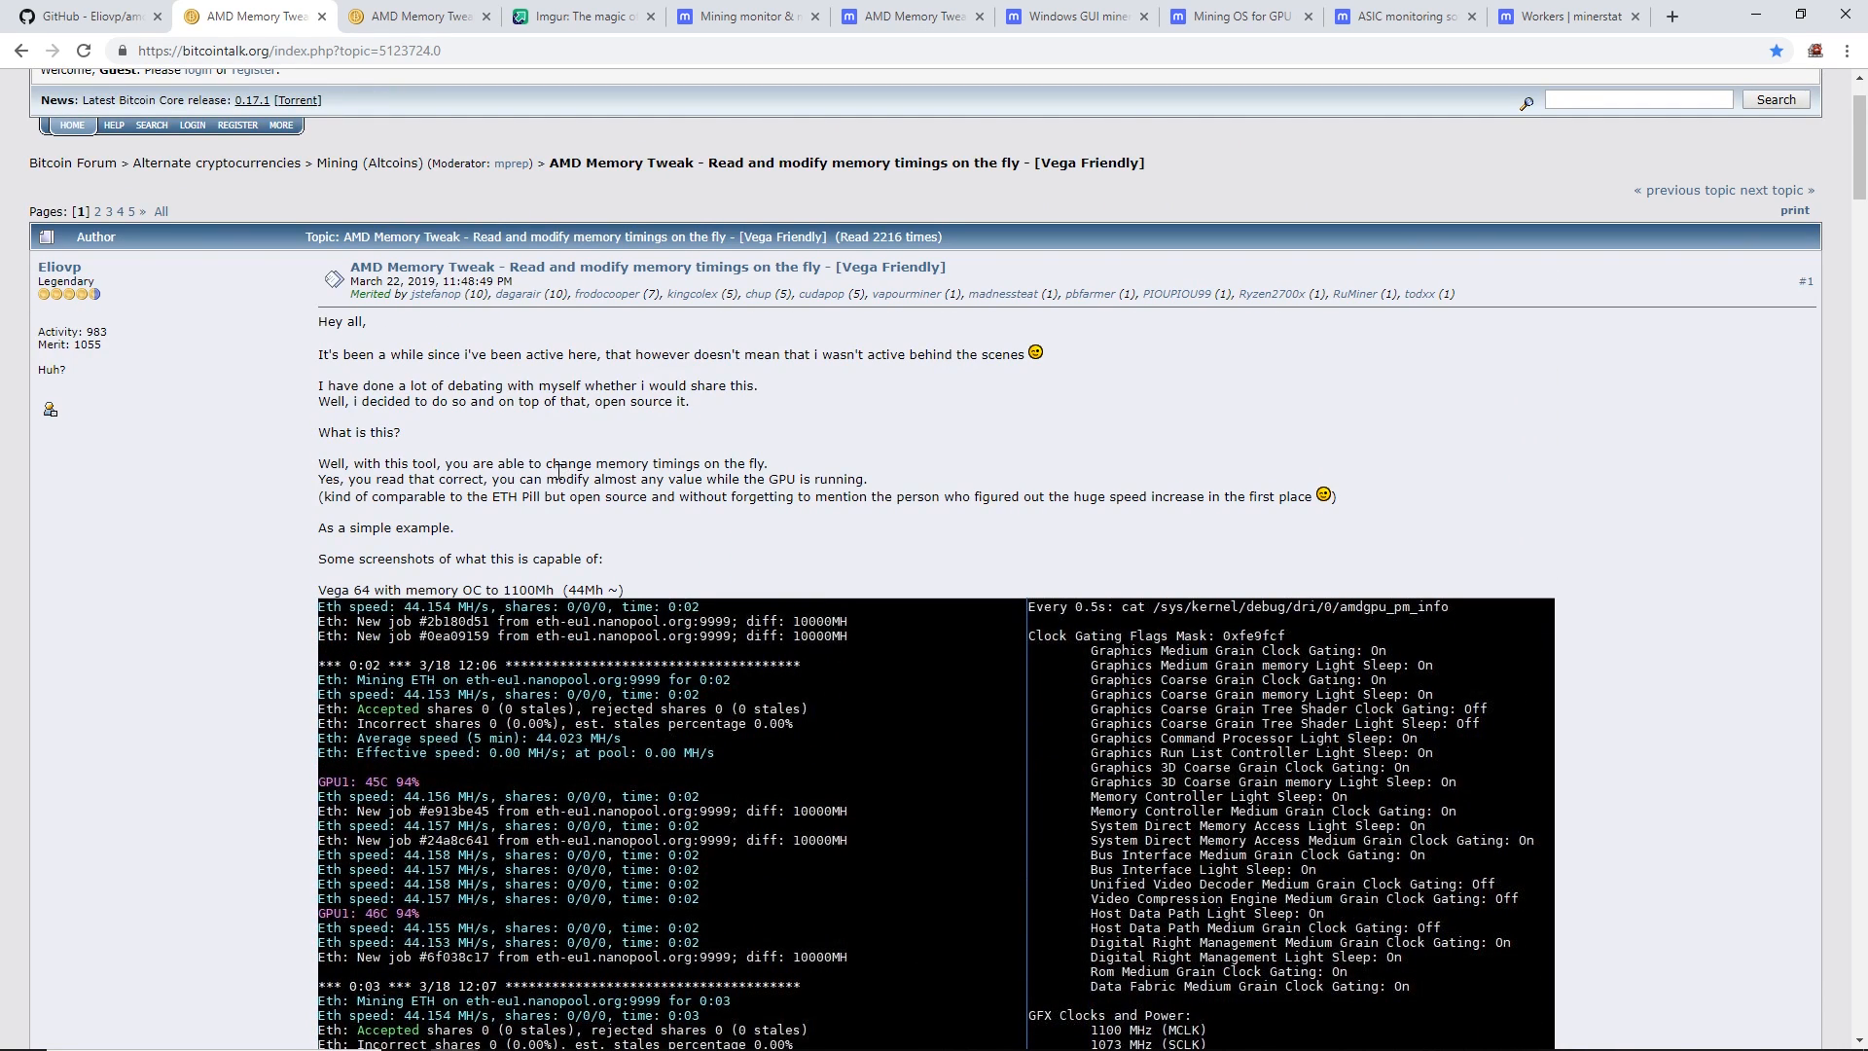
pyautogui.scroll(-3)
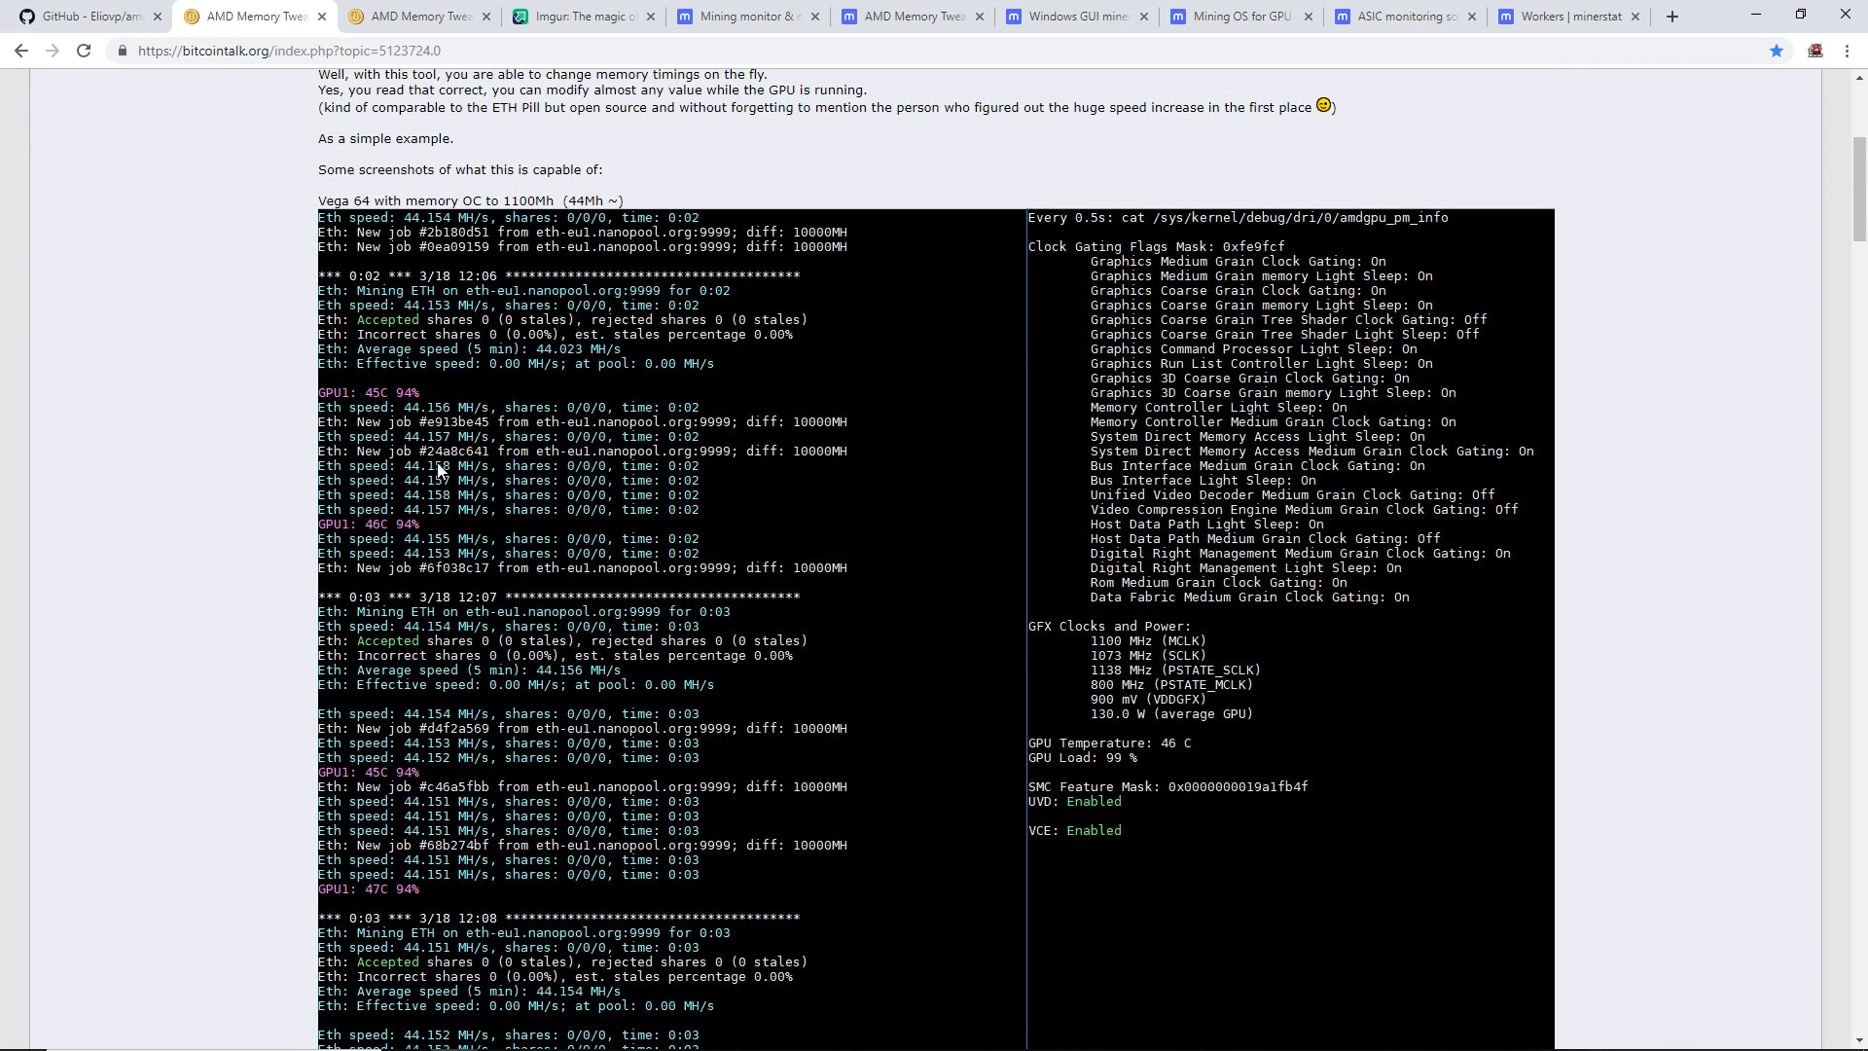
pyautogui.moveTo(302, 431)
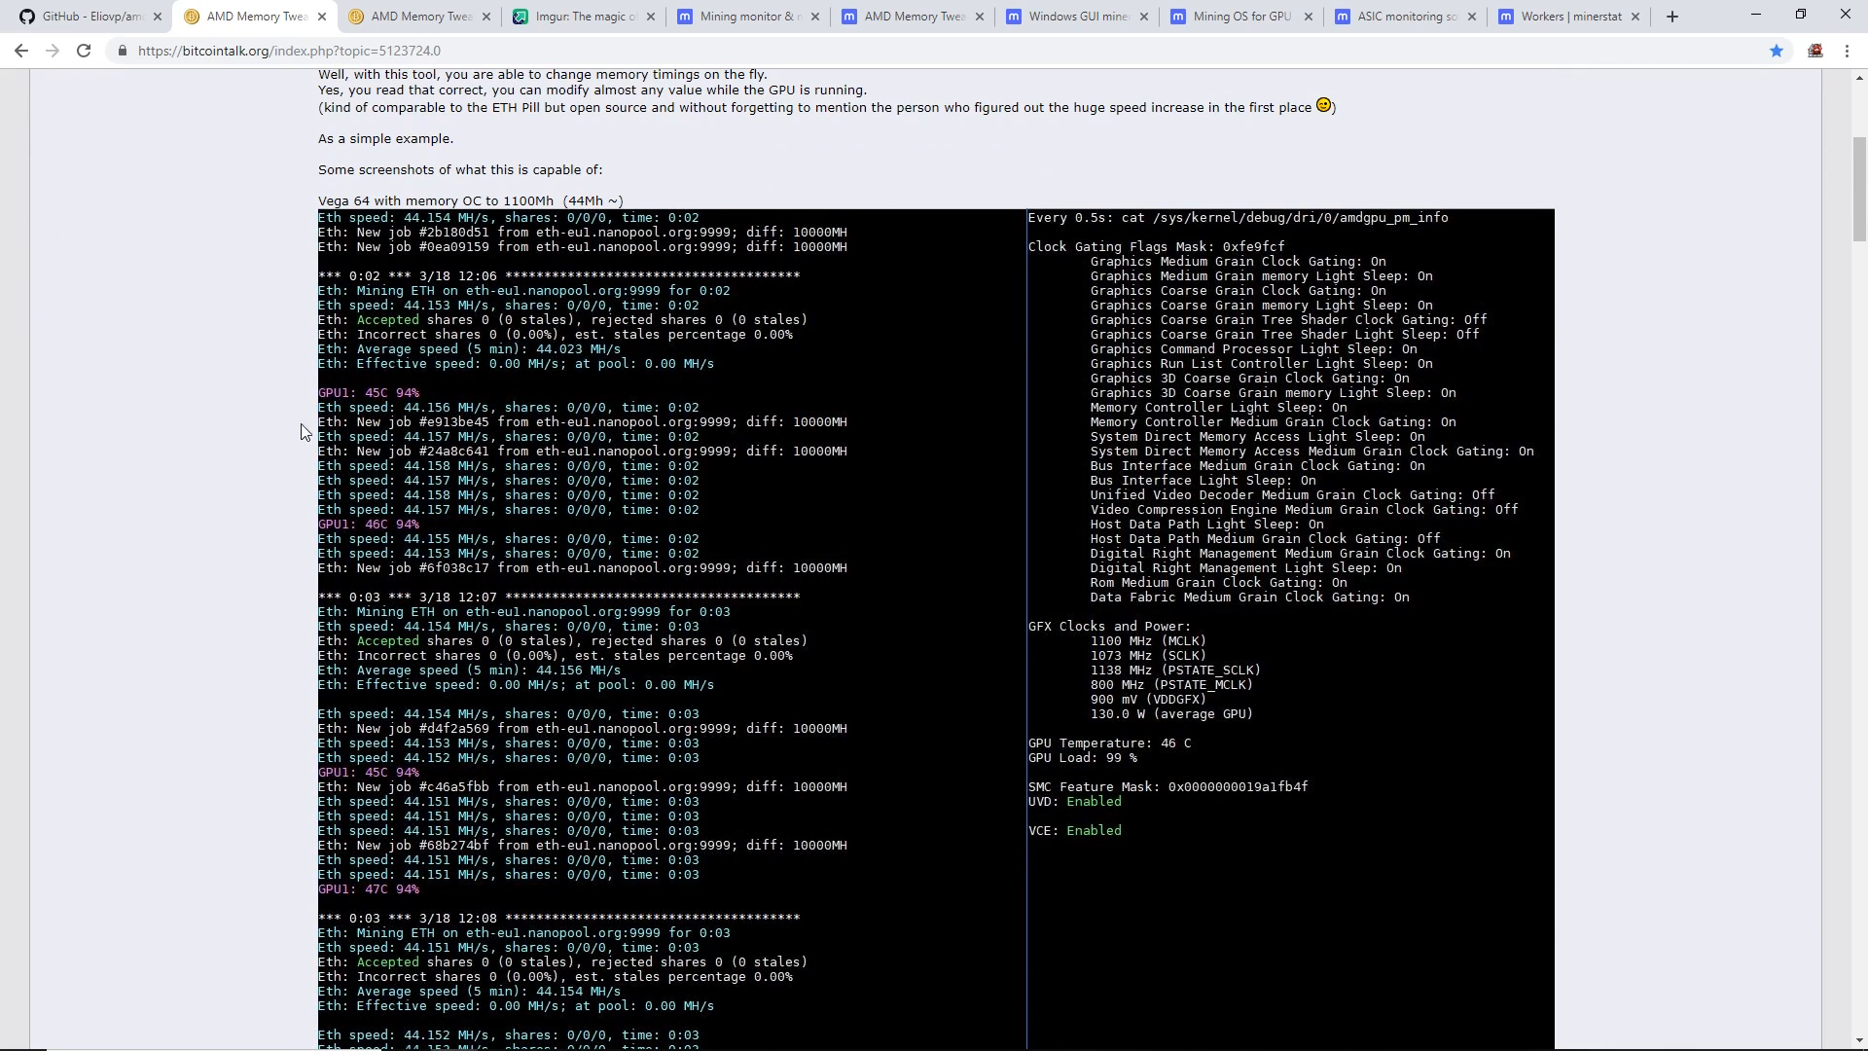
pyautogui.scroll(3)
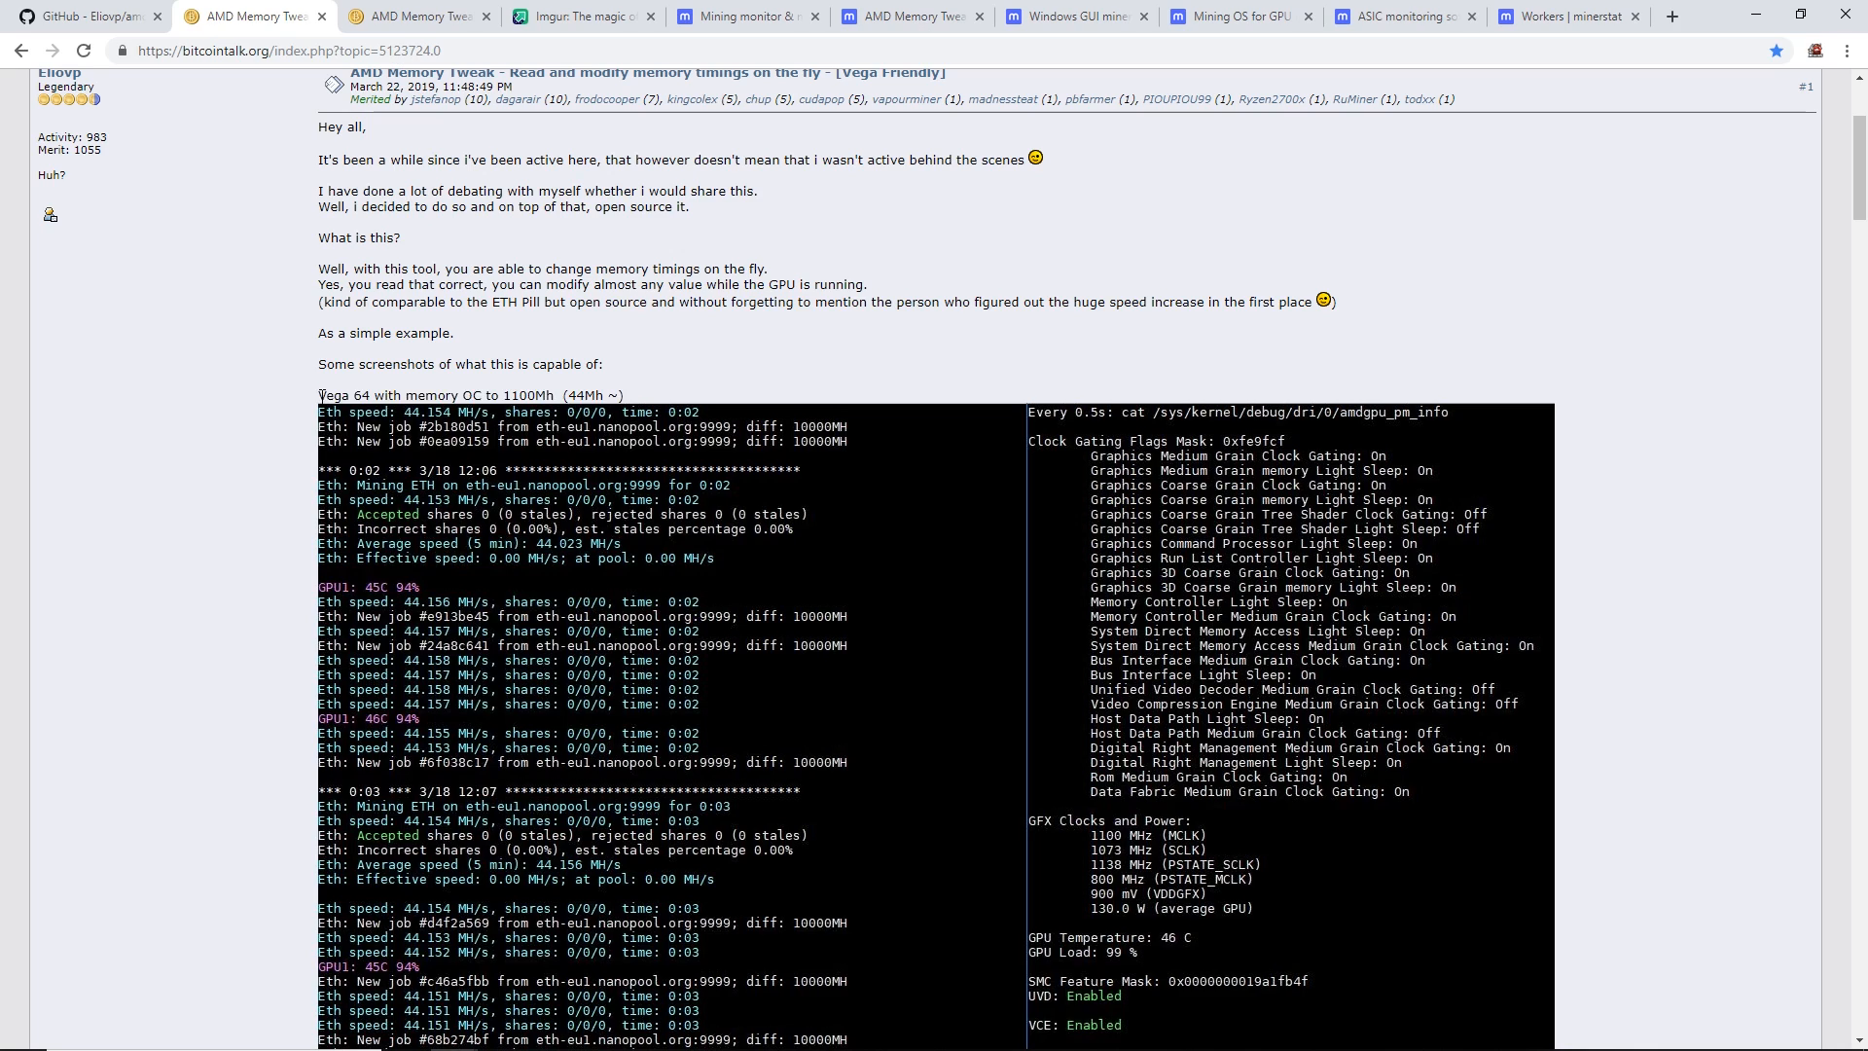
pyautogui.scroll(-3)
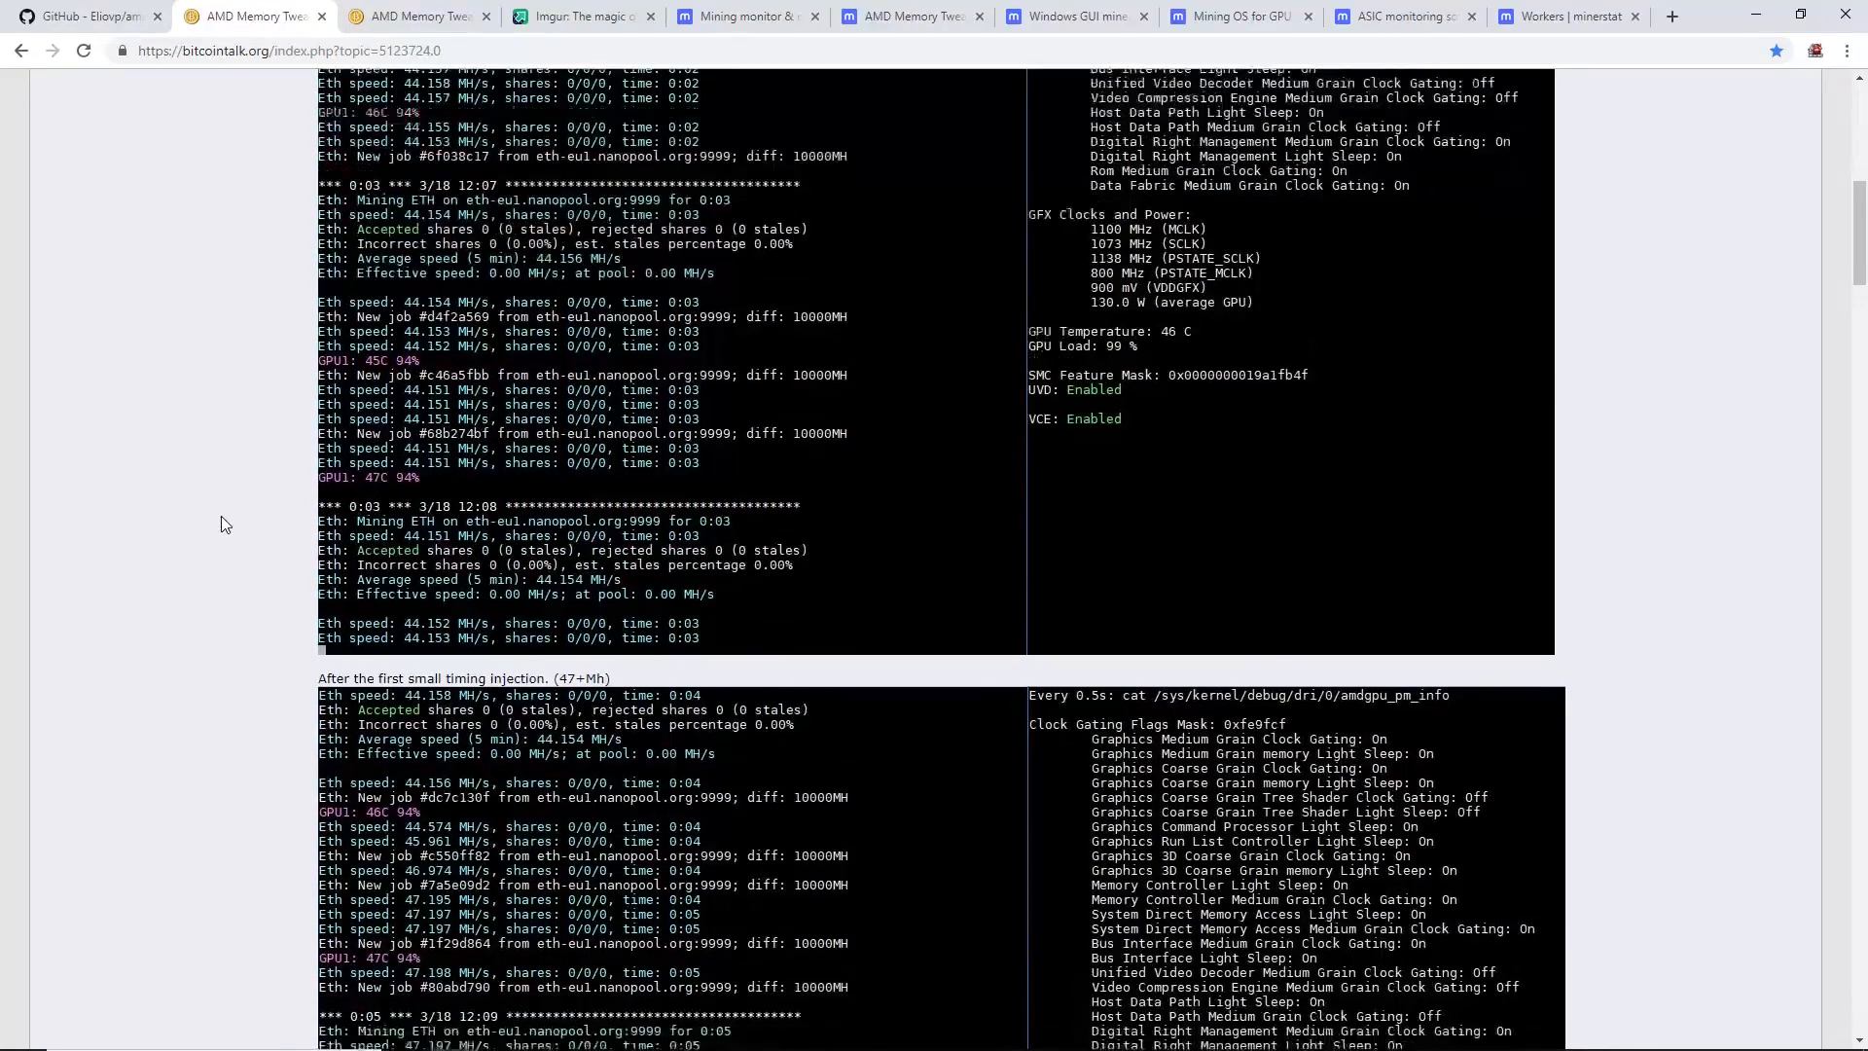
pyautogui.scroll(-3)
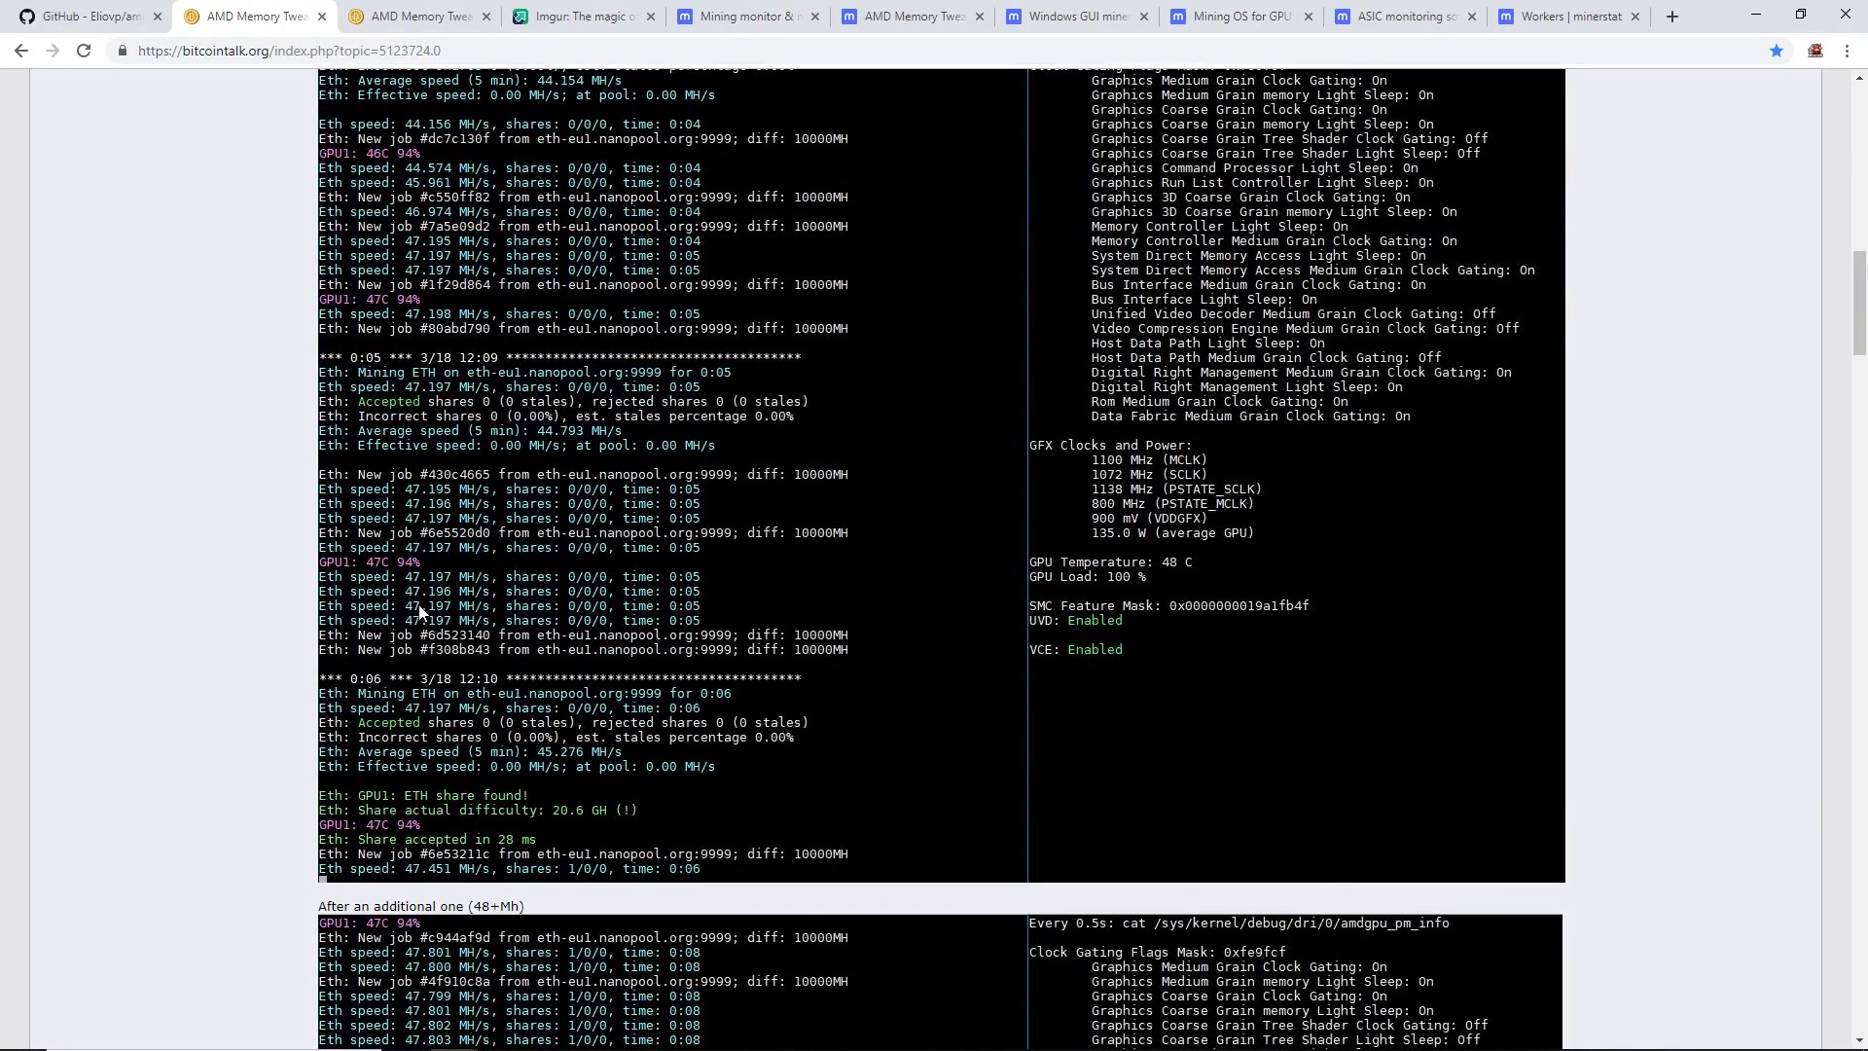
pyautogui.moveTo(474, 705)
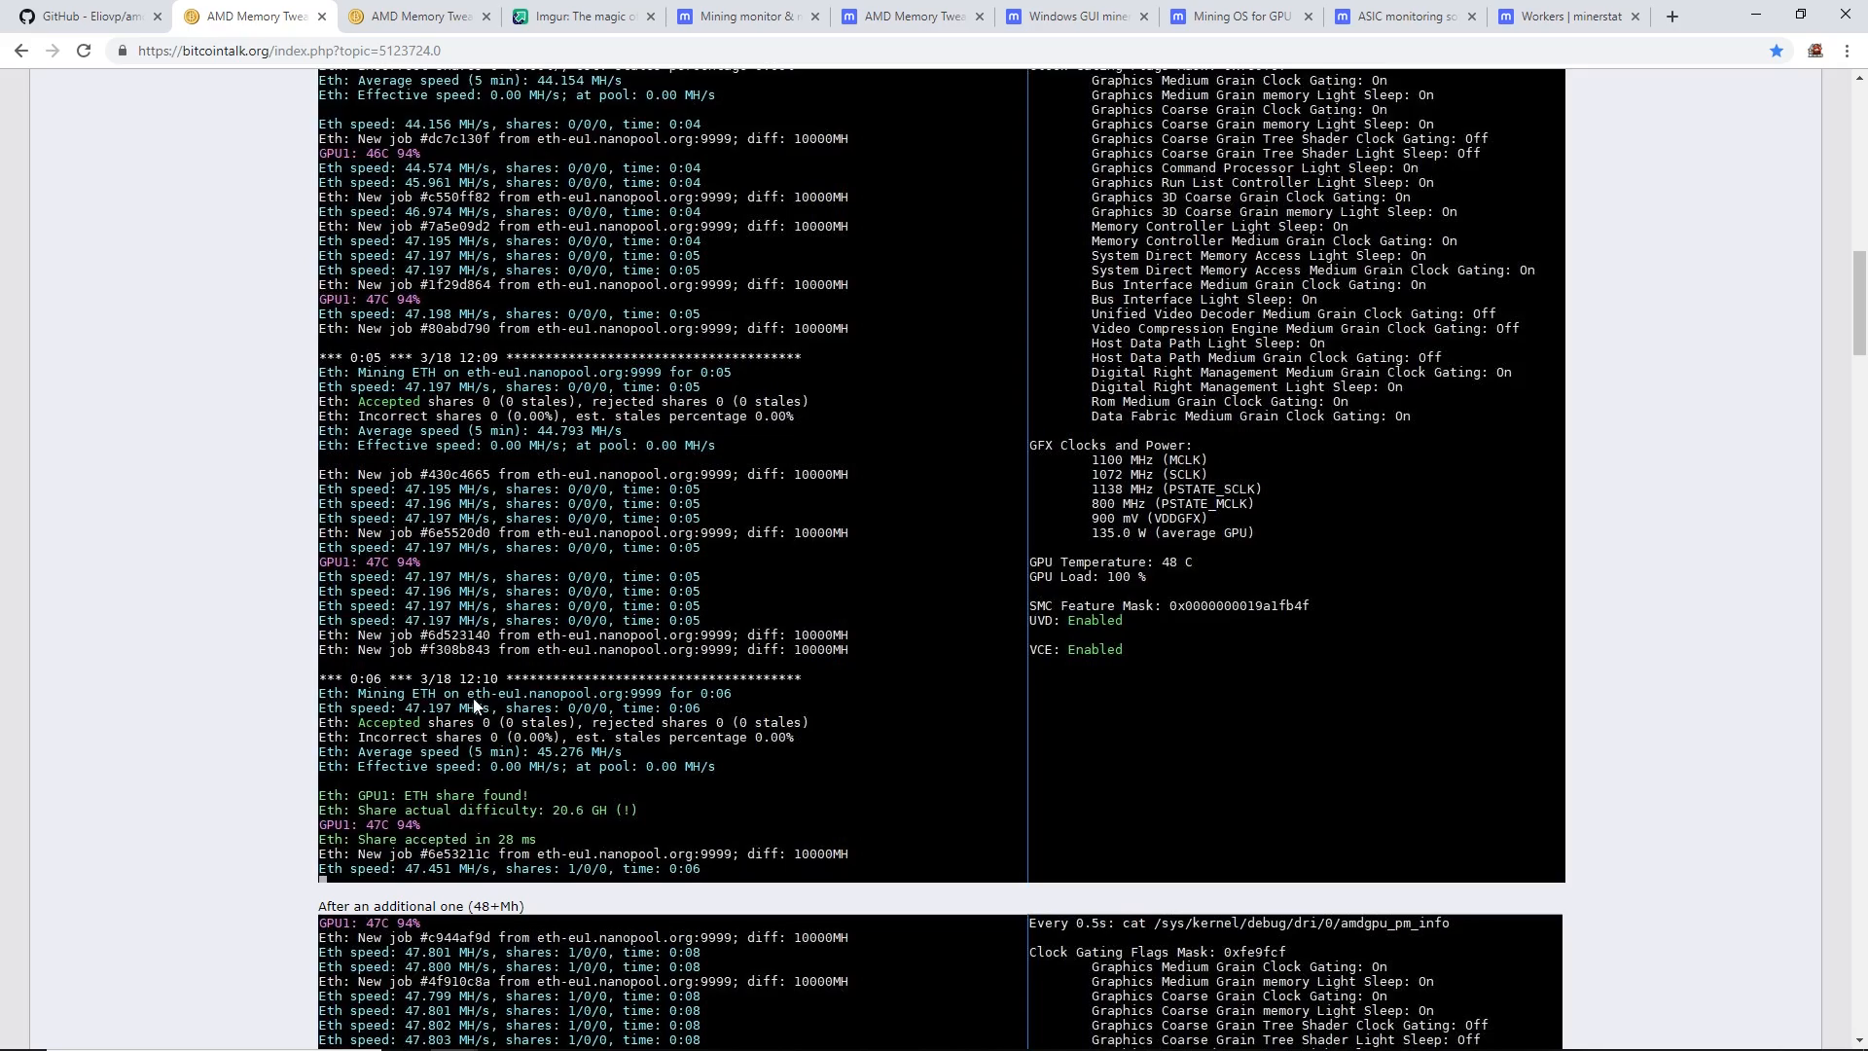
pyautogui.scroll(-3)
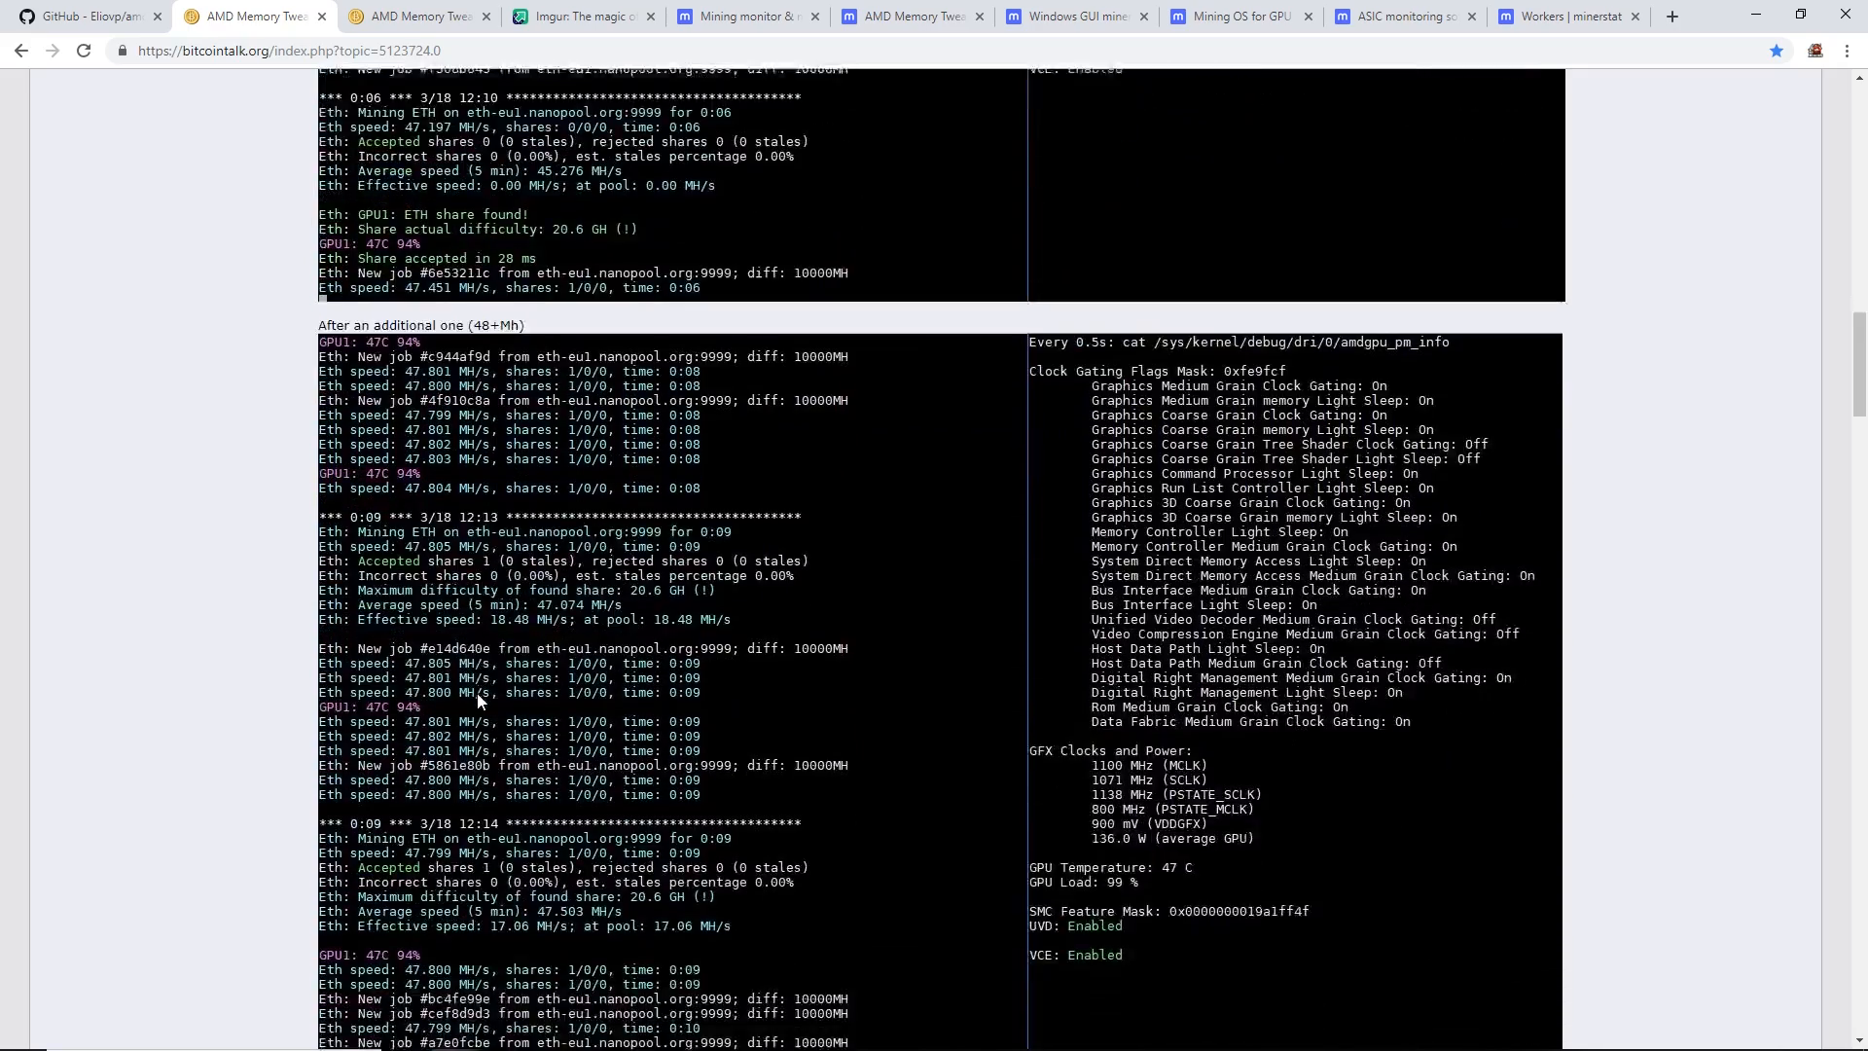
pyautogui.scroll(-3)
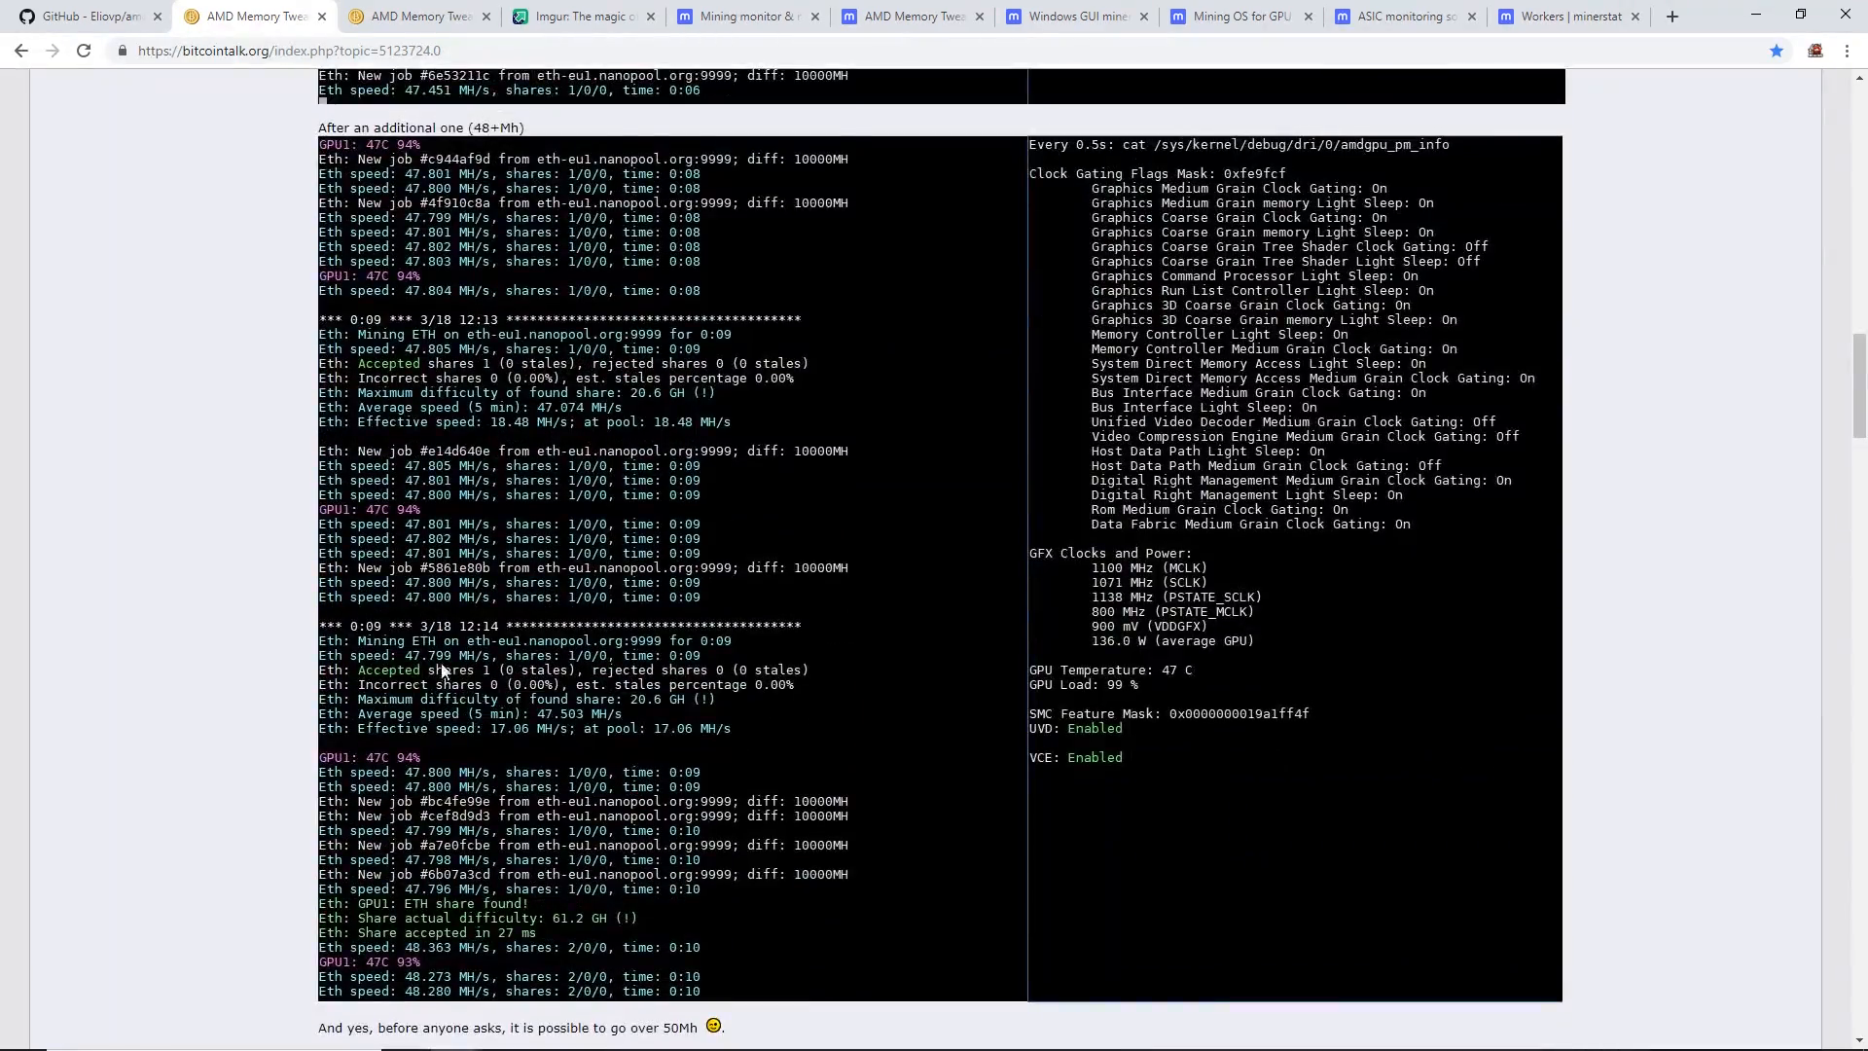
pyautogui.scroll(-3)
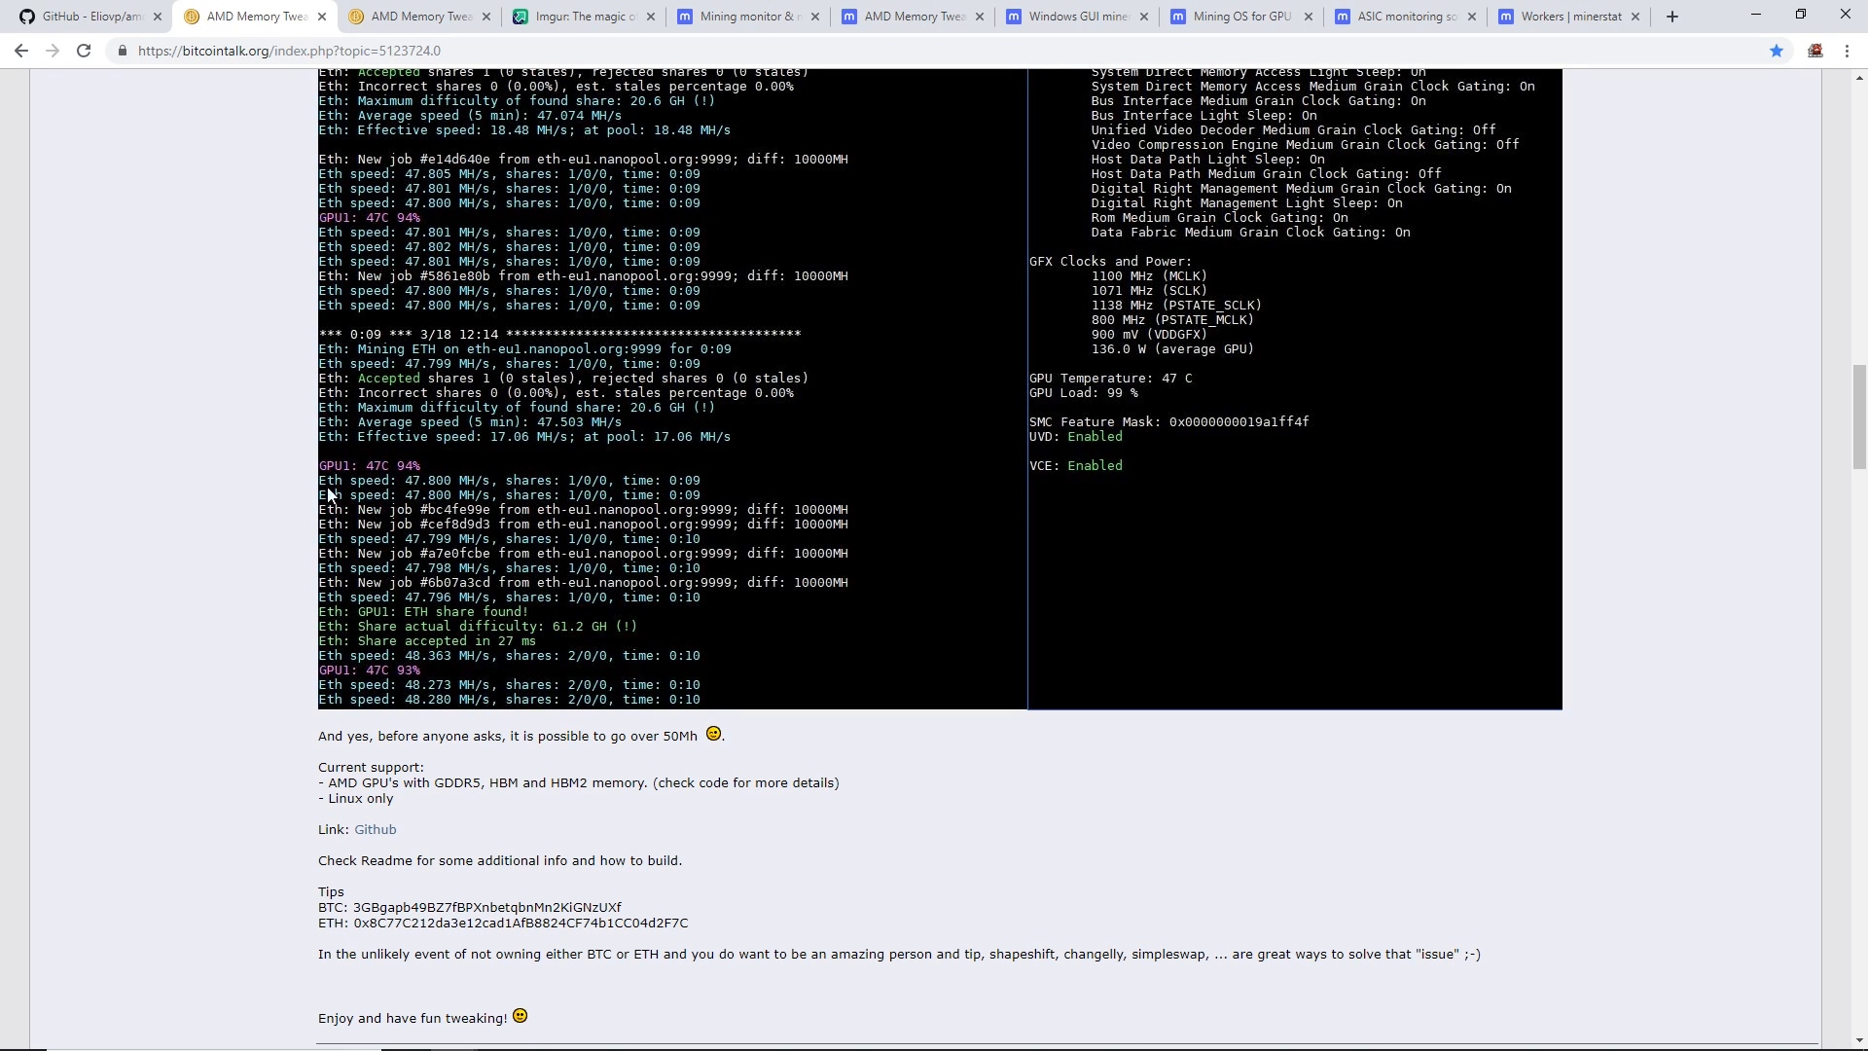
pyautogui.moveTo(127, 499)
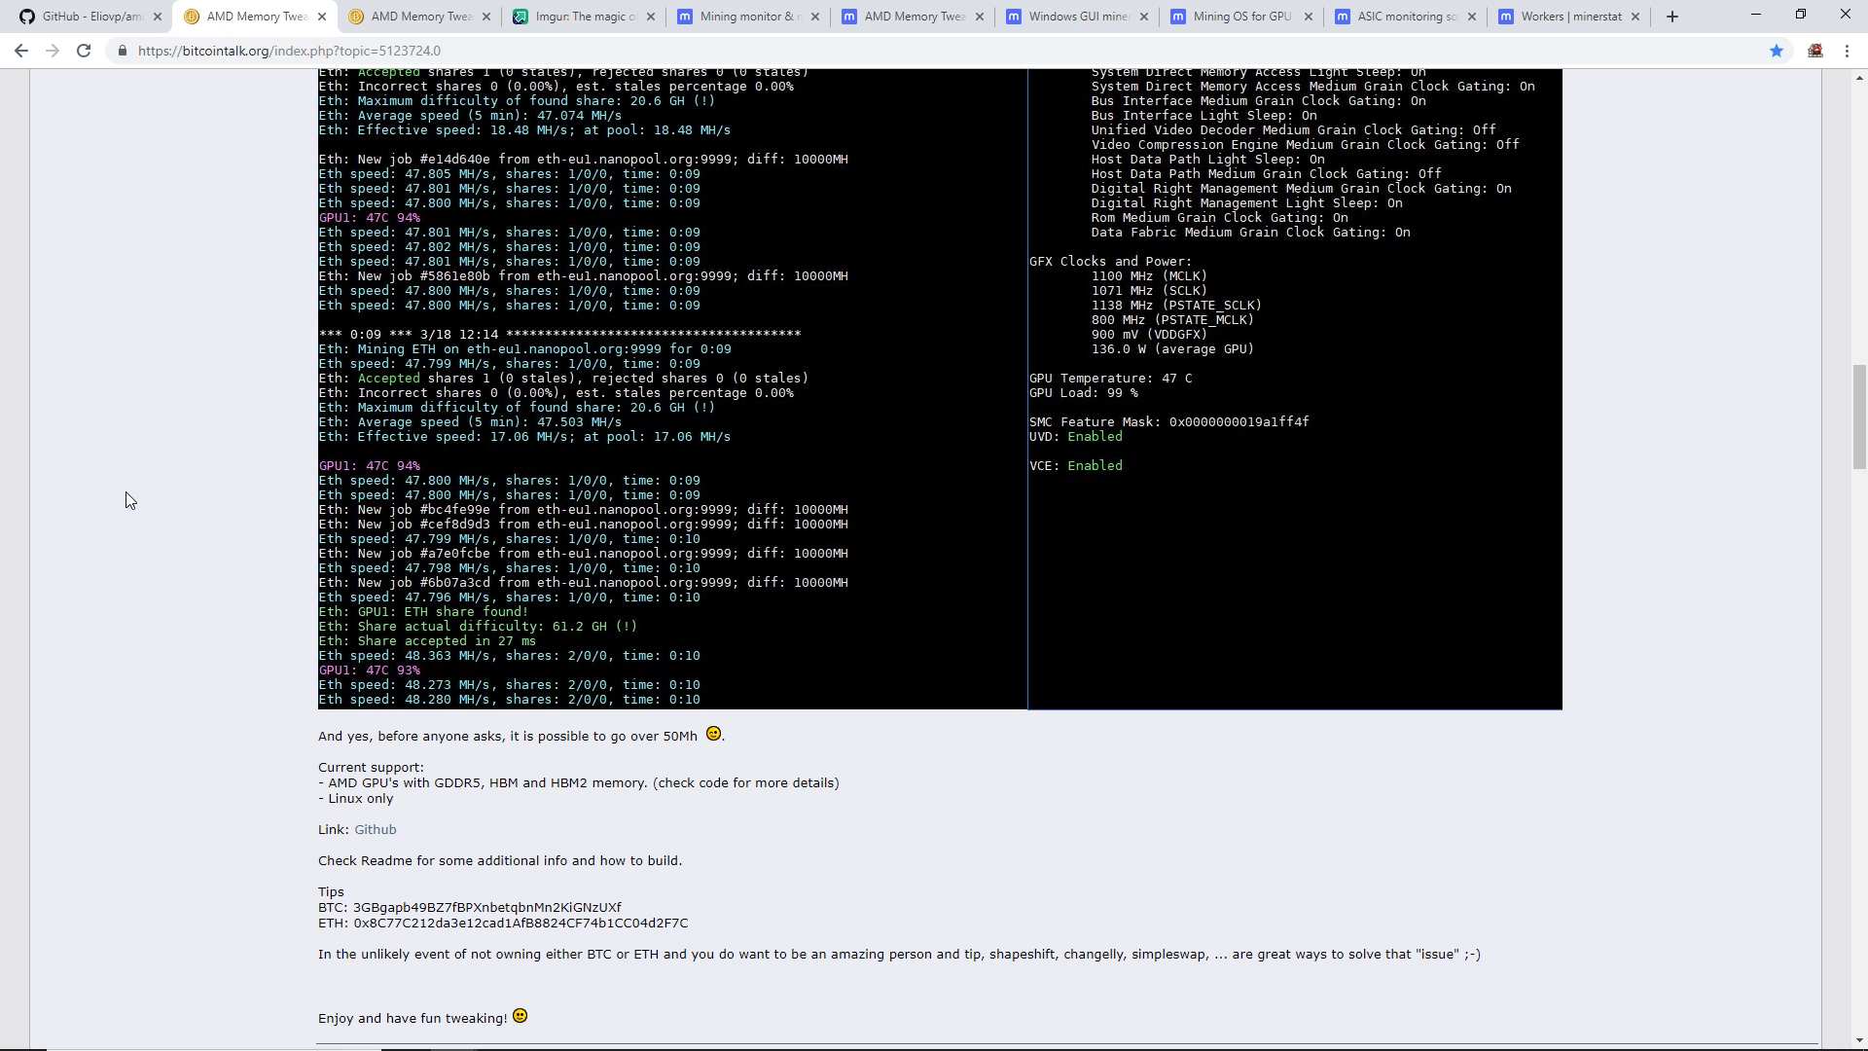
pyautogui.scroll(-3)
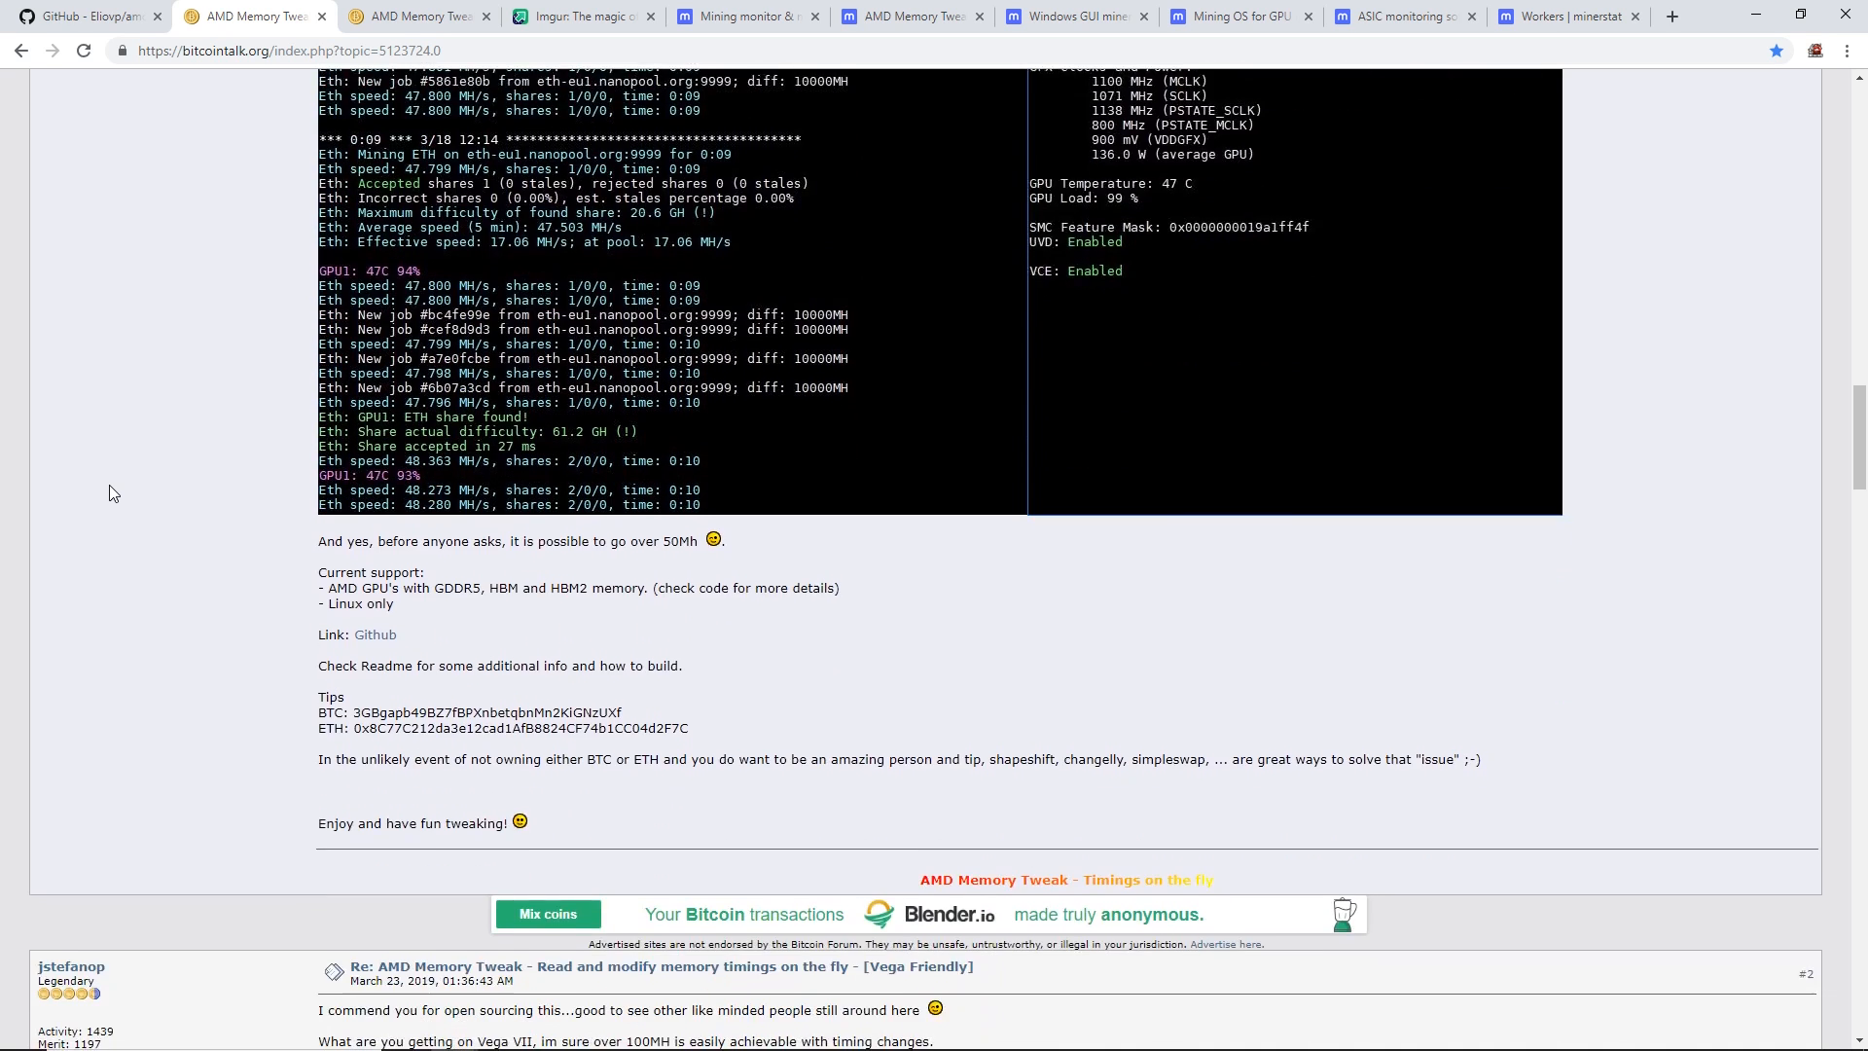
pyautogui.scroll(-3)
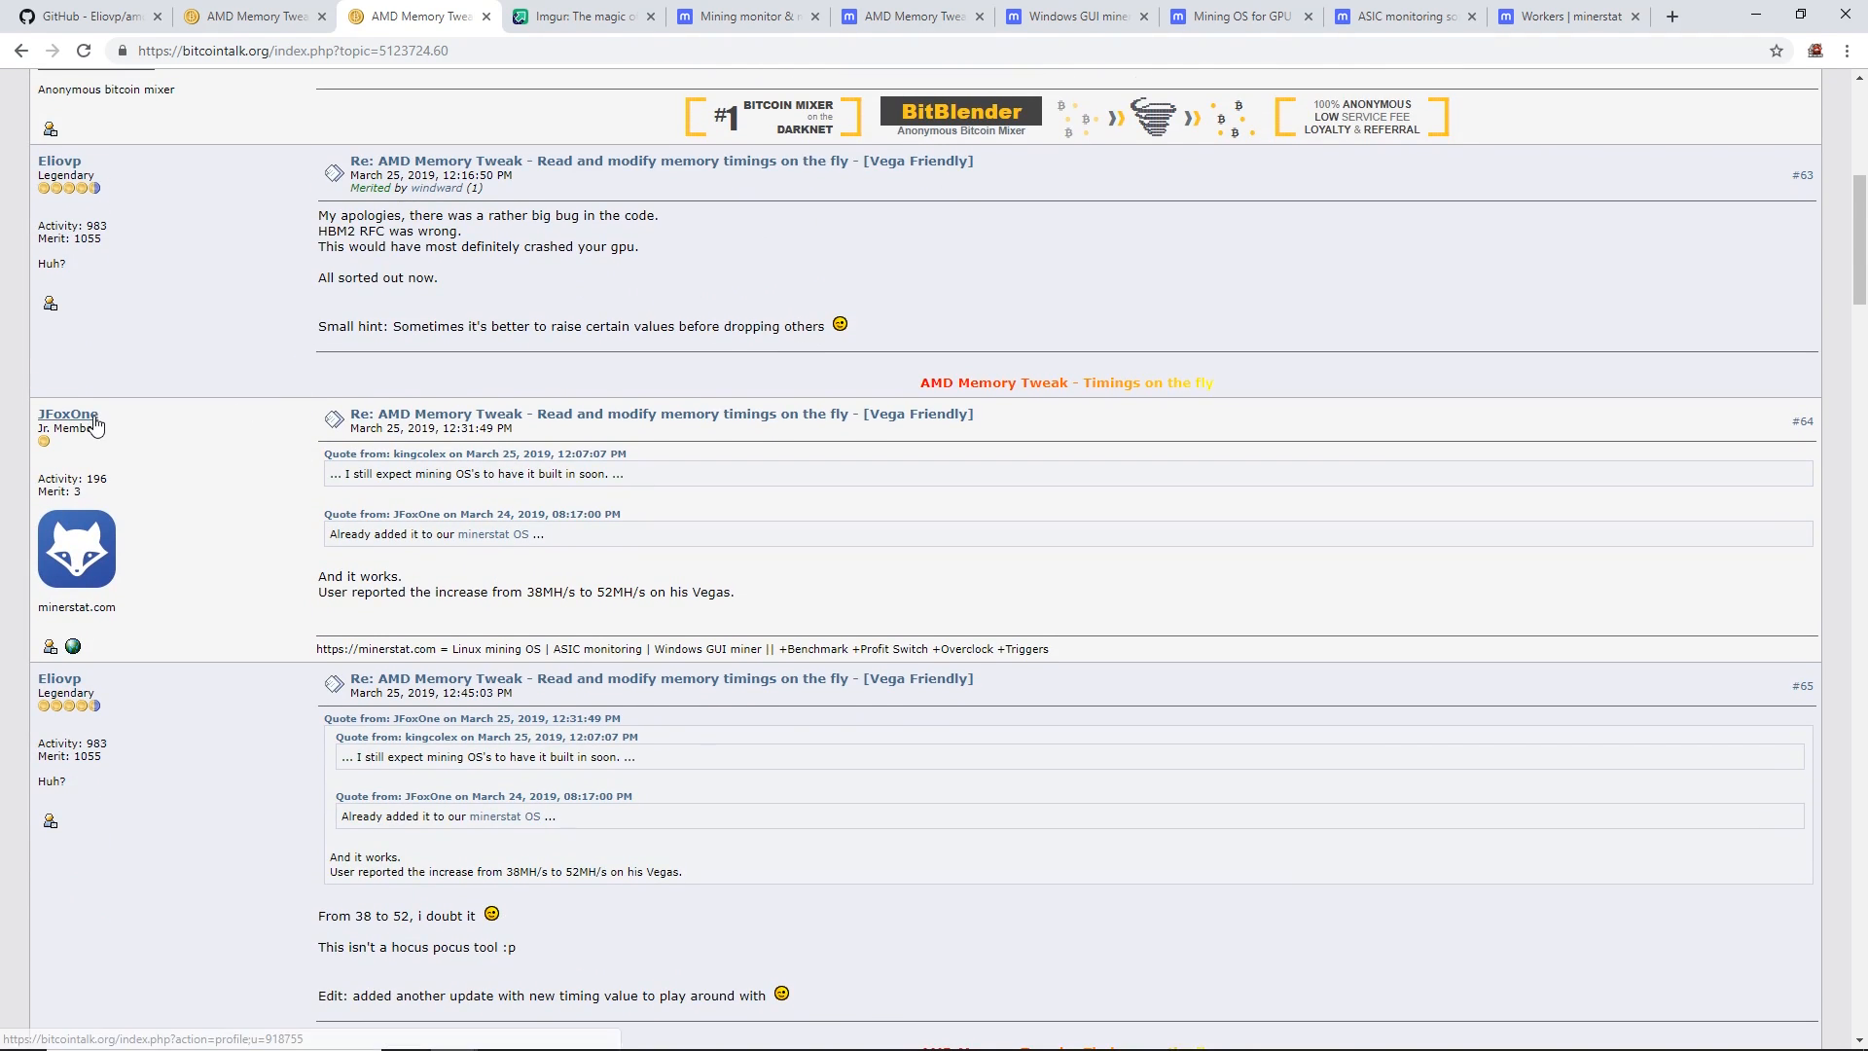
pyautogui.moveTo(198, 448)
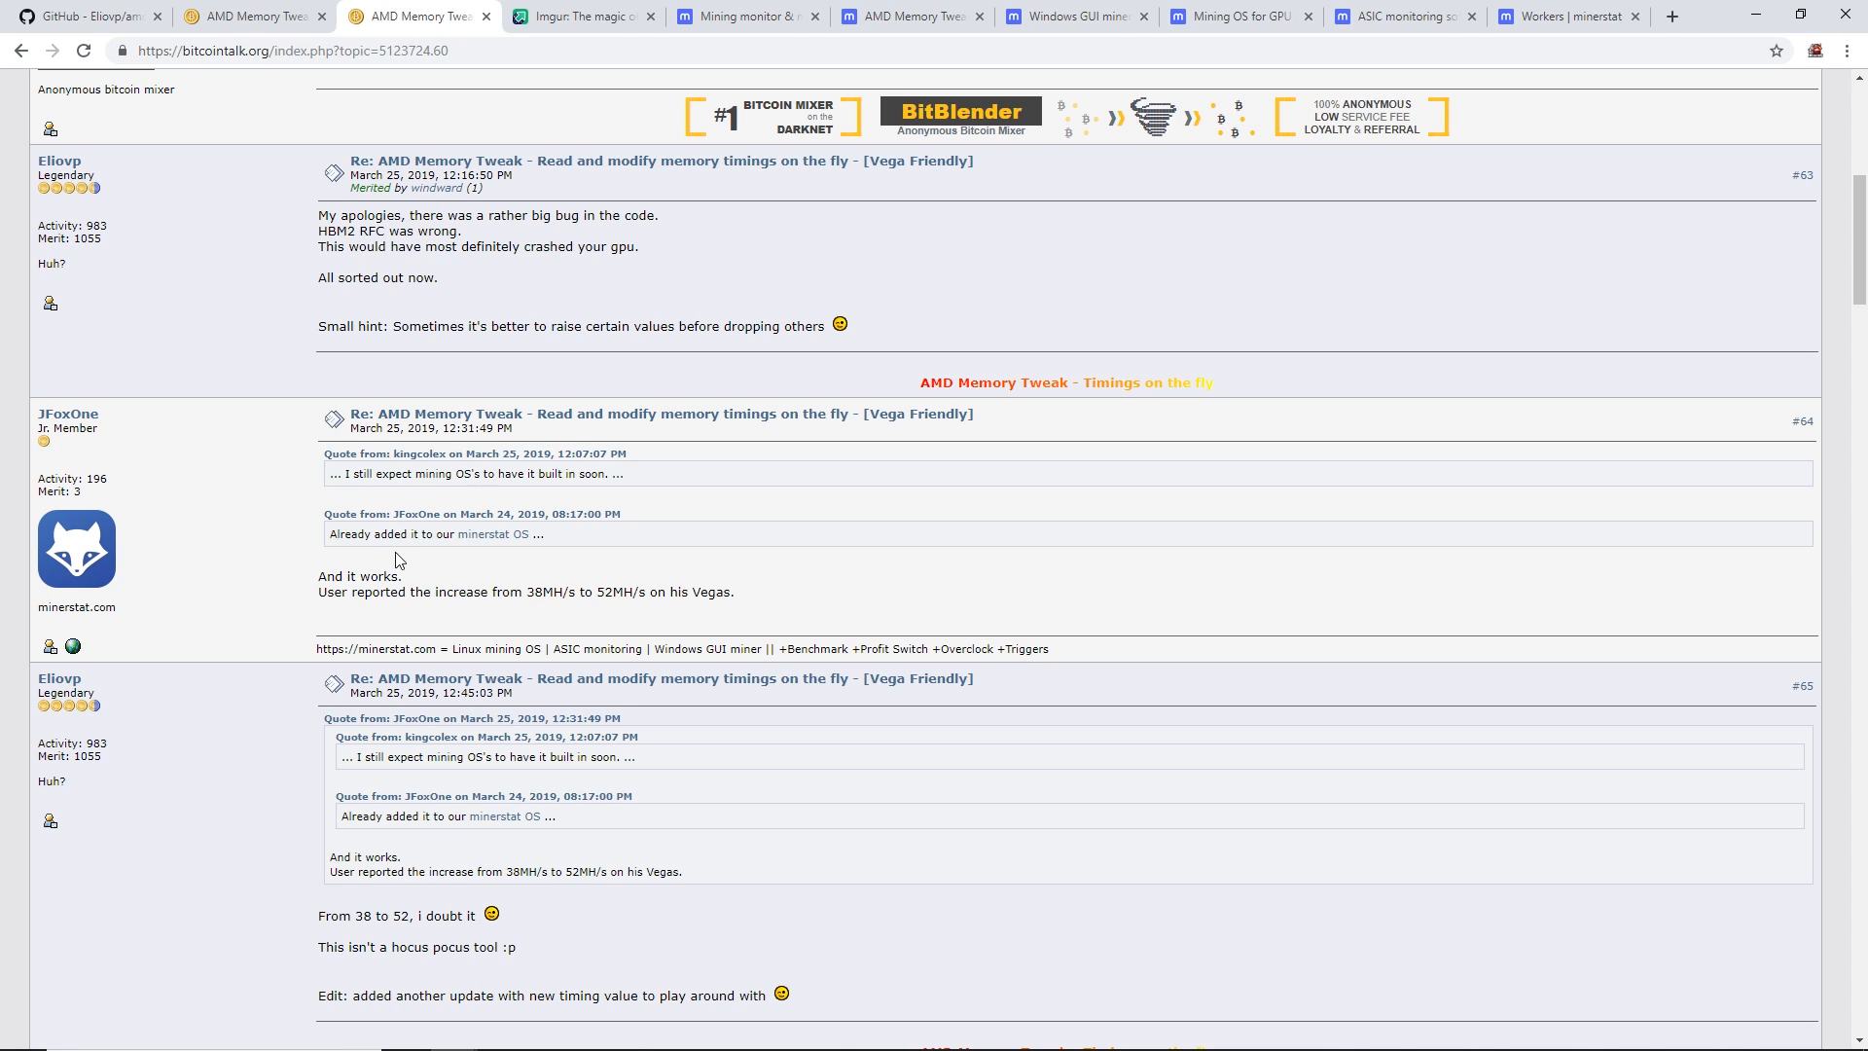
pyautogui.moveTo(196, 600)
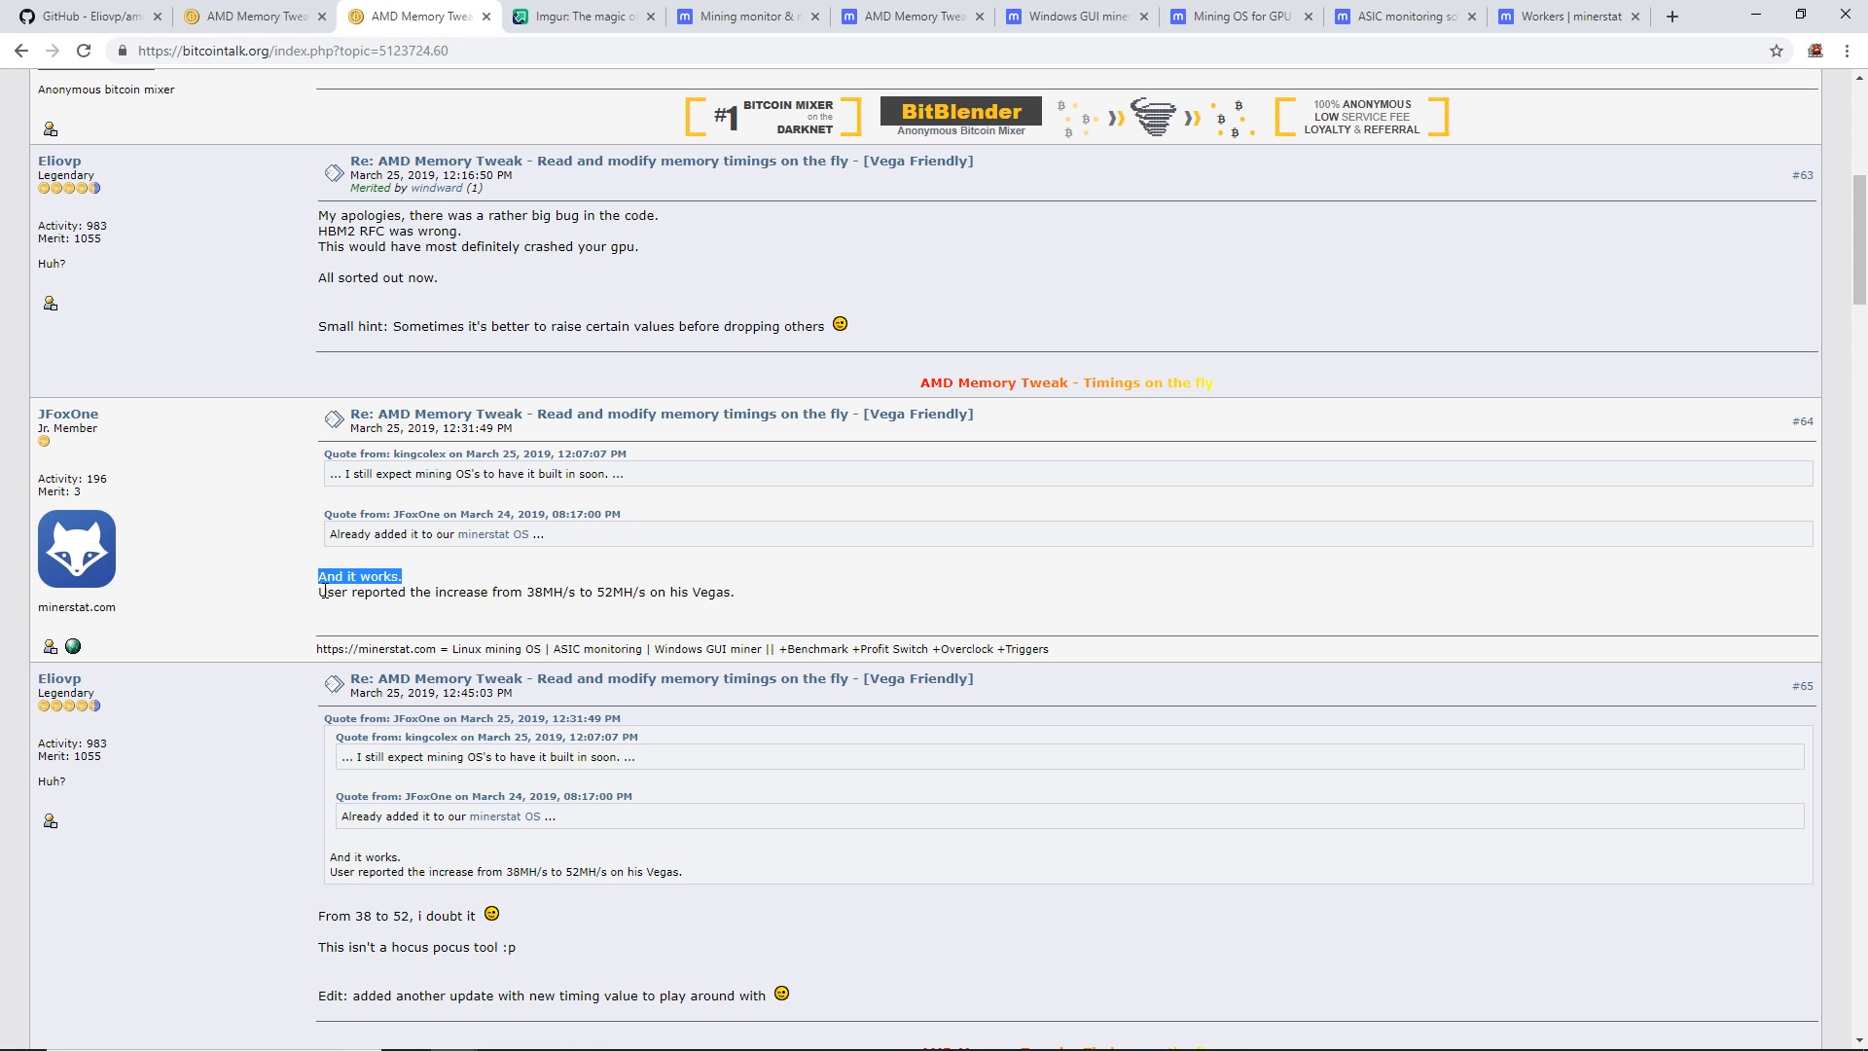
# Mark the reply line saying 'And it works.' and move on to the Imgur screenshot tab
pyautogui.moveTo(317, 575); pyautogui.dragTo(467, 593)
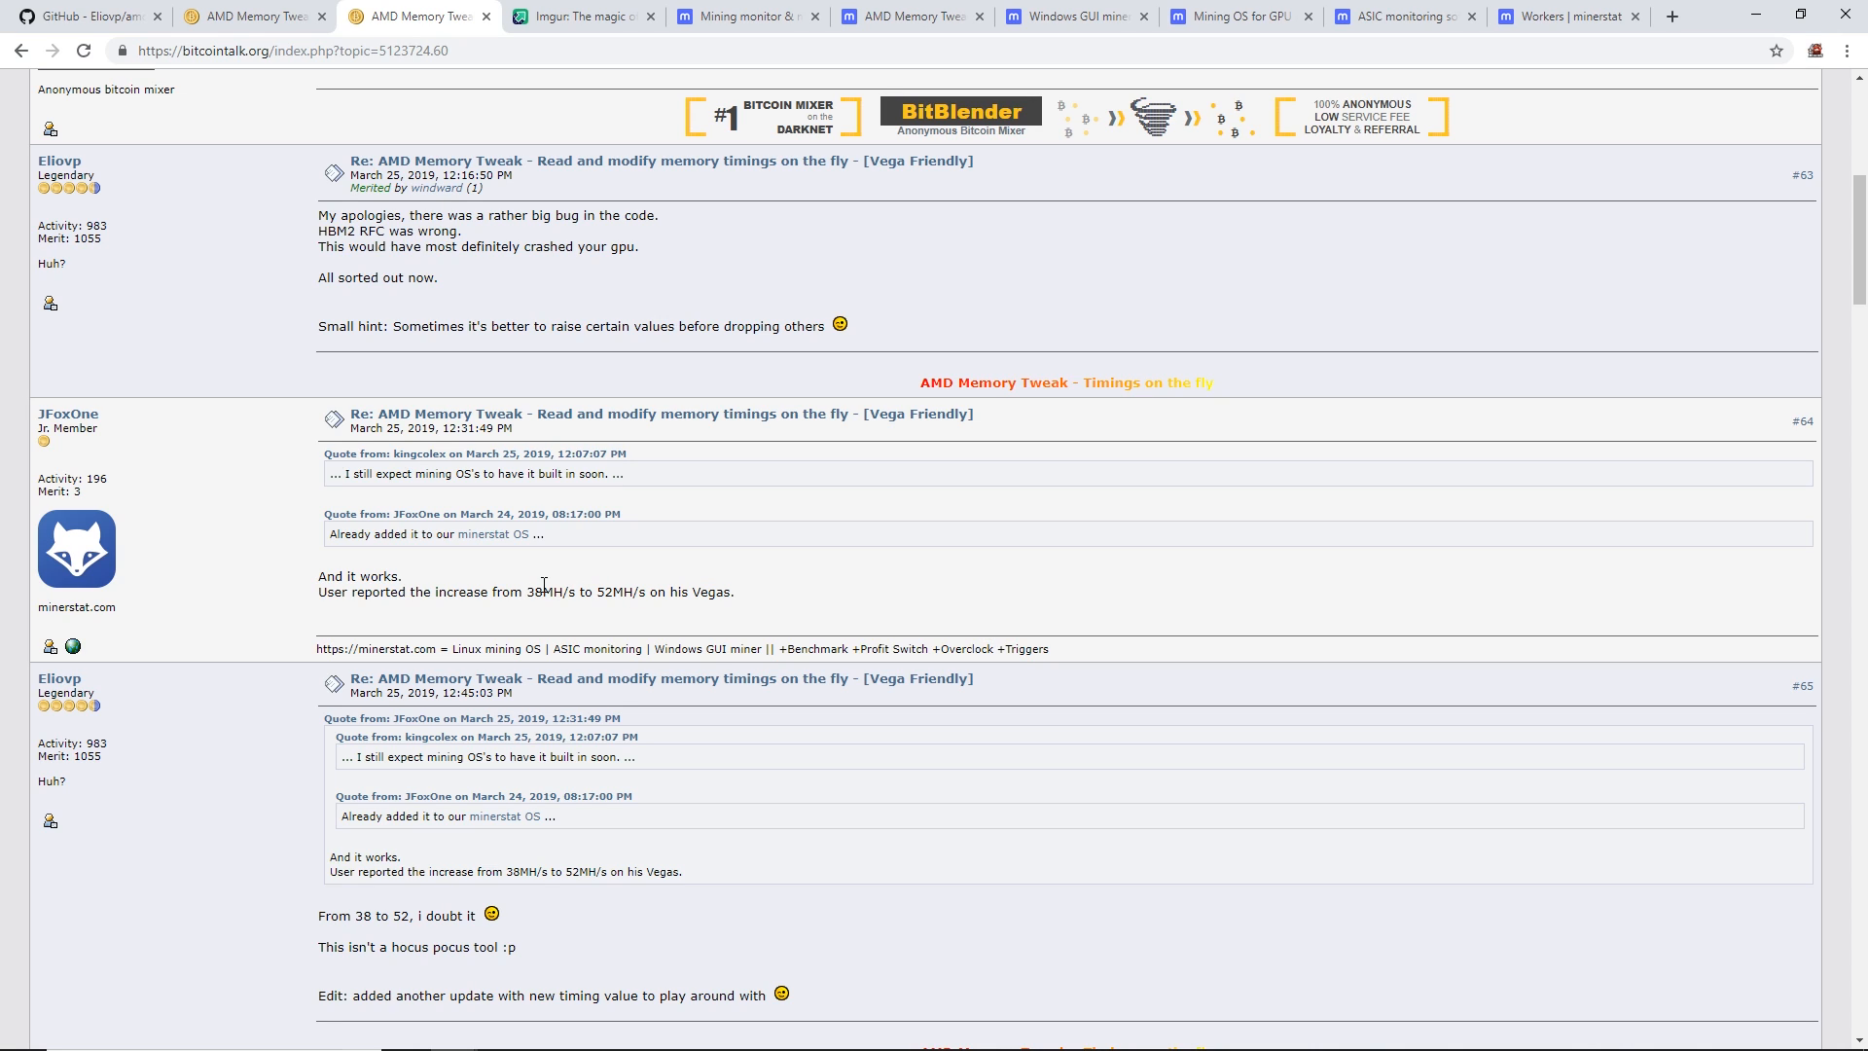
pyautogui.moveTo(605, 498)
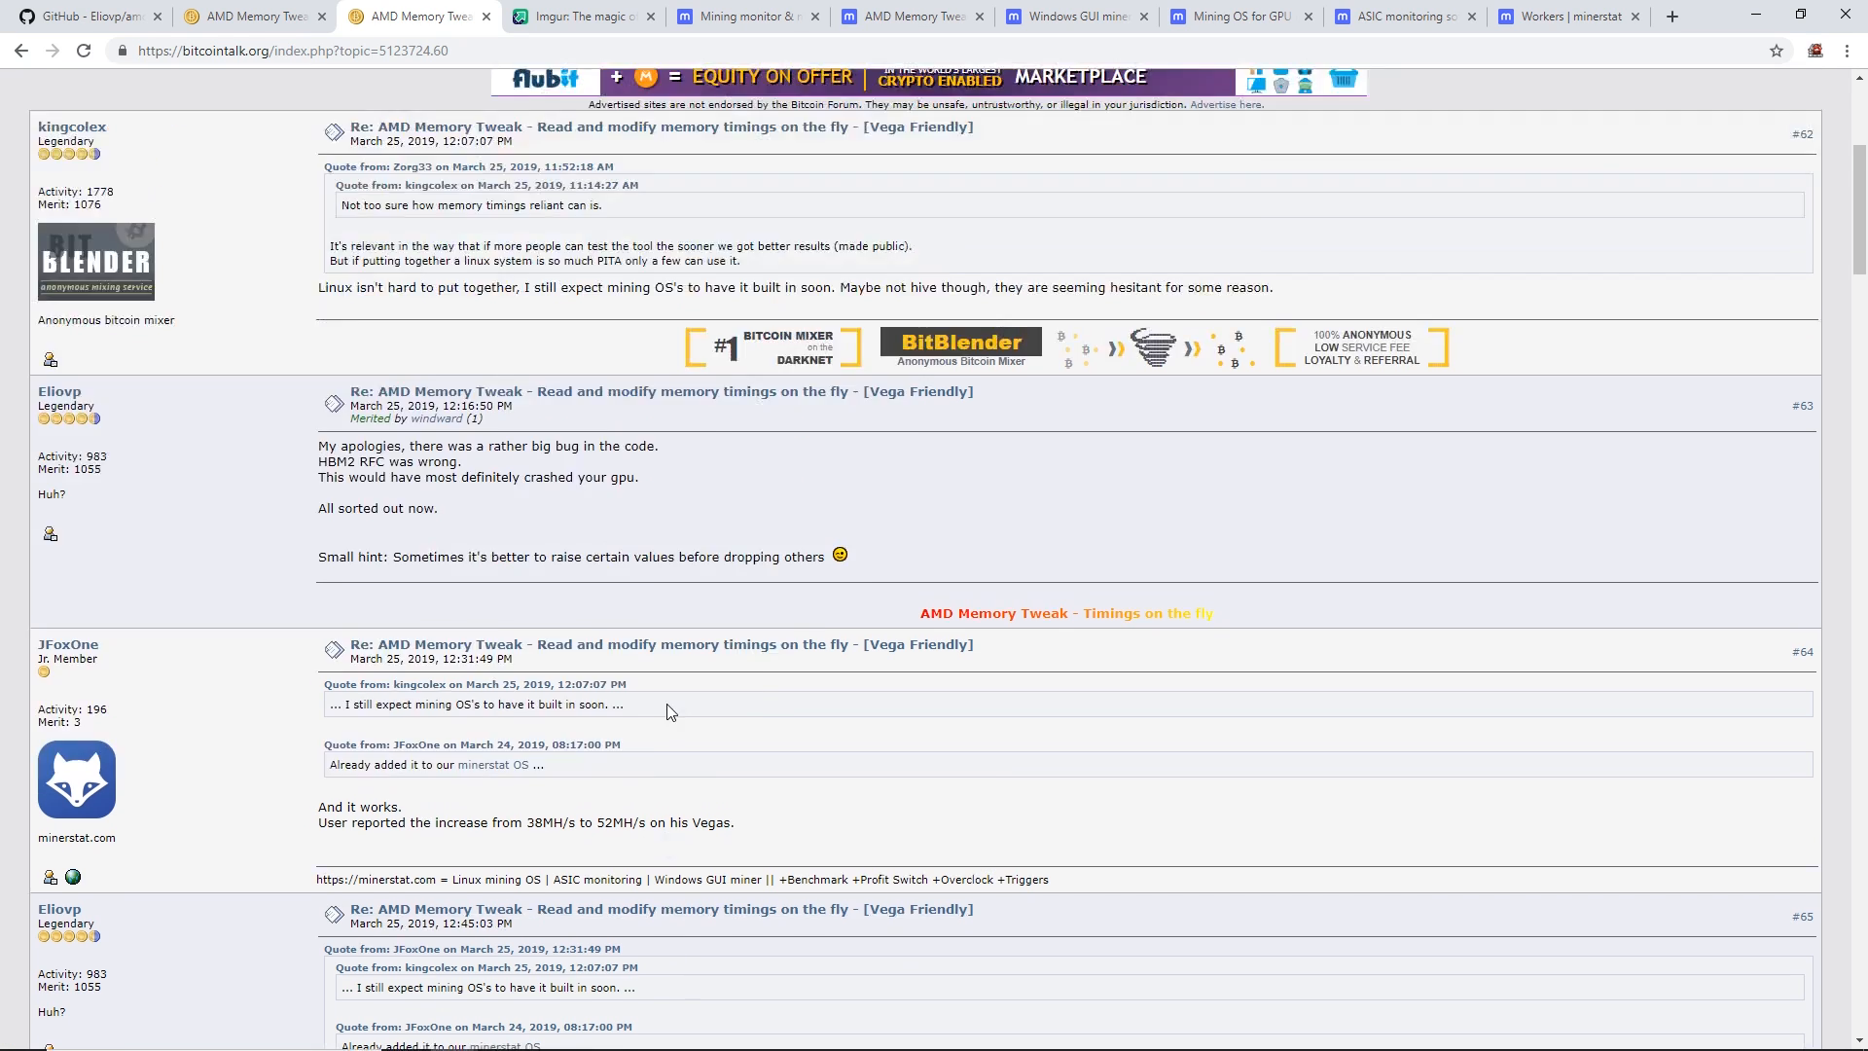
pyautogui.click(583, 16)
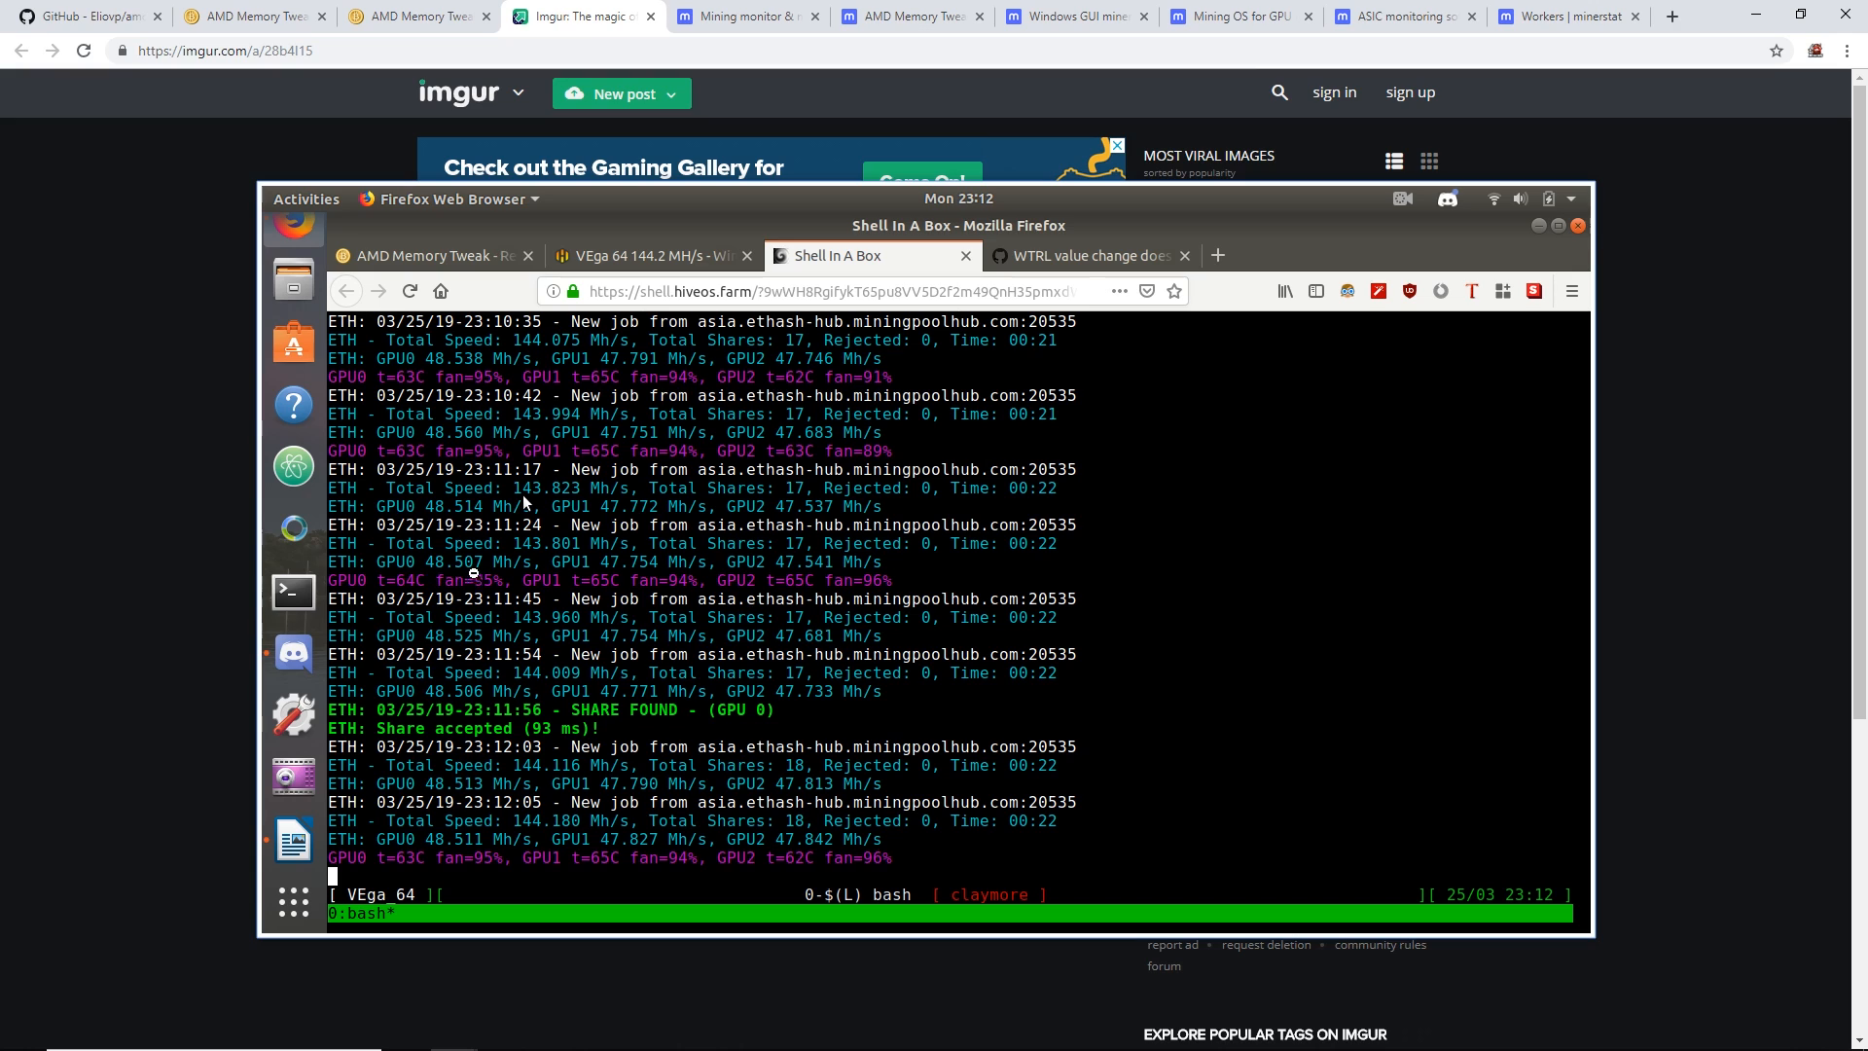
pyautogui.moveTo(739, 626)
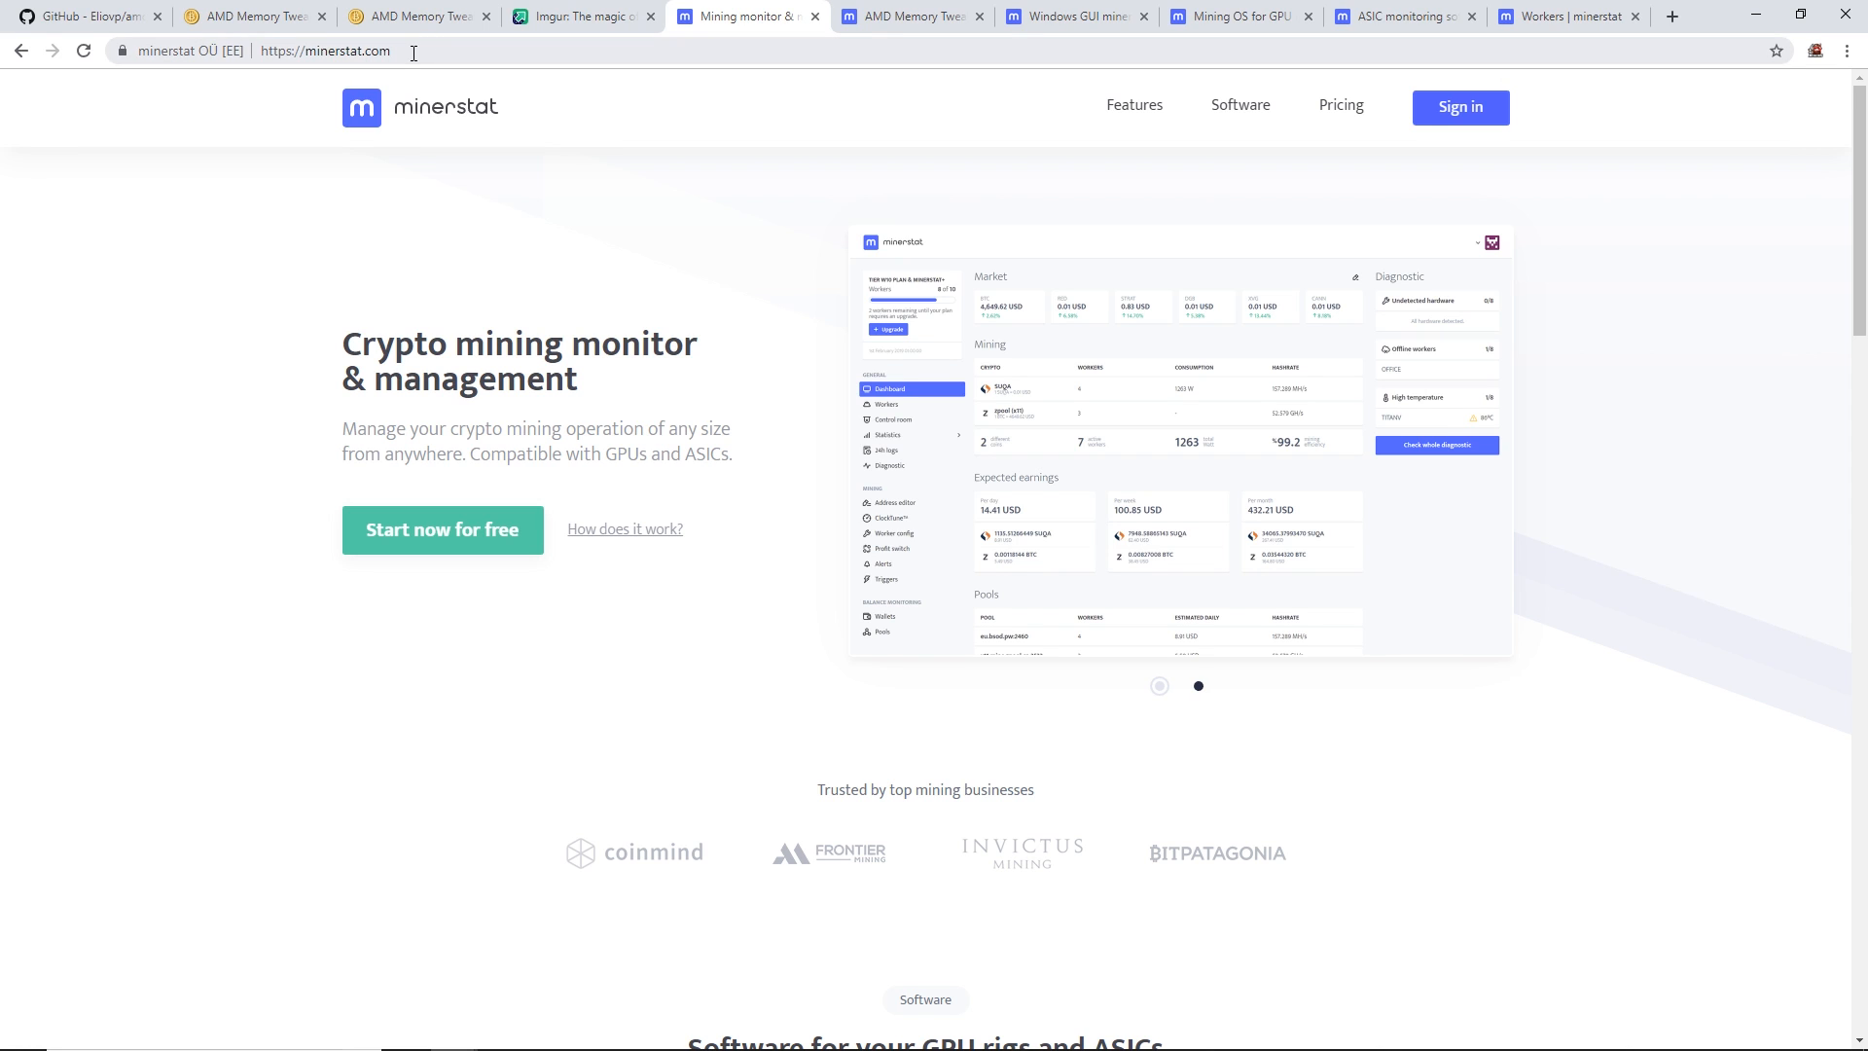
pyautogui.moveTo(452, 372)
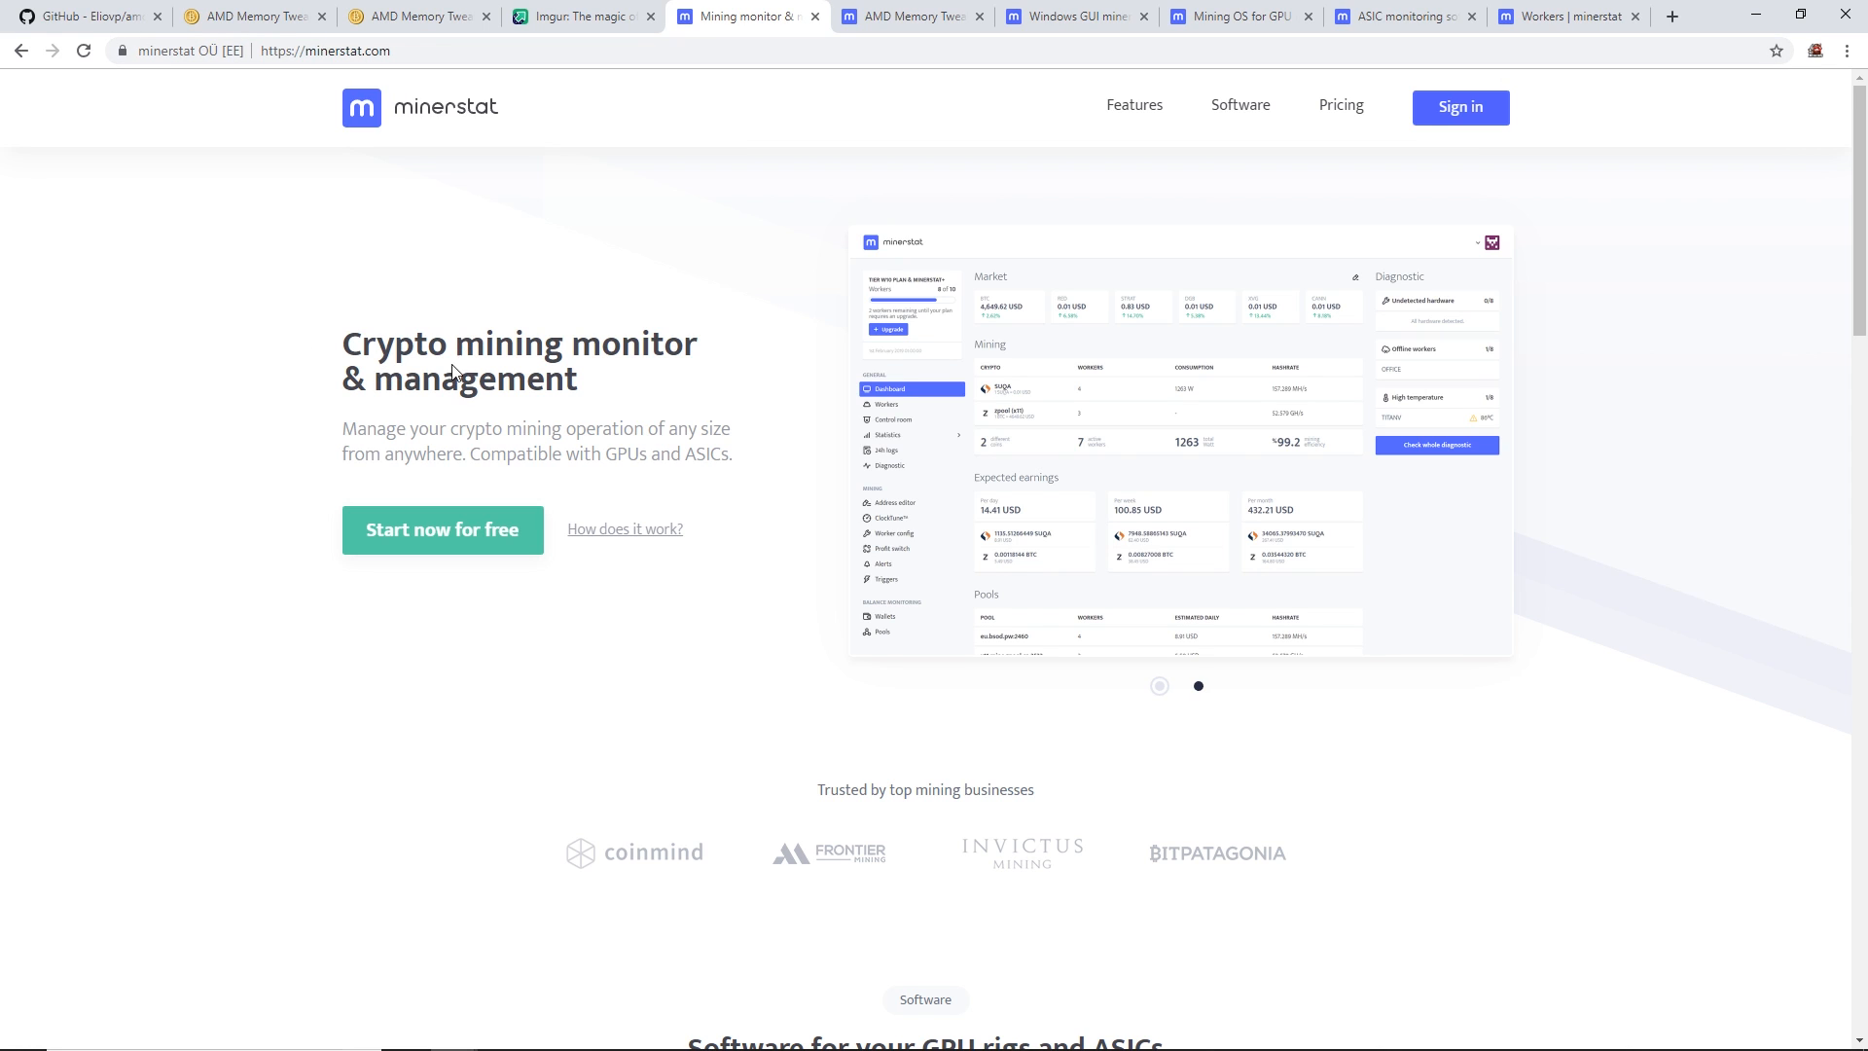
pyautogui.moveTo(447, 454)
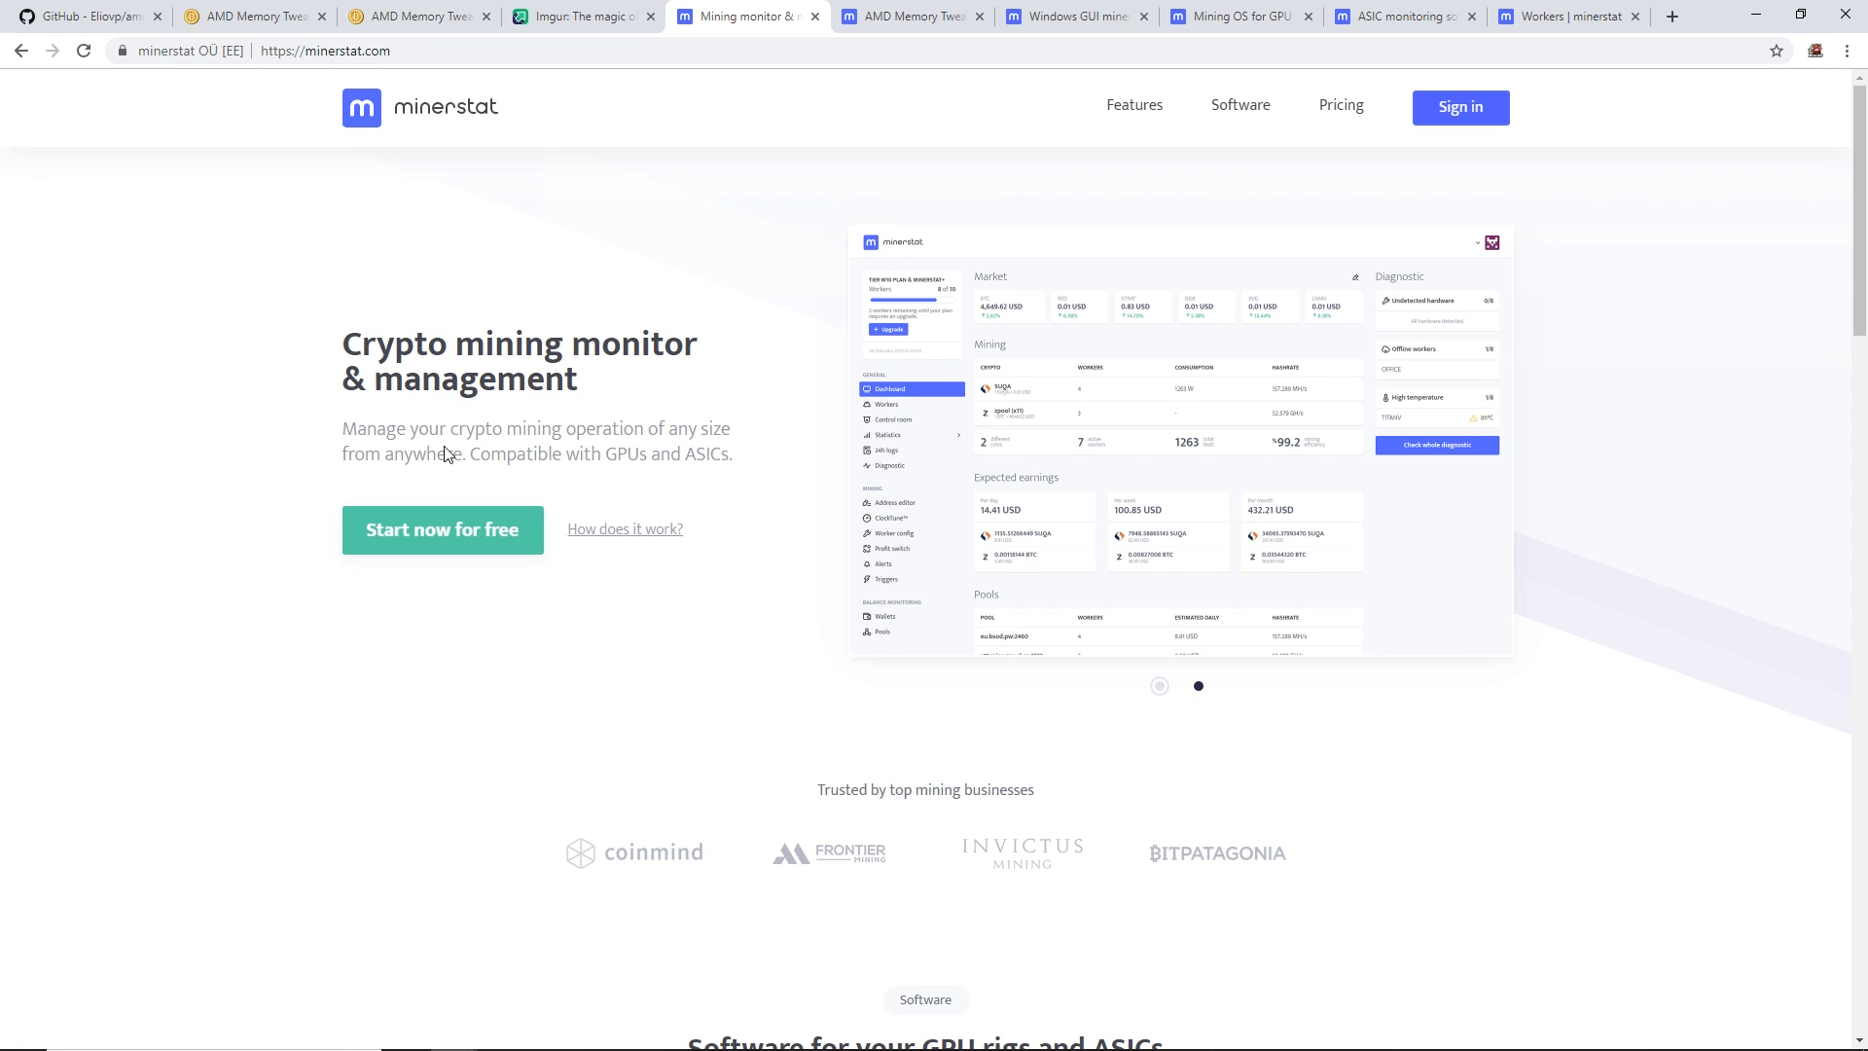
# View the Windows mining and Mining OS pages, then the AMD Memory Tweak help article
pyautogui.click(1076, 16)
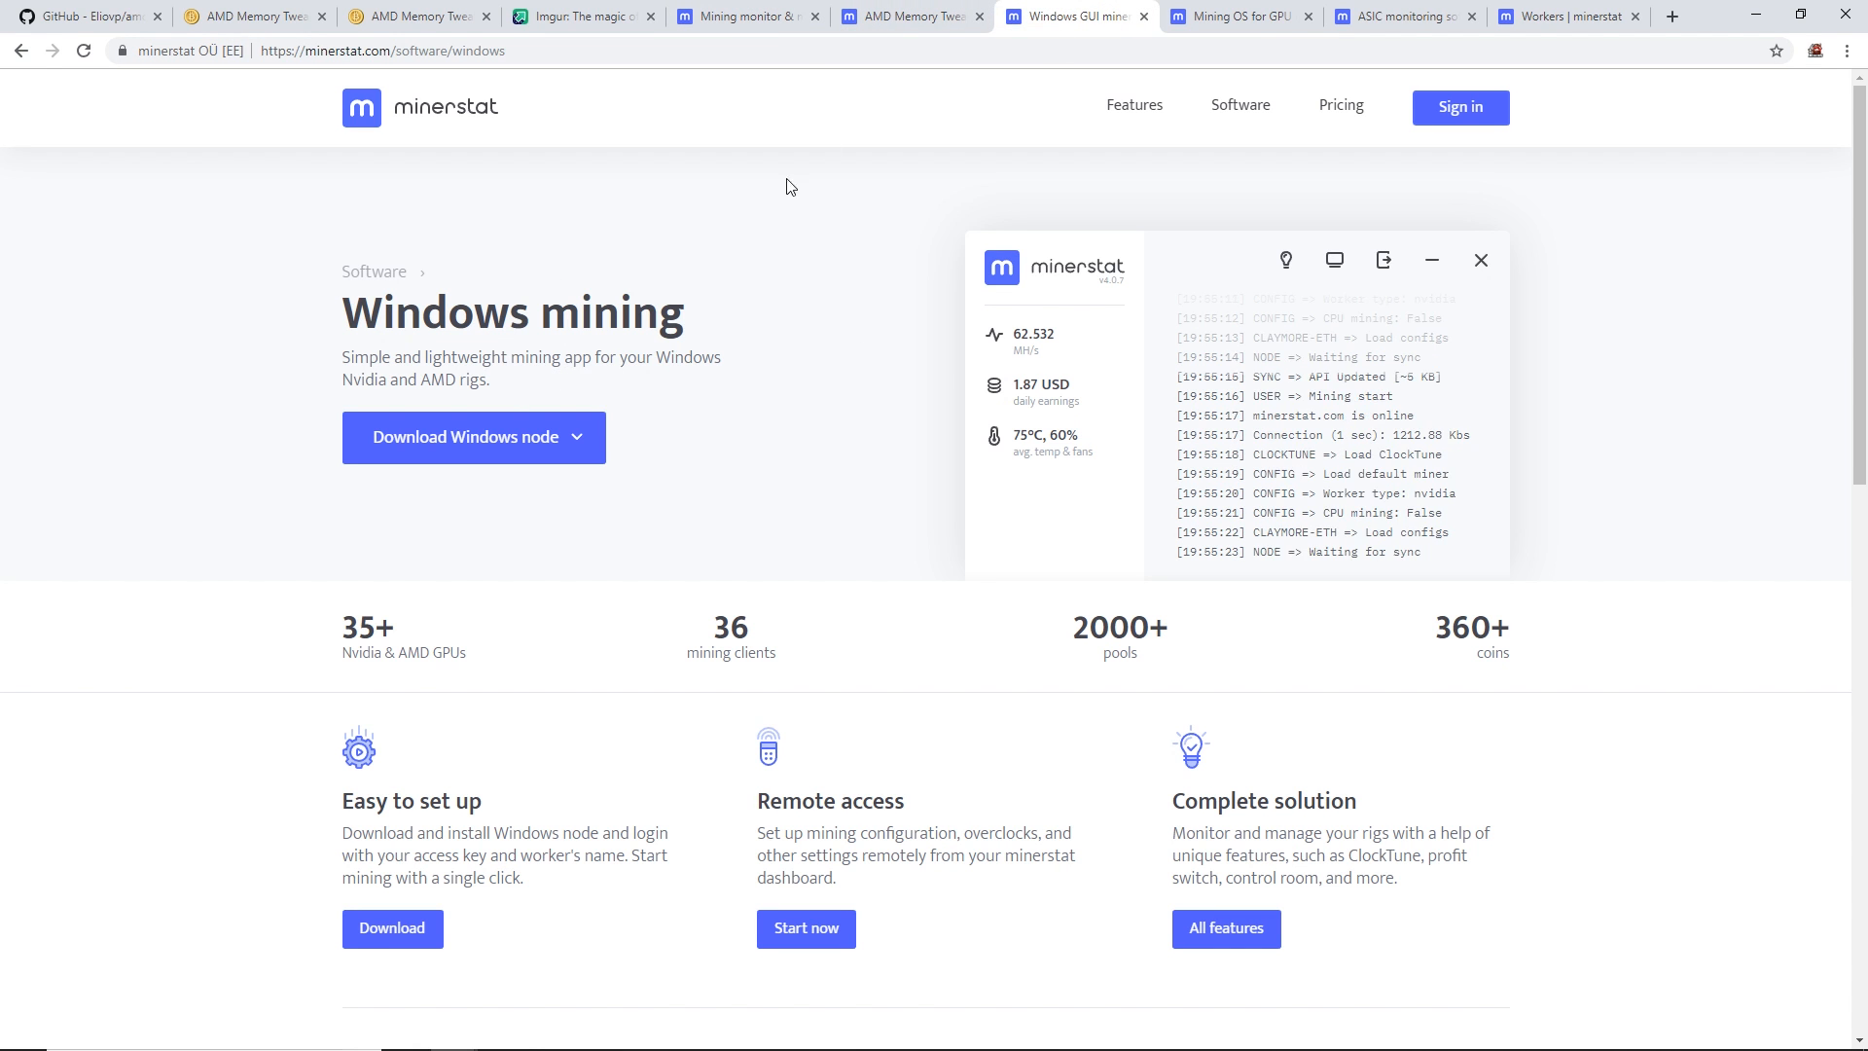
pyautogui.click(1239, 16)
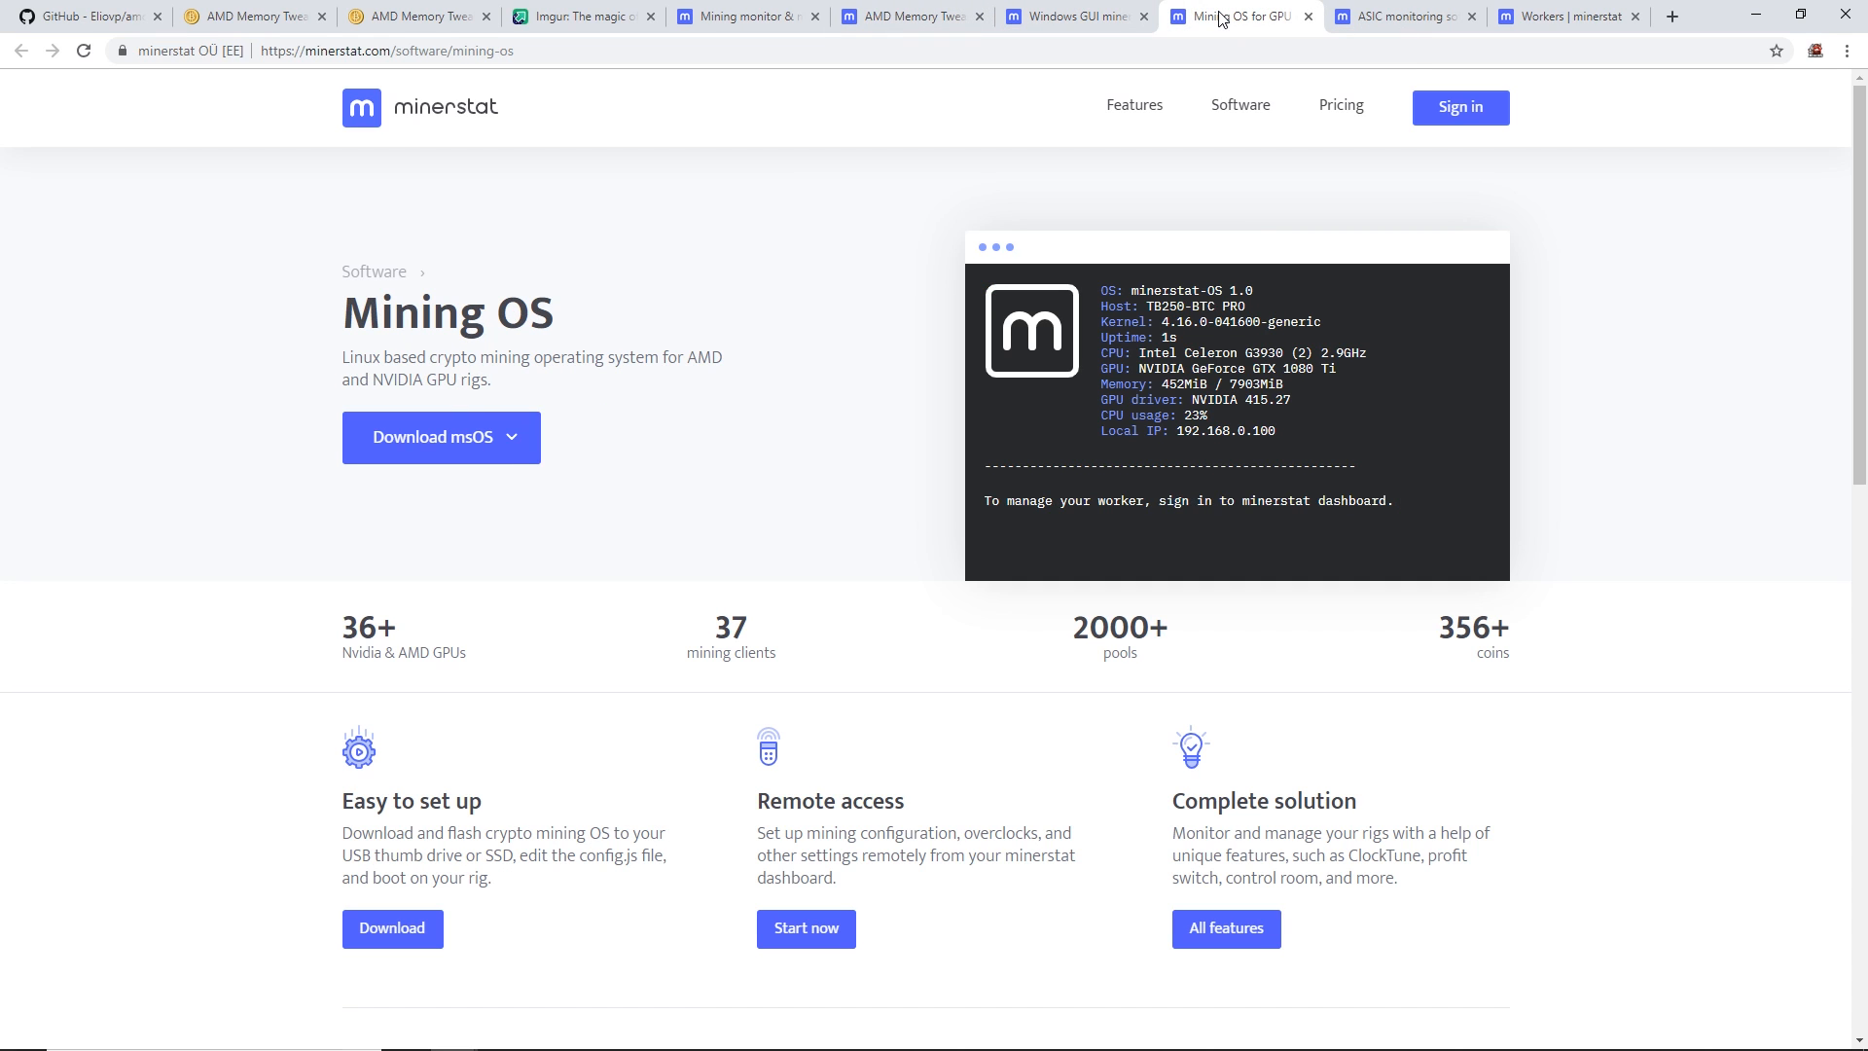
pyautogui.moveTo(874, 283)
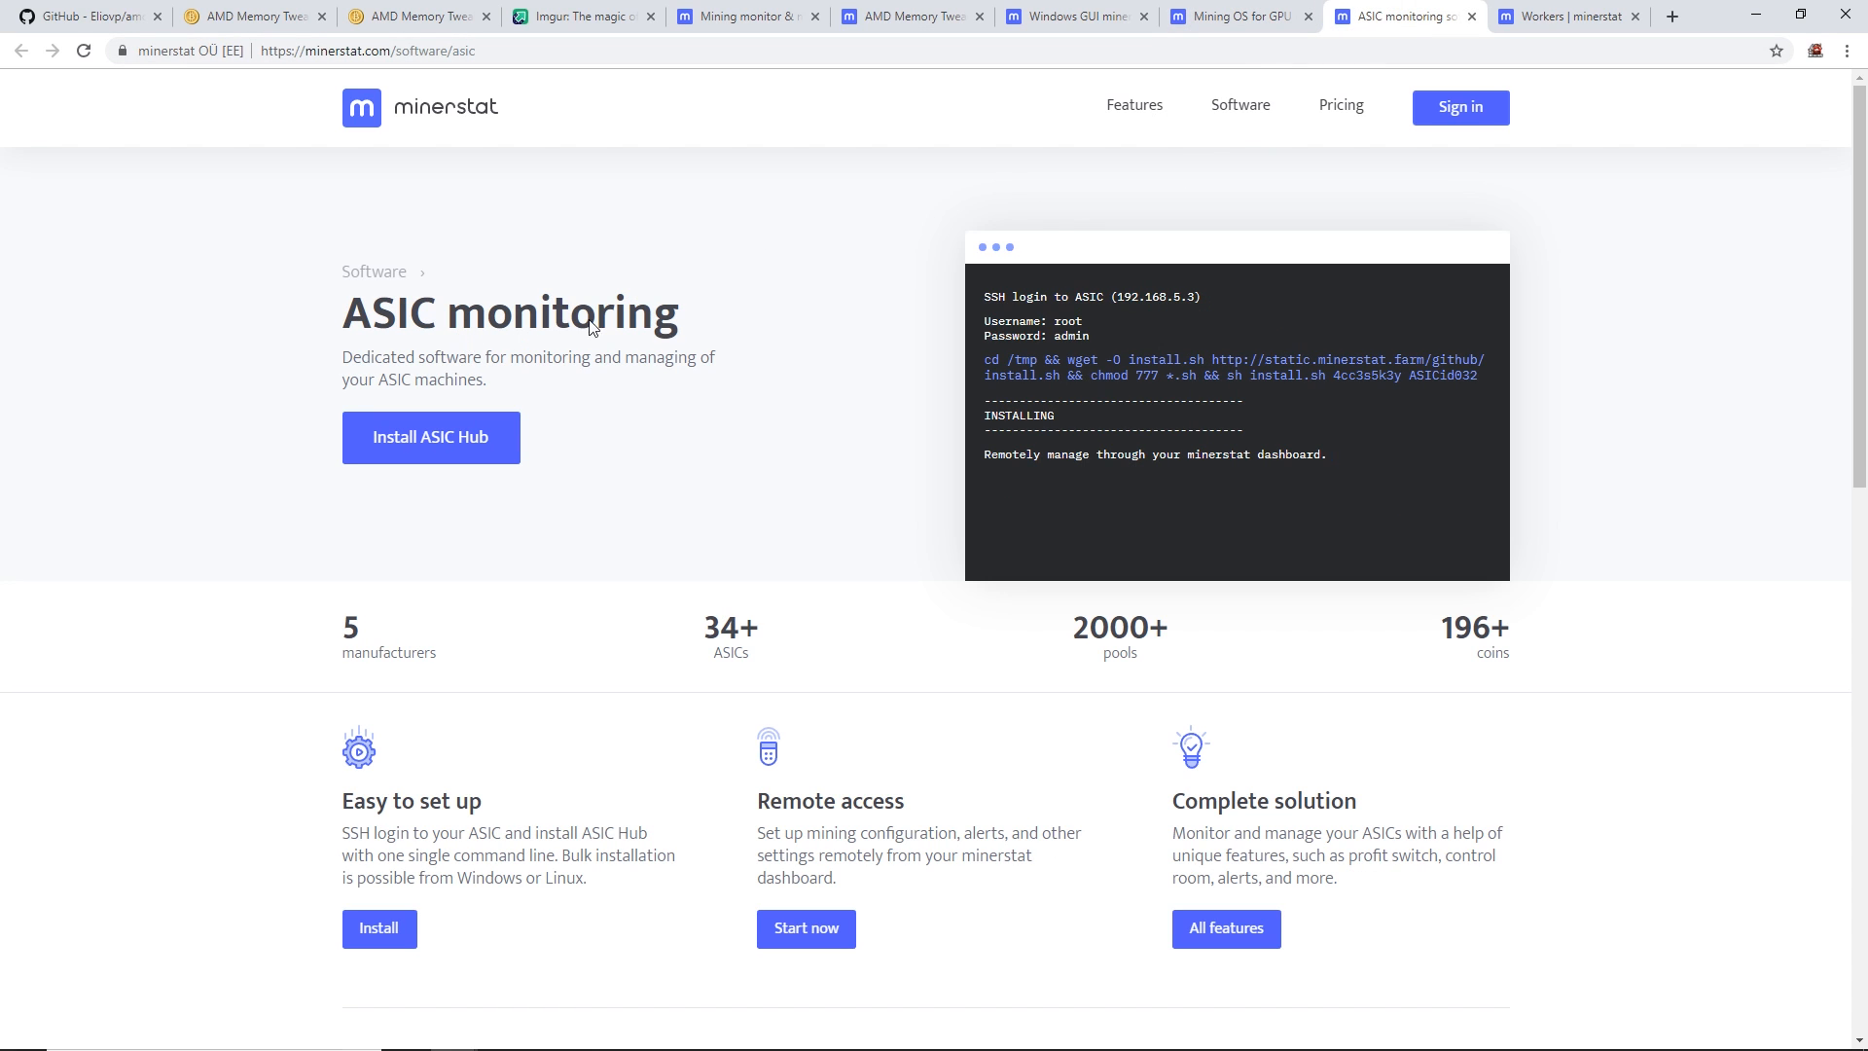
pyautogui.click(906, 16)
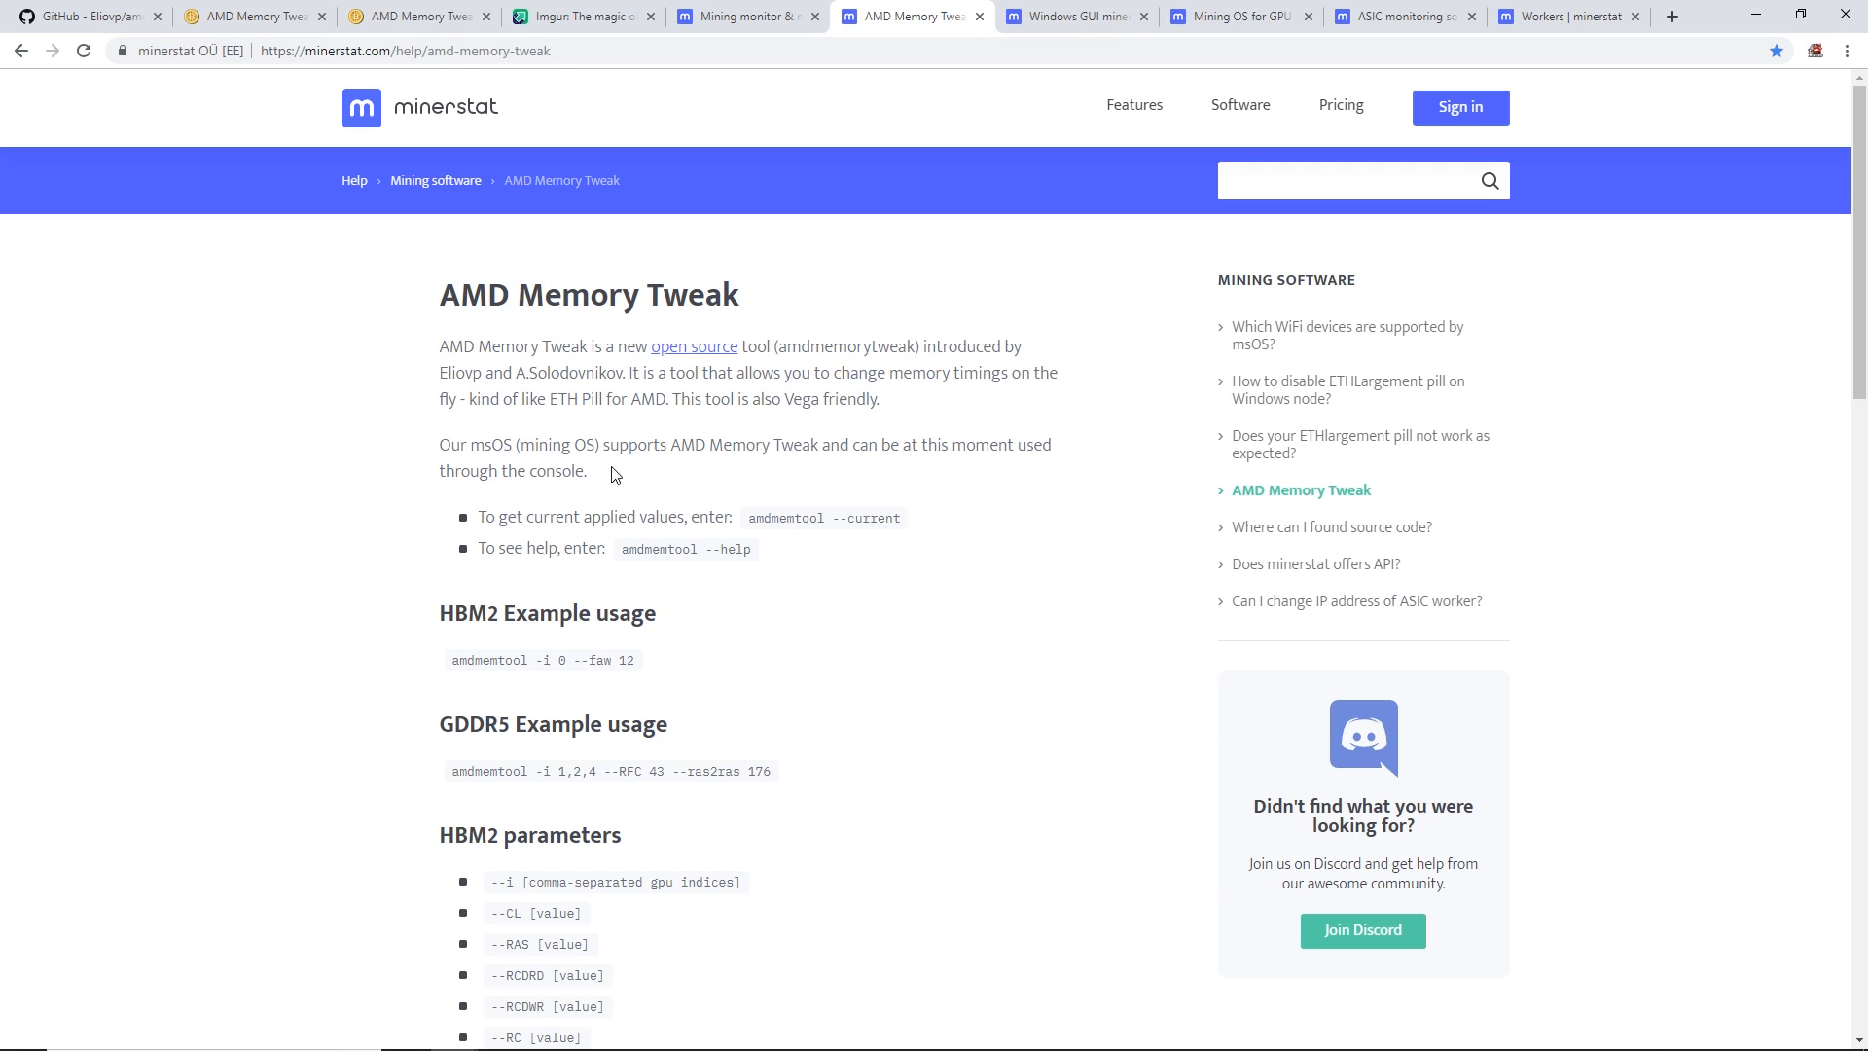
pyautogui.moveTo(484, 312)
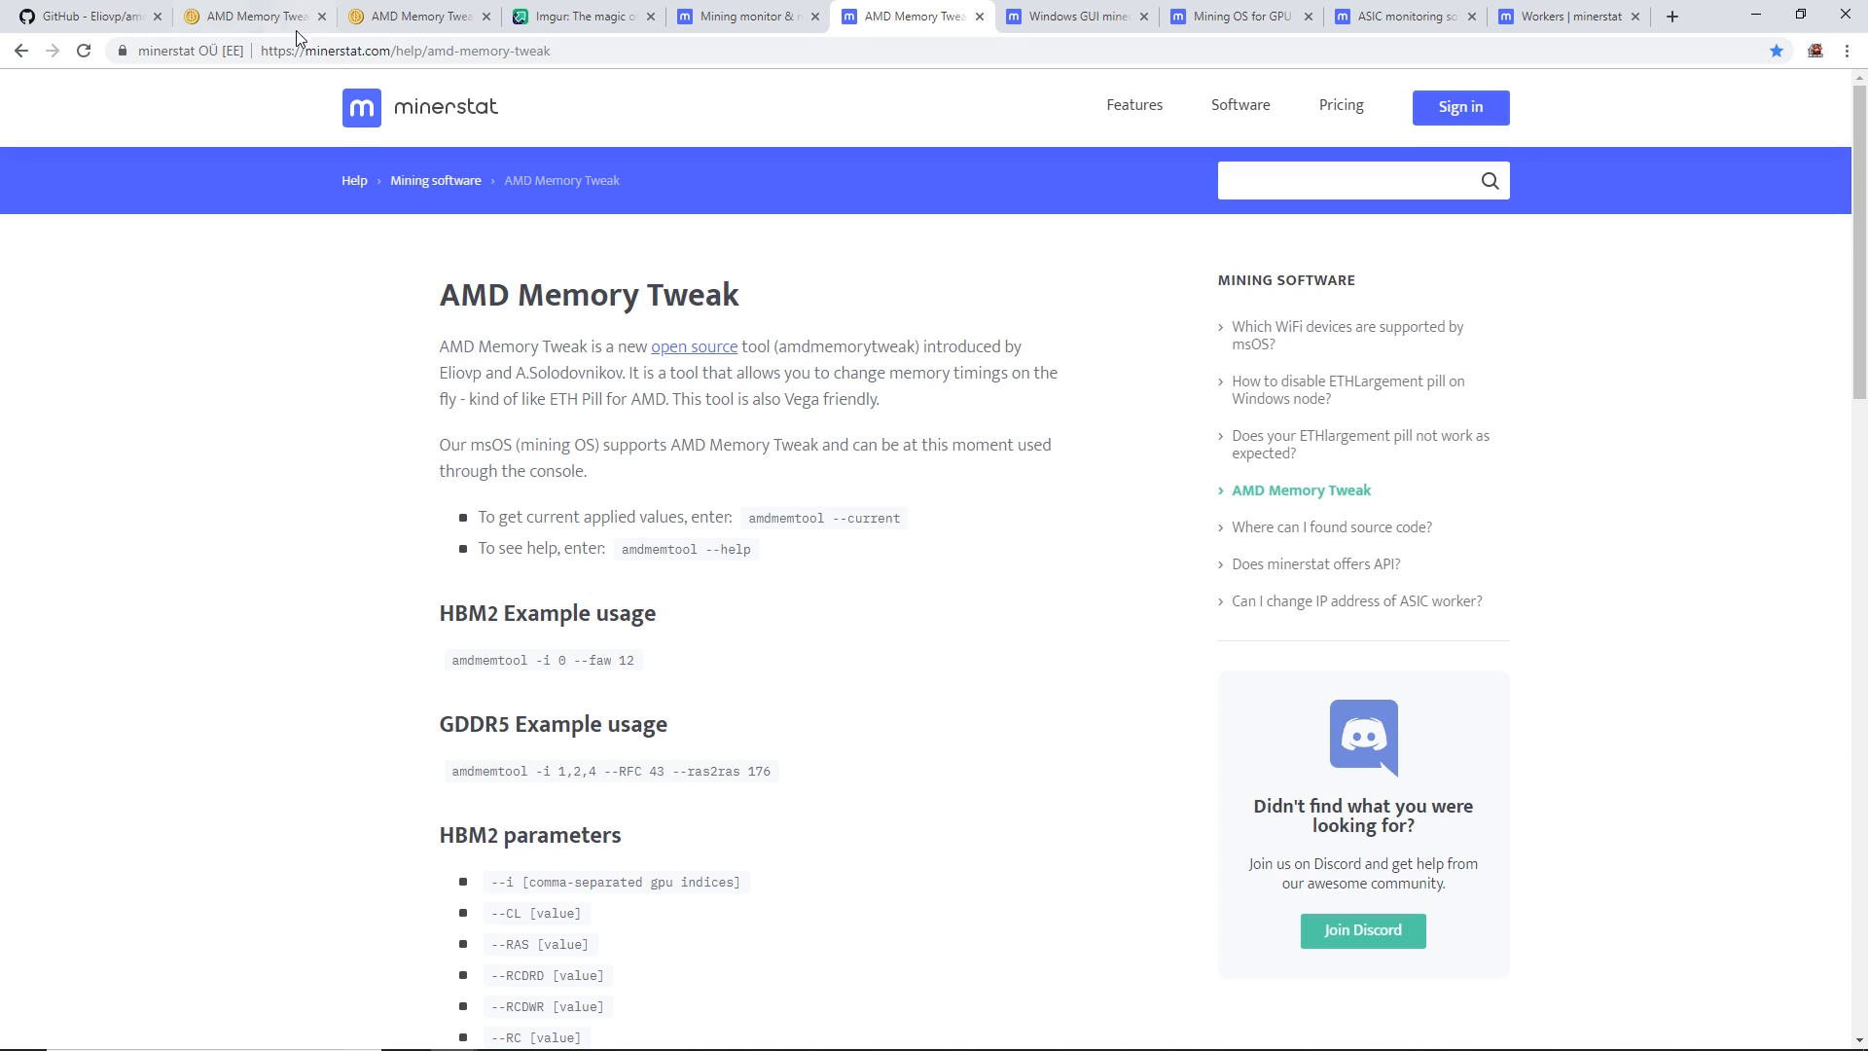
# Revisit the Mining OS page, return to the help article and mark text in its introduction
pyautogui.click(1231, 16)
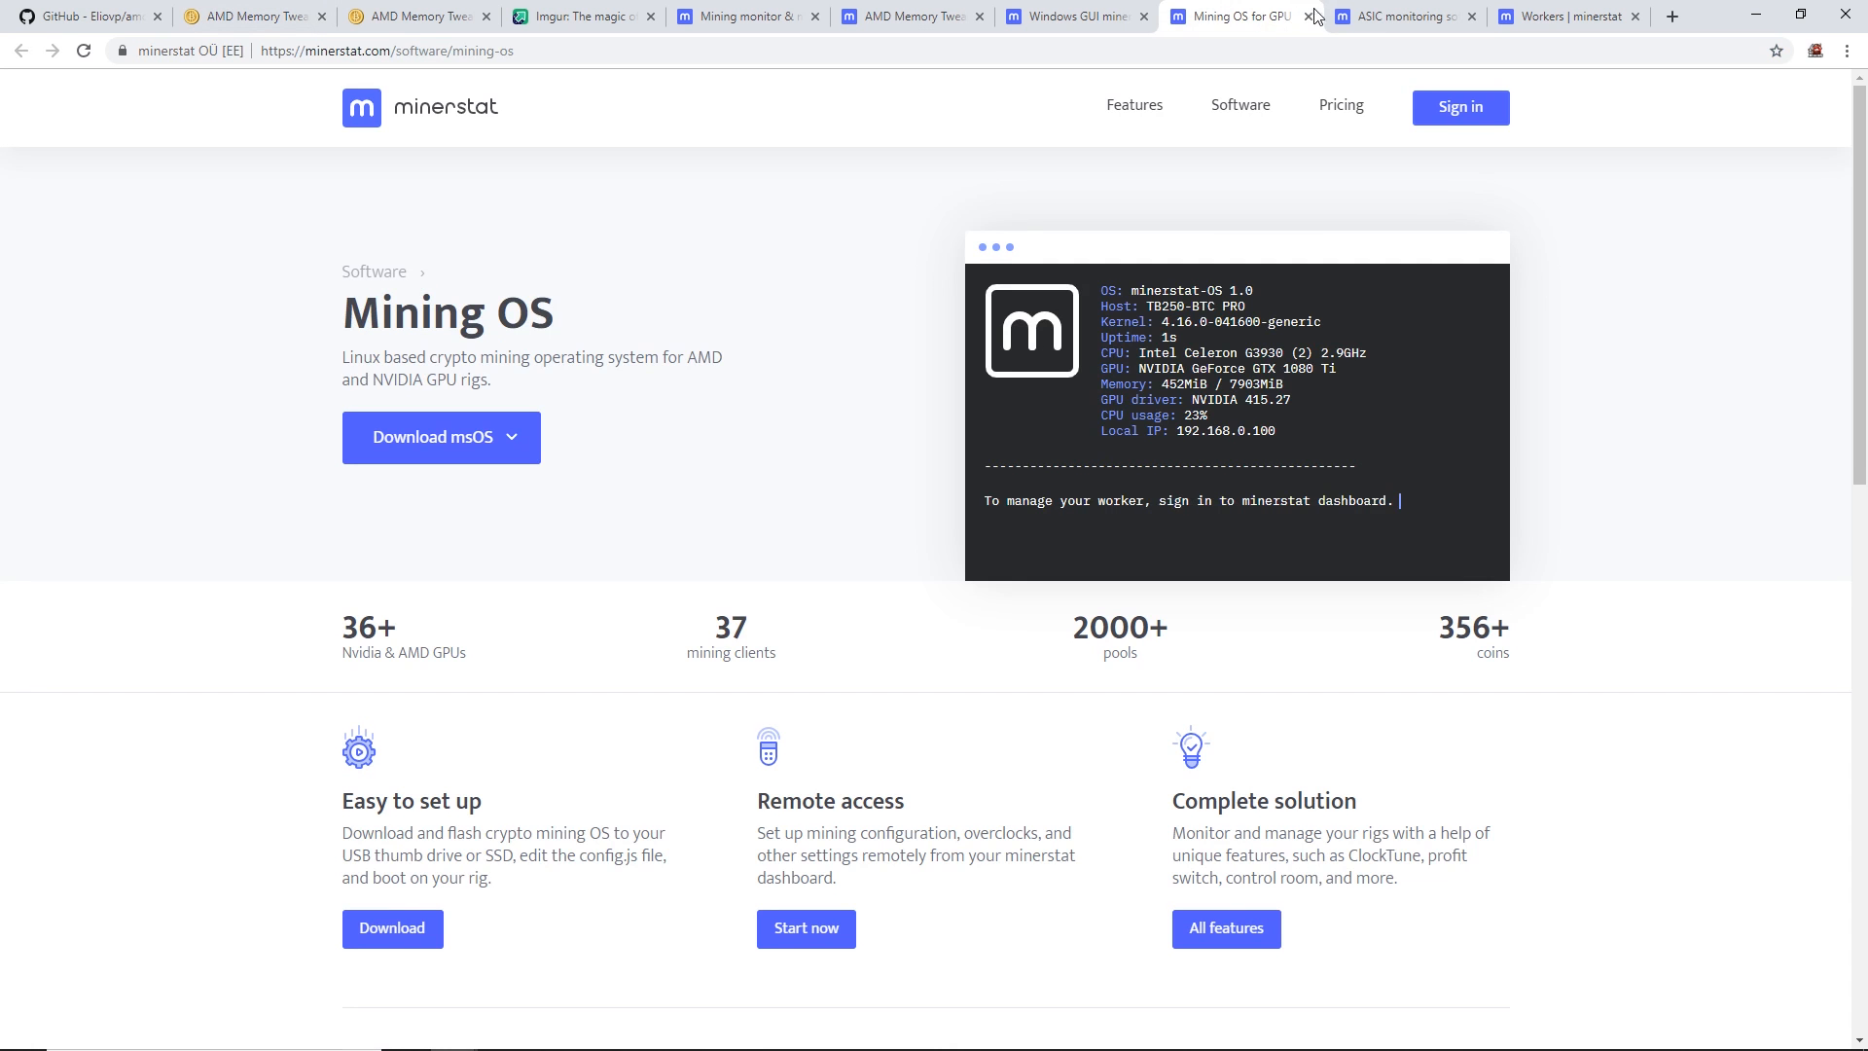
pyautogui.click(906, 16)
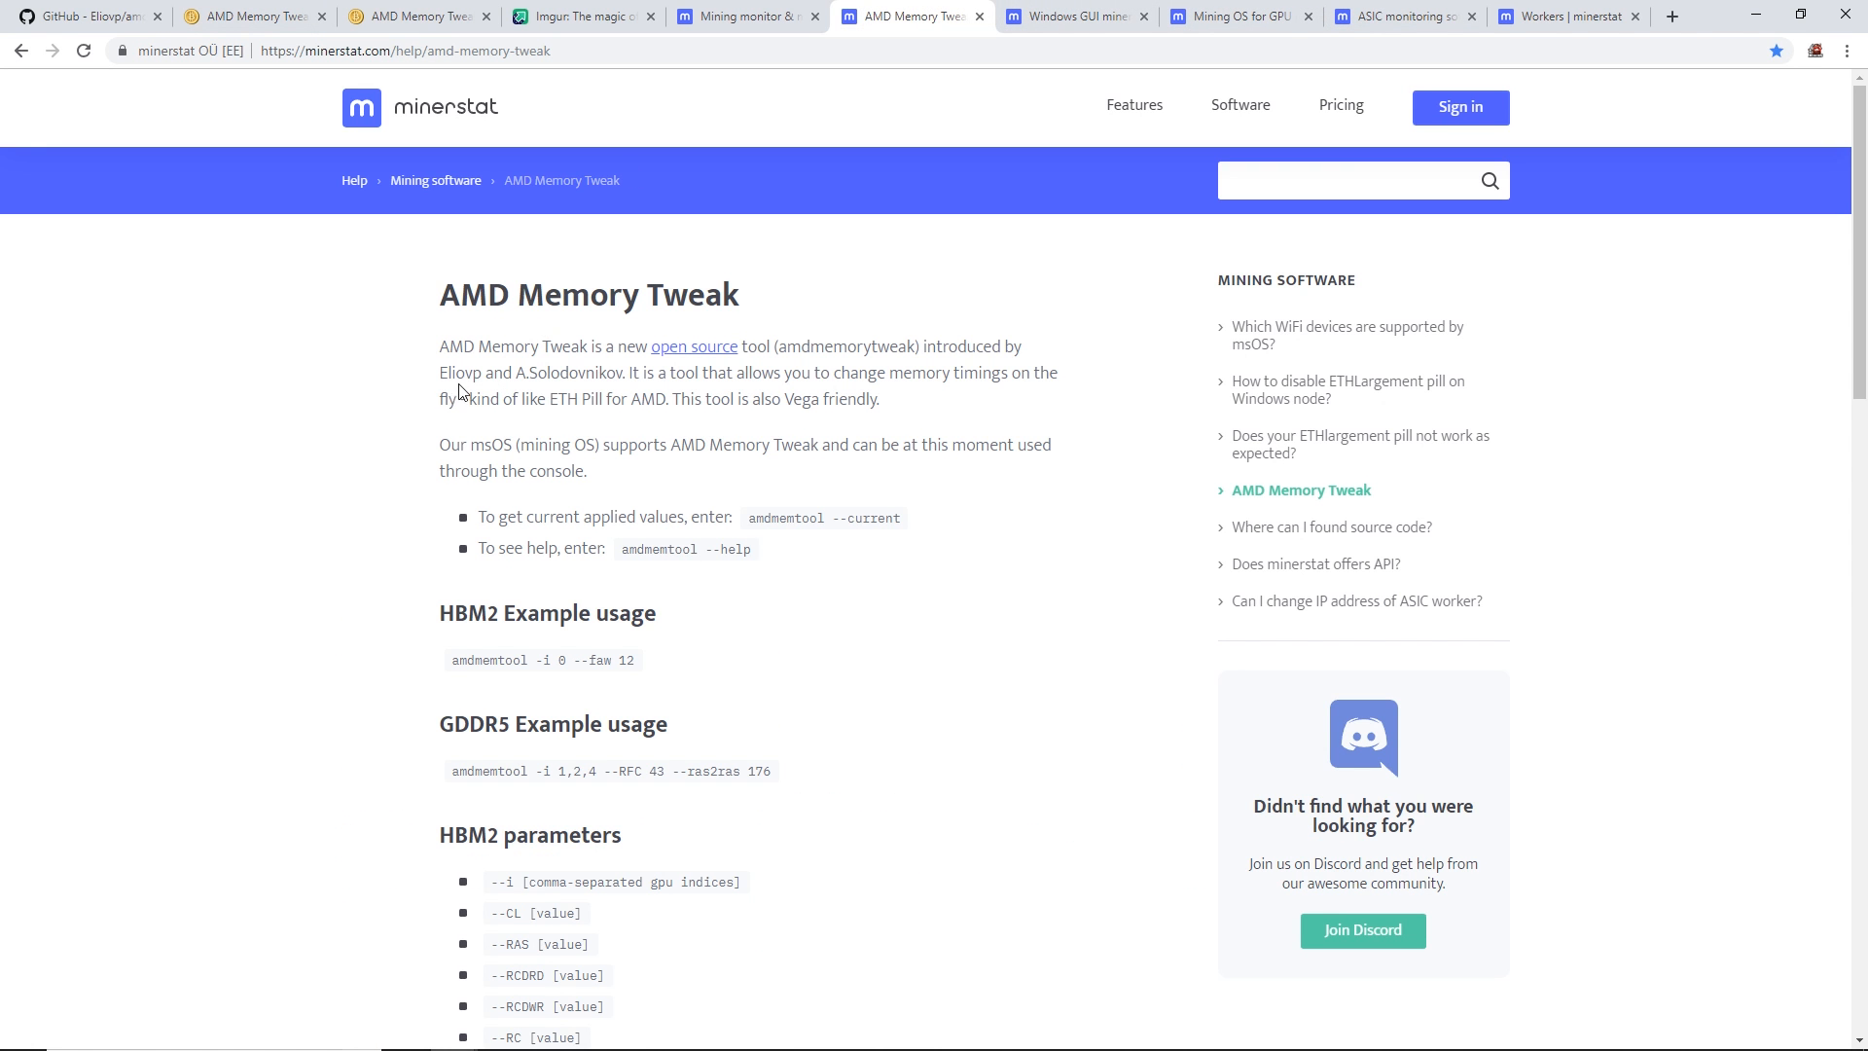
pyautogui.moveTo(478, 466)
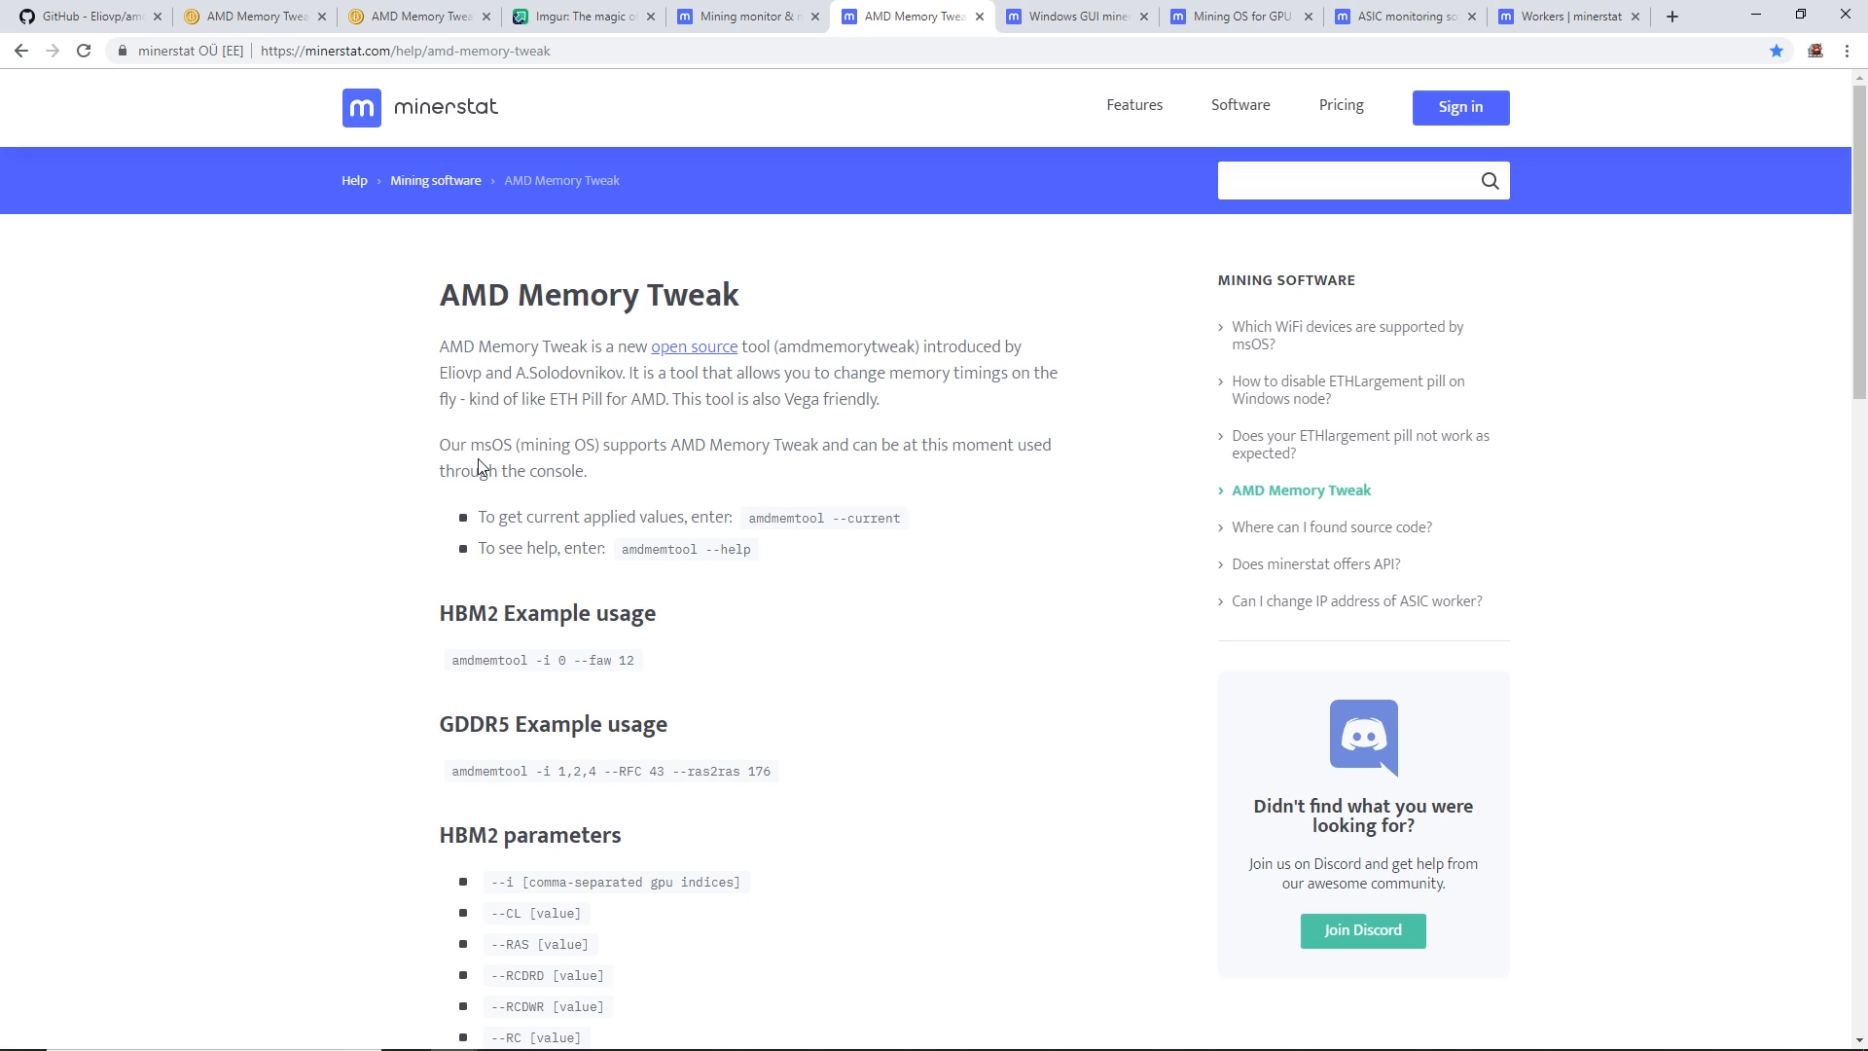
pyautogui.scroll(-3)
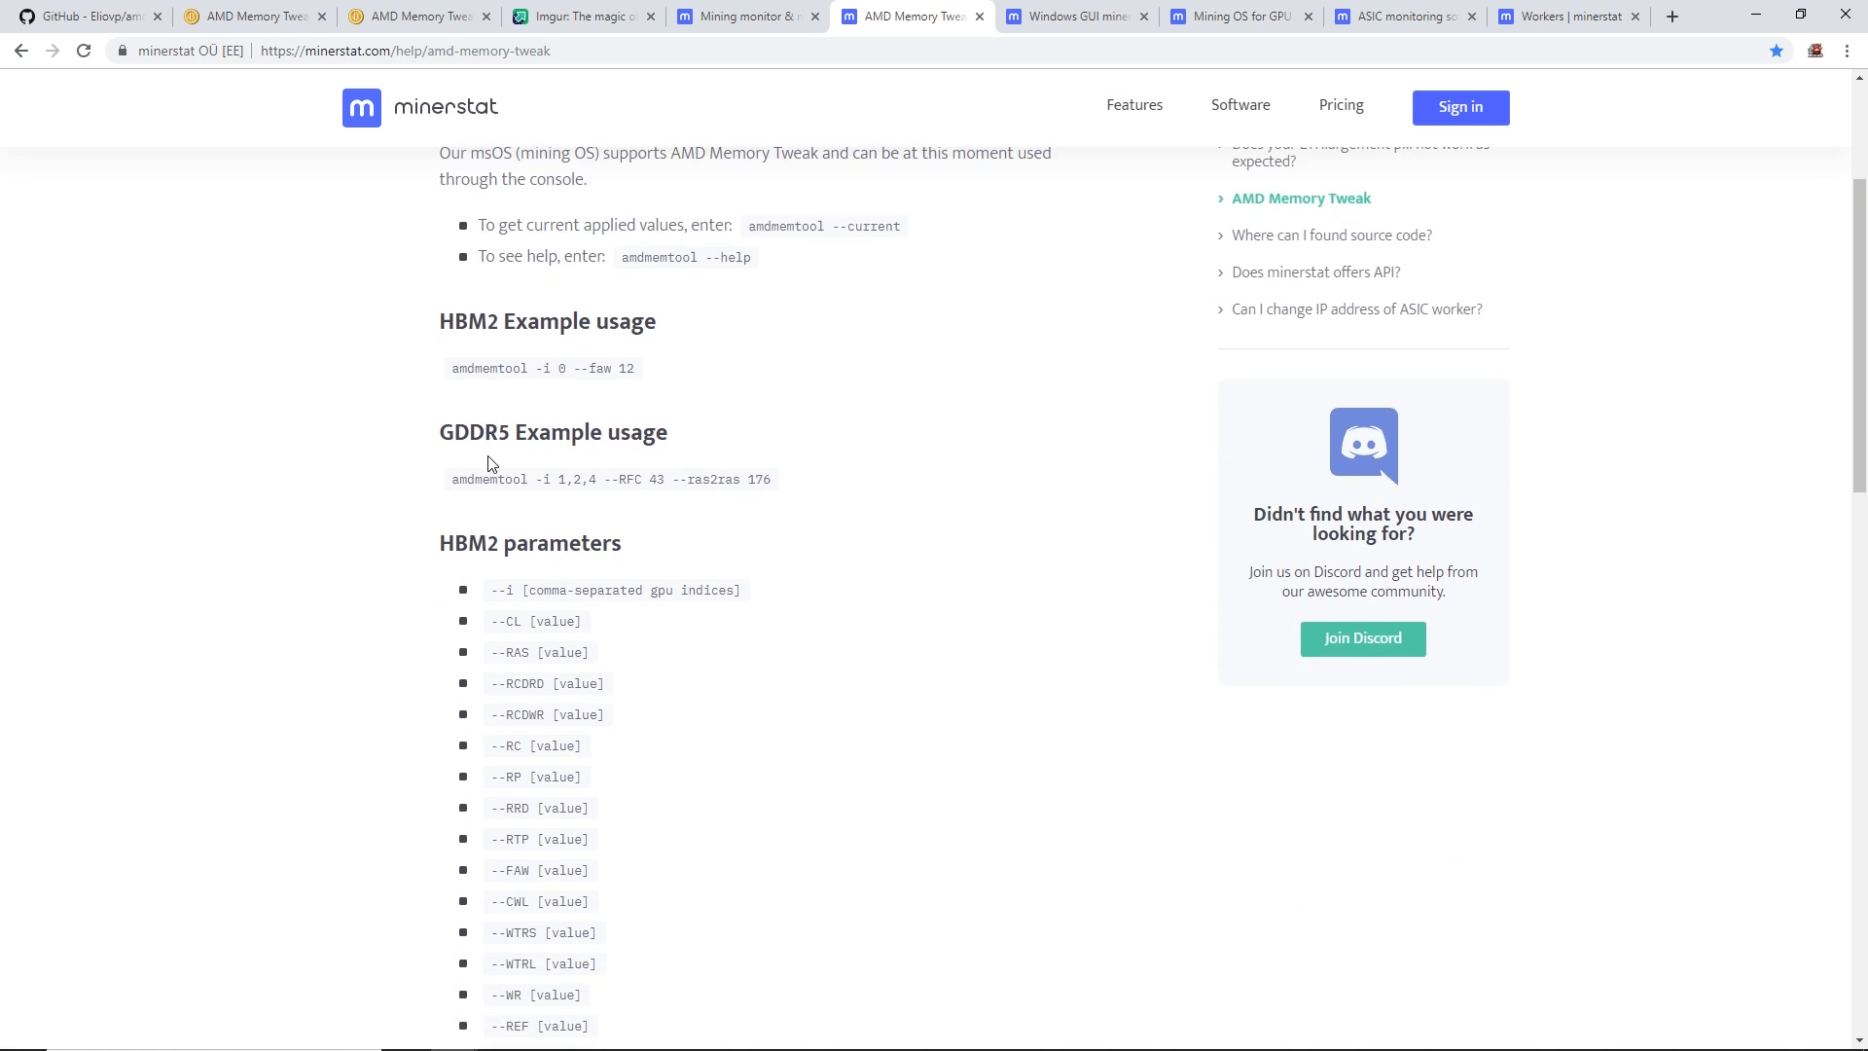
pyautogui.scroll(3)
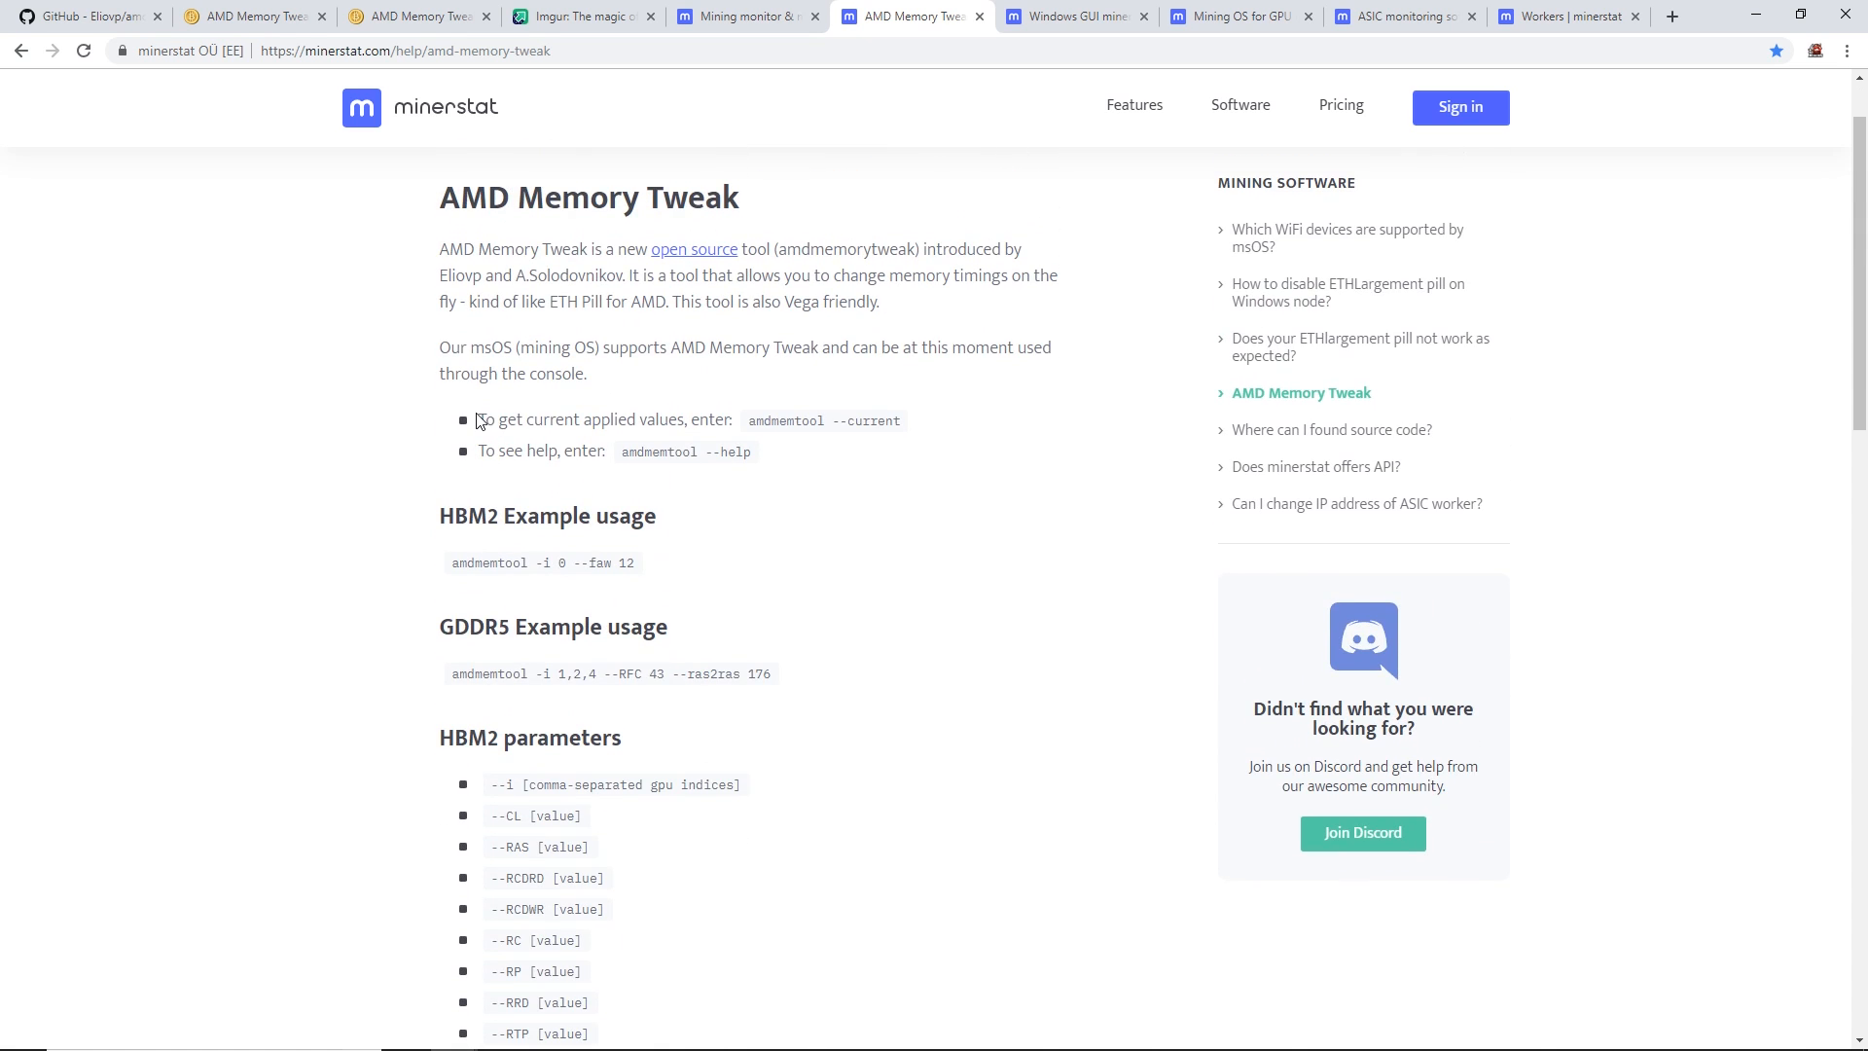
pyautogui.moveTo(476, 419); pyautogui.dragTo(736, 419)
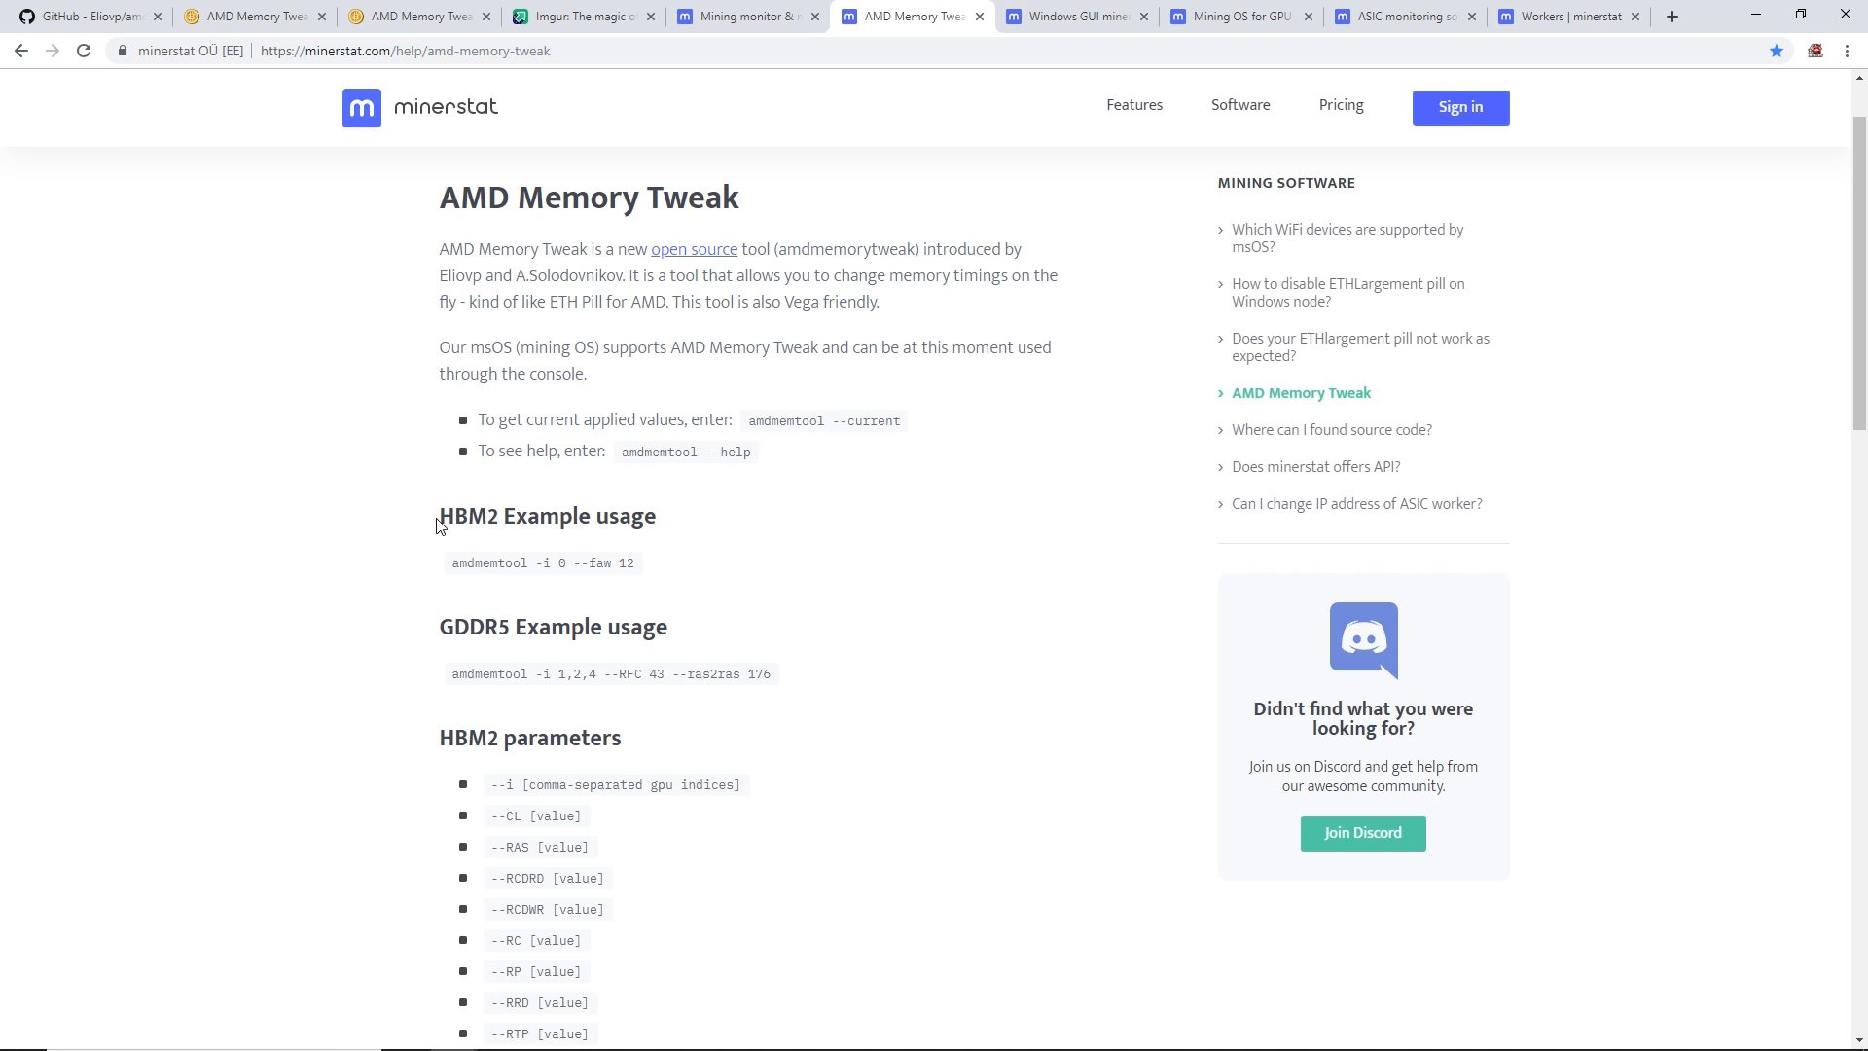
pyautogui.moveTo(457, 542)
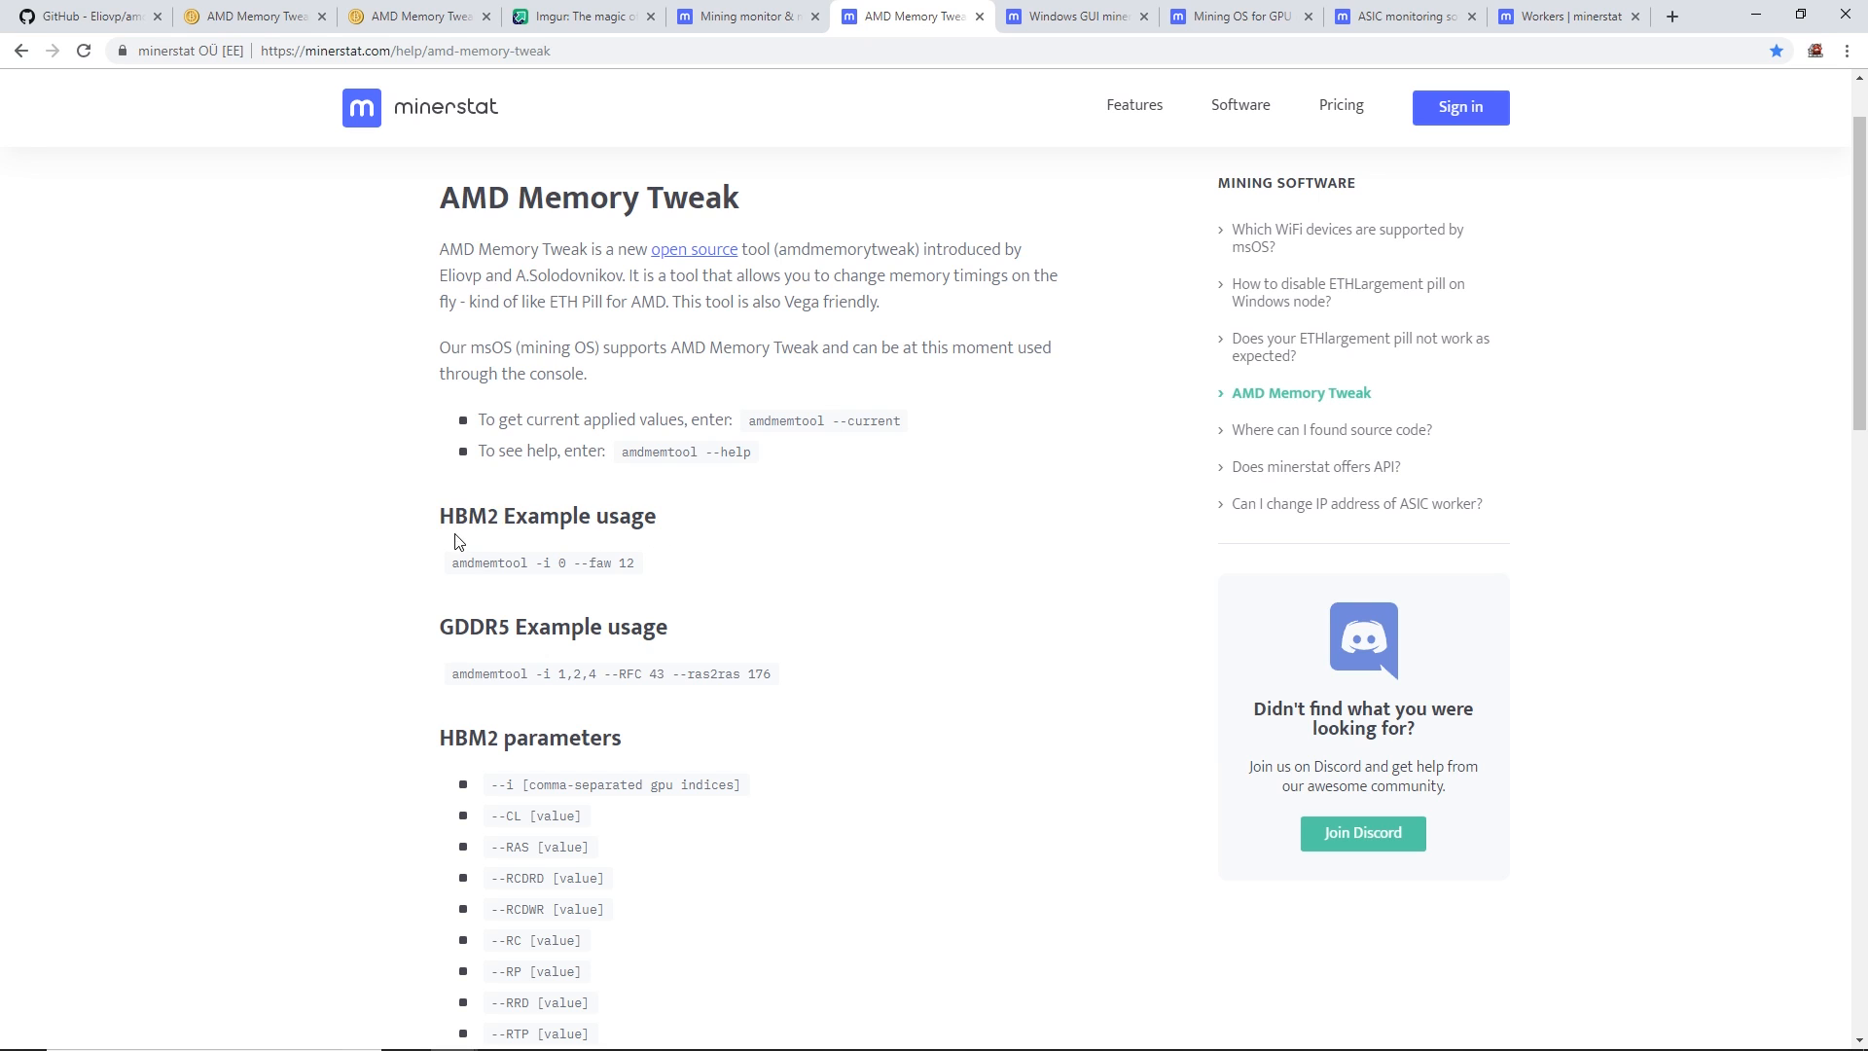
pyautogui.moveTo(531, 530)
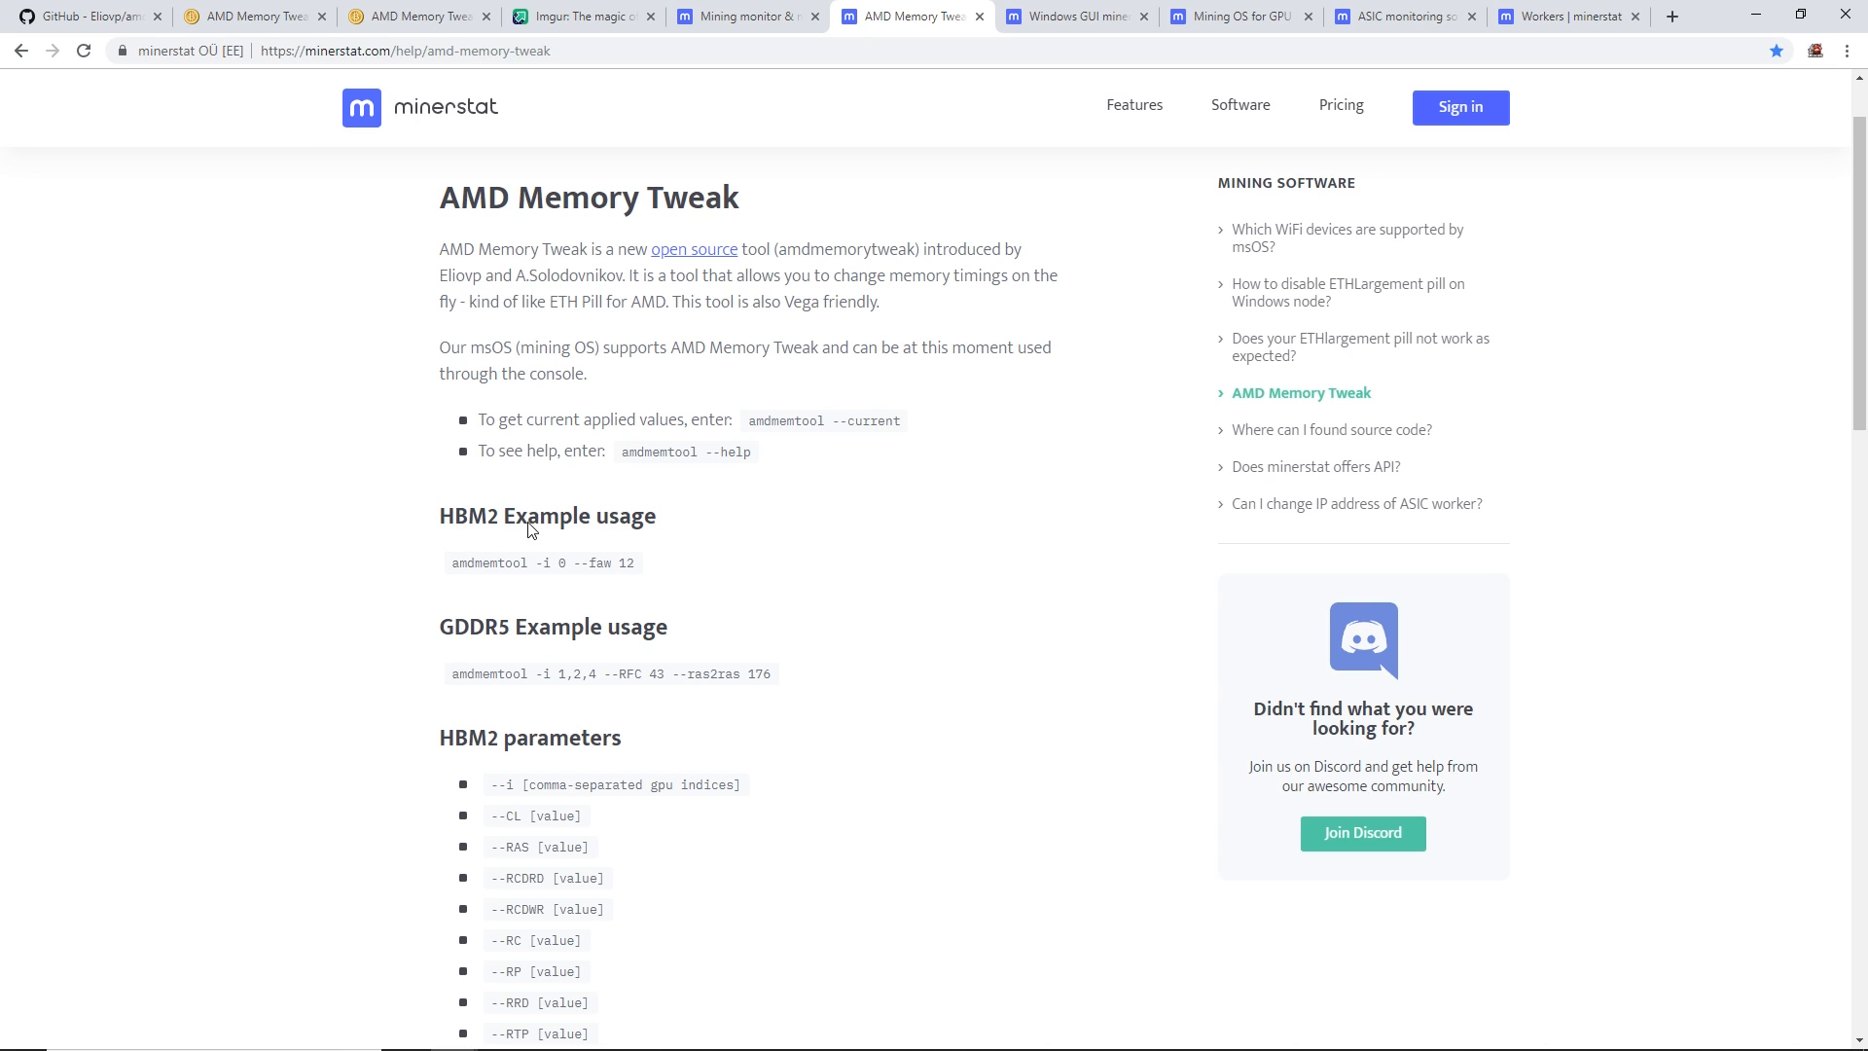
pyautogui.doubleClick(488, 562)
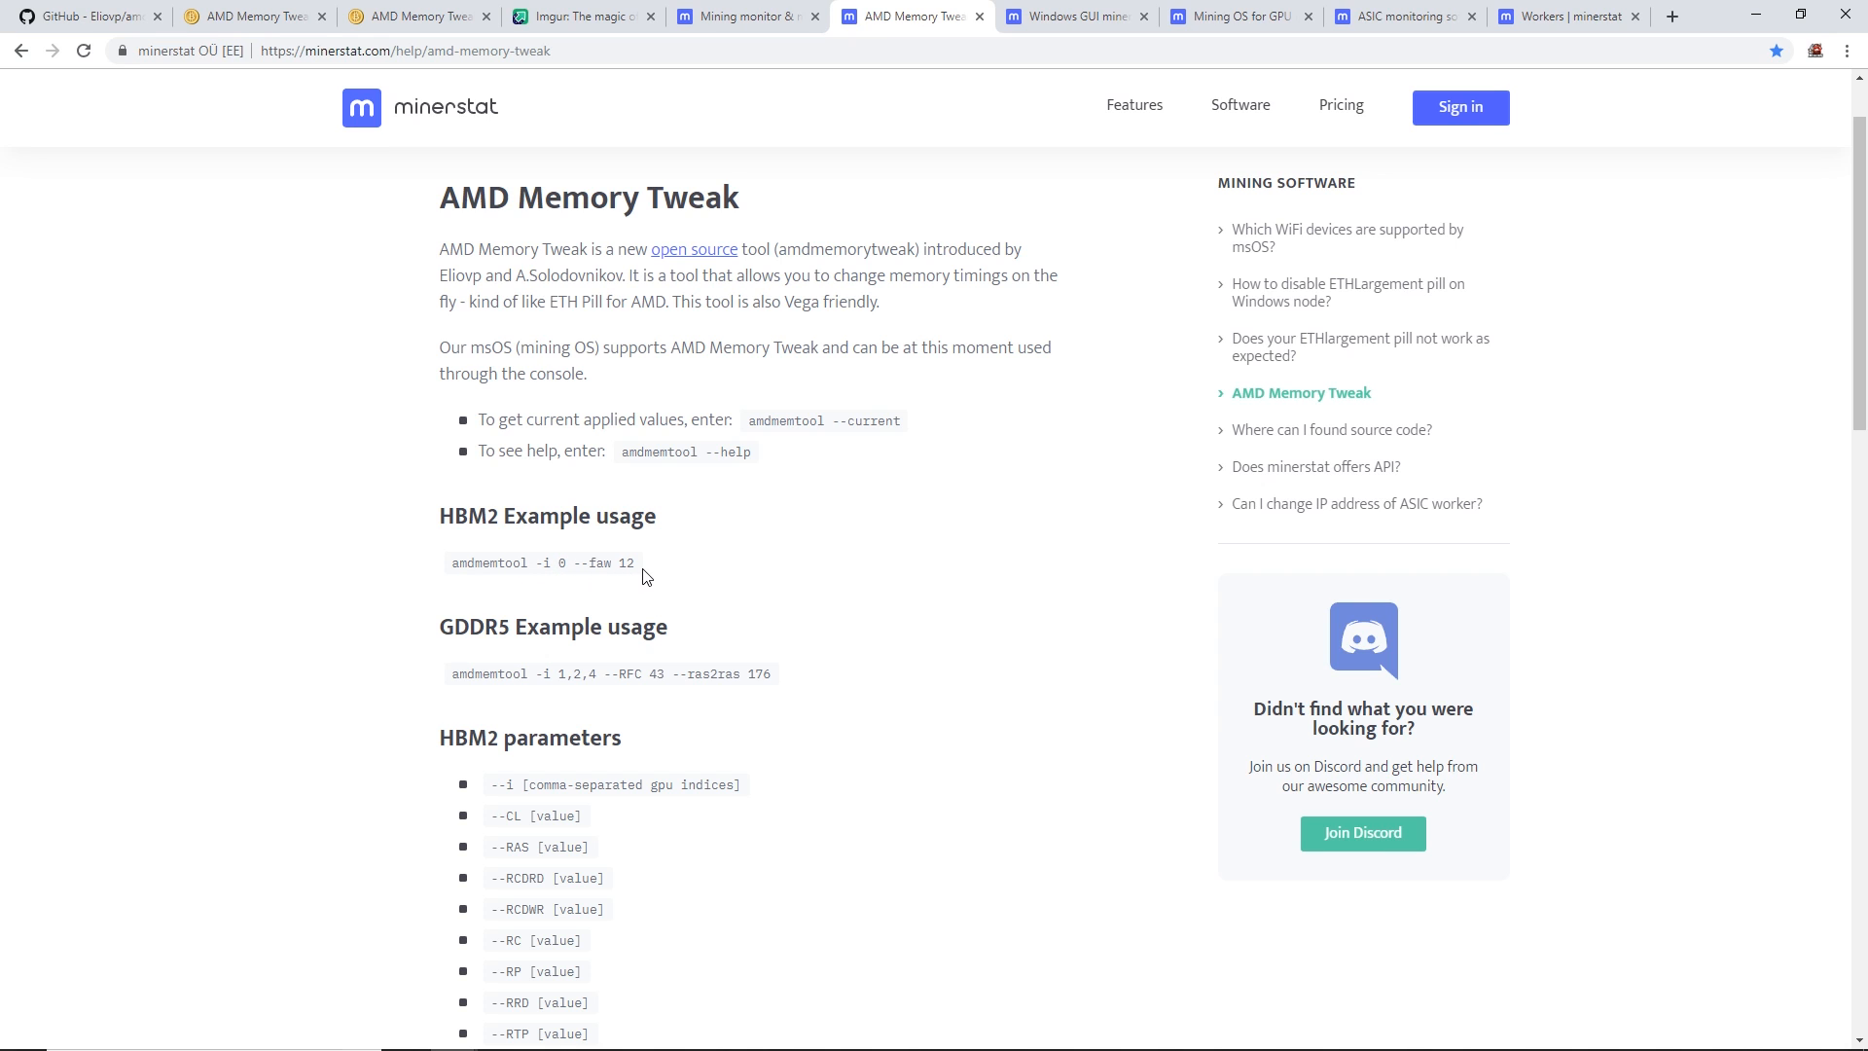
# Scroll down through the article's HBM2 and GDDR5 parameter lists
pyautogui.scroll(-3)
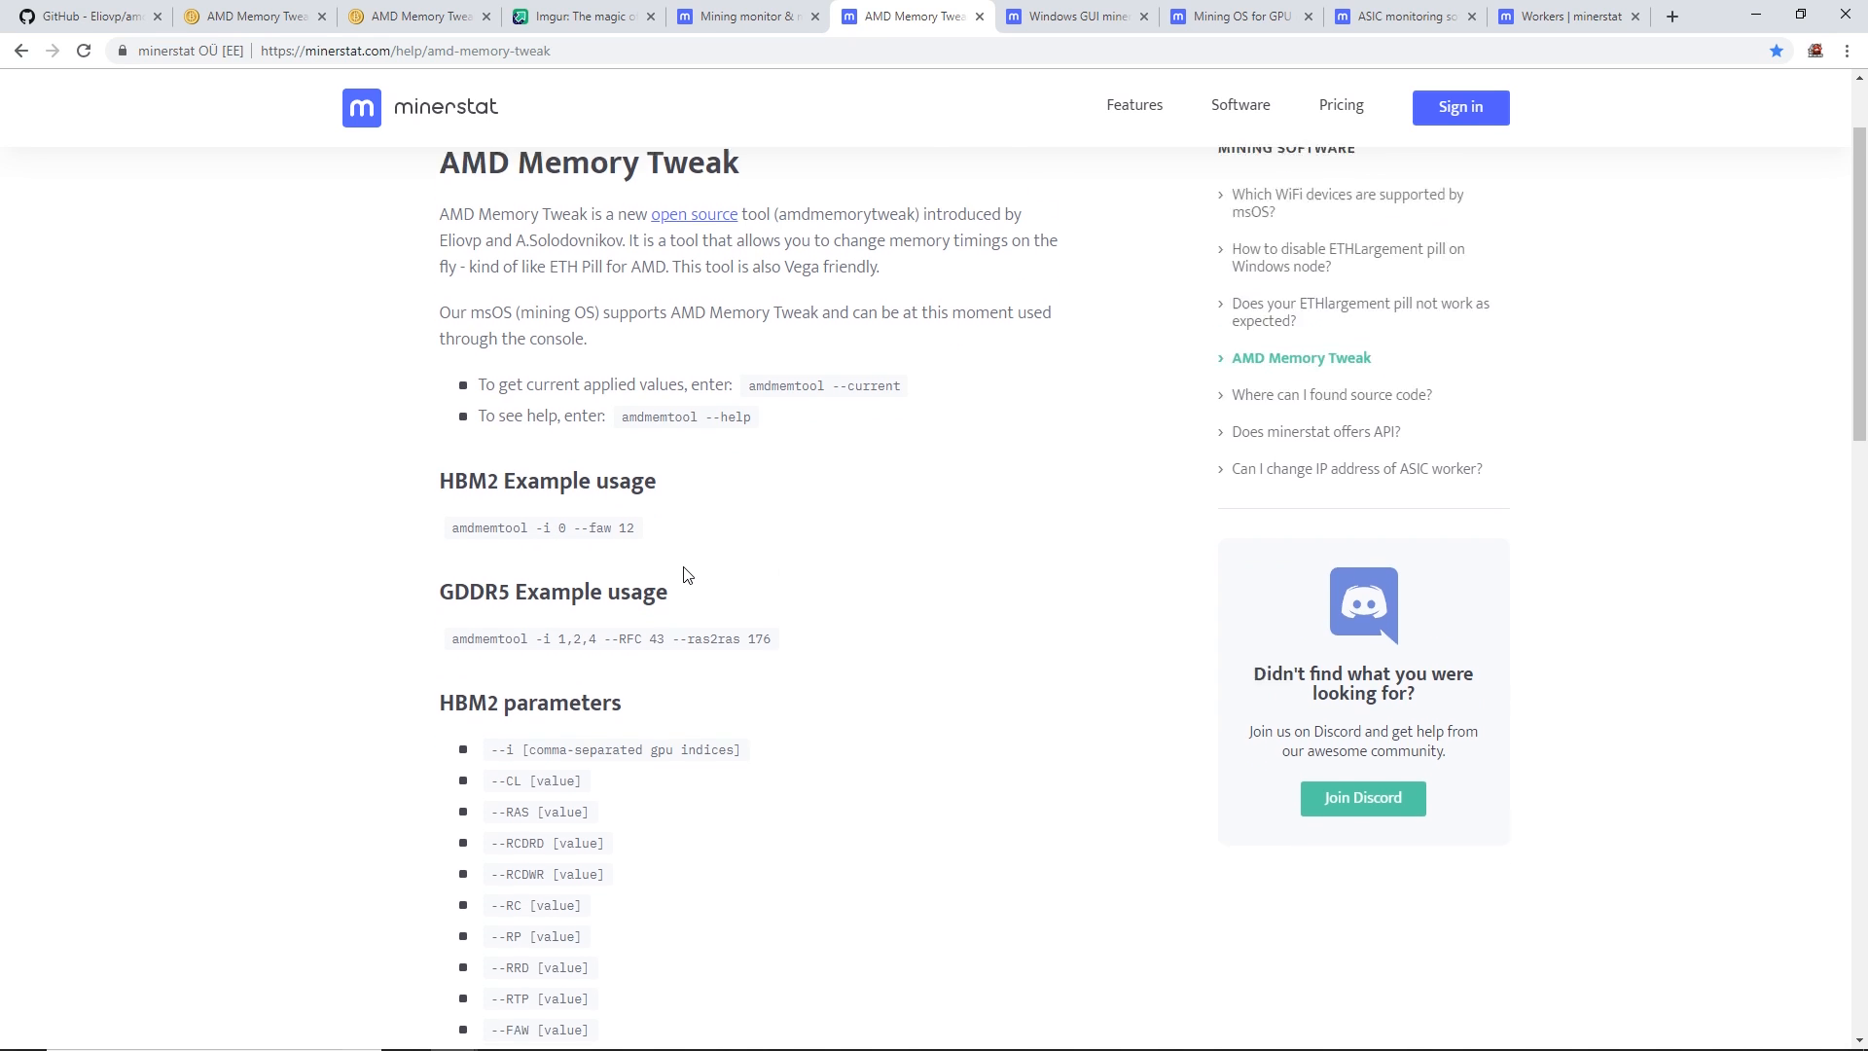
pyautogui.scroll(-3)
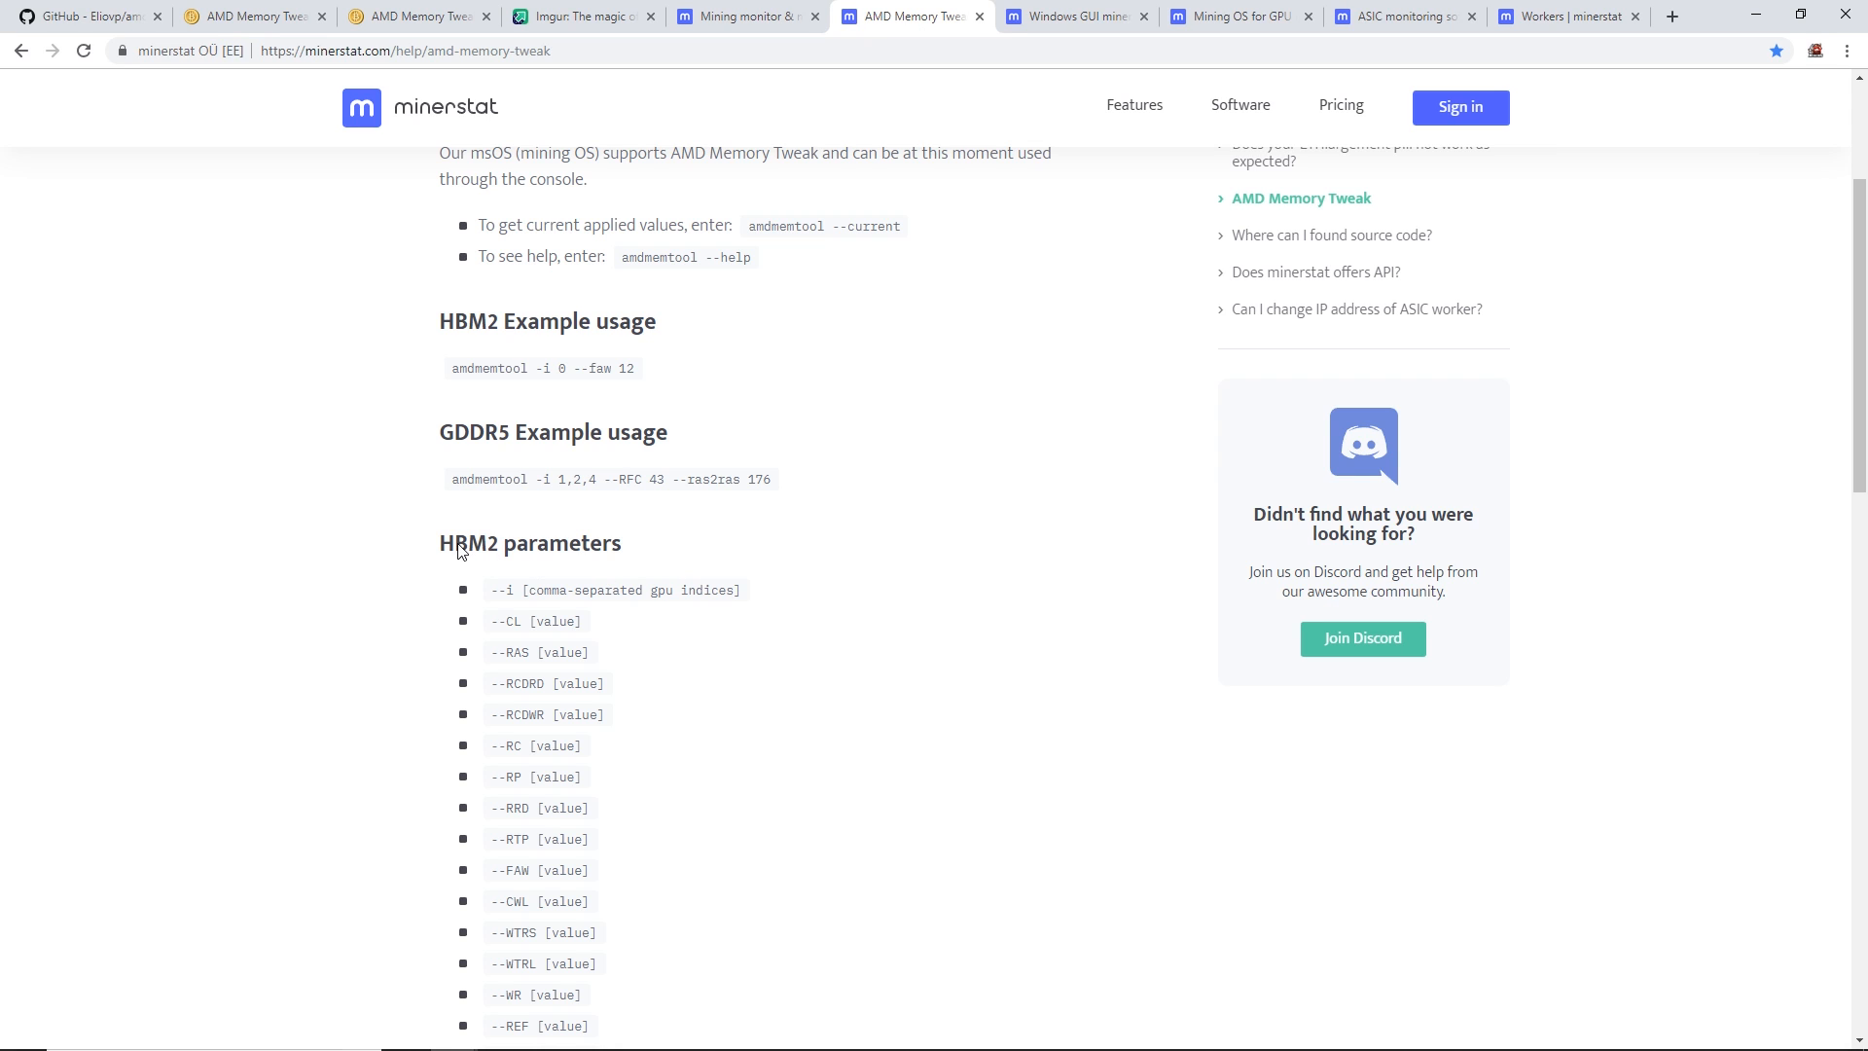
pyautogui.moveTo(383, 555)
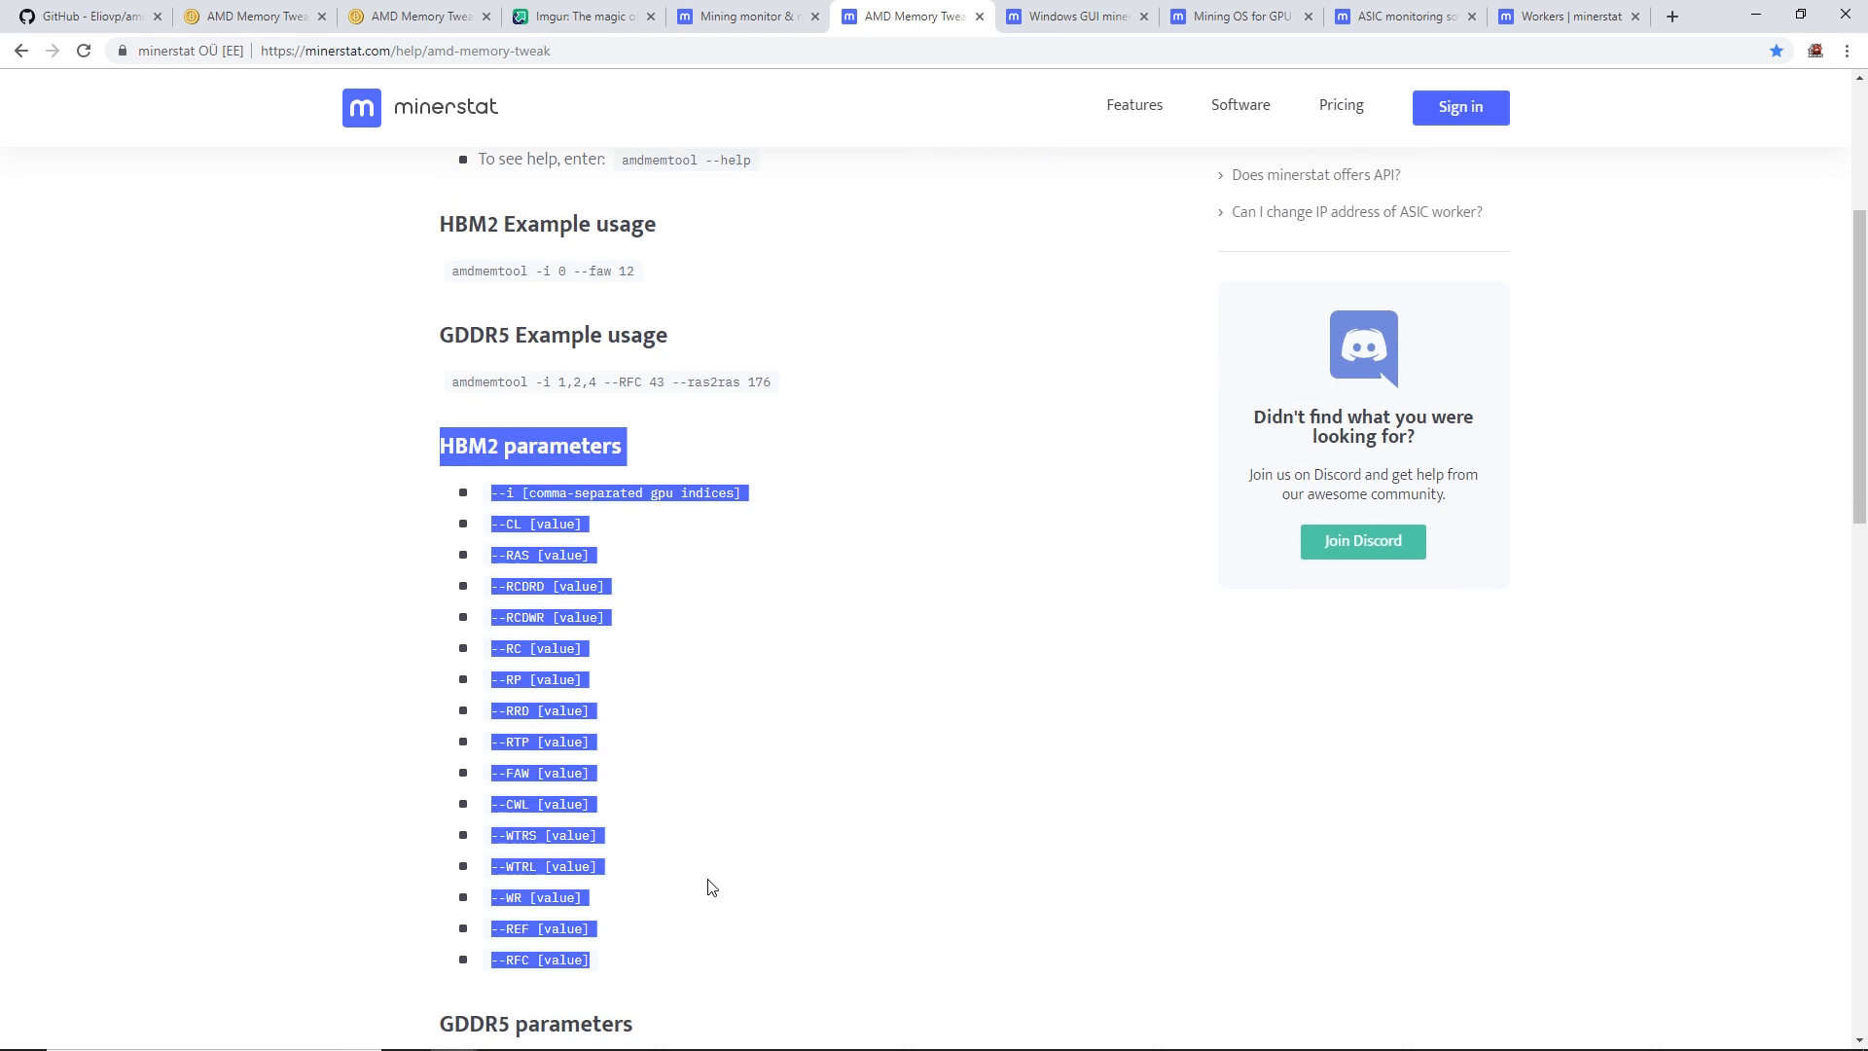
pyautogui.scroll(-3)
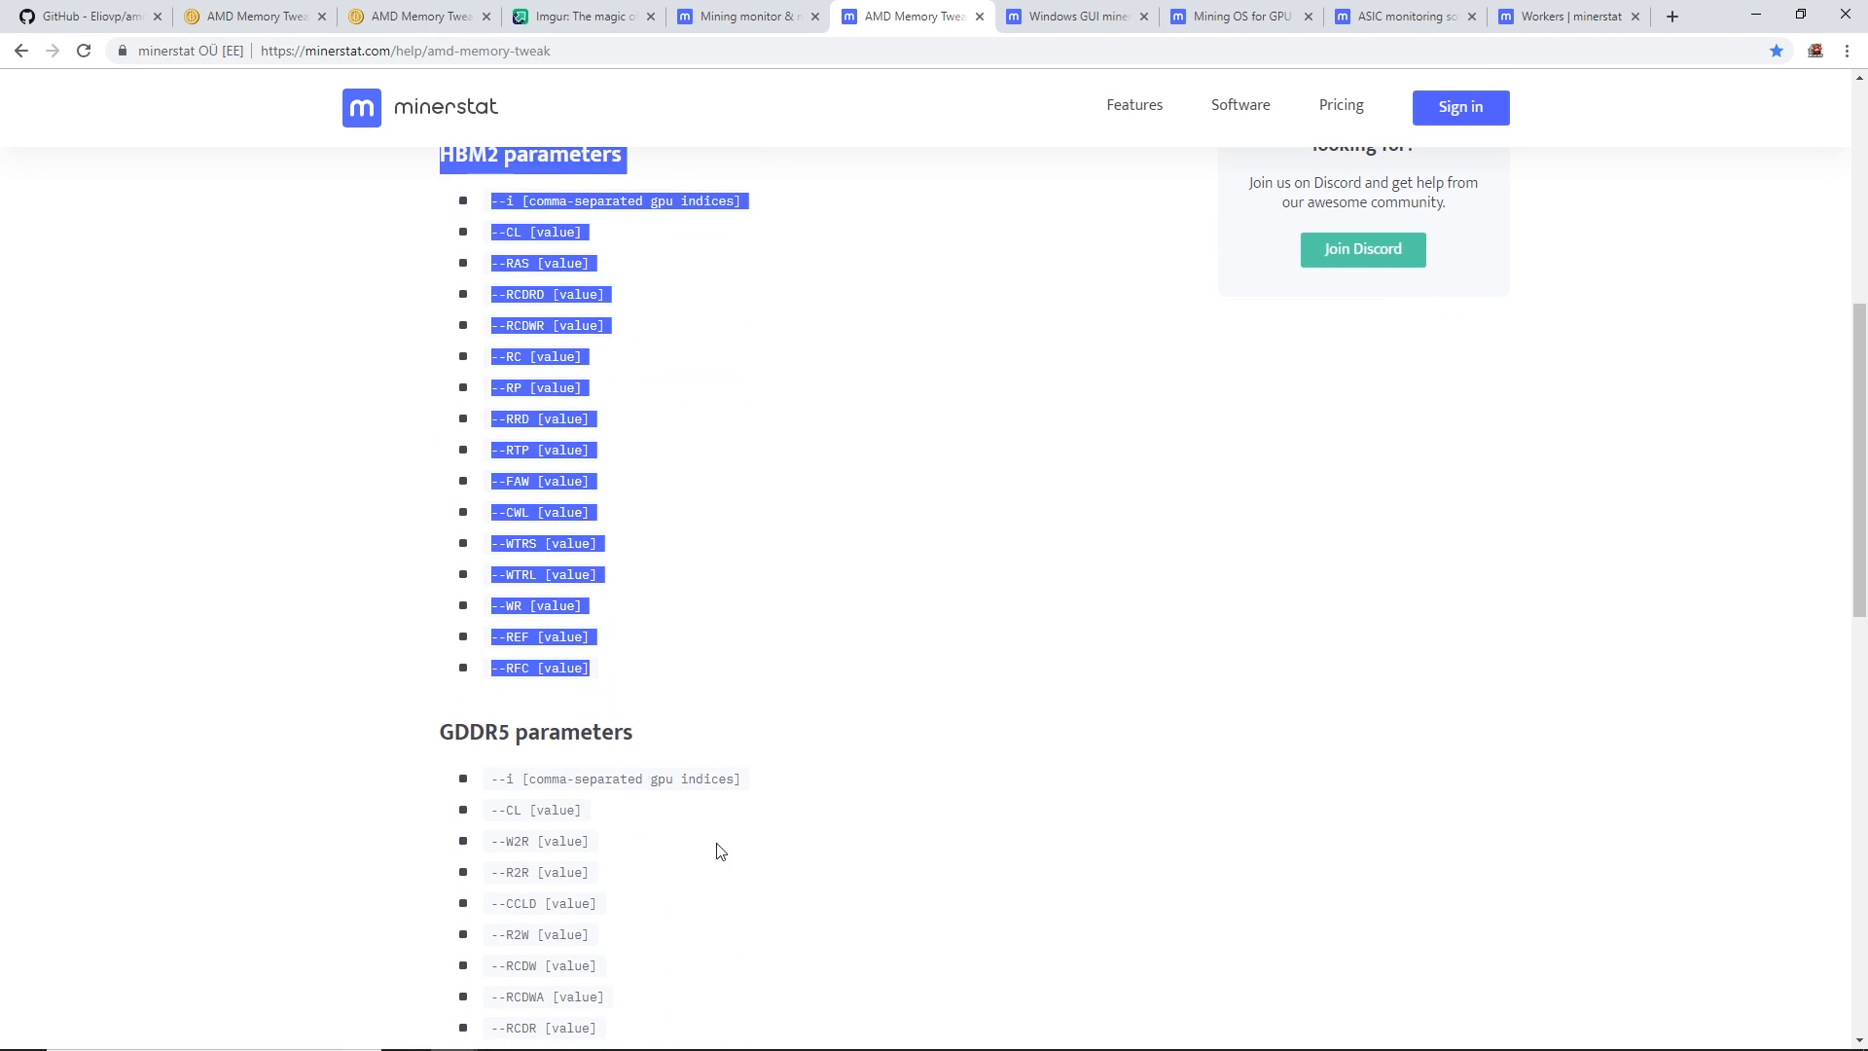
pyautogui.scroll(-3)
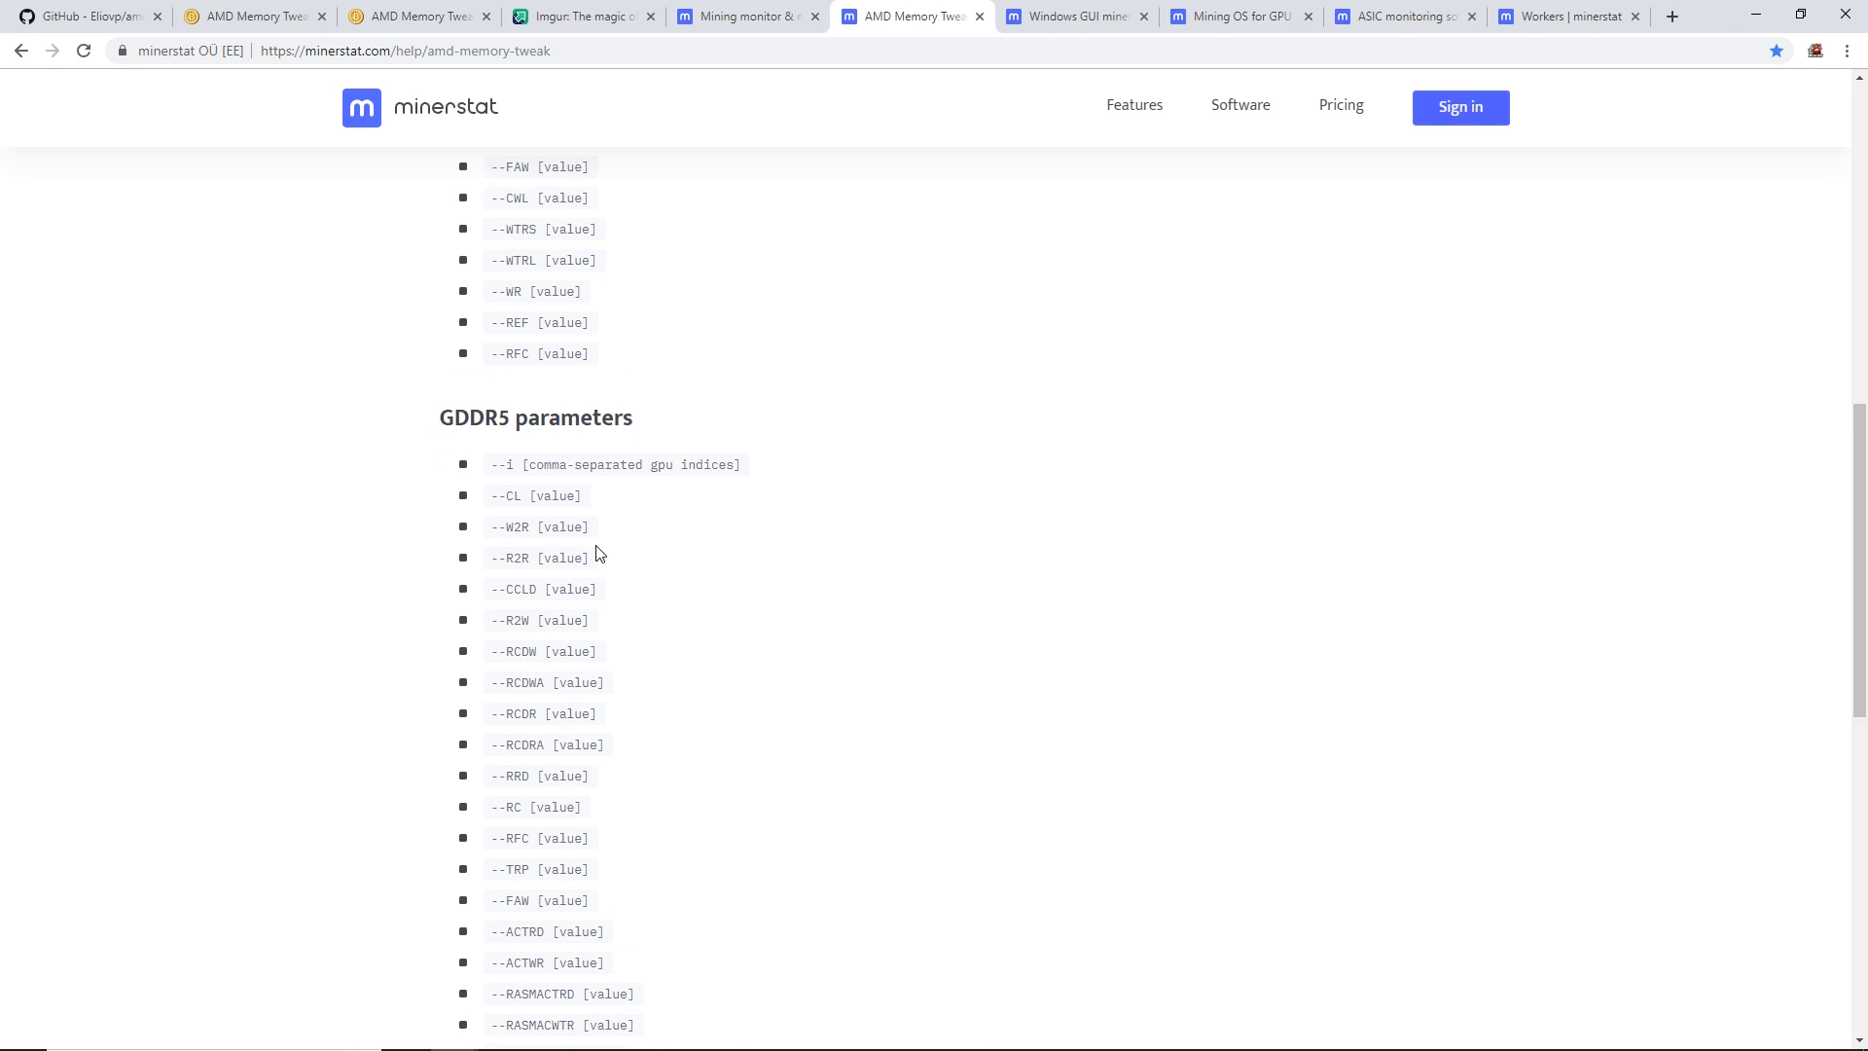
pyautogui.scroll(-3)
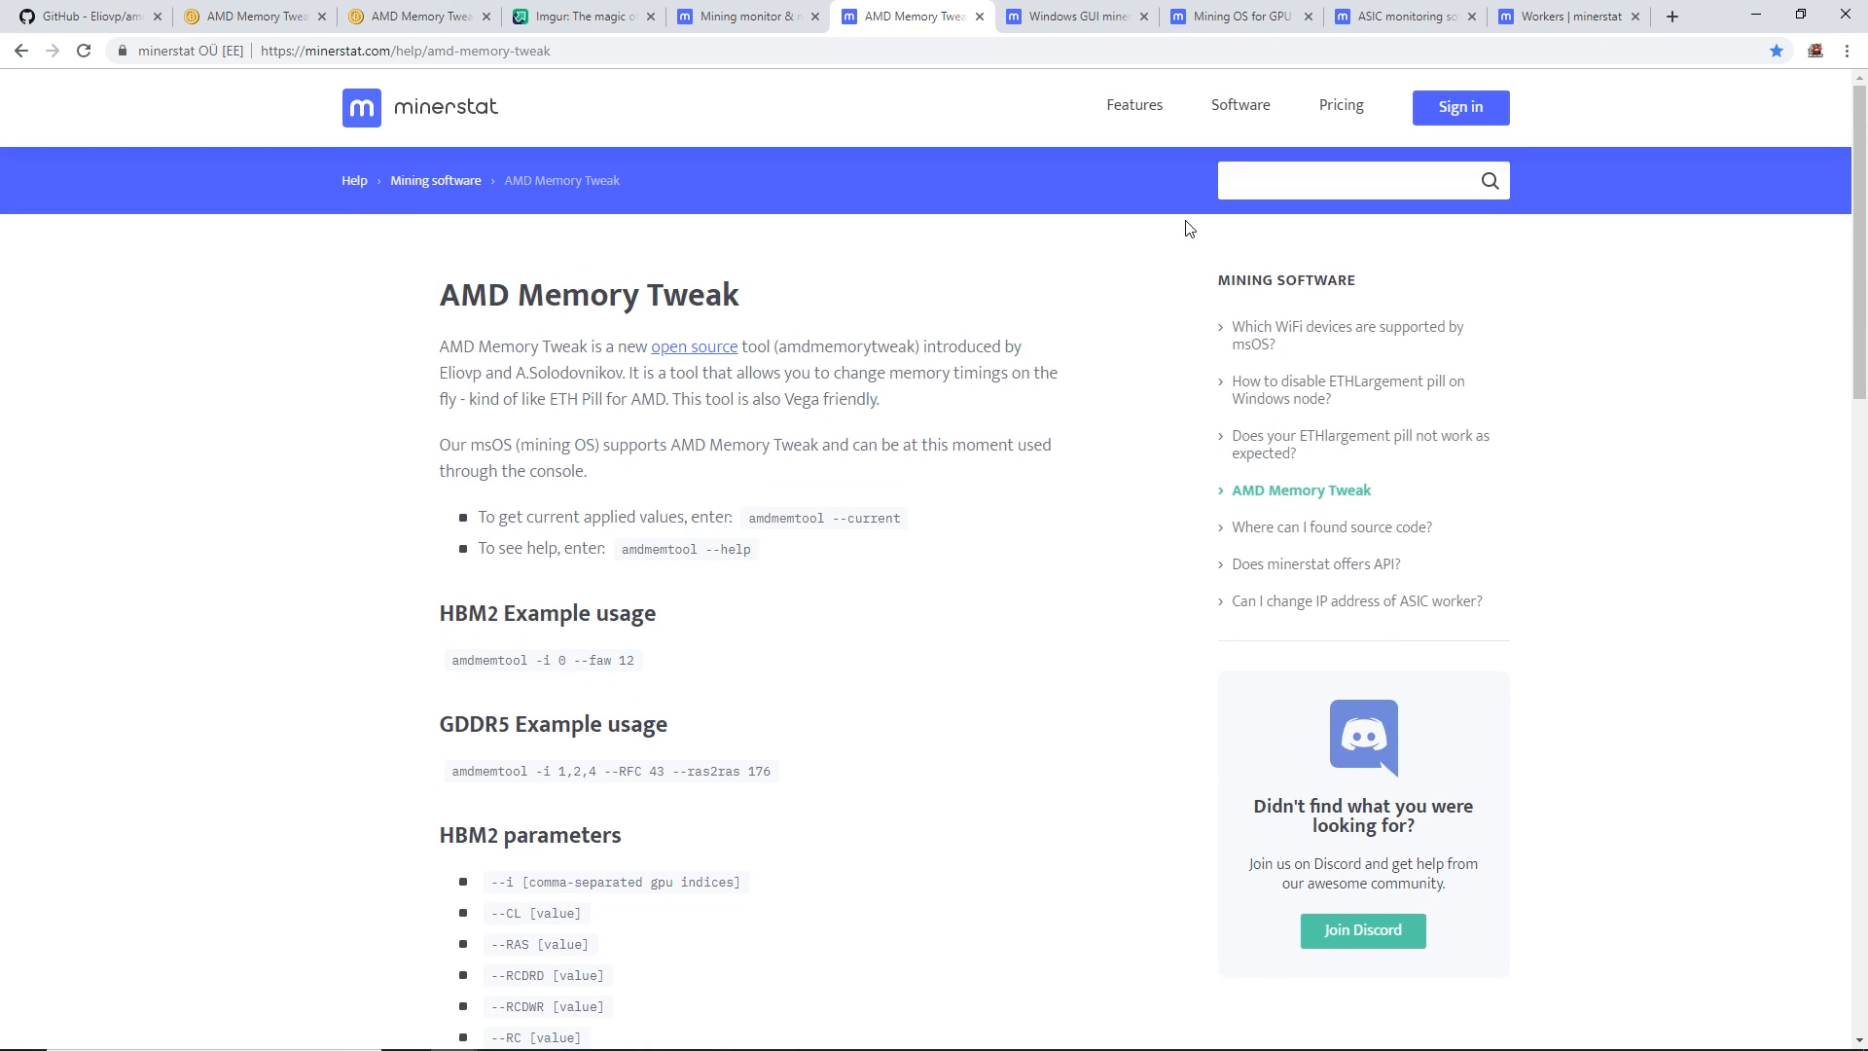
# Glance at the Workers page and Bitcointalk thread, then scroll the GitHub amdmemorytweak README
pyautogui.click(1568, 16)
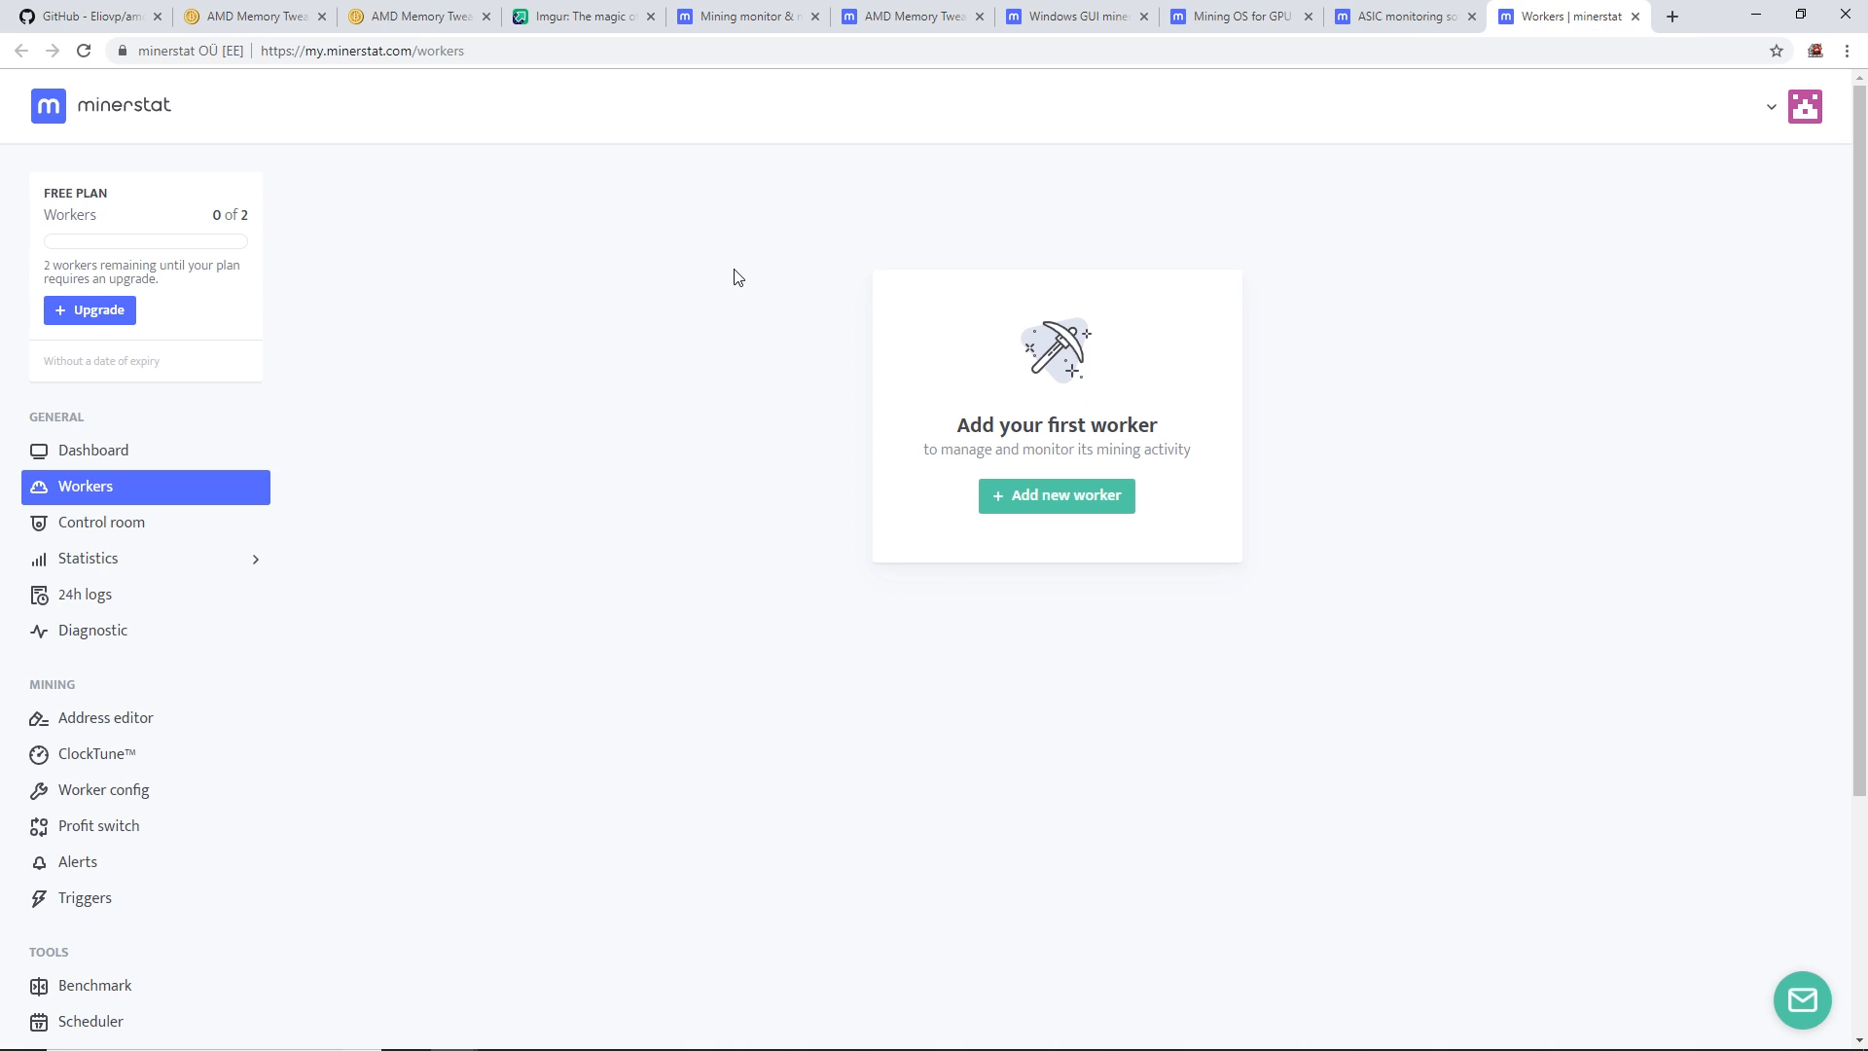
pyautogui.click(250, 15)
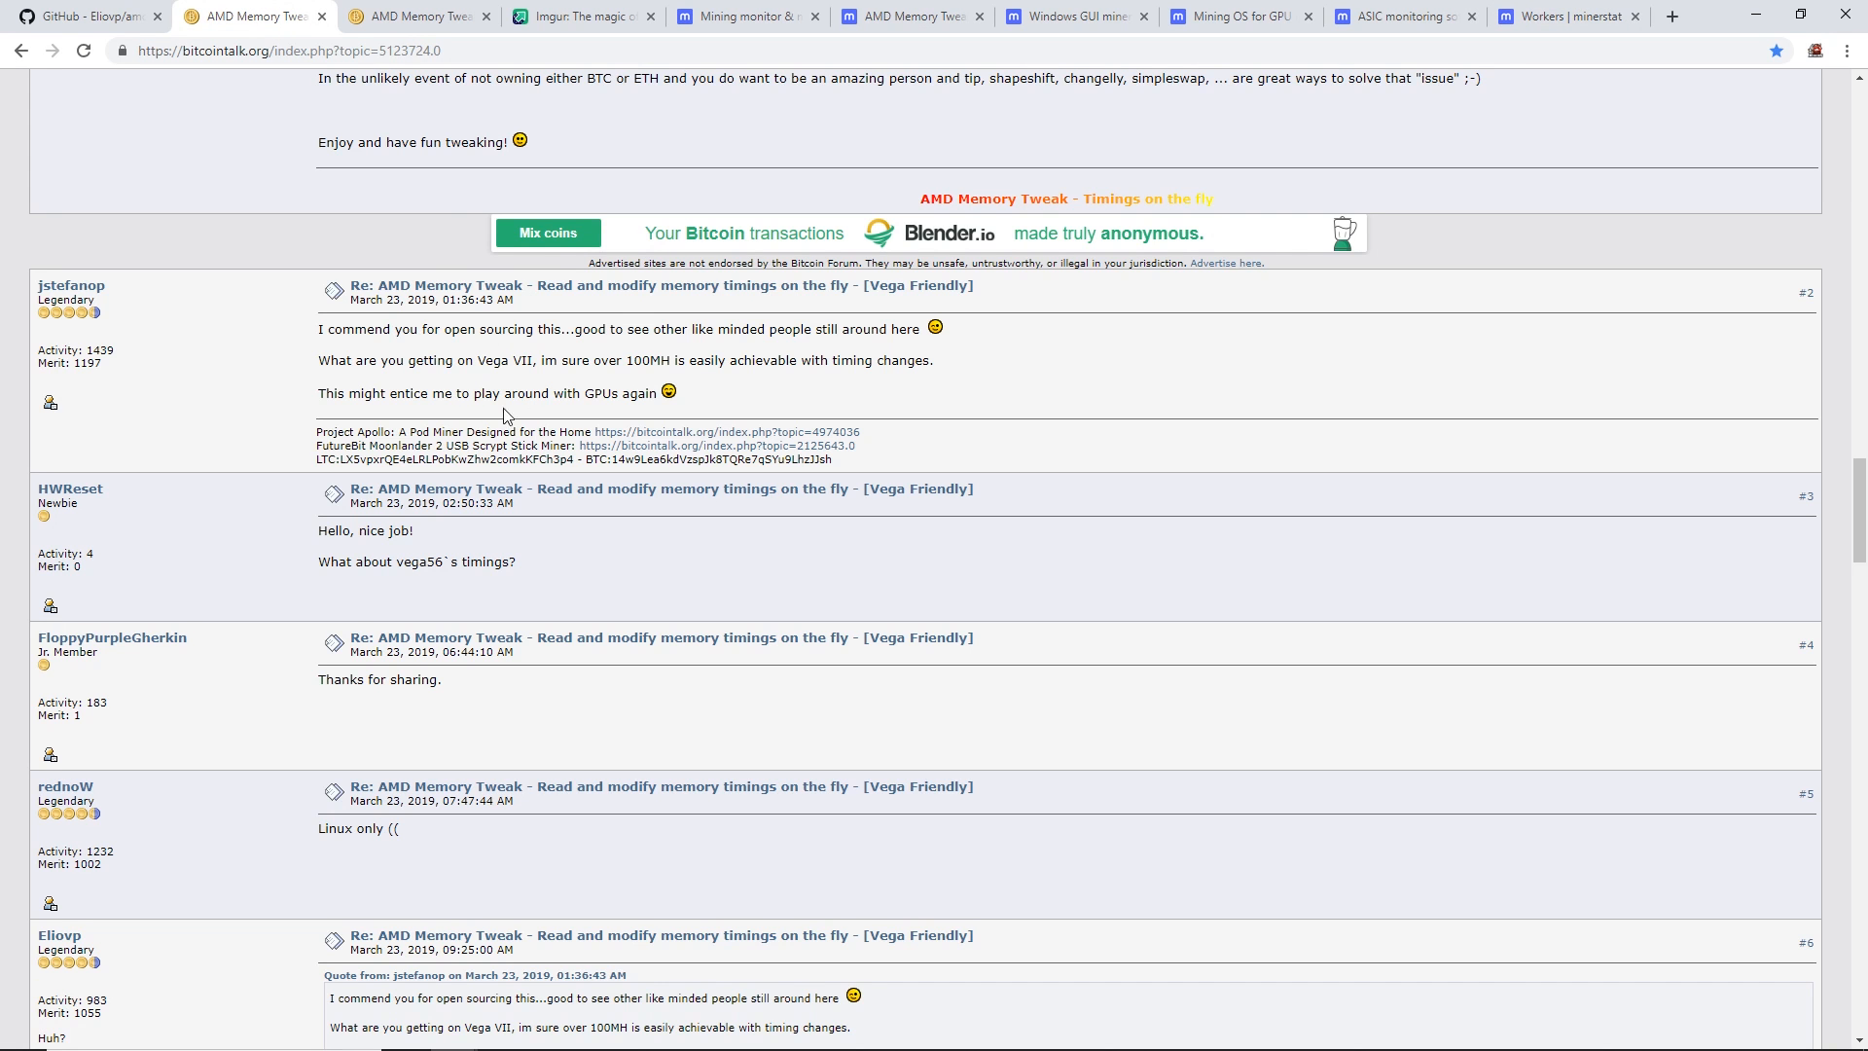
pyautogui.click(84, 17)
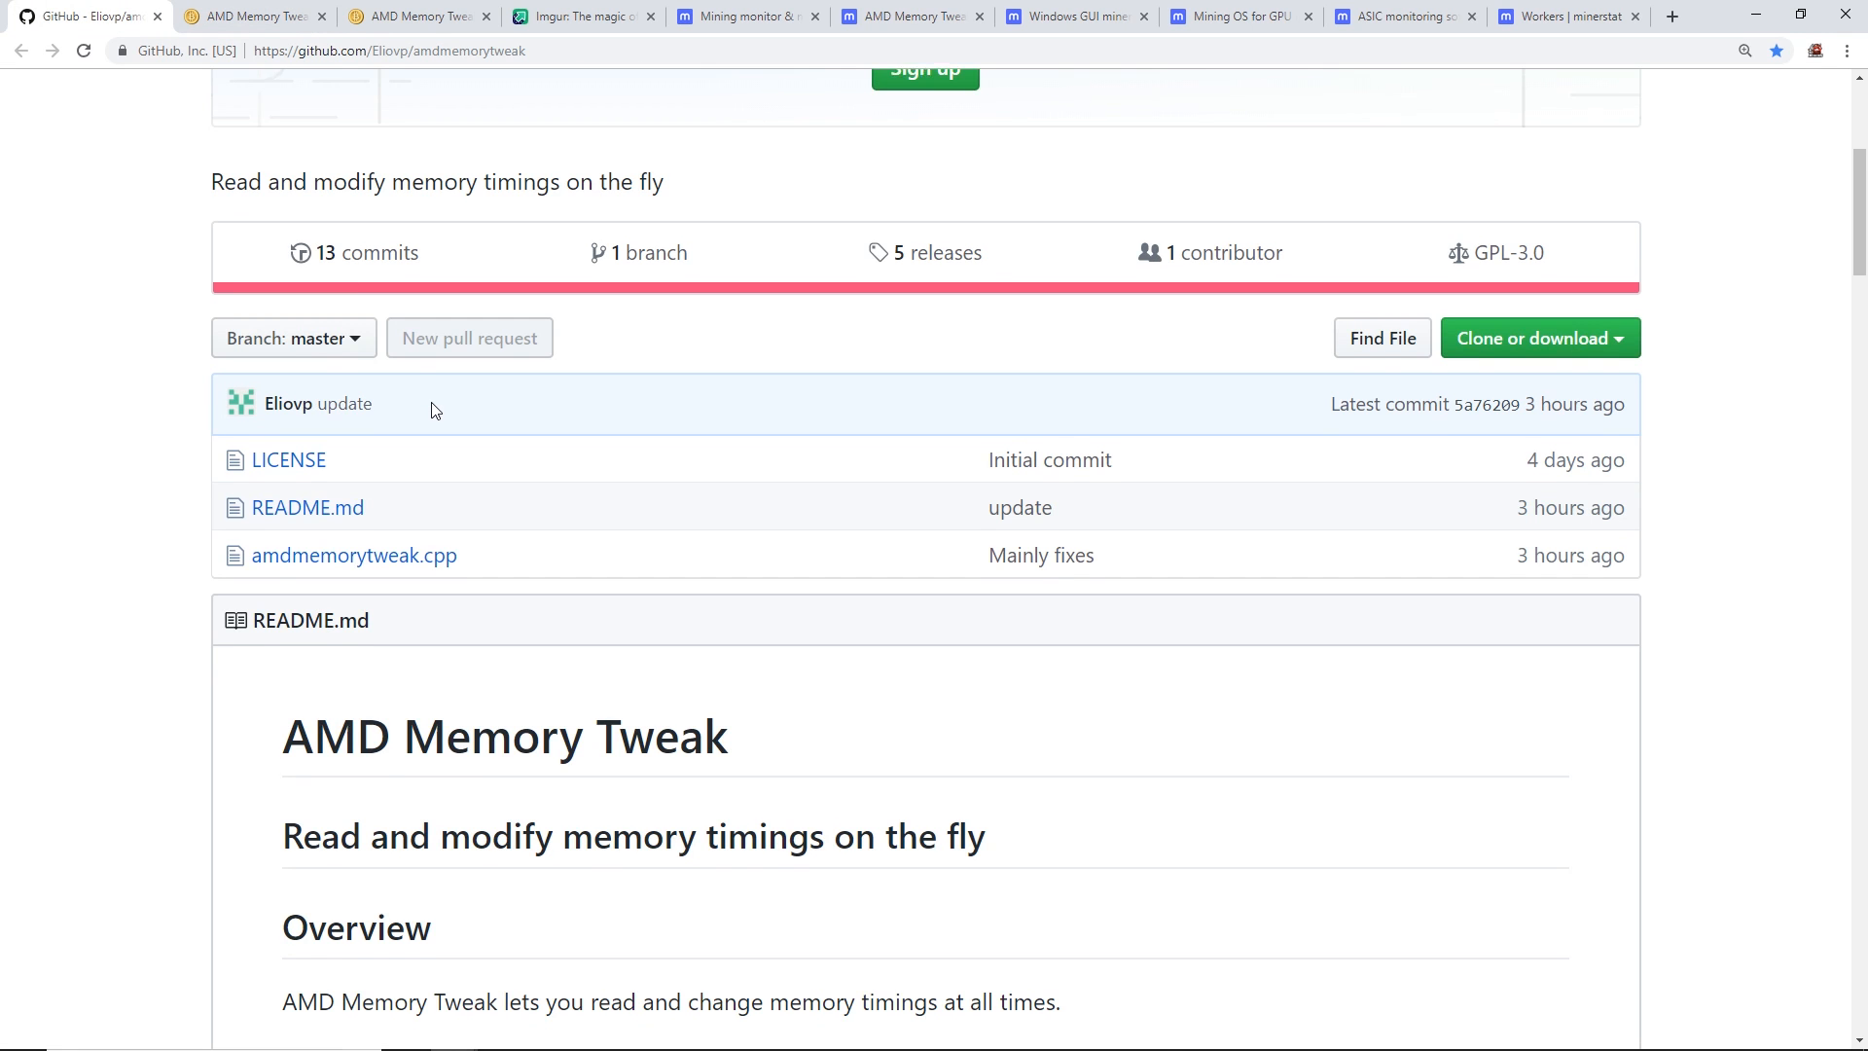
pyautogui.scroll(-3)
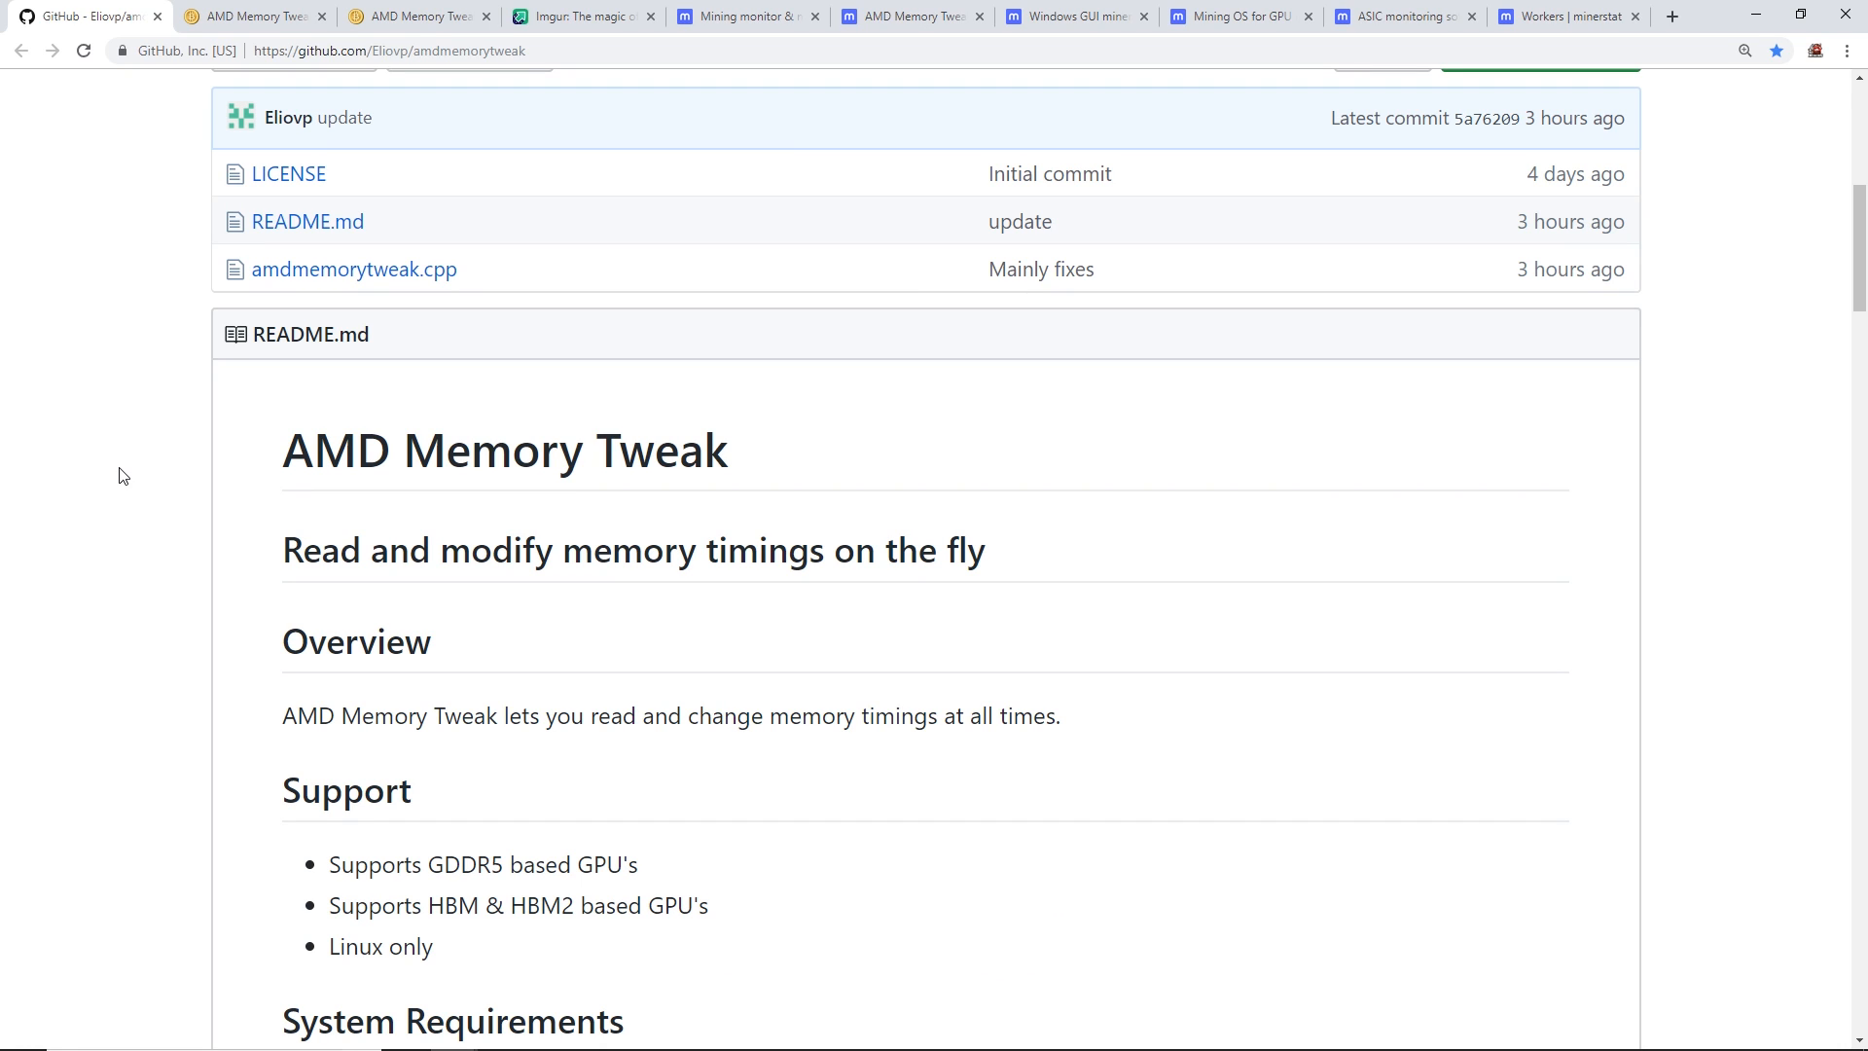
pyautogui.moveTo(119, 503)
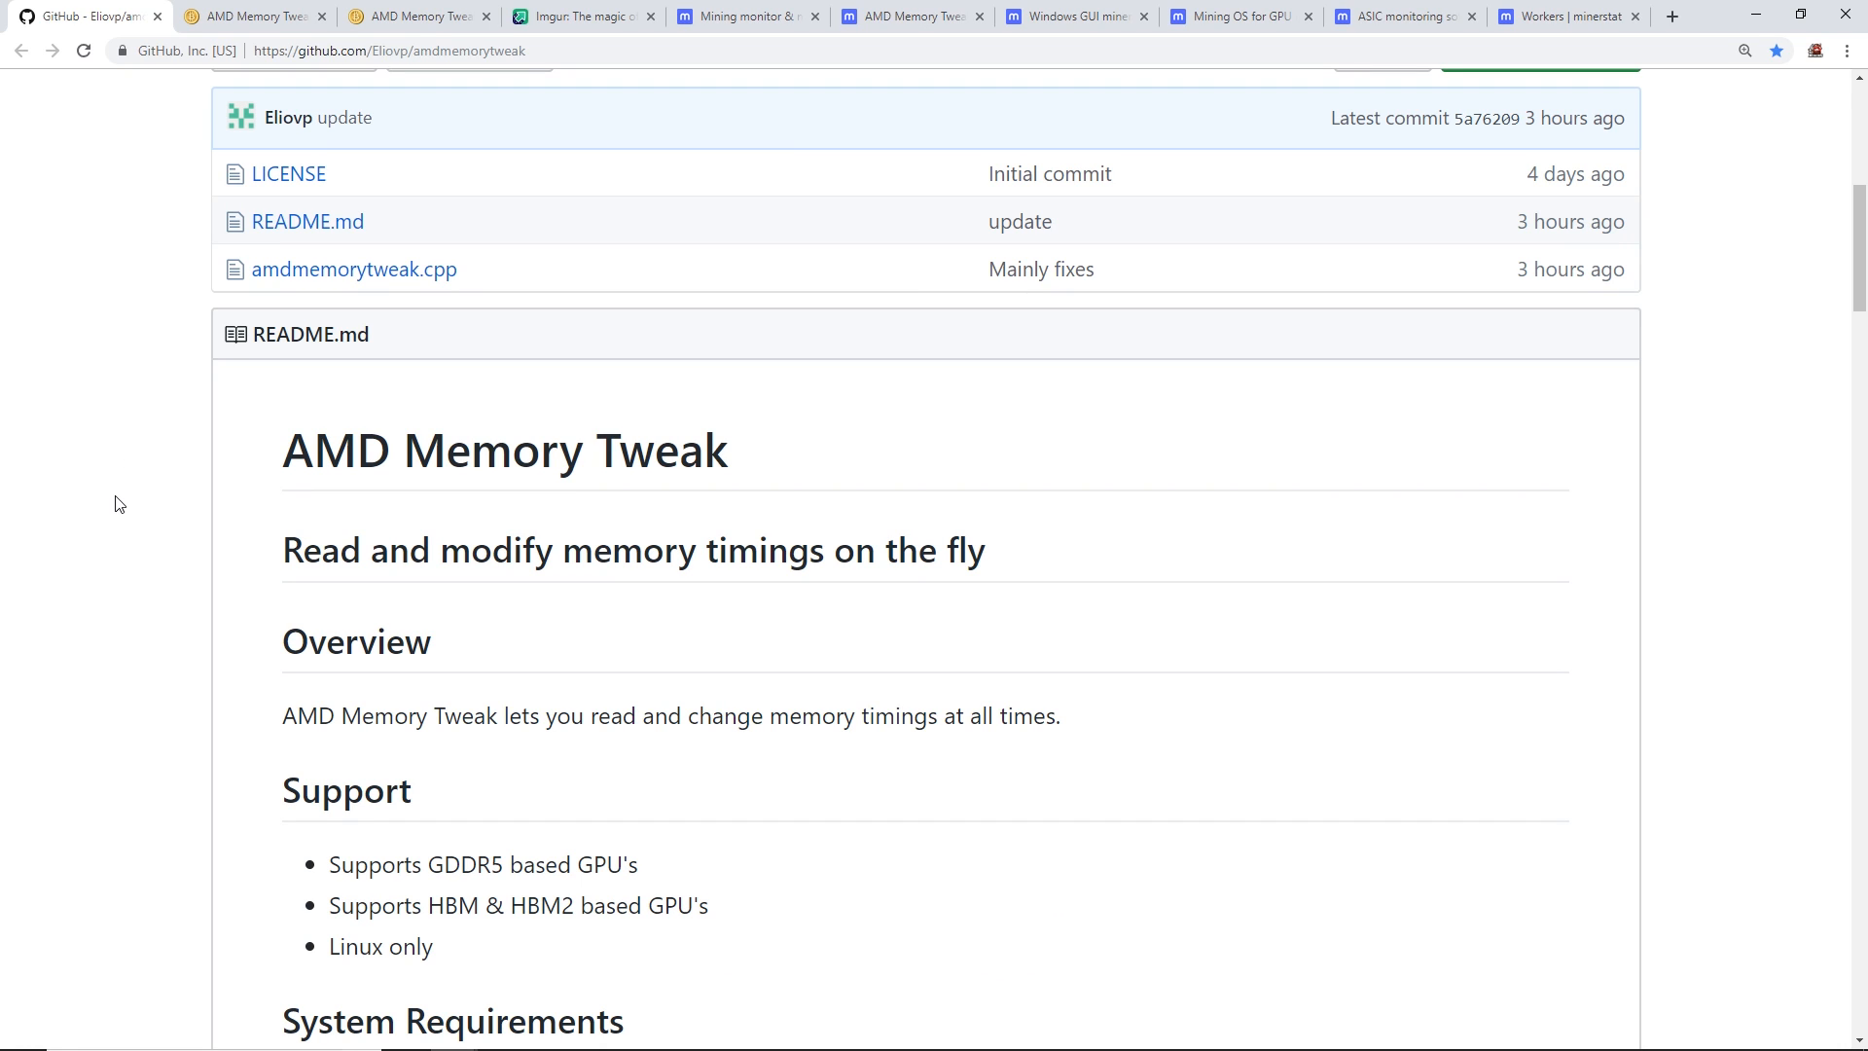
pyautogui.moveTo(101, 505)
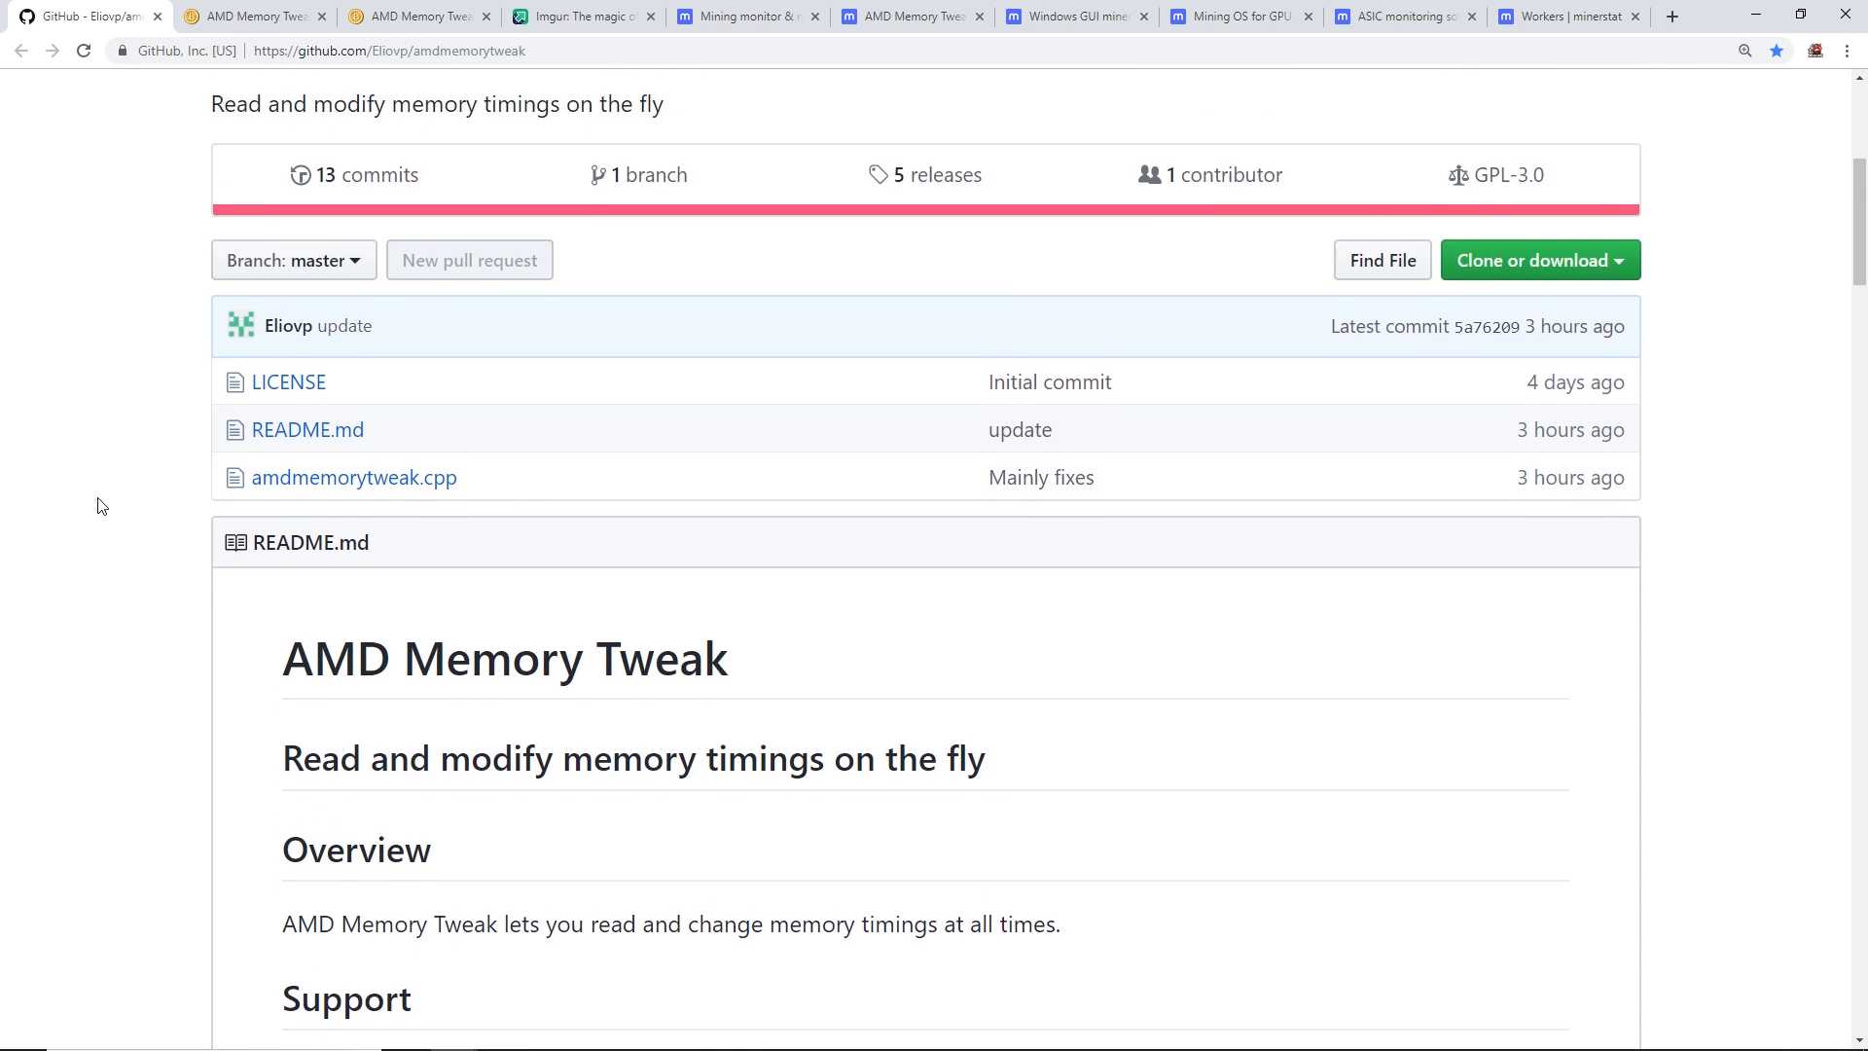
pyautogui.scroll(-3)
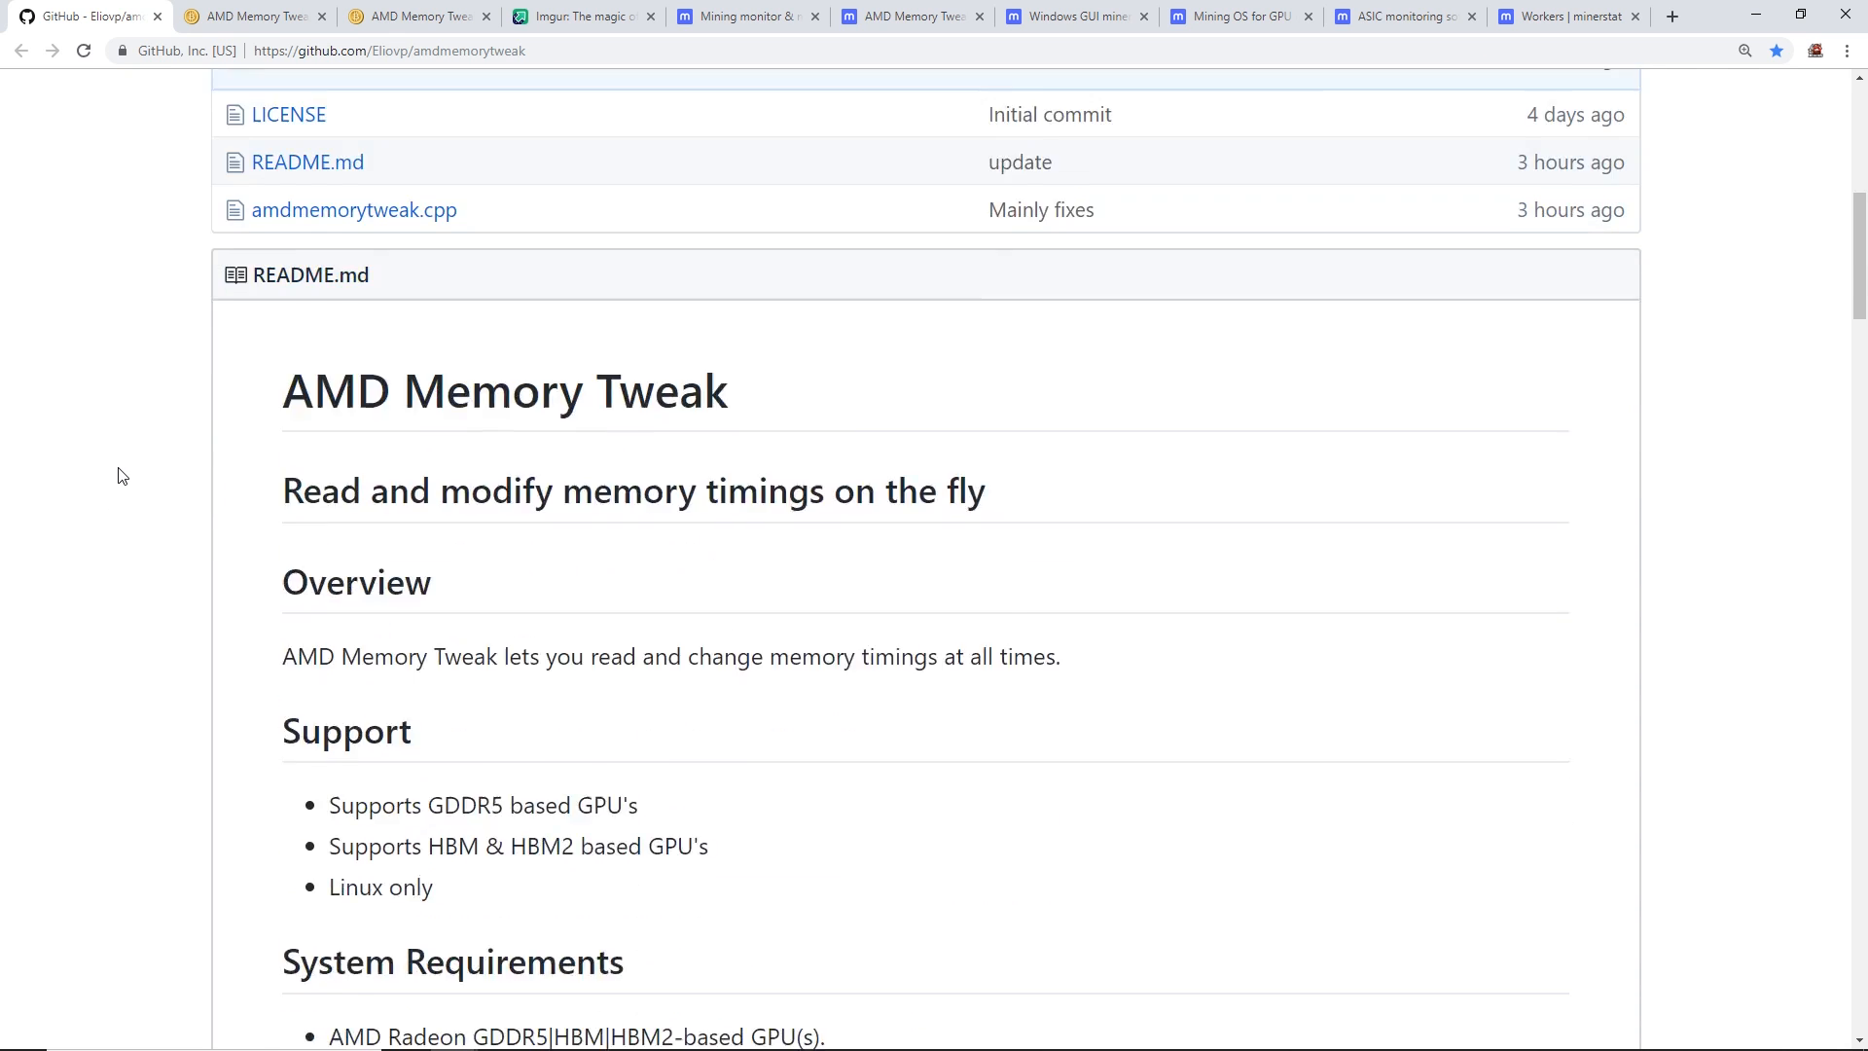
pyautogui.scroll(-3)
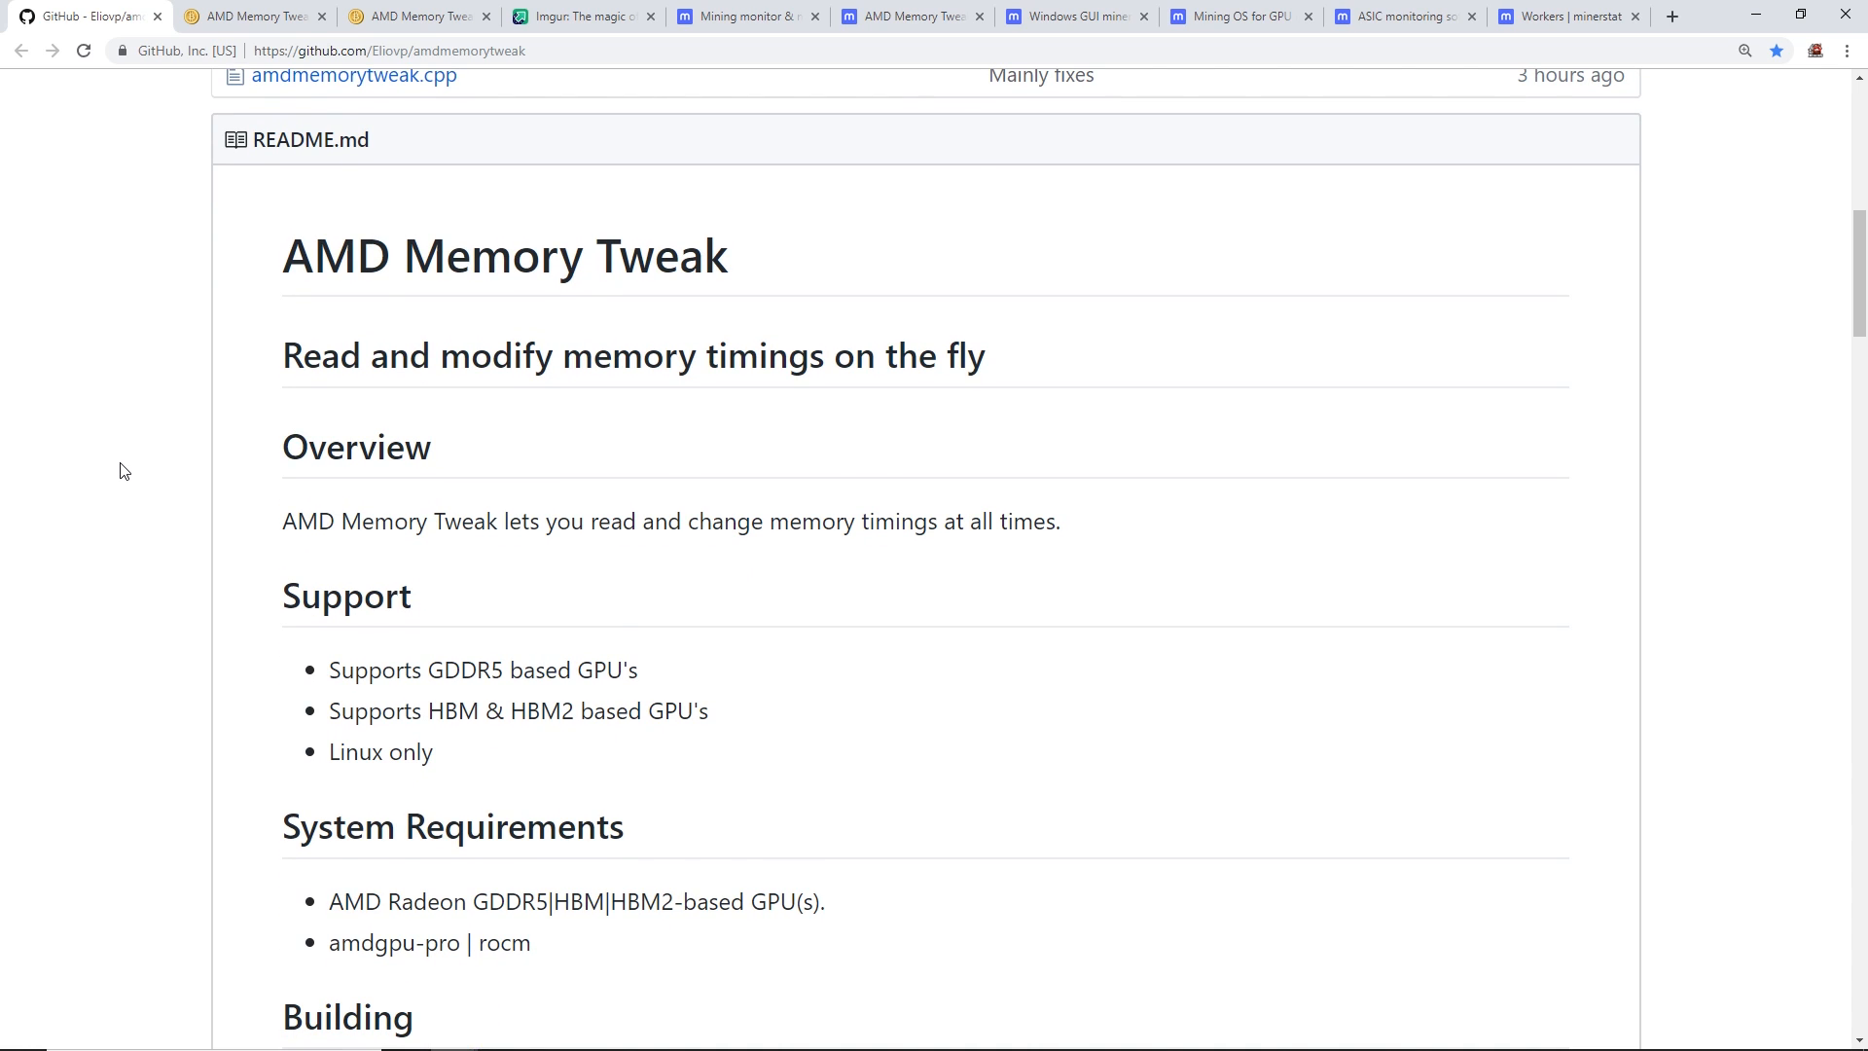
pyautogui.moveTo(126, 463)
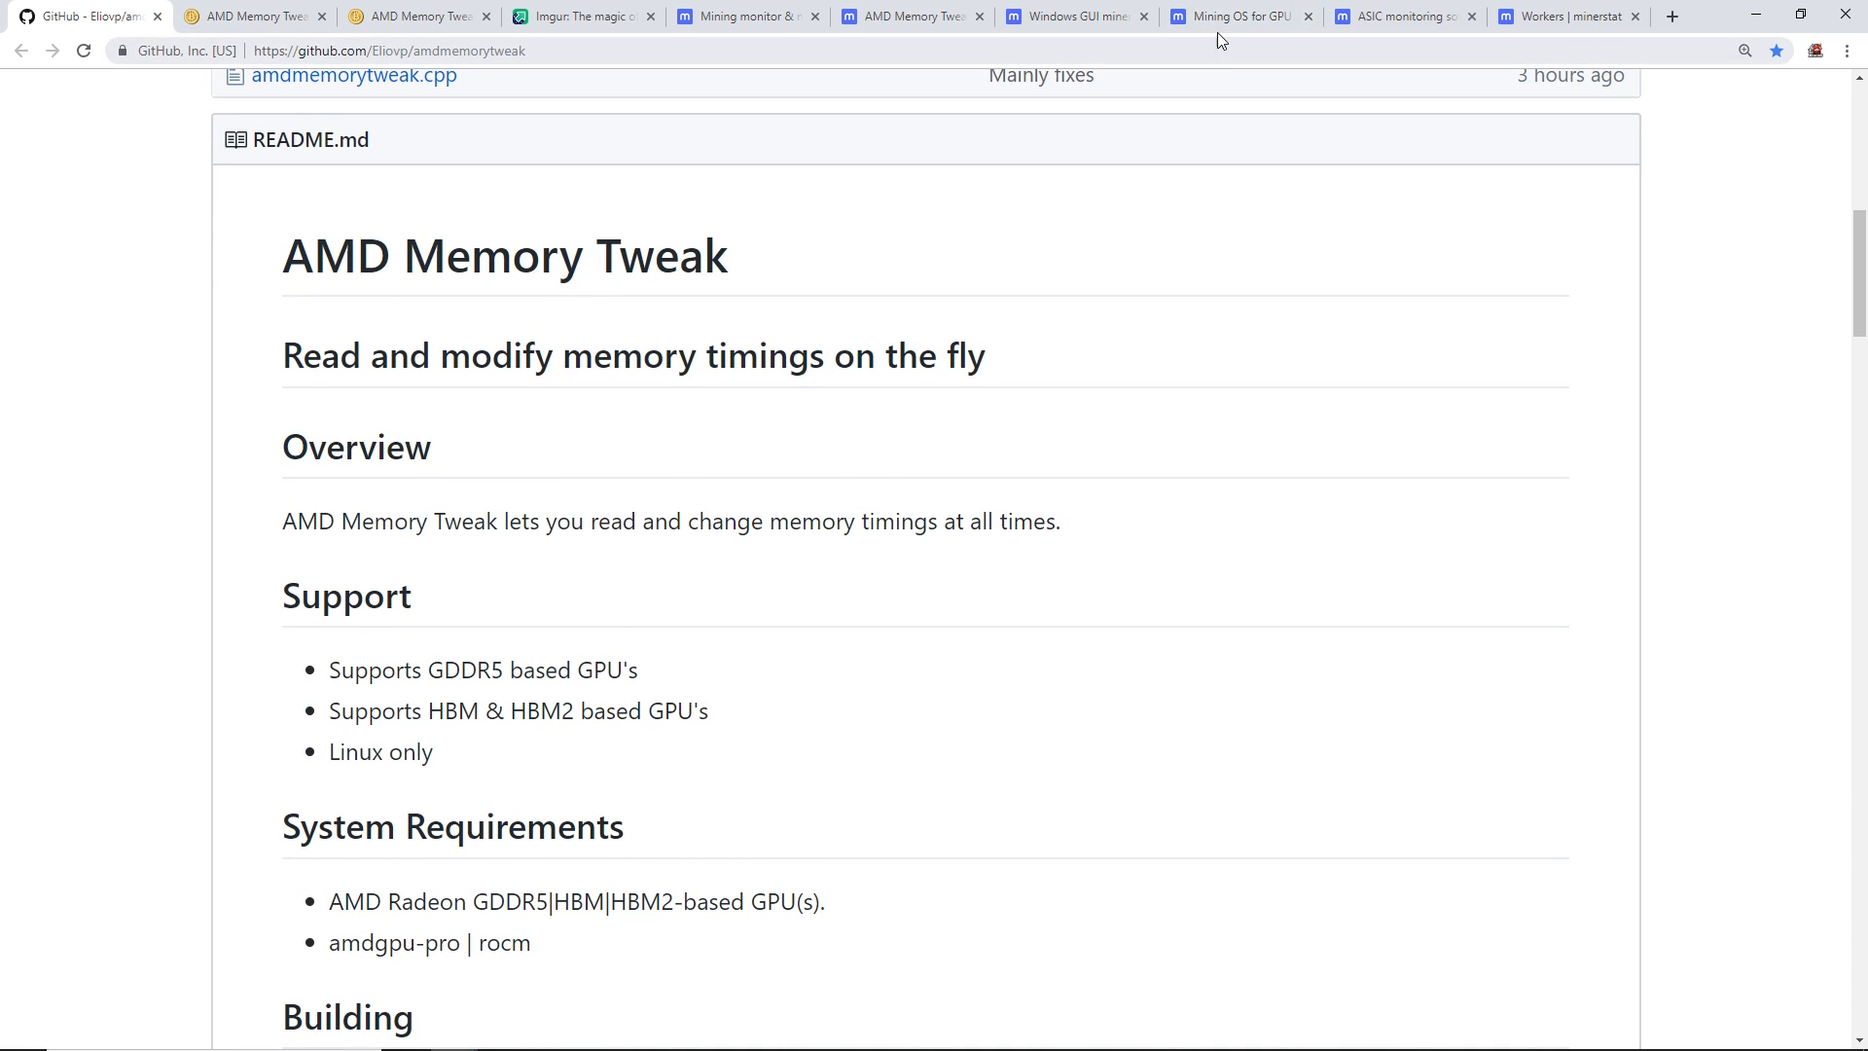
# Return to the minerstat Workers dashboard and scroll down it
pyautogui.click(1566, 16)
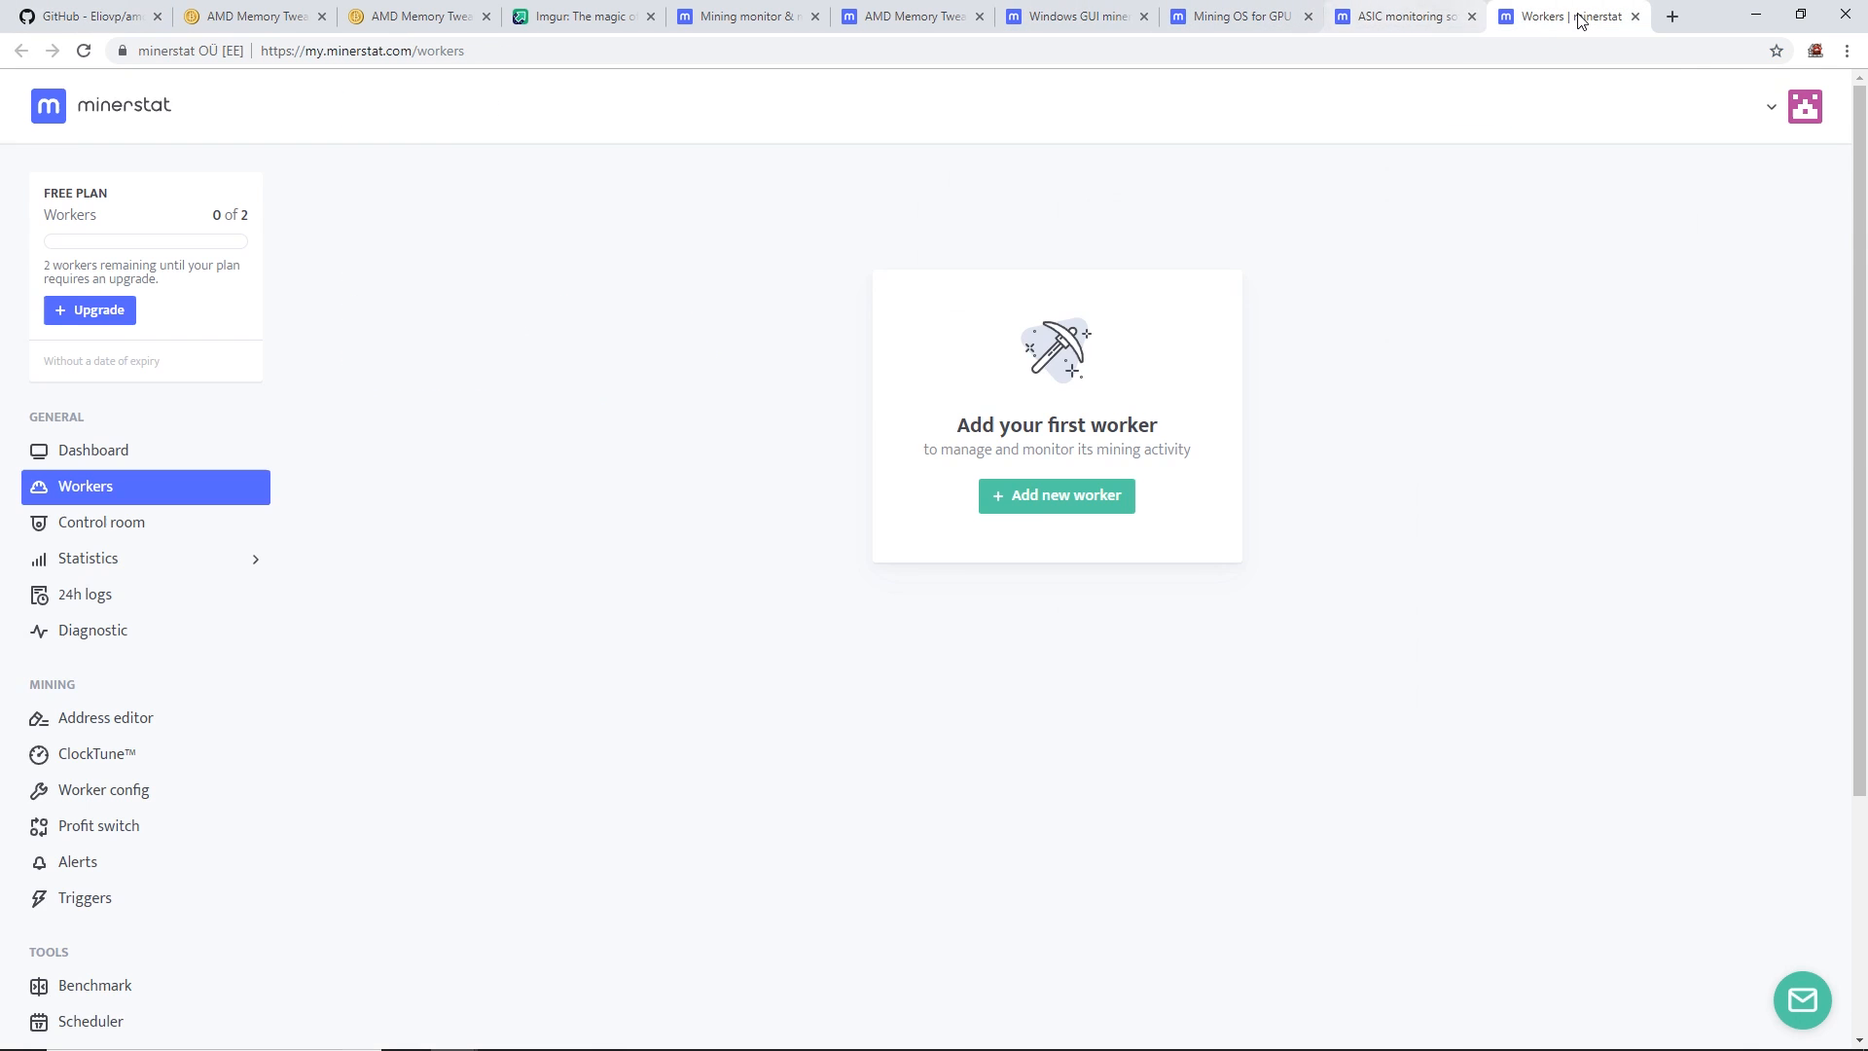
pyautogui.scroll(-3)
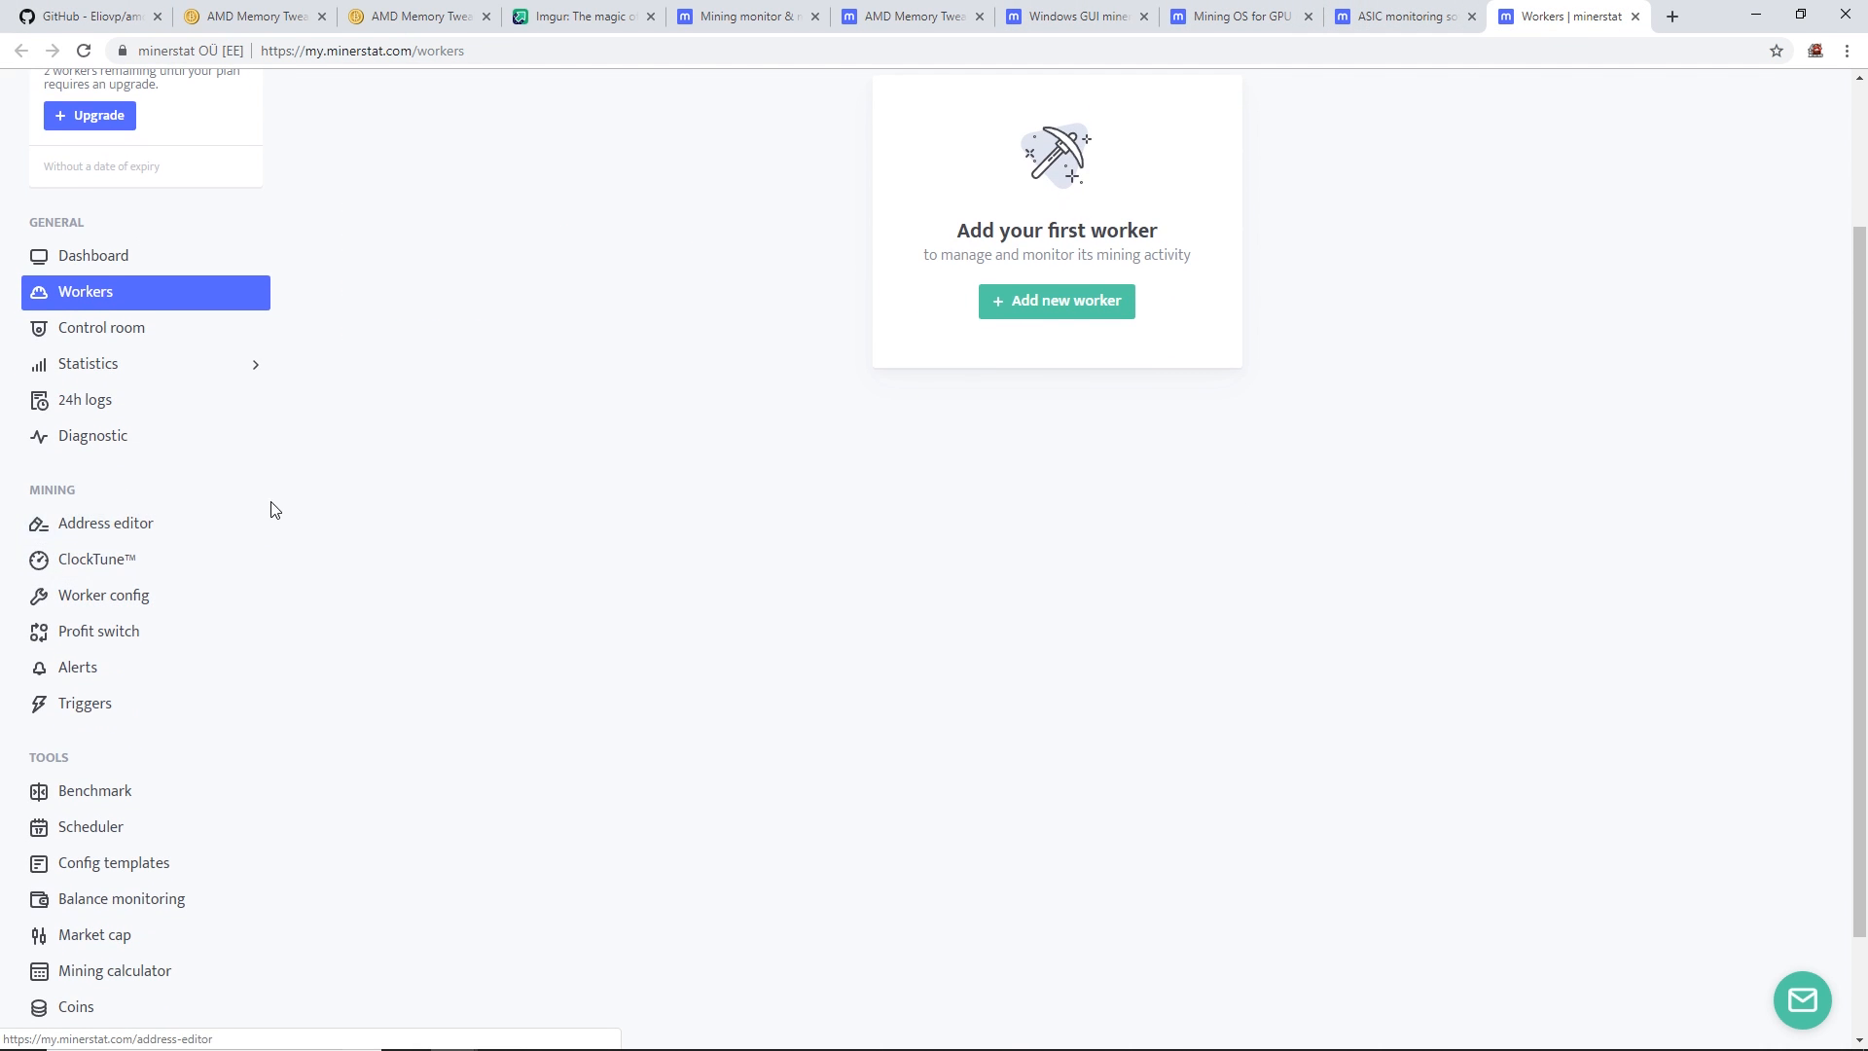
pyautogui.scroll(-3)
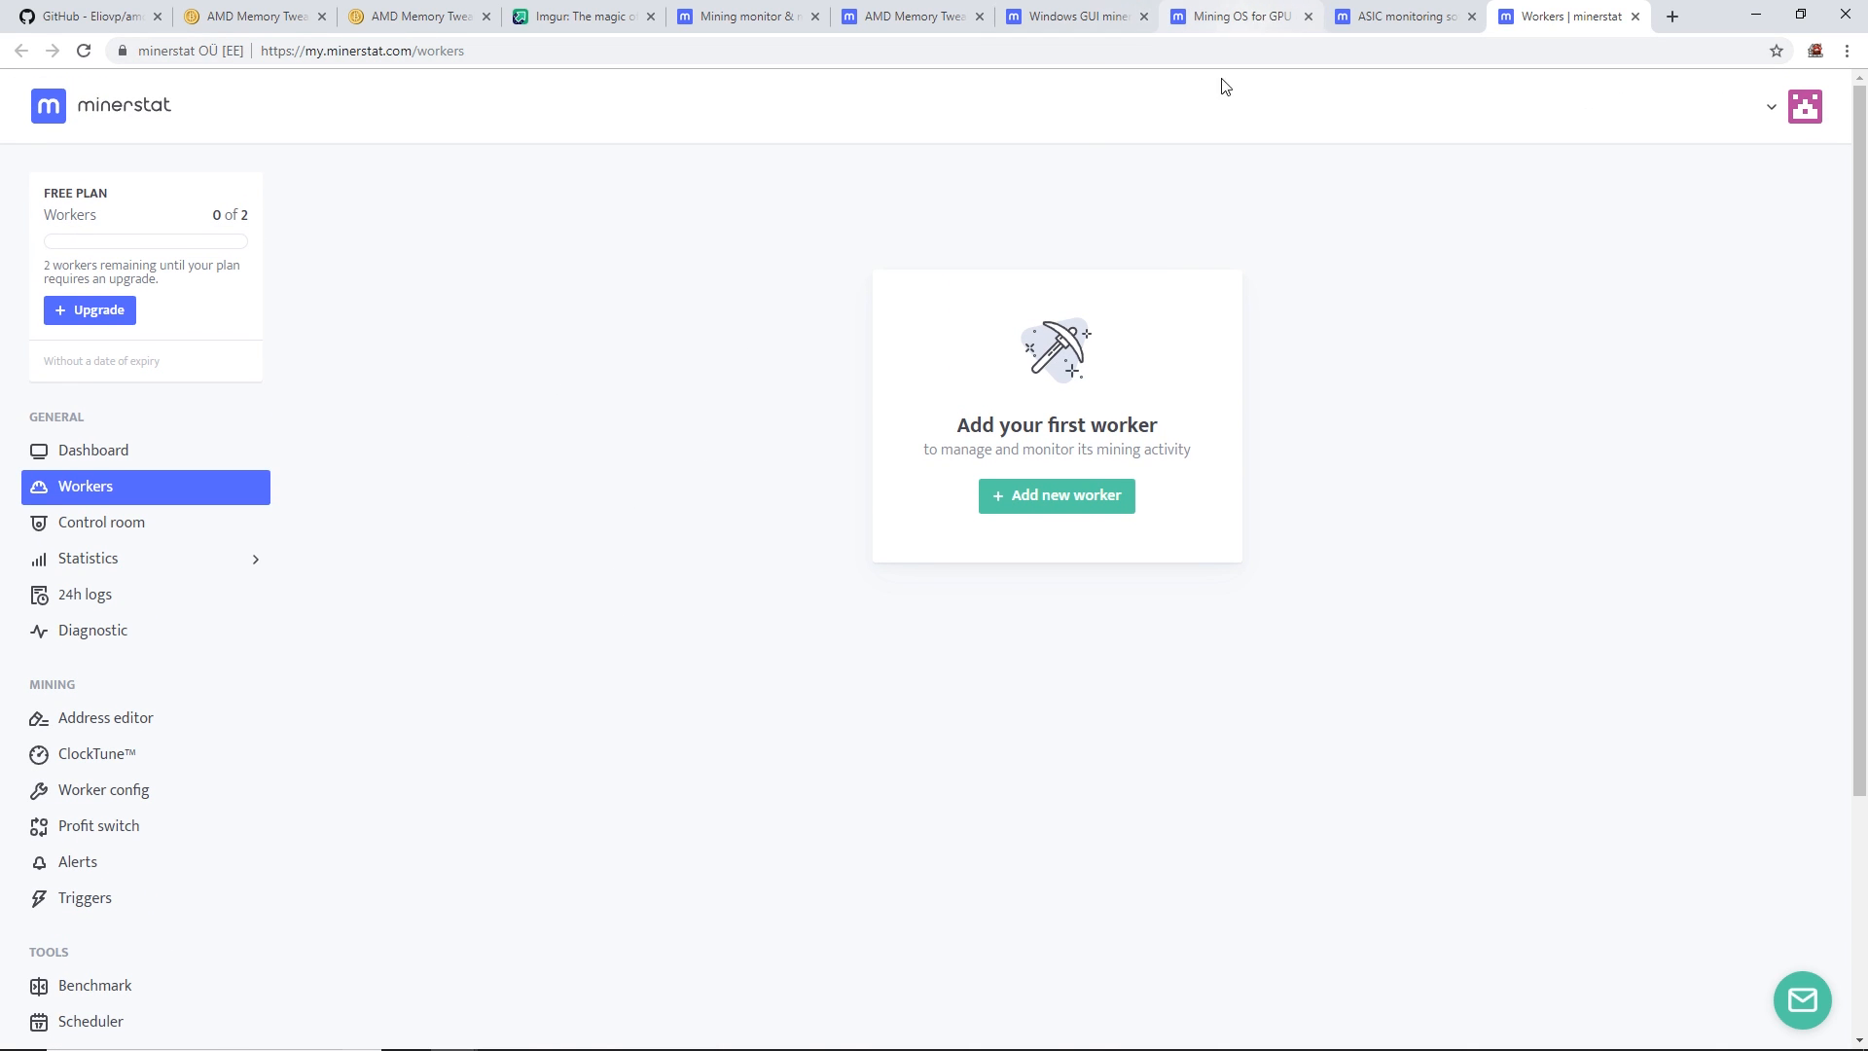
# Show the msOS stable and experimental download versions, then bring up Etcher's completed flash
pyautogui.click(1239, 16)
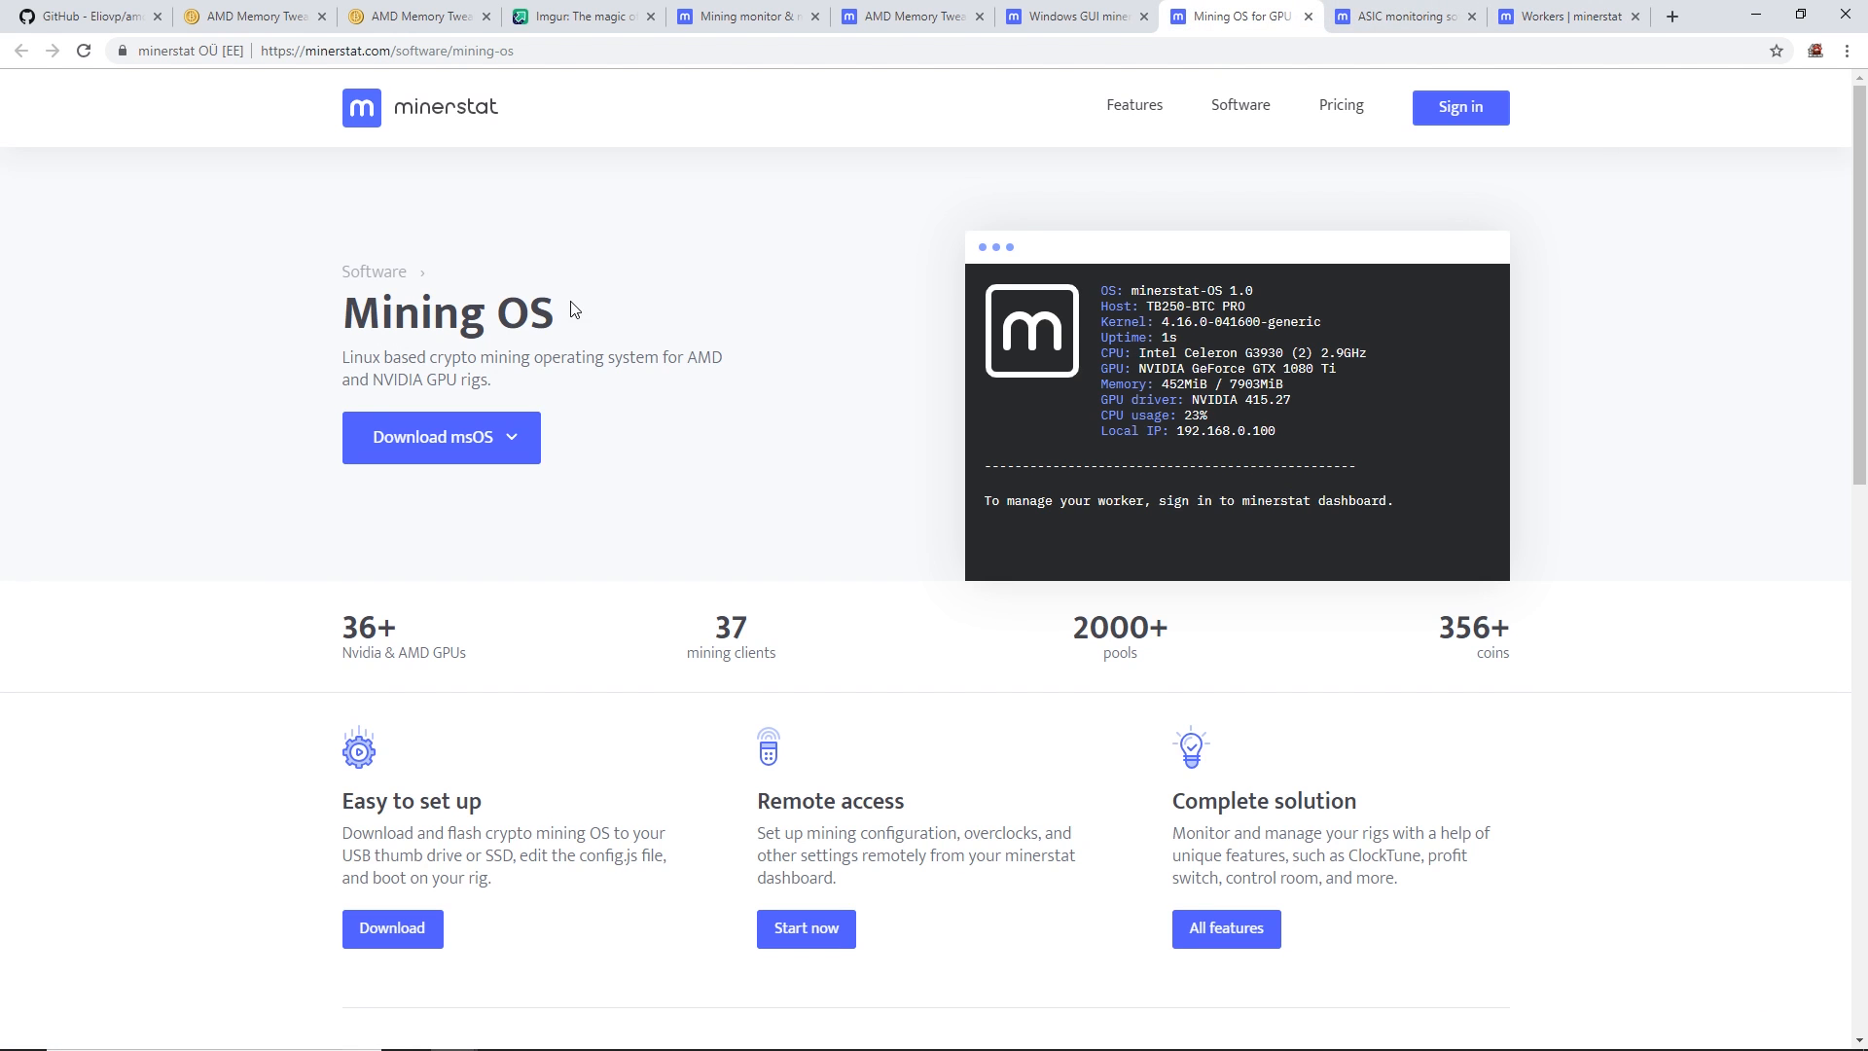
pyautogui.moveTo(497, 409)
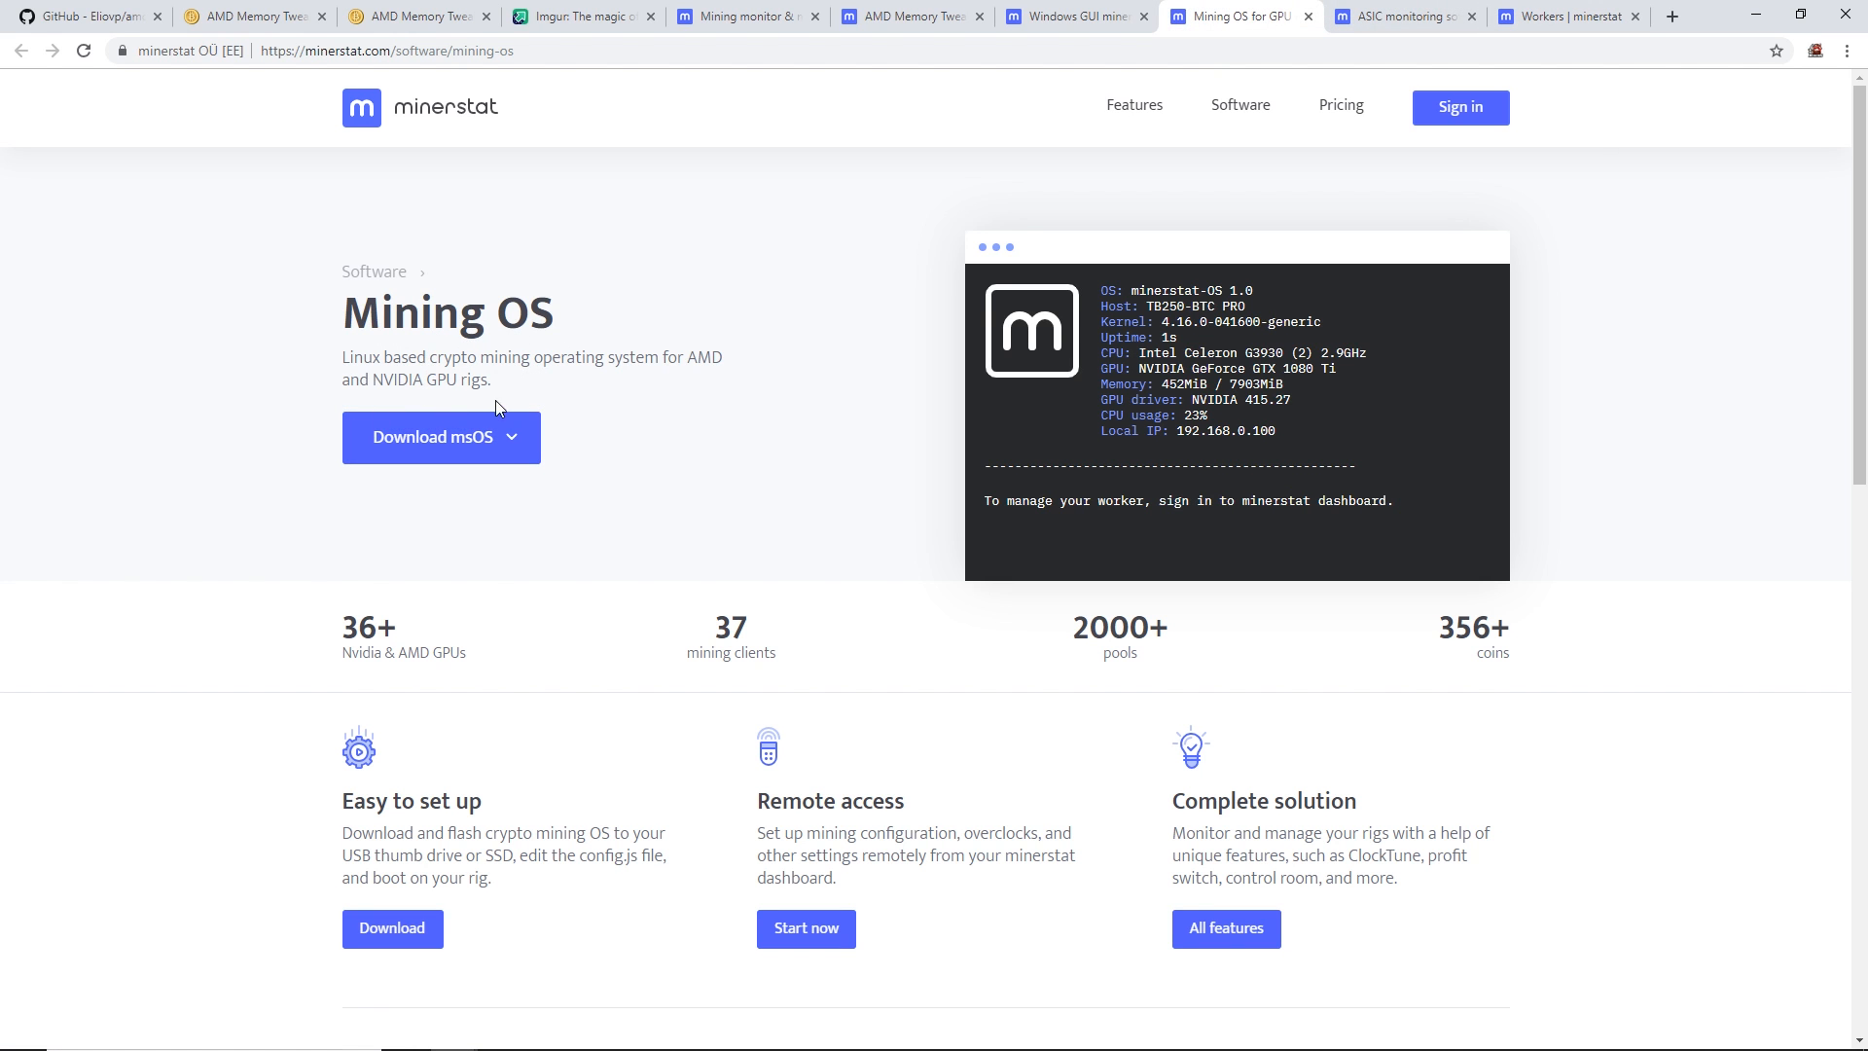
pyautogui.click(440, 437)
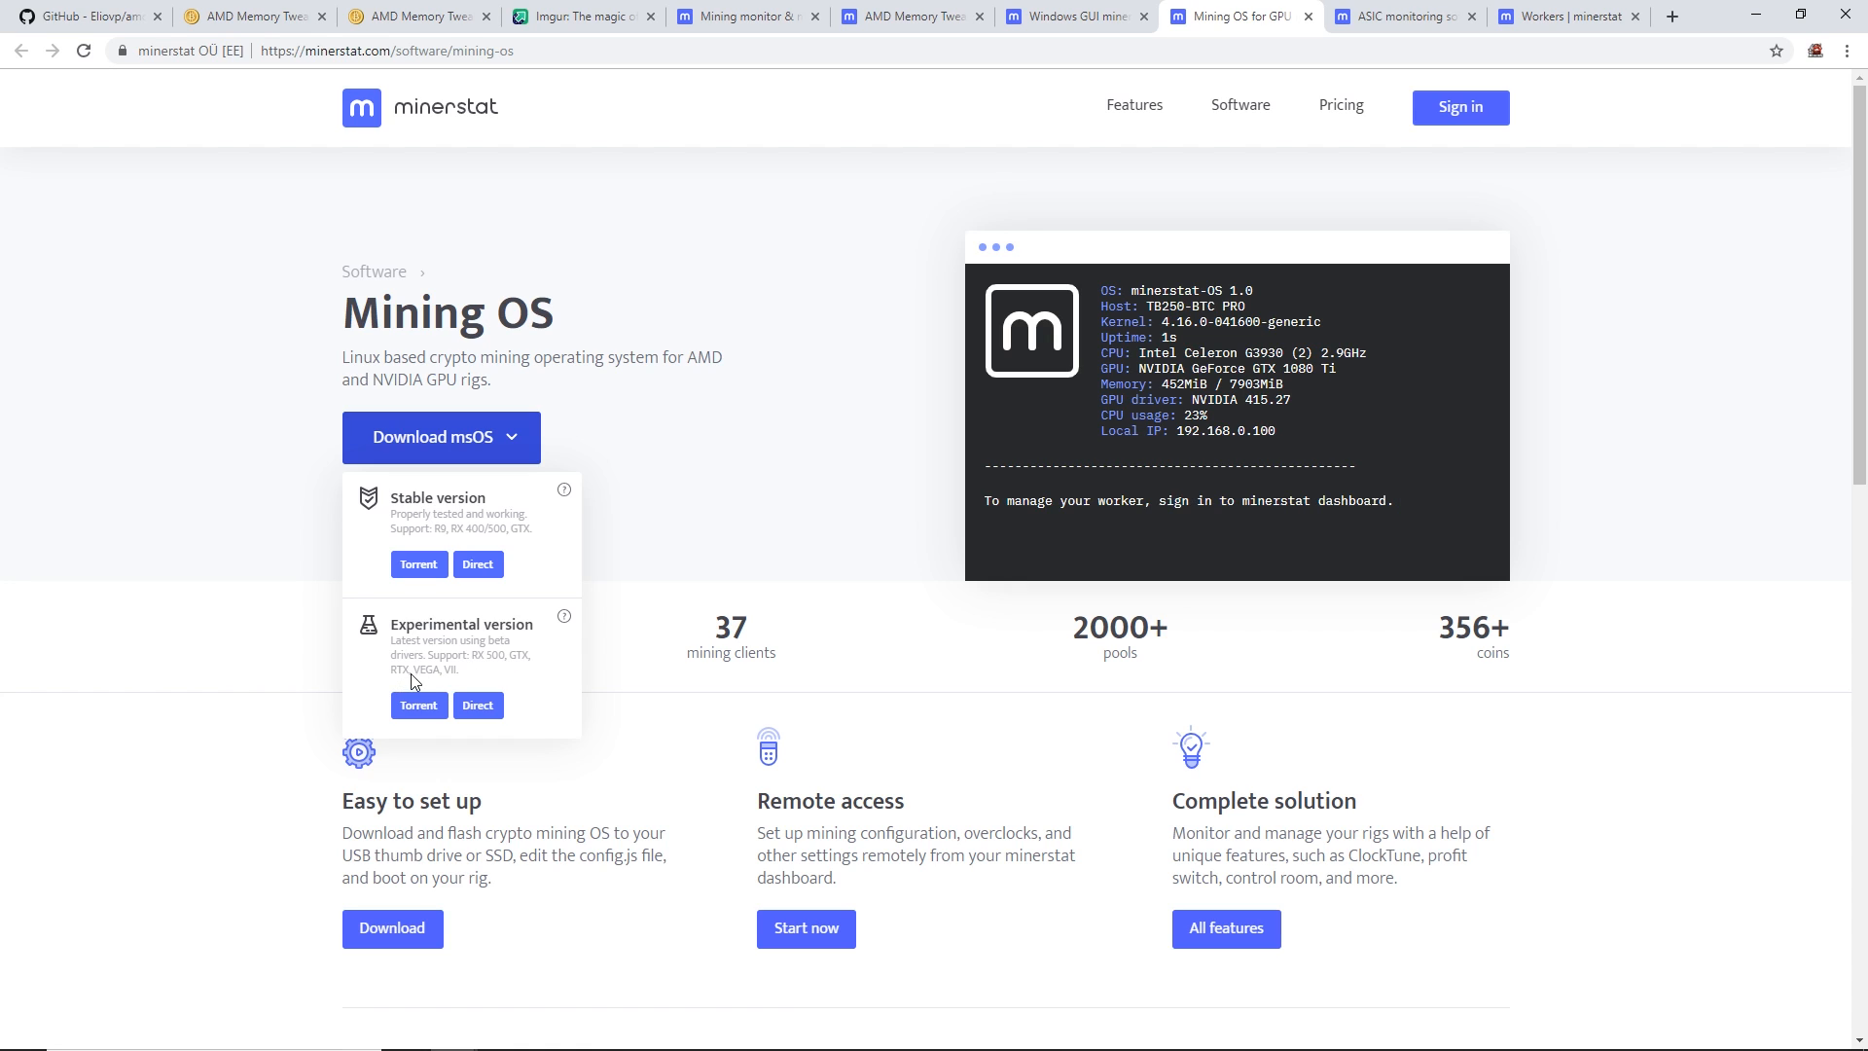
pyautogui.moveTo(454, 681)
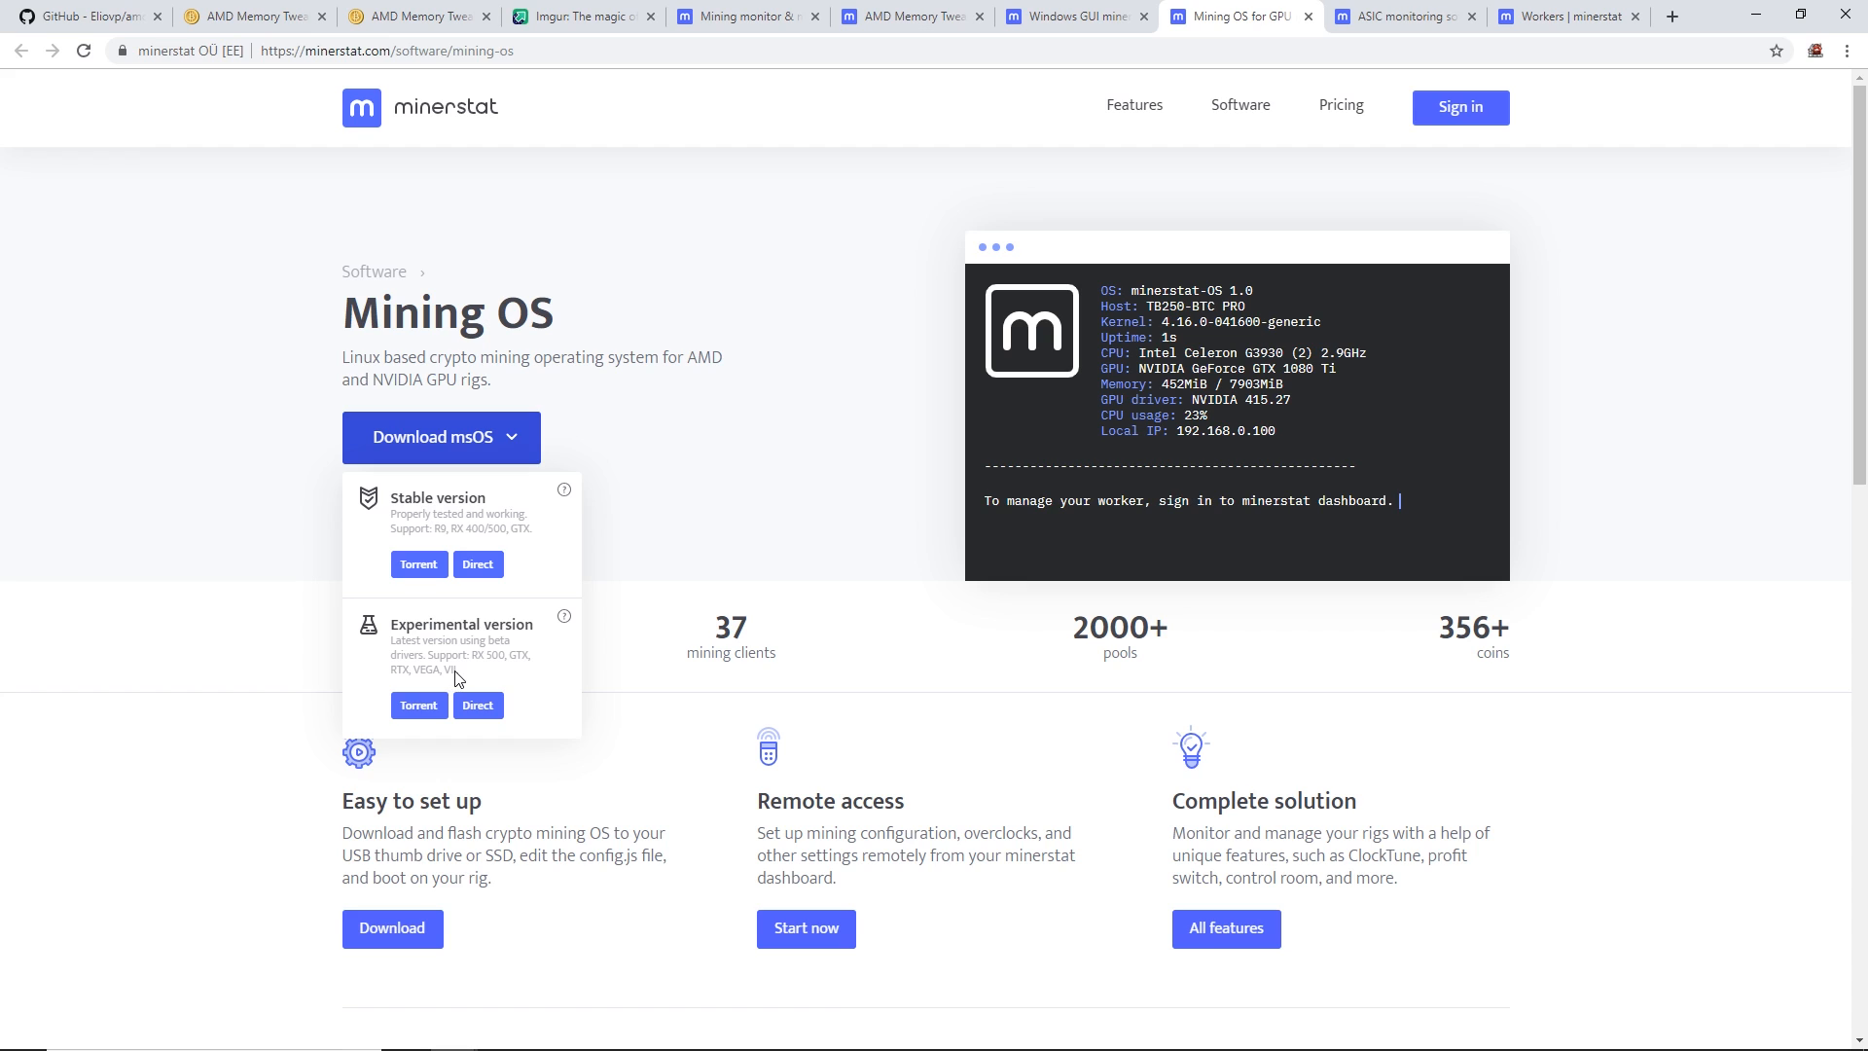
pyautogui.moveTo(451, 683)
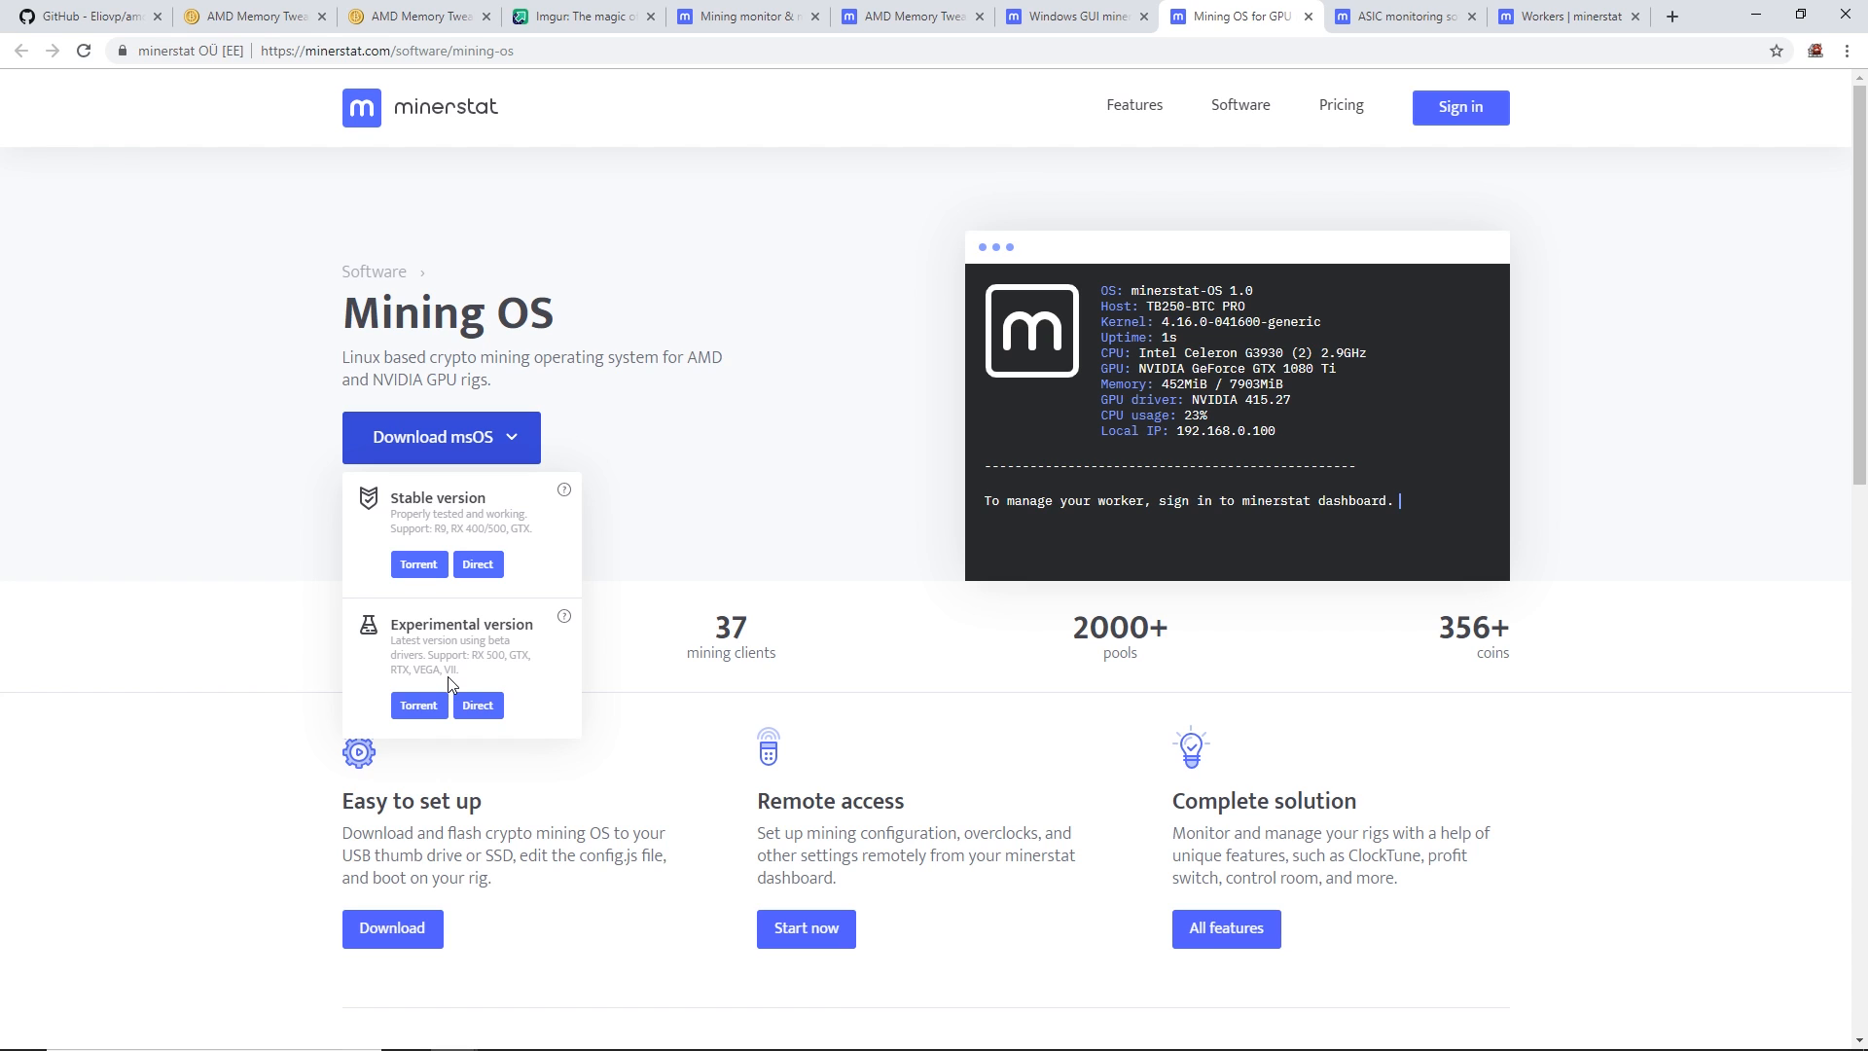
pyautogui.moveTo(884, 467)
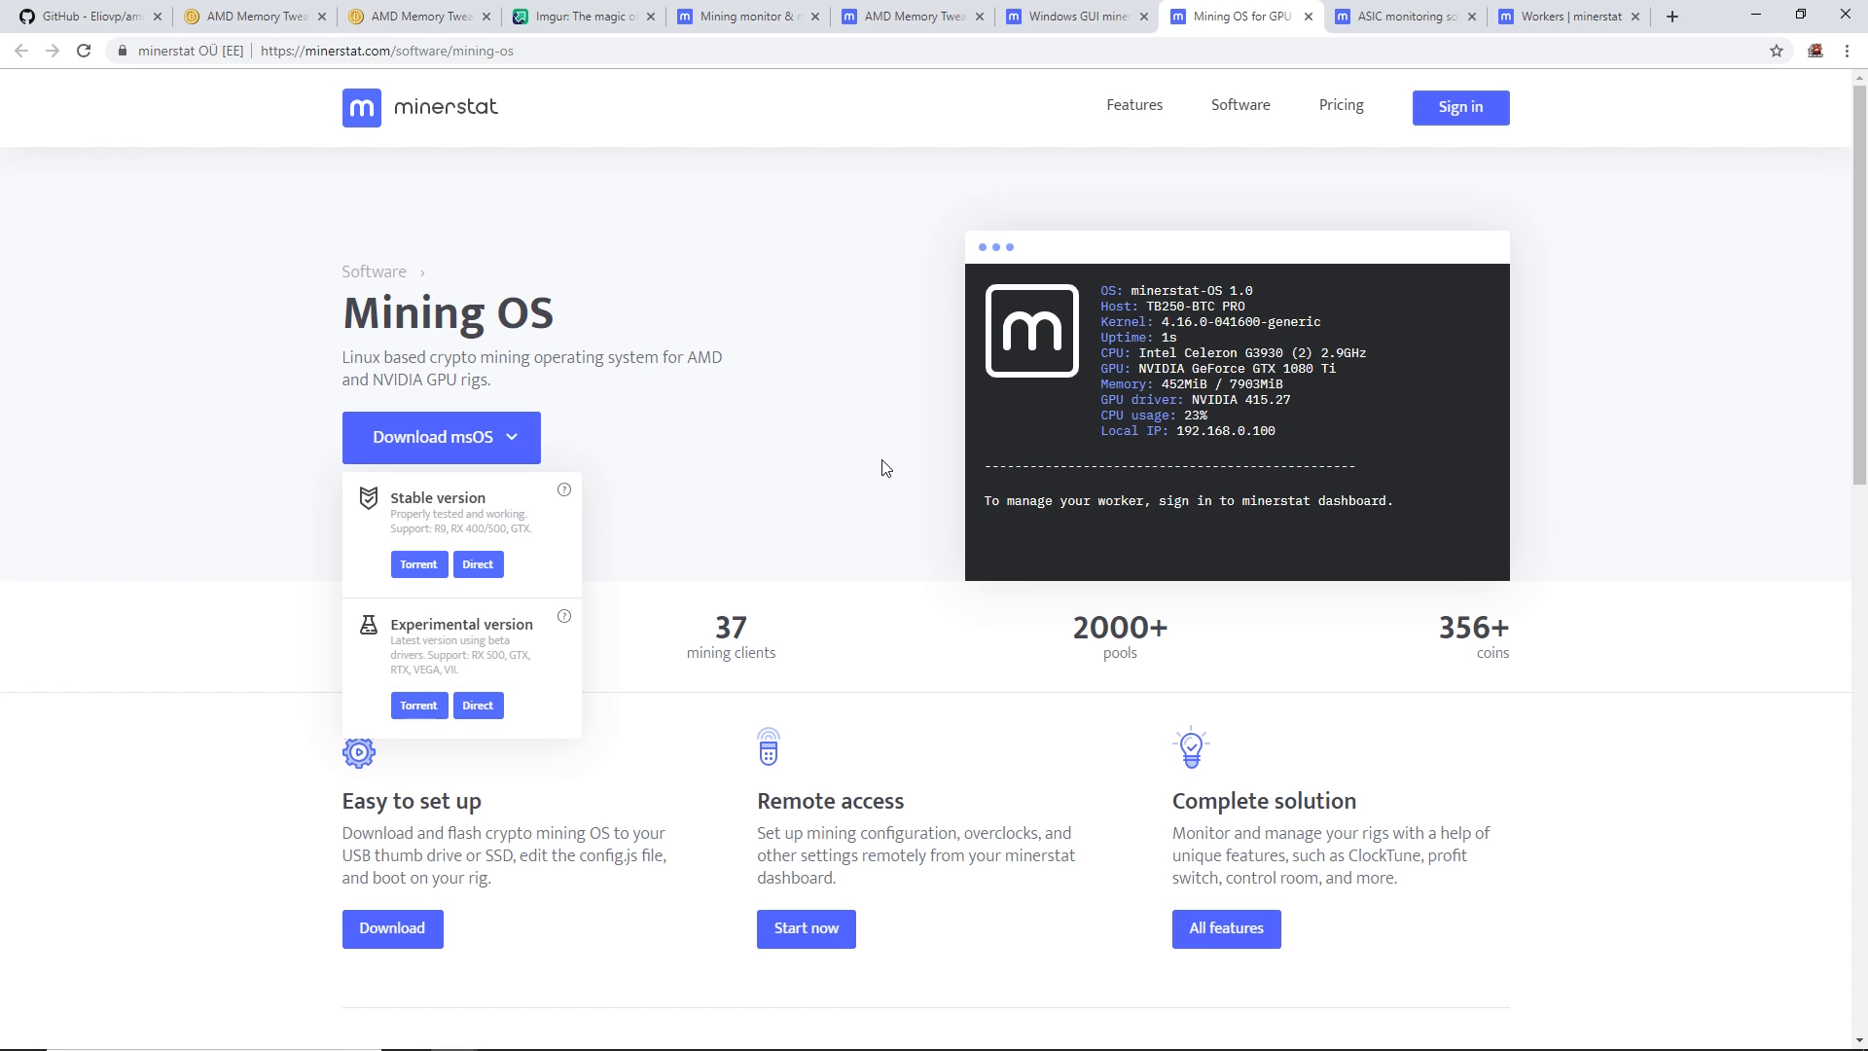
pyautogui.moveTo(478, 704)
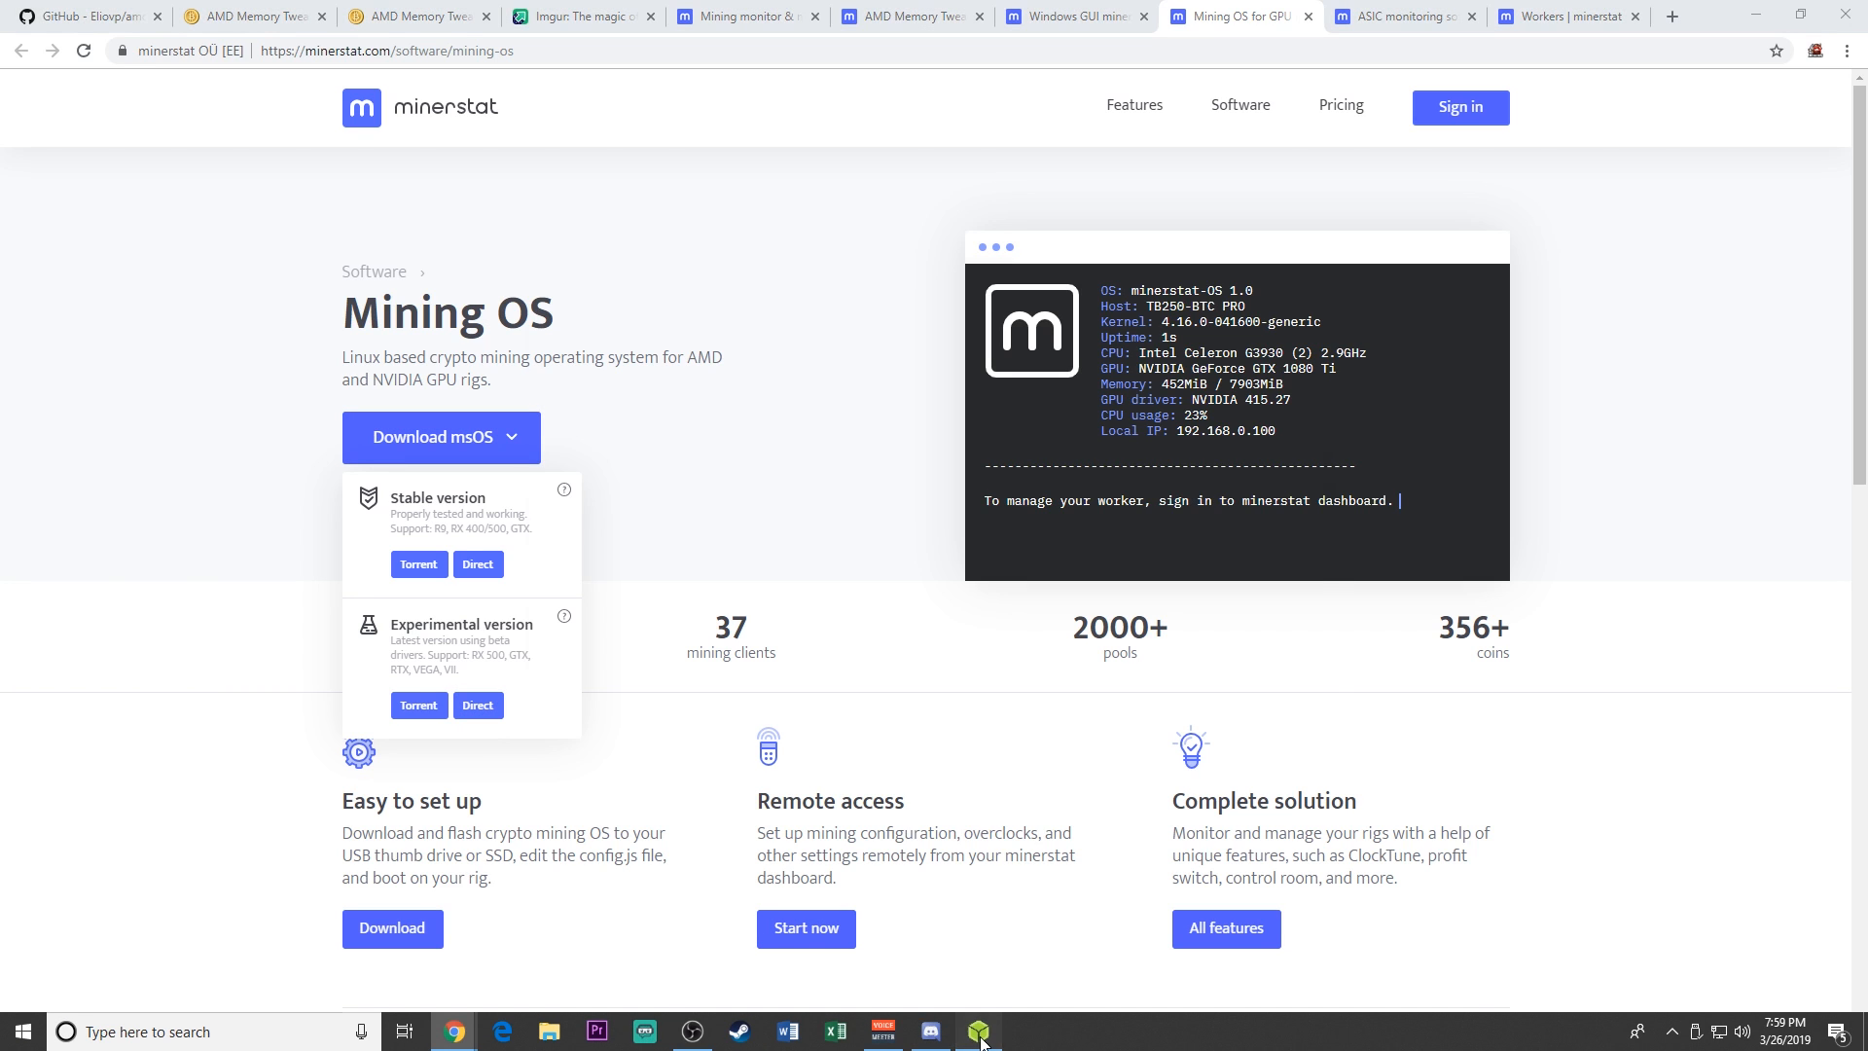
pyautogui.click(979, 1030)
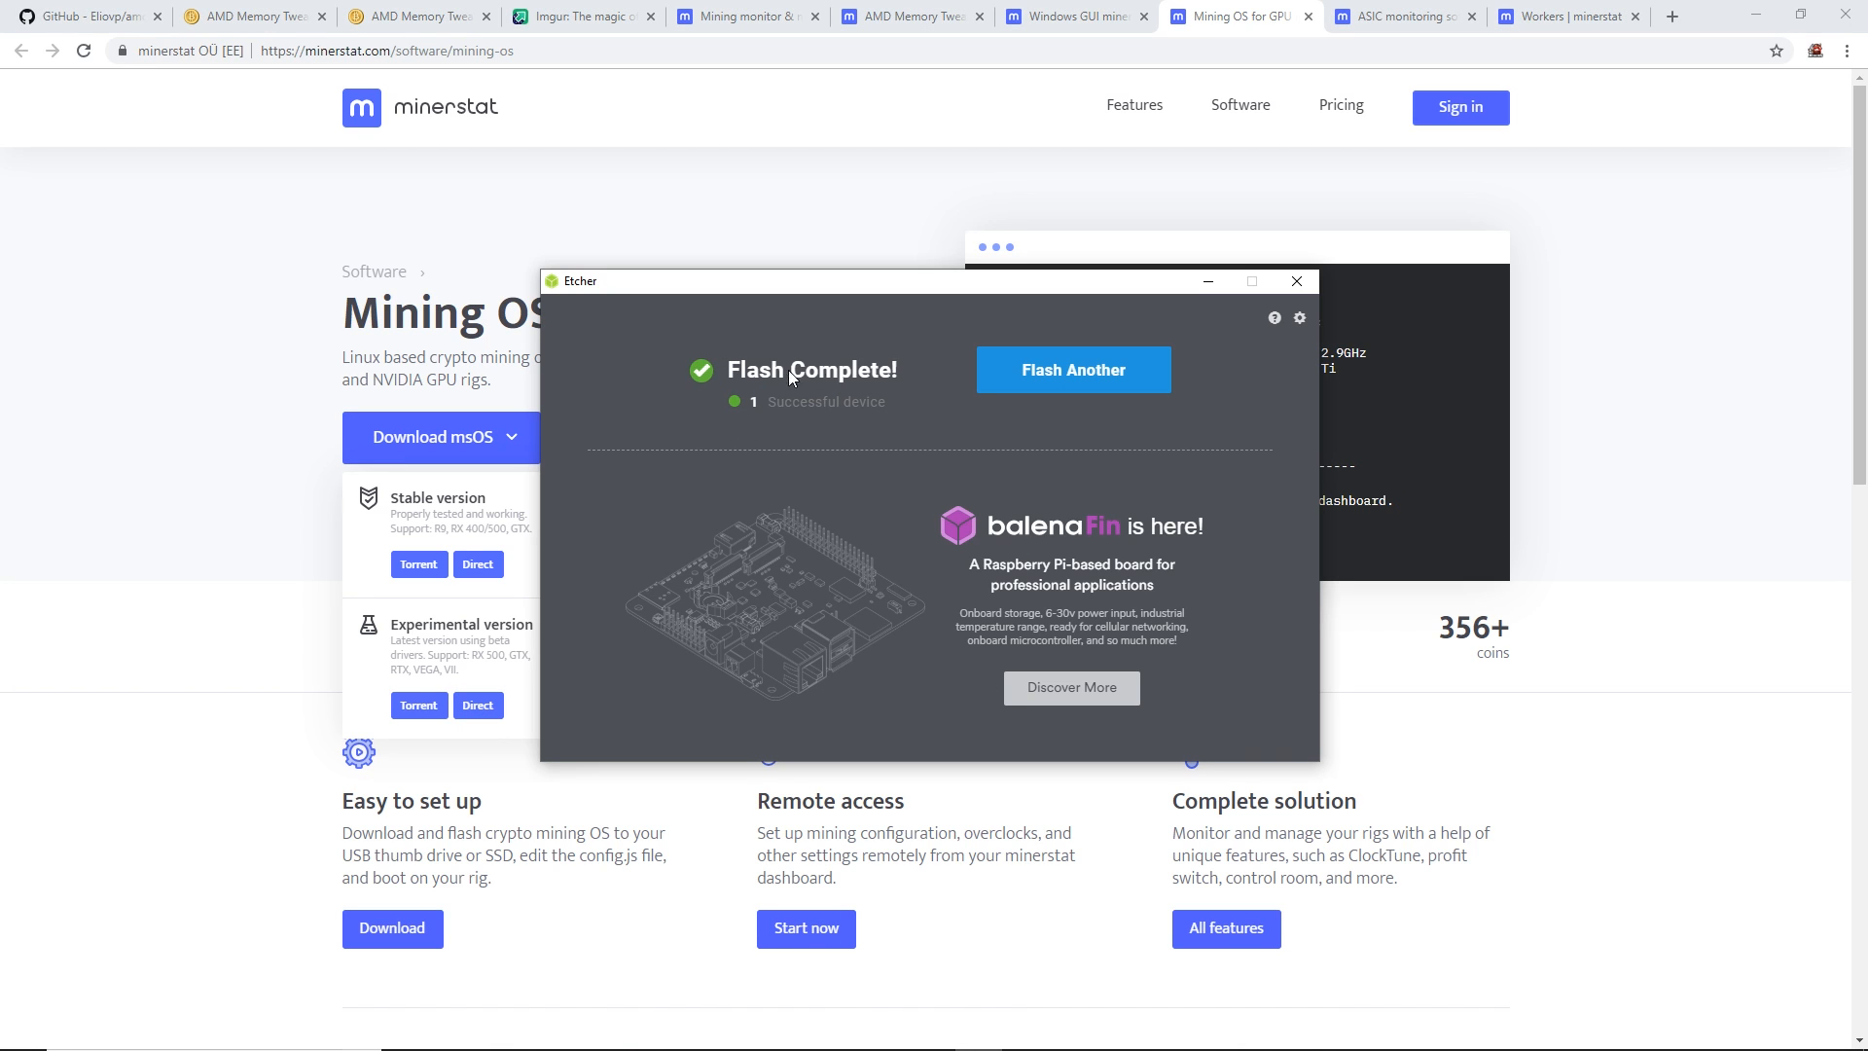
pyautogui.moveTo(912, 418)
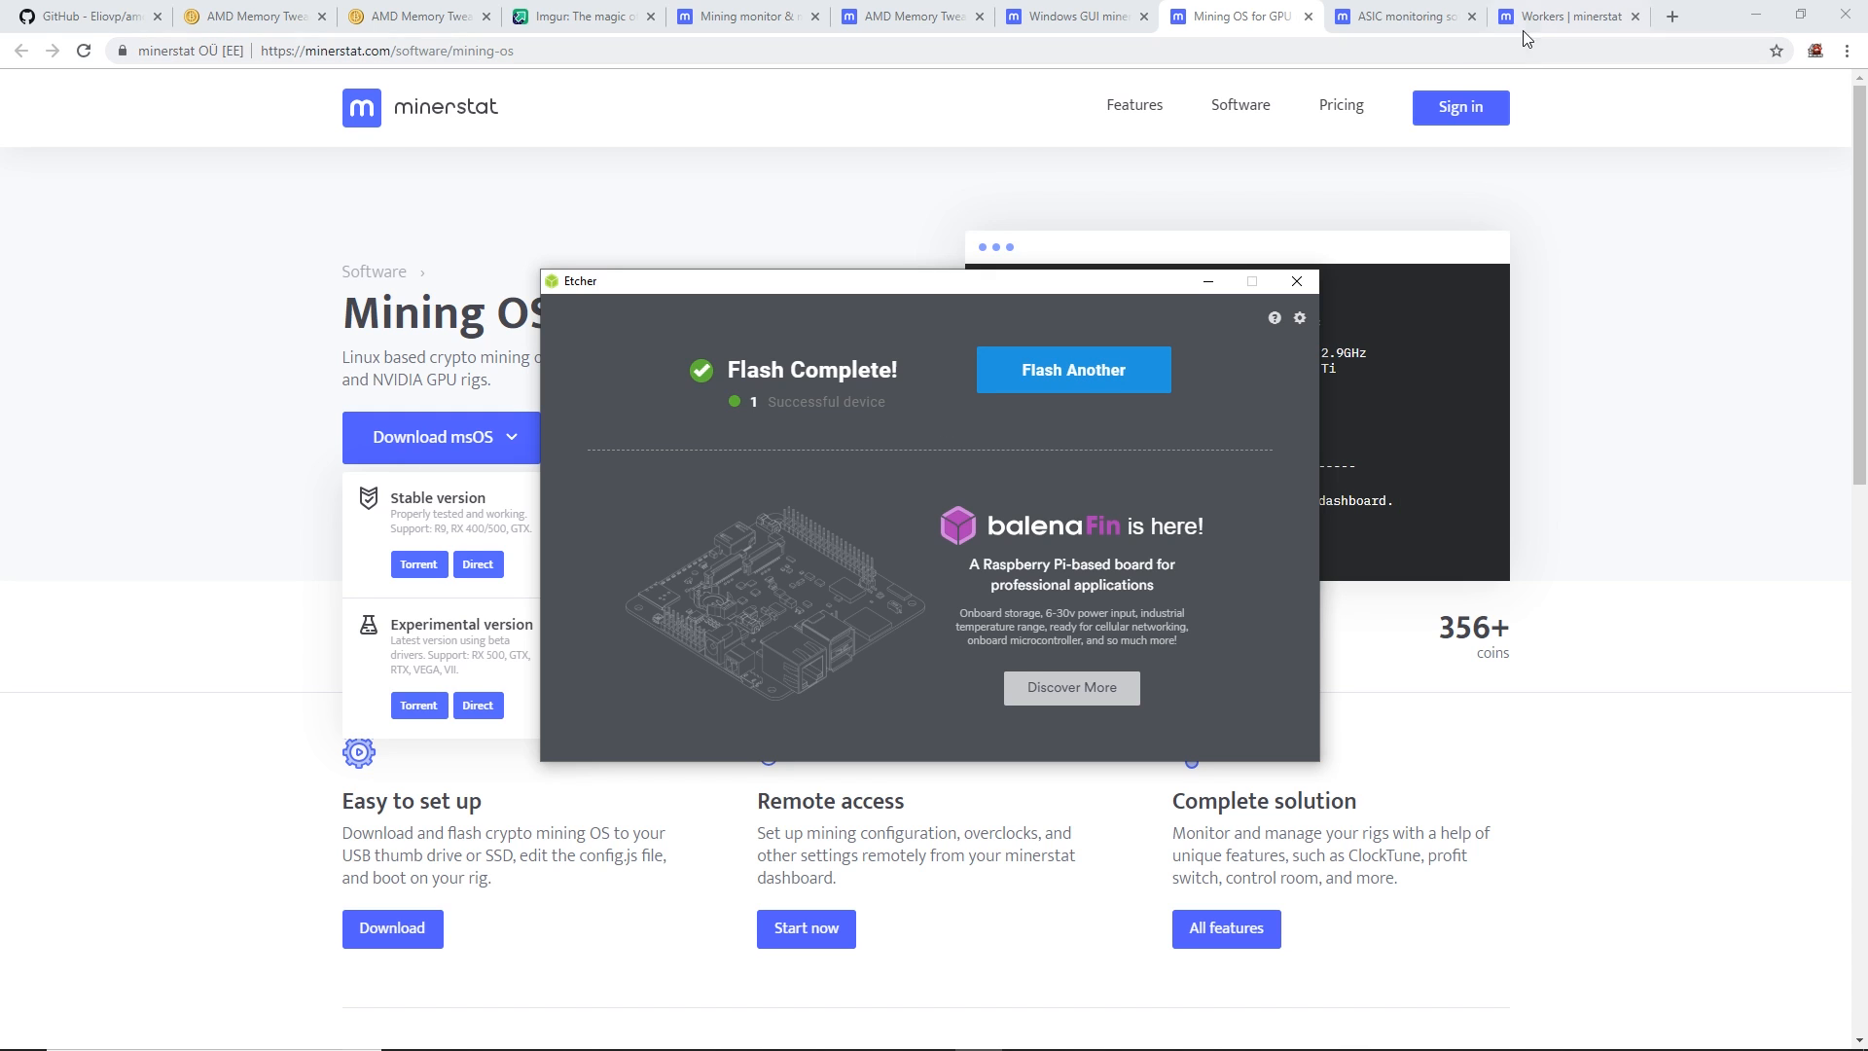
# On the Workers page, add a worker named Radeon7 of type AMD running msOS
pyautogui.click(1567, 15)
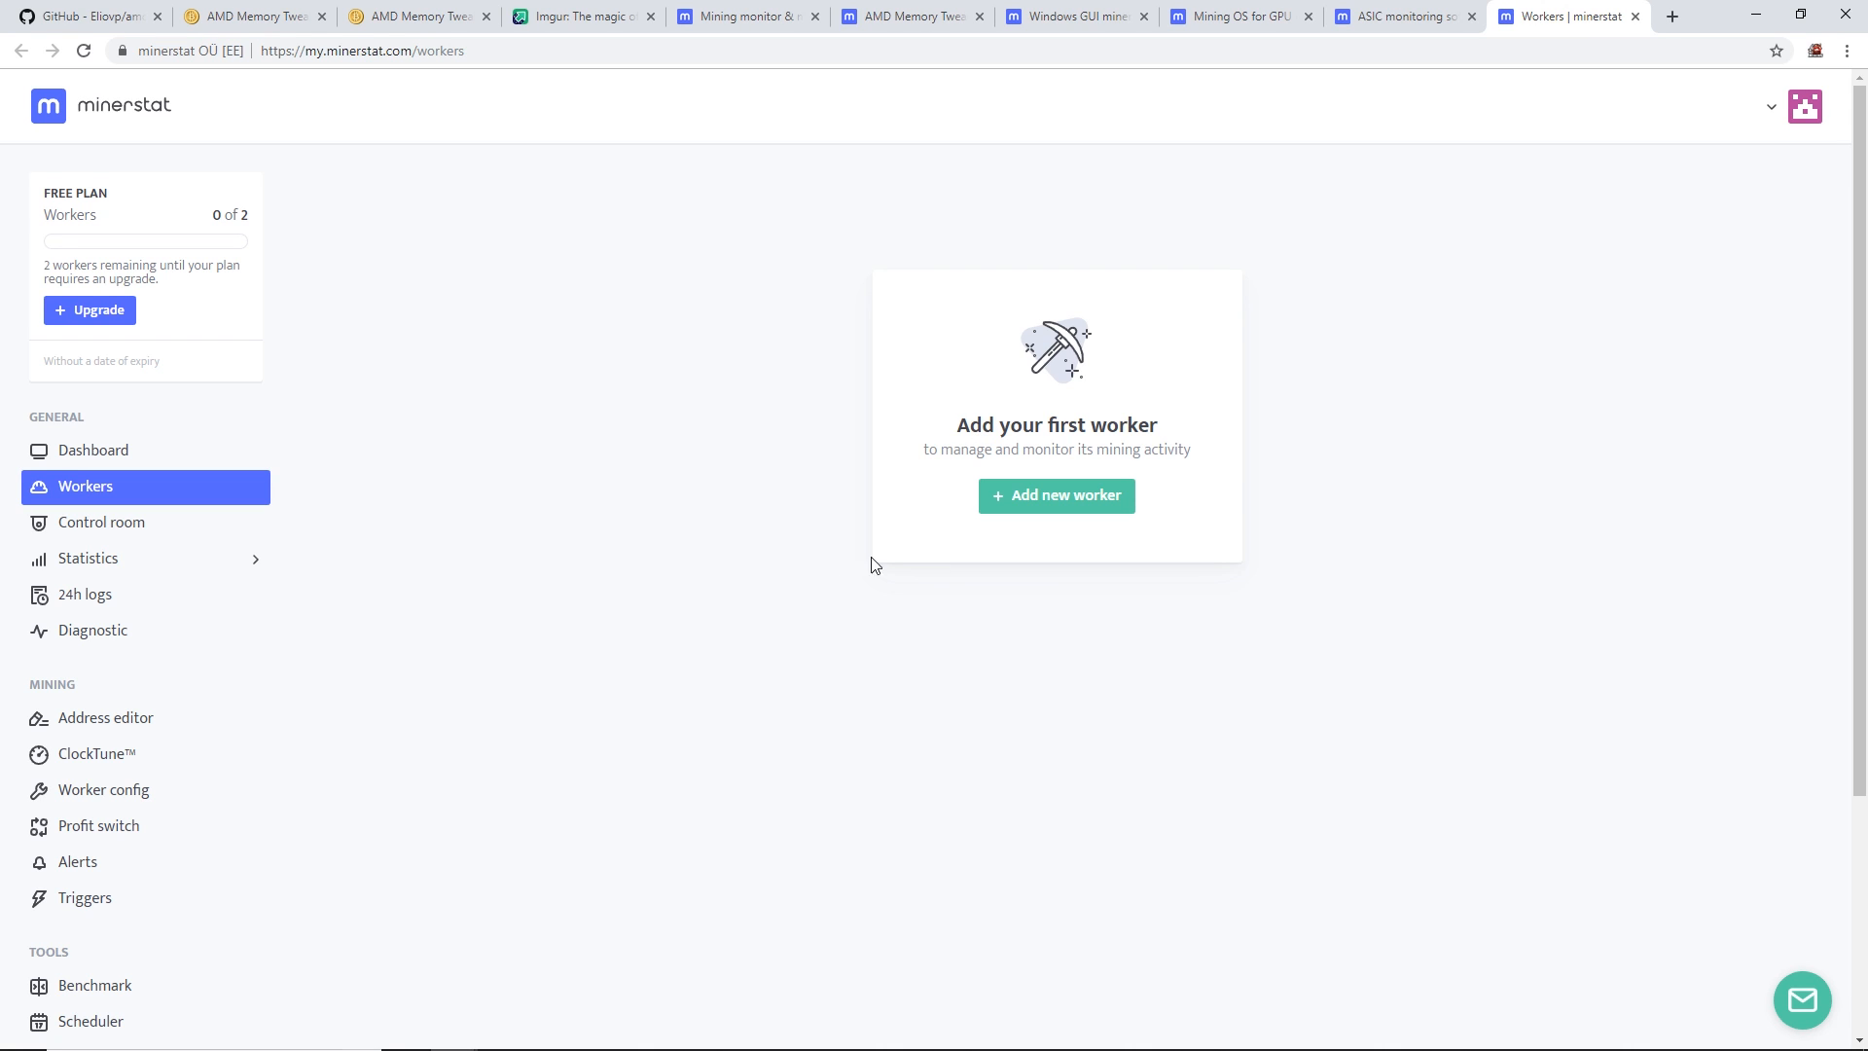
pyautogui.moveTo(329, 661)
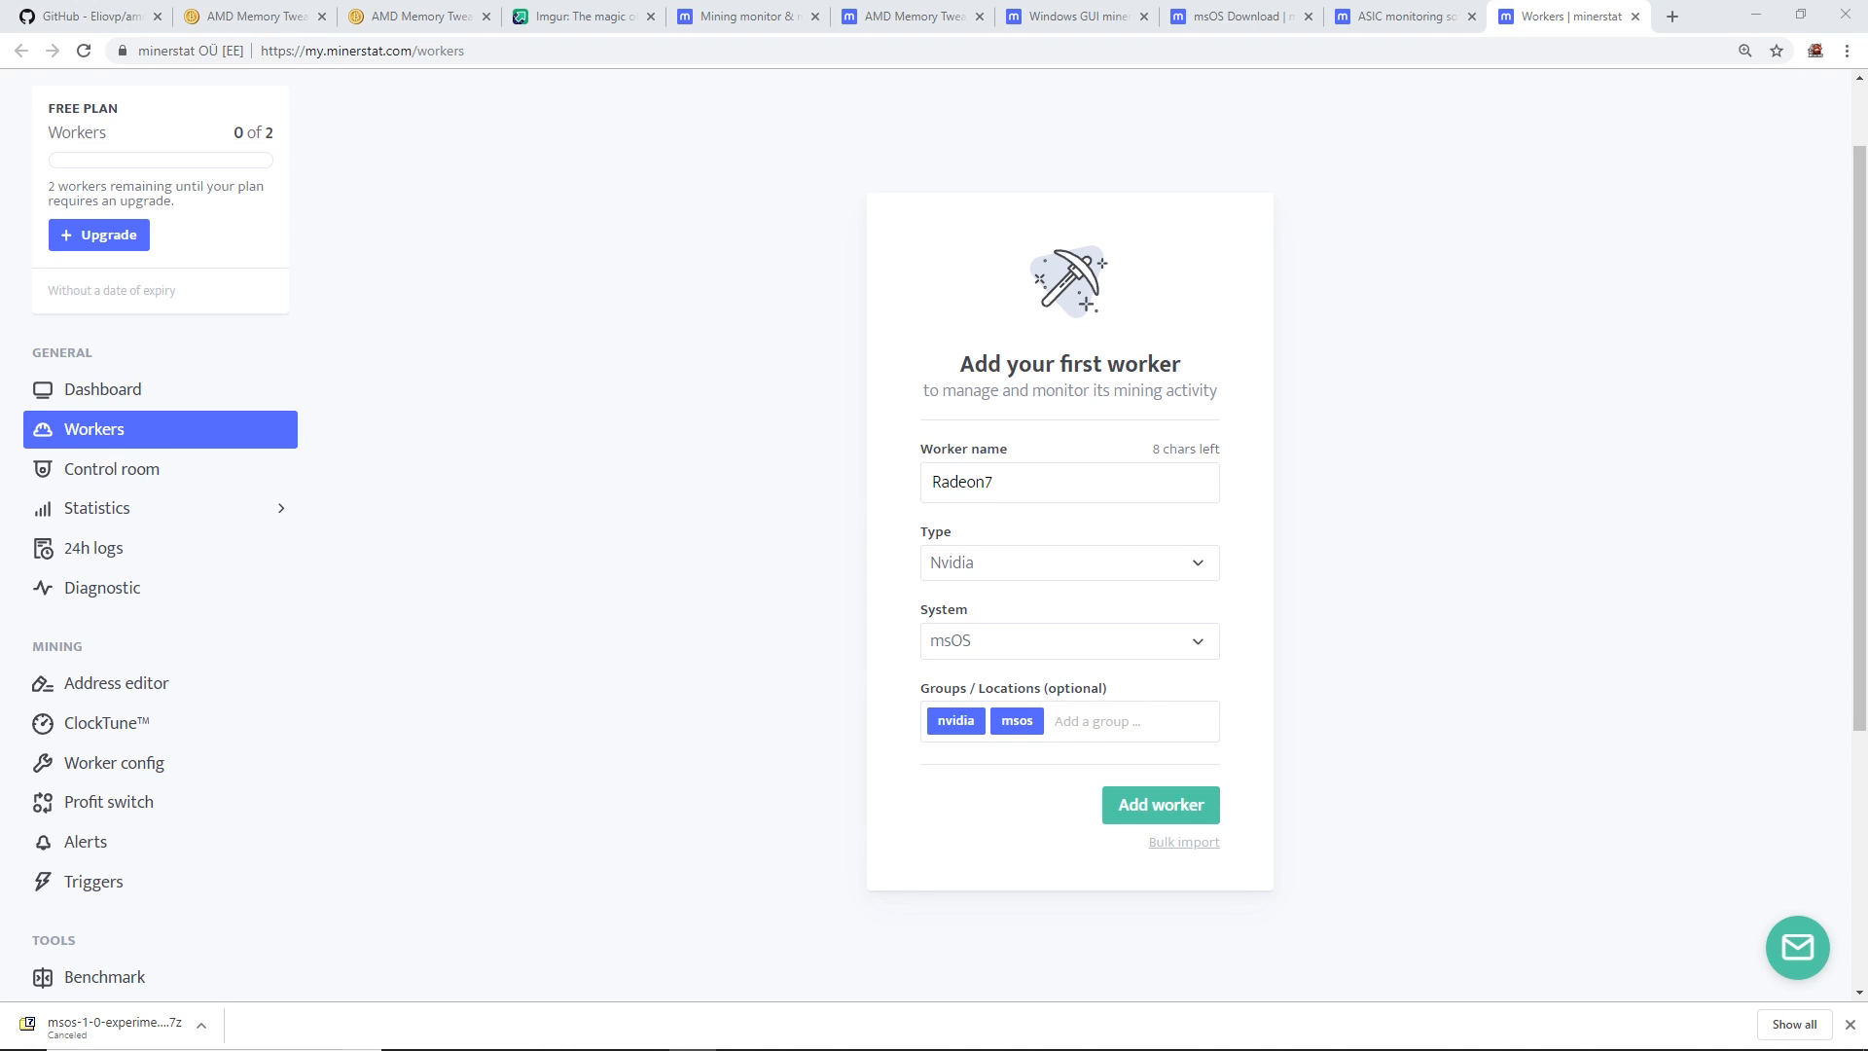
pyautogui.moveTo(1014, 413)
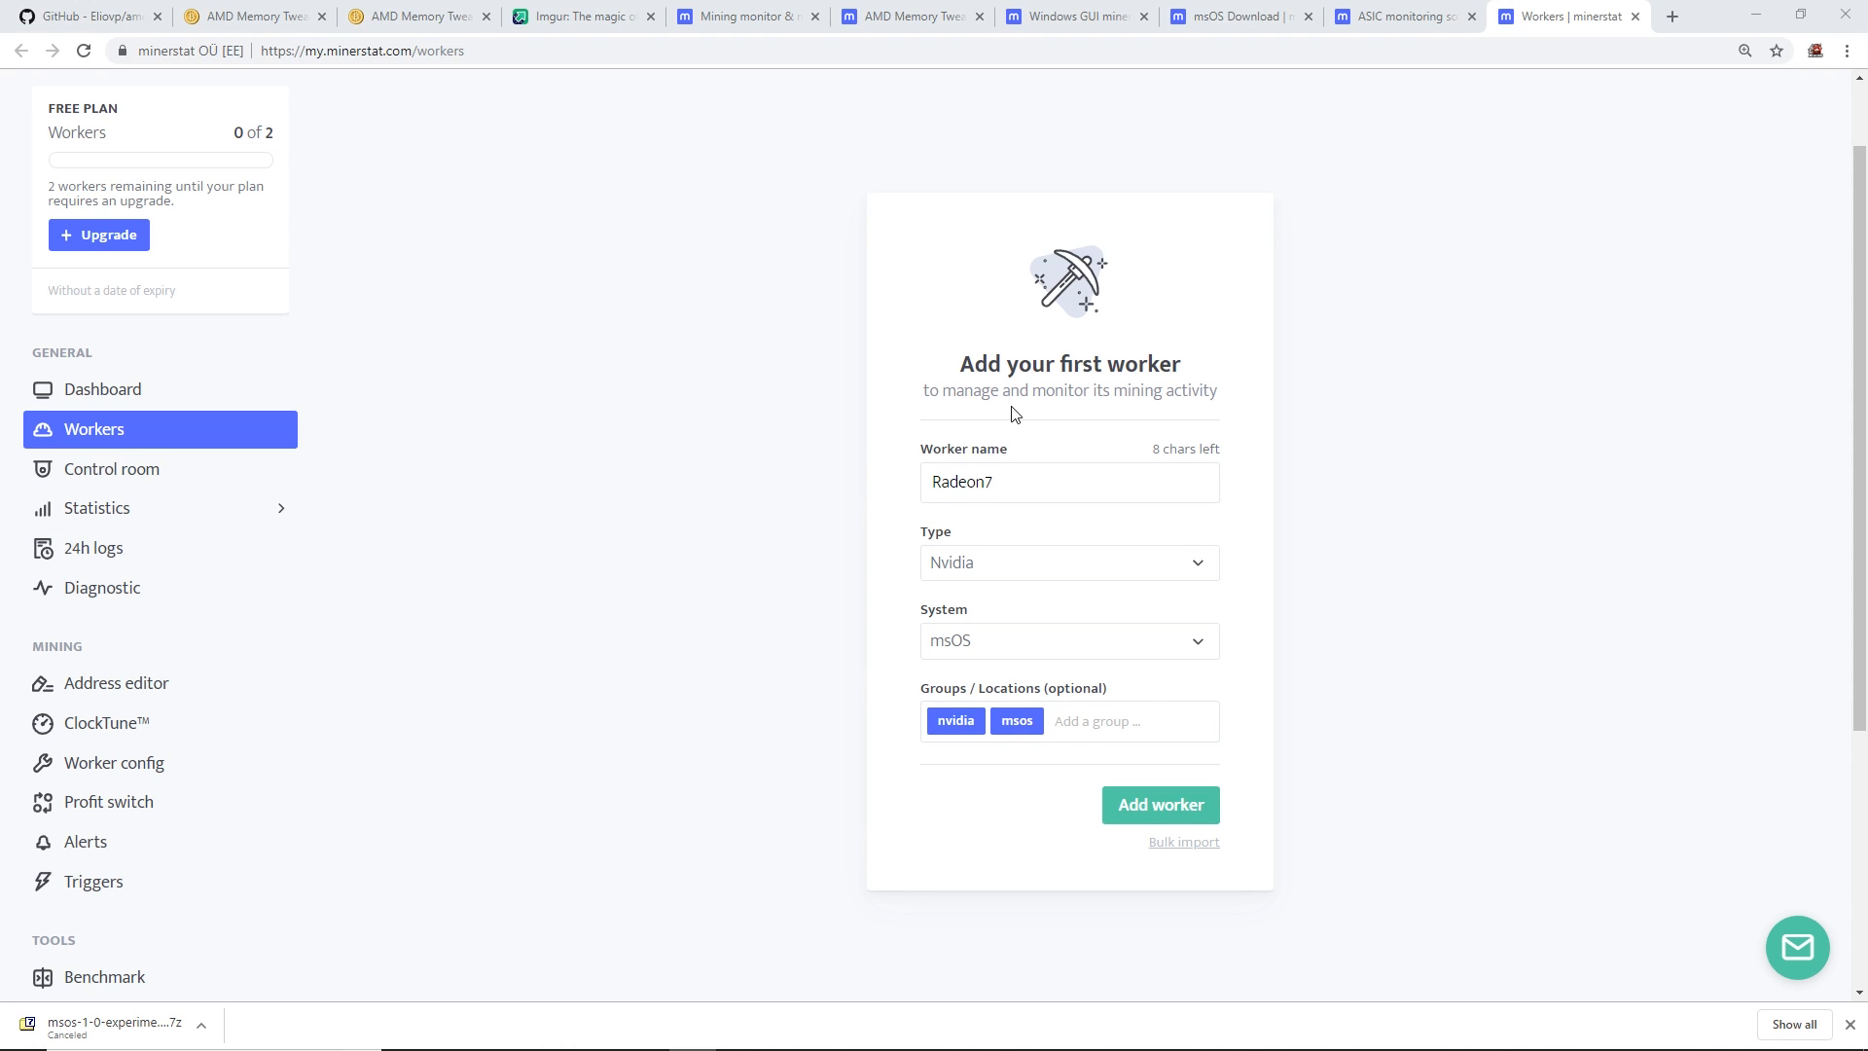
pyautogui.moveTo(735, 361)
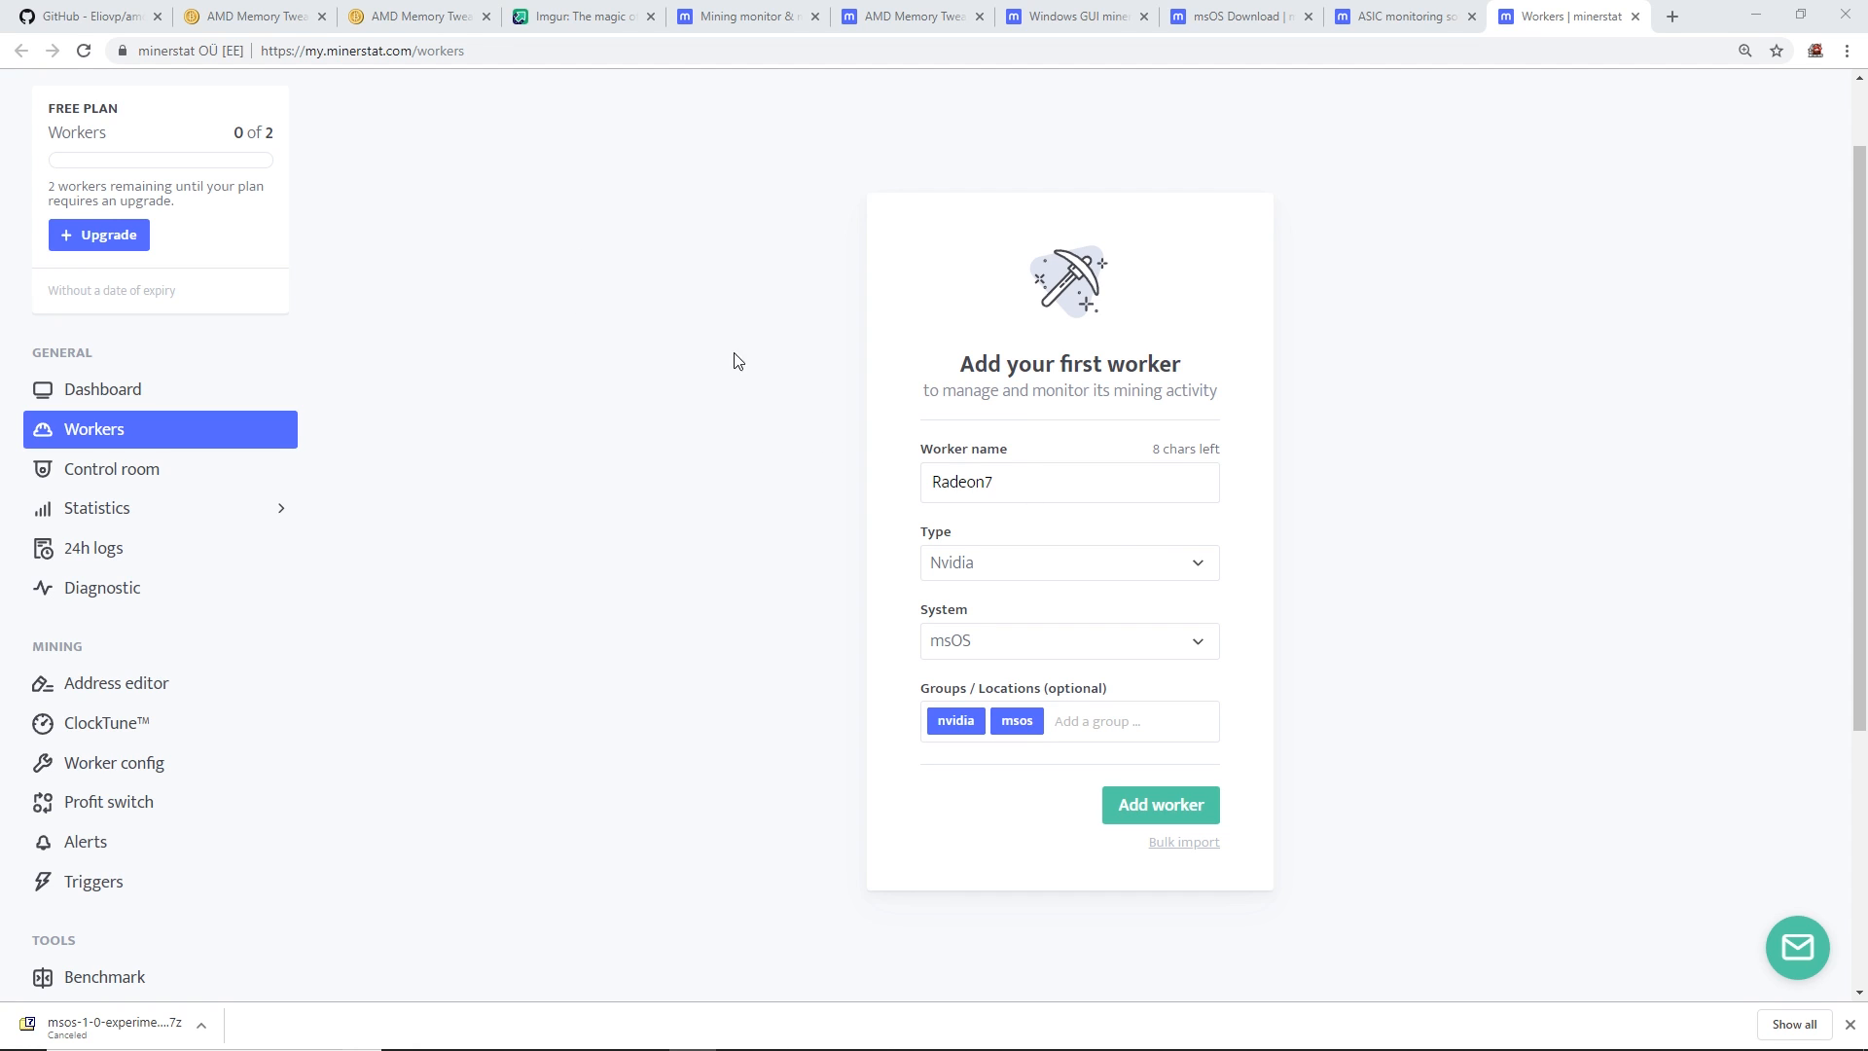
pyautogui.click(1068, 482)
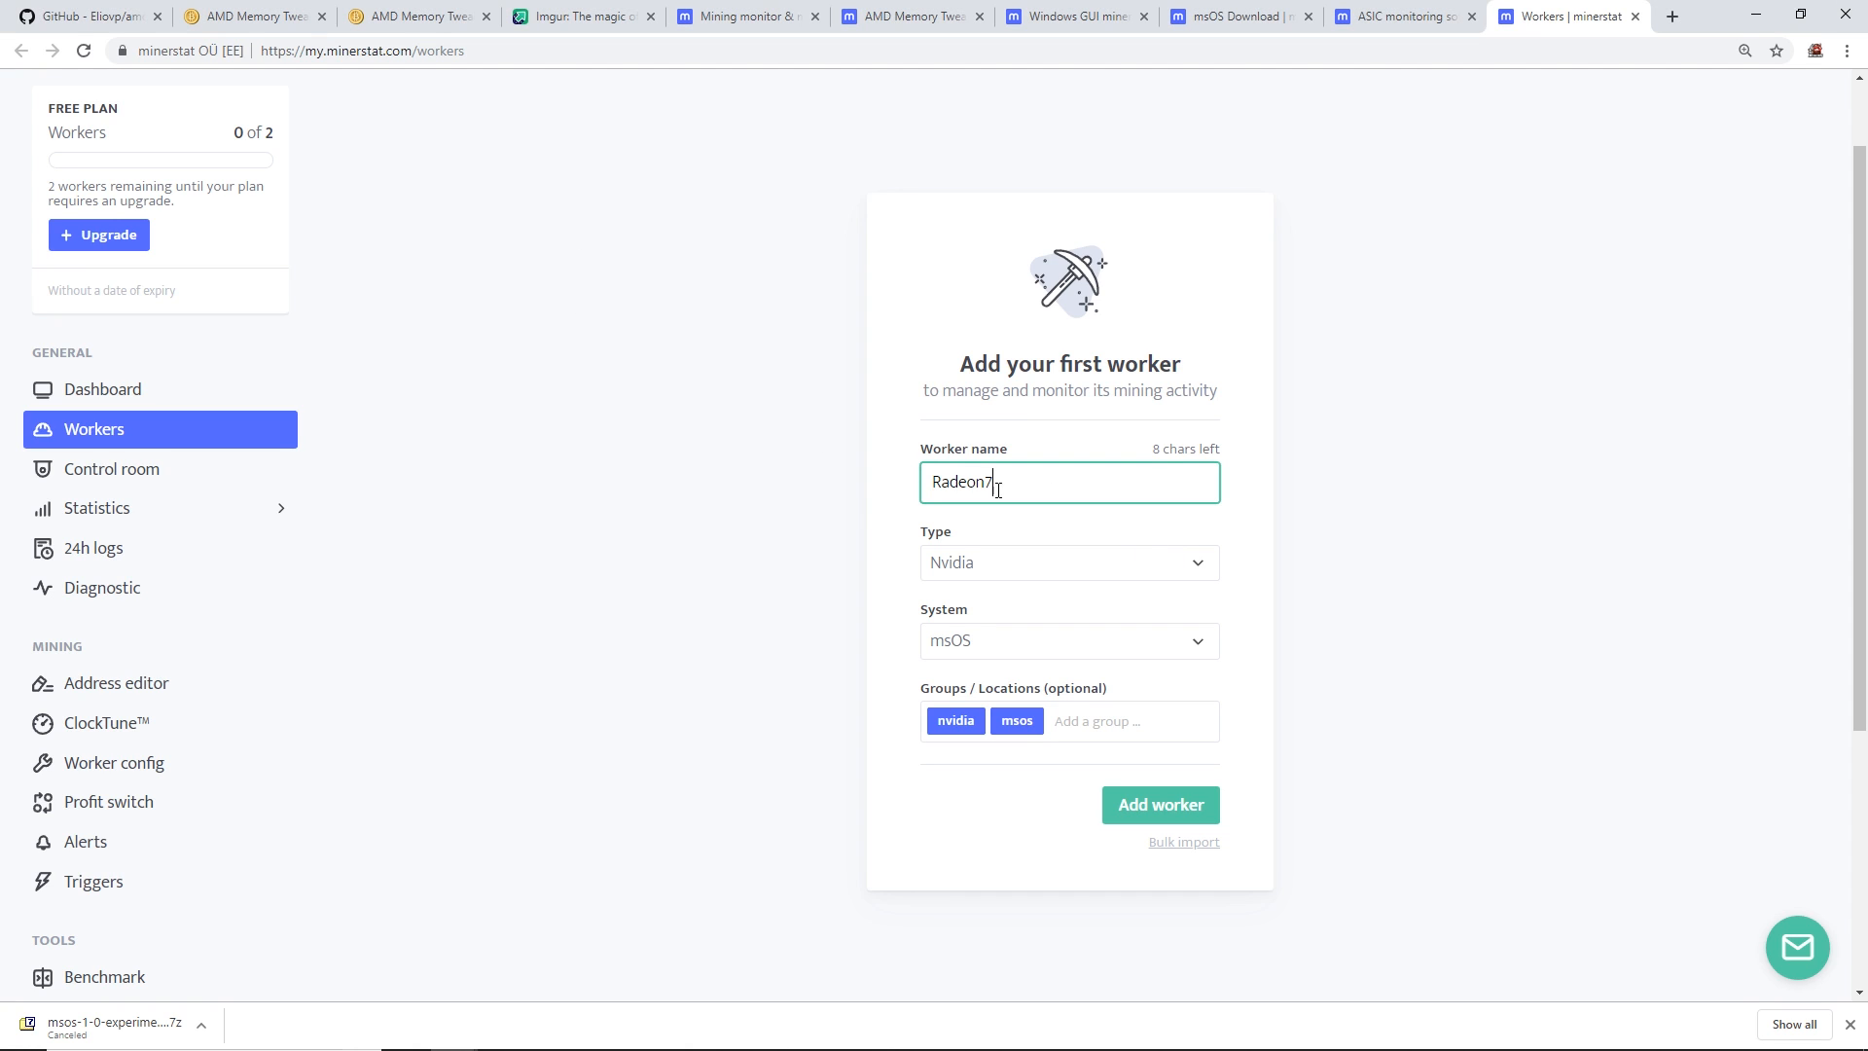
pyautogui.click(1067, 561)
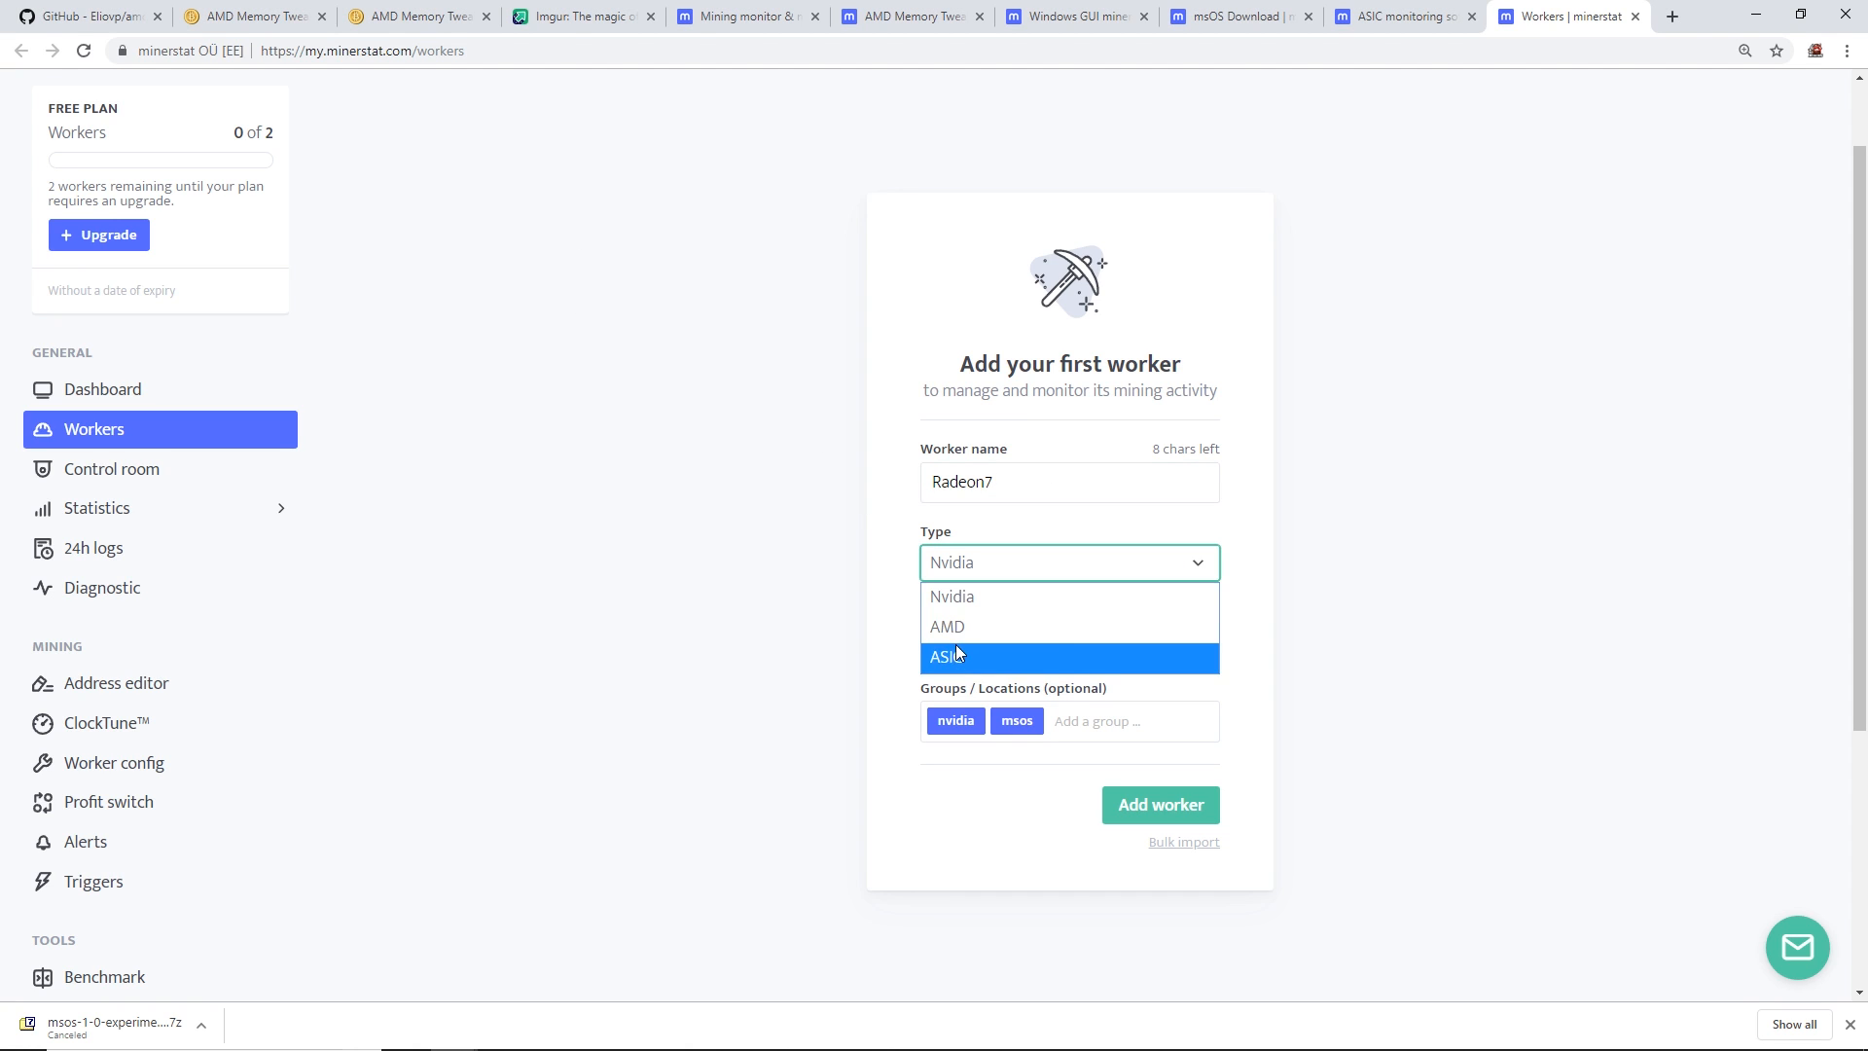
pyautogui.click(947, 626)
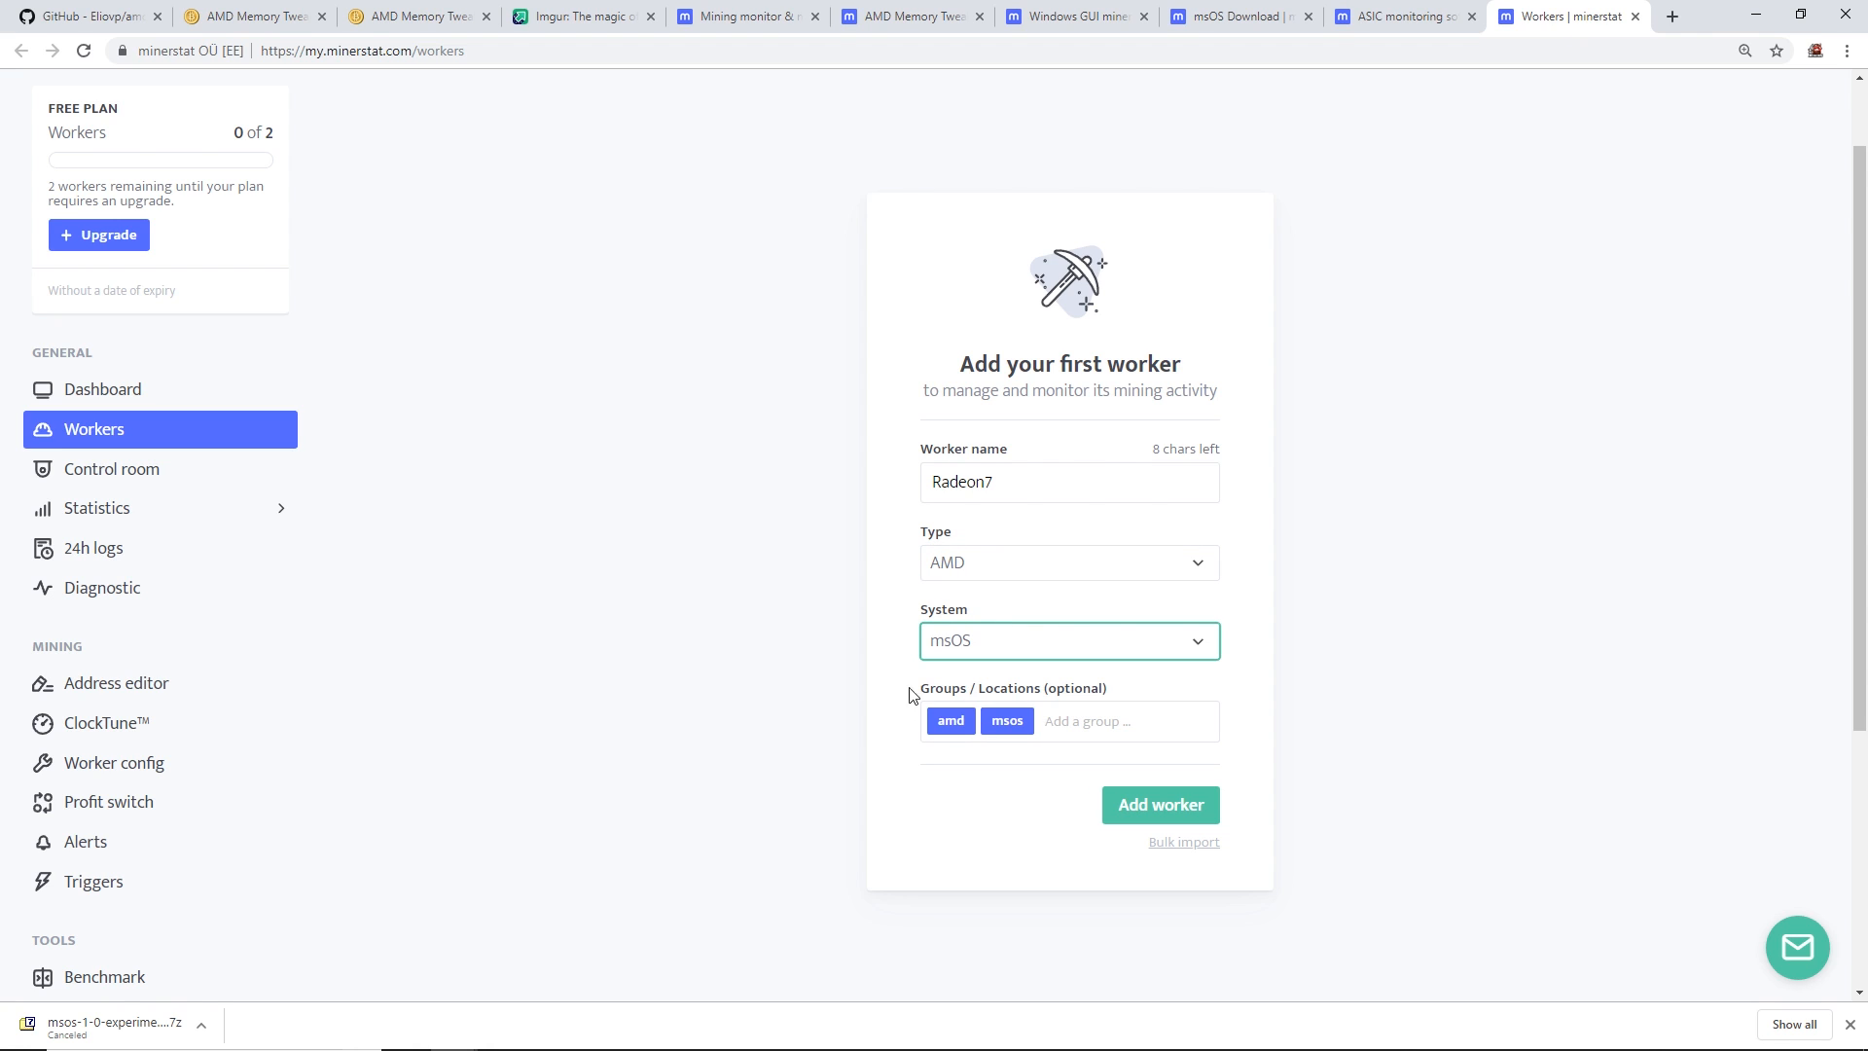
pyautogui.click(1158, 805)
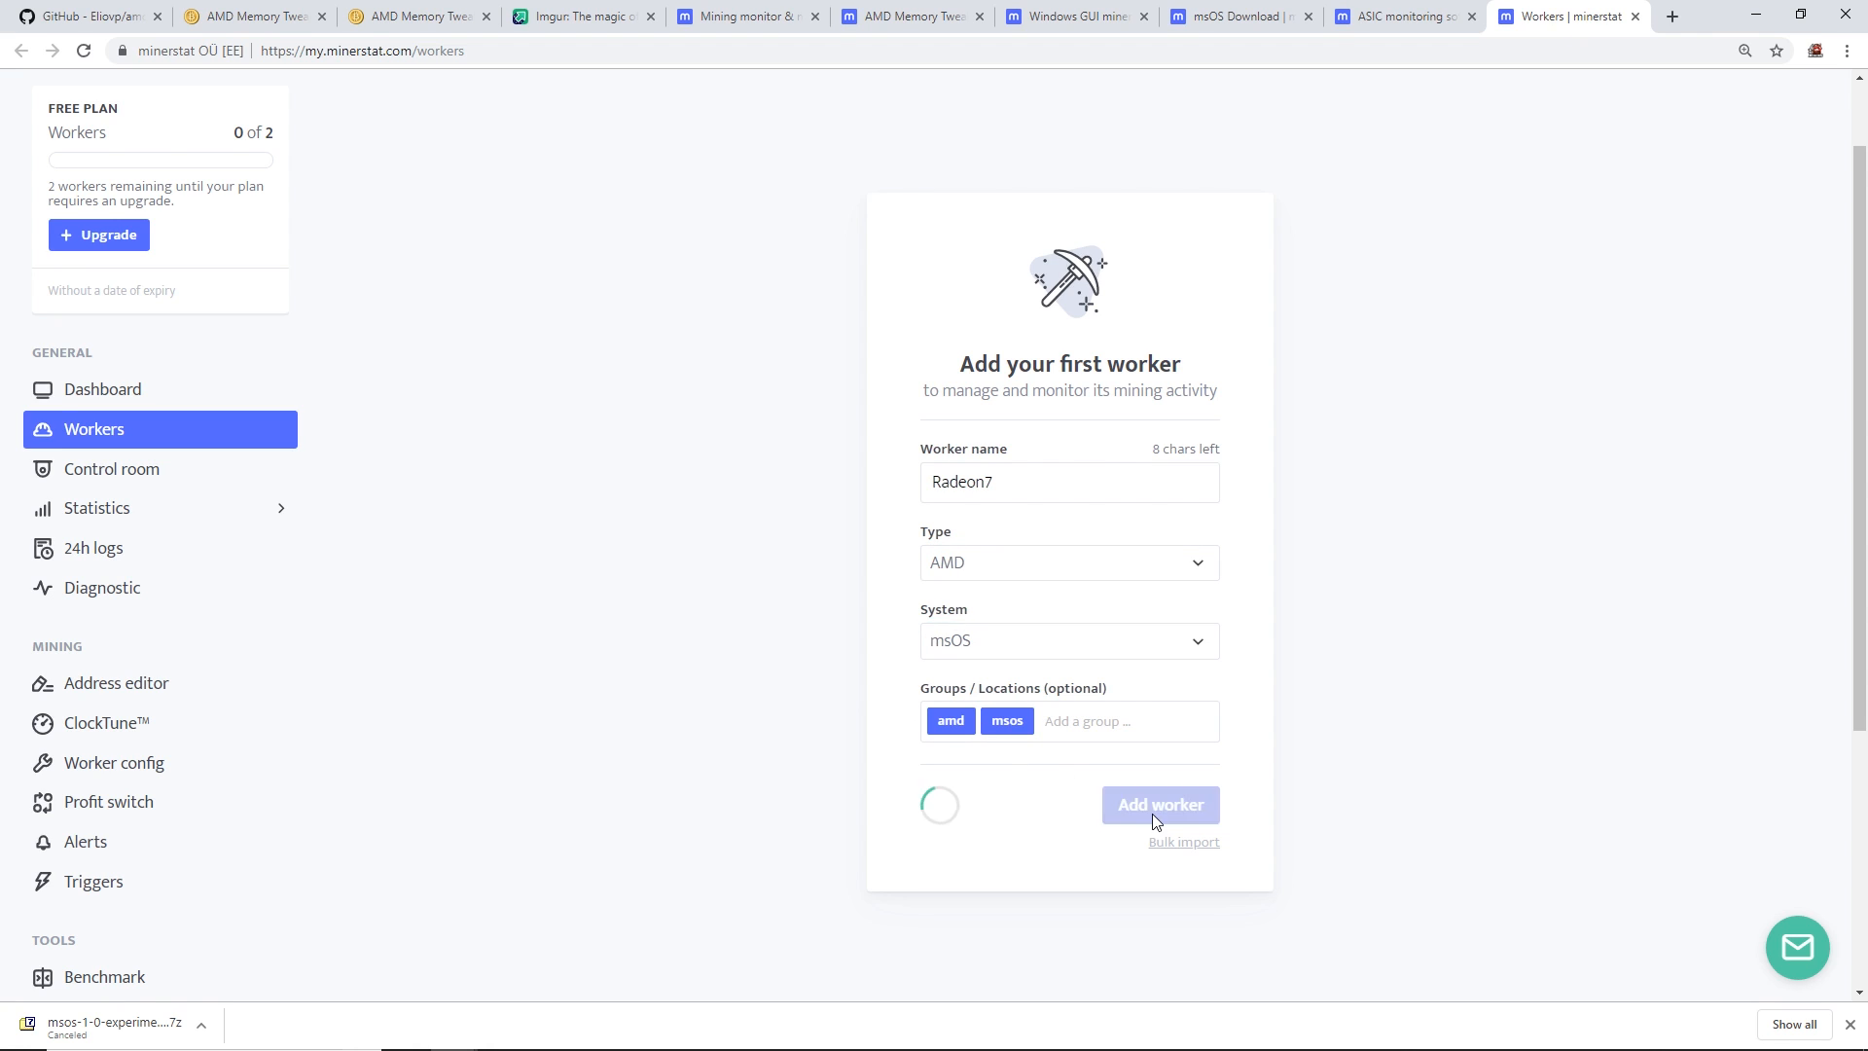
pyautogui.click(1158, 805)
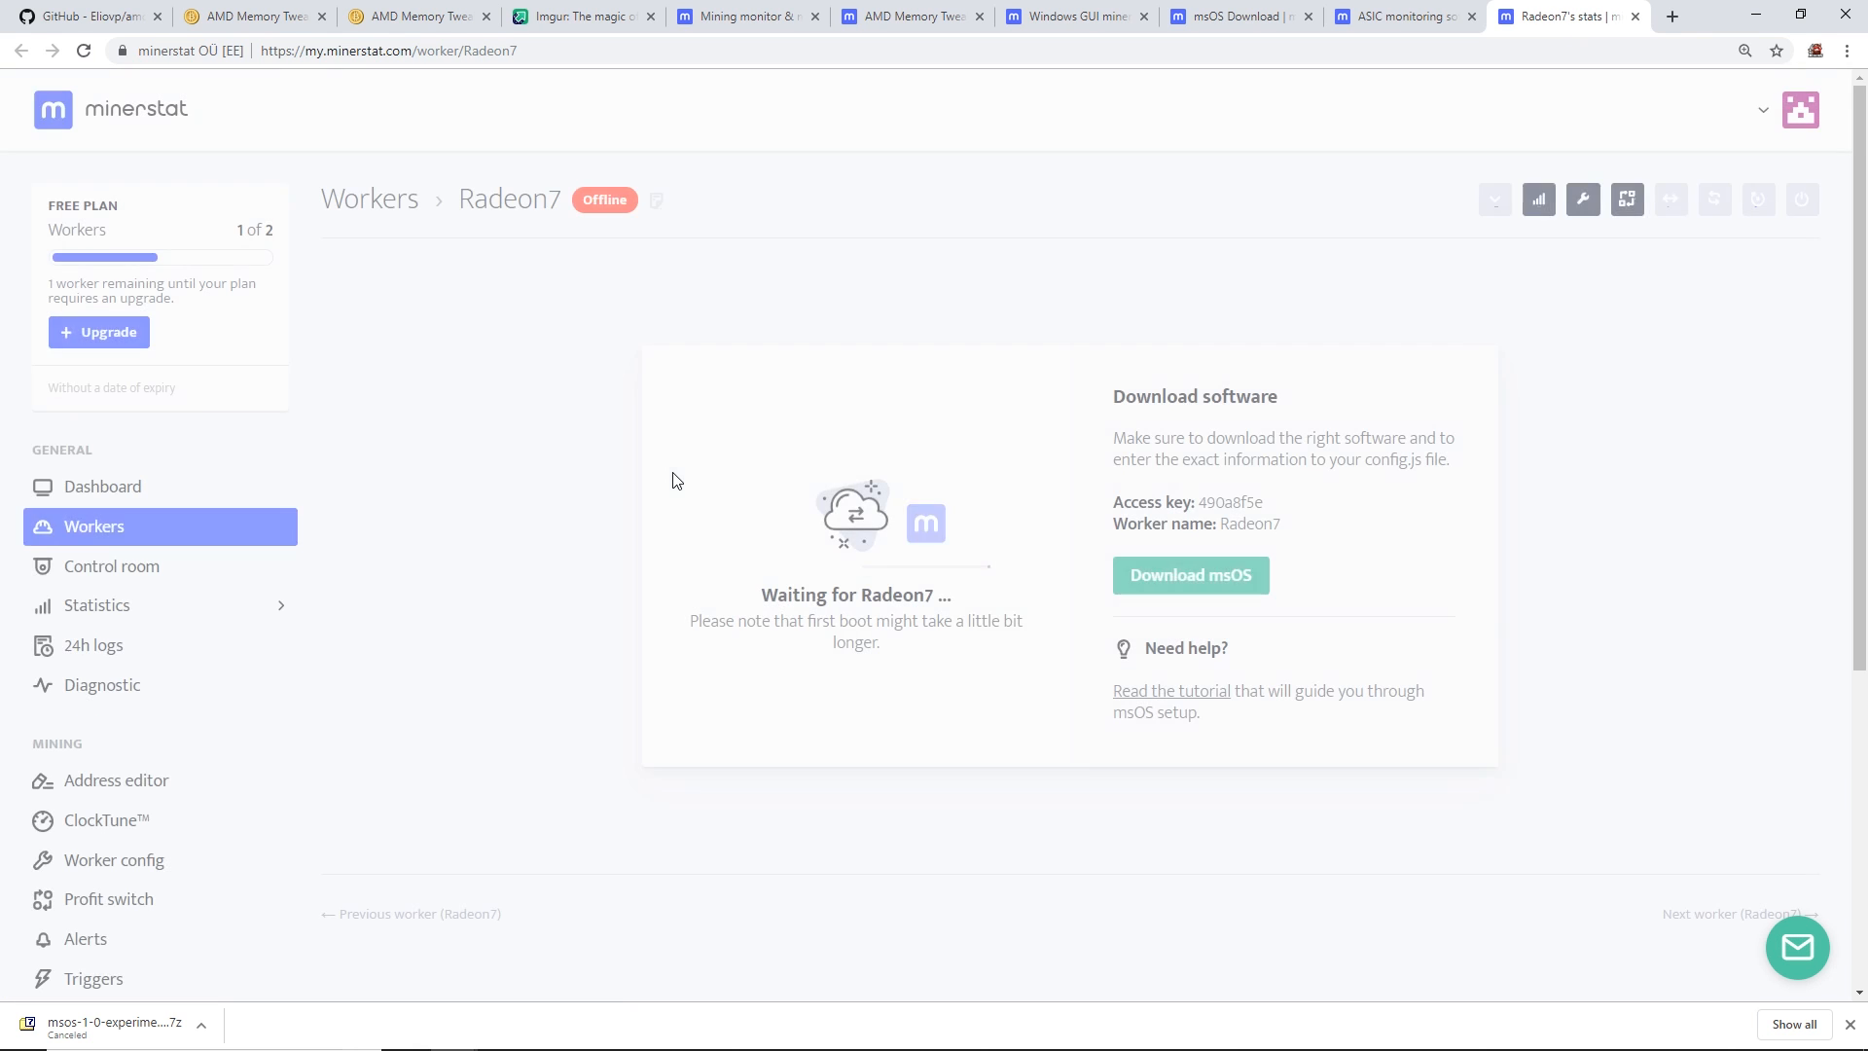
pyautogui.moveTo(805, 607)
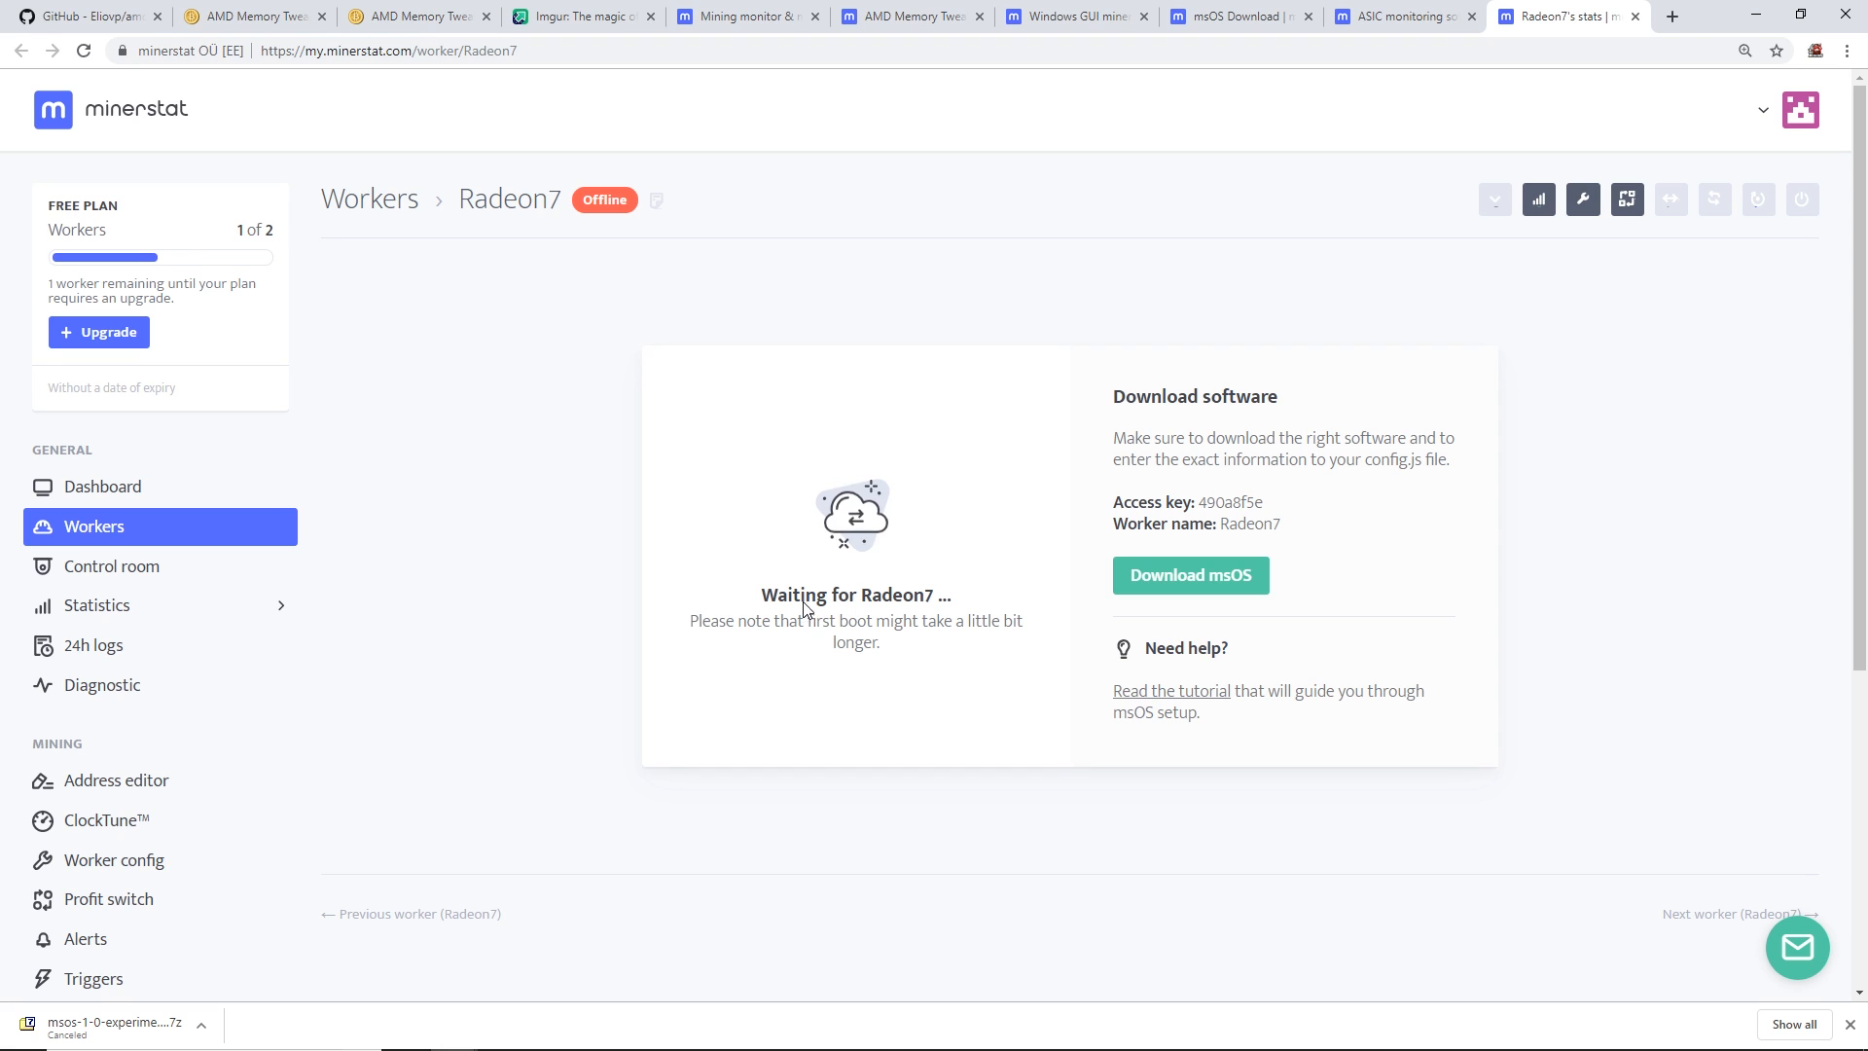
pyautogui.moveTo(841, 537)
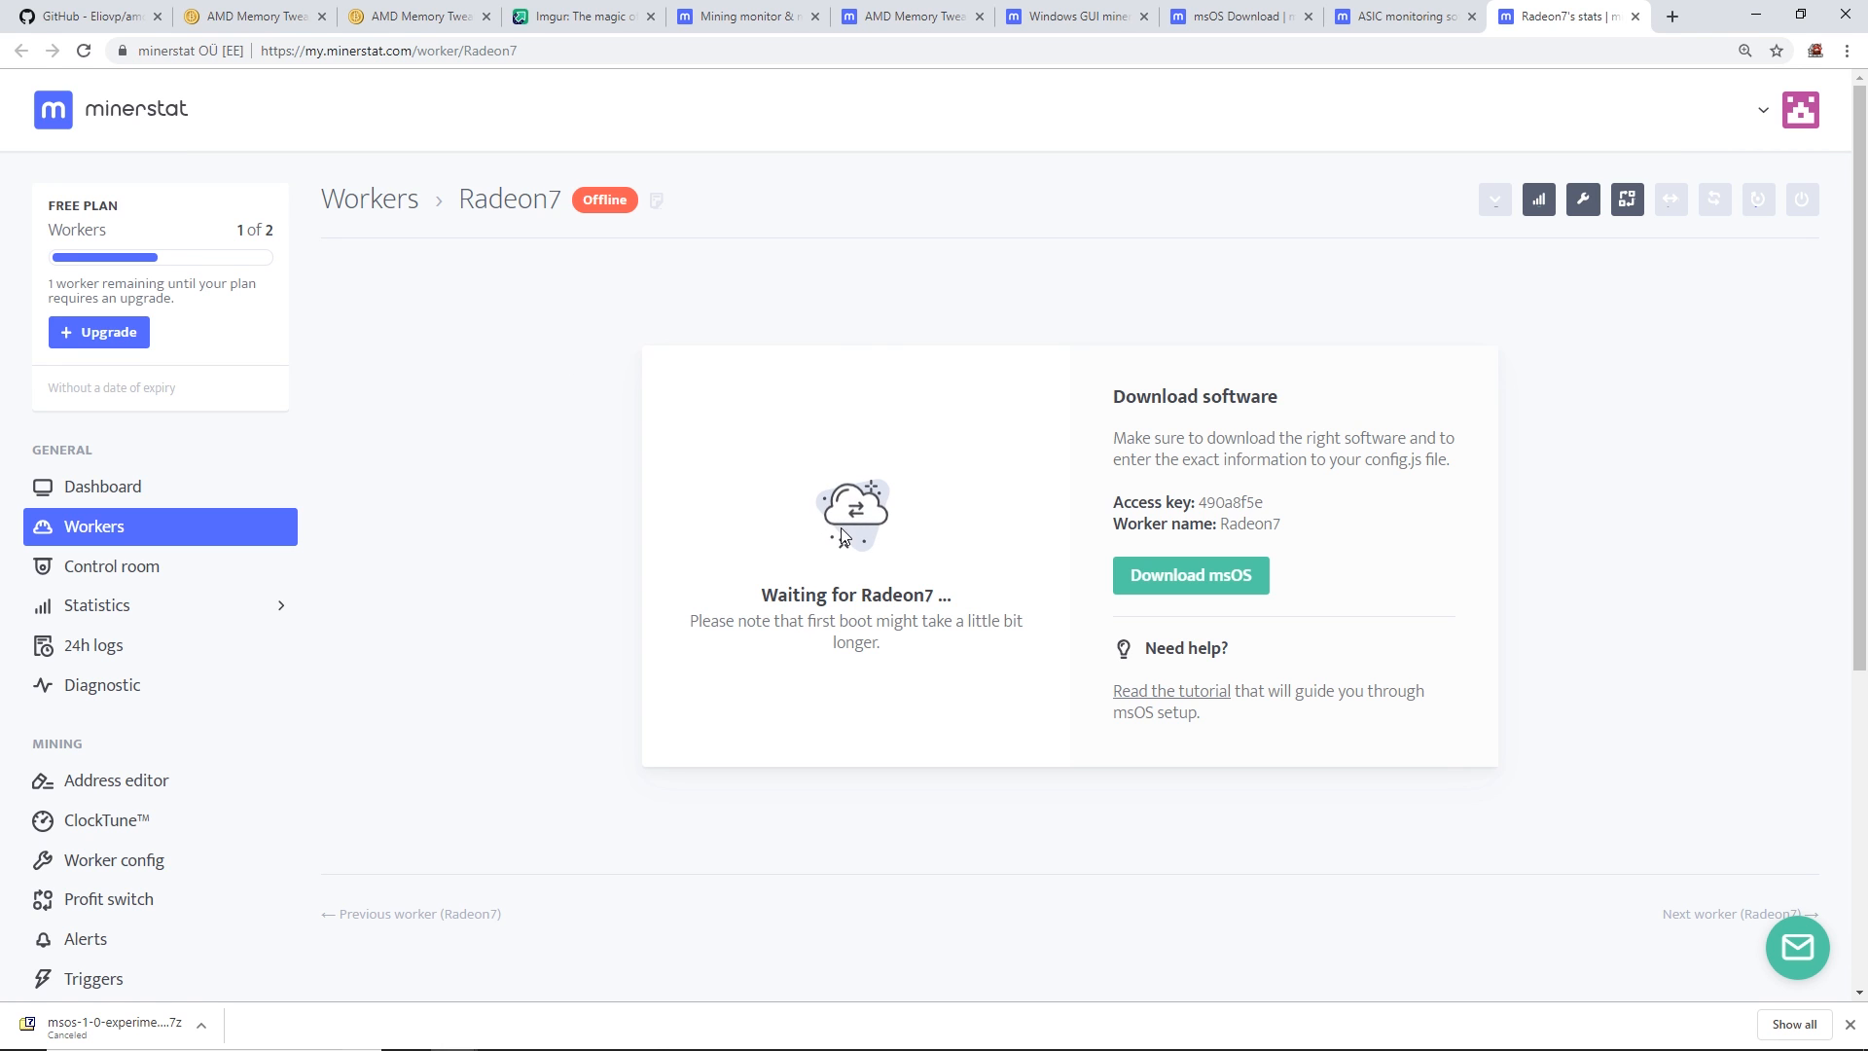
pyautogui.scroll(-3)
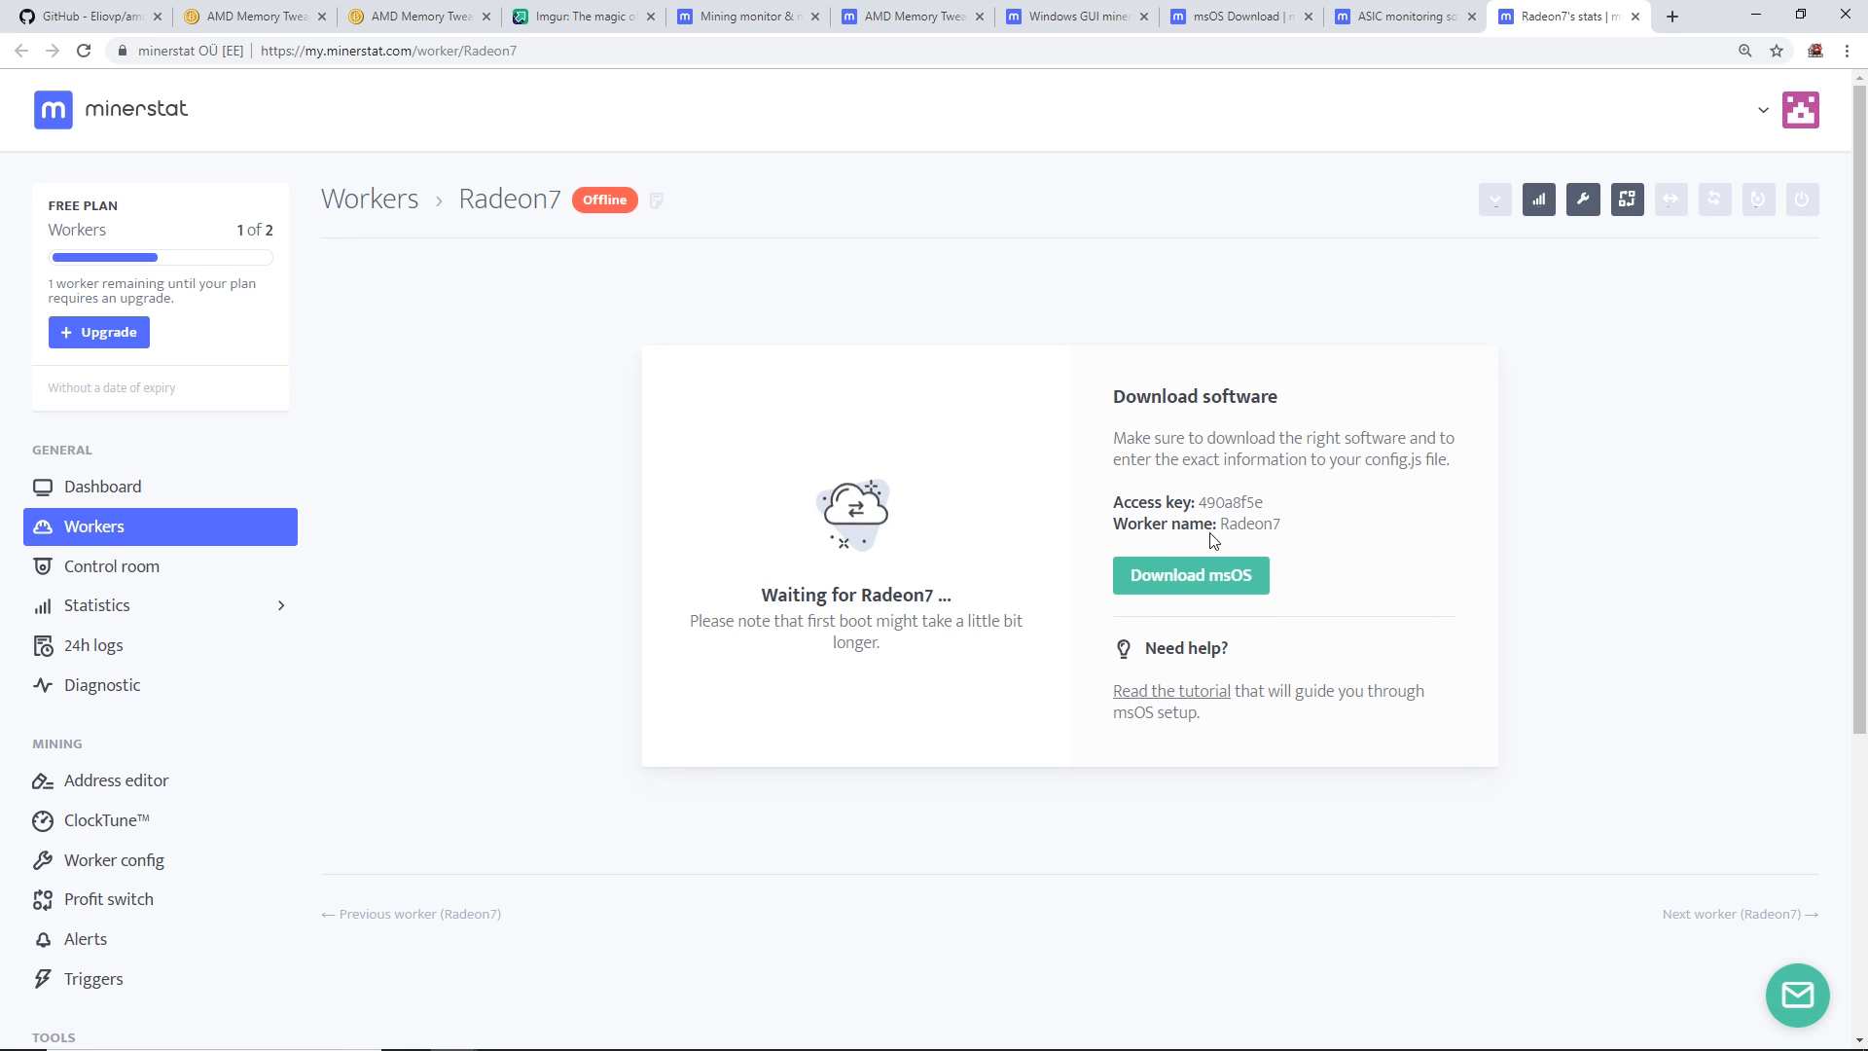
pyautogui.moveTo(1214, 462)
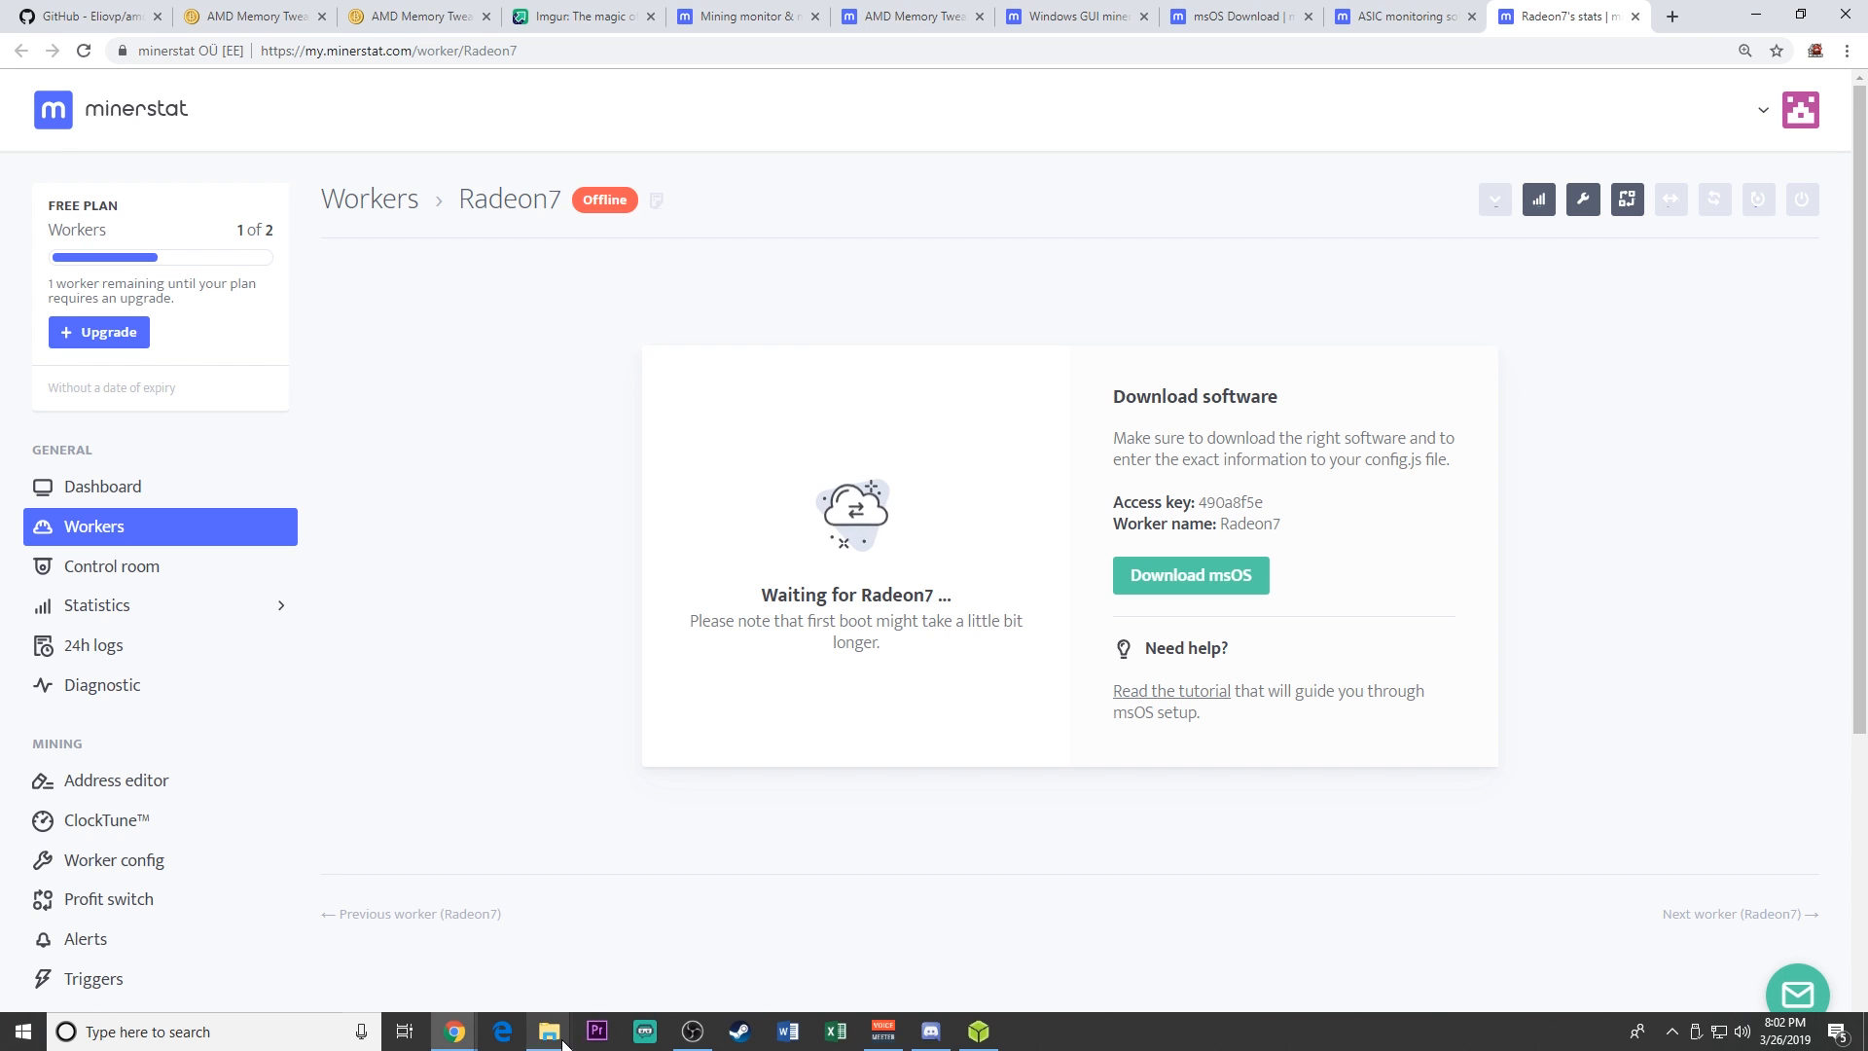
# On the MSOS (E:) drive, open the config file for editing via its context menu
pyautogui.click(548, 1031)
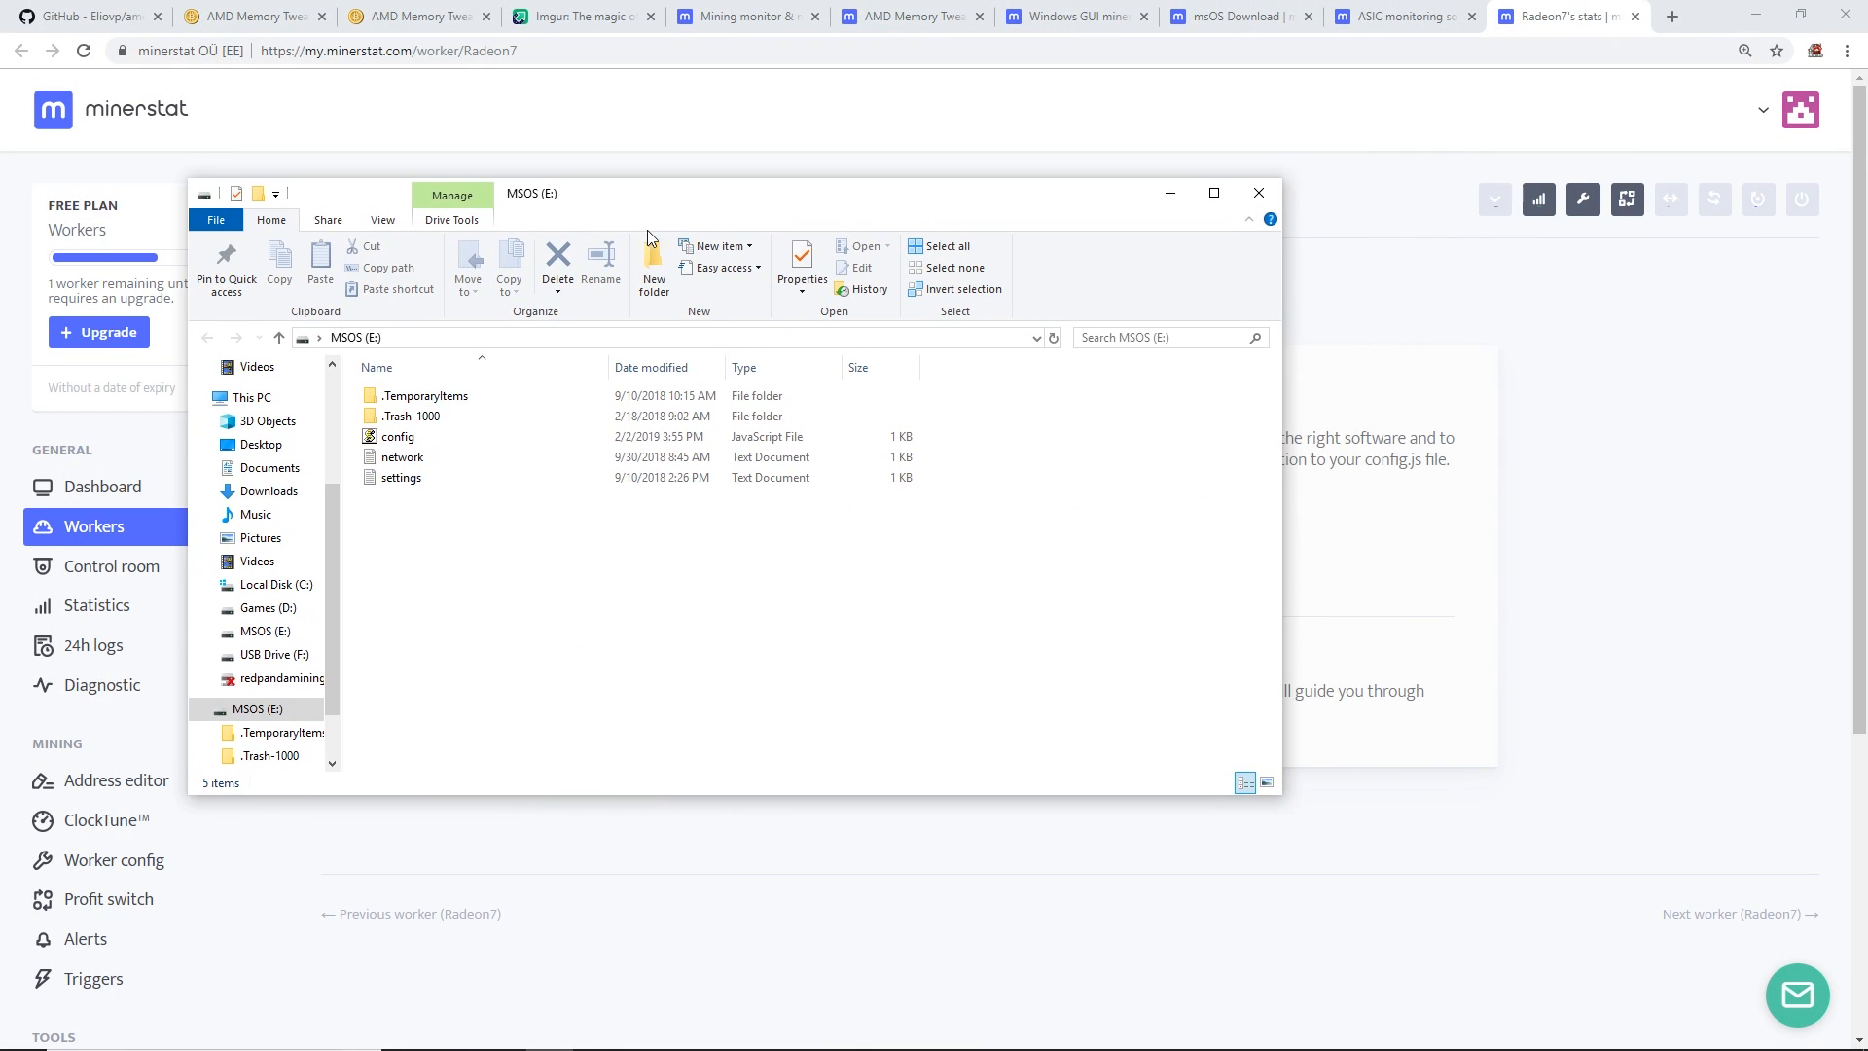
pyautogui.rightClick(397, 436)
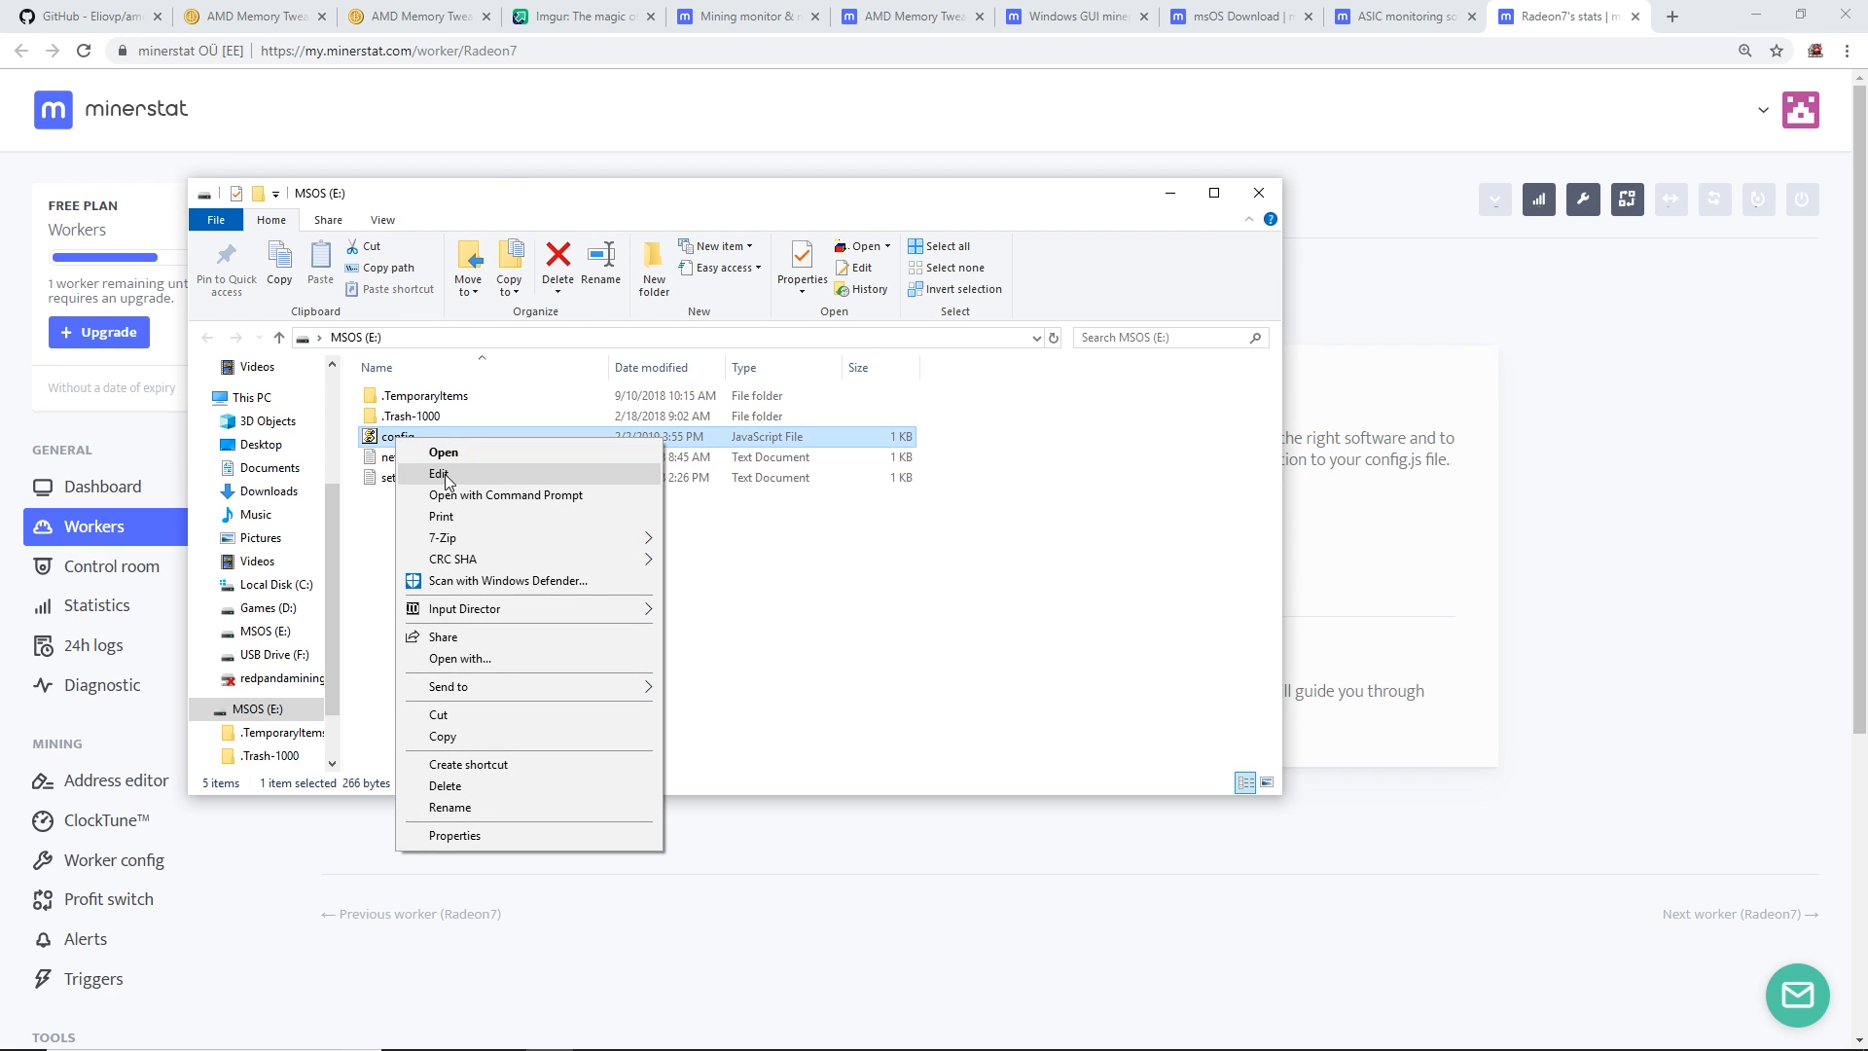
pyautogui.click(440, 474)
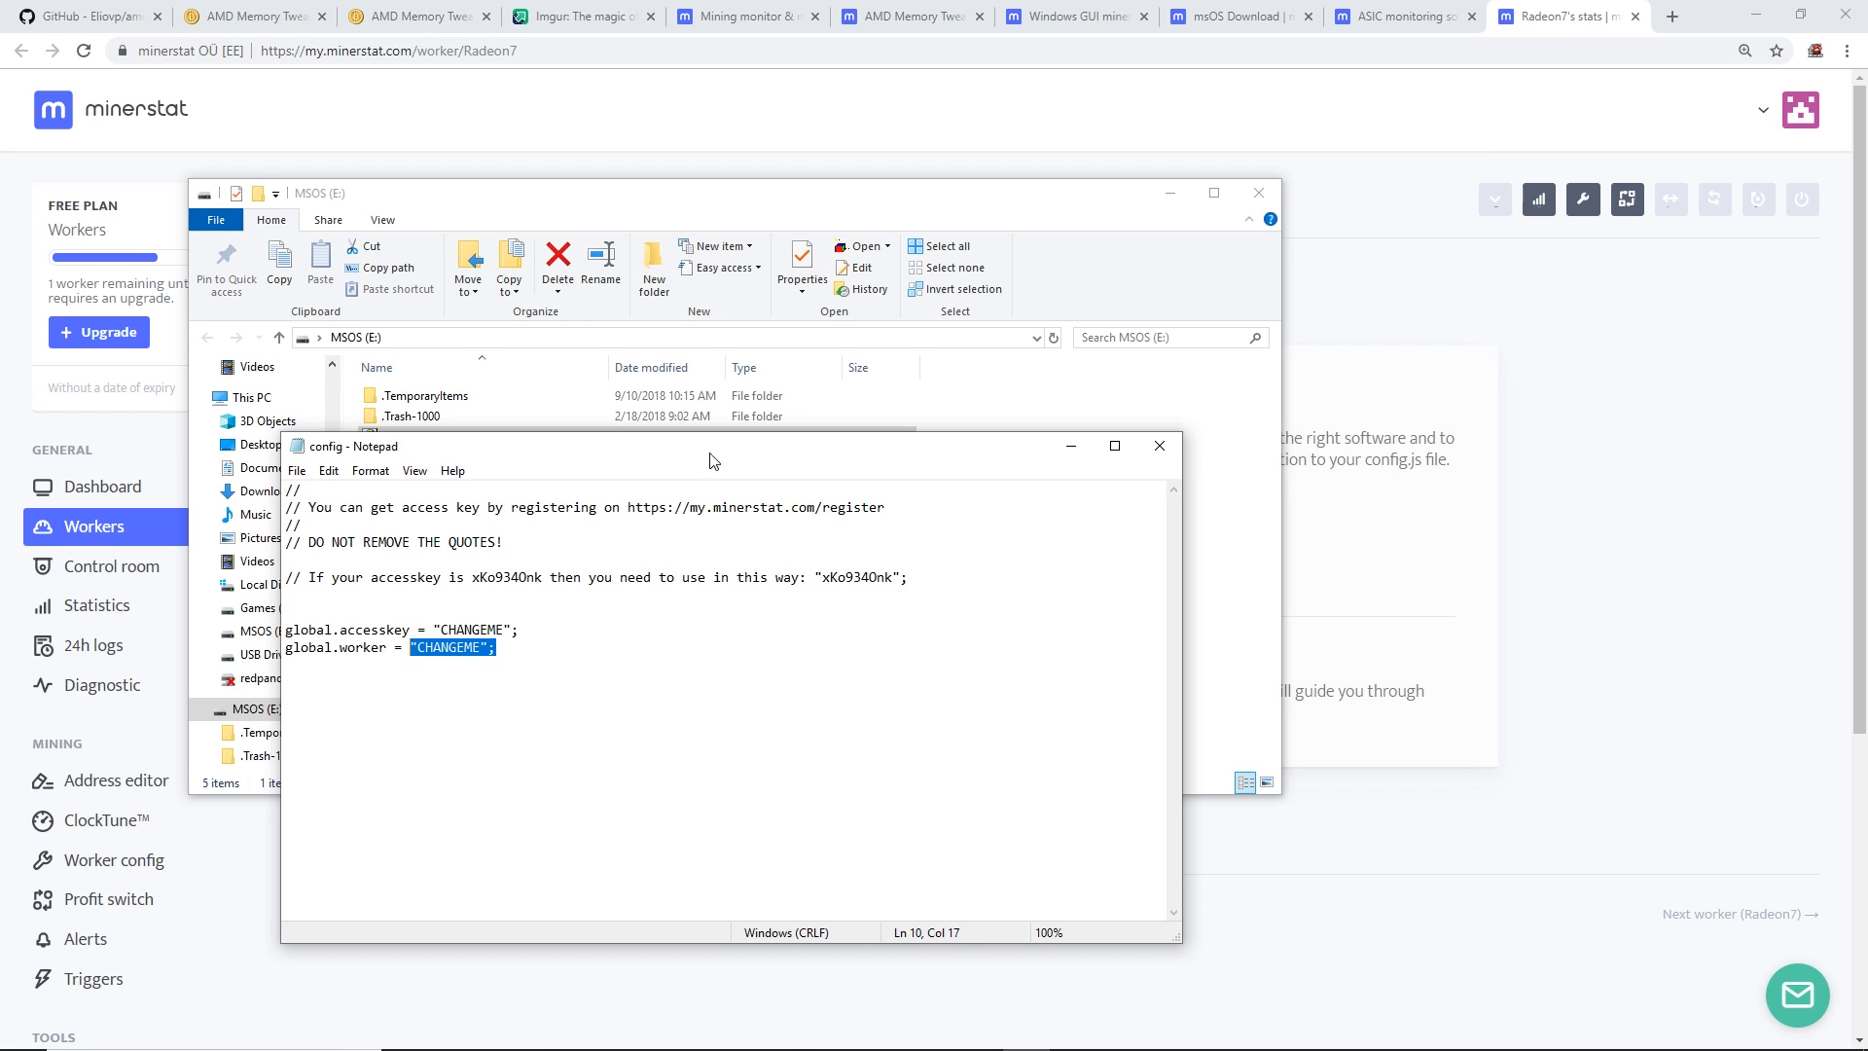
pyautogui.moveTo(1343, 597)
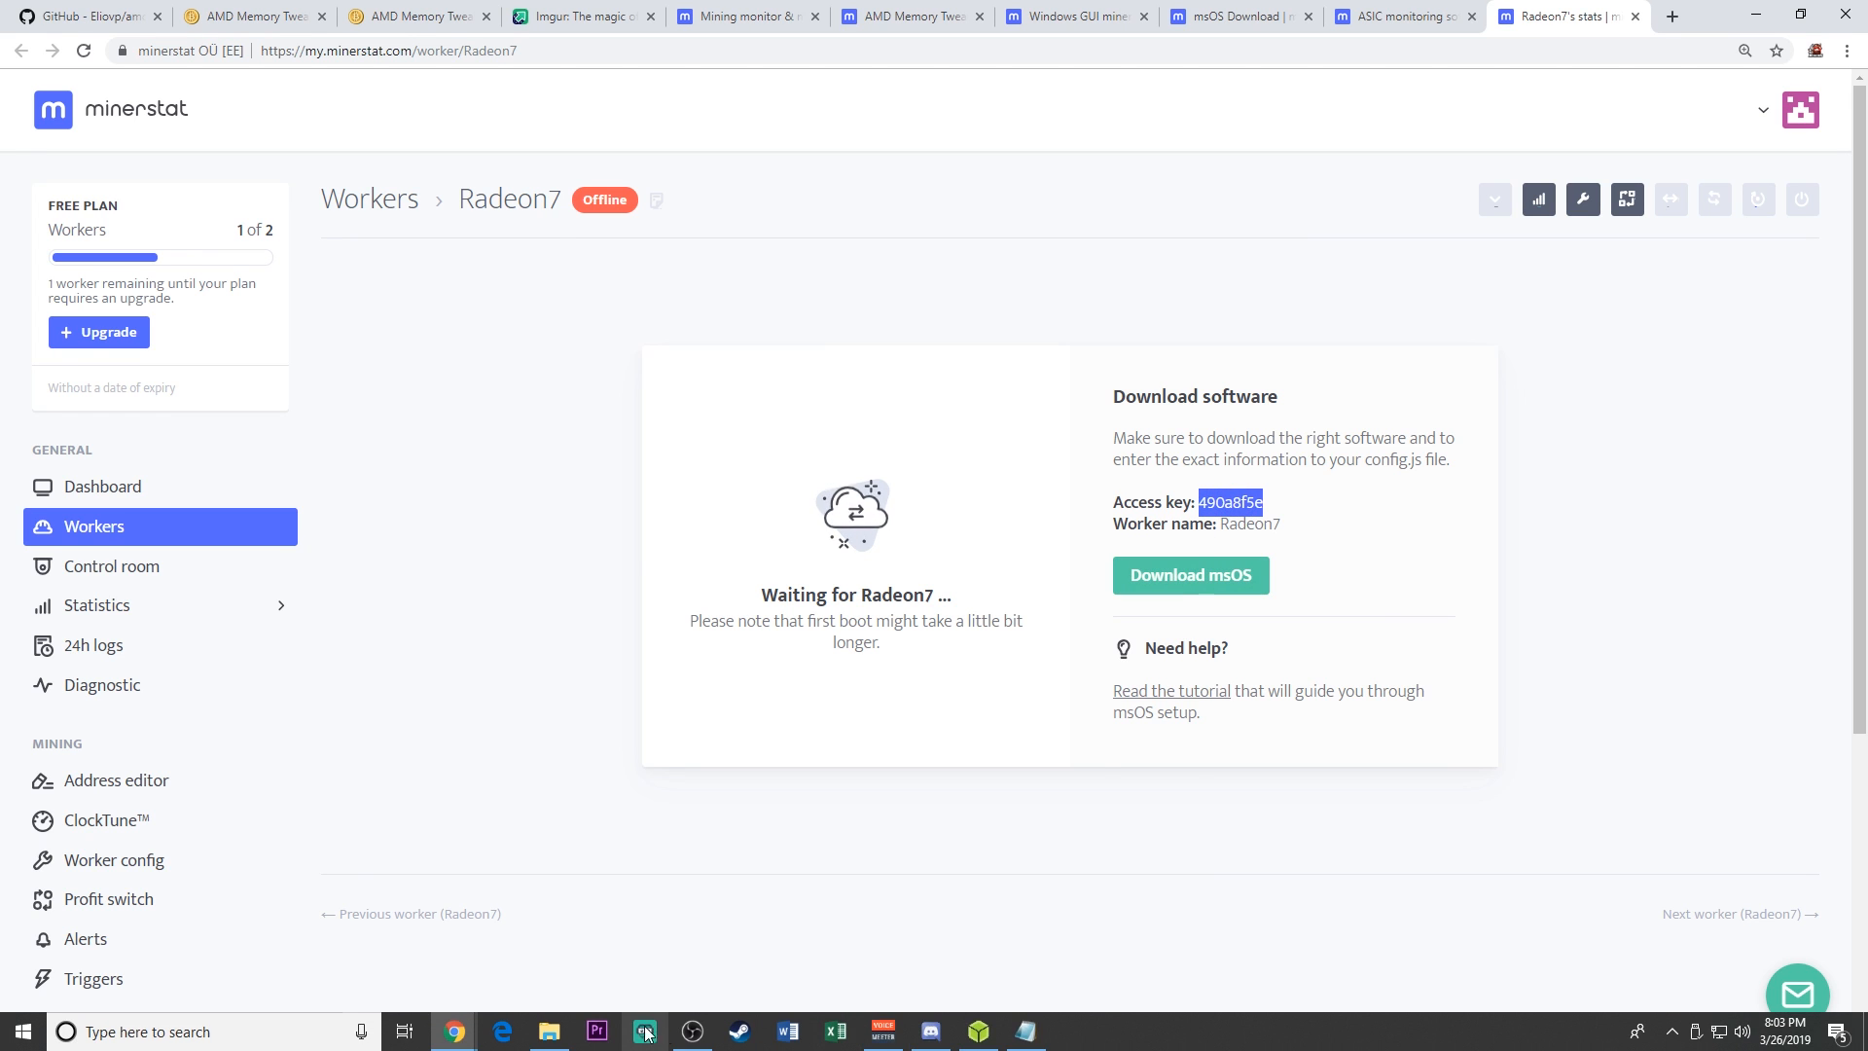
pyautogui.click(646, 1032)
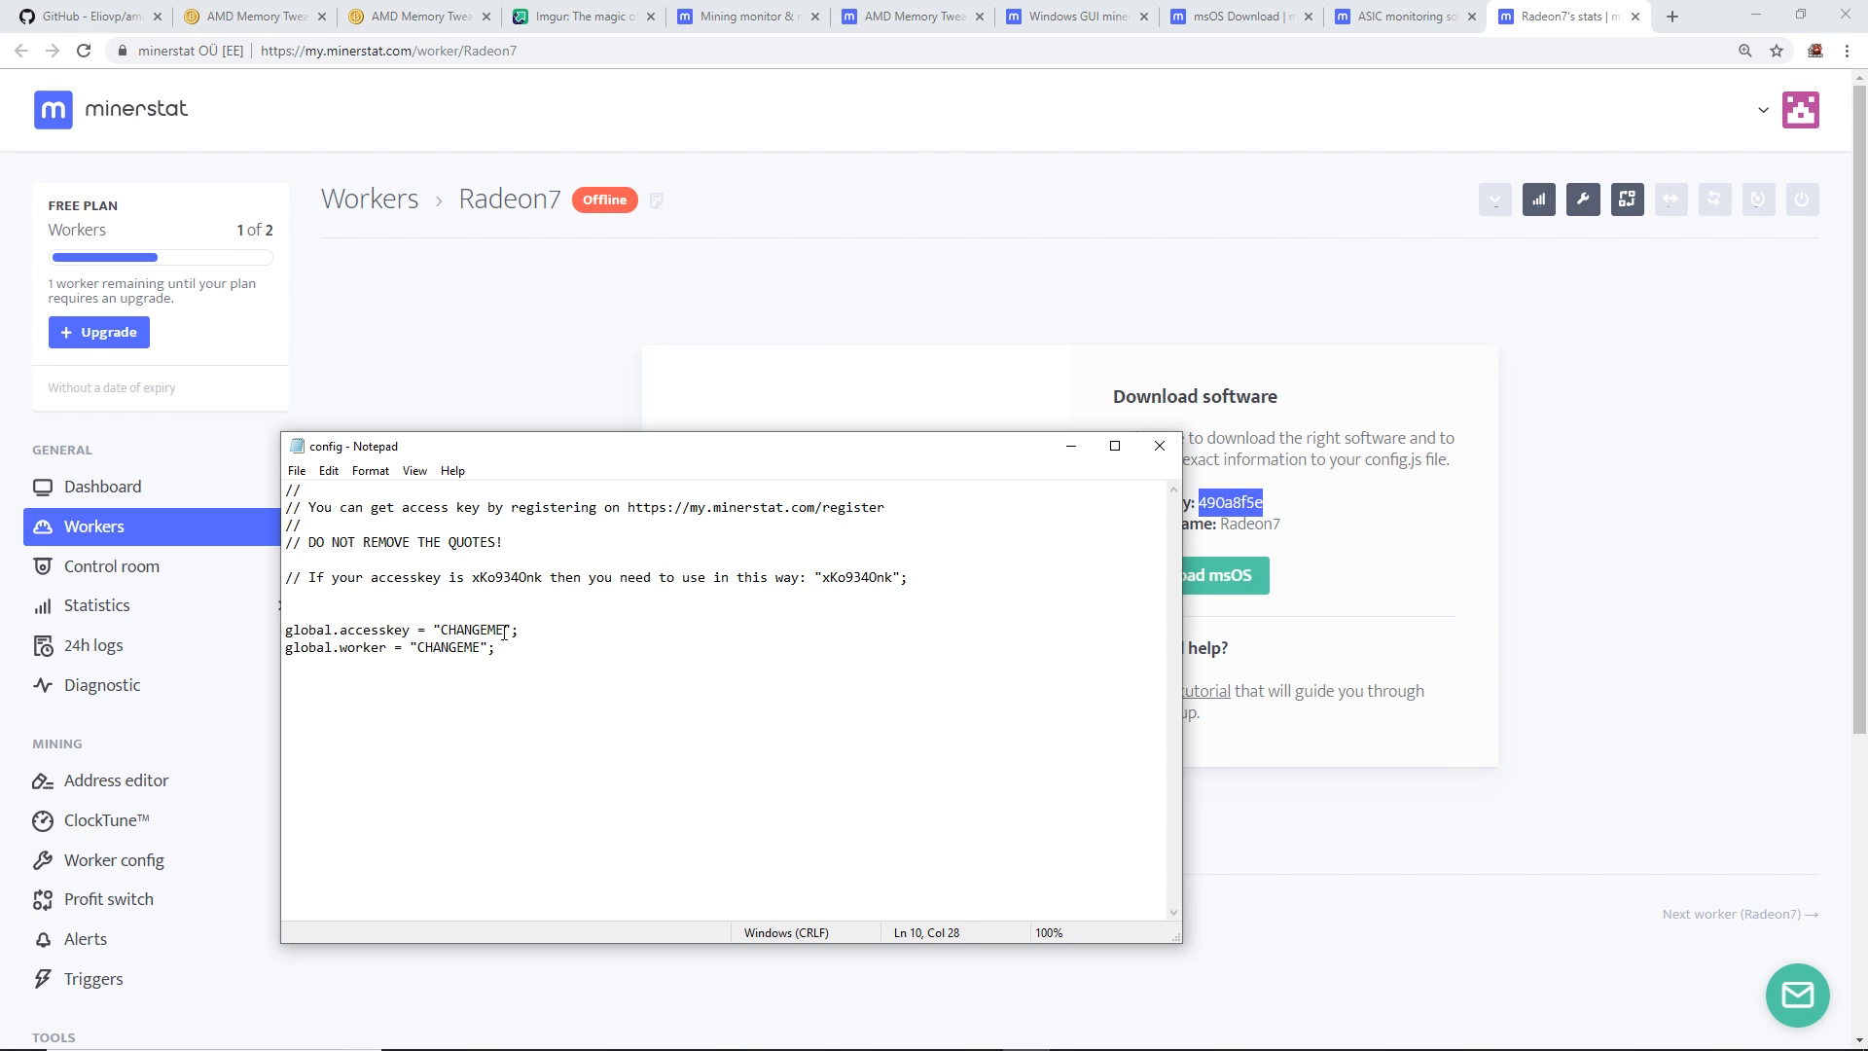
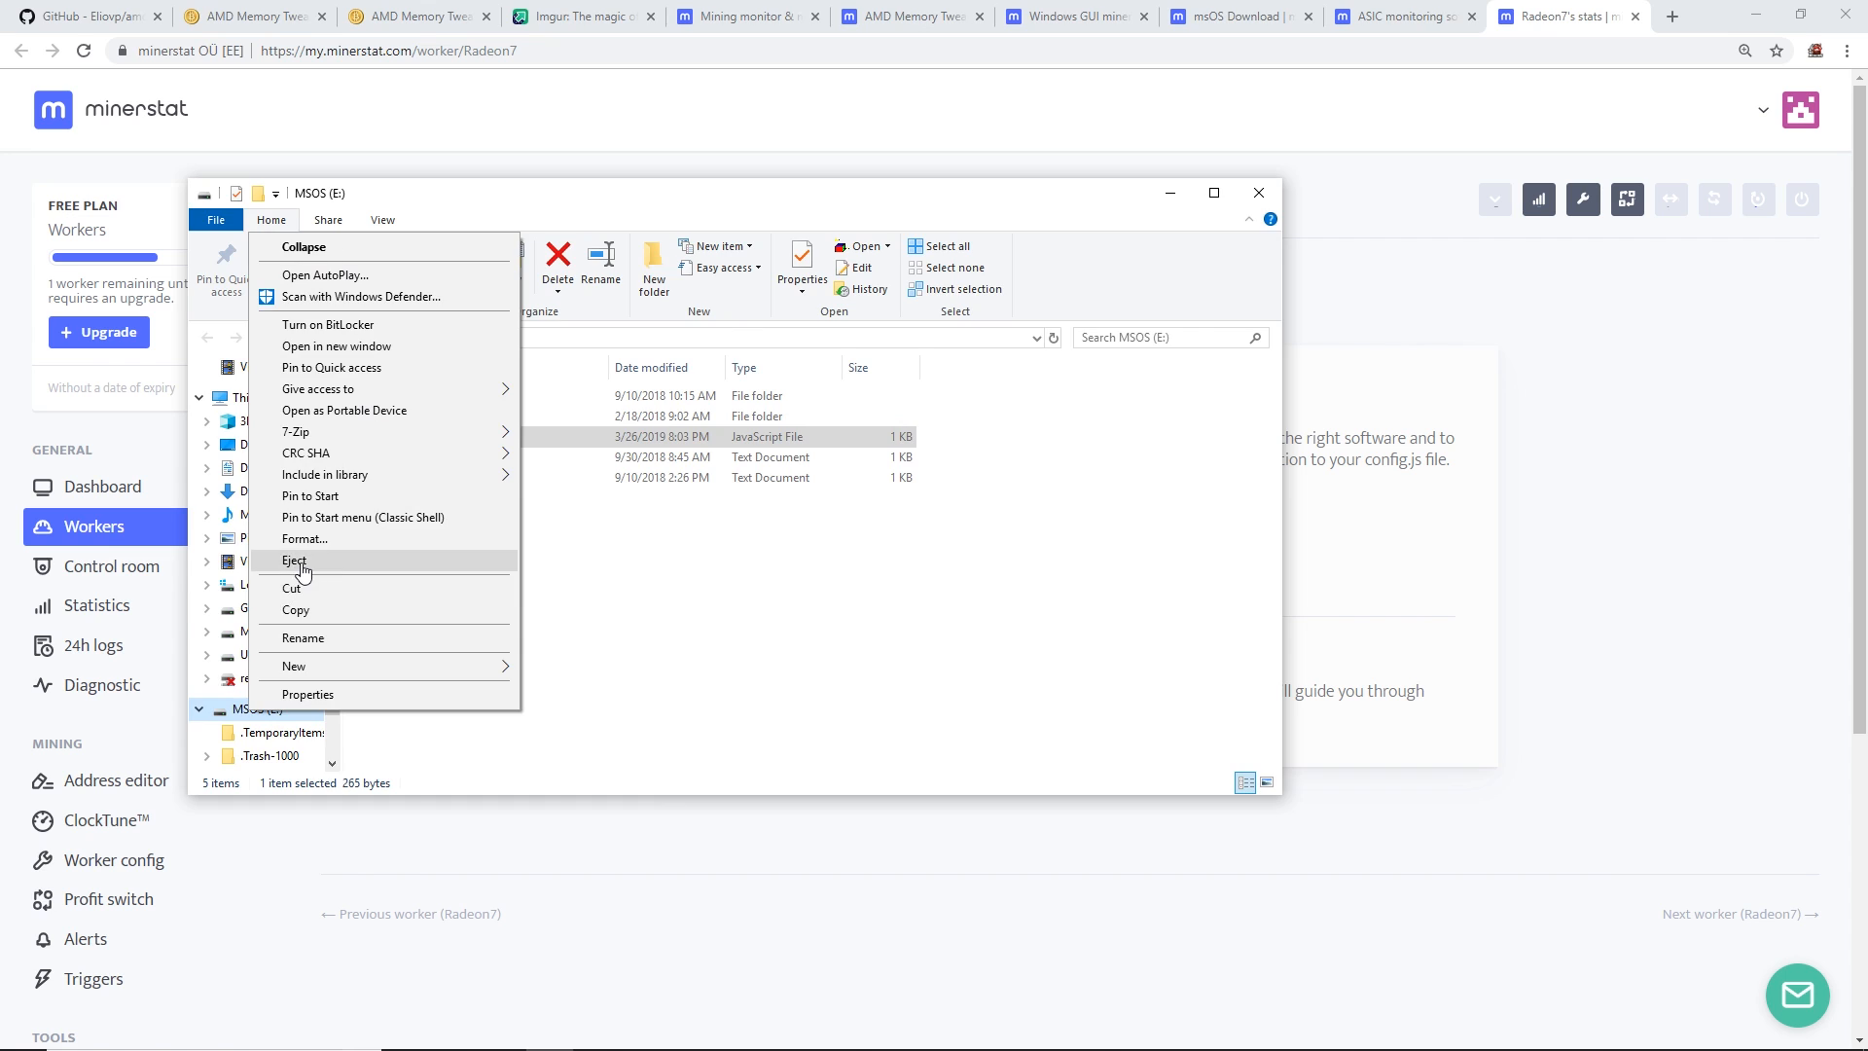
# Eject the MSOS drive and open the minerstat dashboard overview
pyautogui.click(293, 562)
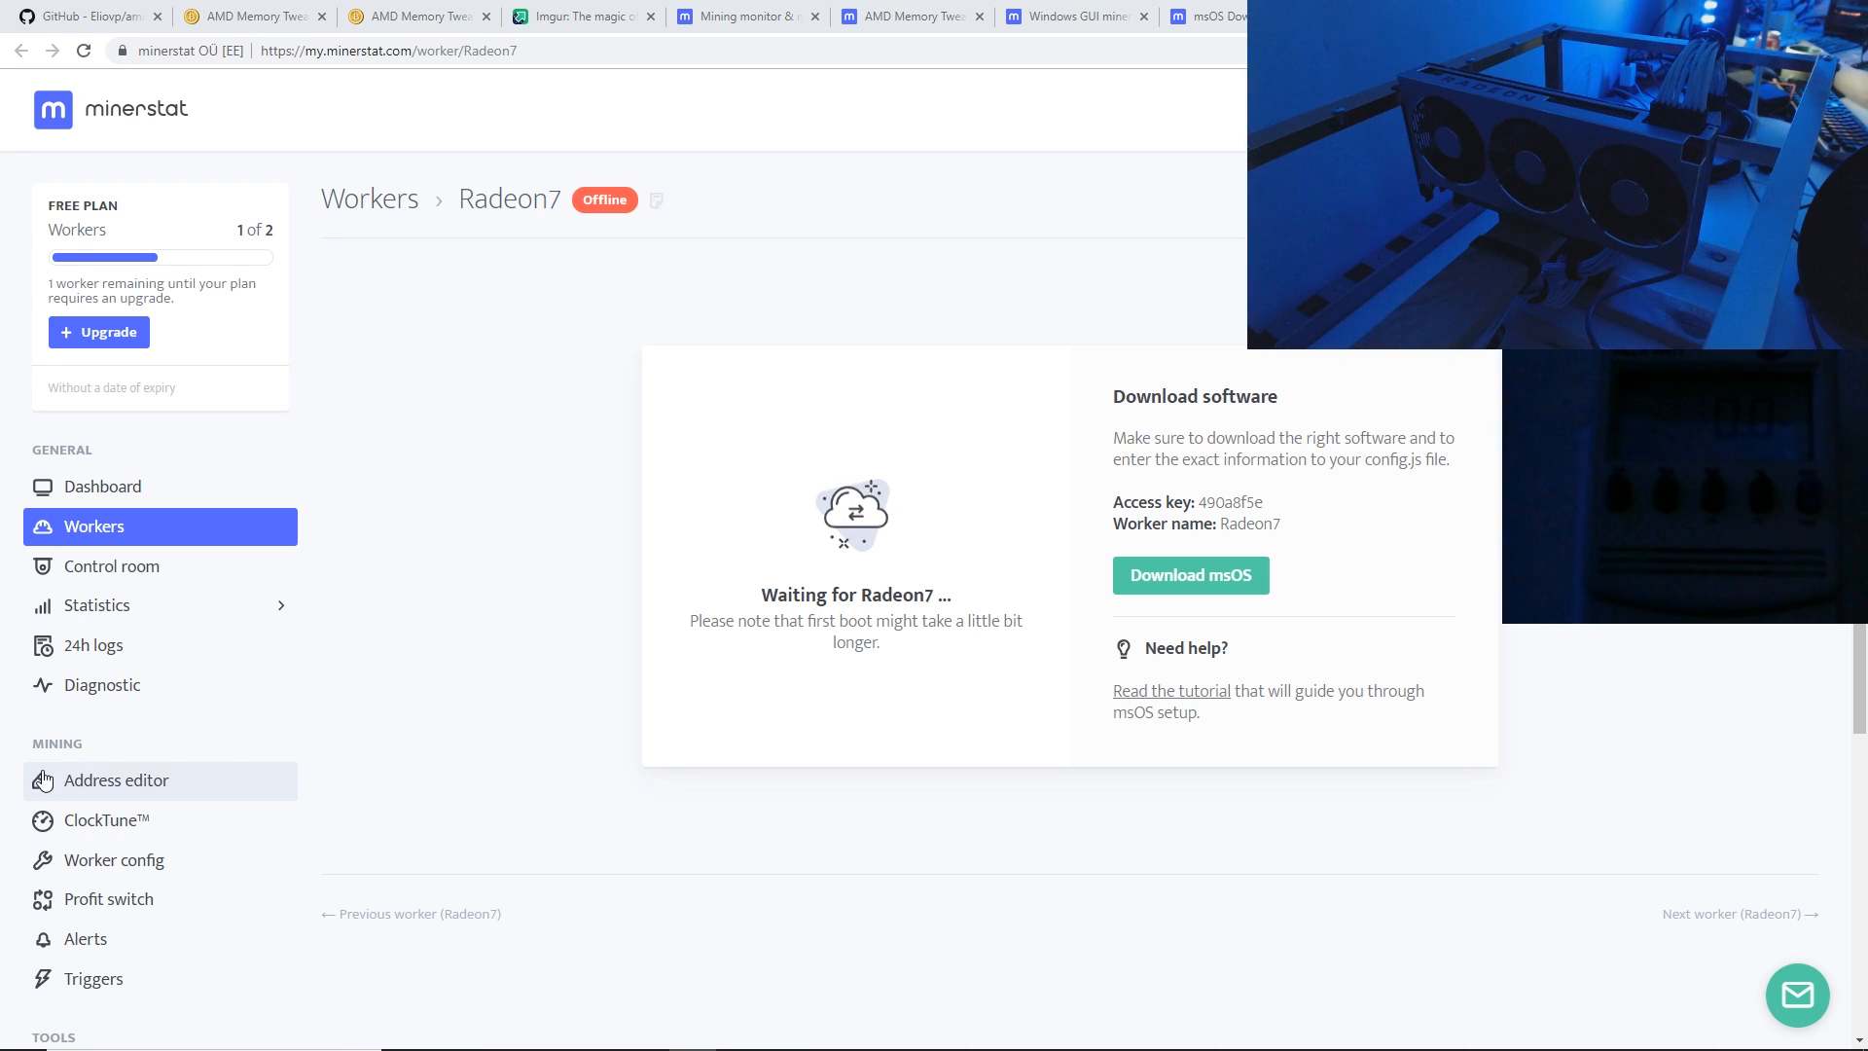
pyautogui.click(104, 487)
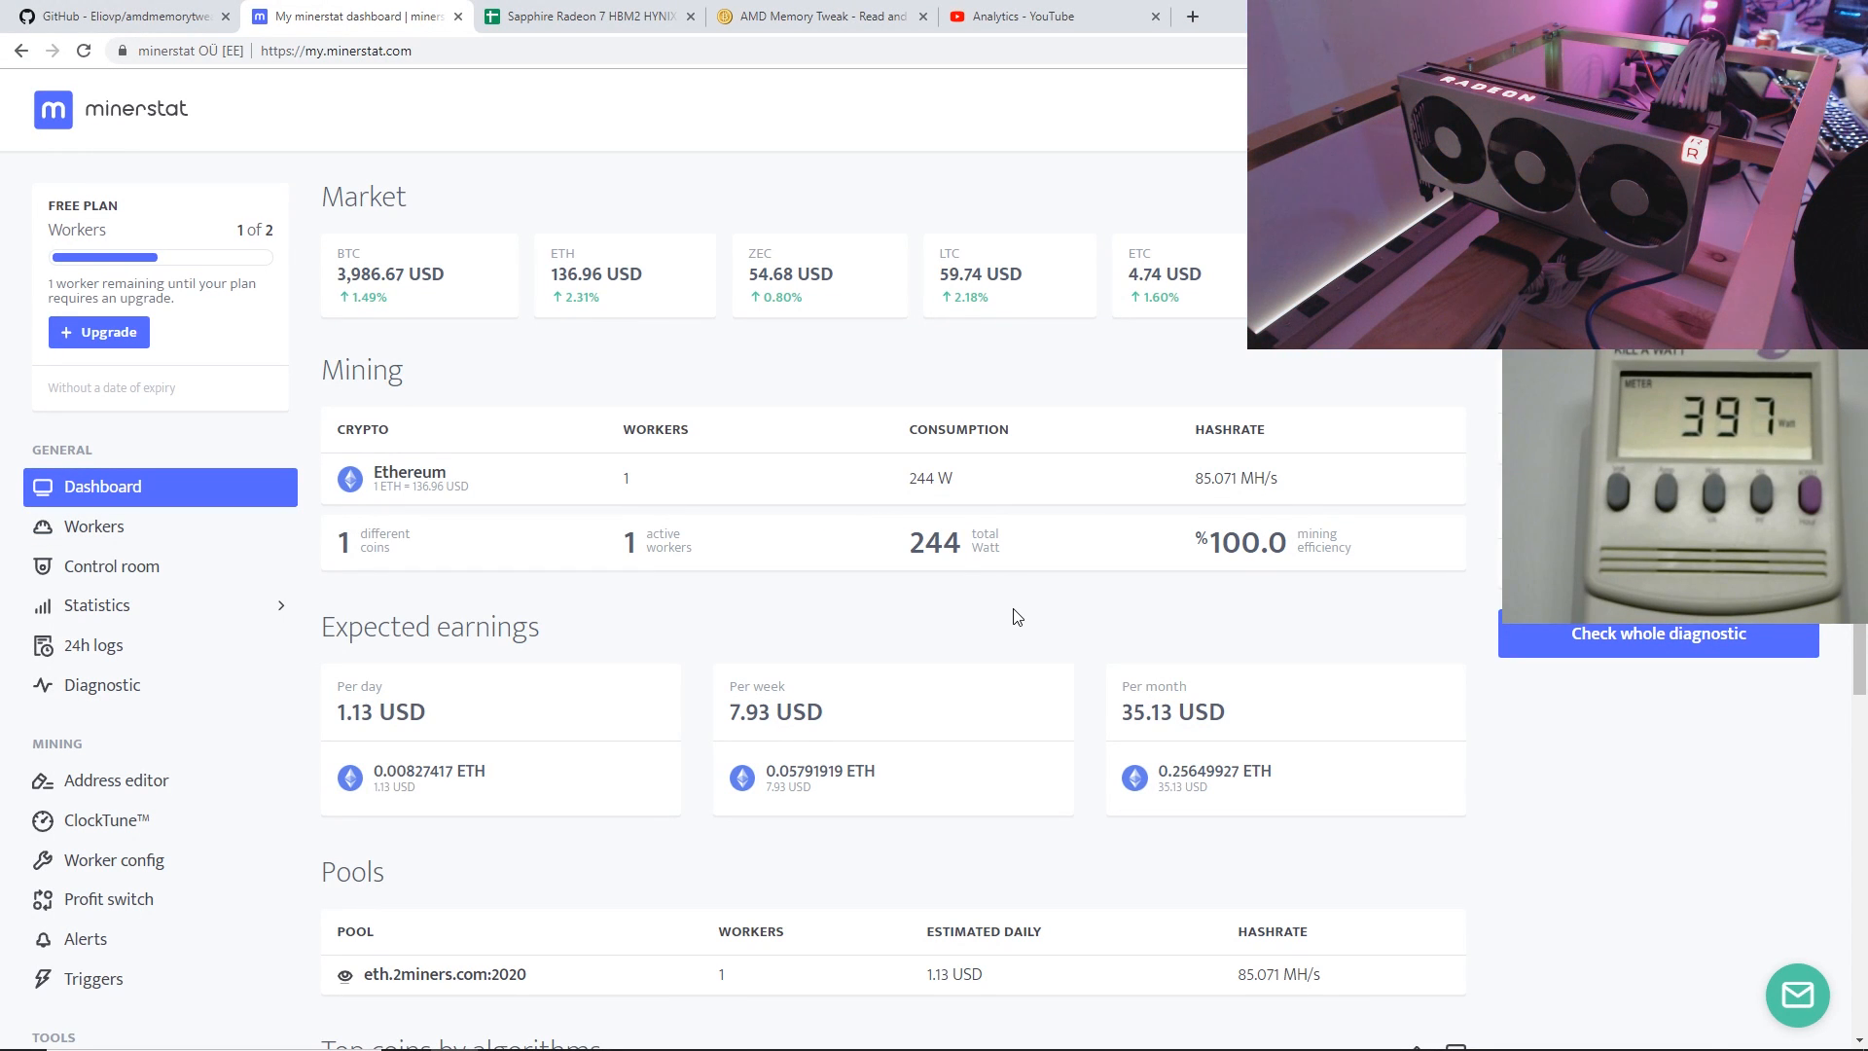
# Review the Radeon7 dashboard stats (~85 MH/s at 252 W), then go to the ClockTune overclock profiles
pyautogui.scroll(-3)
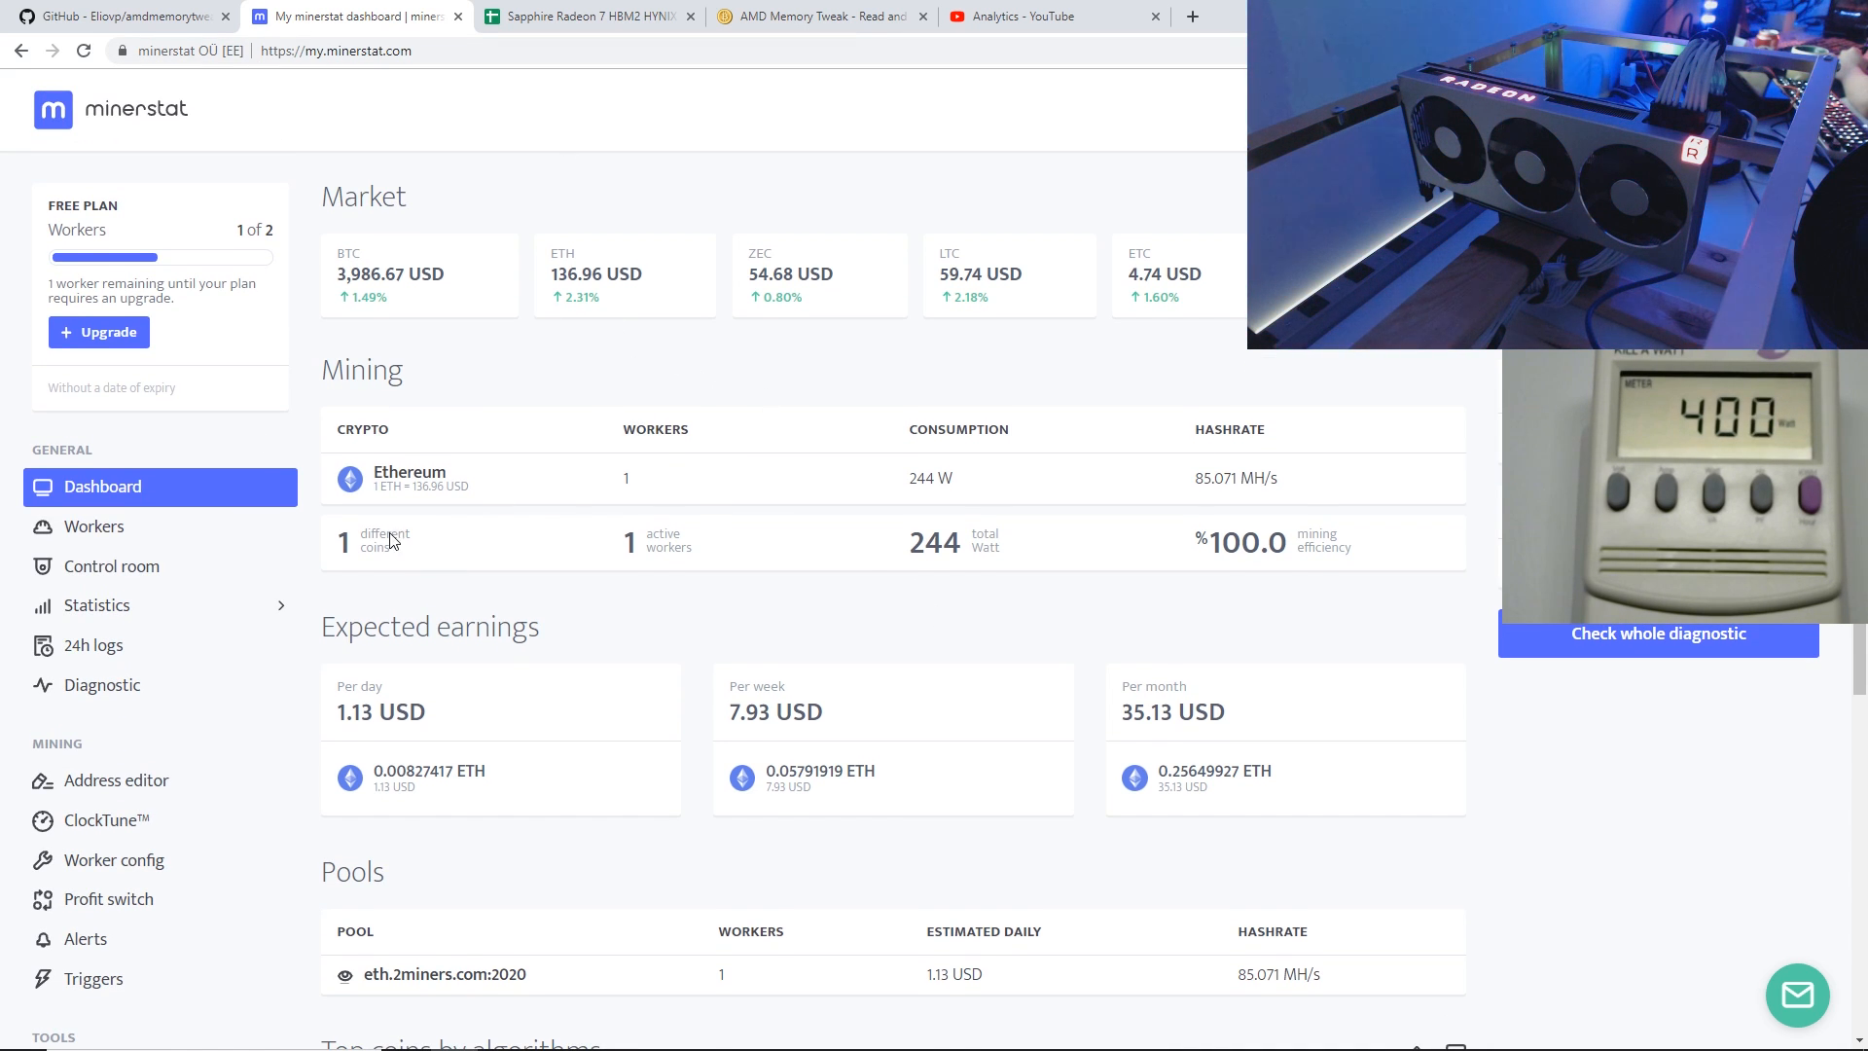
pyautogui.moveTo(652, 377)
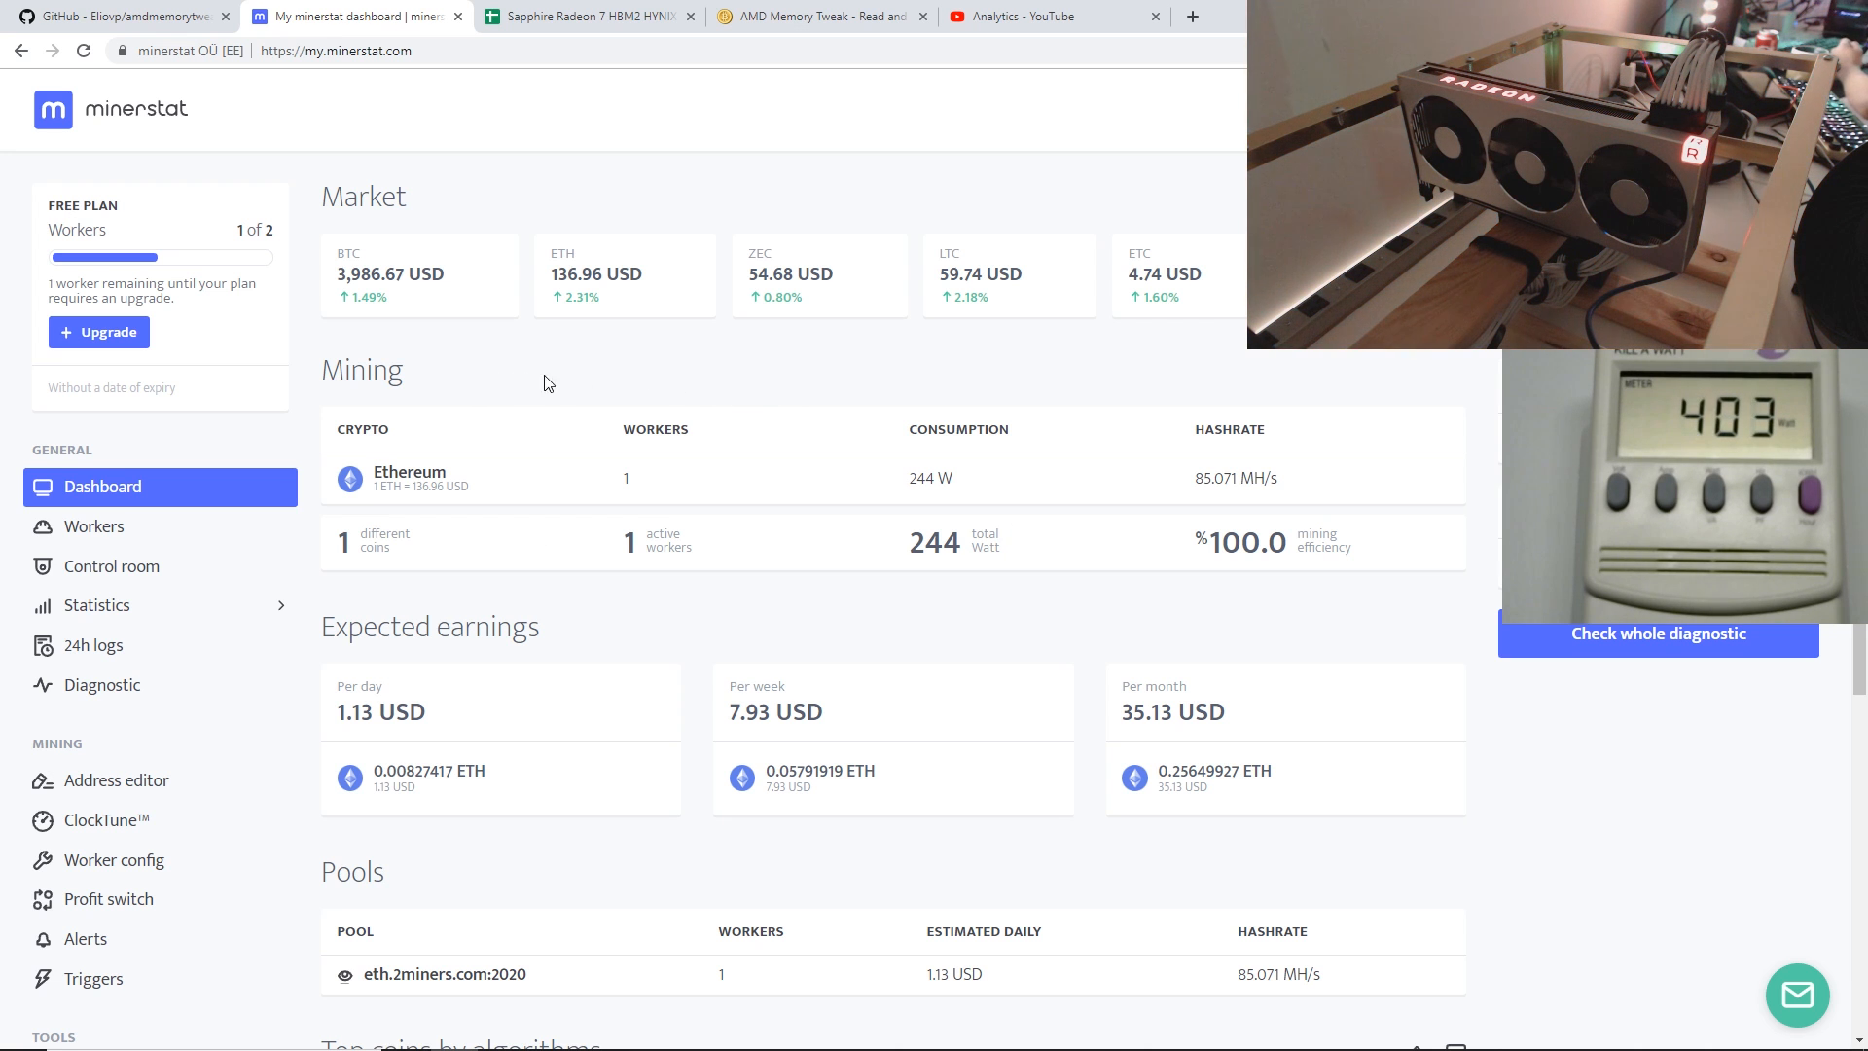
pyautogui.scroll(-3)
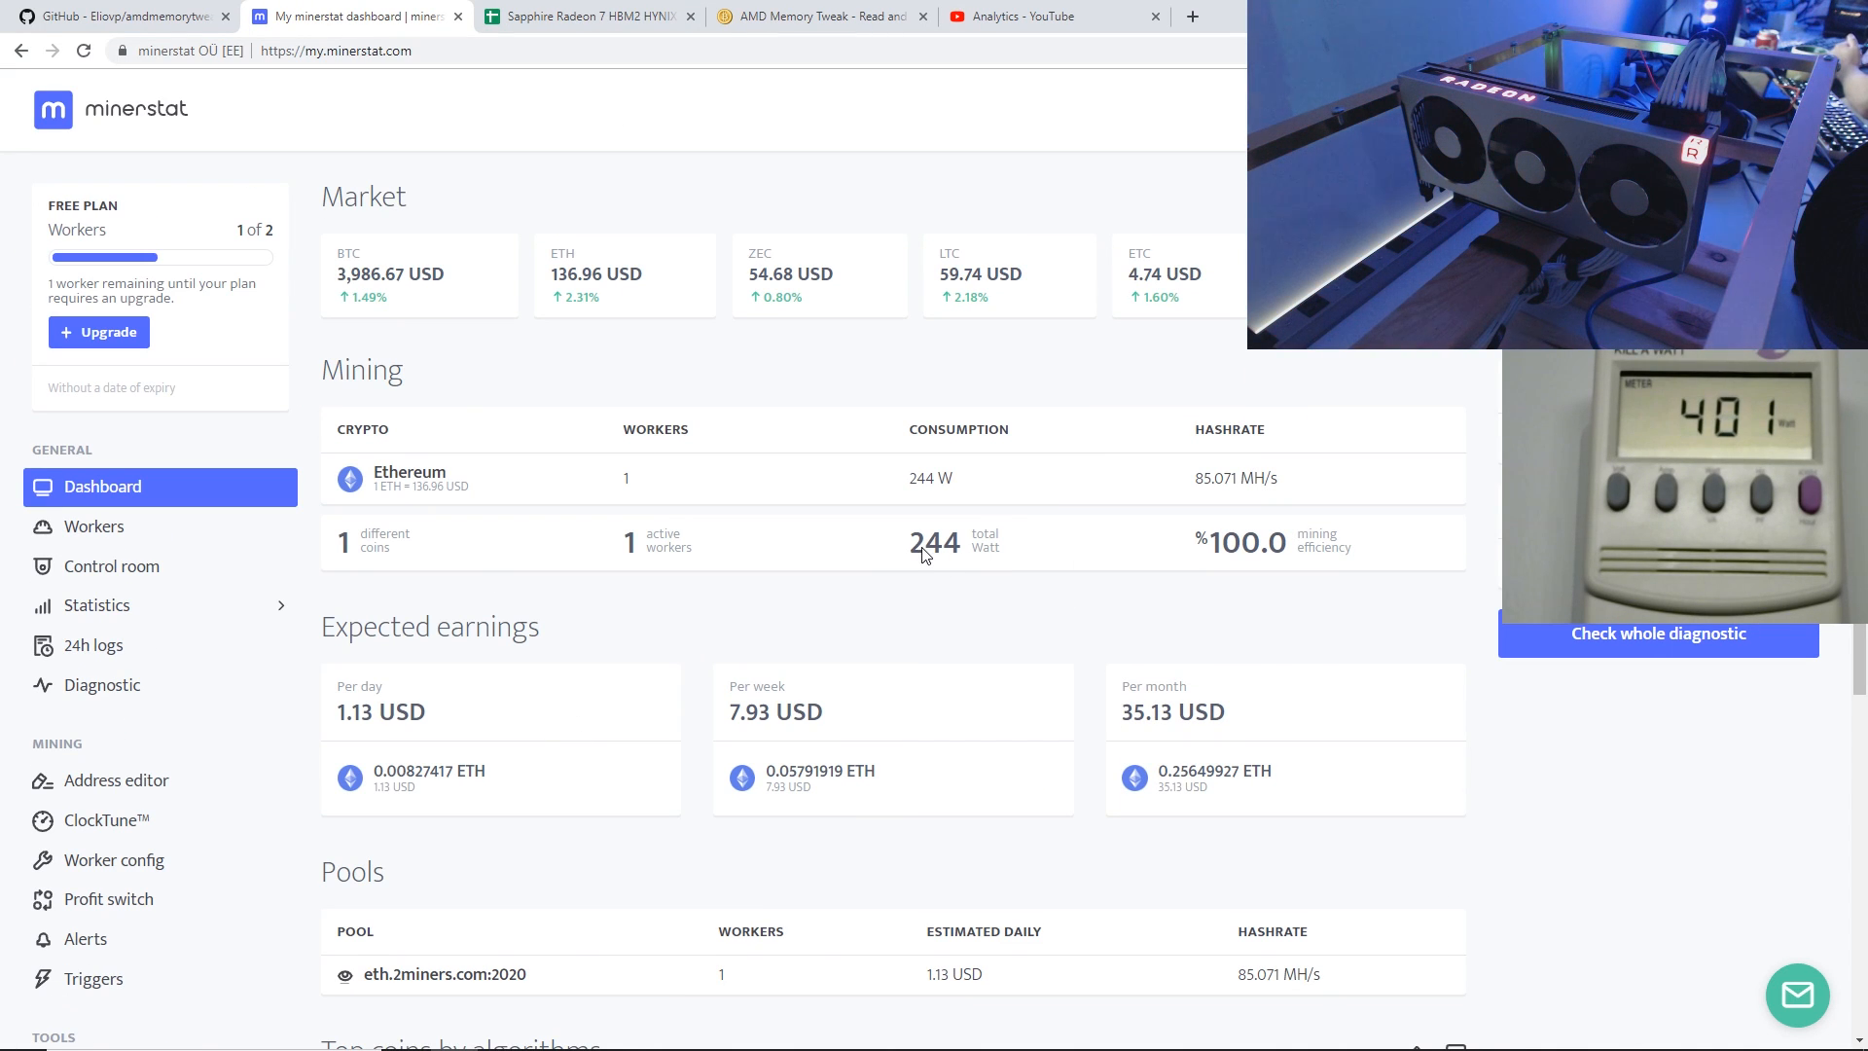
pyautogui.moveTo(1218, 510)
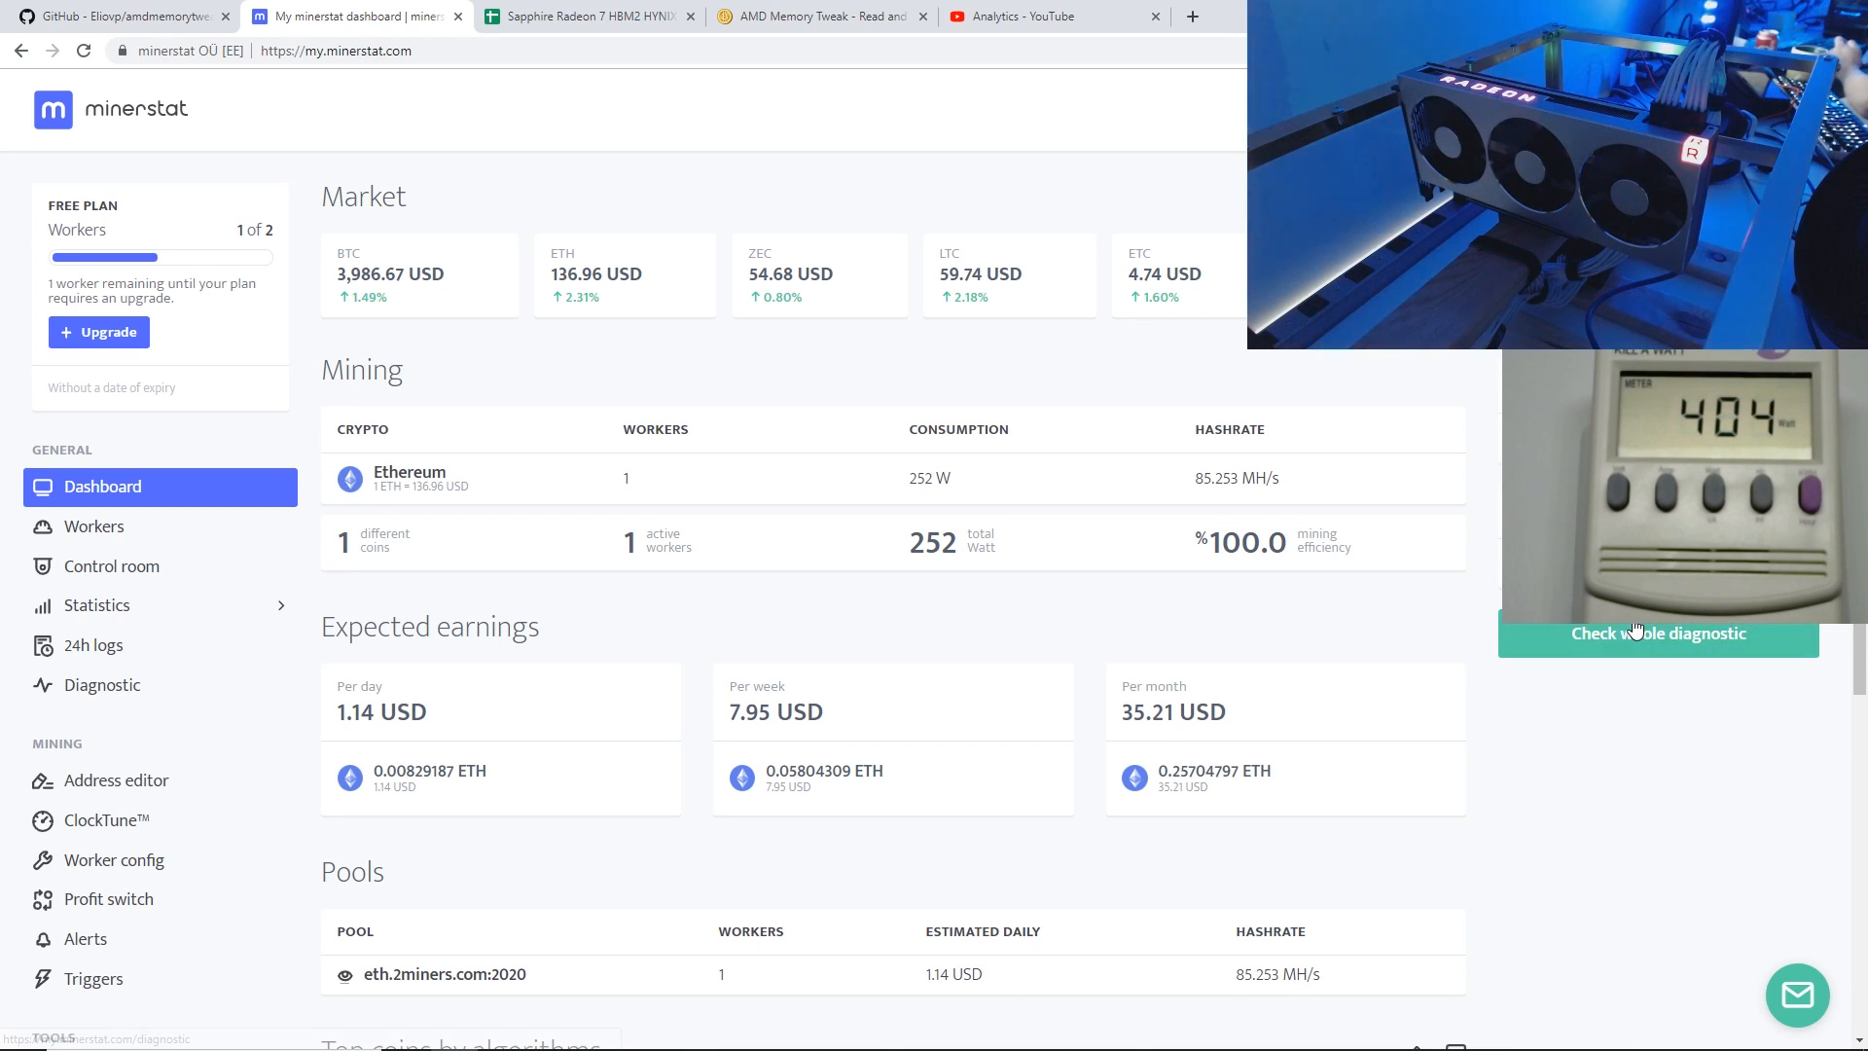
pyautogui.doubleClick(1214, 478)
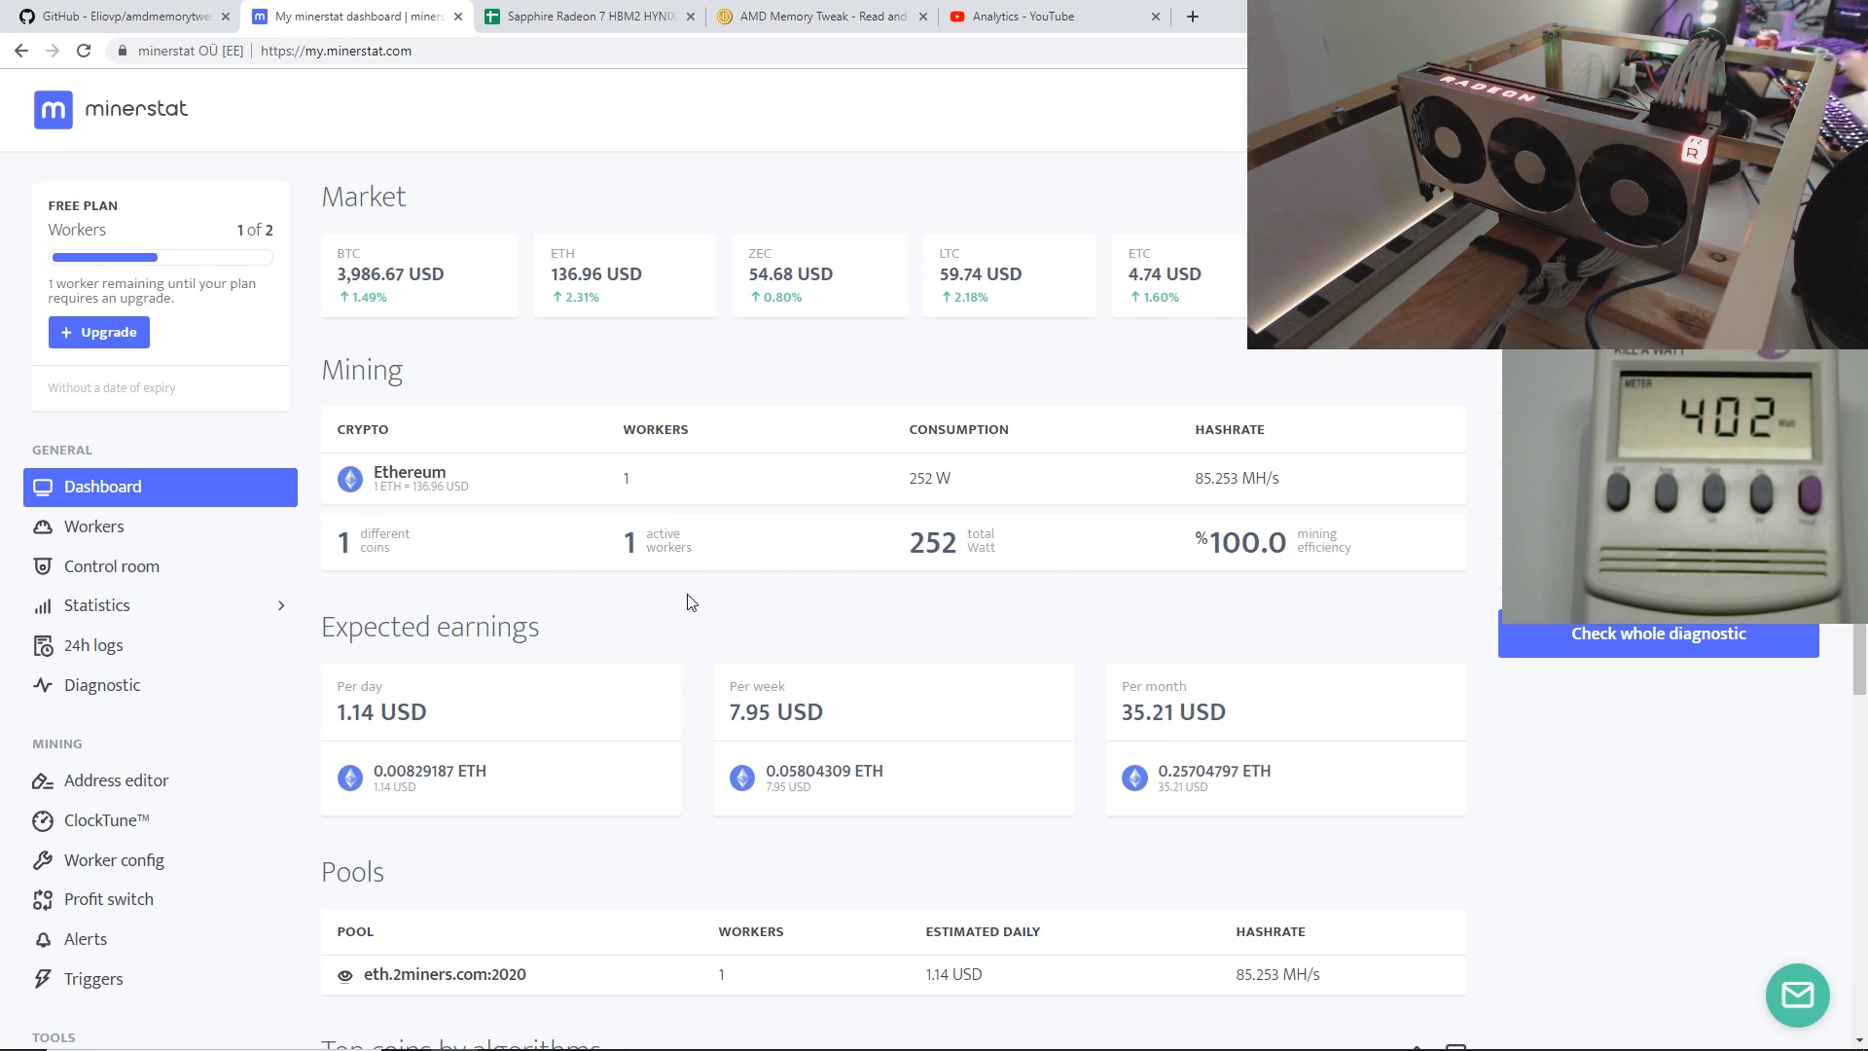
pyautogui.click(105, 820)
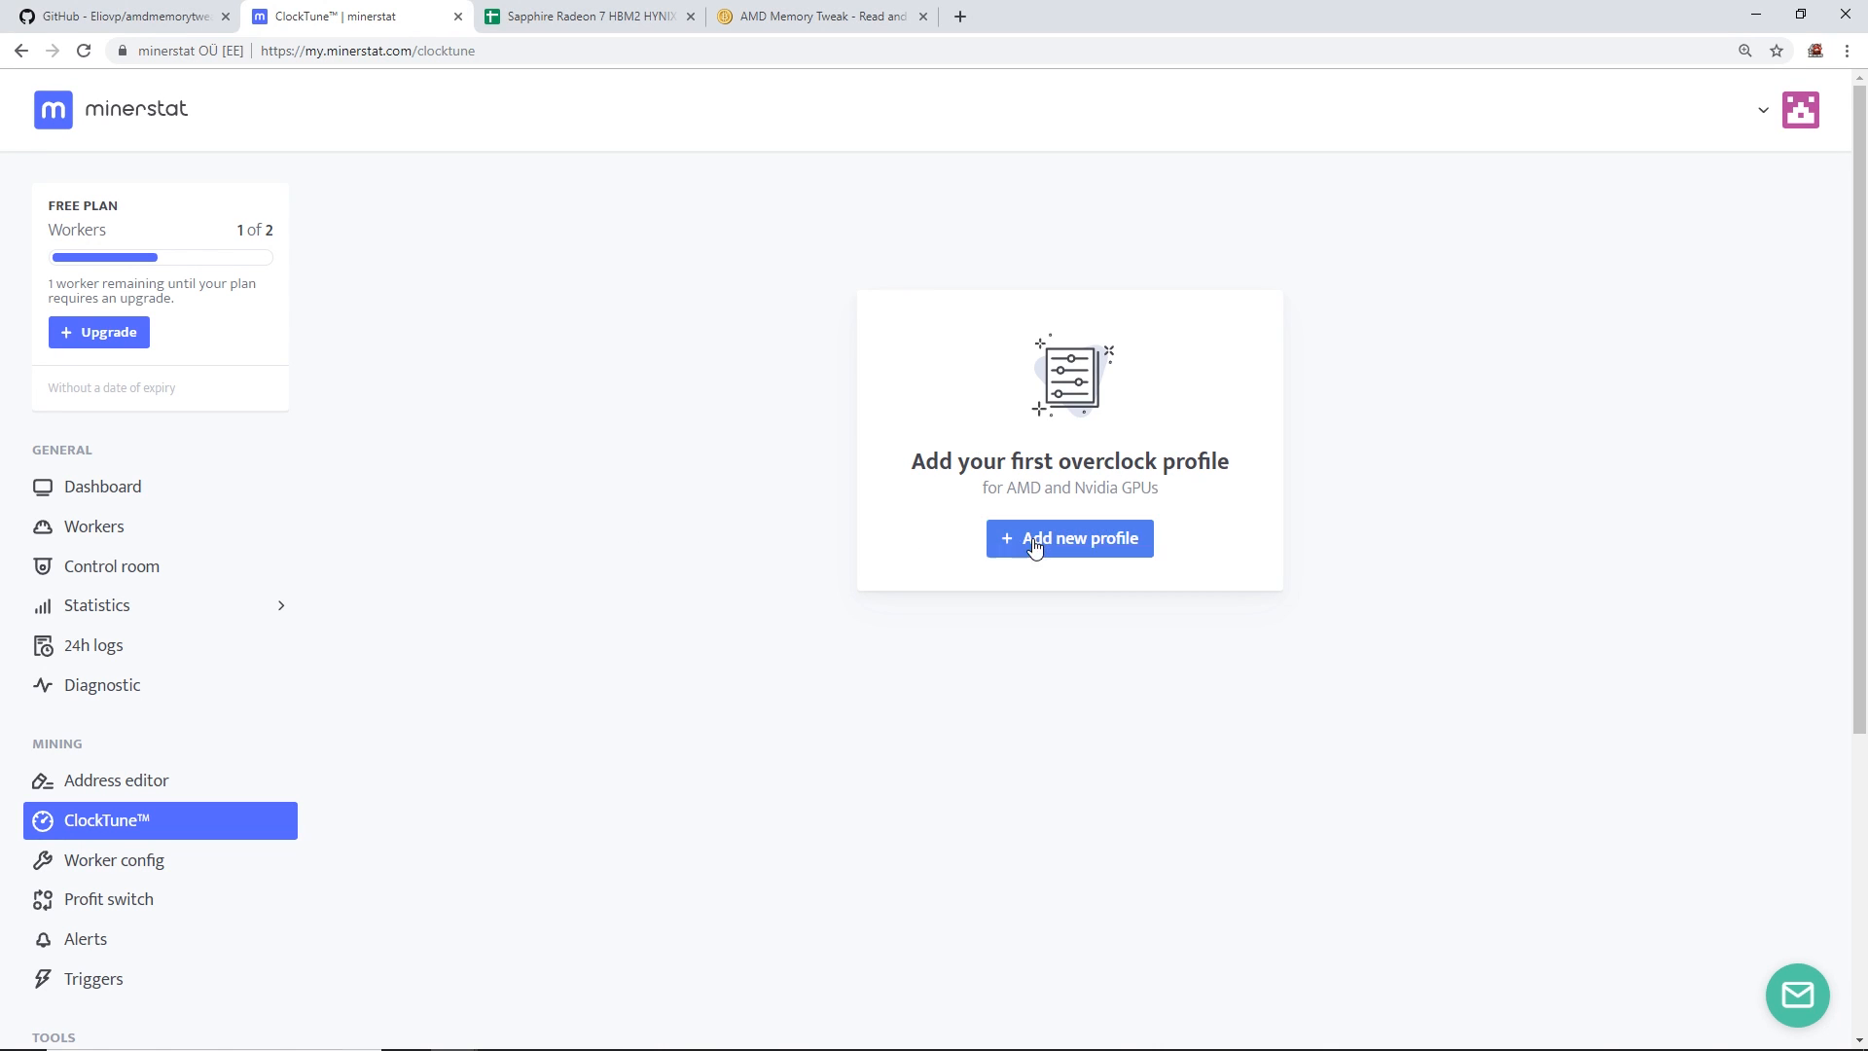
# Create a new ClockTune profile named Radeon7 with the AMD (msOS) settings enabled
pyautogui.click(1069, 537)
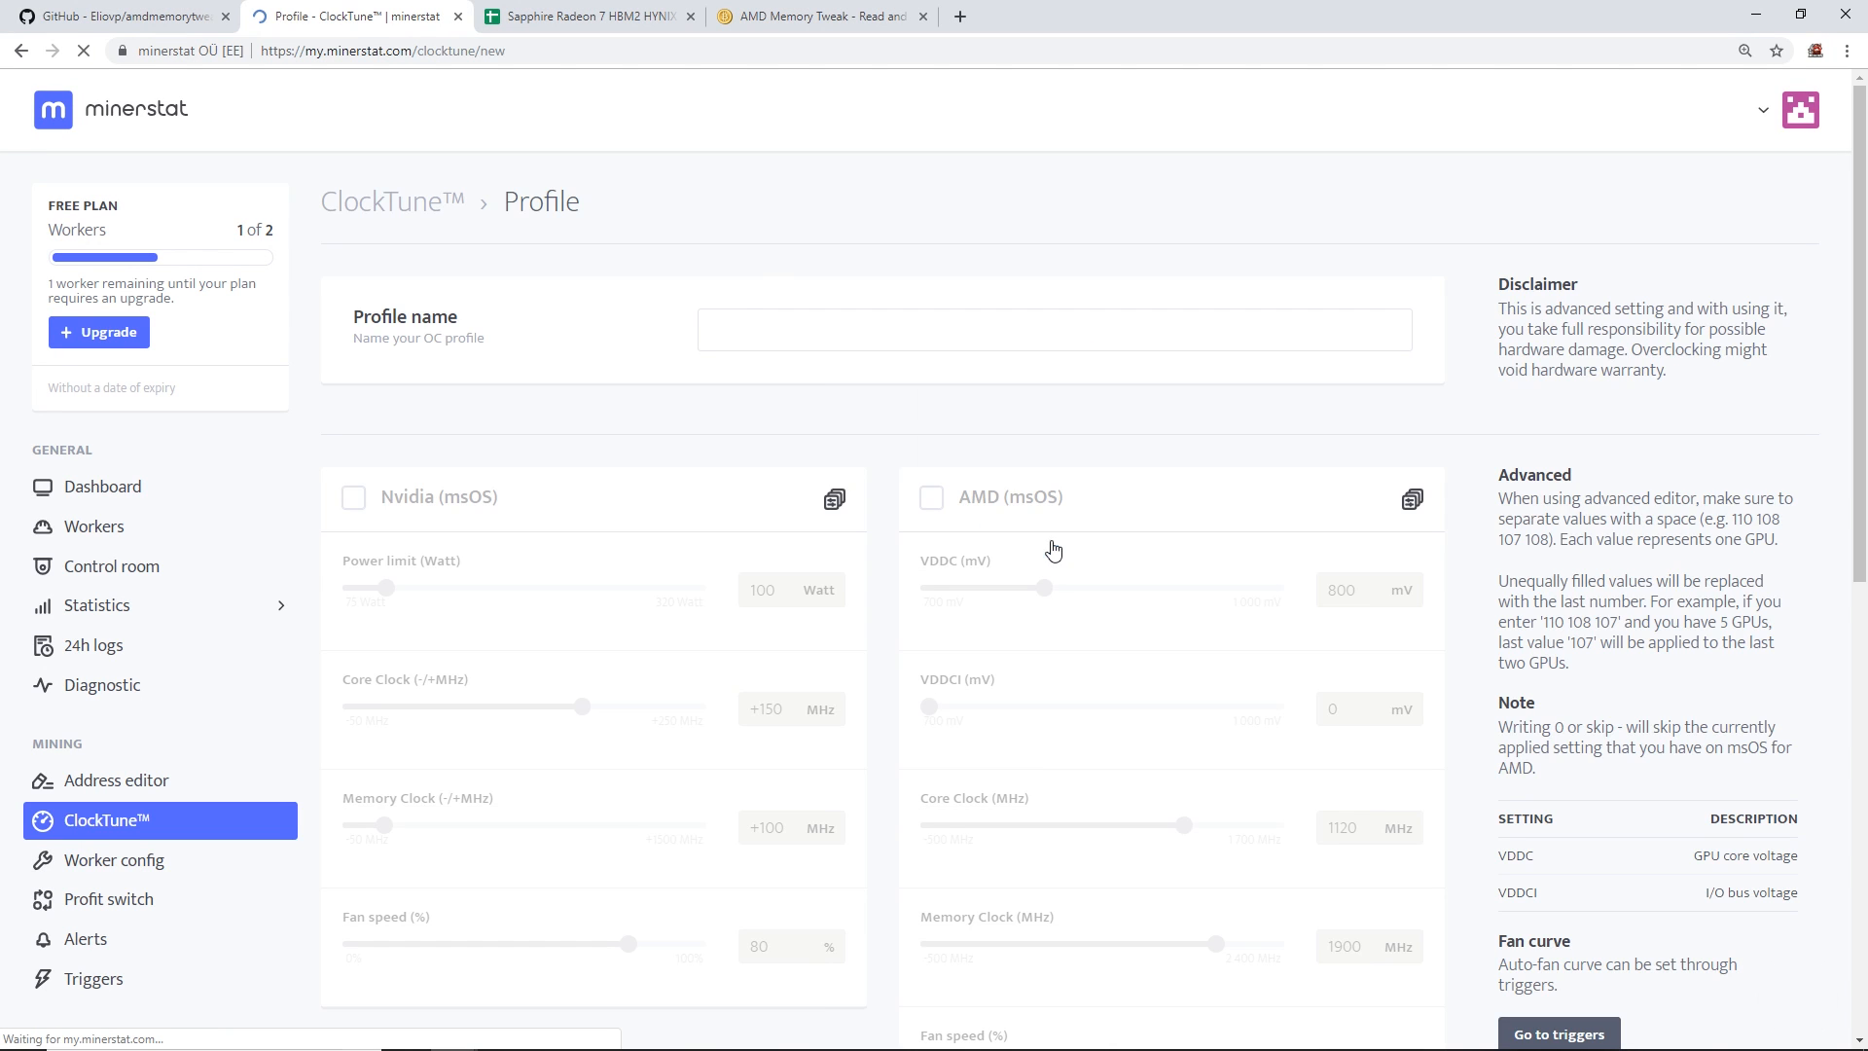
pyautogui.click(1052, 330)
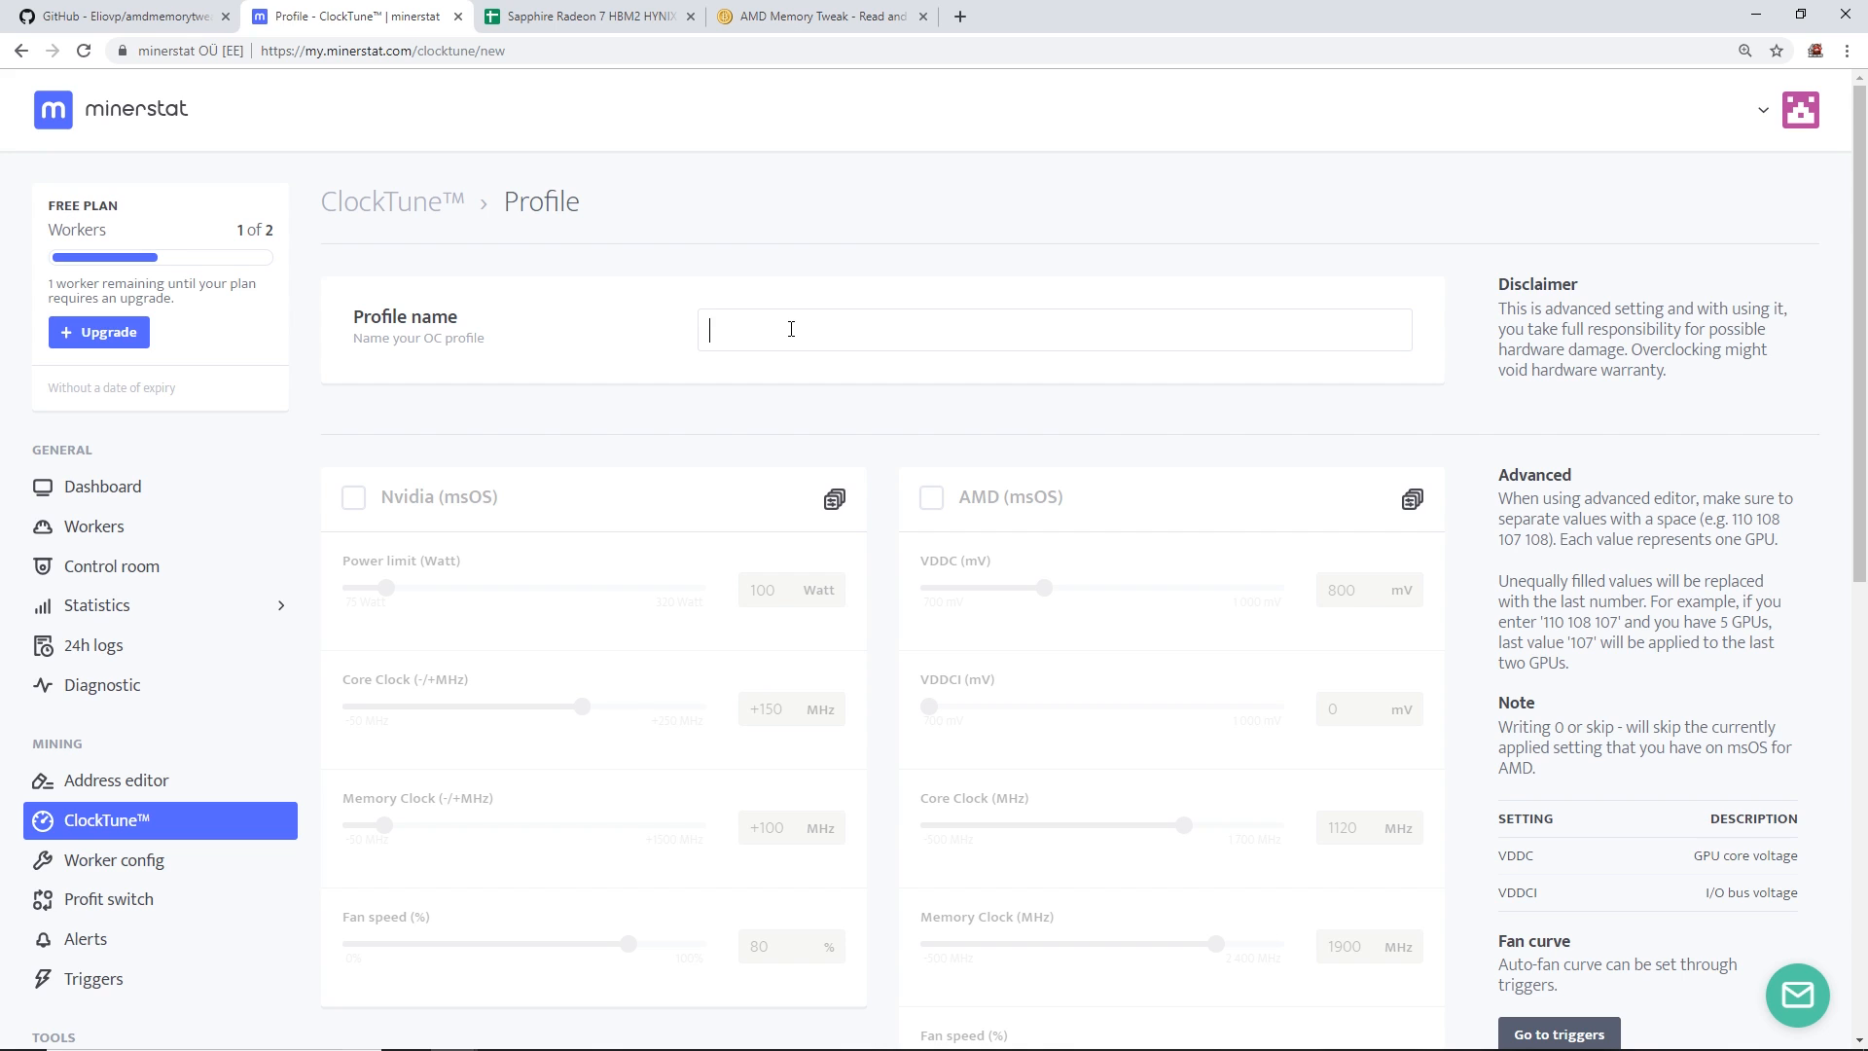
pyautogui.write('Radeon7')
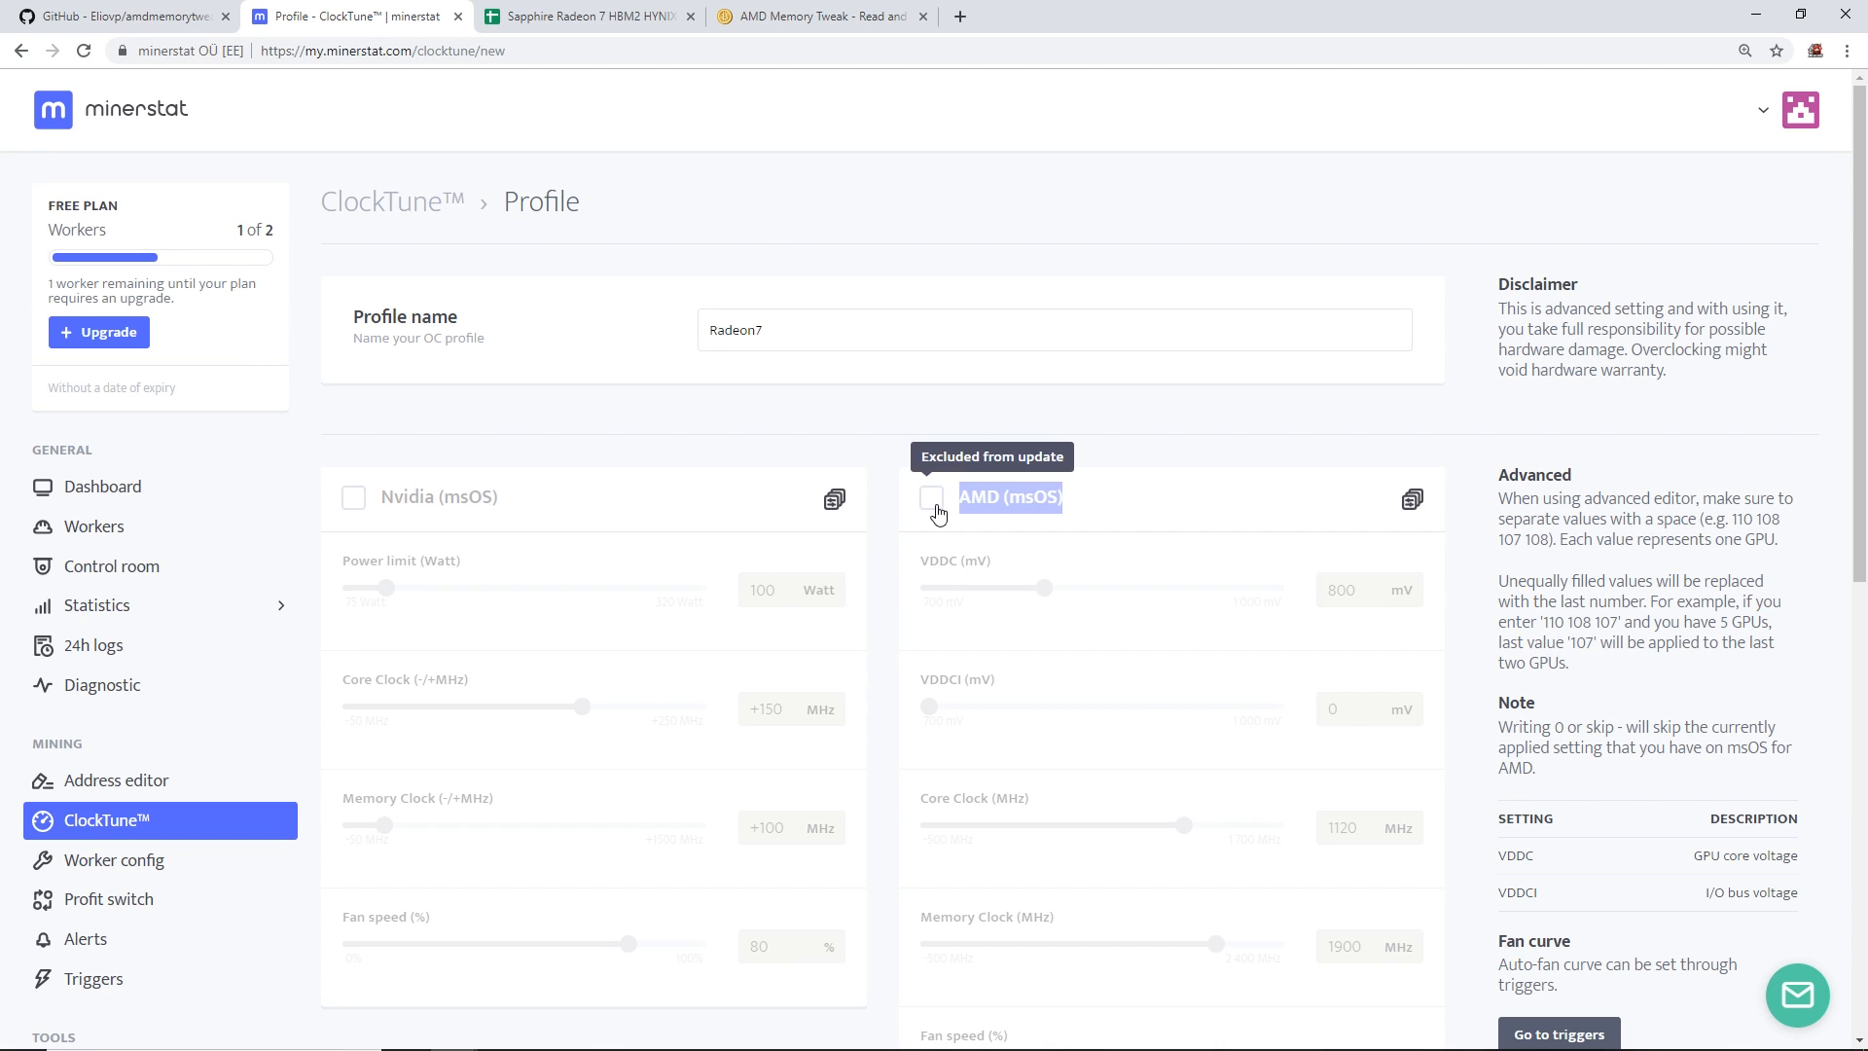
pyautogui.click(932, 497)
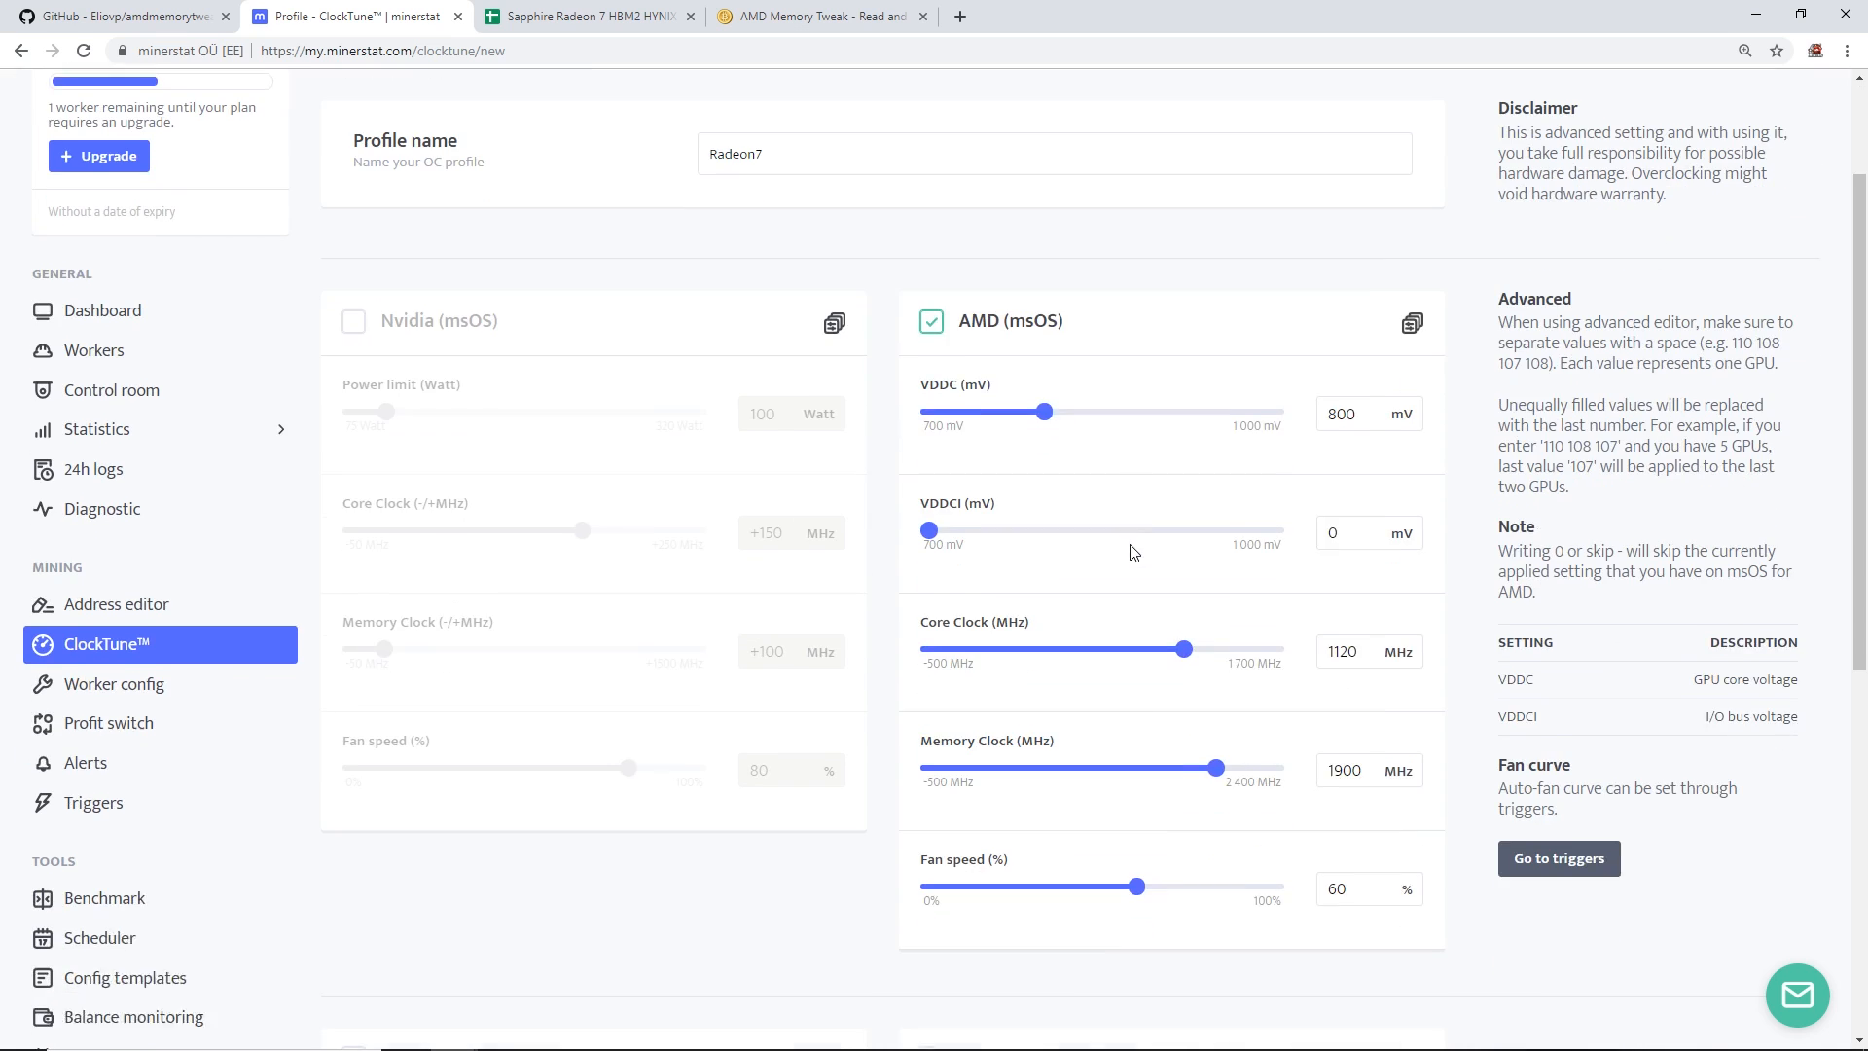
pyautogui.scroll(-3)
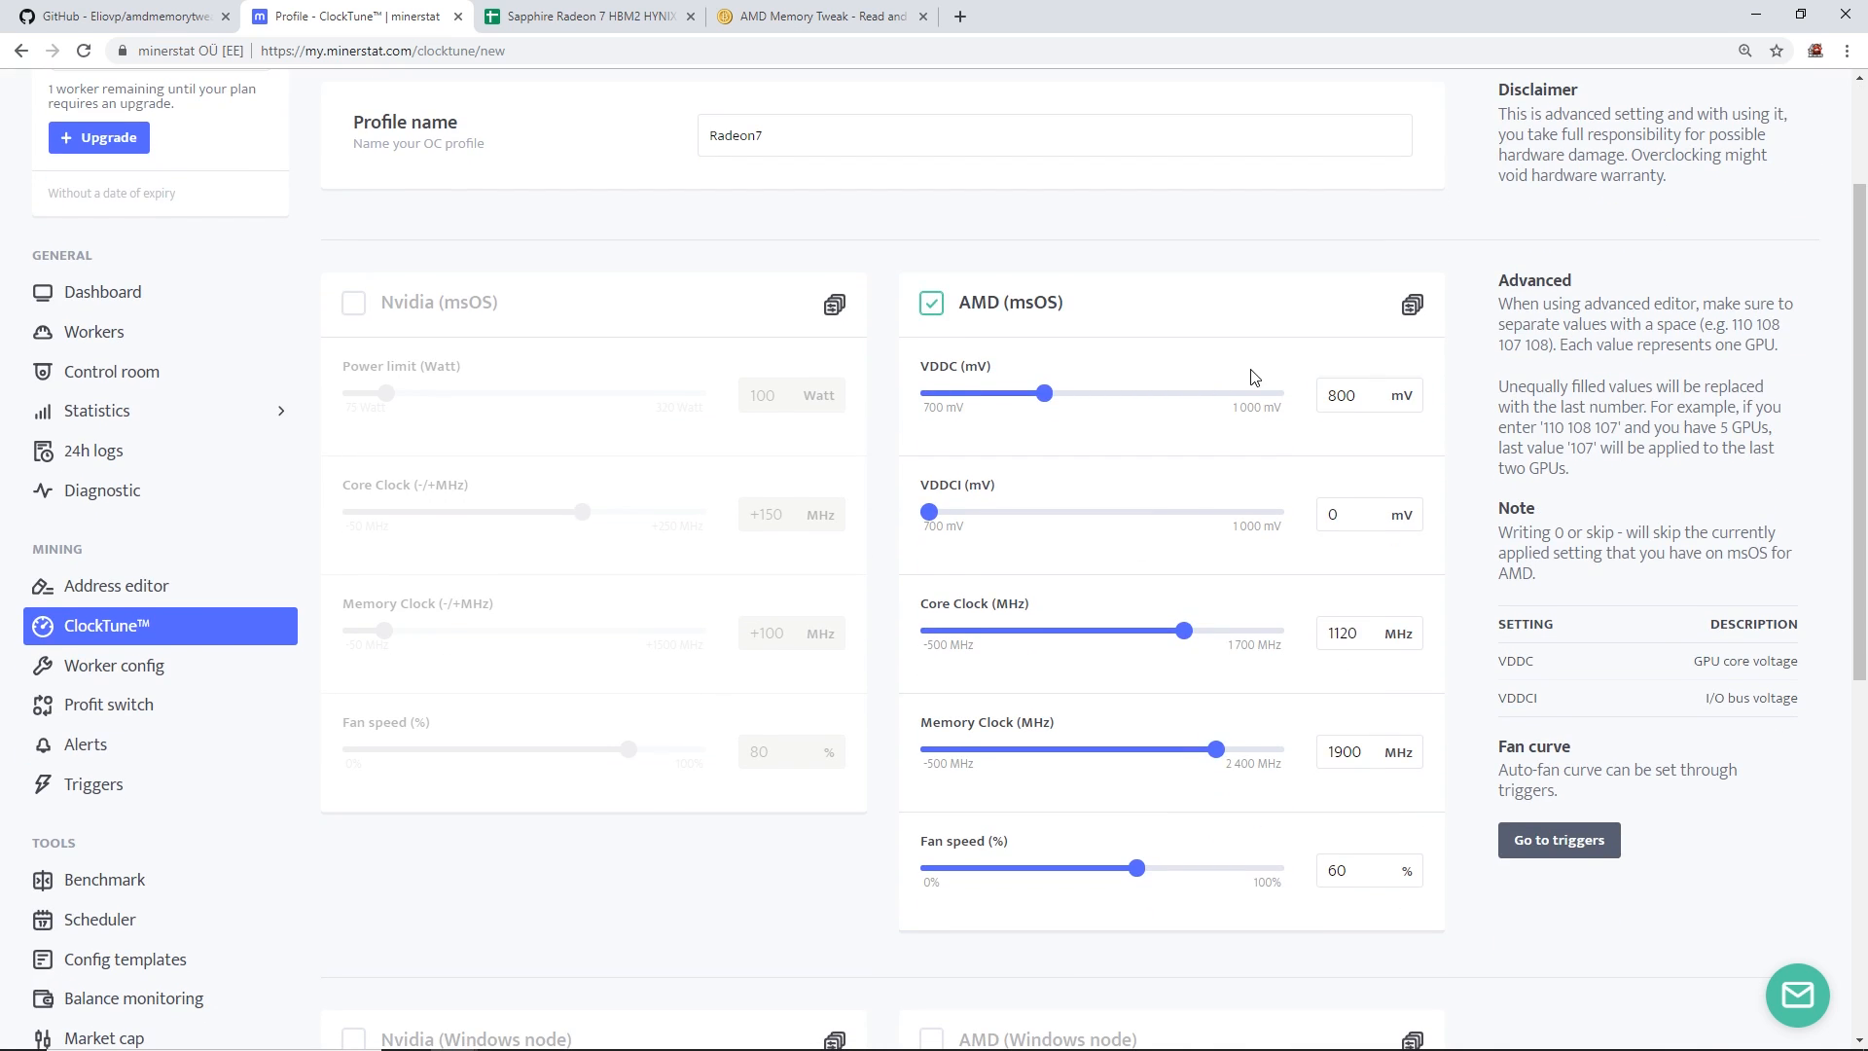
pyautogui.moveTo(1225, 689)
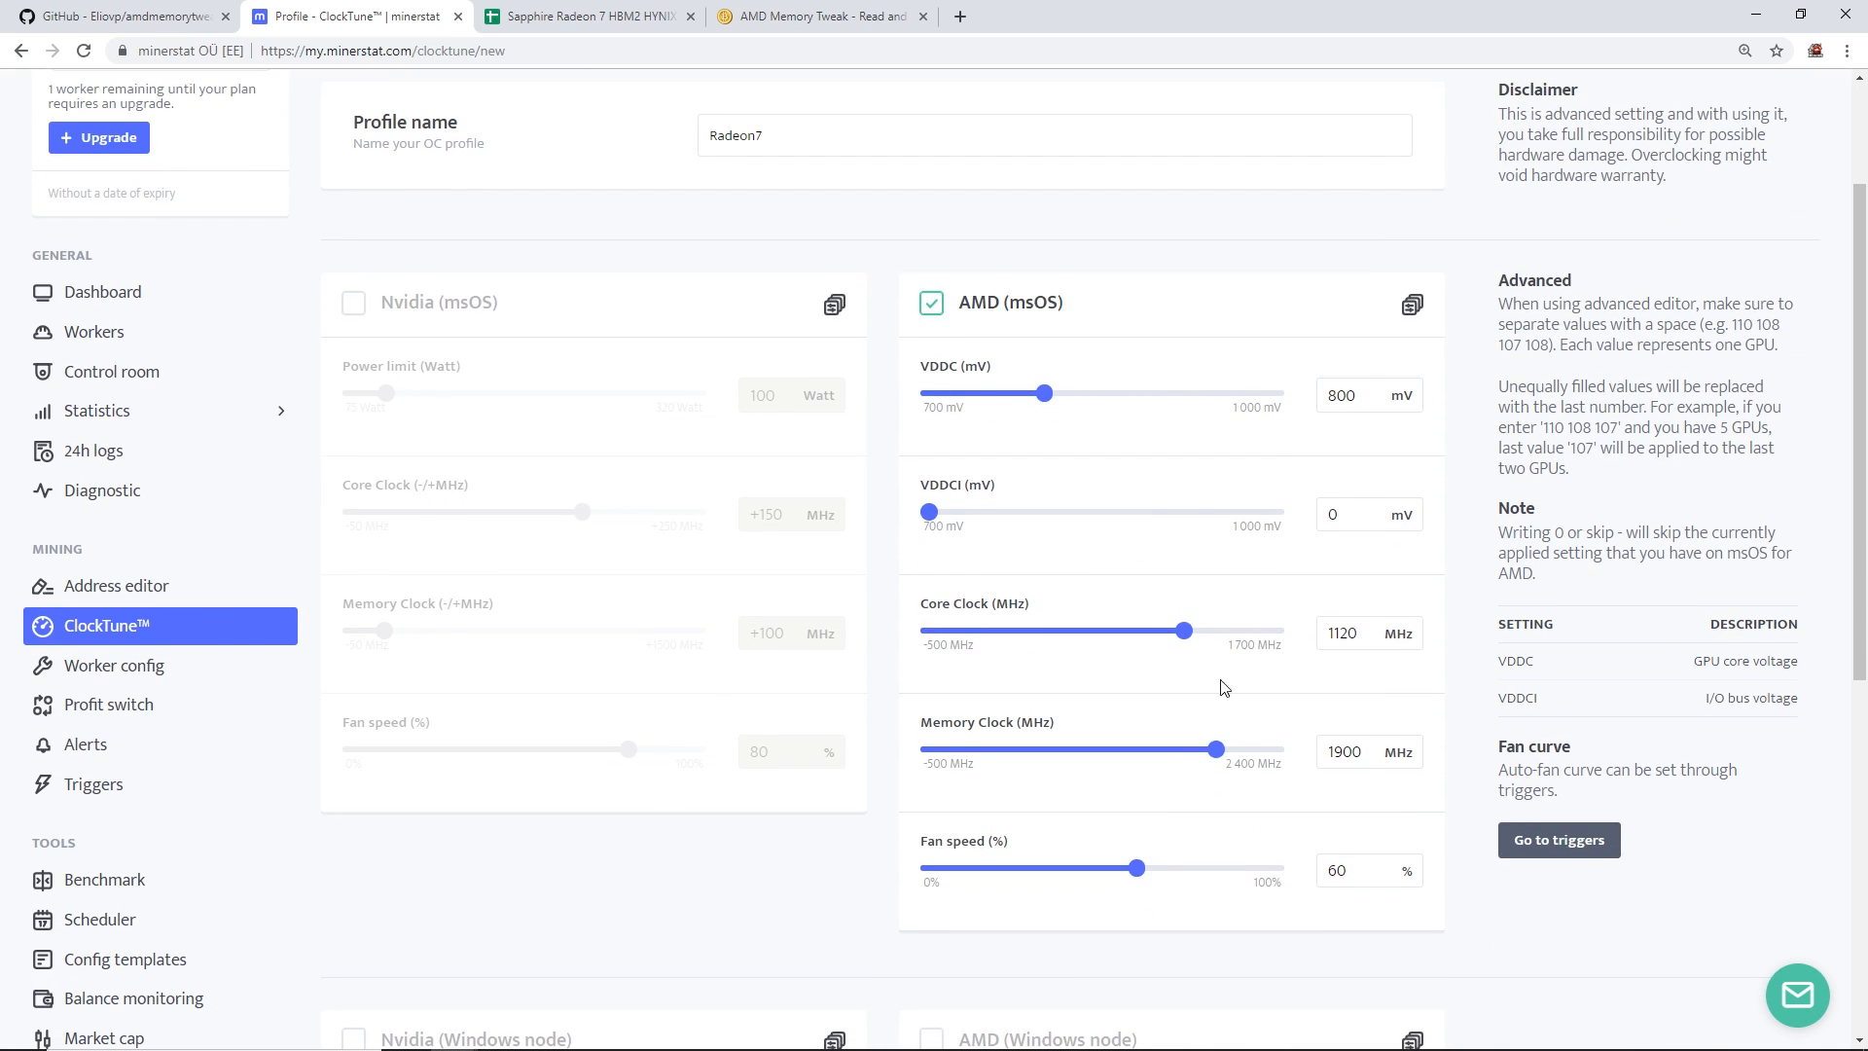
pyautogui.moveTo(808, 323)
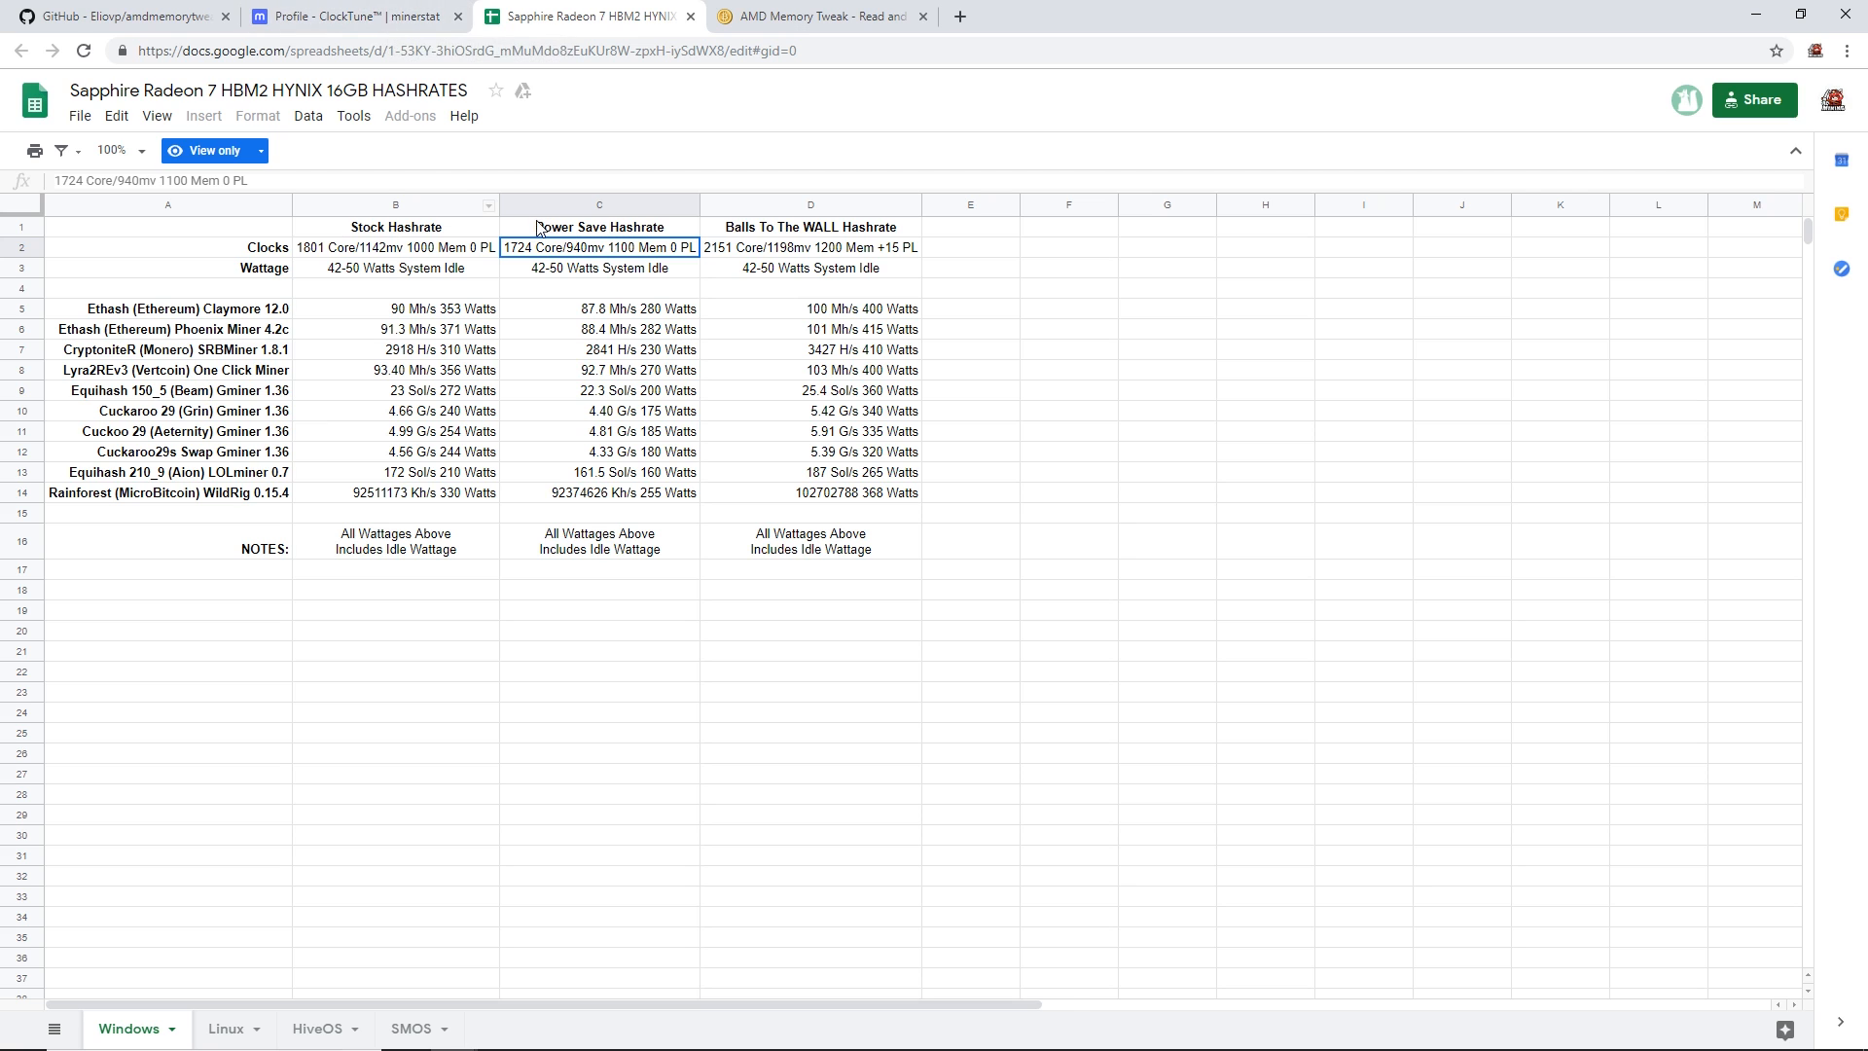
# Check the Power Save clock values in the spreadsheet and select the profile's Memory Clock field
pyautogui.click(346, 15)
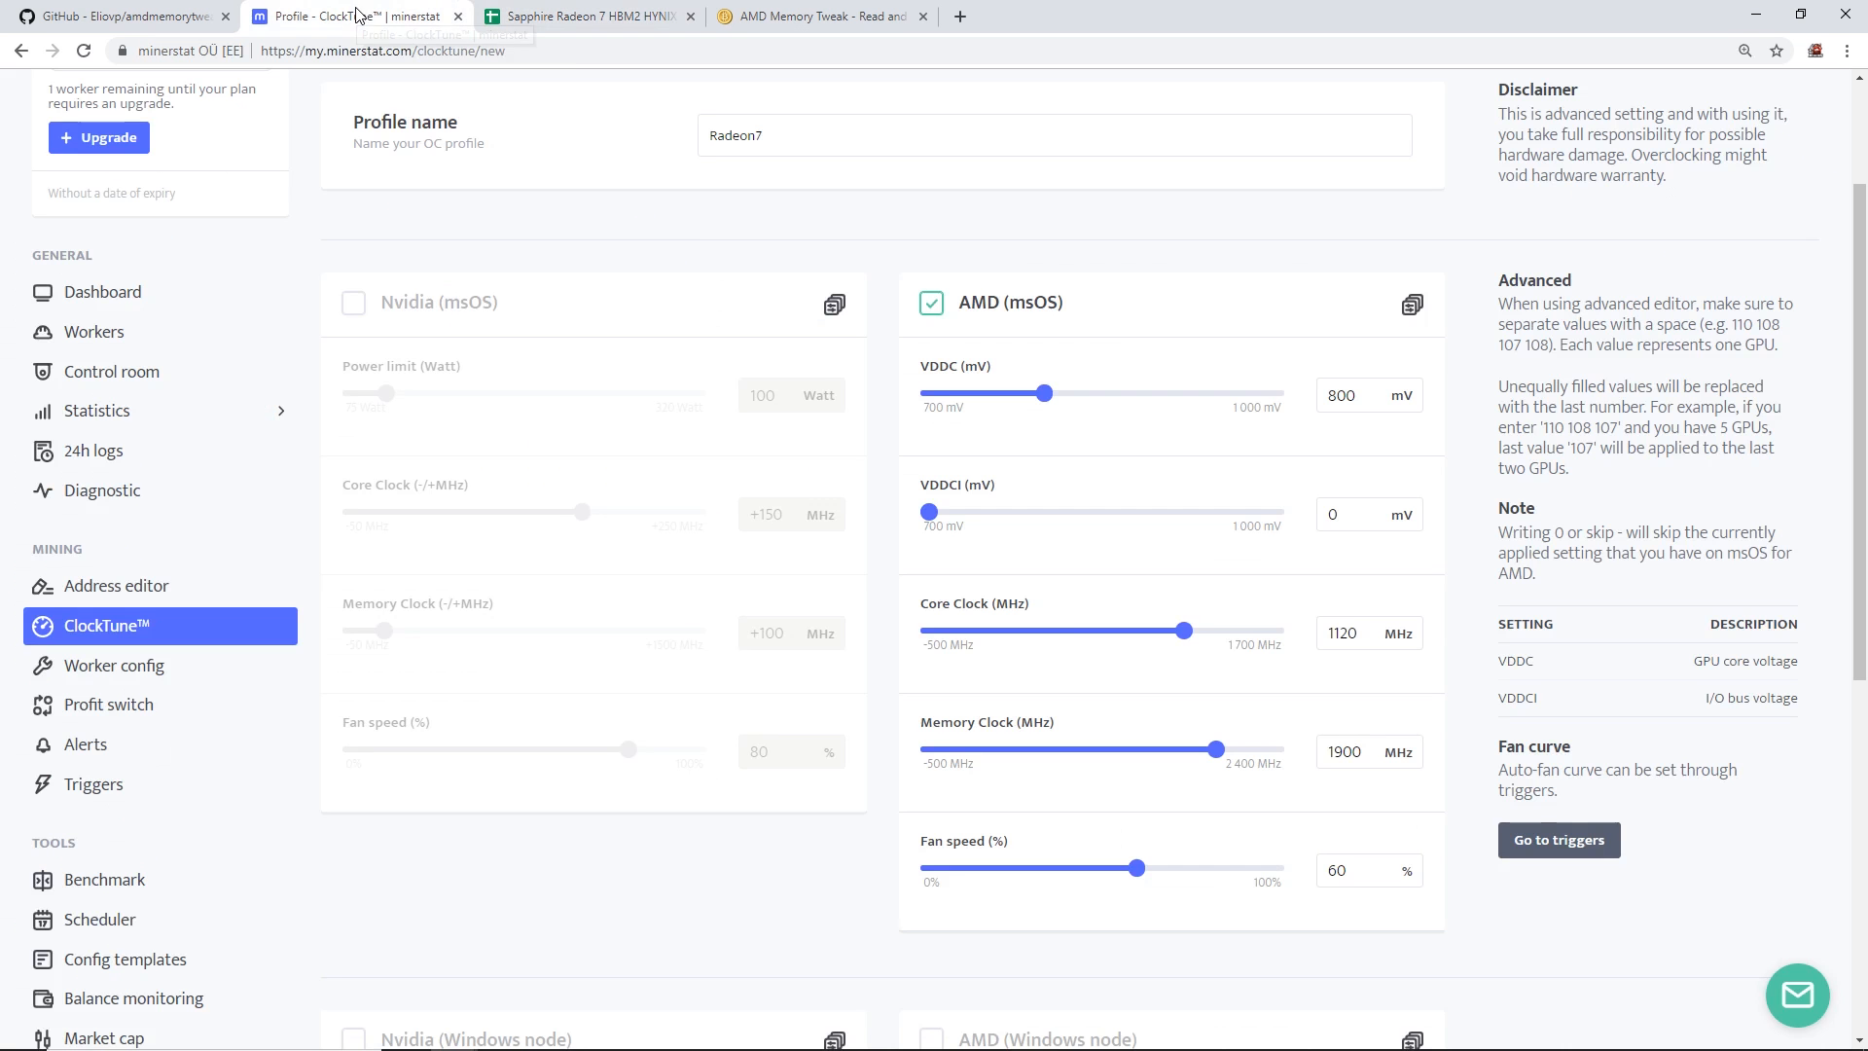
pyautogui.click(583, 15)
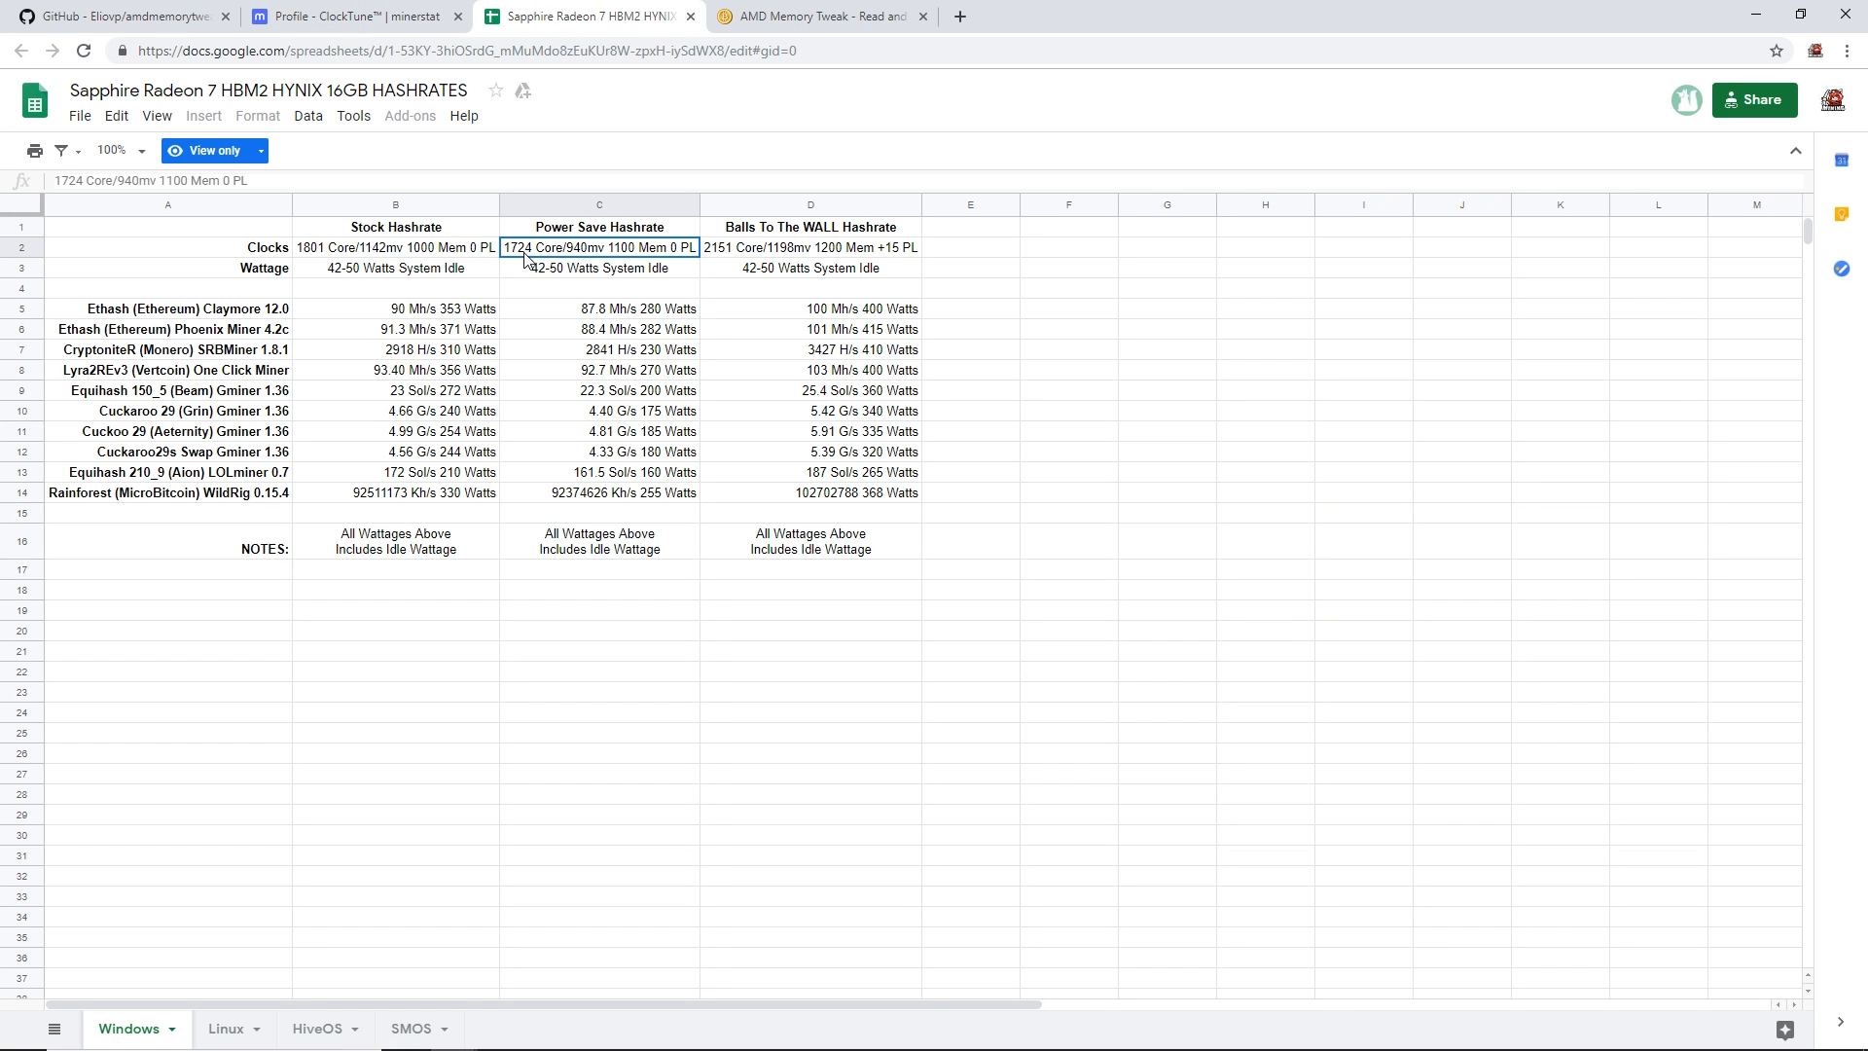
pyautogui.click(345, 16)
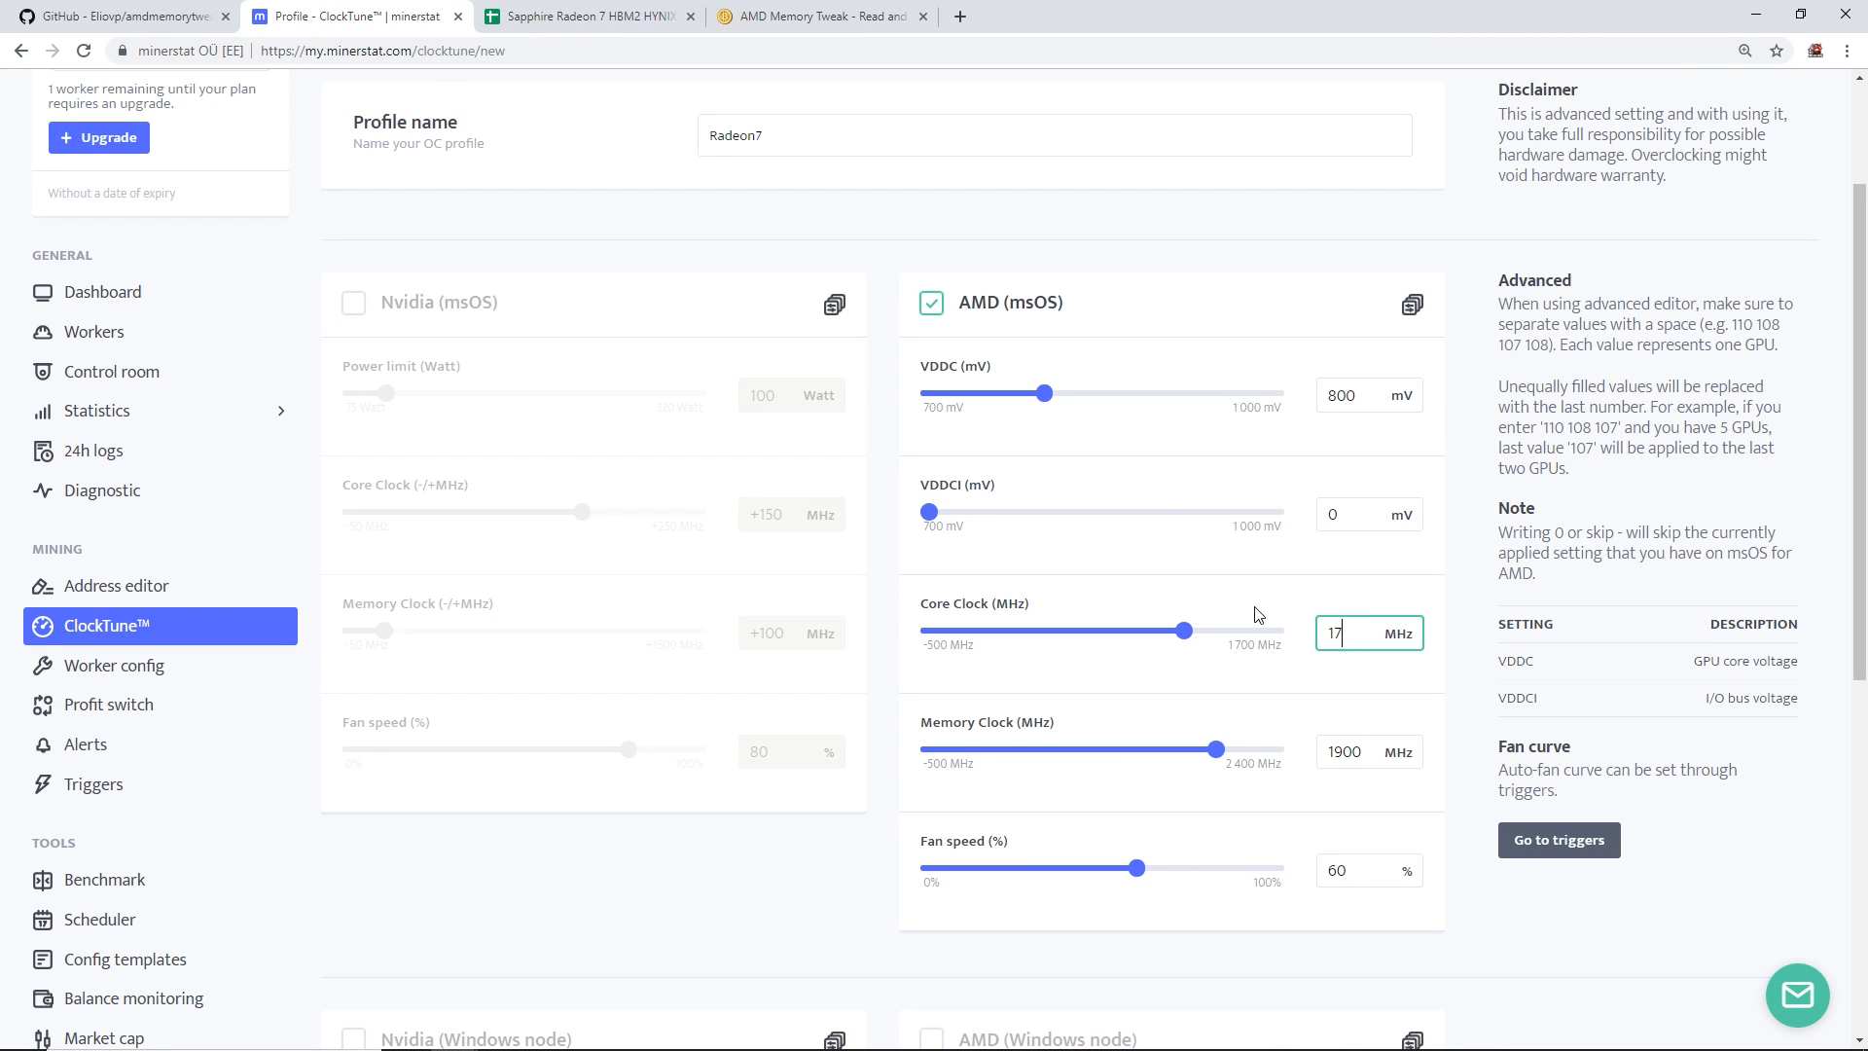
pyautogui.click(1368, 752)
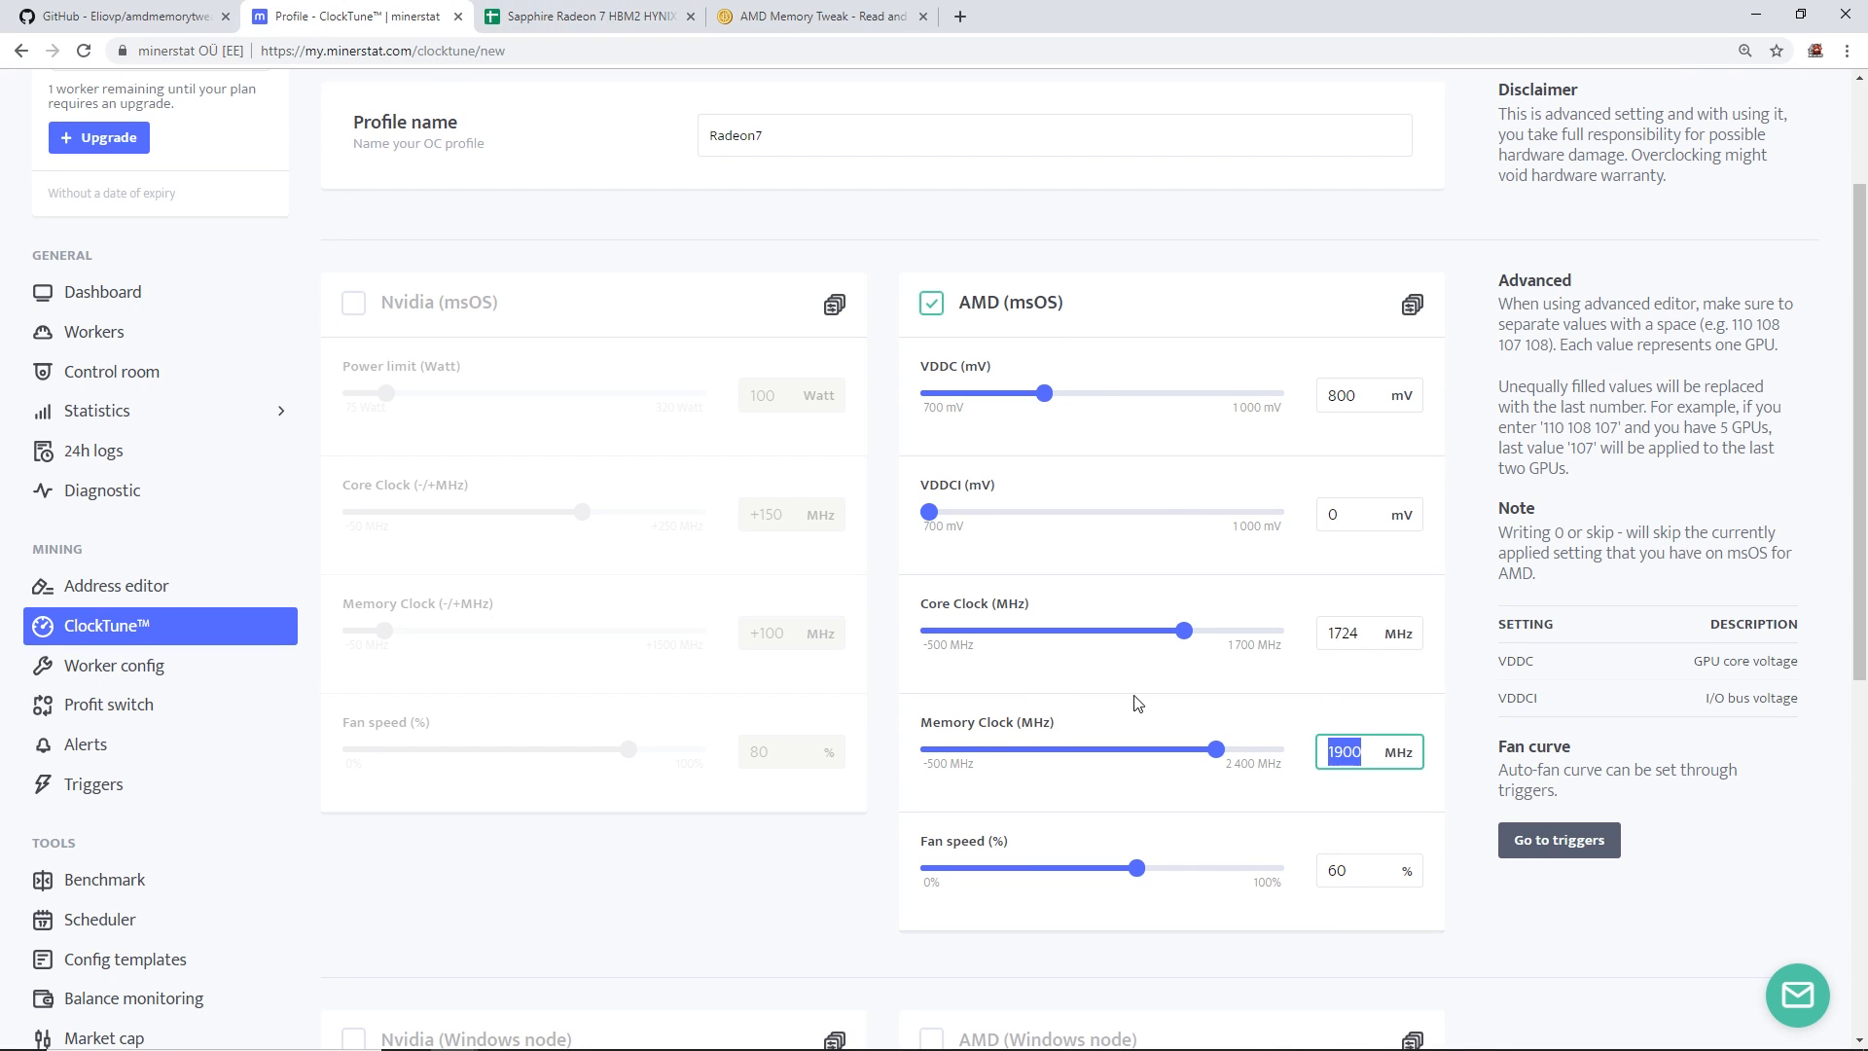
# Set memory clock 1100 MHz, VDDC 940 mV and 100% fan for the Radeon7 profile
pyautogui.write('1100')
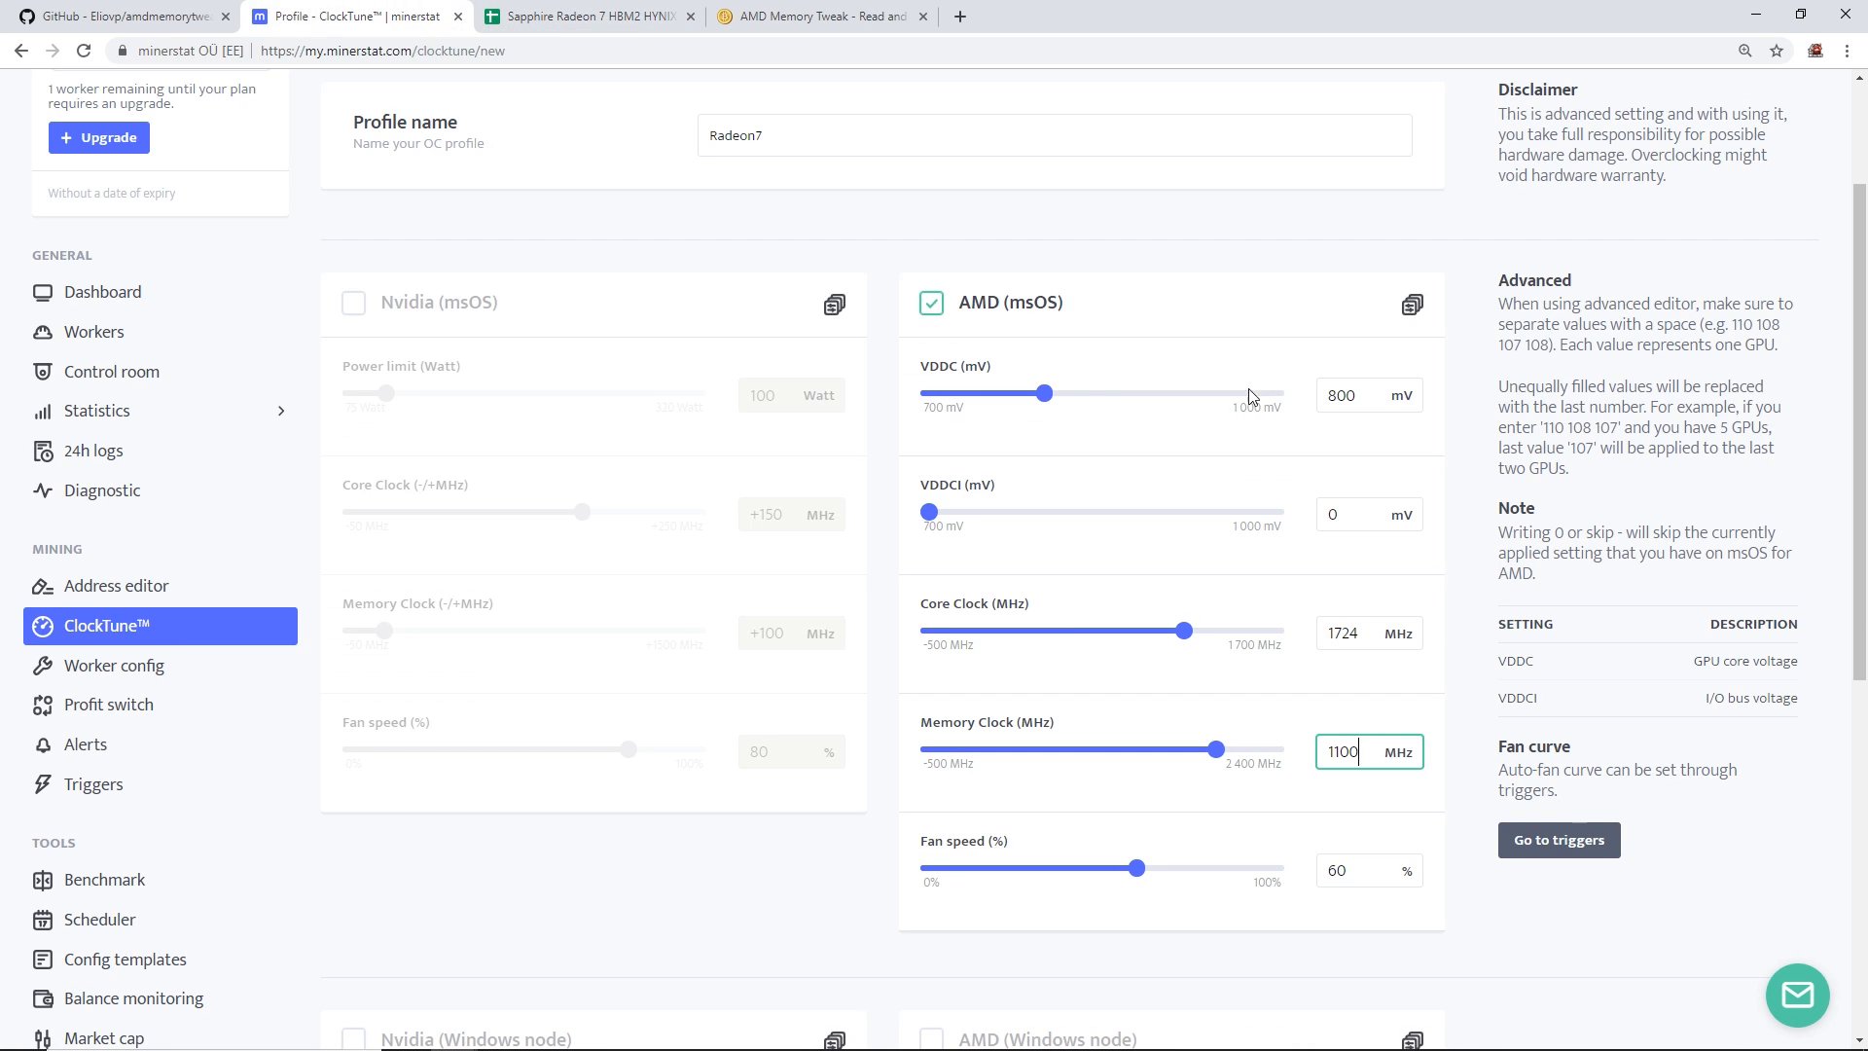
pyautogui.write('9409')
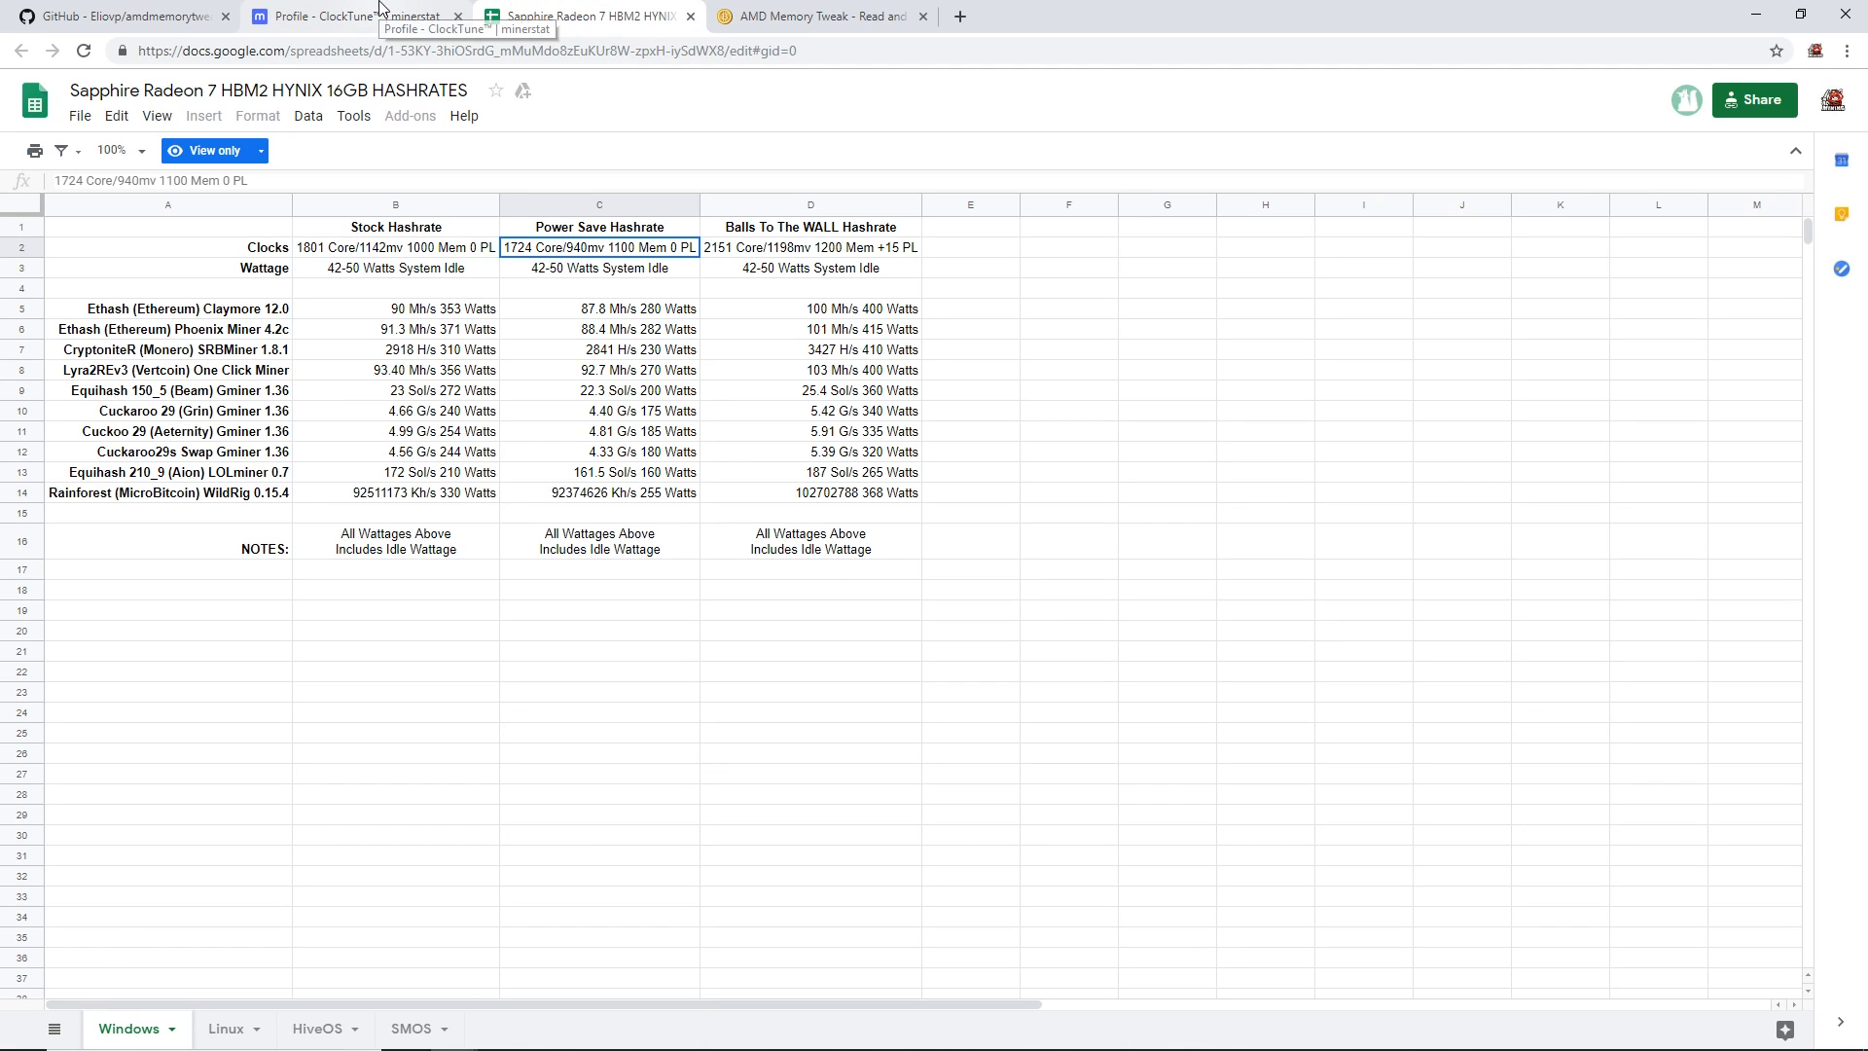
pyautogui.click(334, 16)
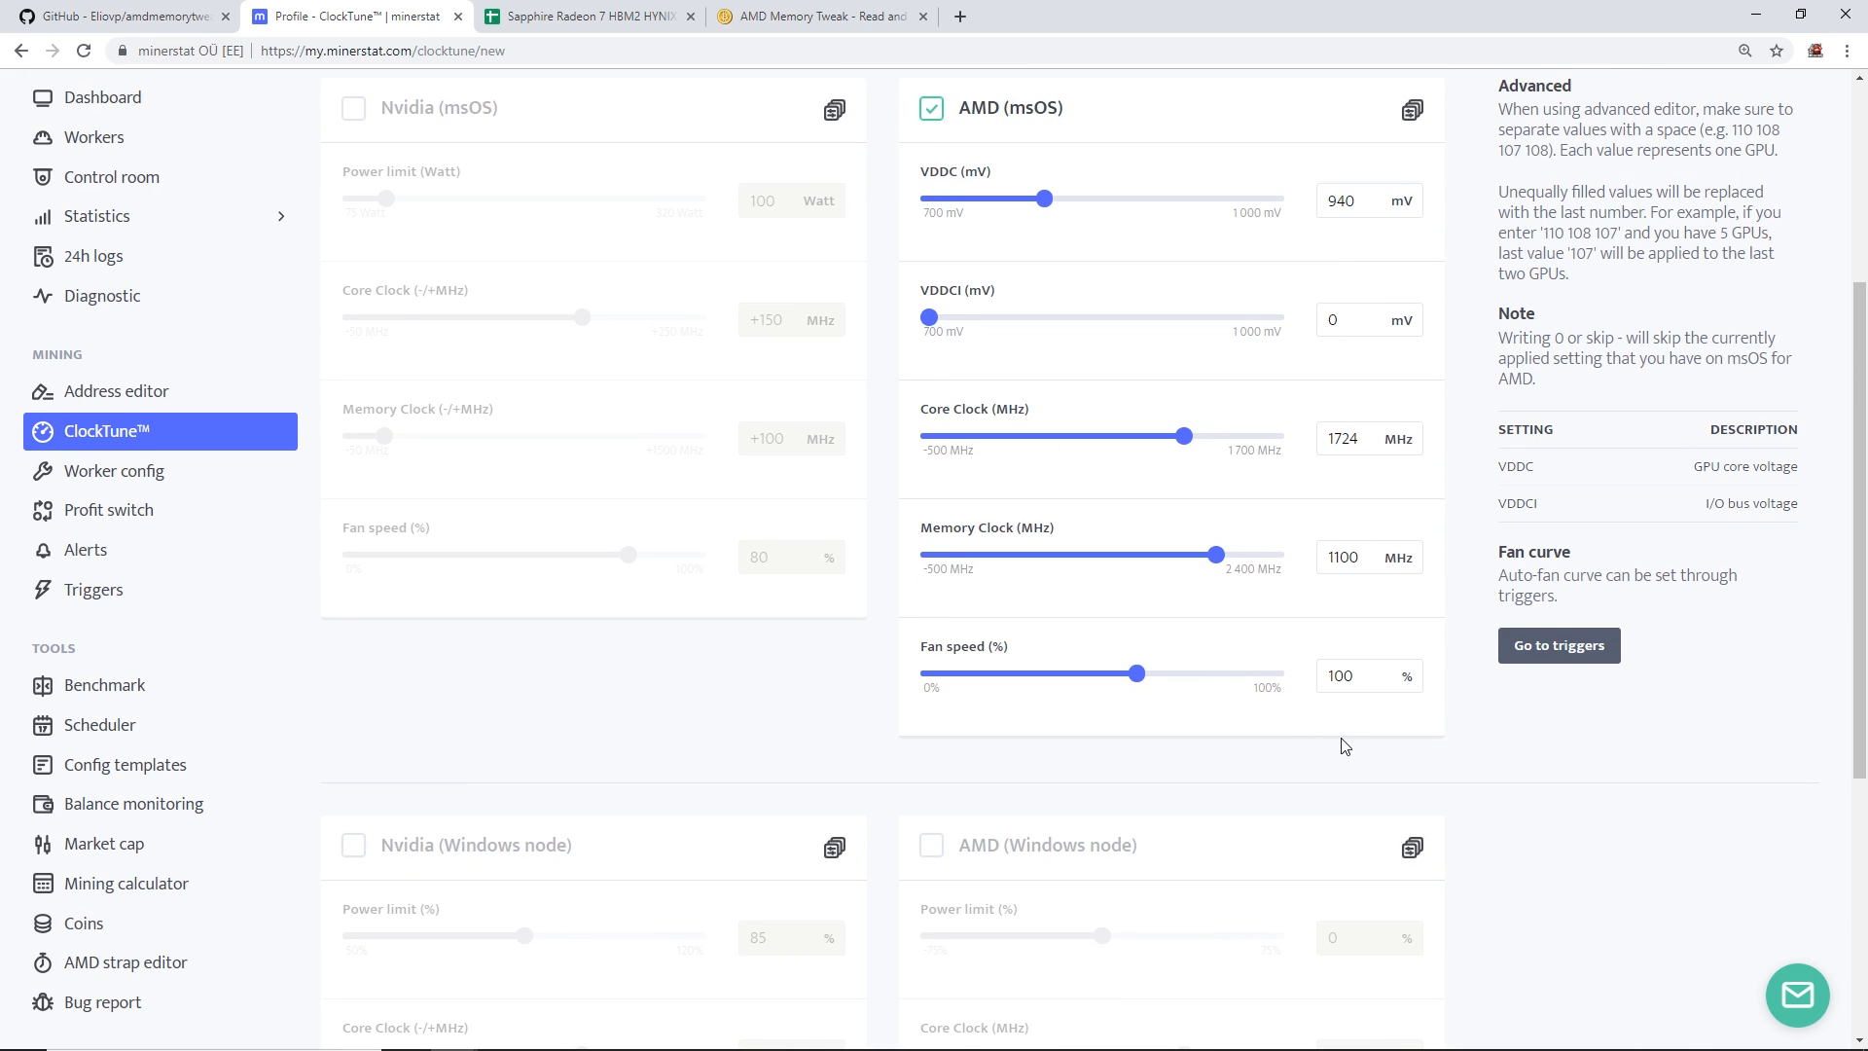
pyautogui.scroll(-3)
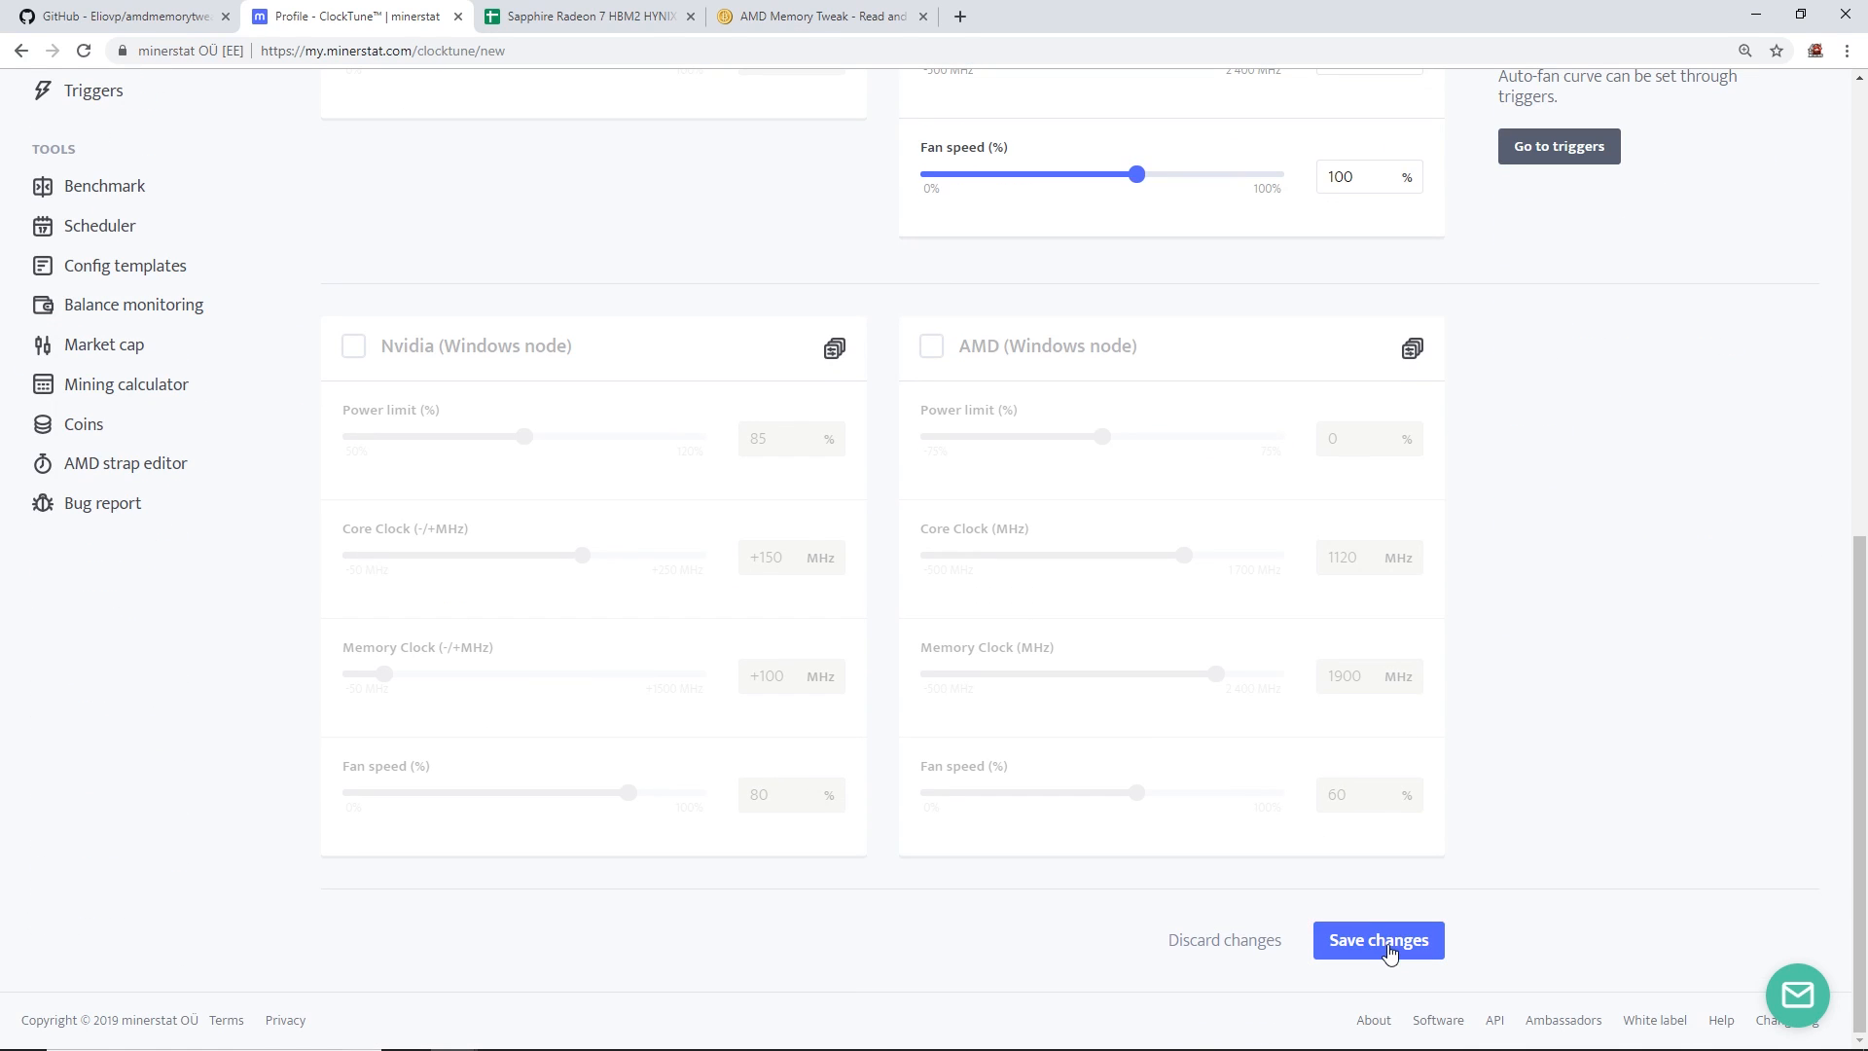
# Save the Radeon7 overclock profile and open the Workers list showing the rig mining ETH at 86.3 MH/s
pyautogui.click(1378, 940)
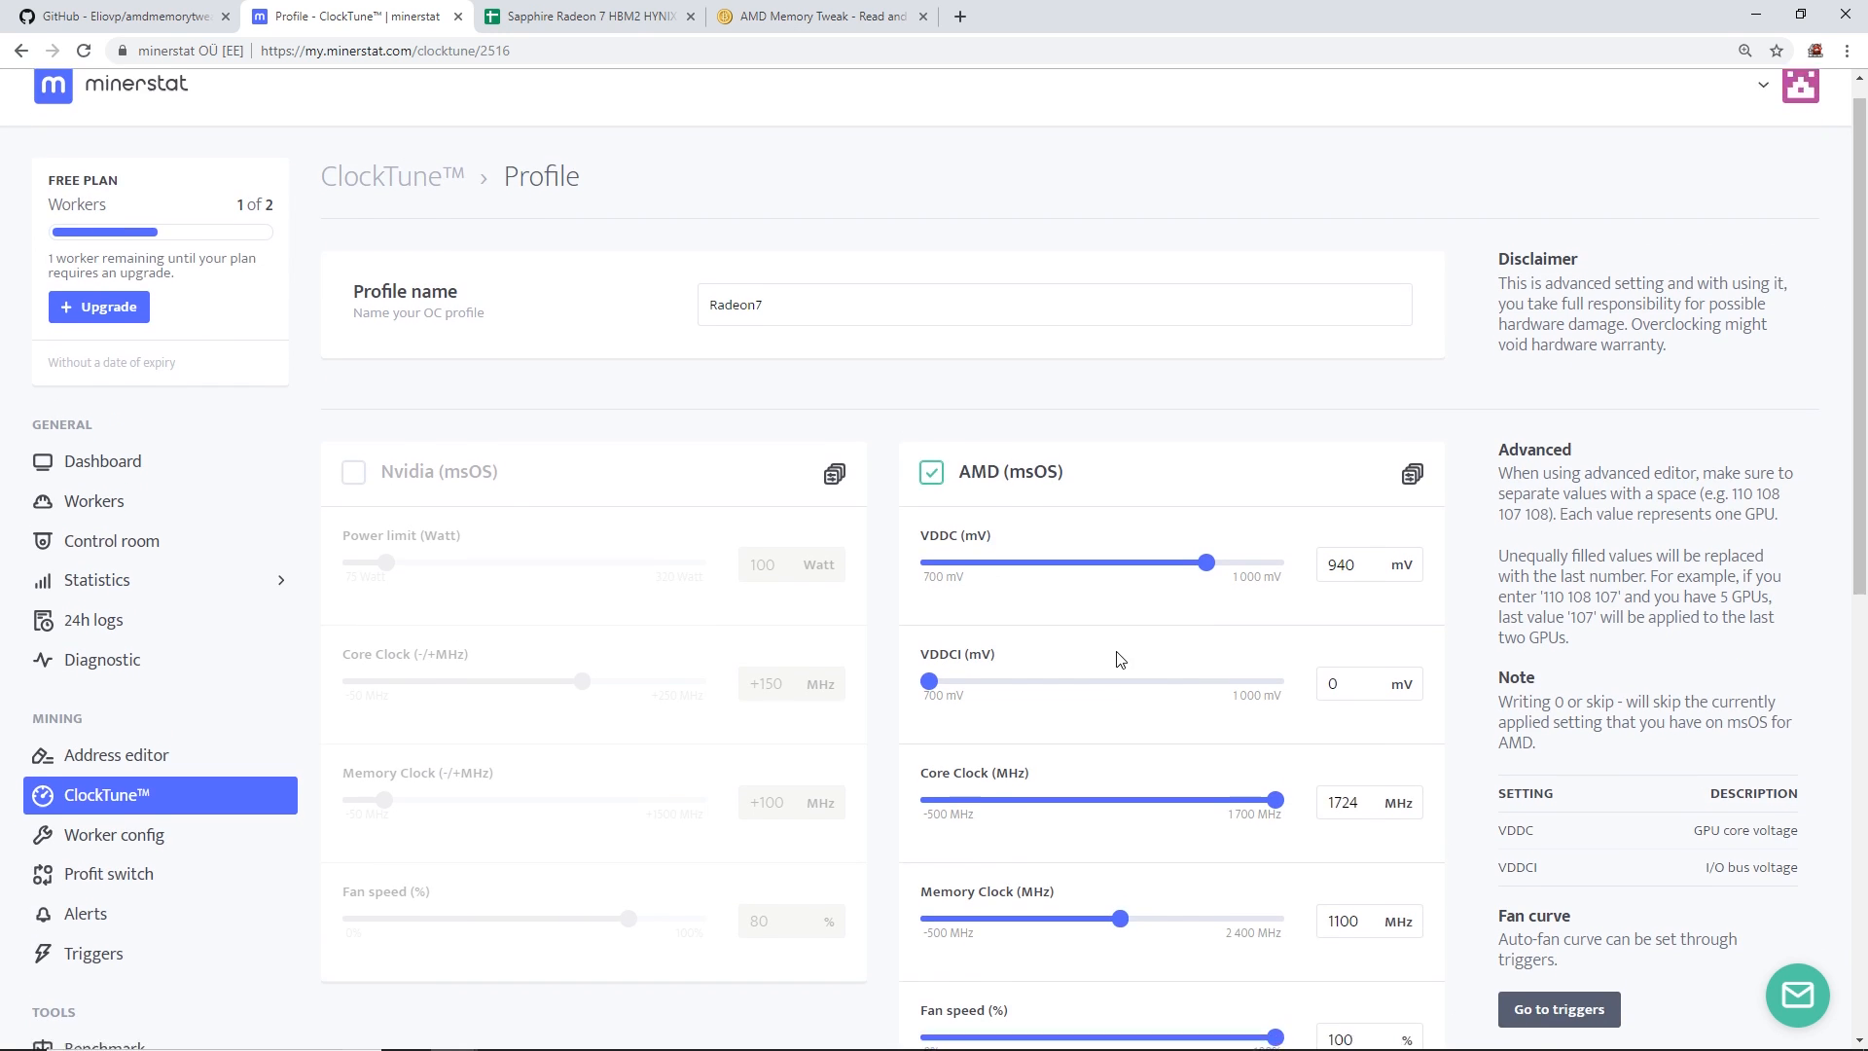
pyautogui.scroll(-3)
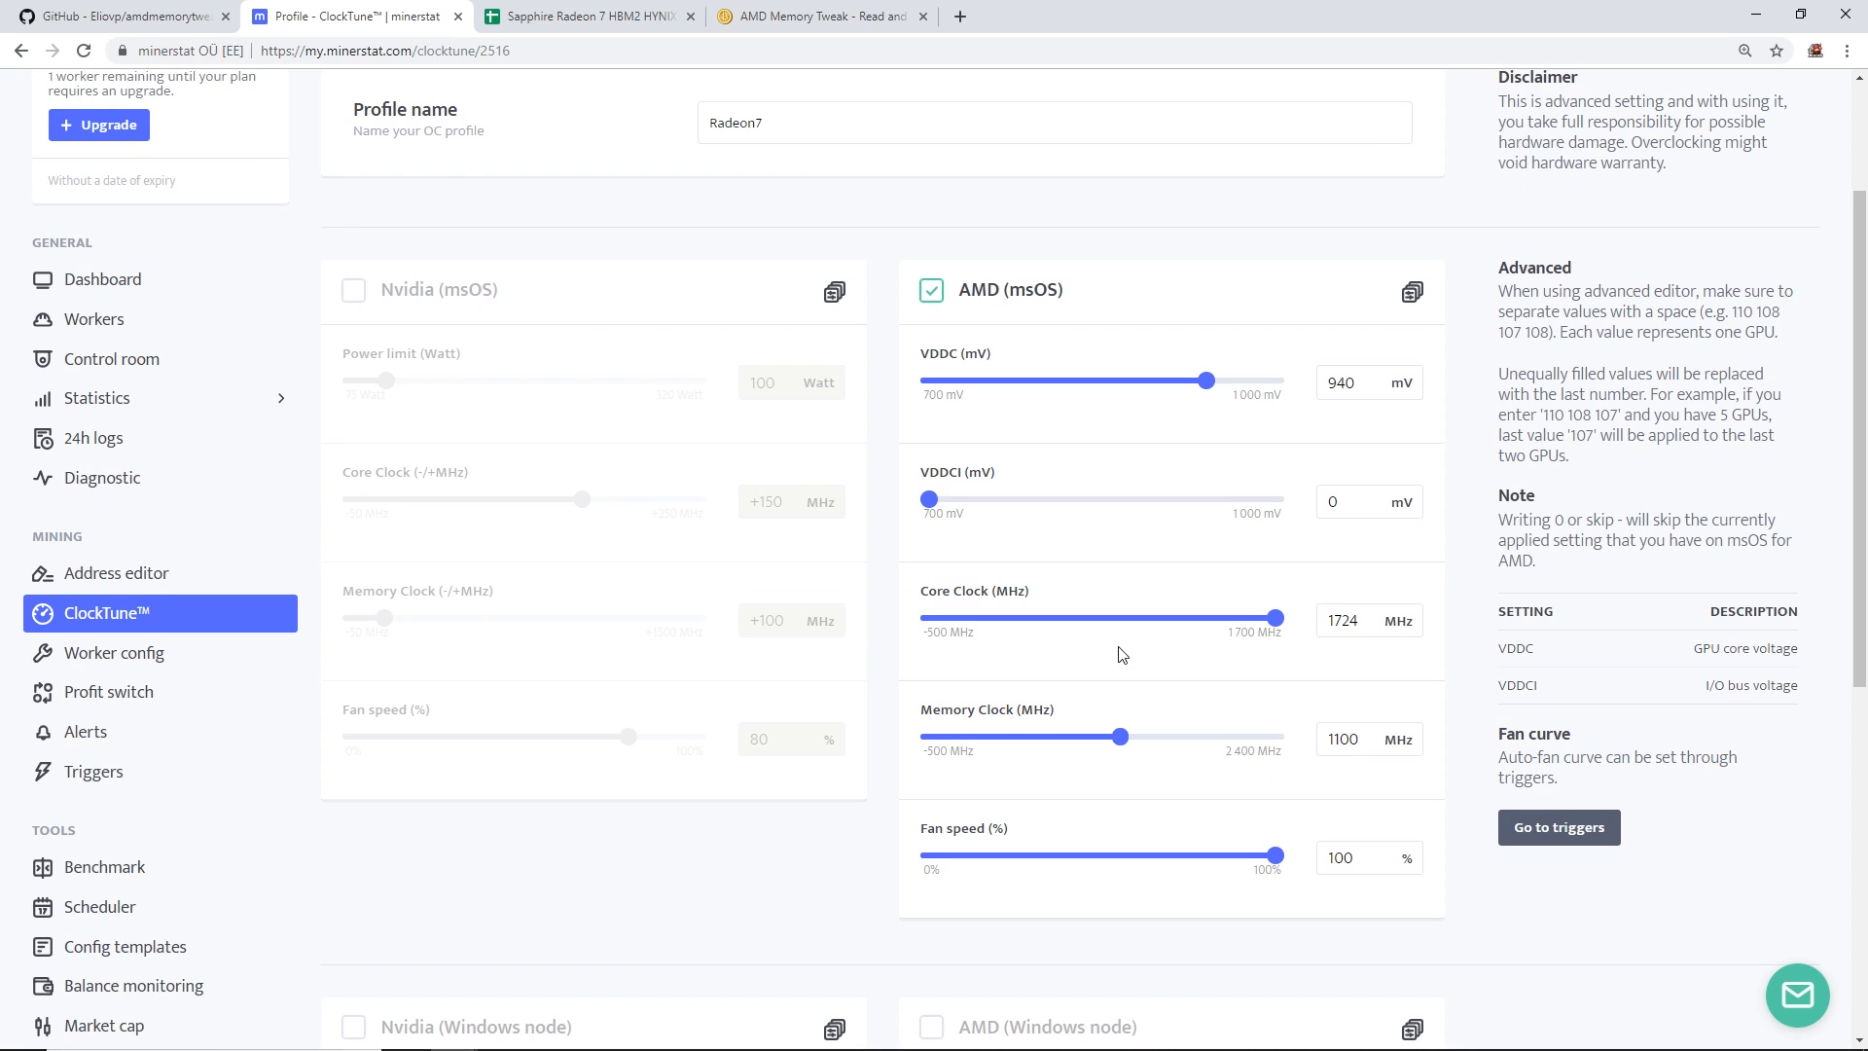
pyautogui.click(104, 279)
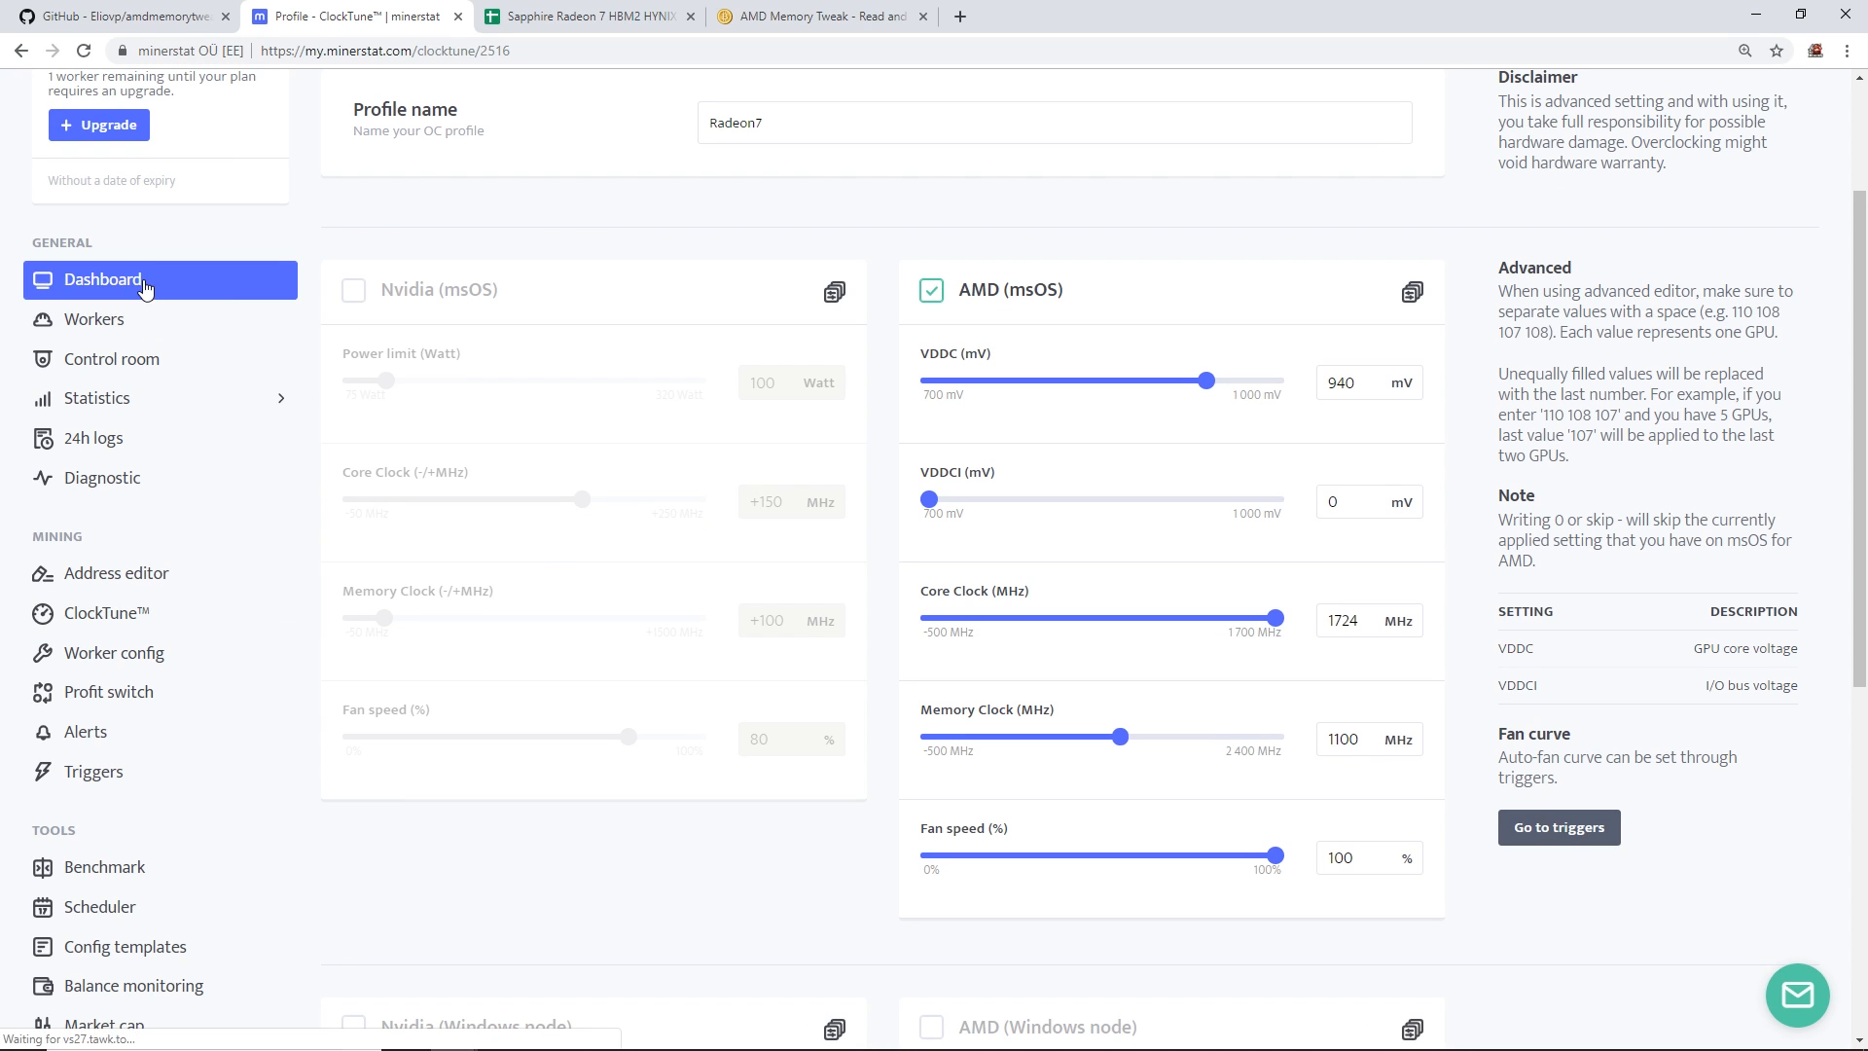
pyautogui.click(102, 279)
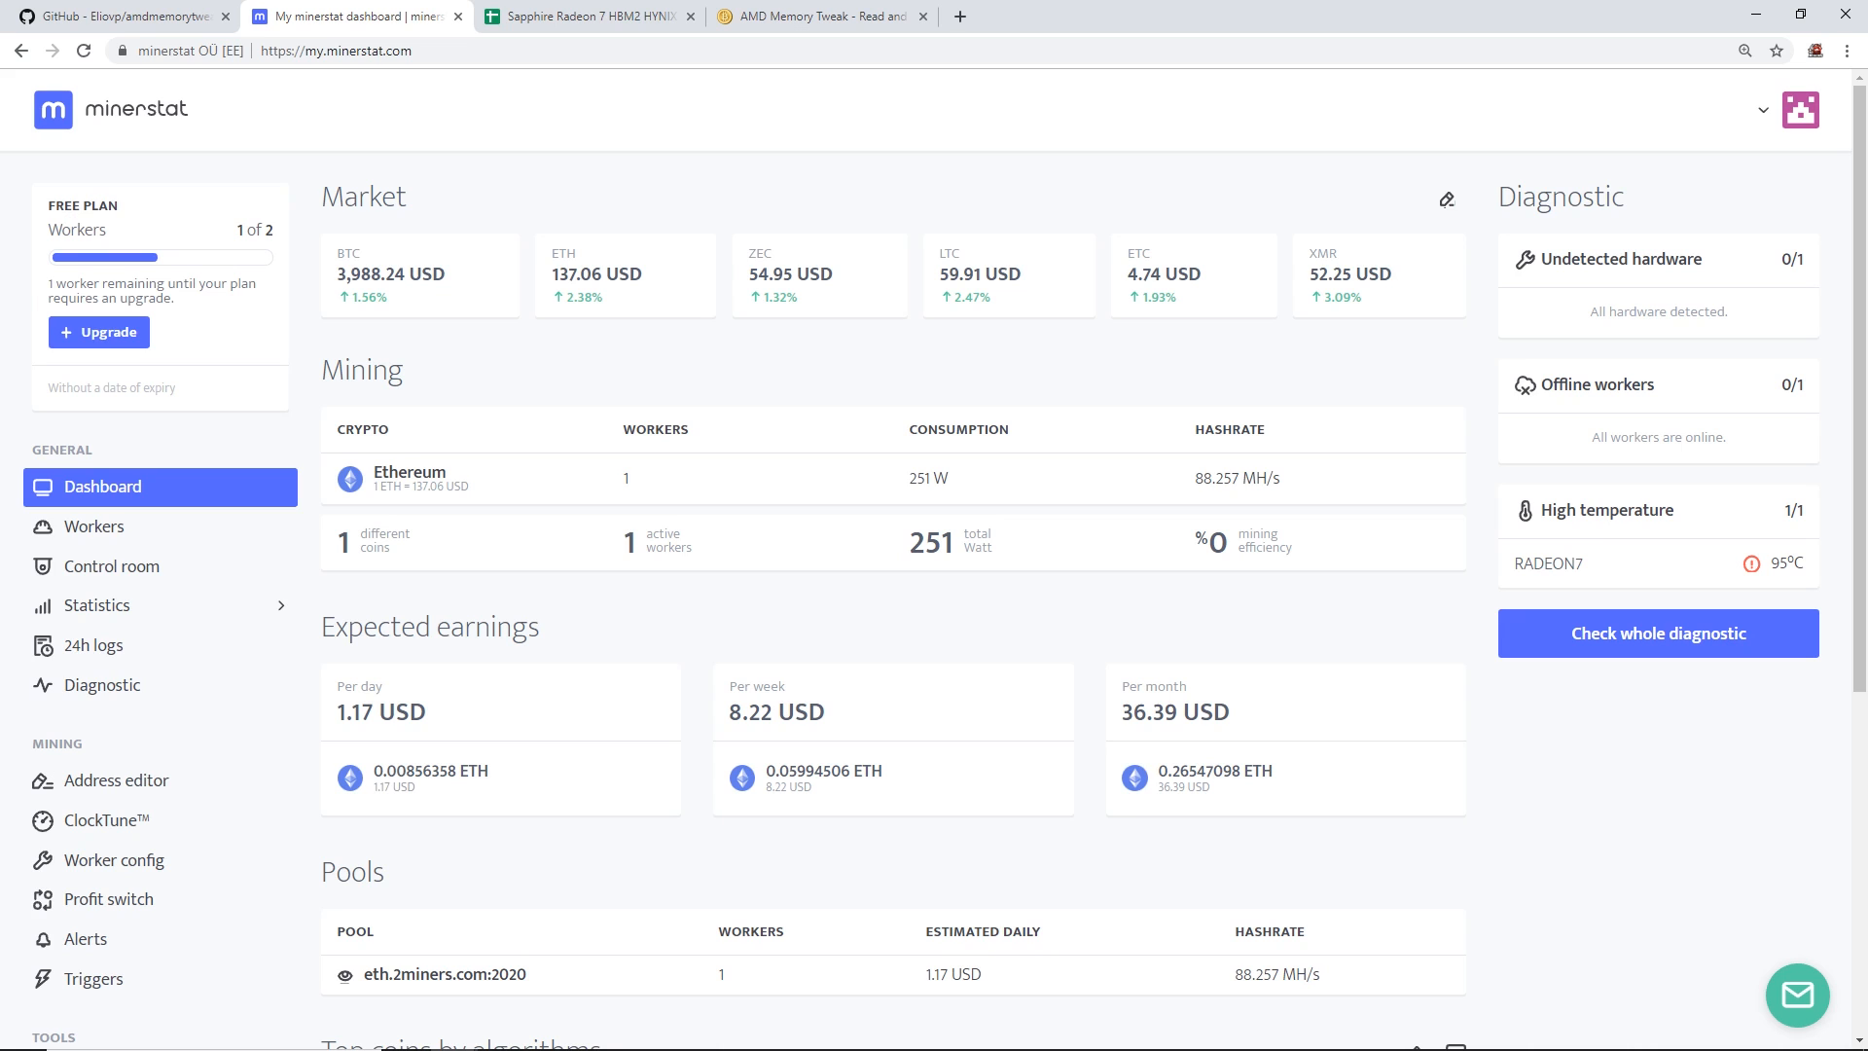
pyautogui.click(94, 525)
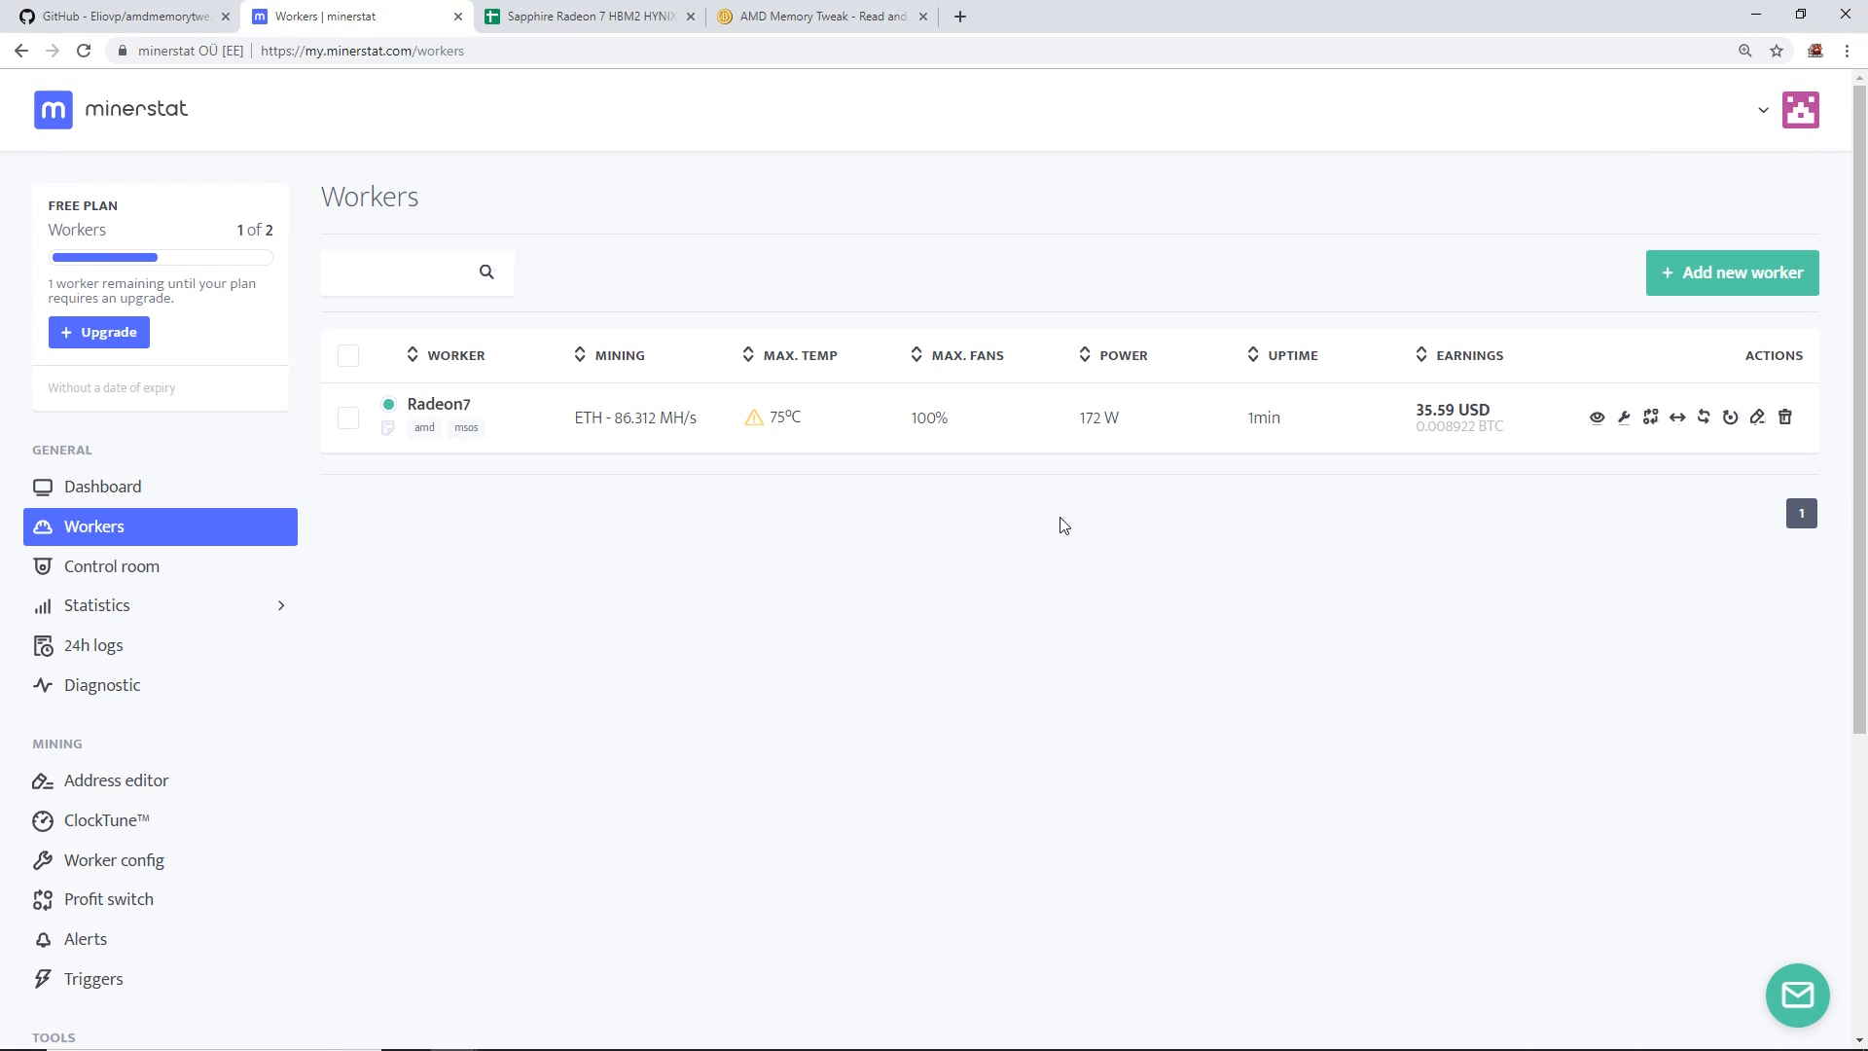
pyautogui.moveTo(670, 465)
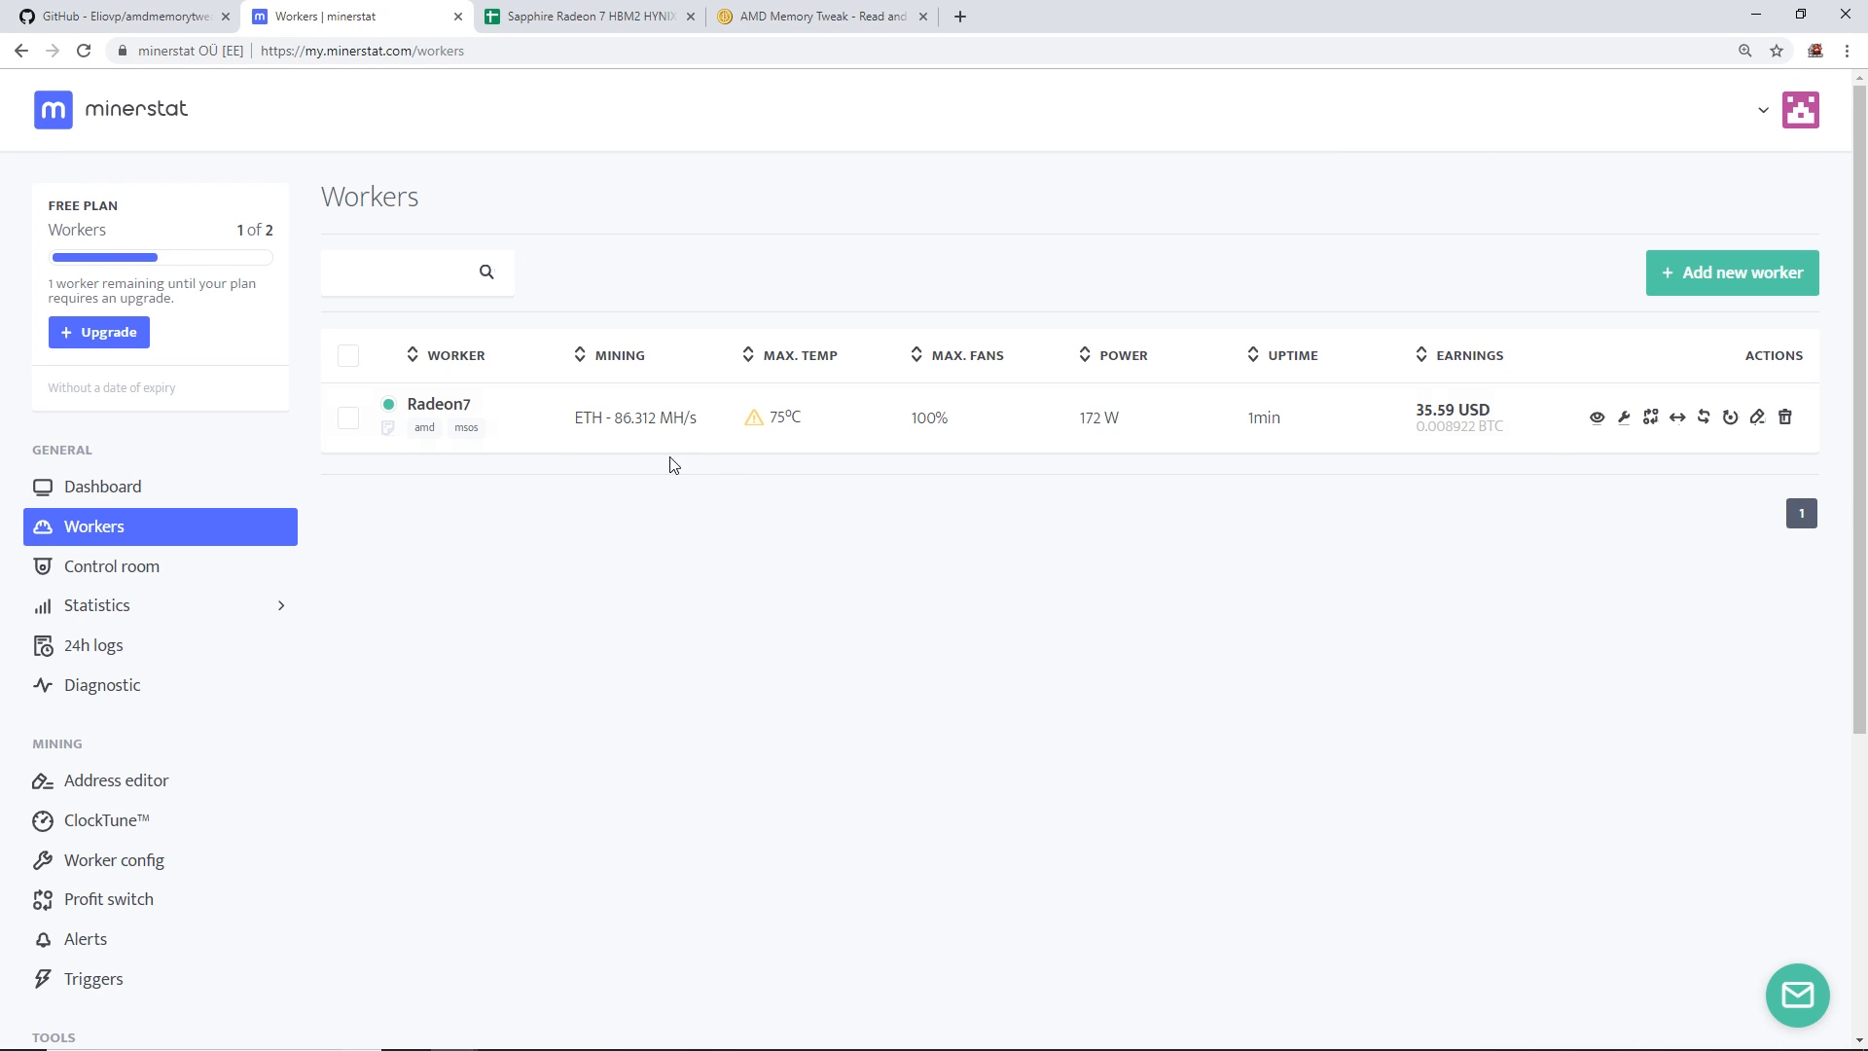
pyautogui.moveTo(106, 820)
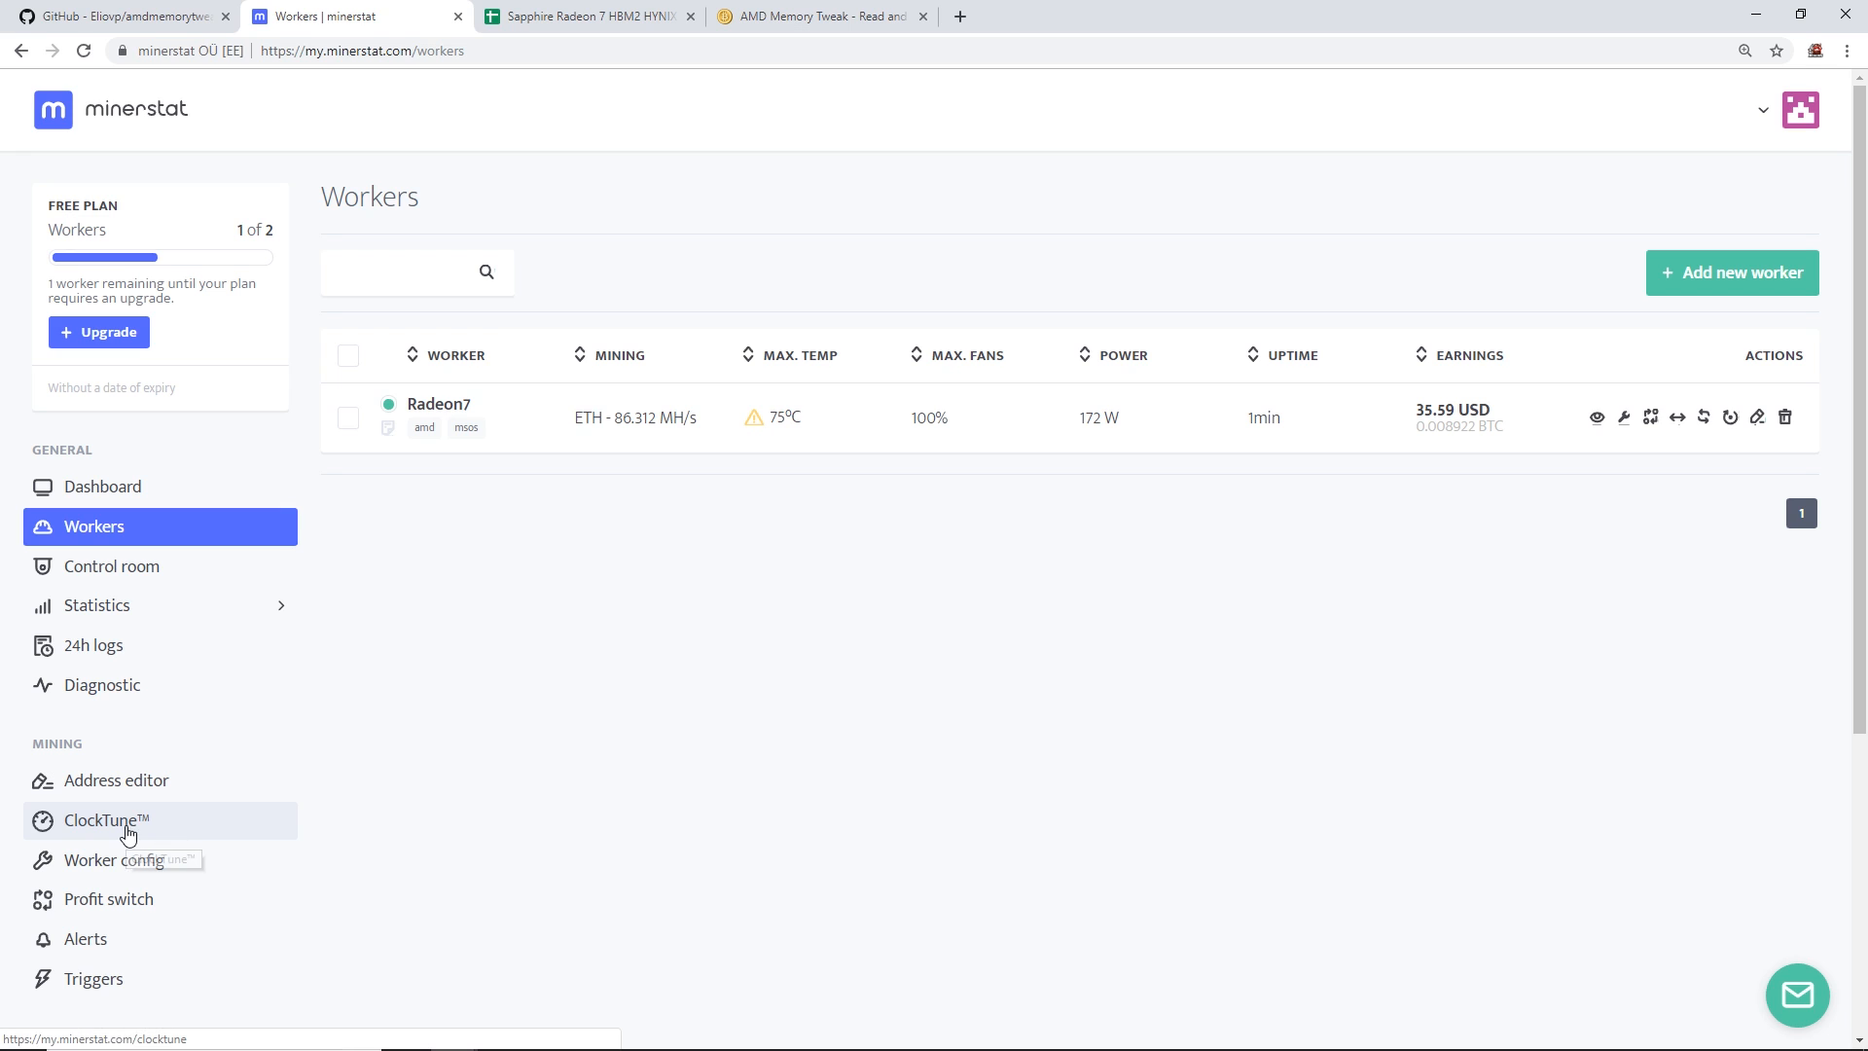
pyautogui.moveTo(468, 432)
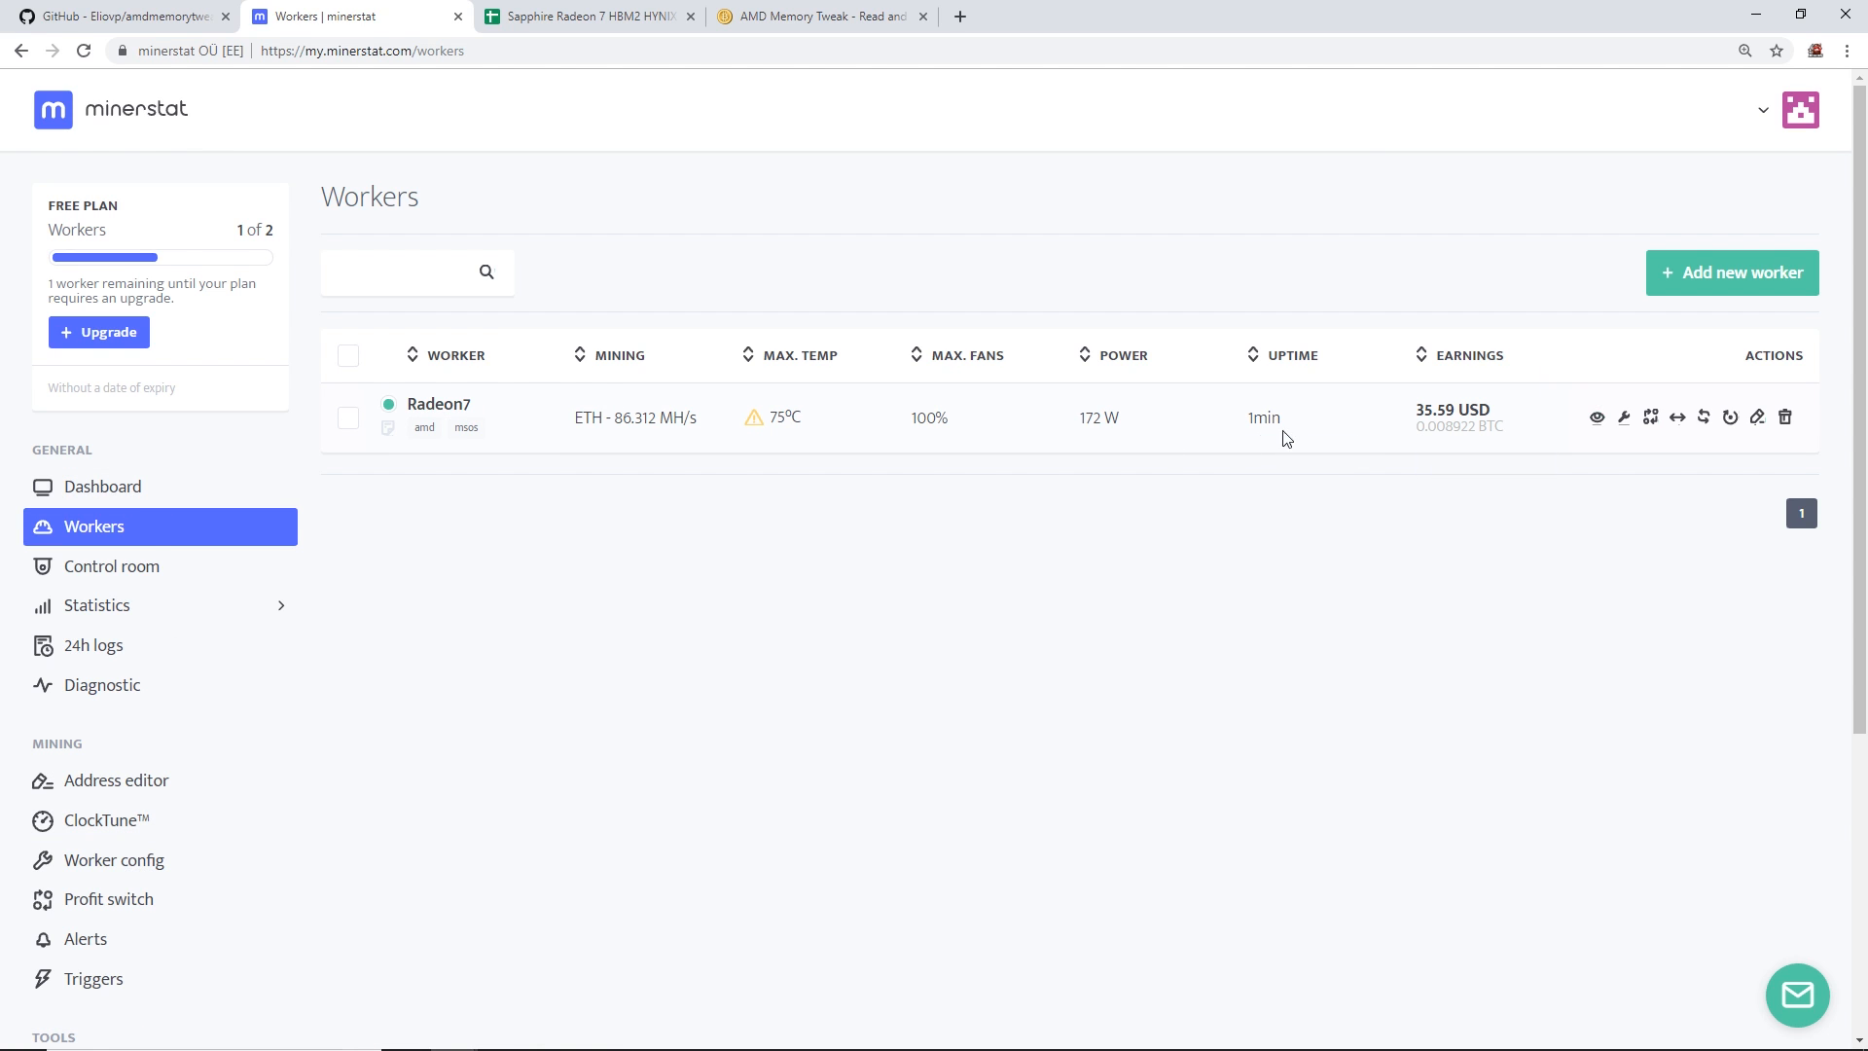
pyautogui.moveTo(1704, 418)
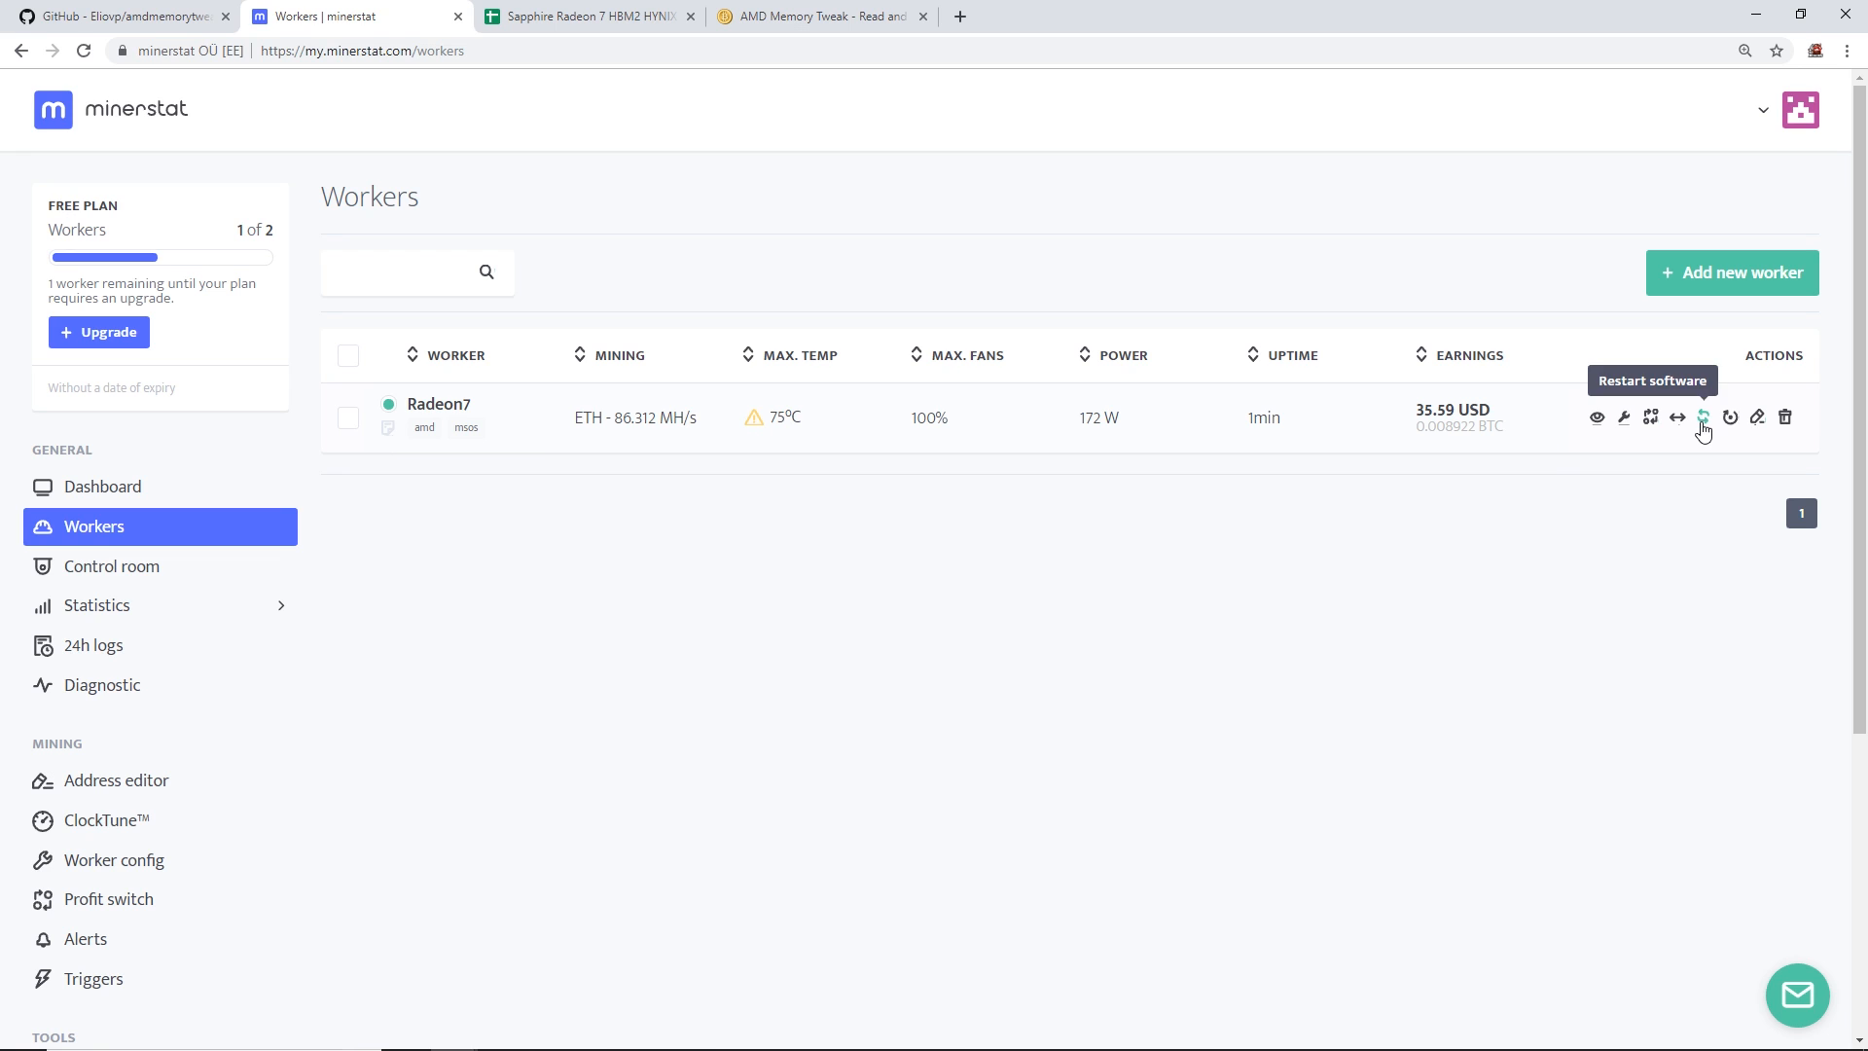
pyautogui.moveTo(1730, 425)
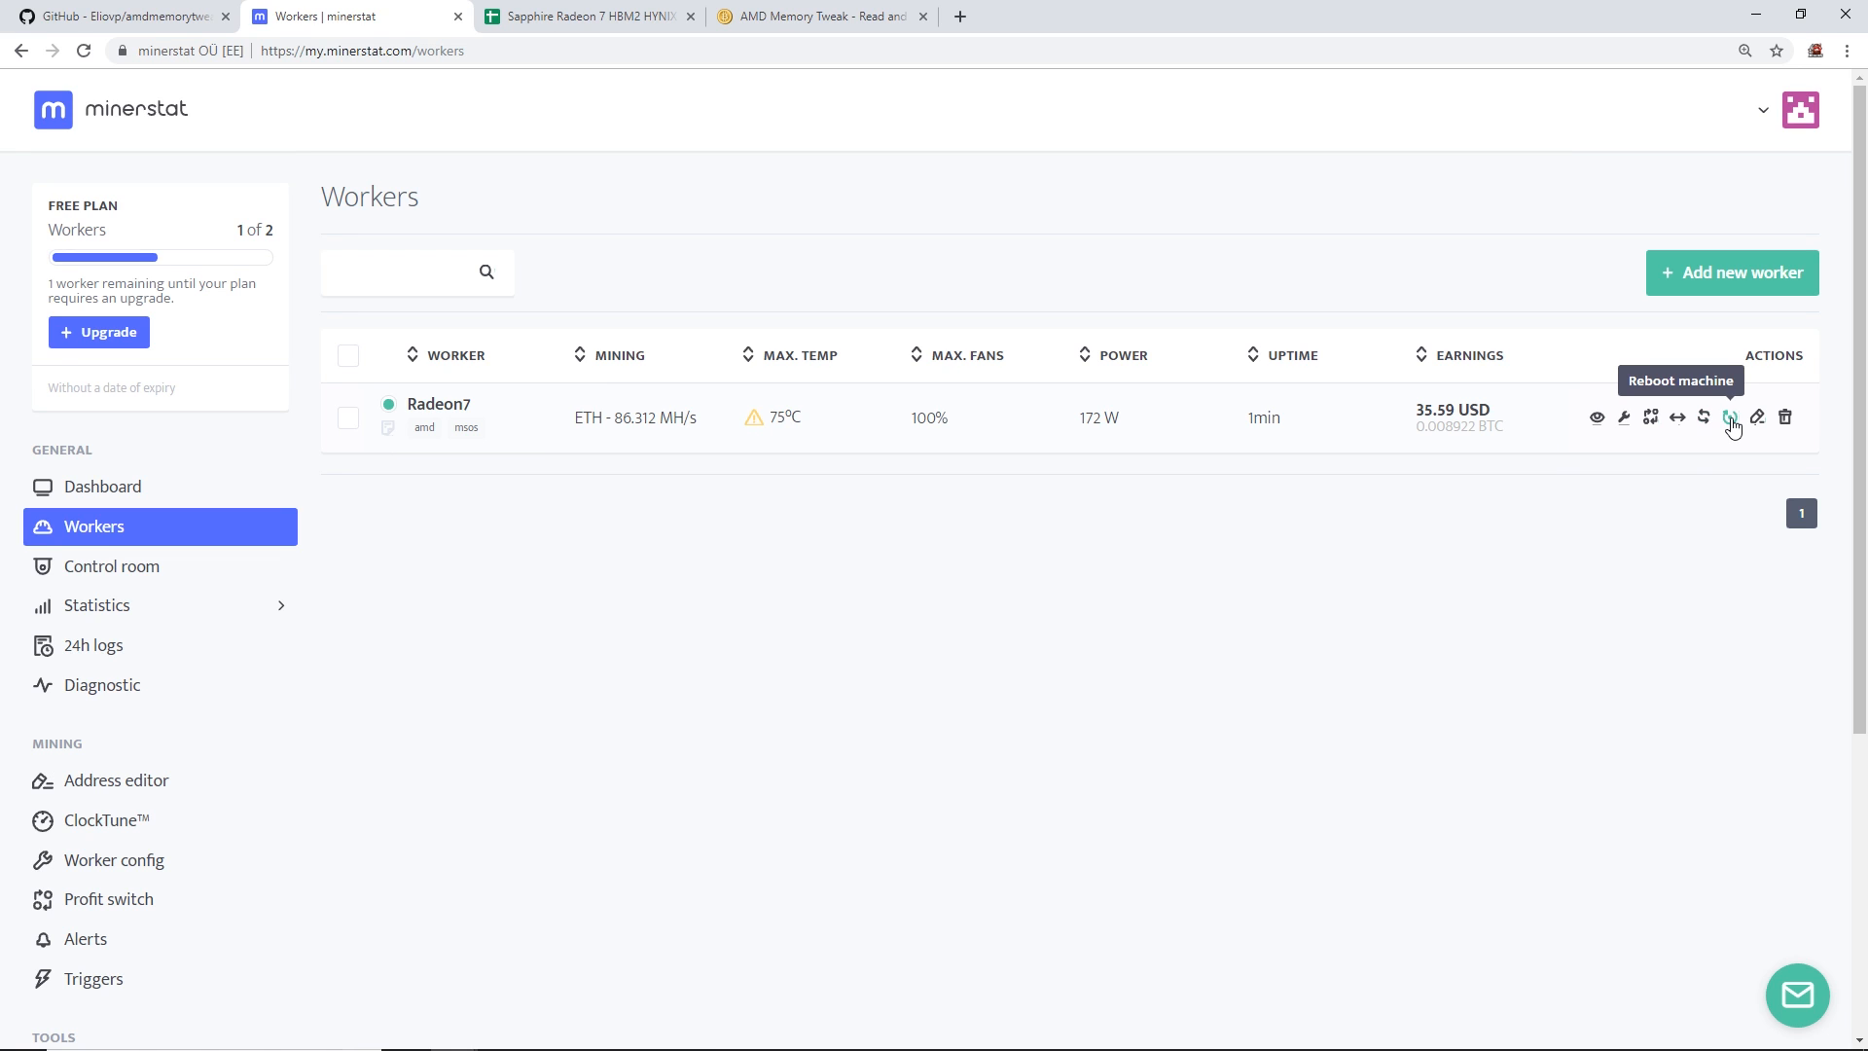
pyautogui.moveTo(685, 444)
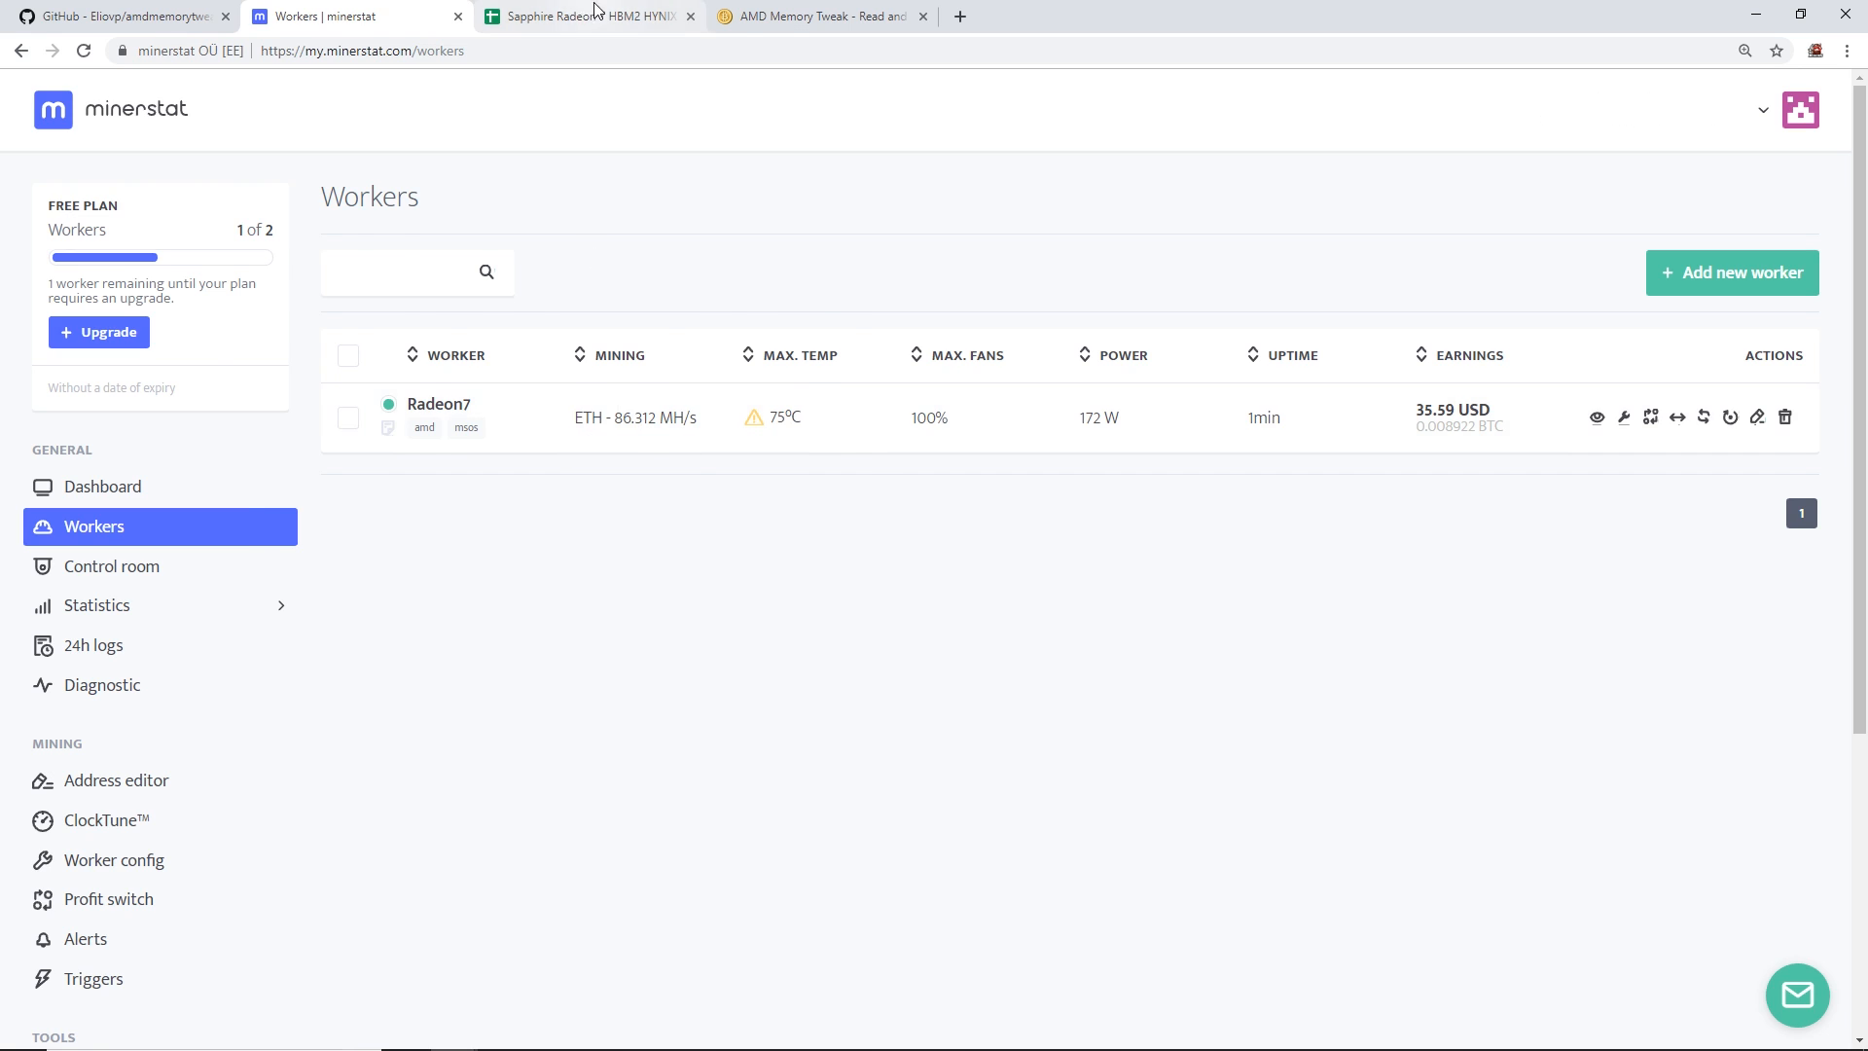
# Compare the rig's 86.4 MH/s against the sheet's Power Save 87.8 MH/s at 280 W
pyautogui.click(584, 16)
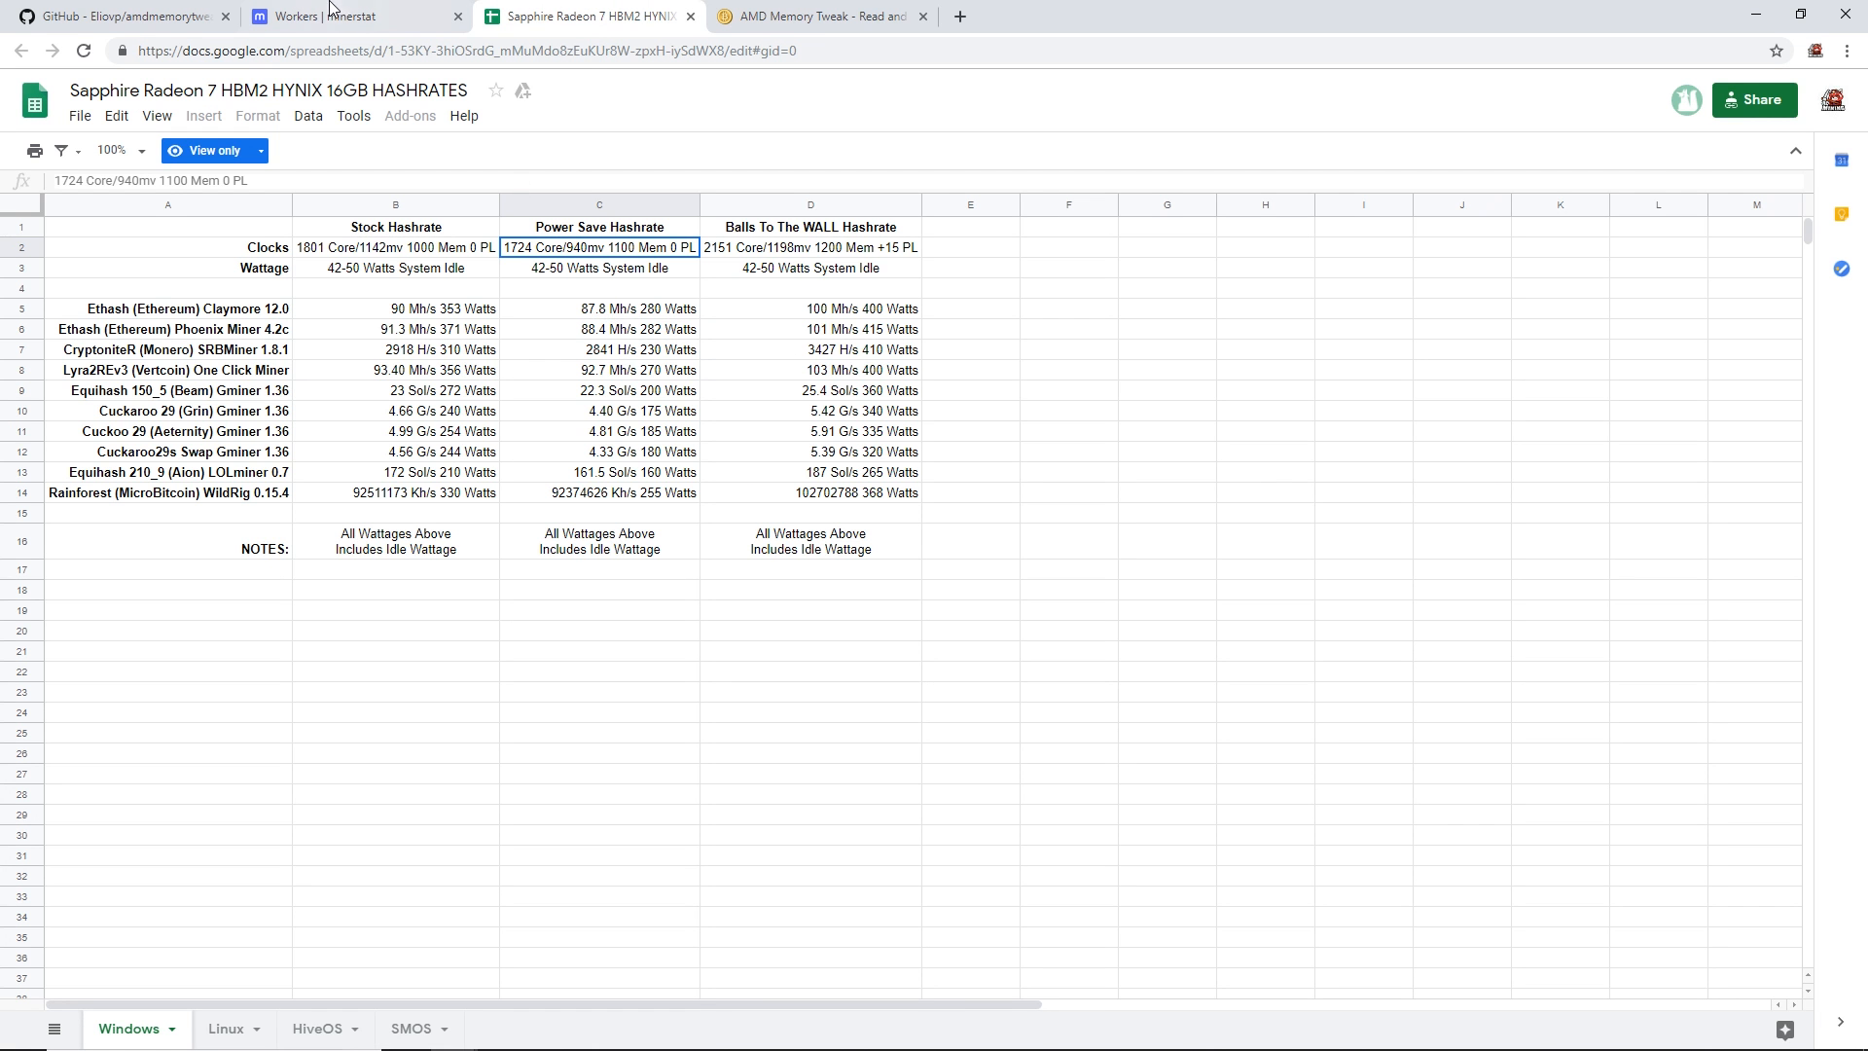
pyautogui.click(346, 16)
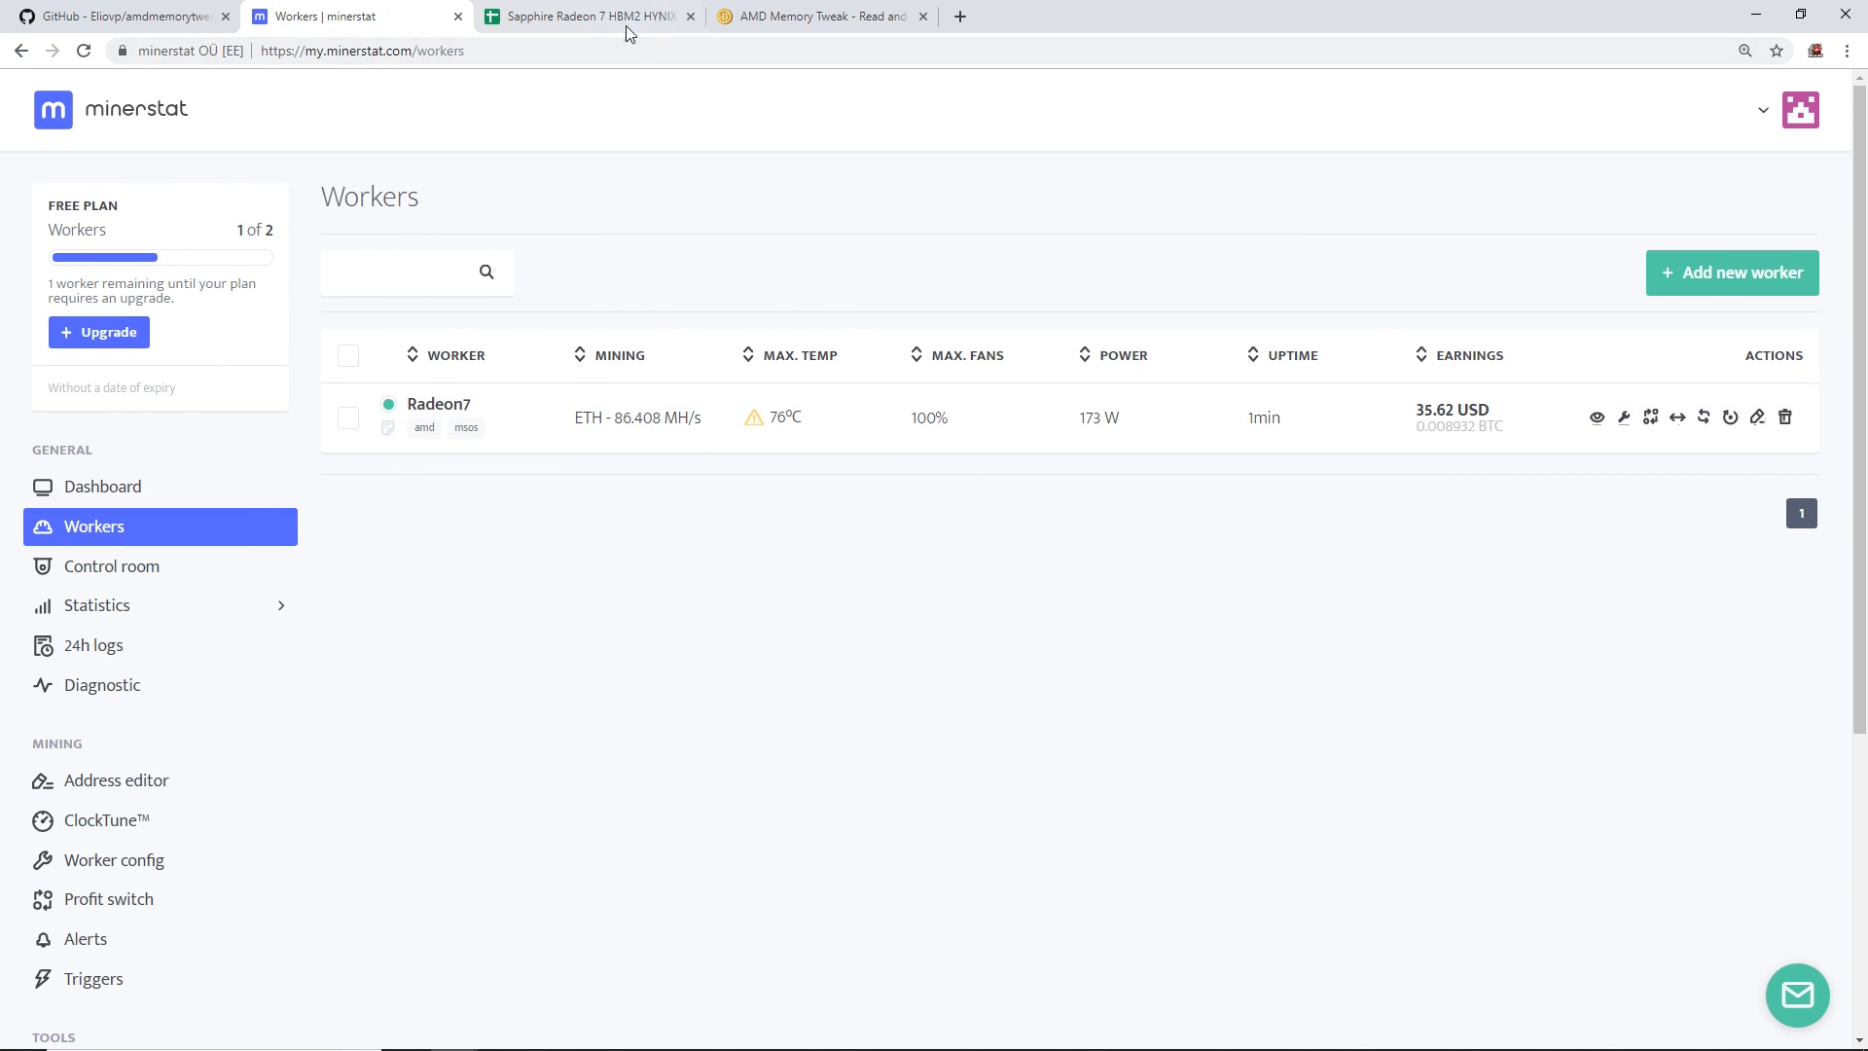
pyautogui.click(583, 16)
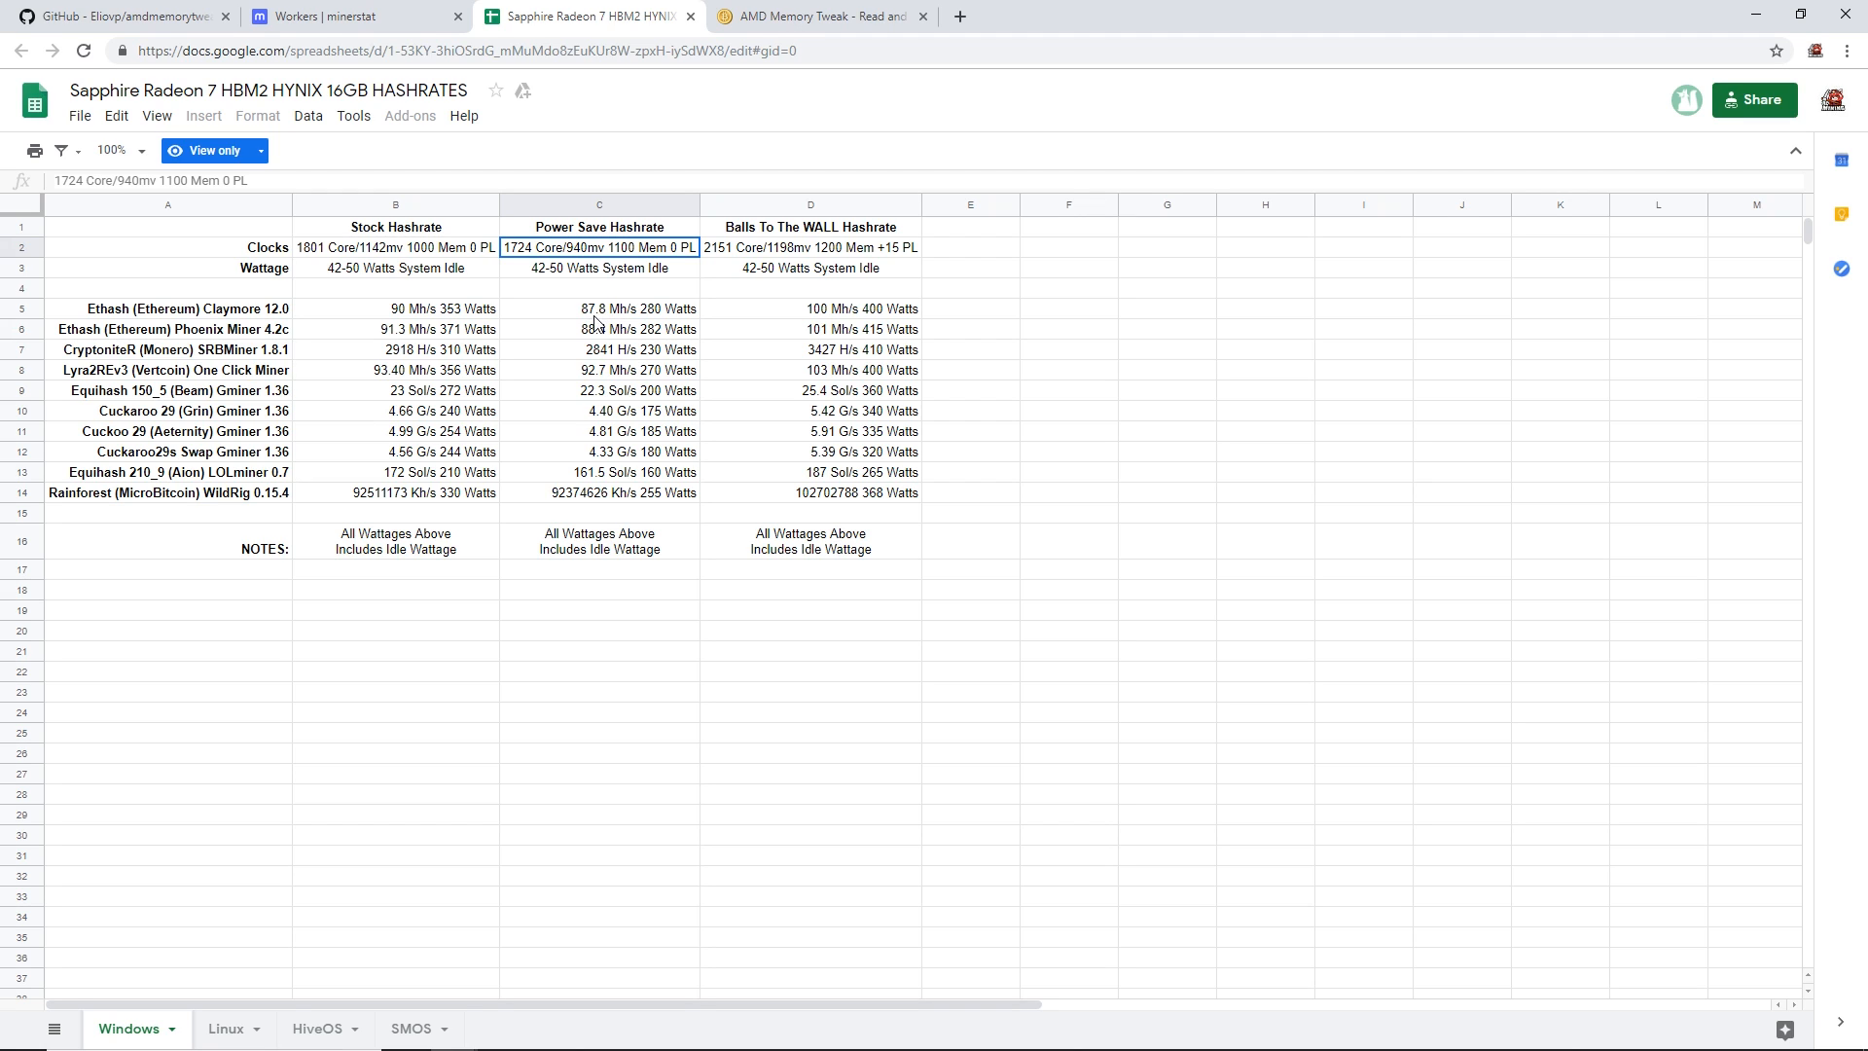
pyautogui.moveTo(592, 345)
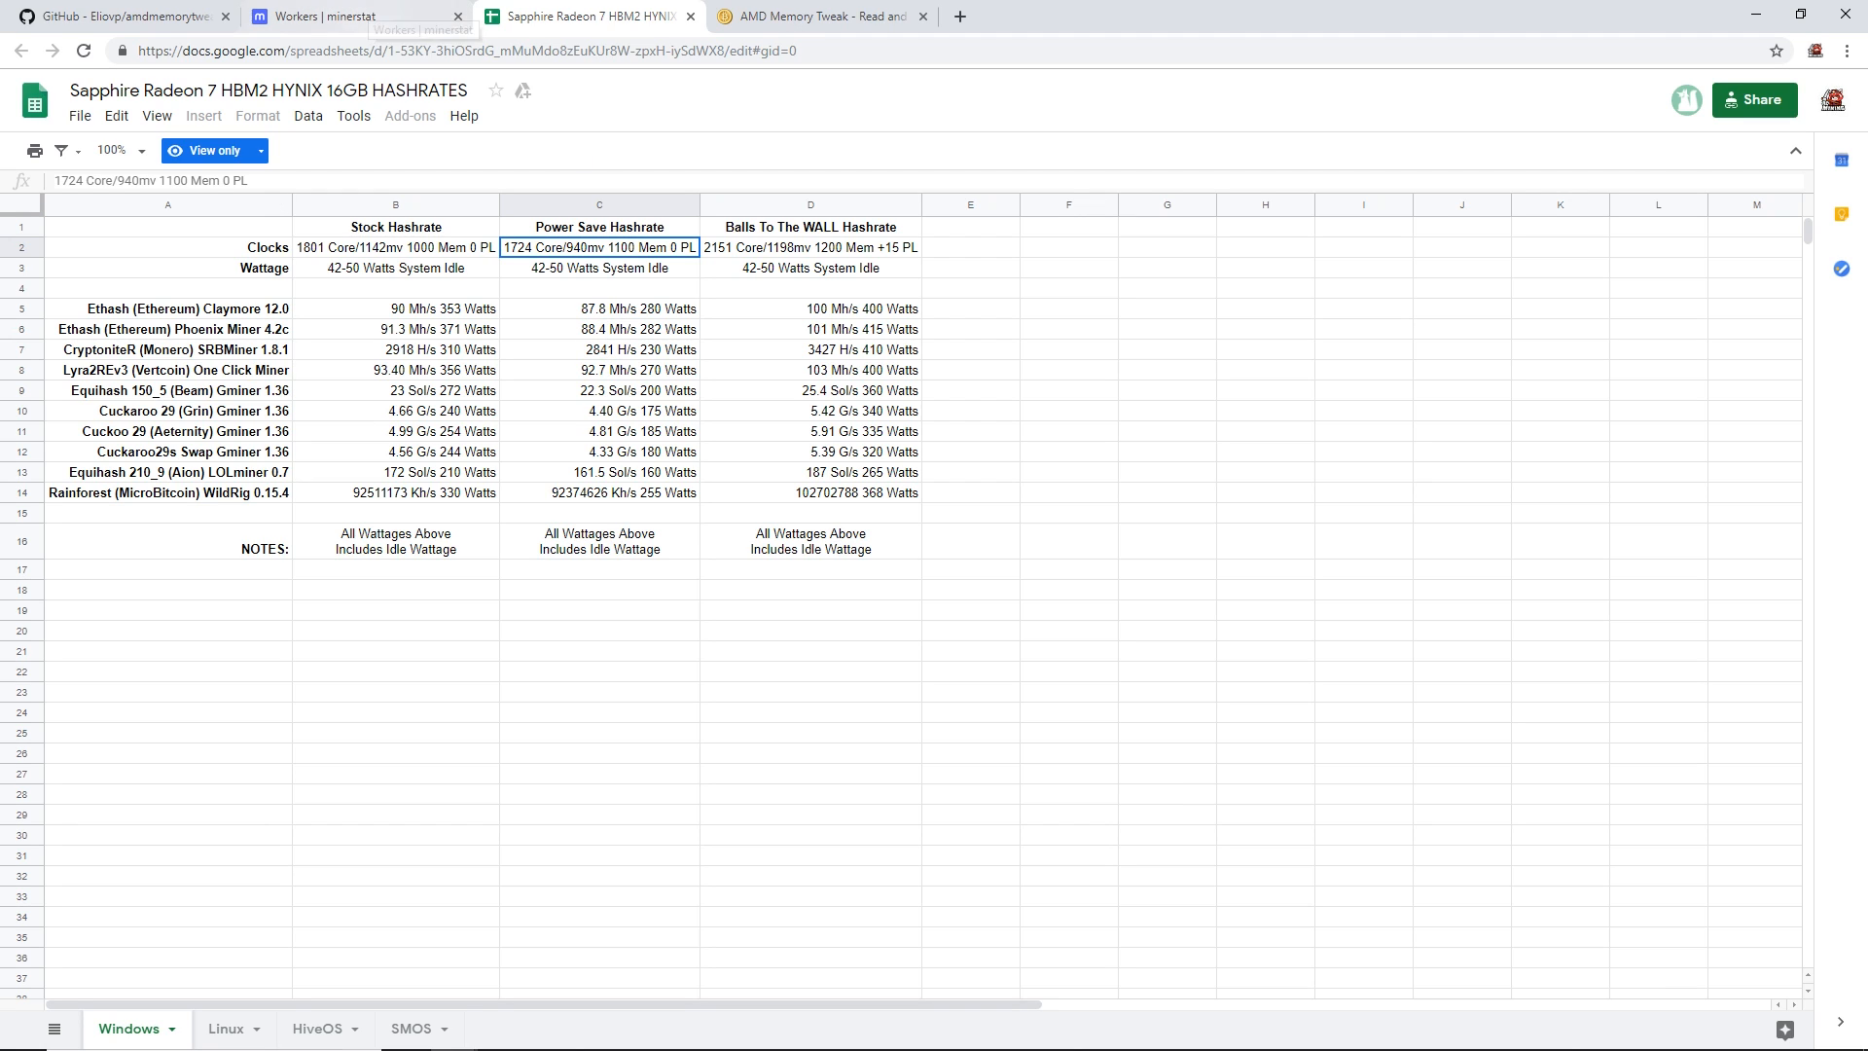
pyautogui.click(356, 15)
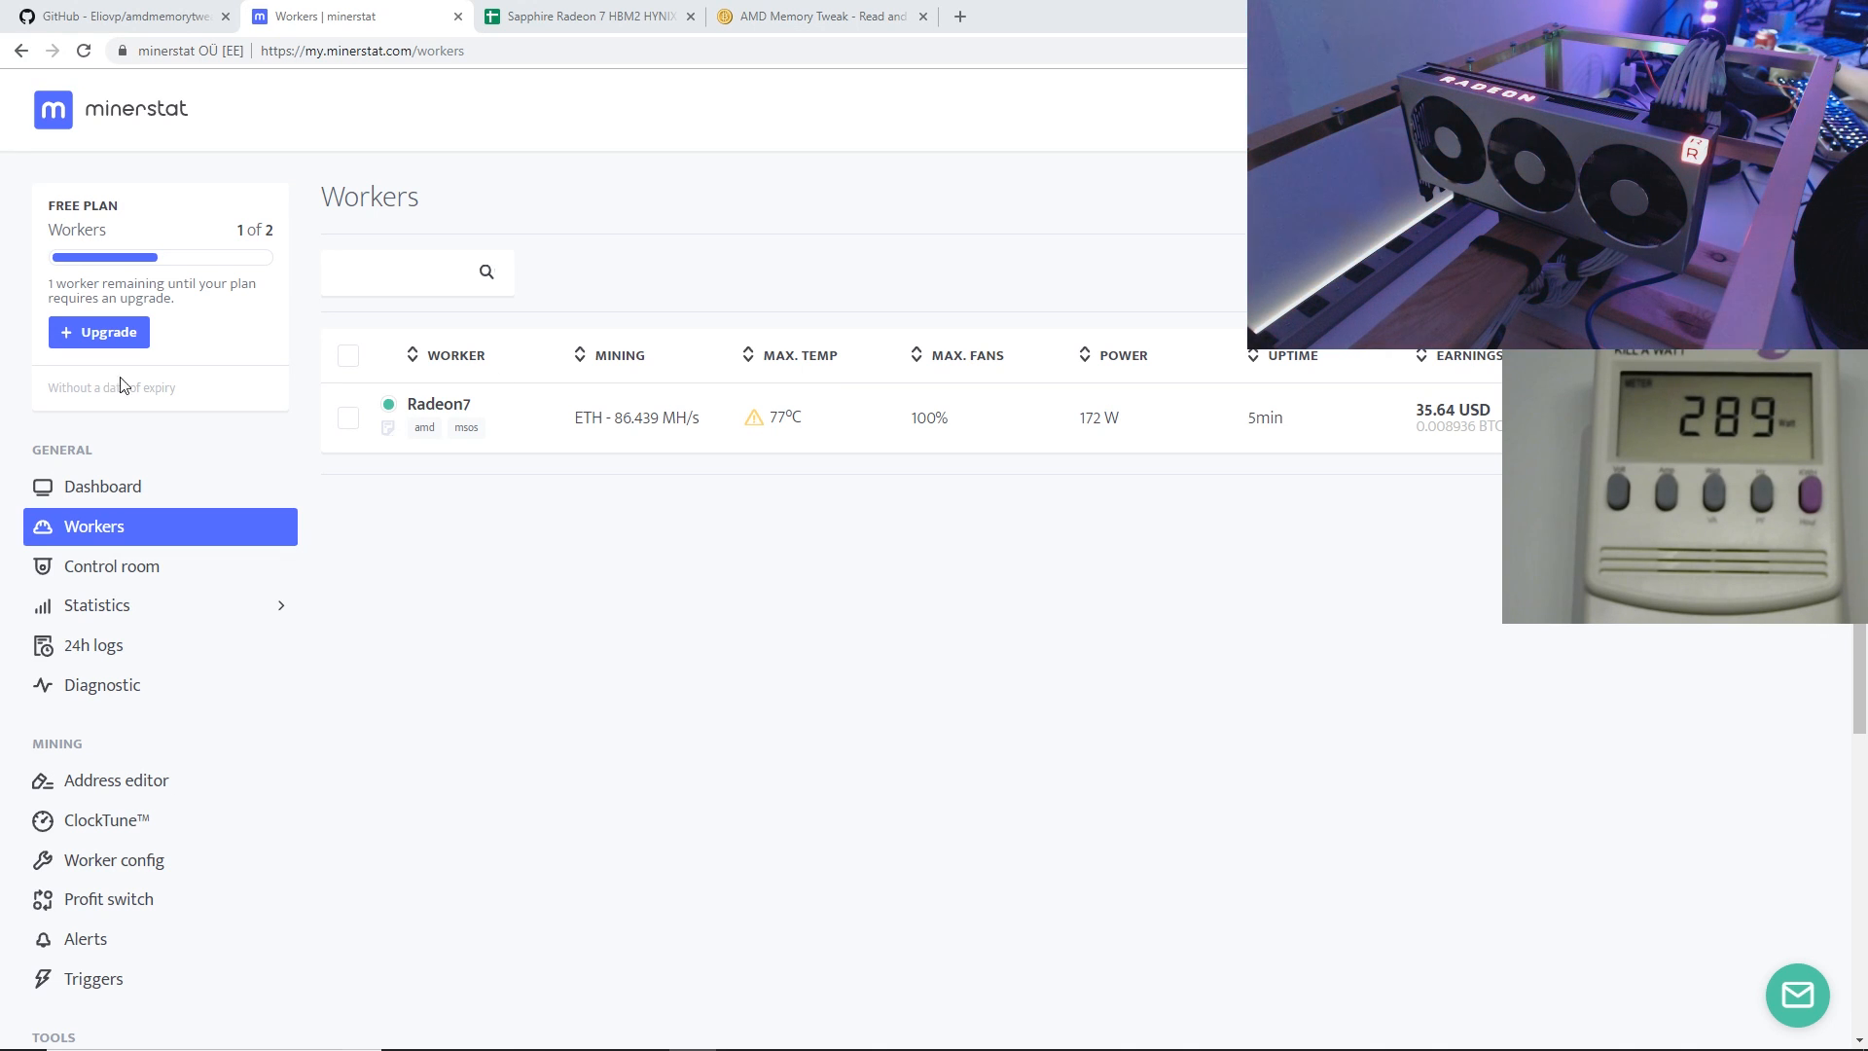
pyautogui.moveTo(584, 16)
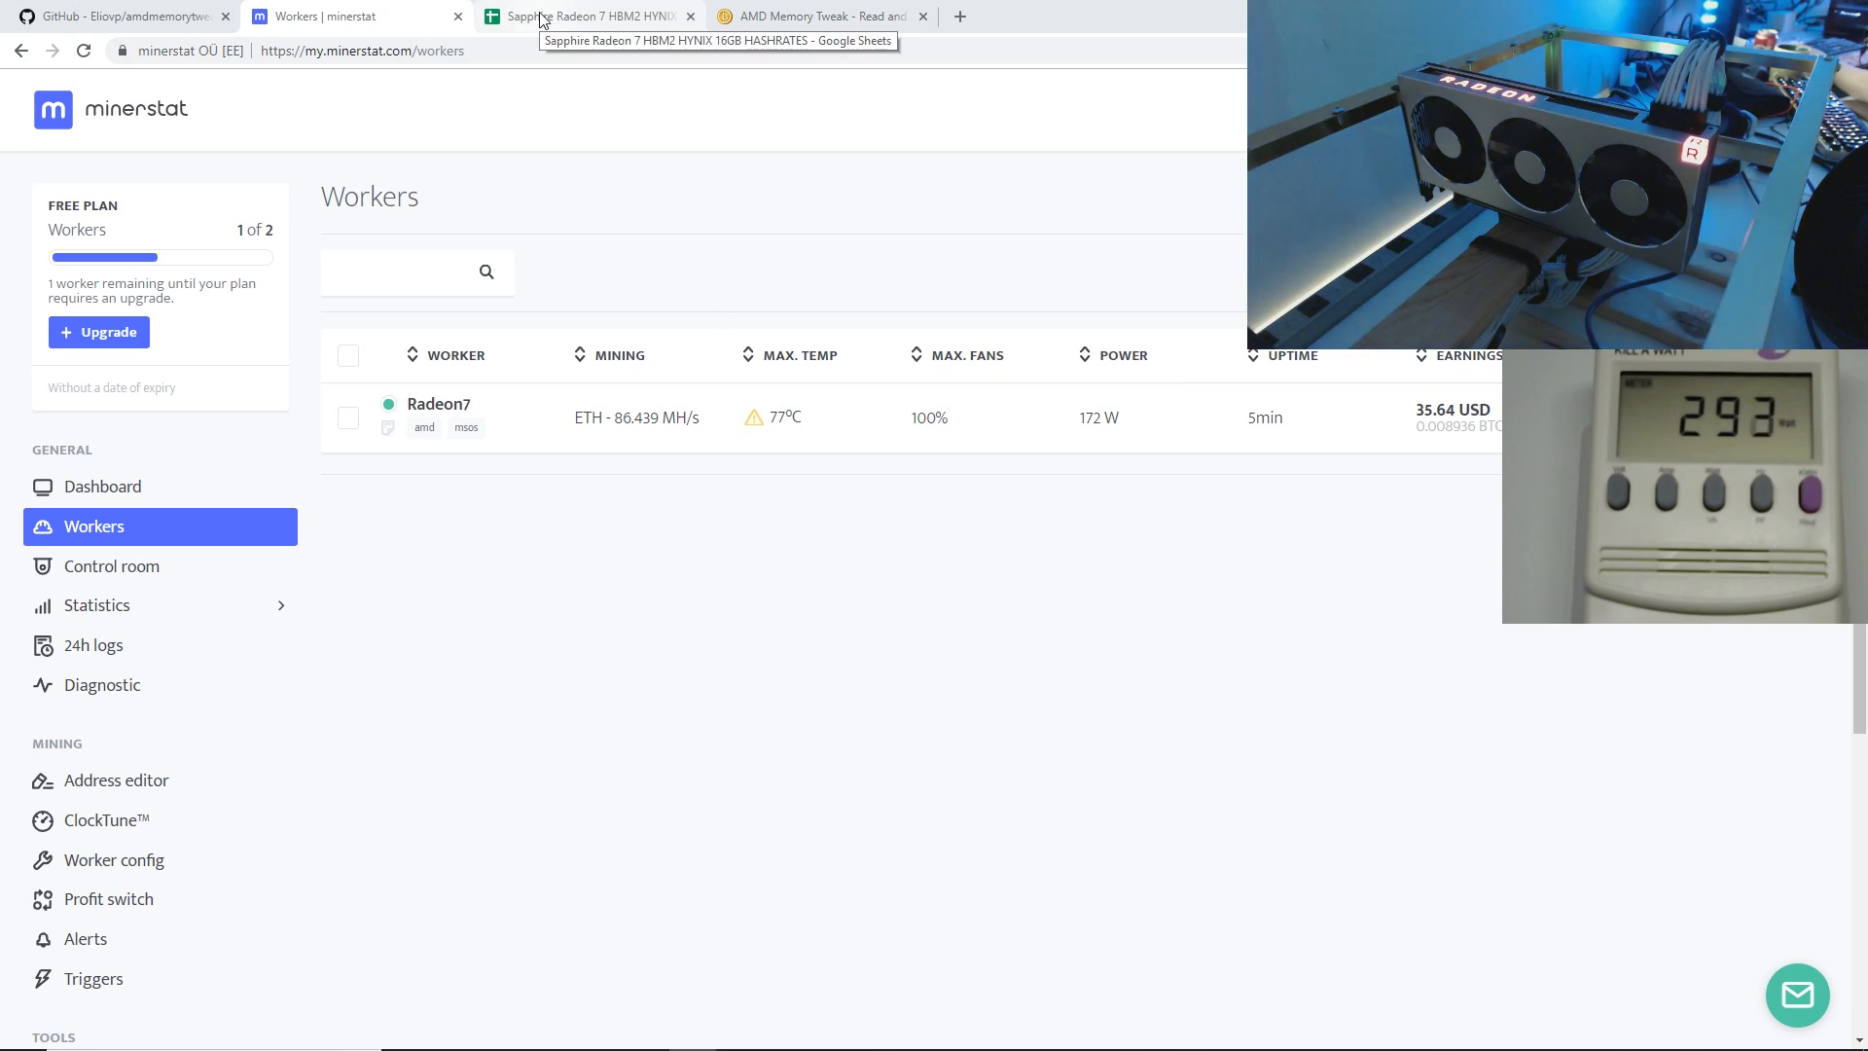
# Recheck the Power Save Ethash figures in the hashrate sheet, then return to the Radeon7 terminal
pyautogui.click(583, 16)
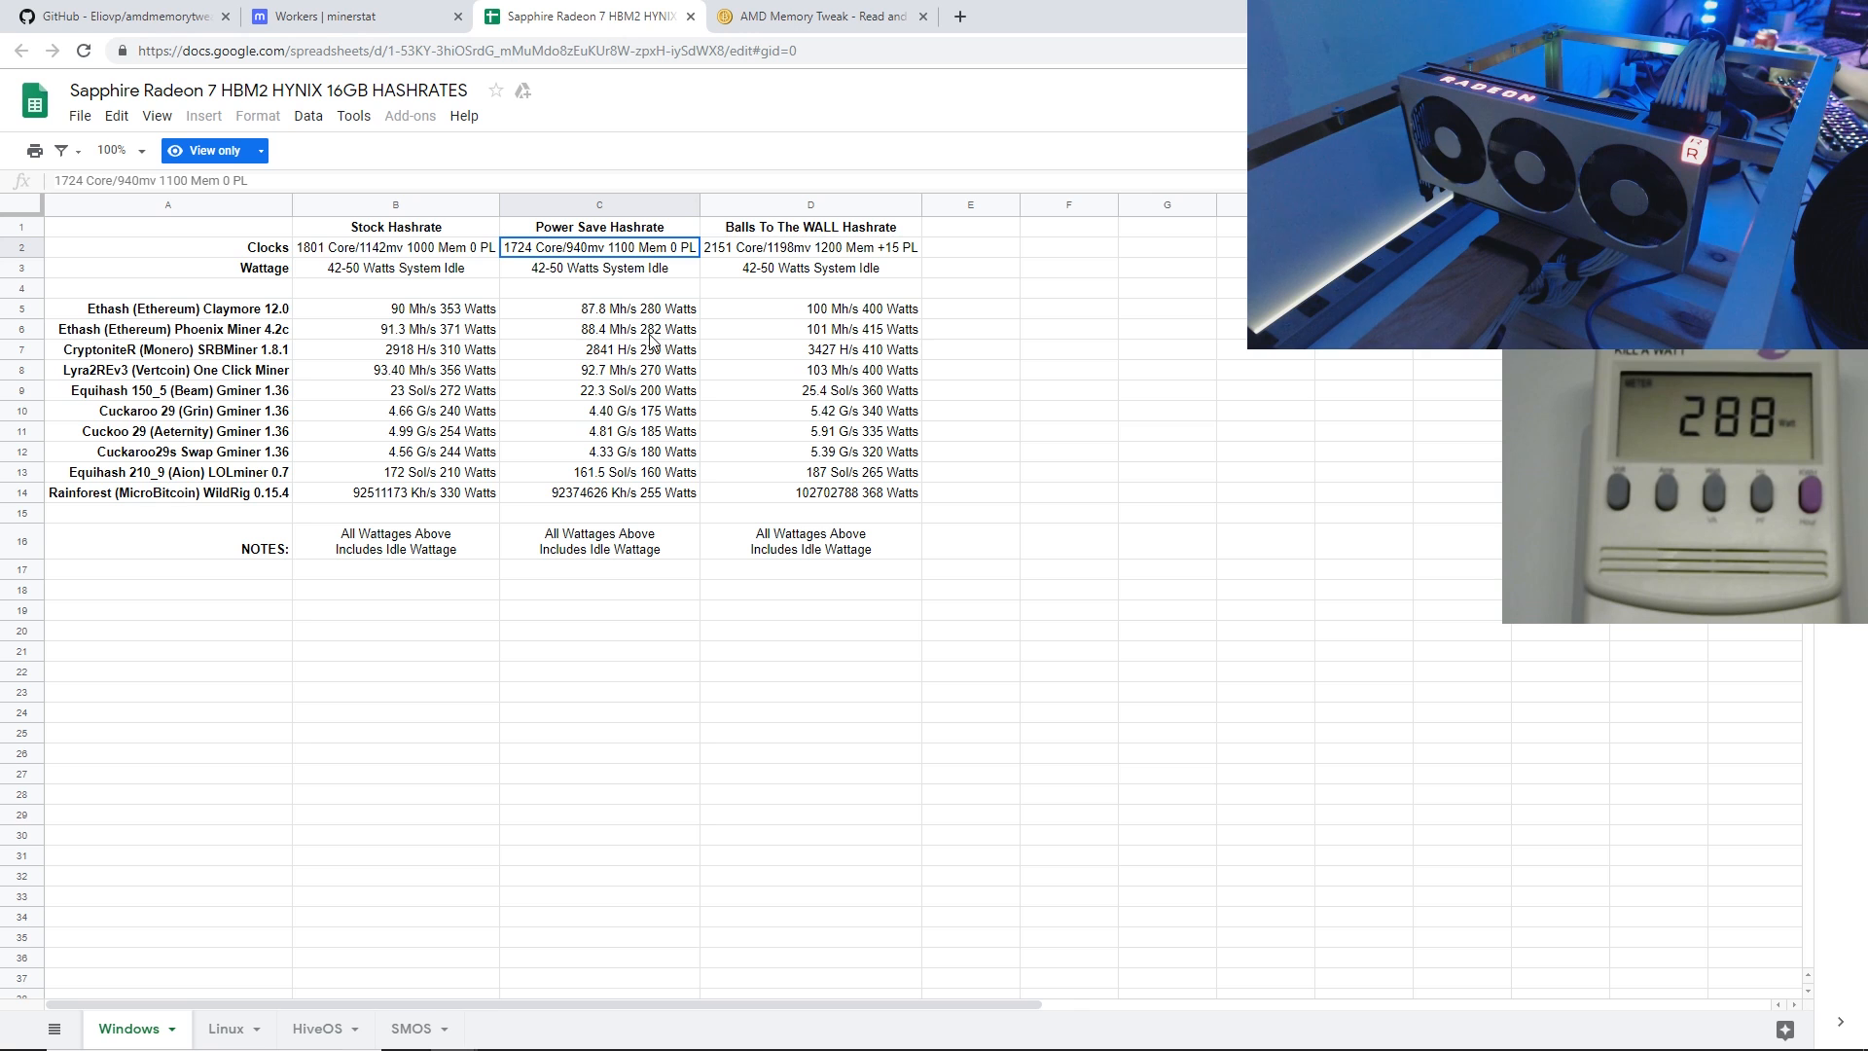
pyautogui.click(345, 16)
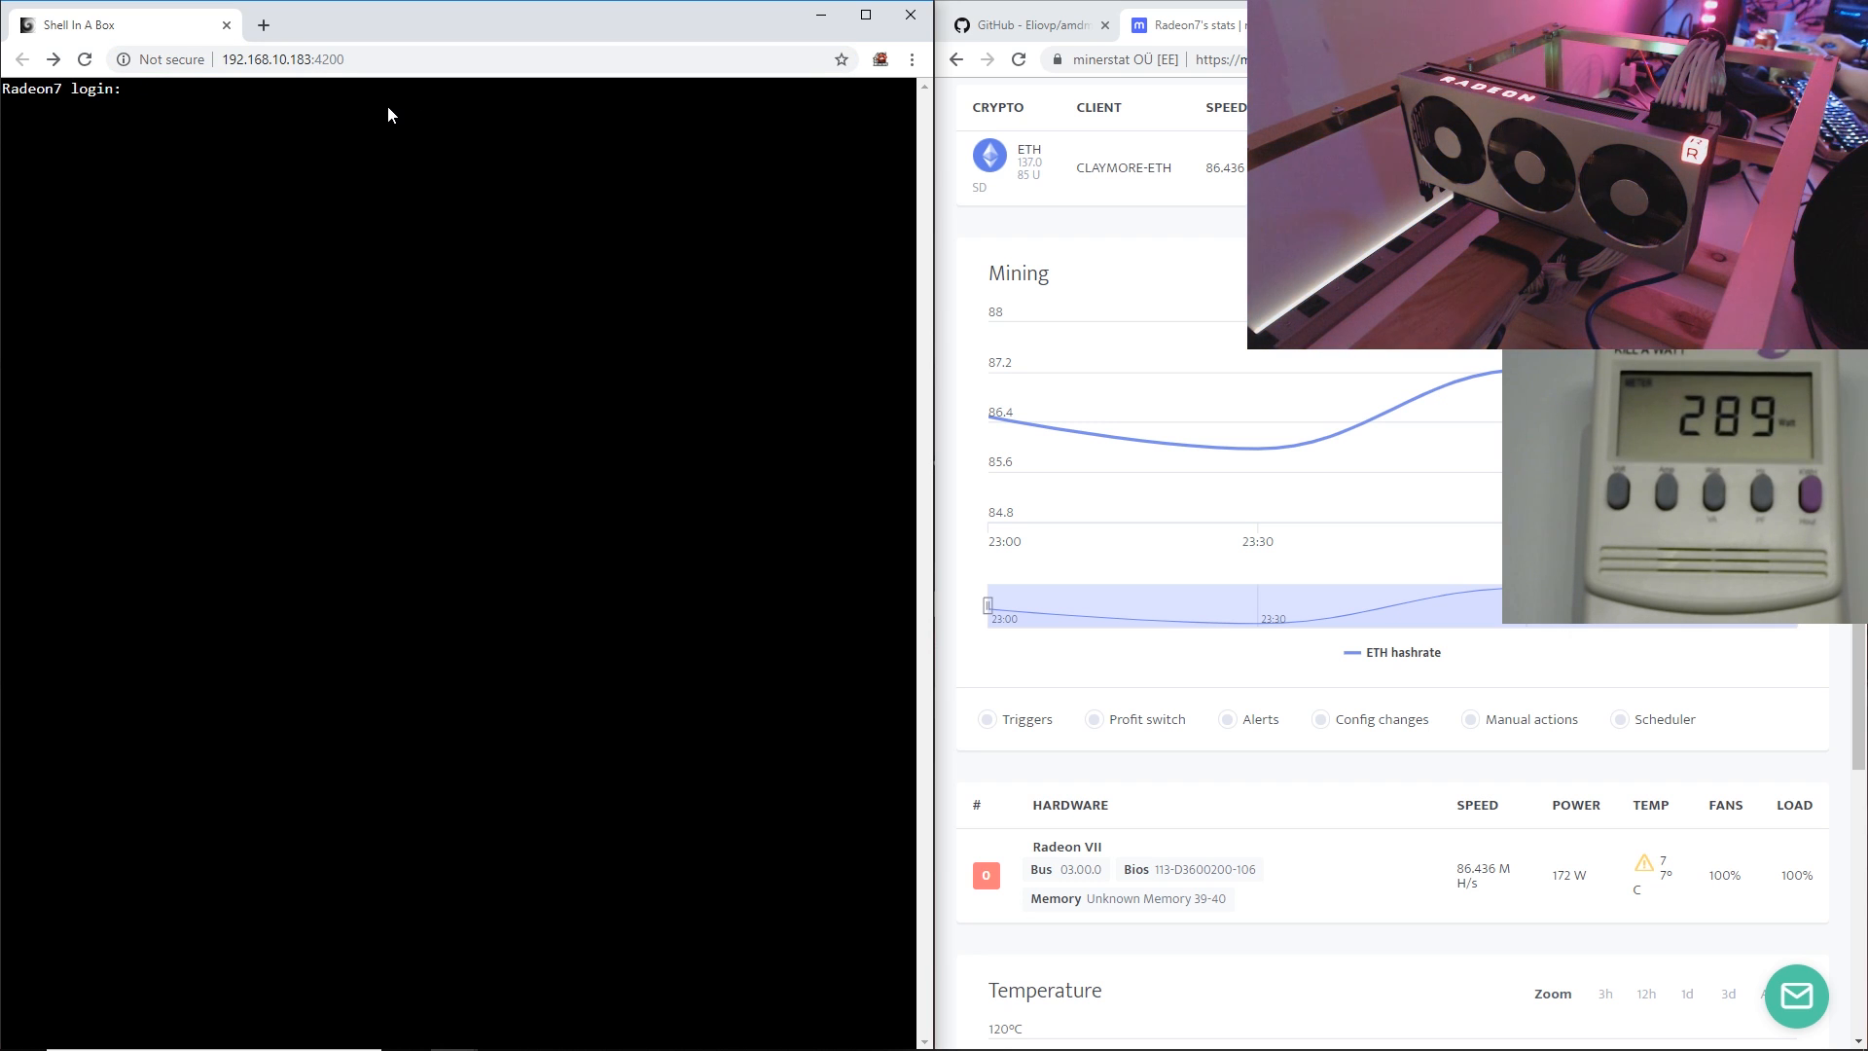
# Log in as minerstat, list the home folder and change into the bin directory
pyautogui.write('minerstat')
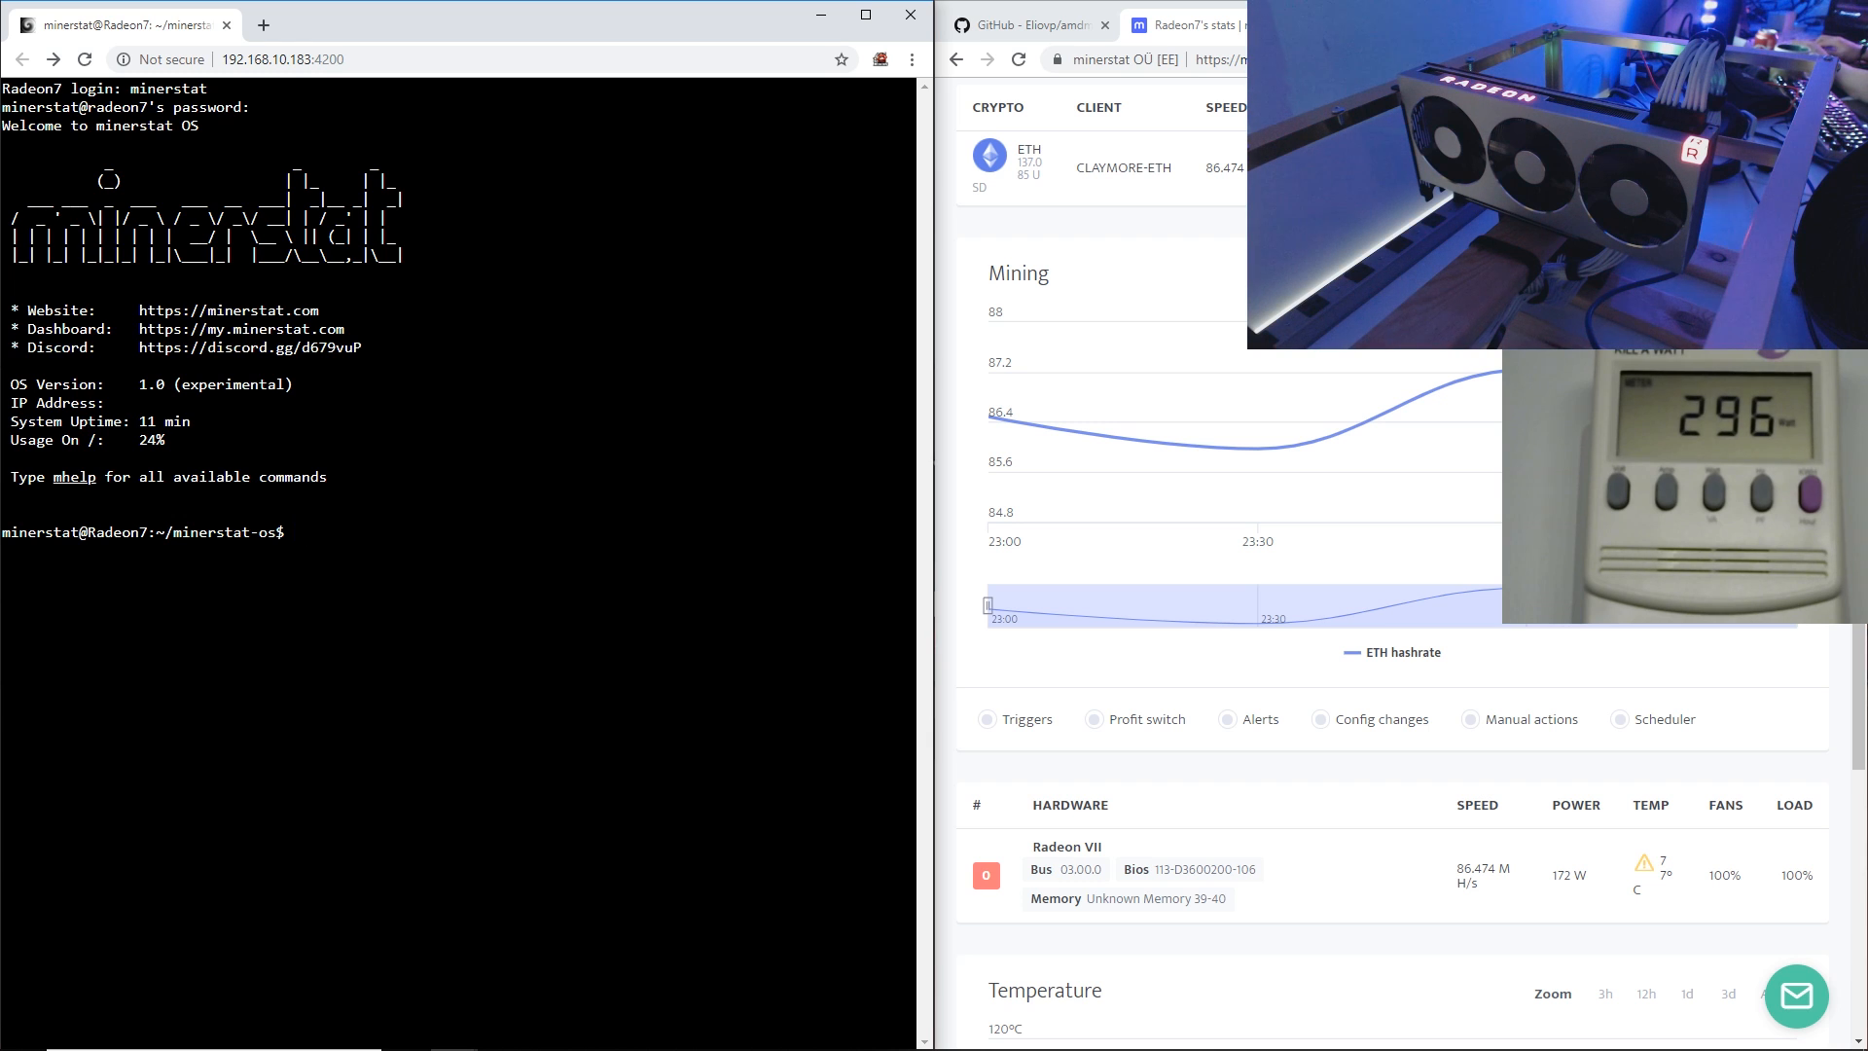
pyautogui.write('dir')
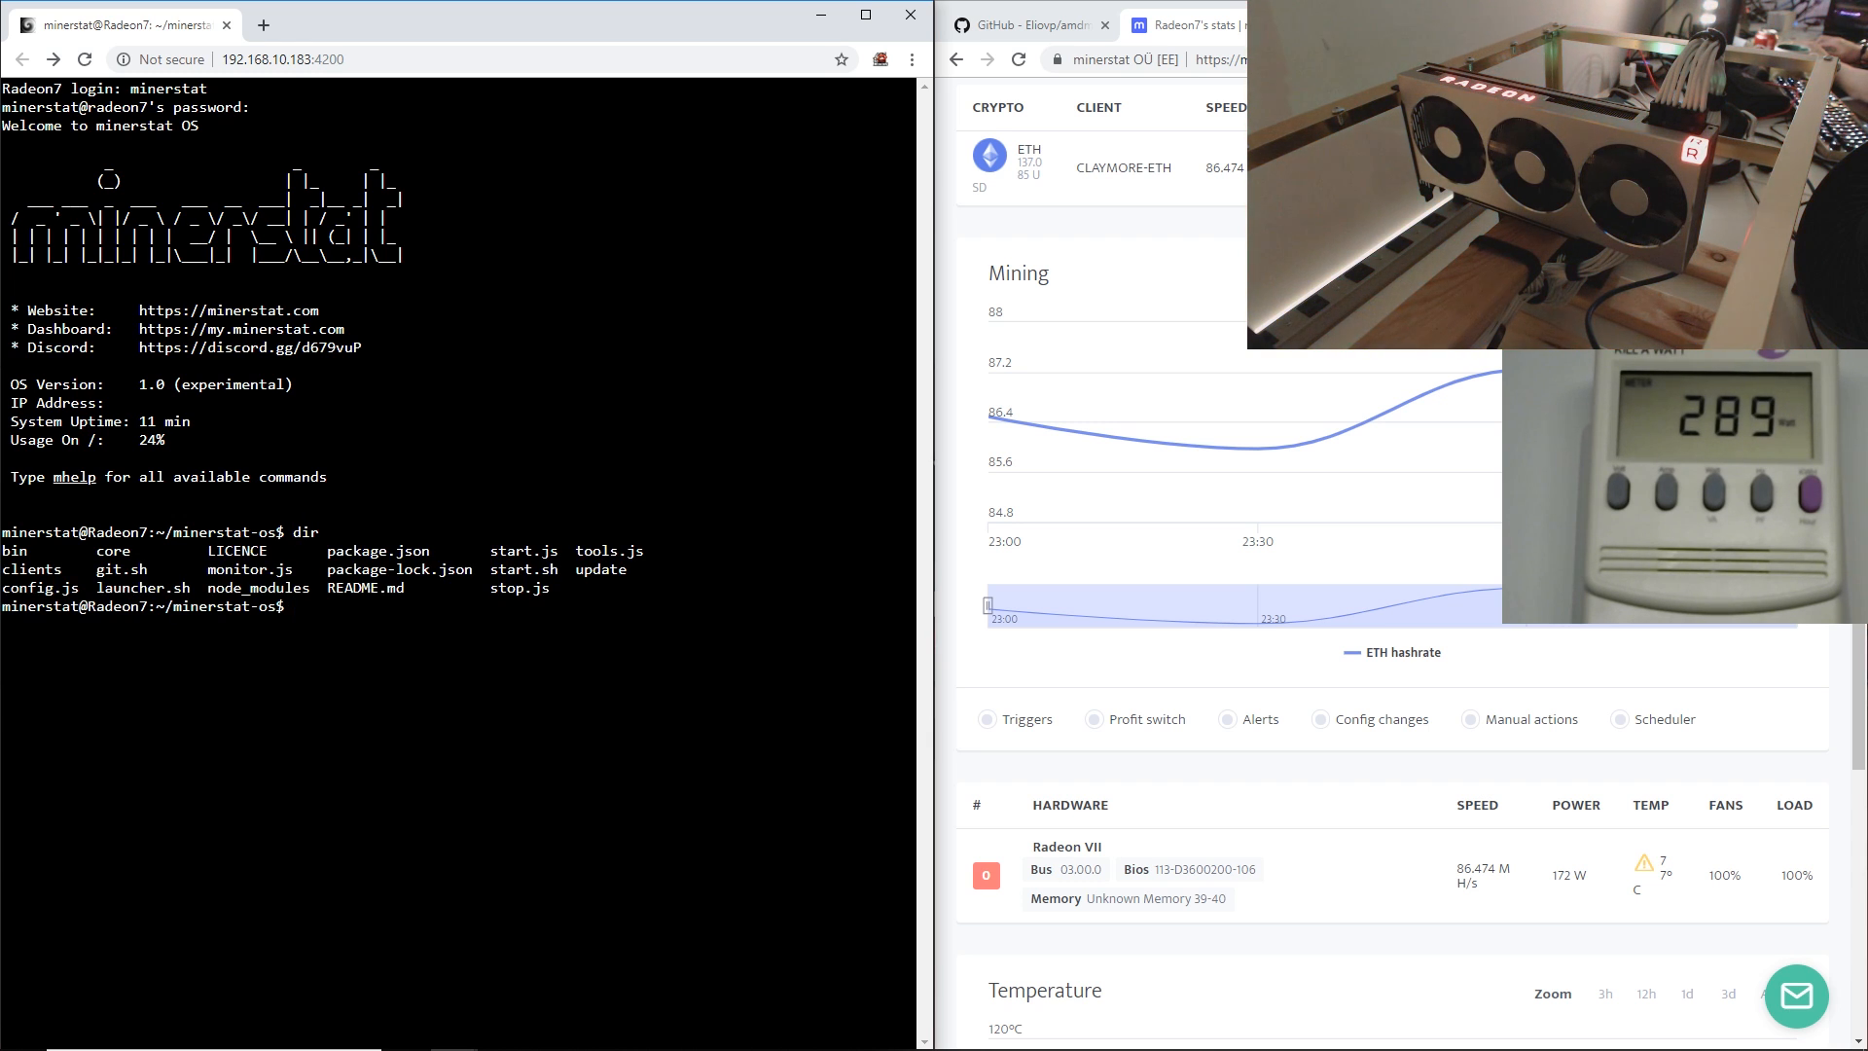
pyautogui.write('cd bin')
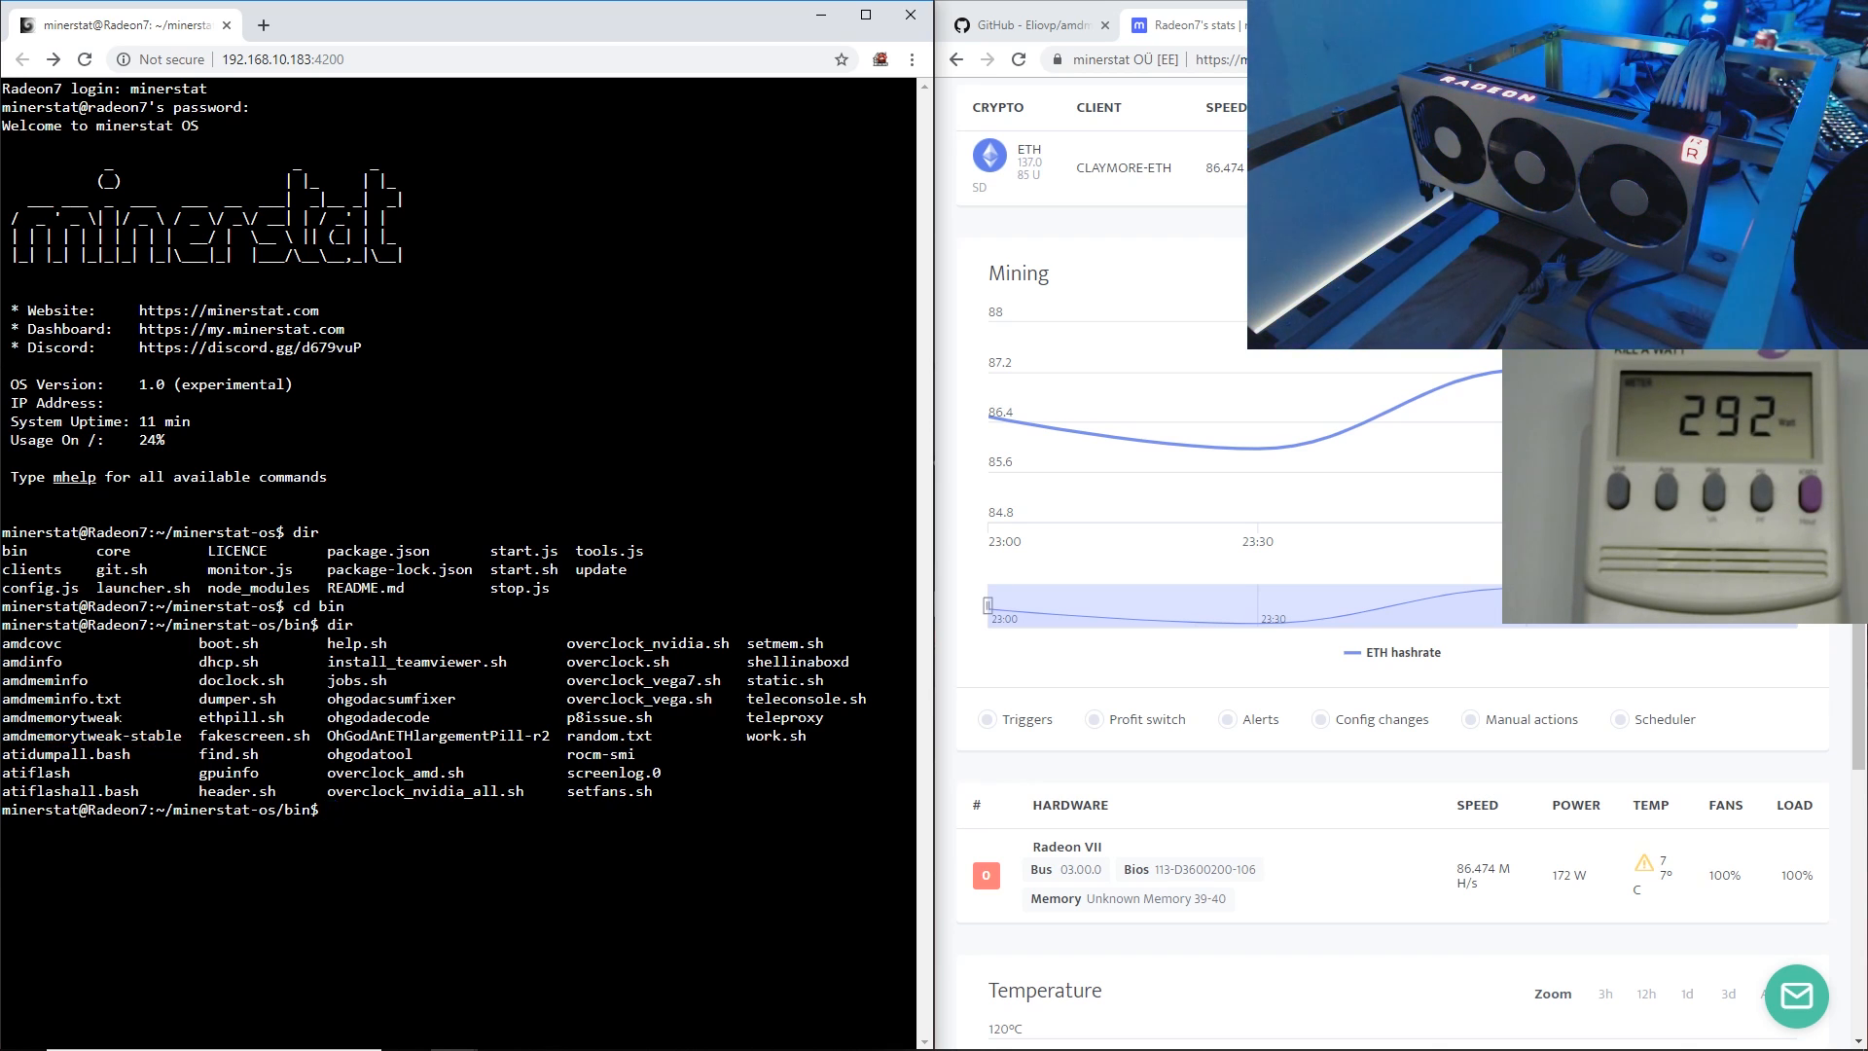
pyautogui.doubleClick(63, 716)
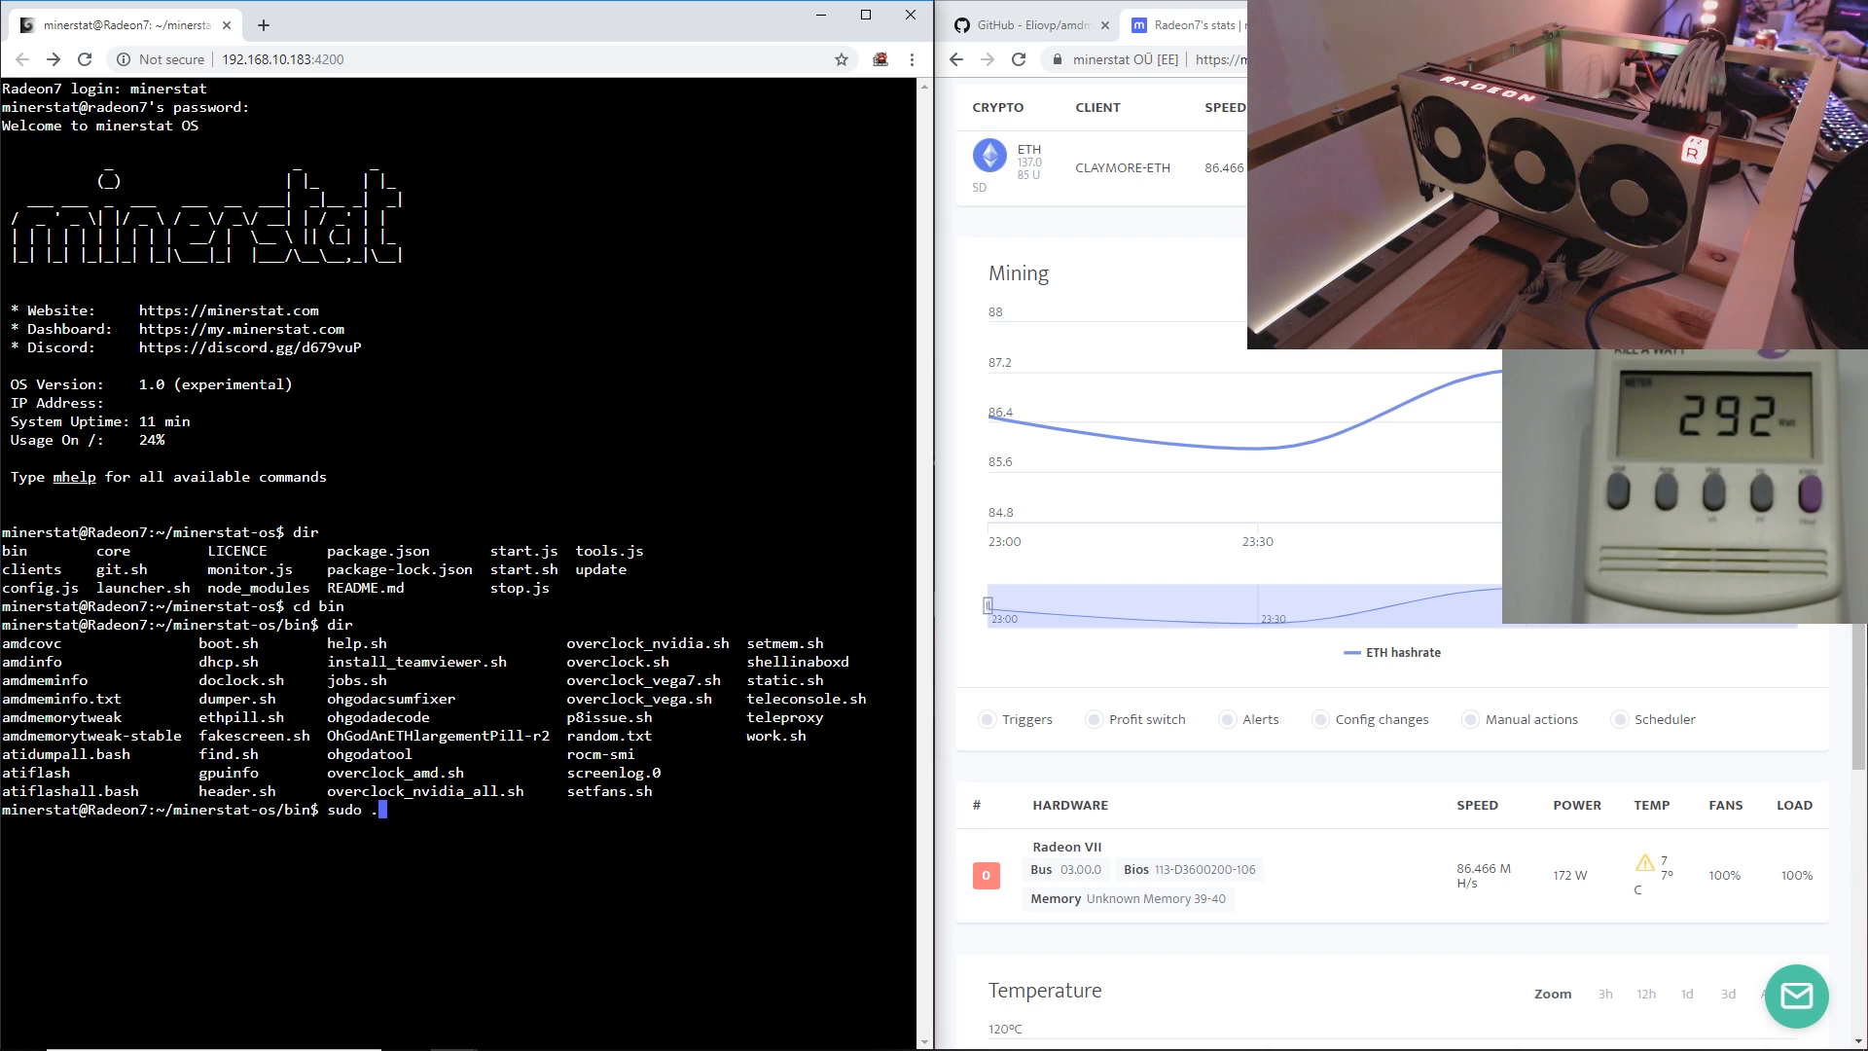
# Run sudo ./amdmemorytweak to show its help options
pyautogui.write('./amdm')
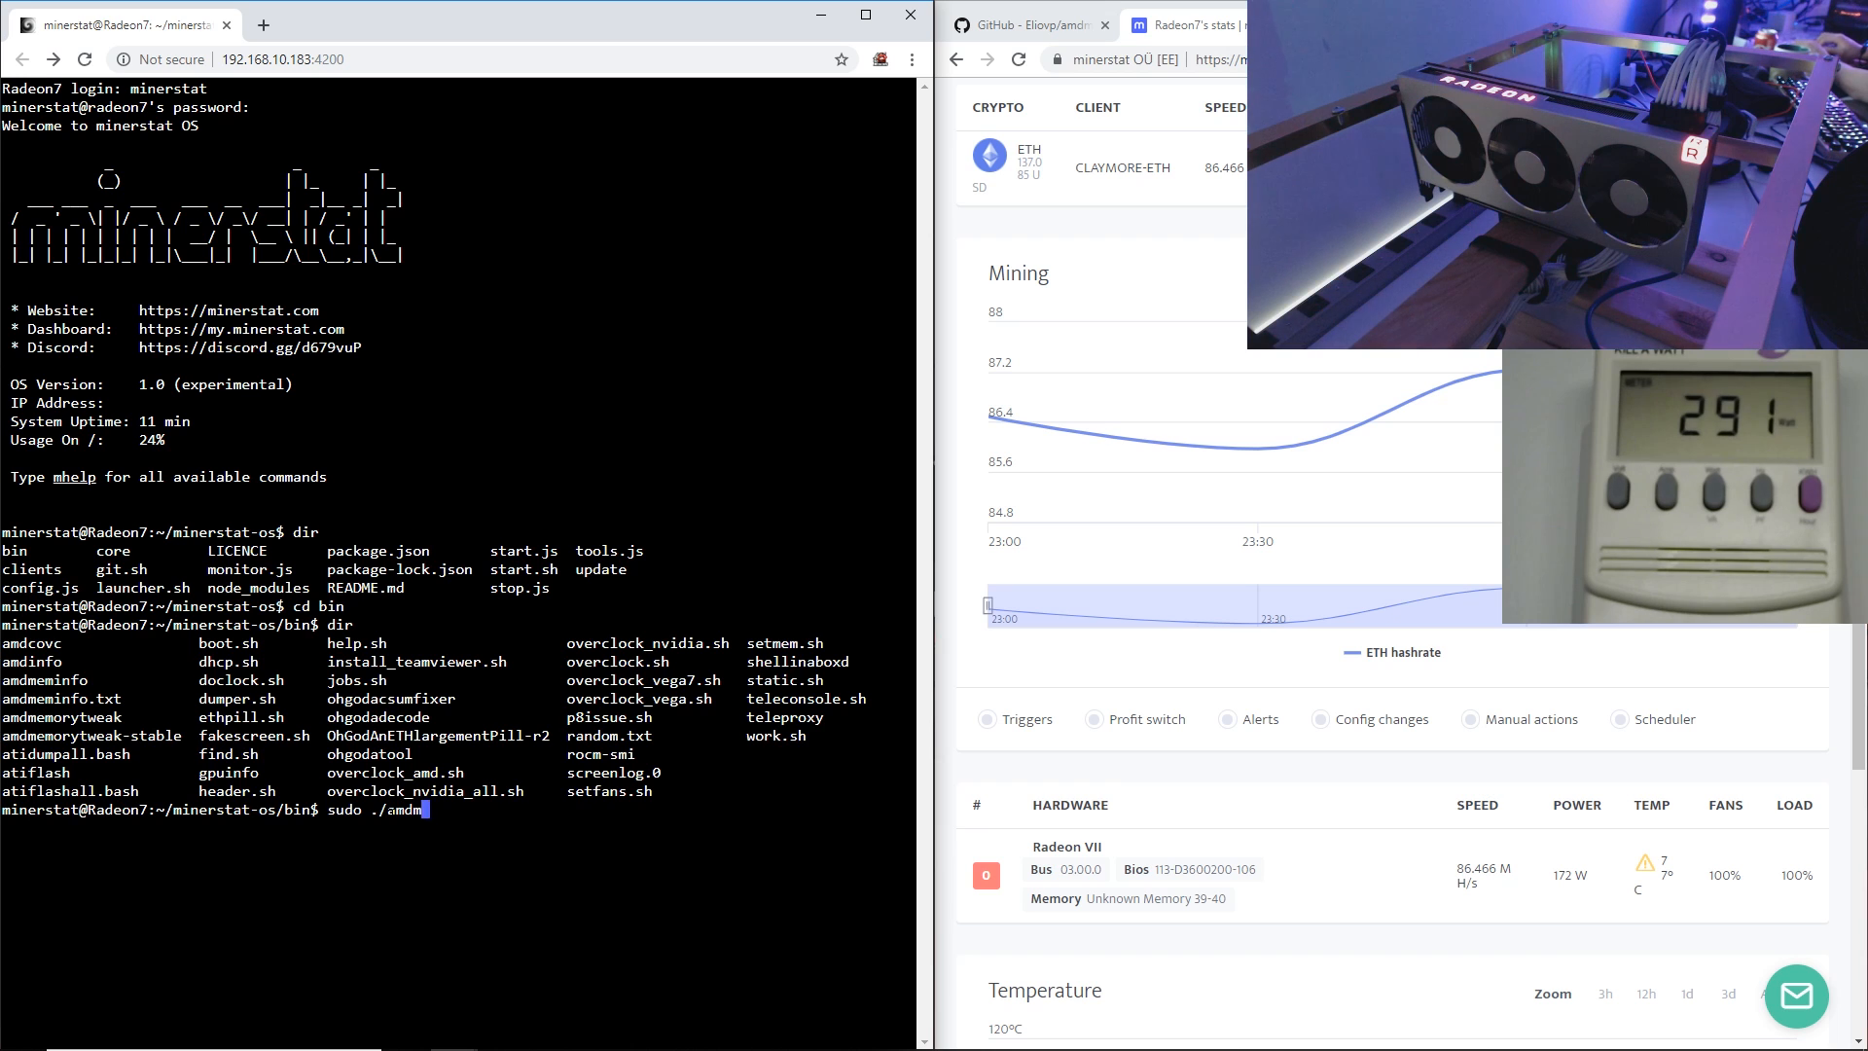
pyautogui.write('emorytweak')
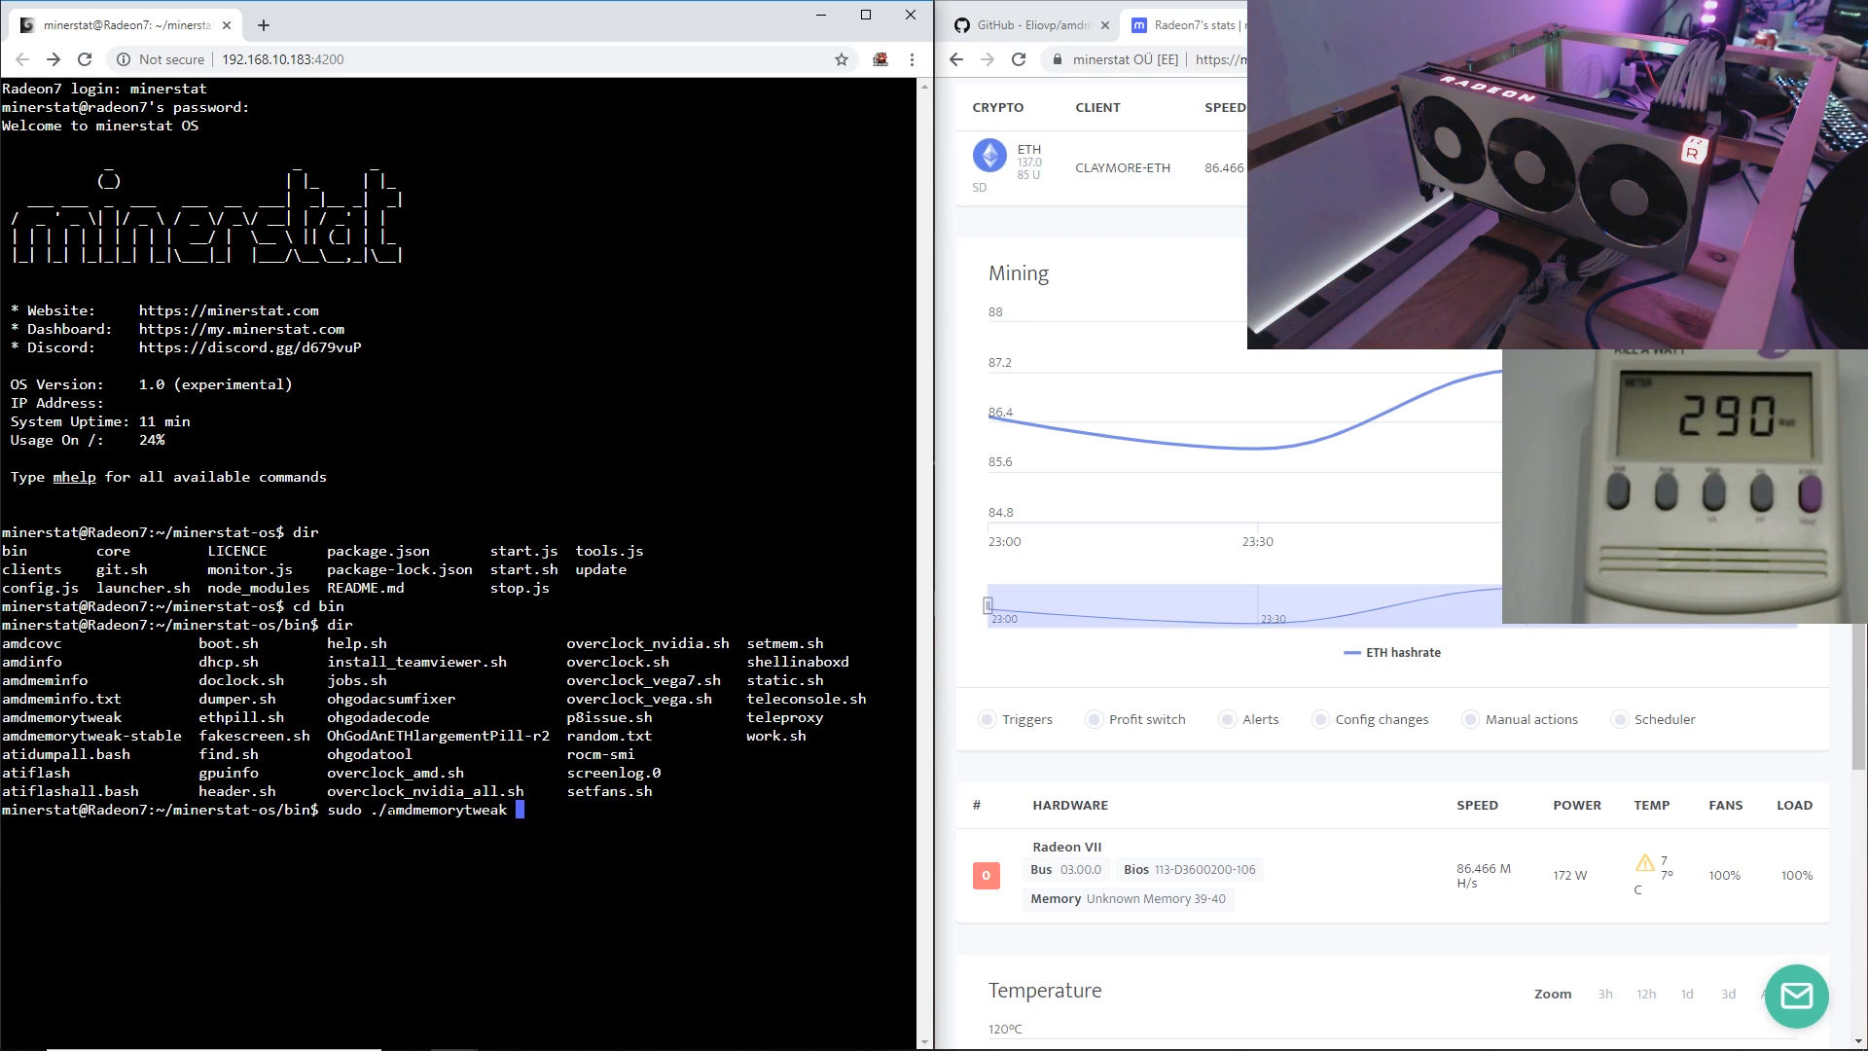
pyautogui.press('enter')
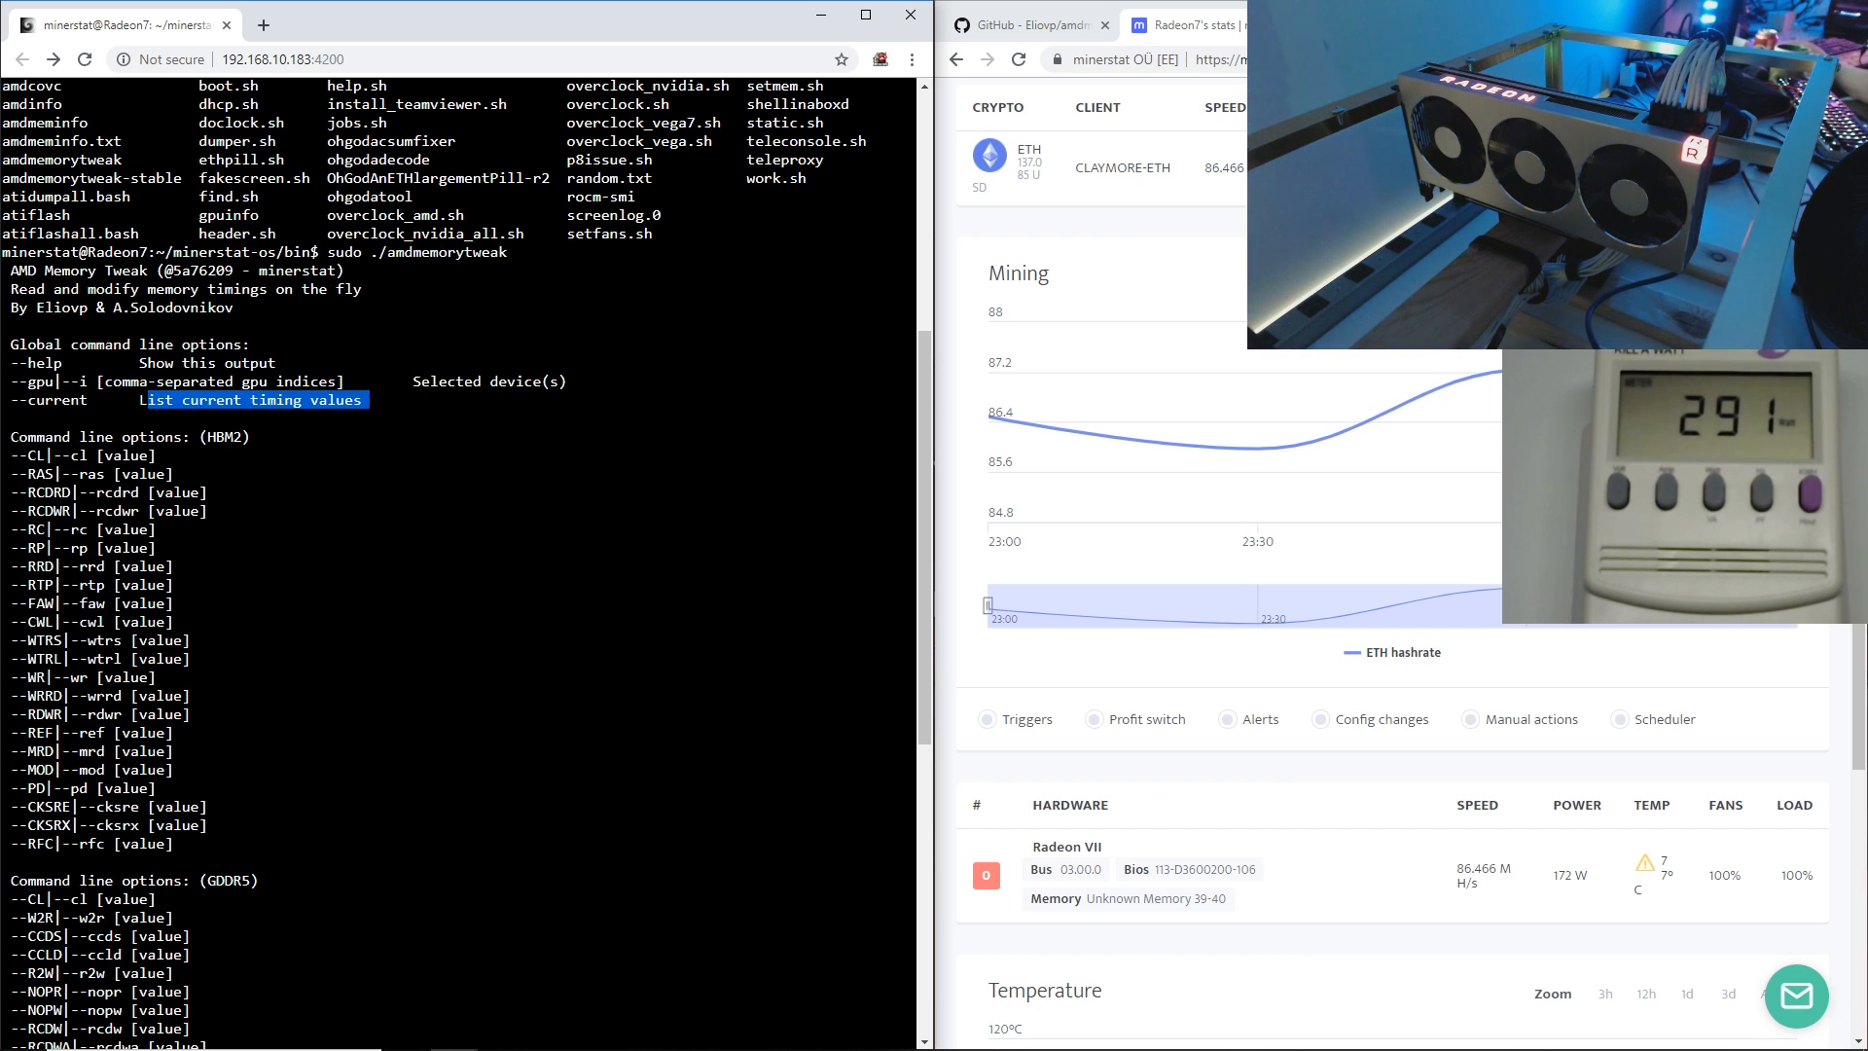
pyautogui.scroll(-3)
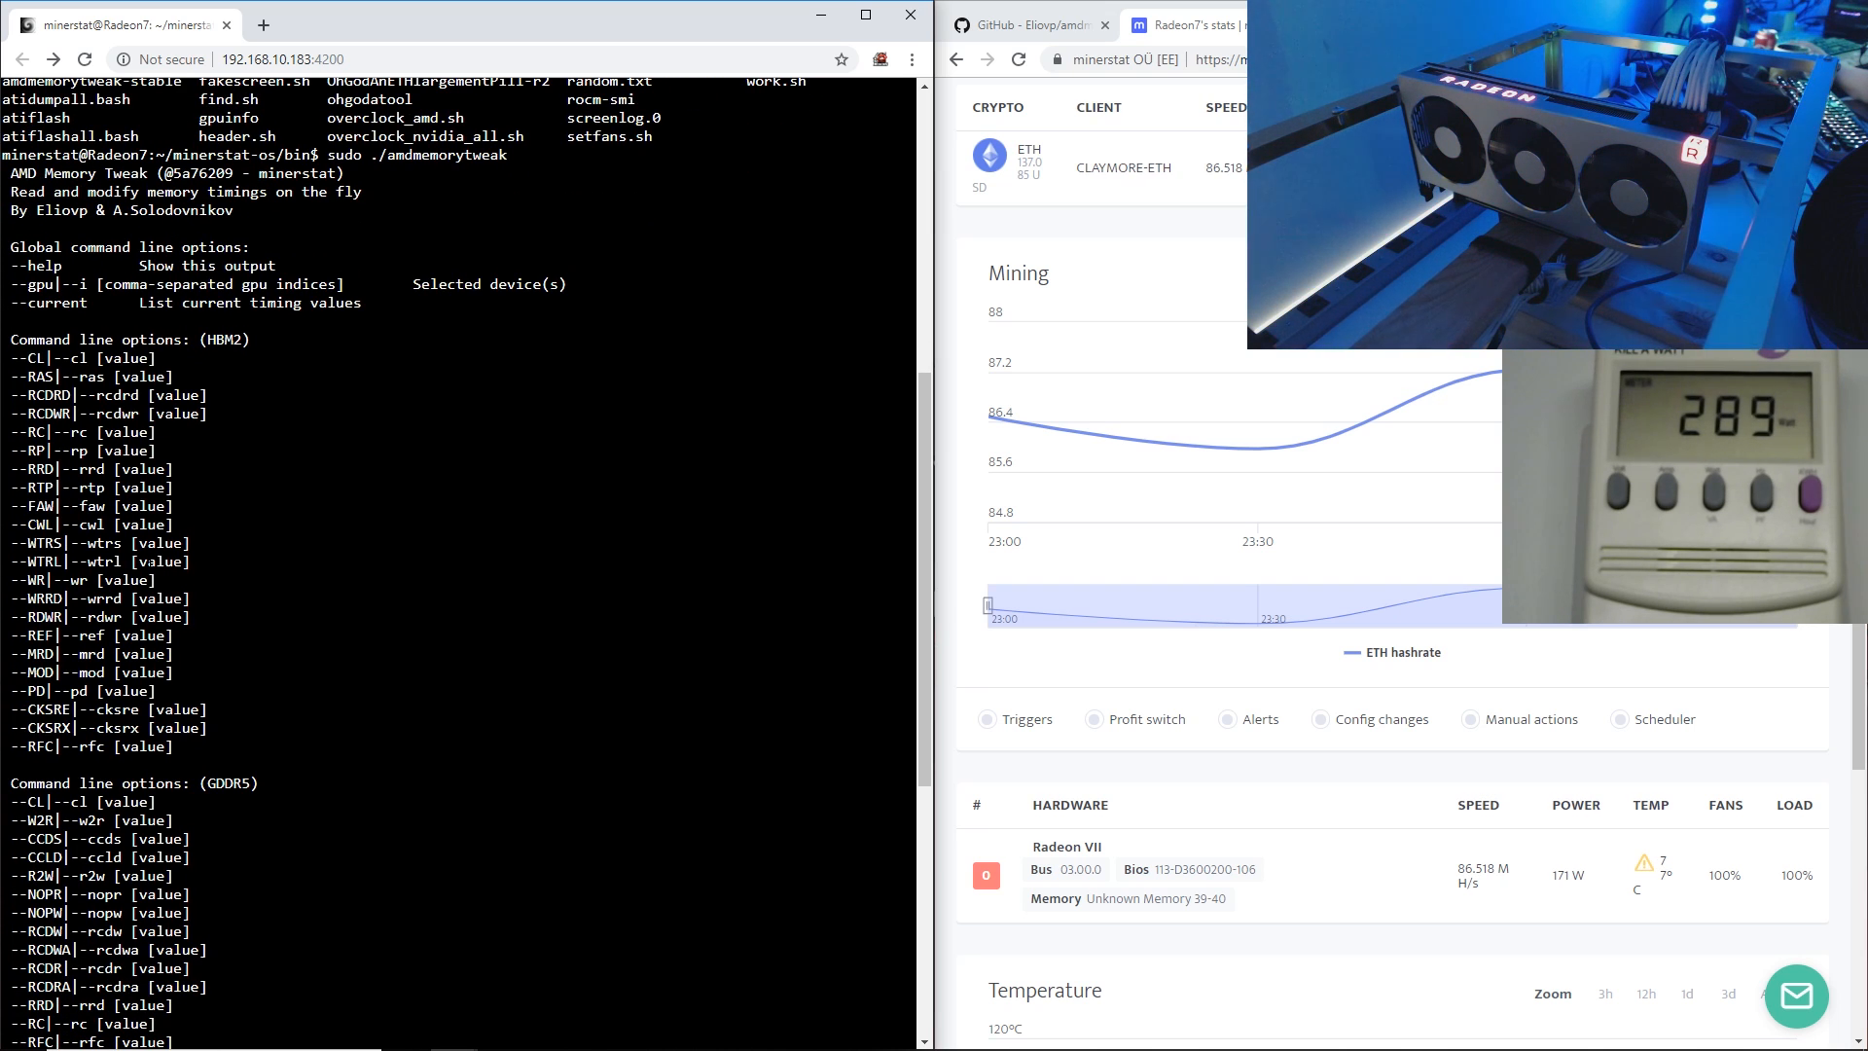
pyautogui.scroll(-3)
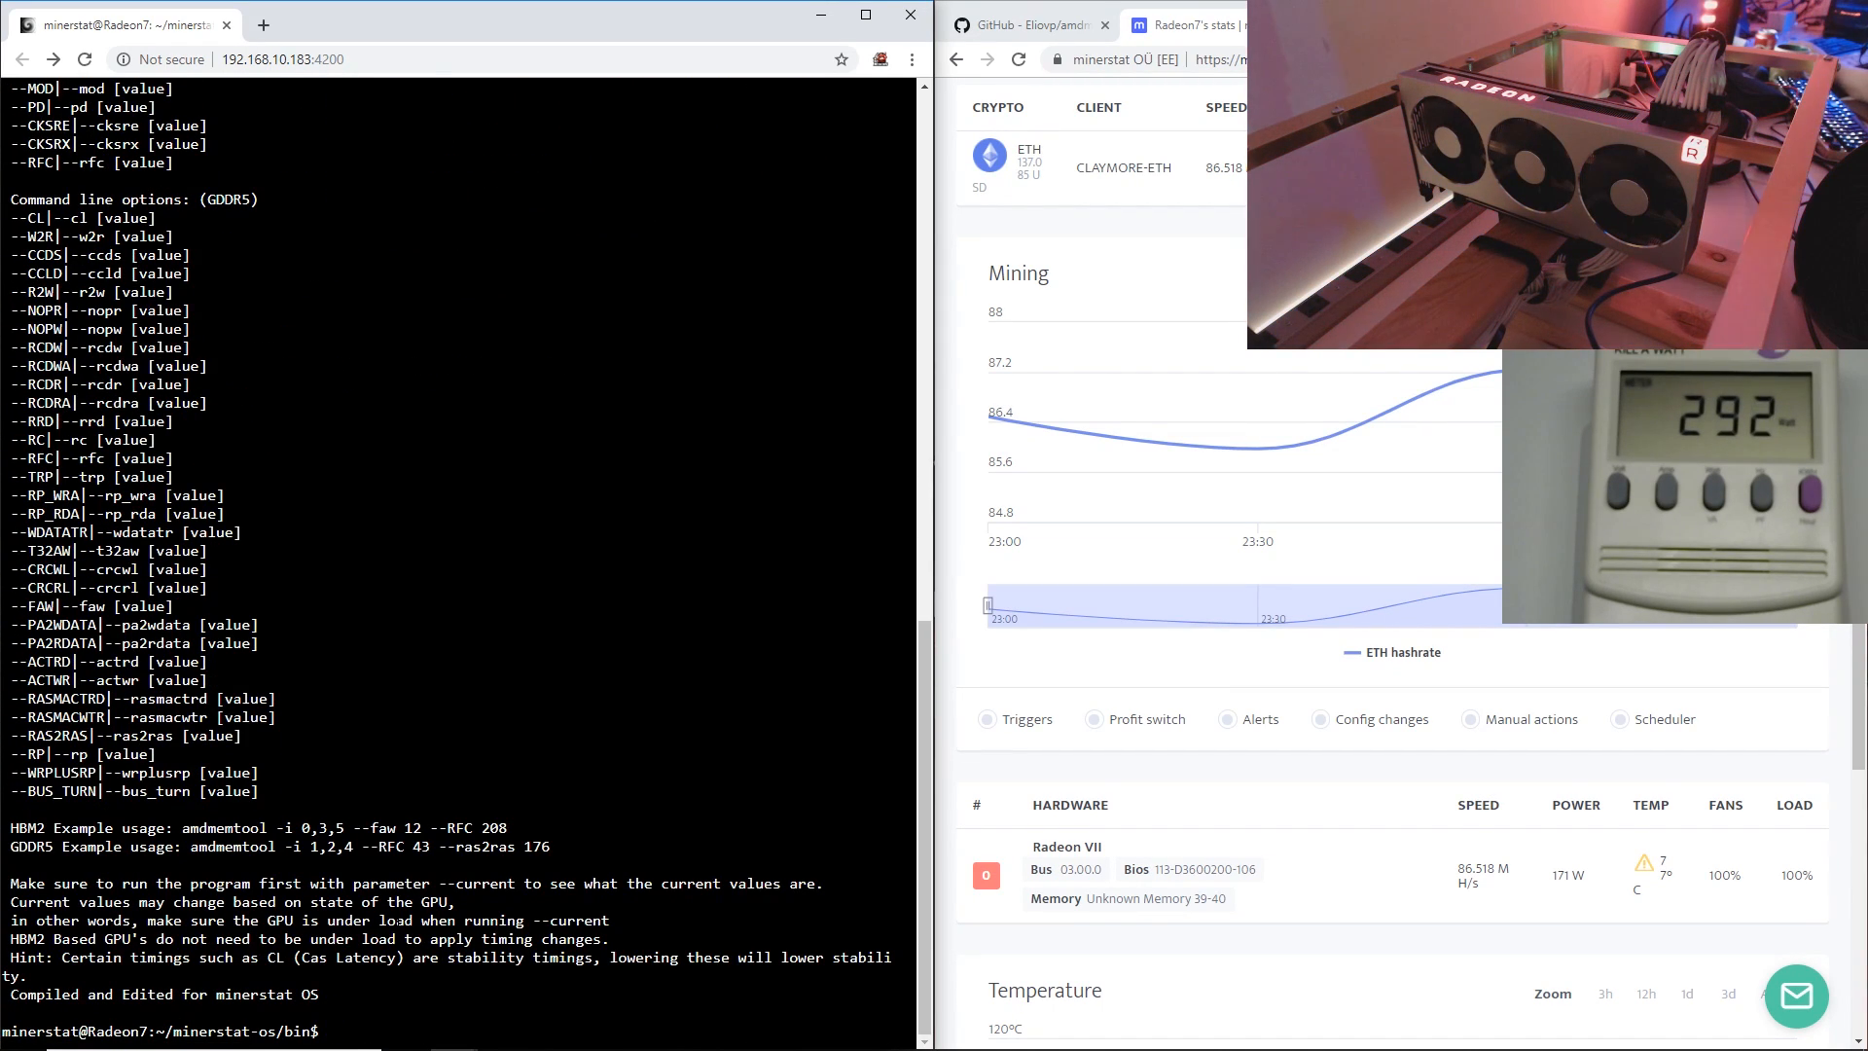
# Run sudo ./amdmemorytweak --current to list the Radeon VII's timings (CL 24, FAW 16, REF 3900, RFC 260)
pyautogui.write('sudo ./amdmemorytweak -')
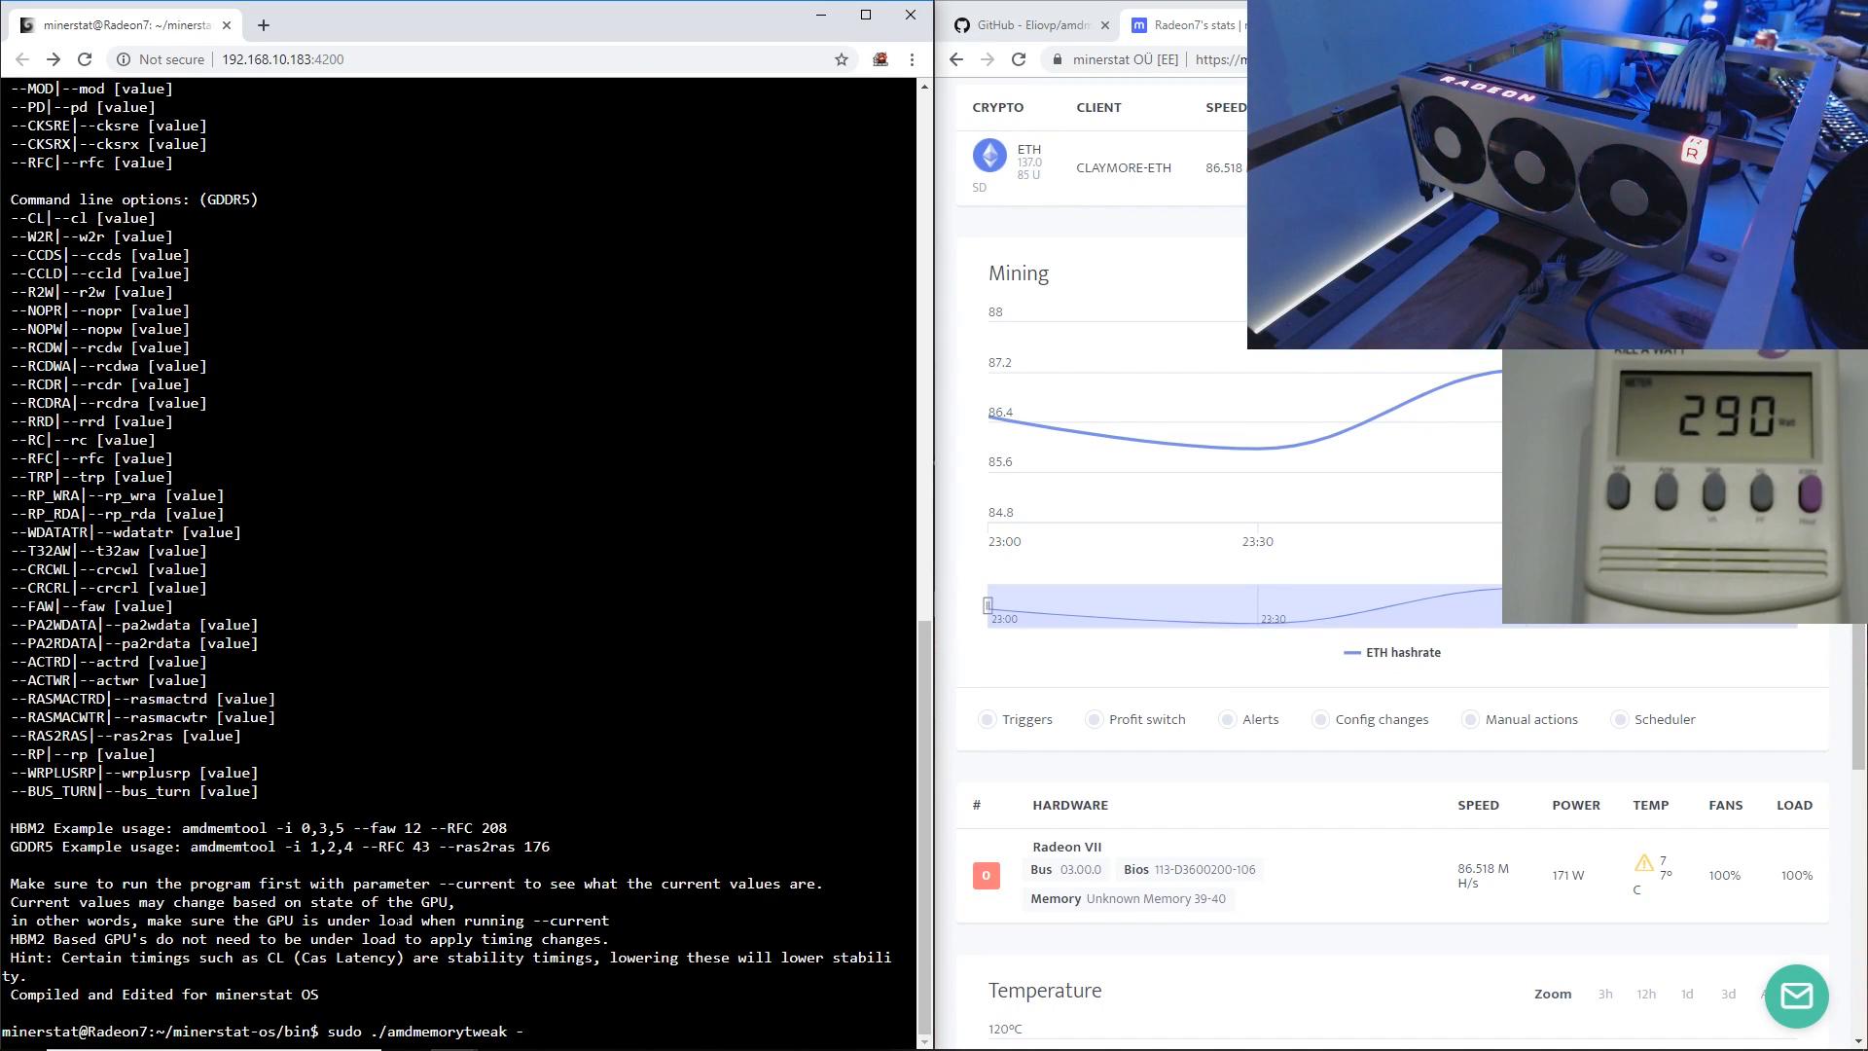
pyautogui.write('--current')
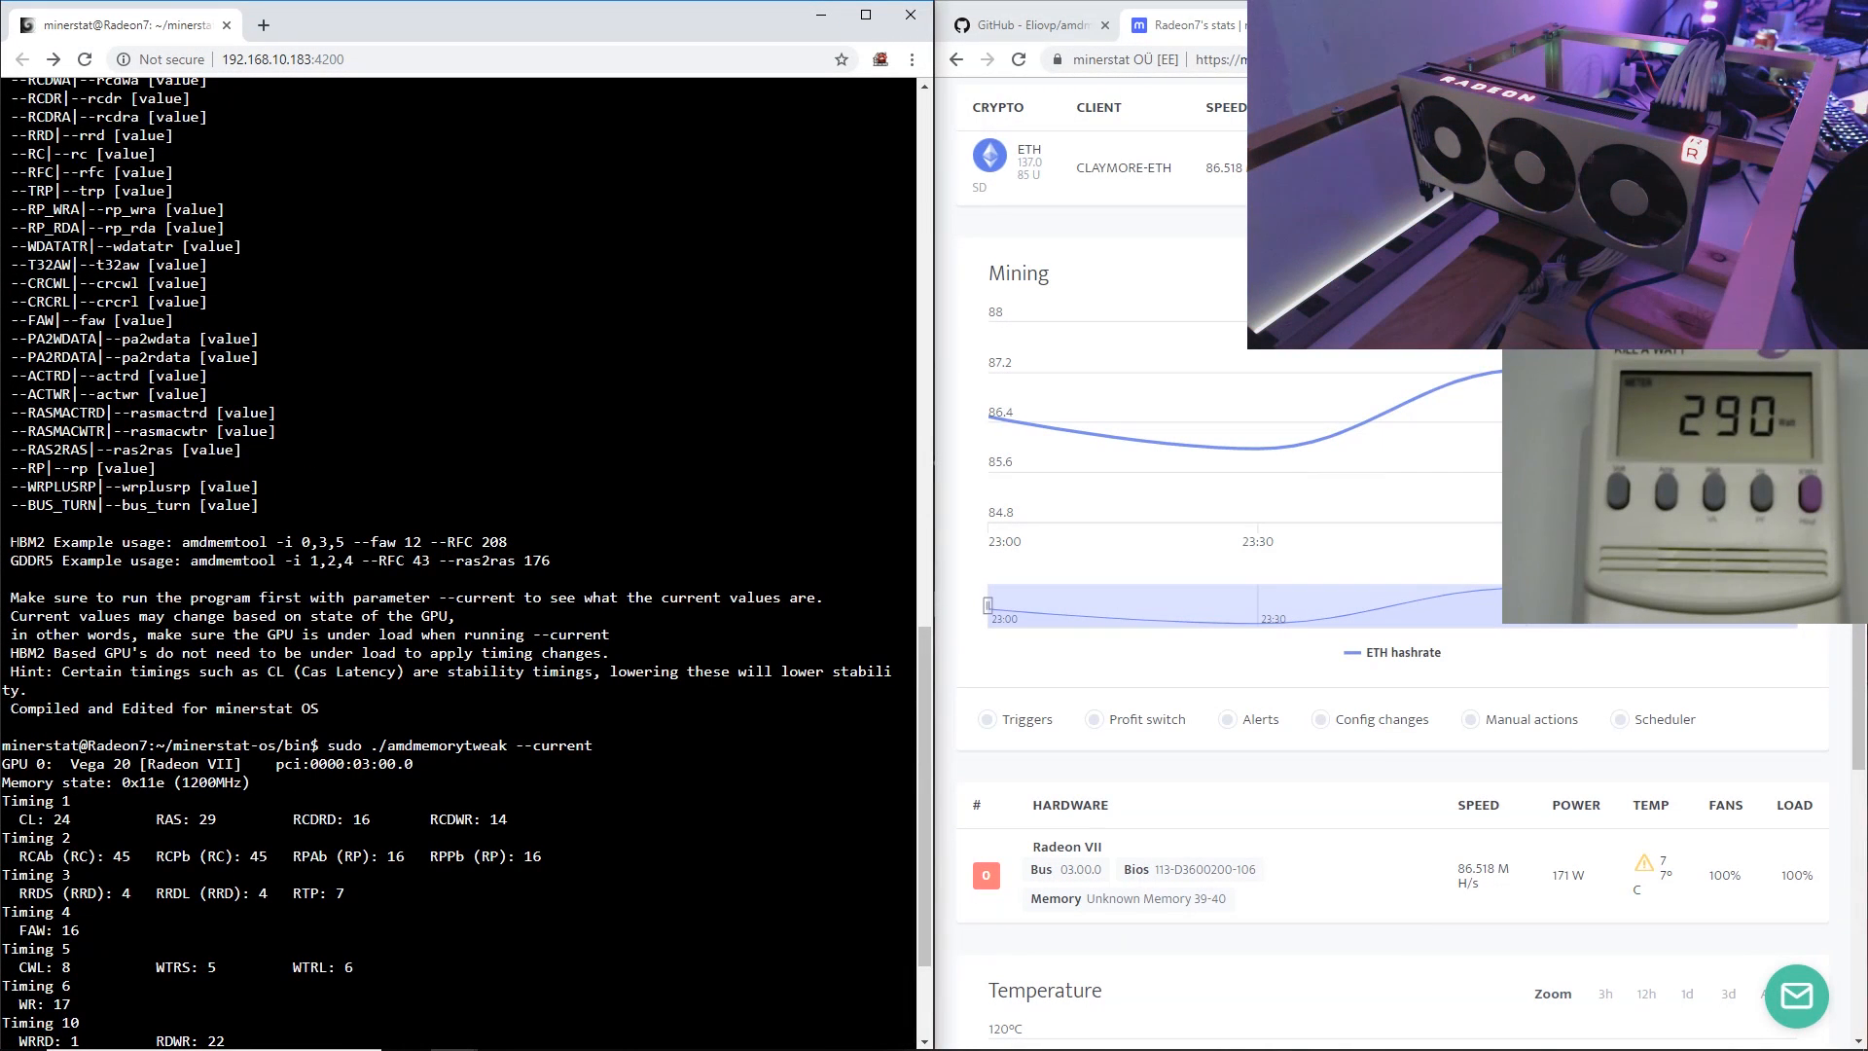
pyautogui.moveTo(10, 542); pyautogui.dragTo(209, 542)
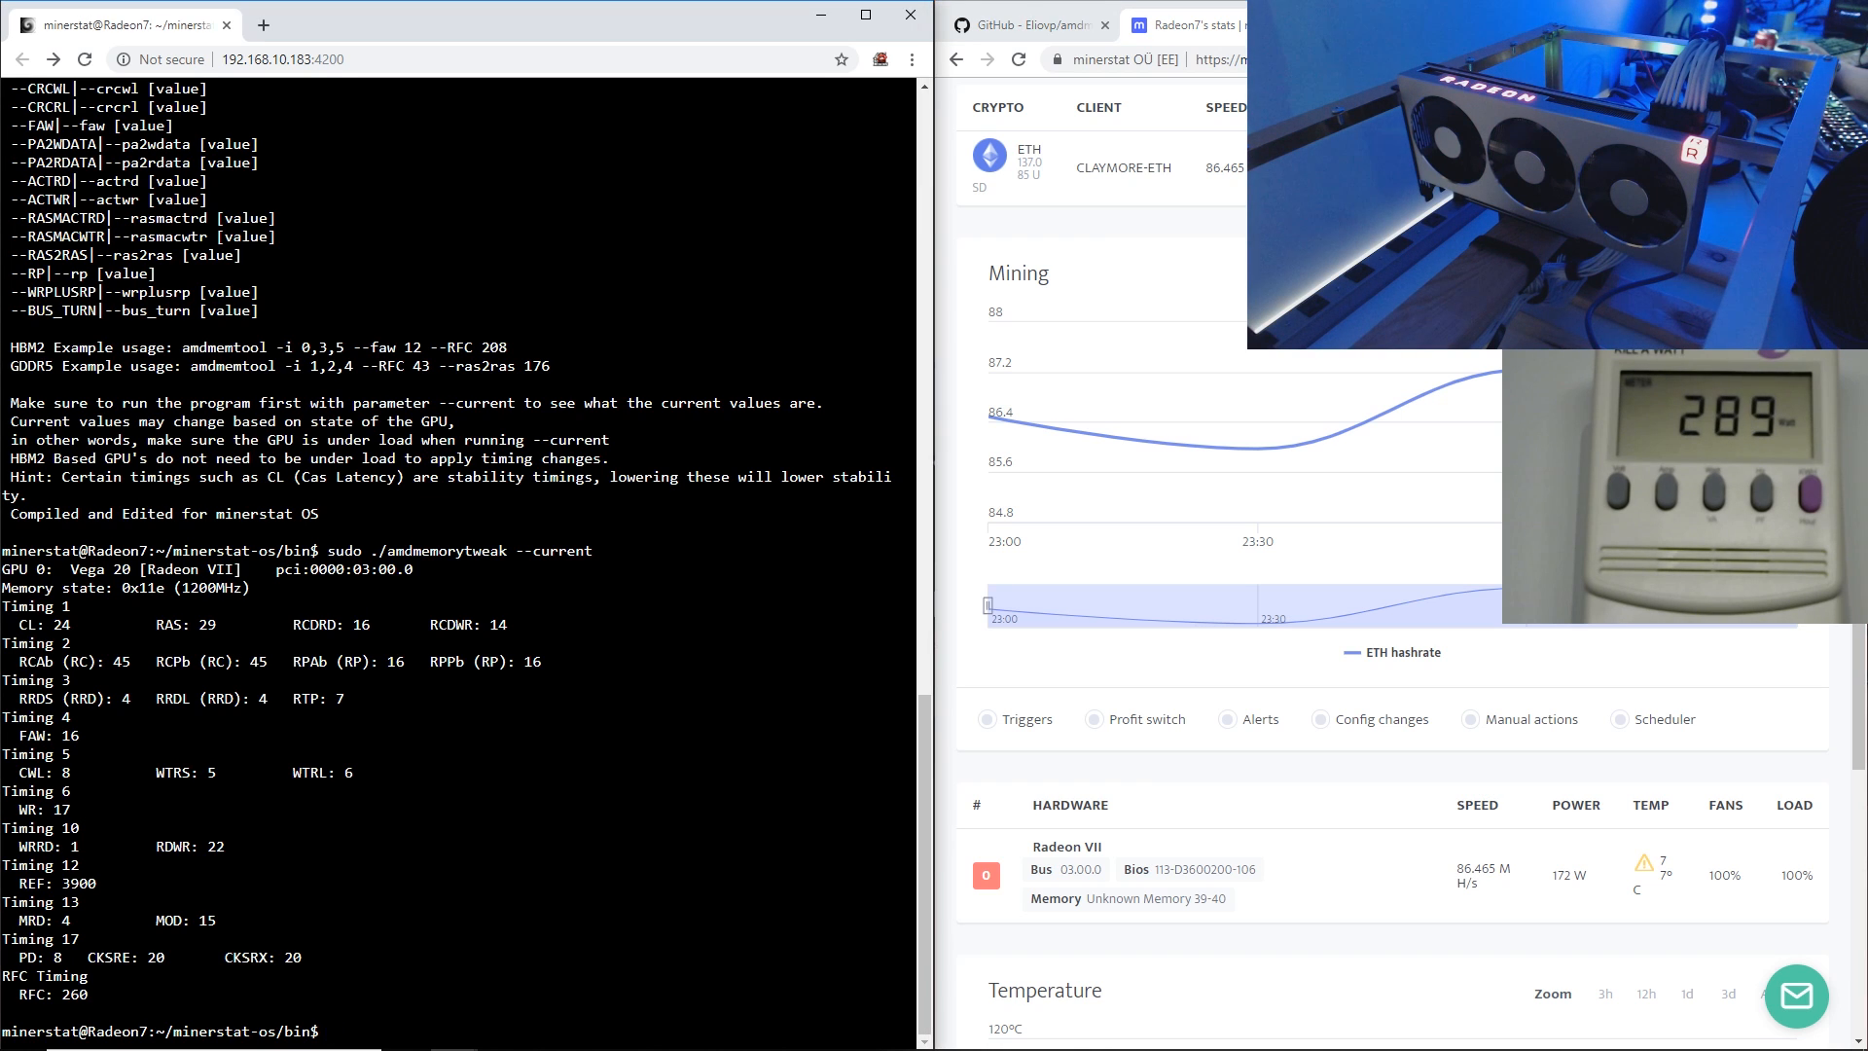
pyautogui.write('sudo ./amdmemorytweak --curre')
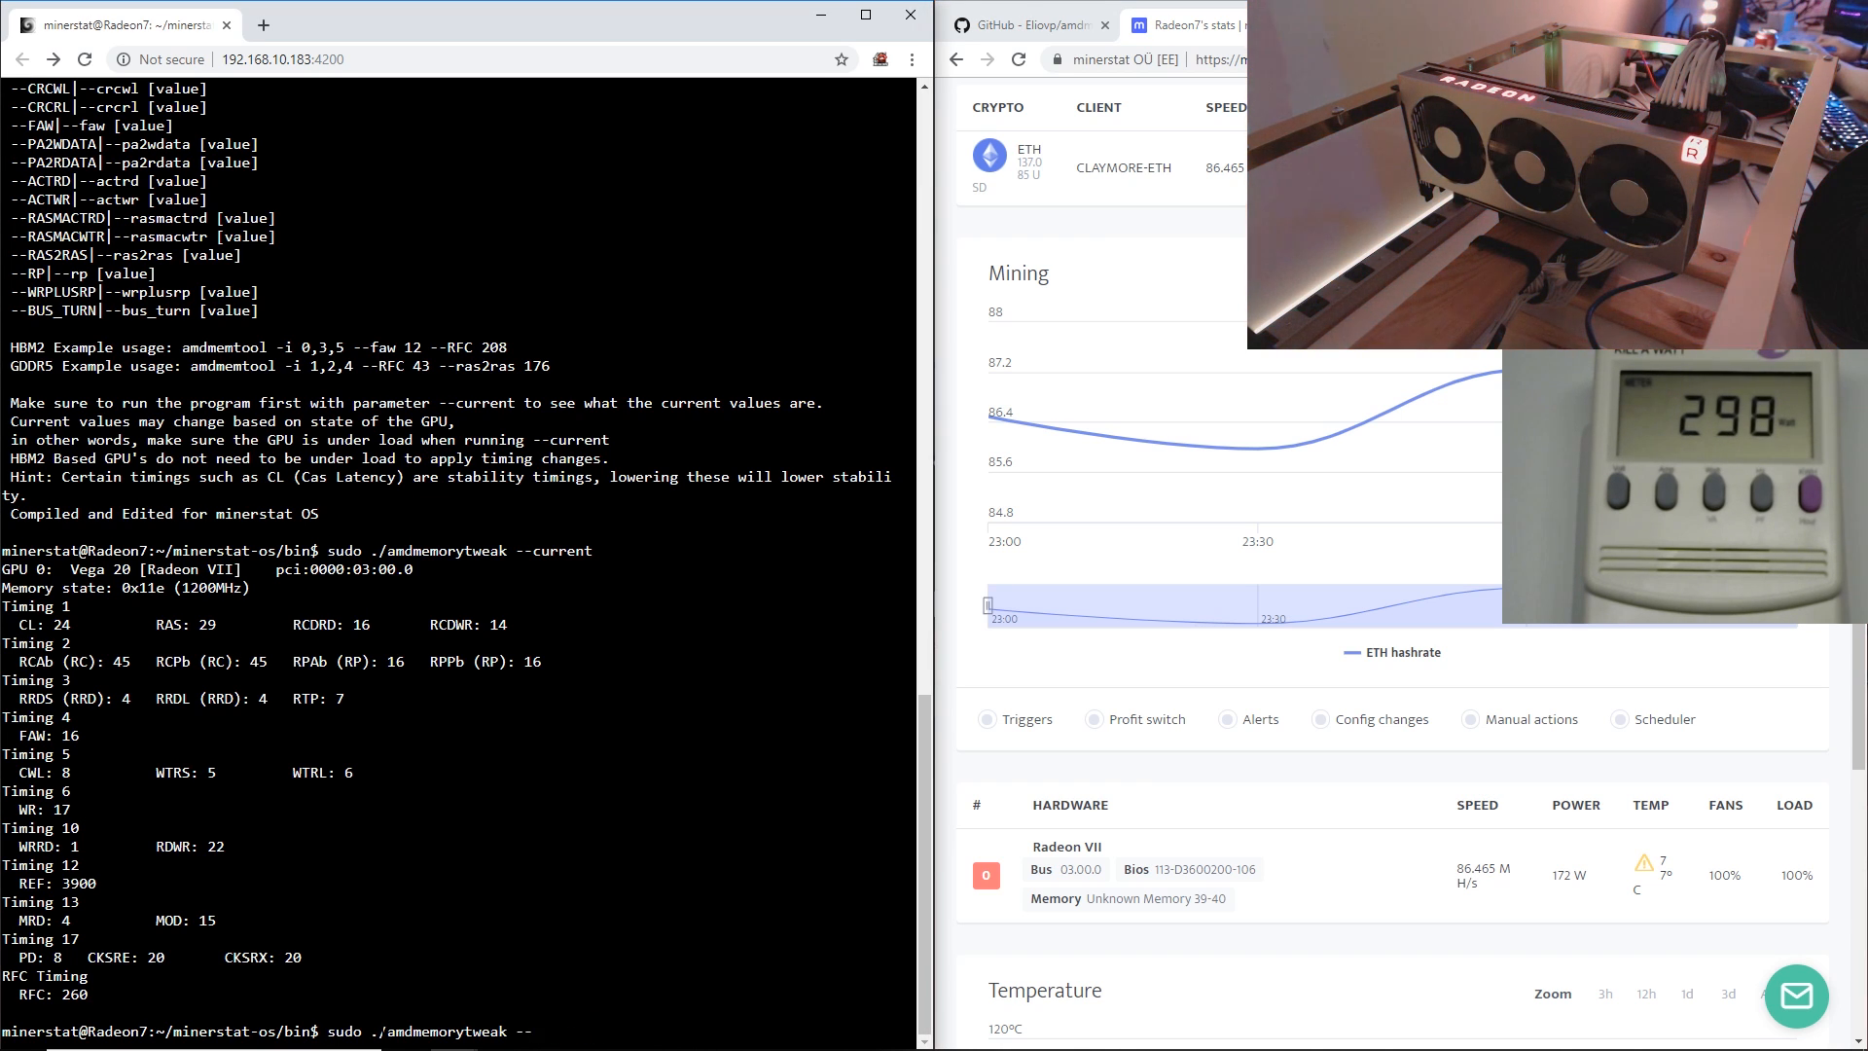
# Apply FAW 12 and RFC 208 to GPU 0 with sudo ./amdmemorytweak -i 0 while mining
pyautogui.write('i')
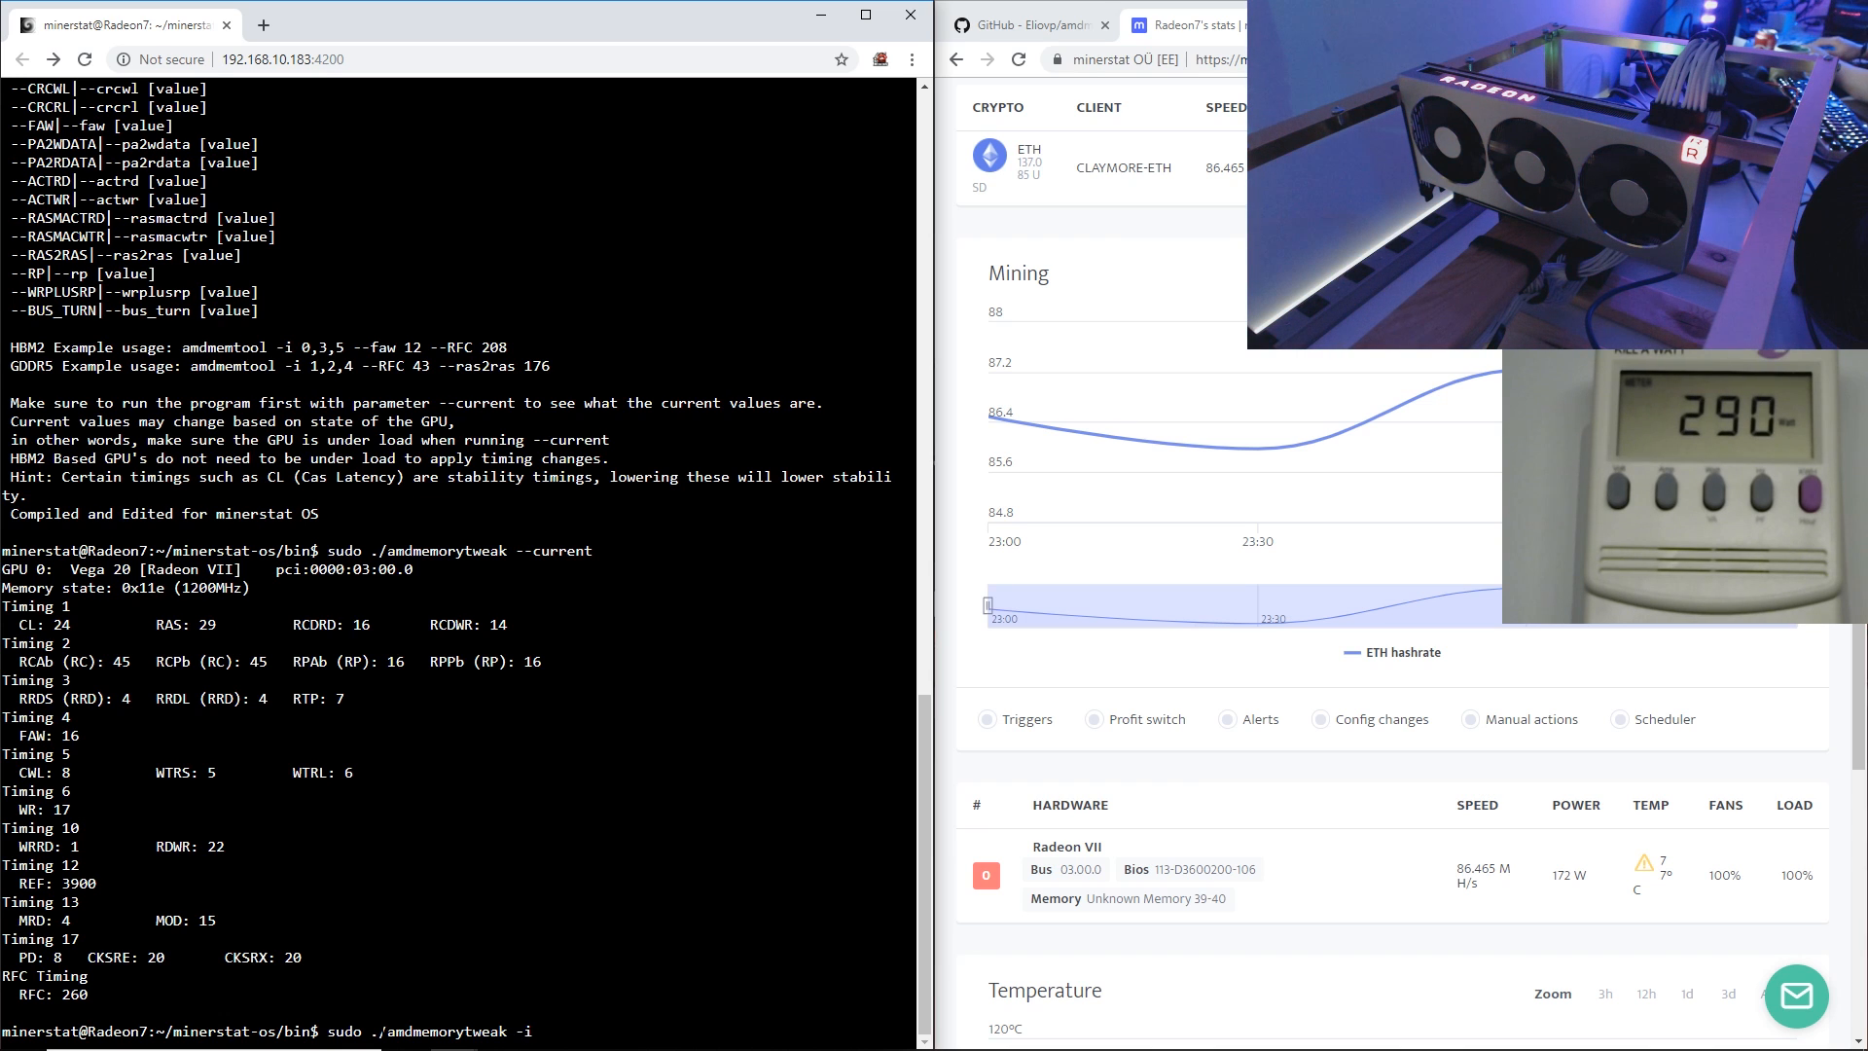
pyautogui.write('0')
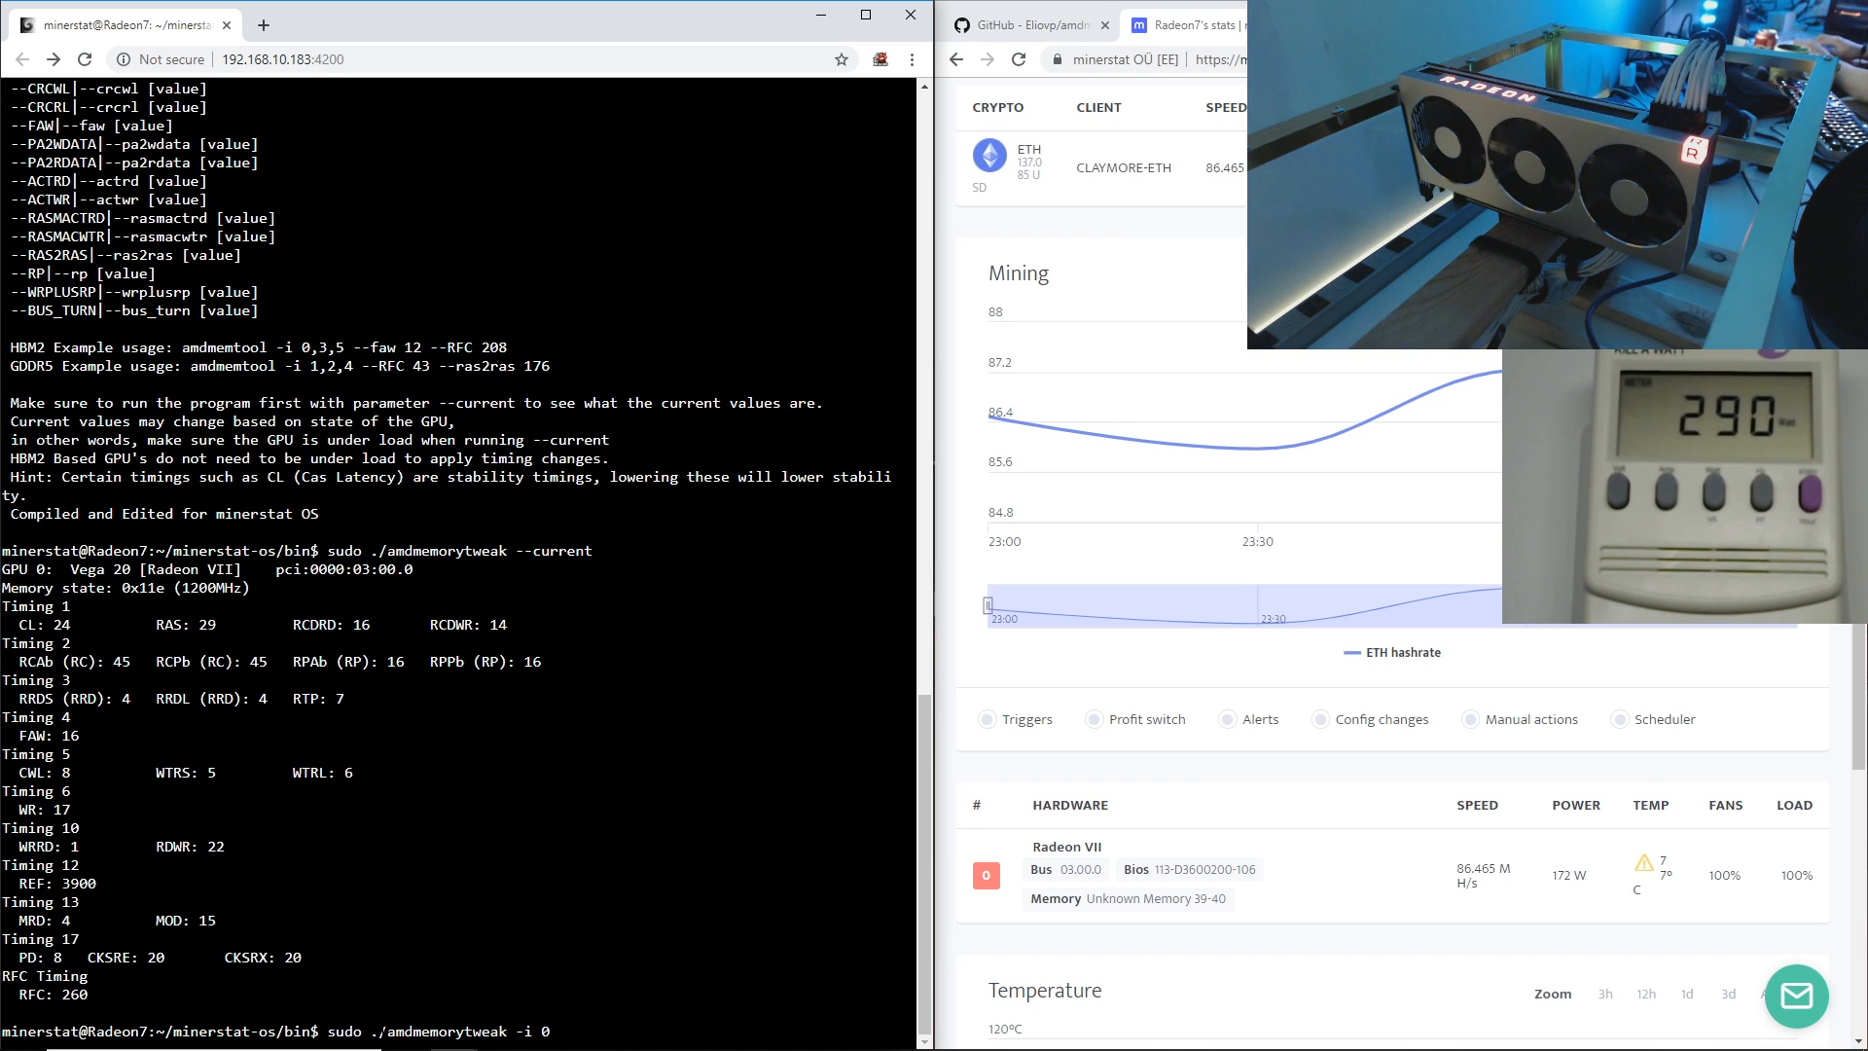
pyautogui.write('--')
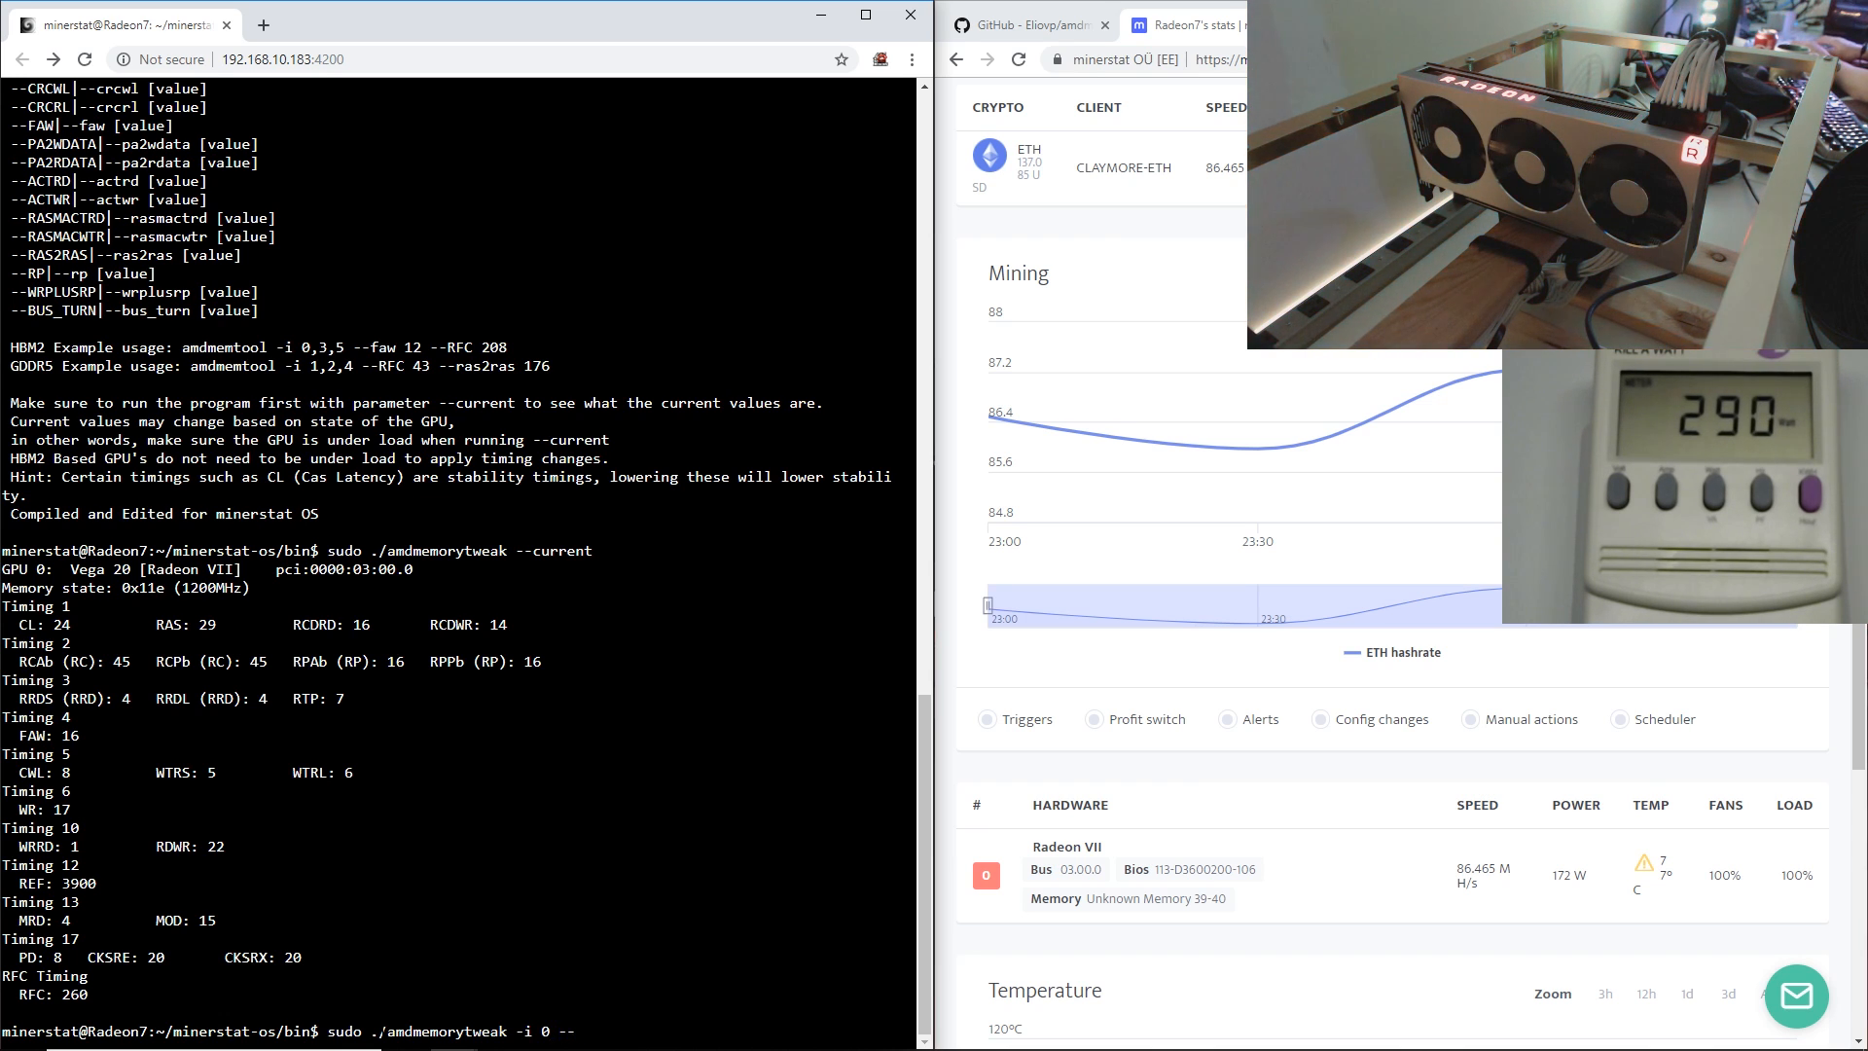
pyautogui.write('--faw 12')
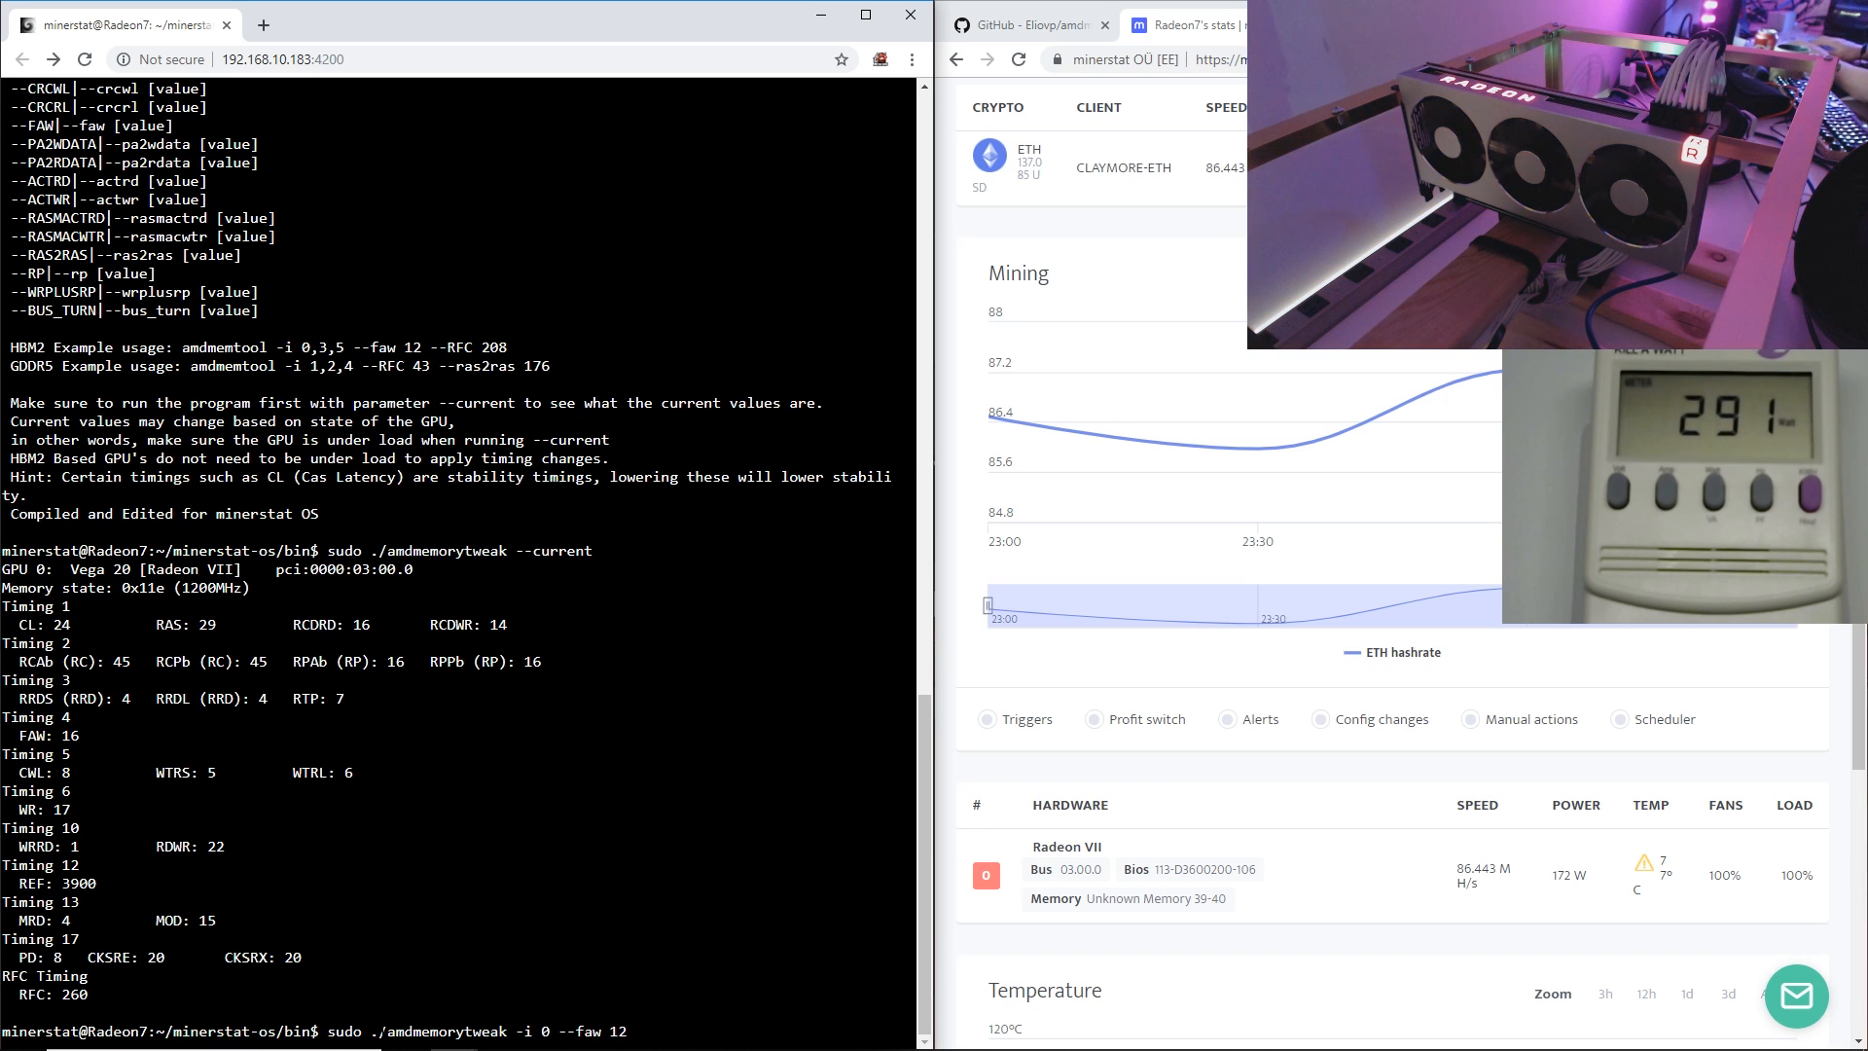
pyautogui.write('--rfc')
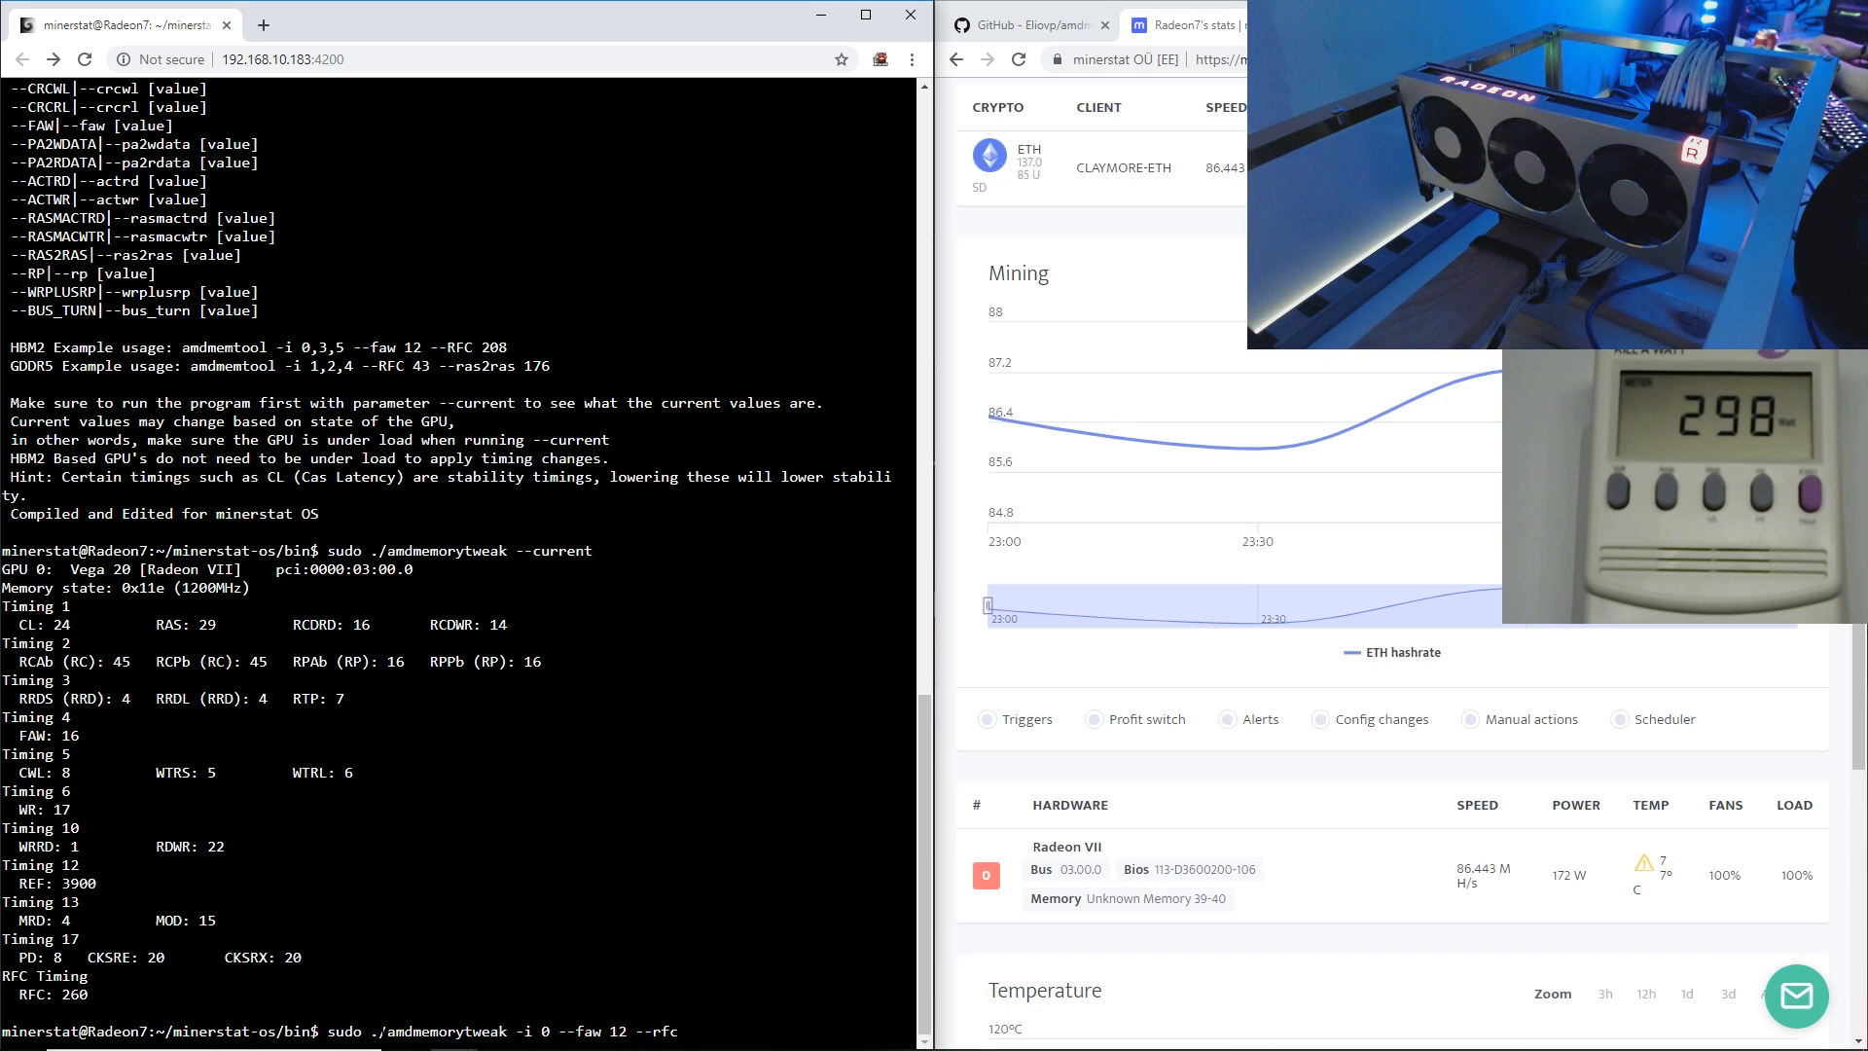
pyautogui.write('208')
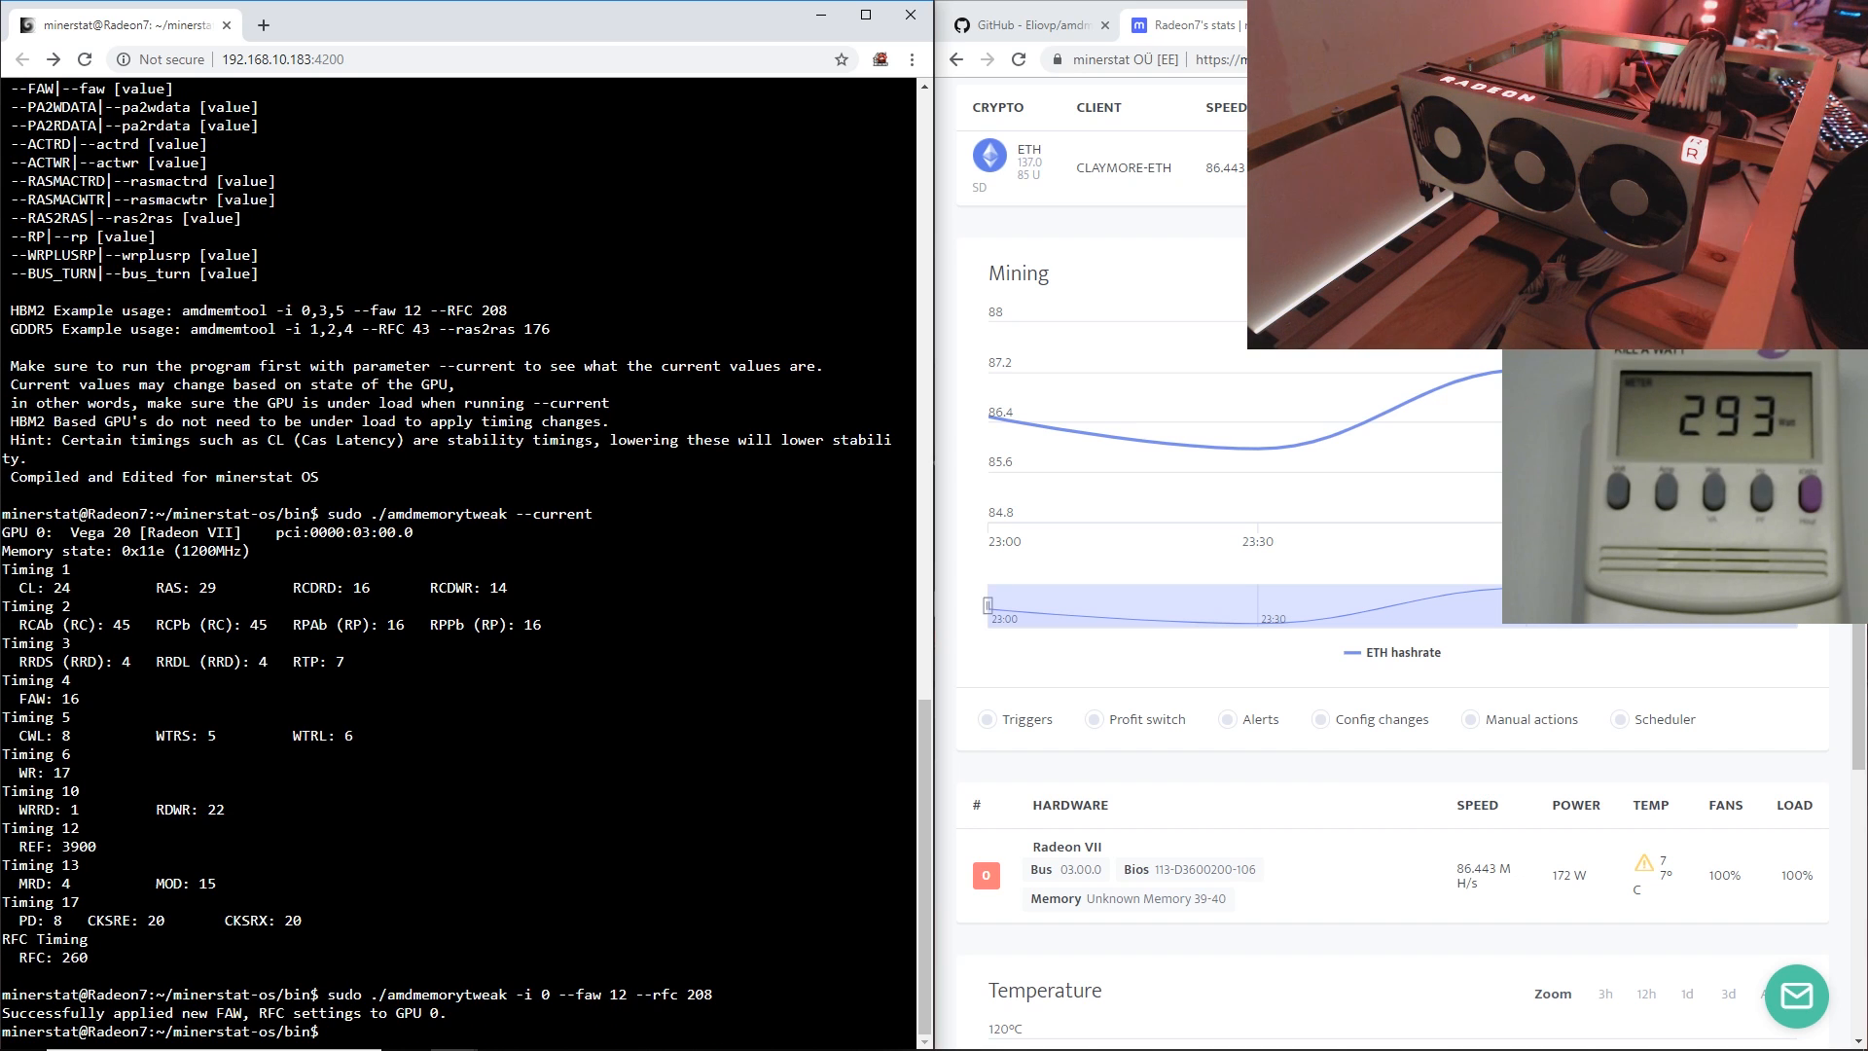
pyautogui.moveTo(1373, 950)
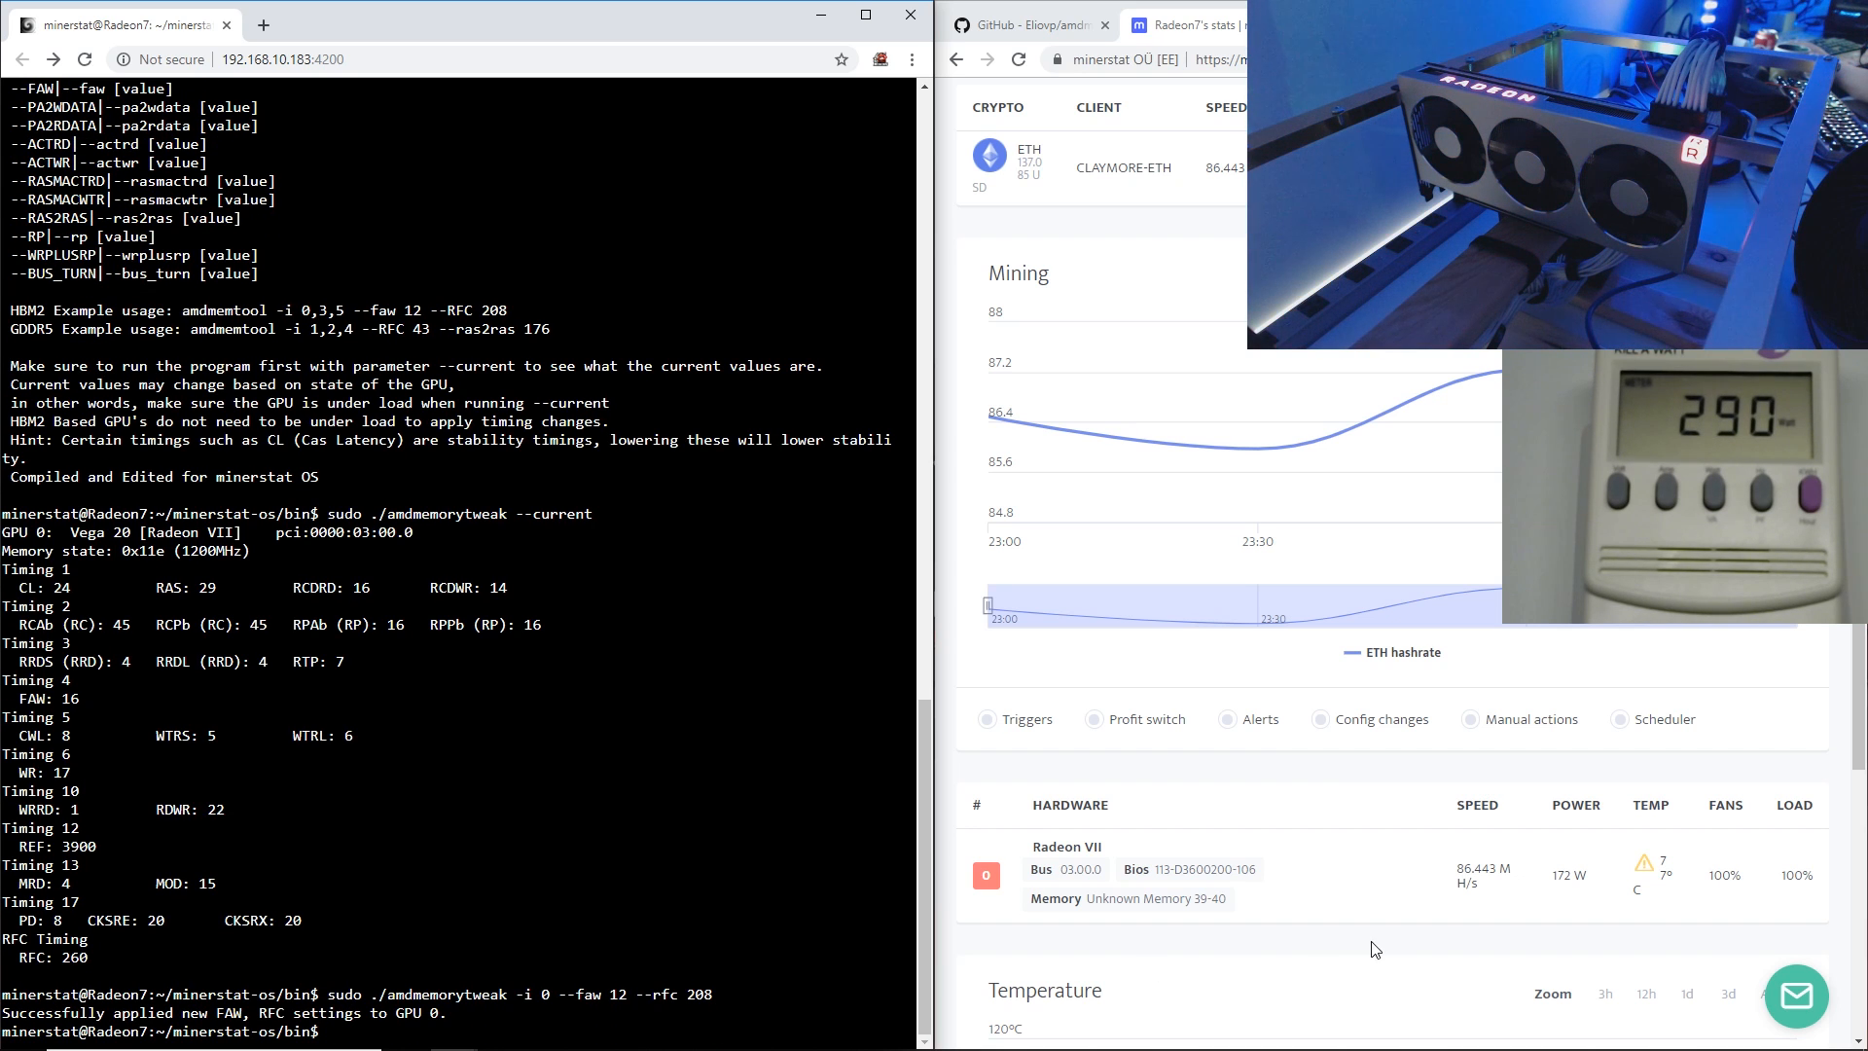
pyautogui.scroll(-3)
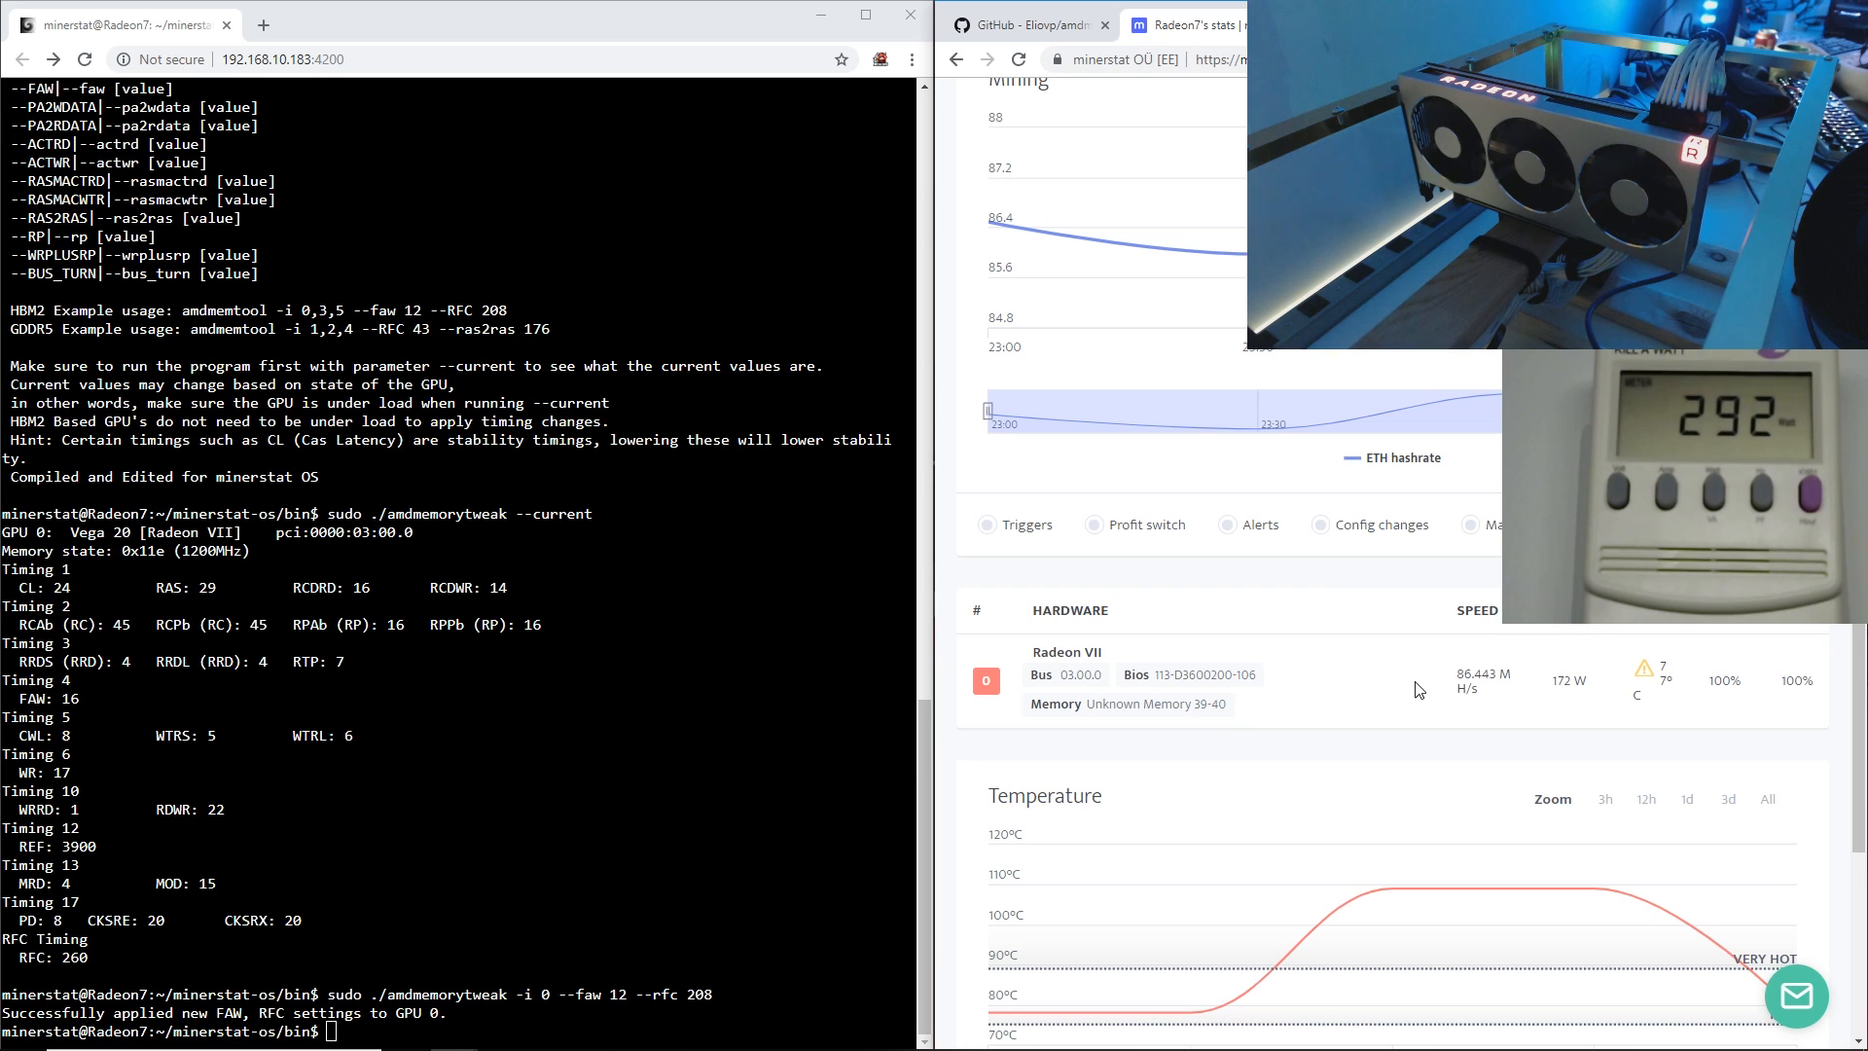
pyautogui.moveTo(954, 718)
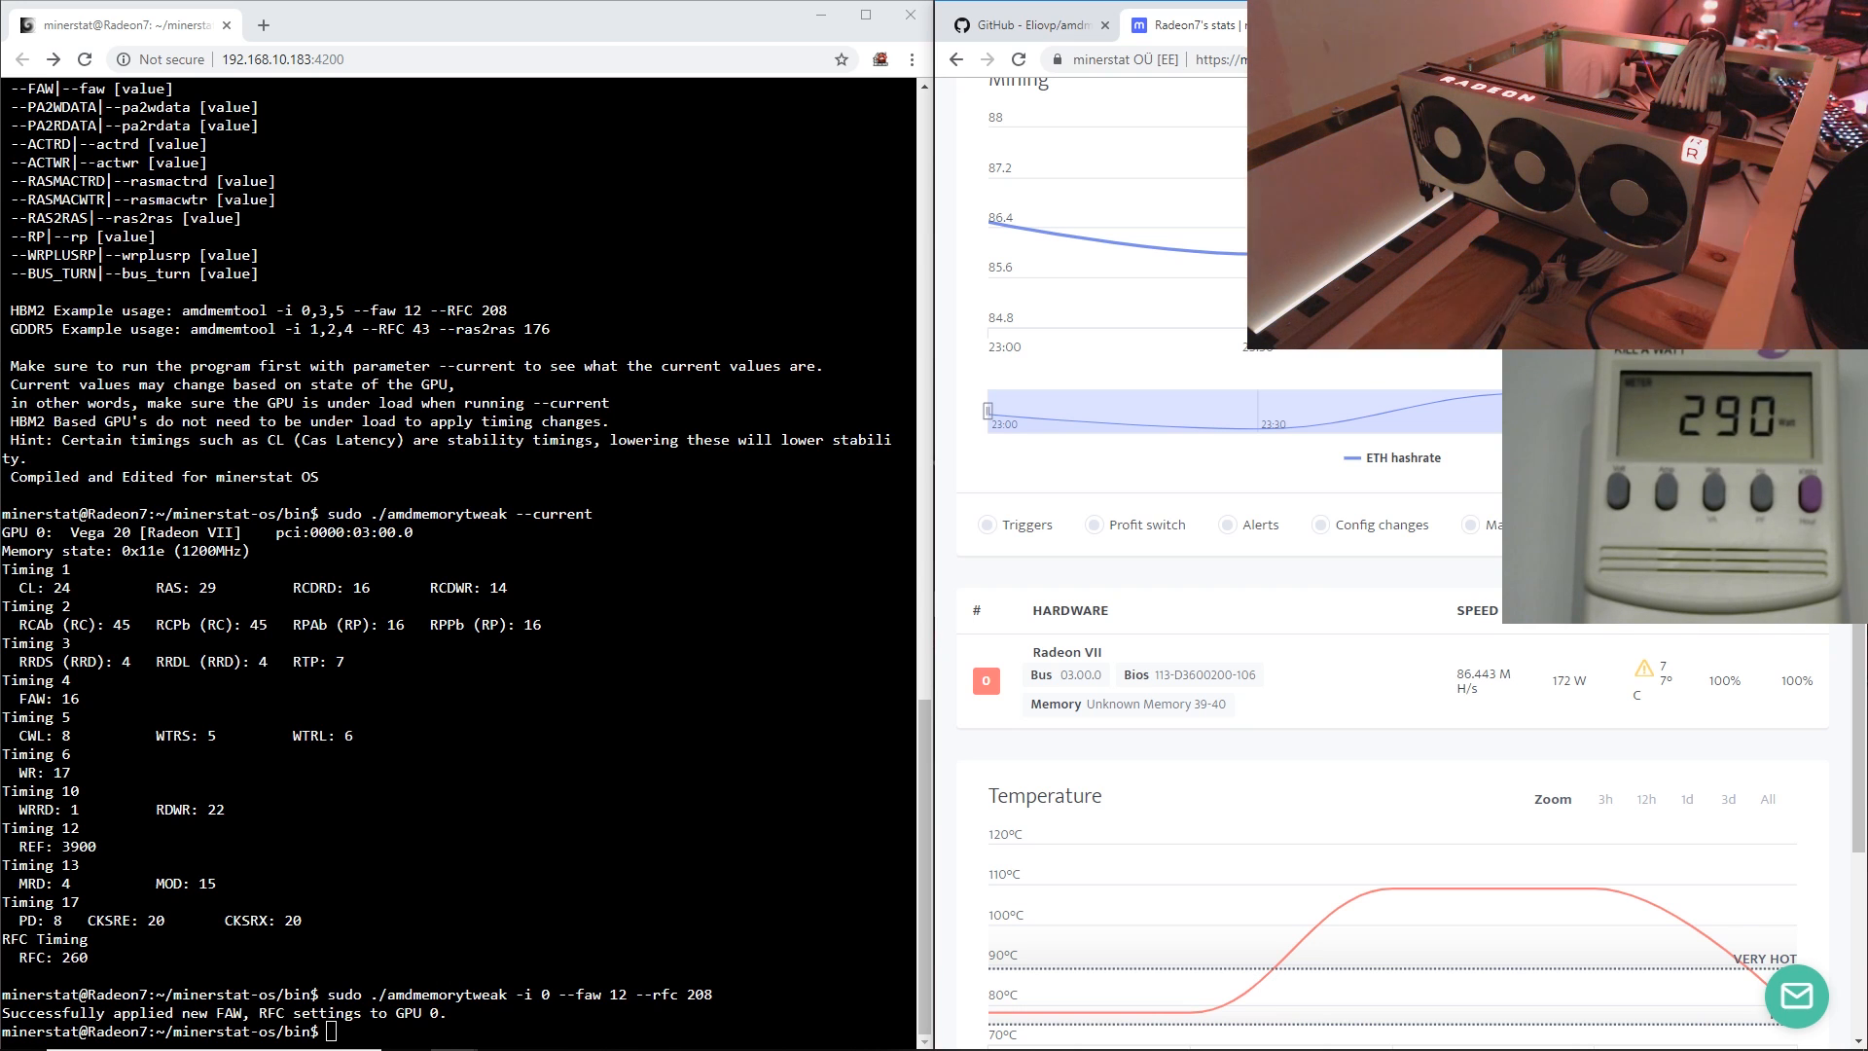
pyautogui.moveTo(1471, 734)
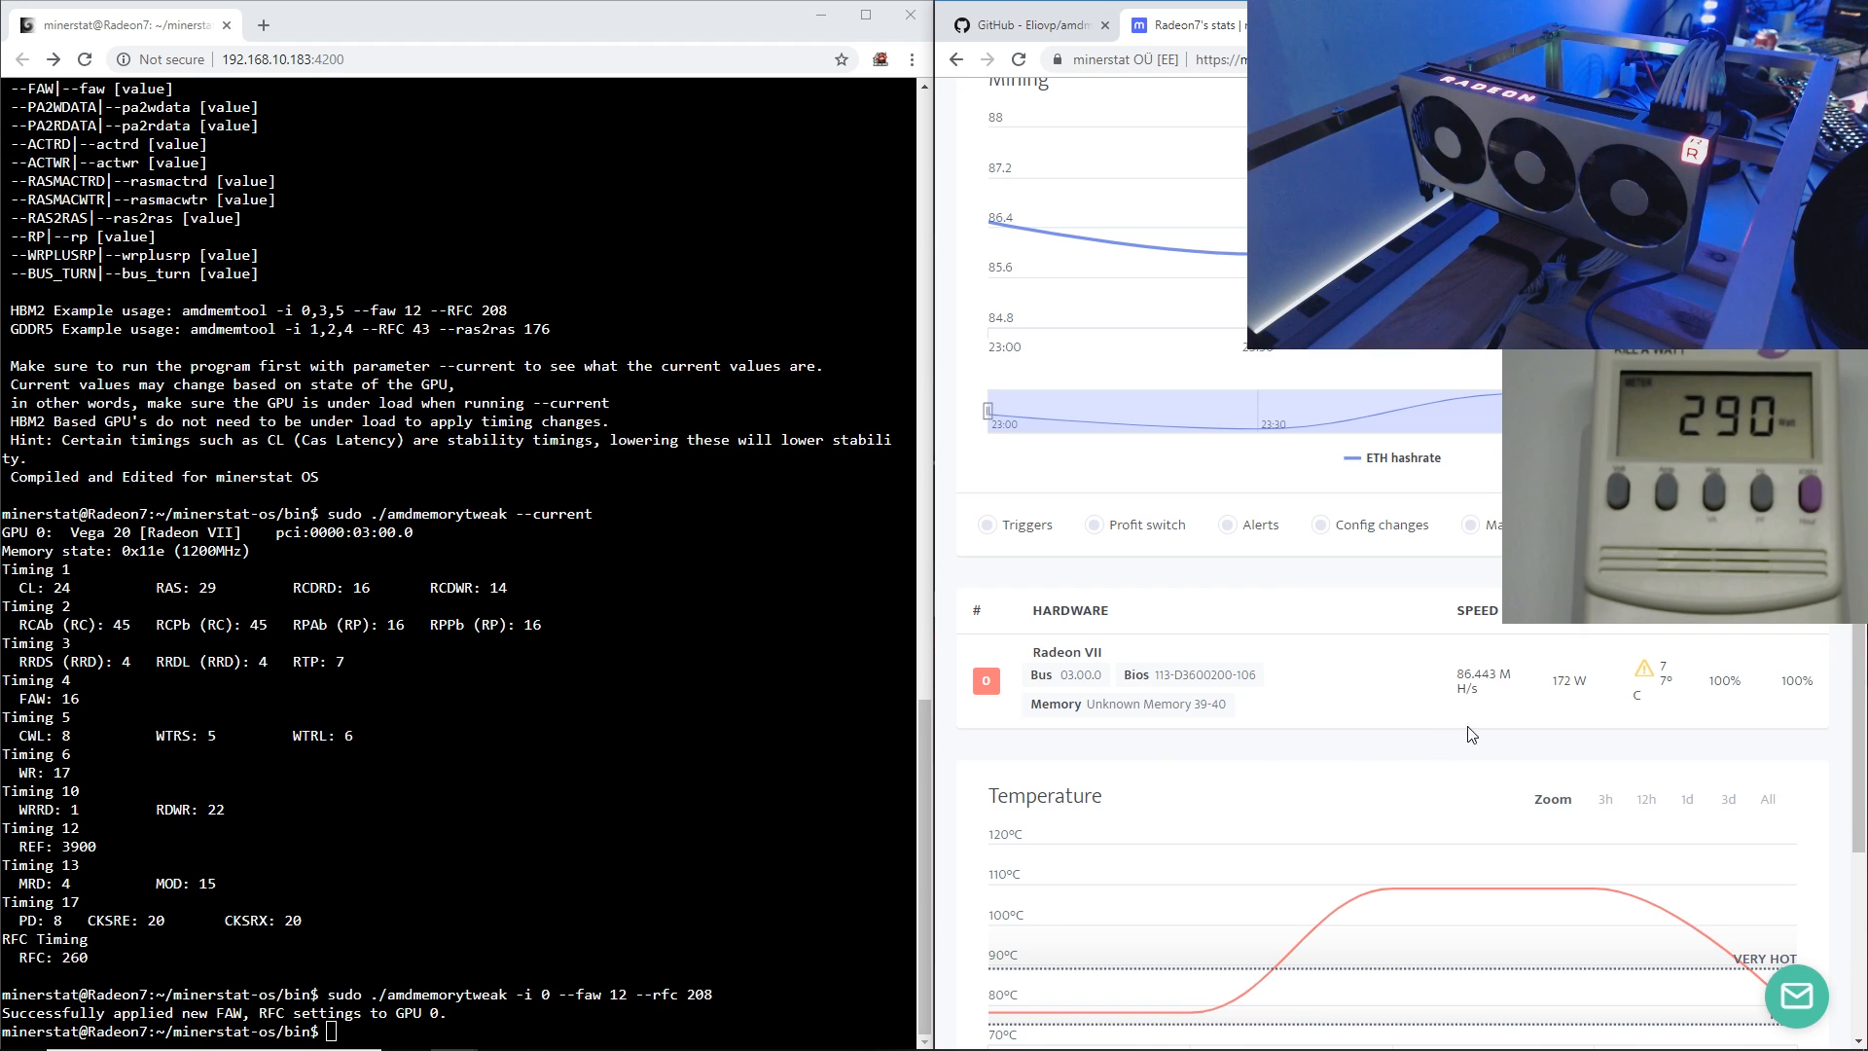
pyautogui.moveTo(1299, 763)
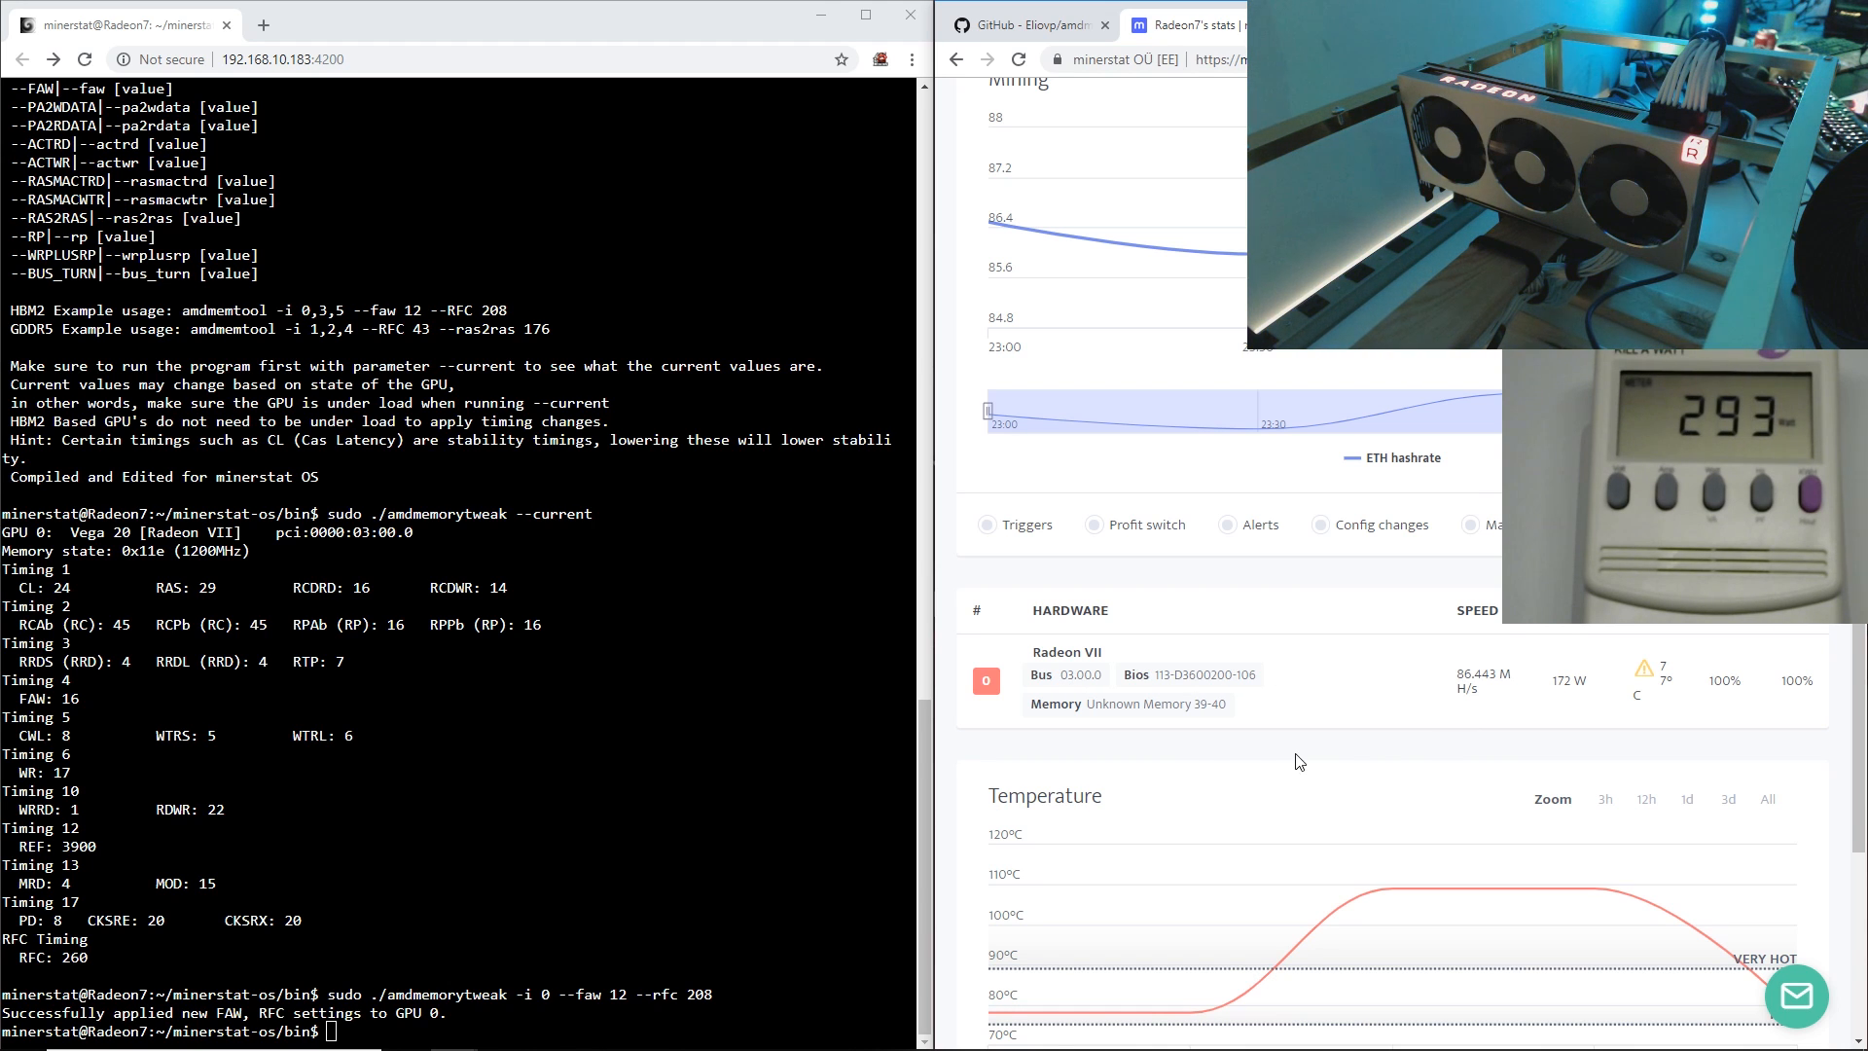
pyautogui.moveTo(977, 233)
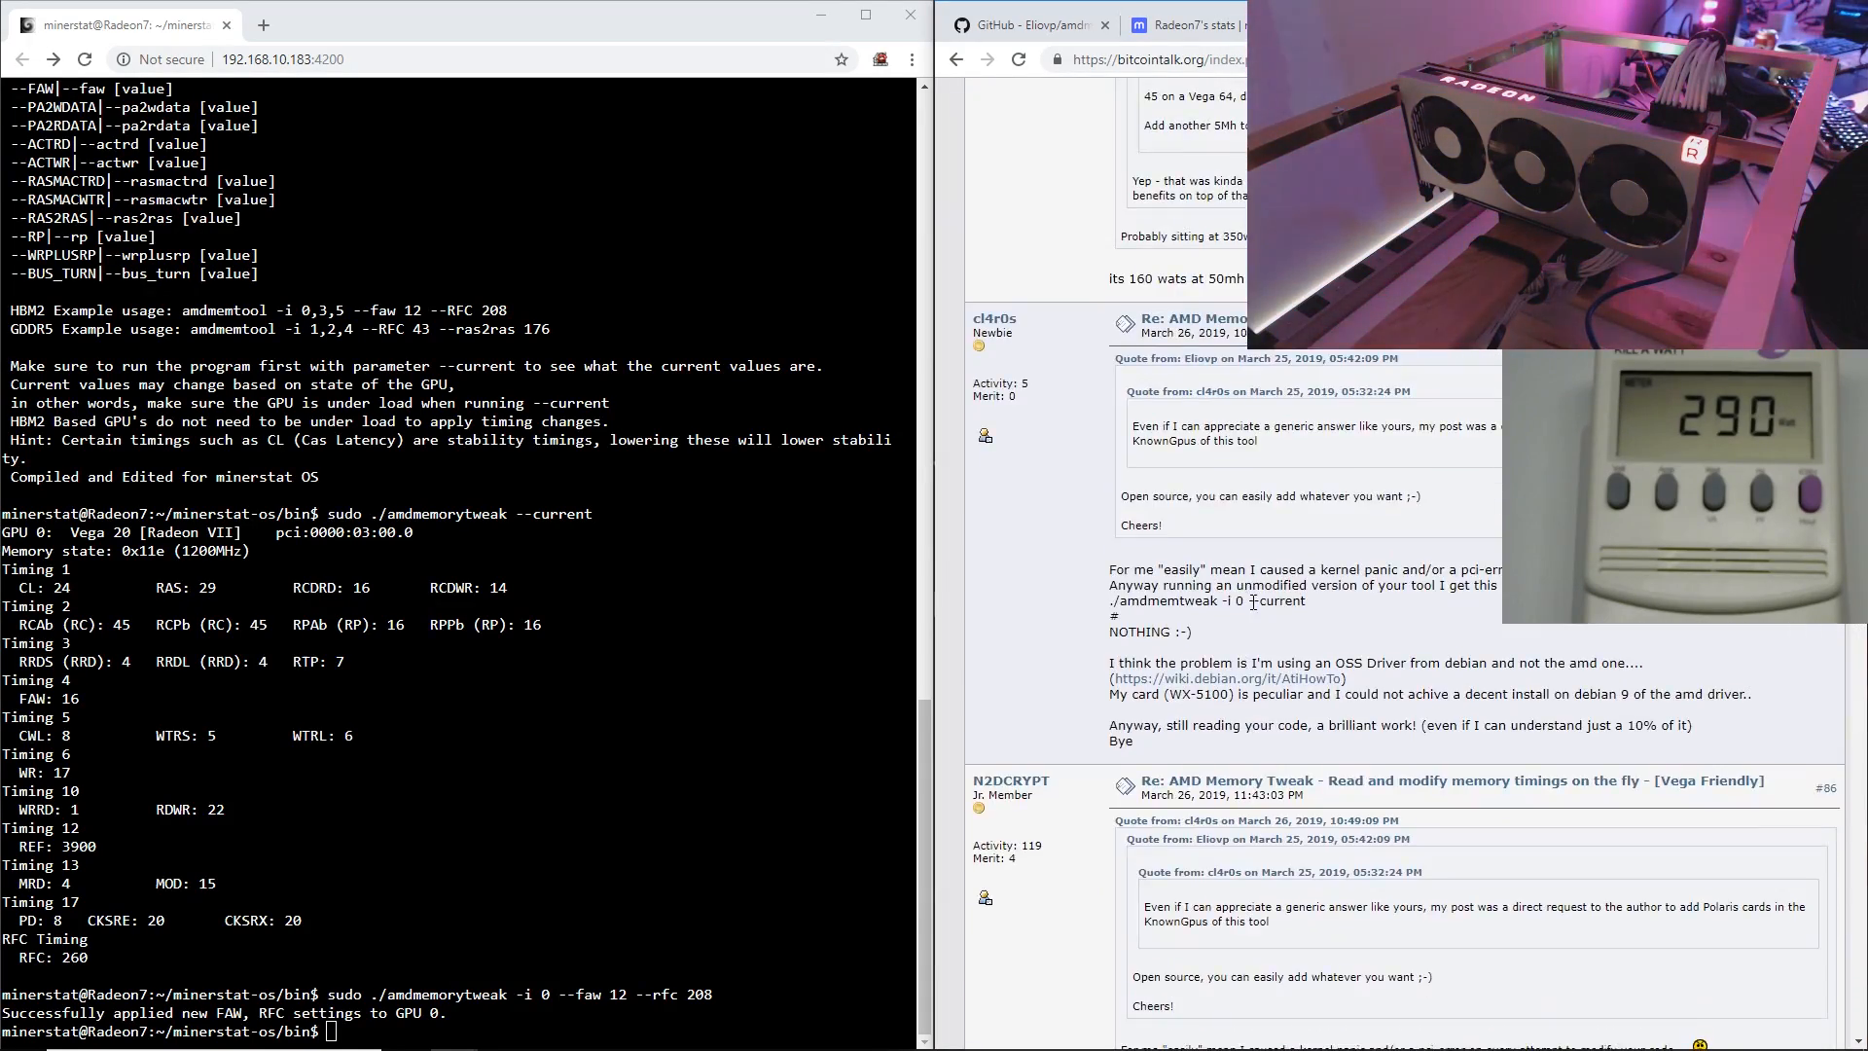
# Scroll through the Bitcointalk AMD Memory Tweak thread replies on Vega hashrates and power draw
pyautogui.scroll(-3)
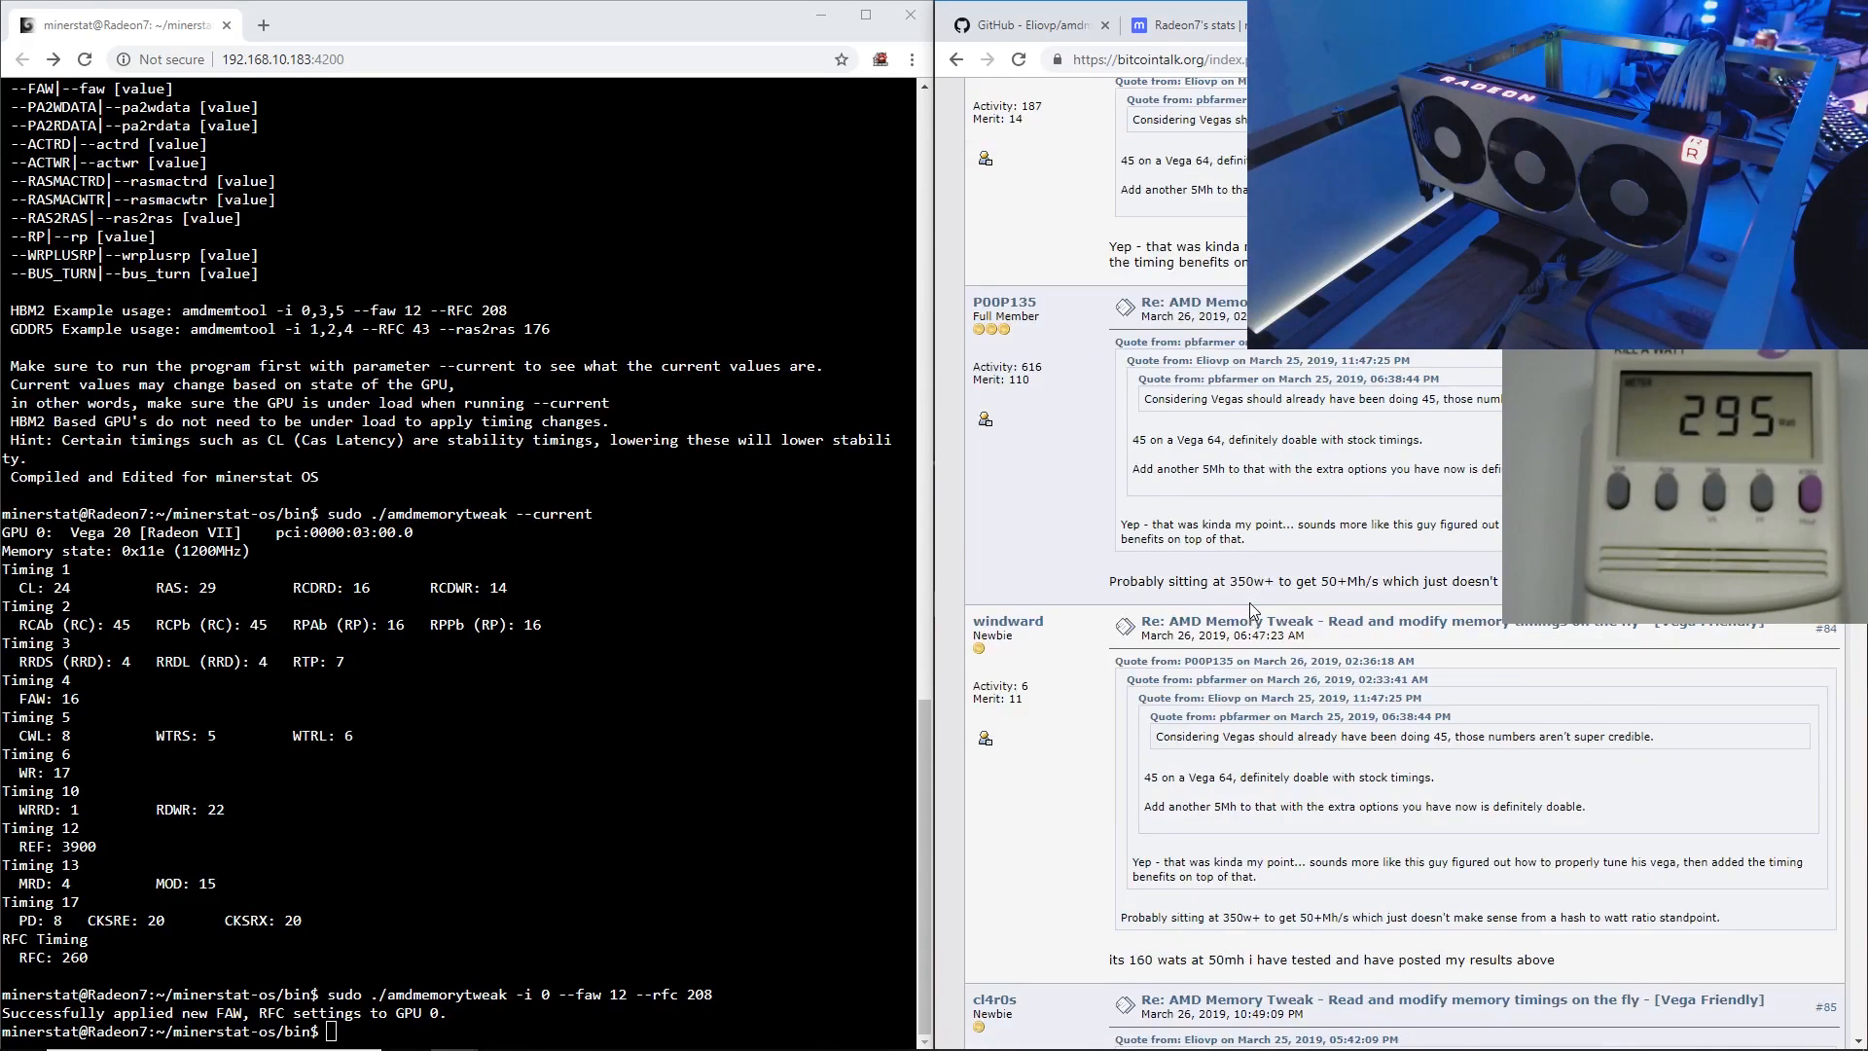
pyautogui.click(1191, 25)
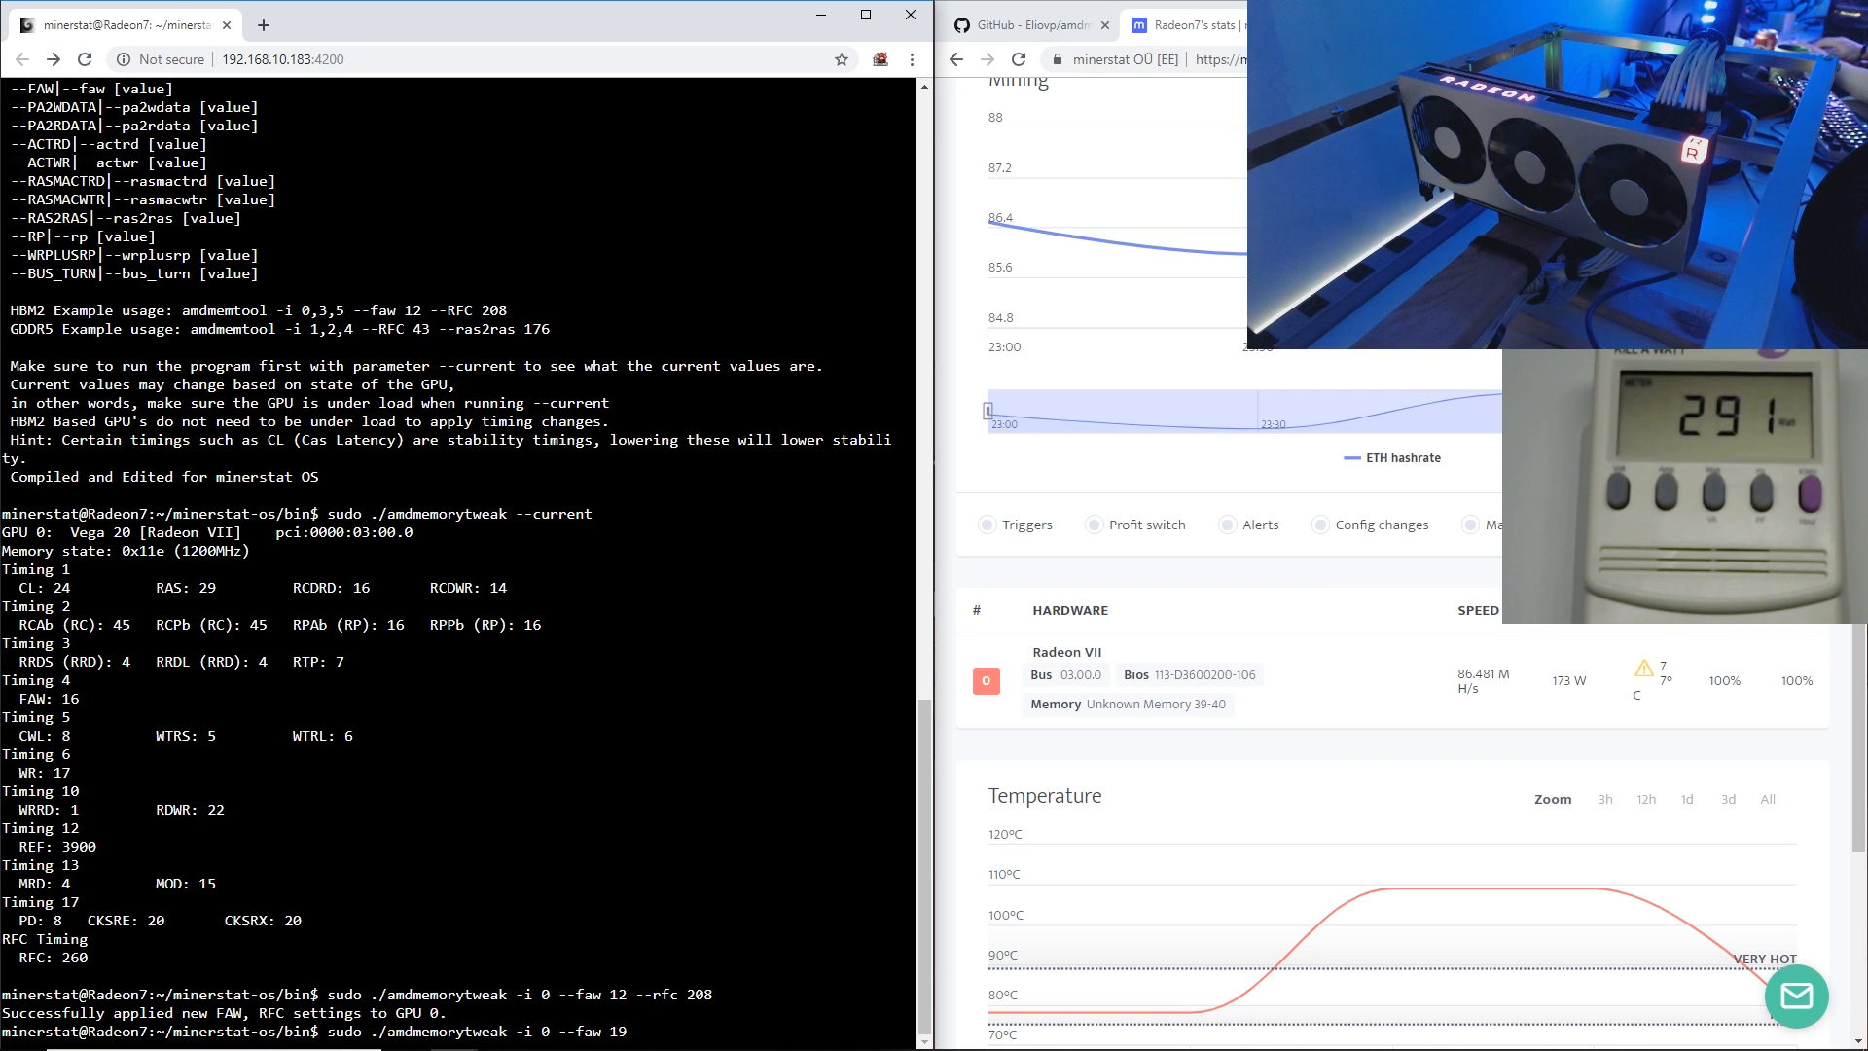
# Apply FAW 19 and REF 16000 to GPU 0 with sudo ./amdmemorytweak -i 0 --faw 19 --REF 16000
pyautogui.write('--REF 16000')
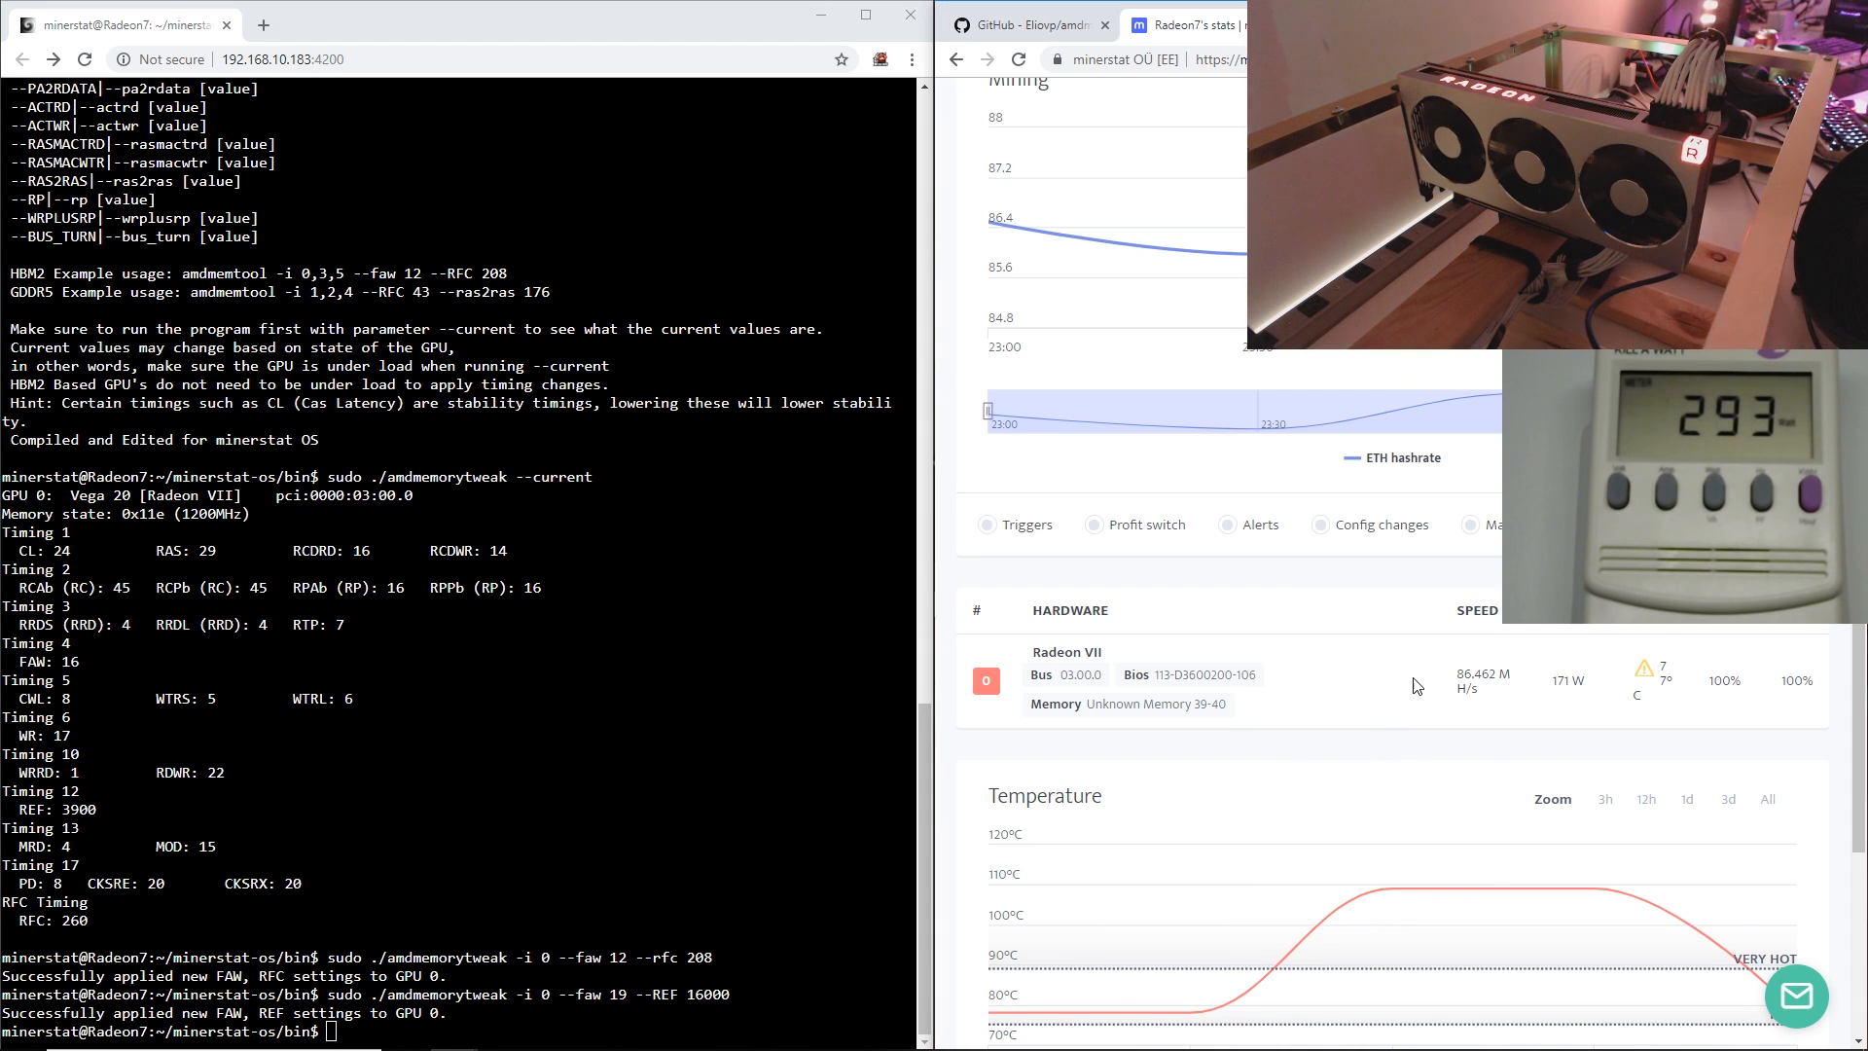
pyautogui.moveTo(1482, 689)
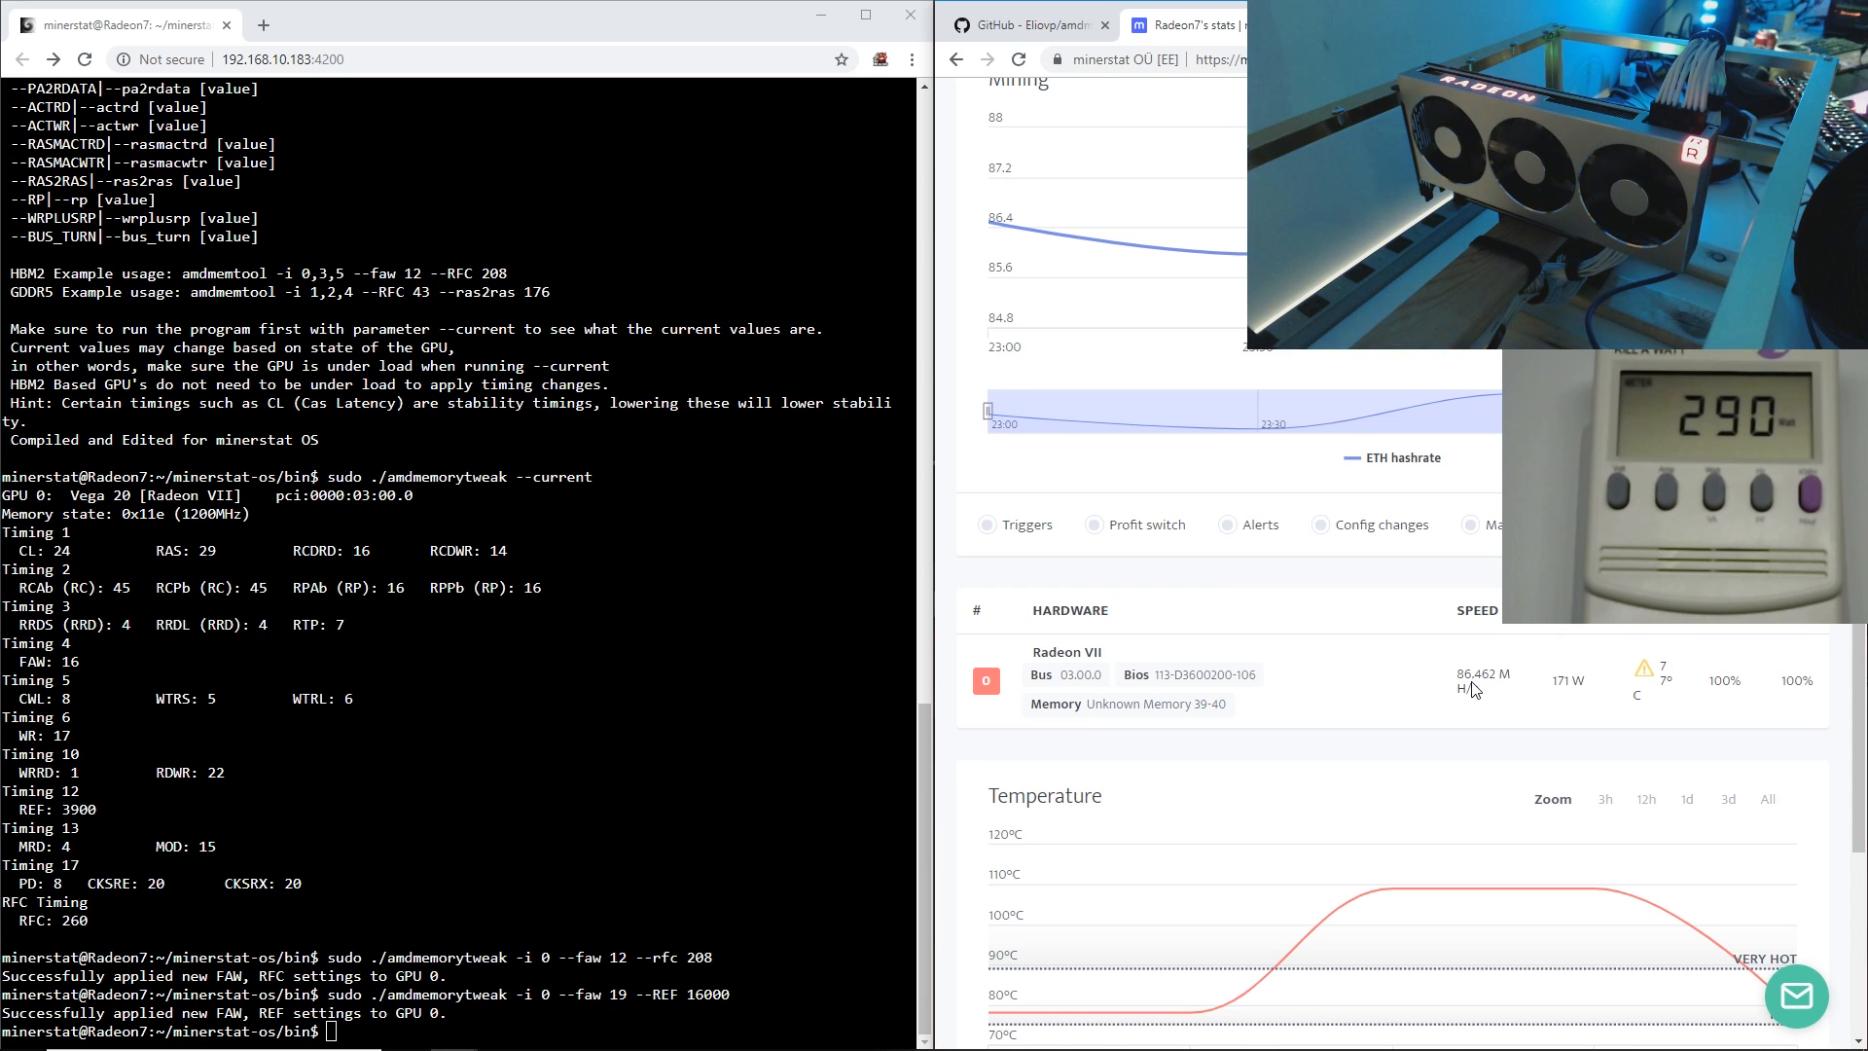
pyautogui.moveTo(1481, 689)
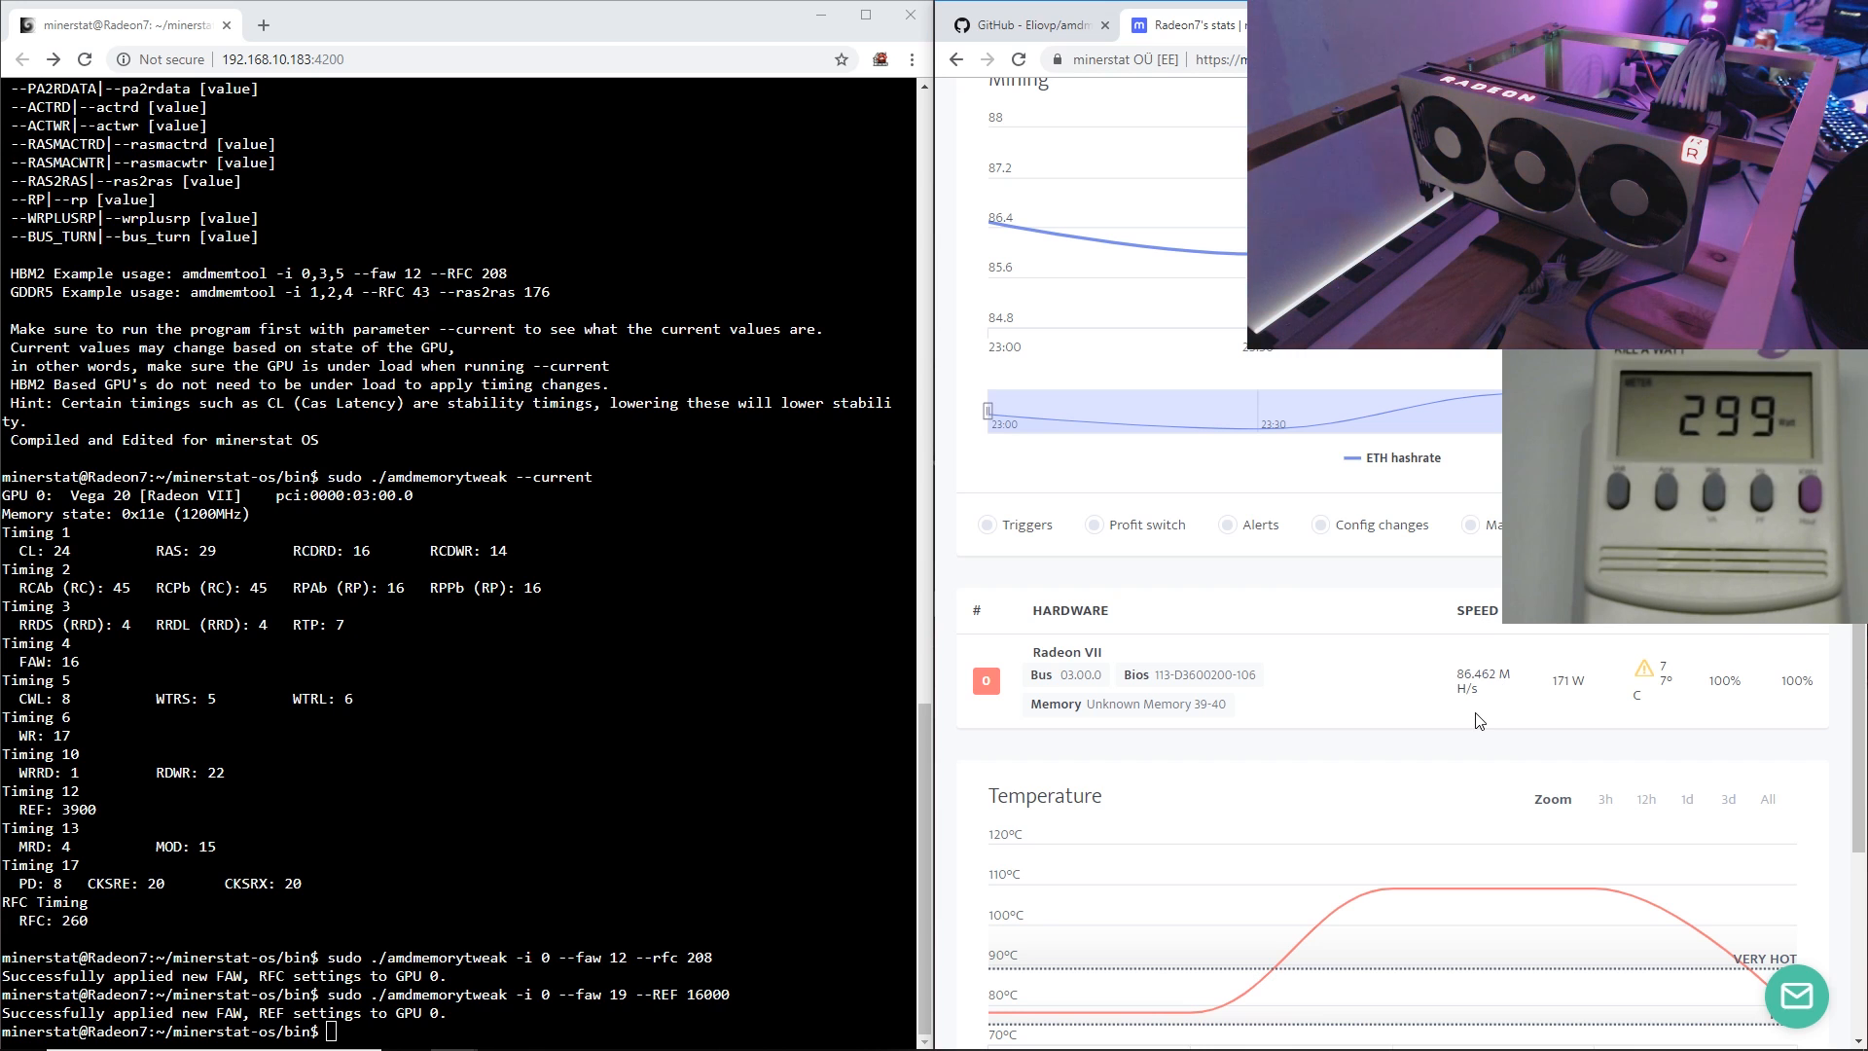
pyautogui.scroll(-3)
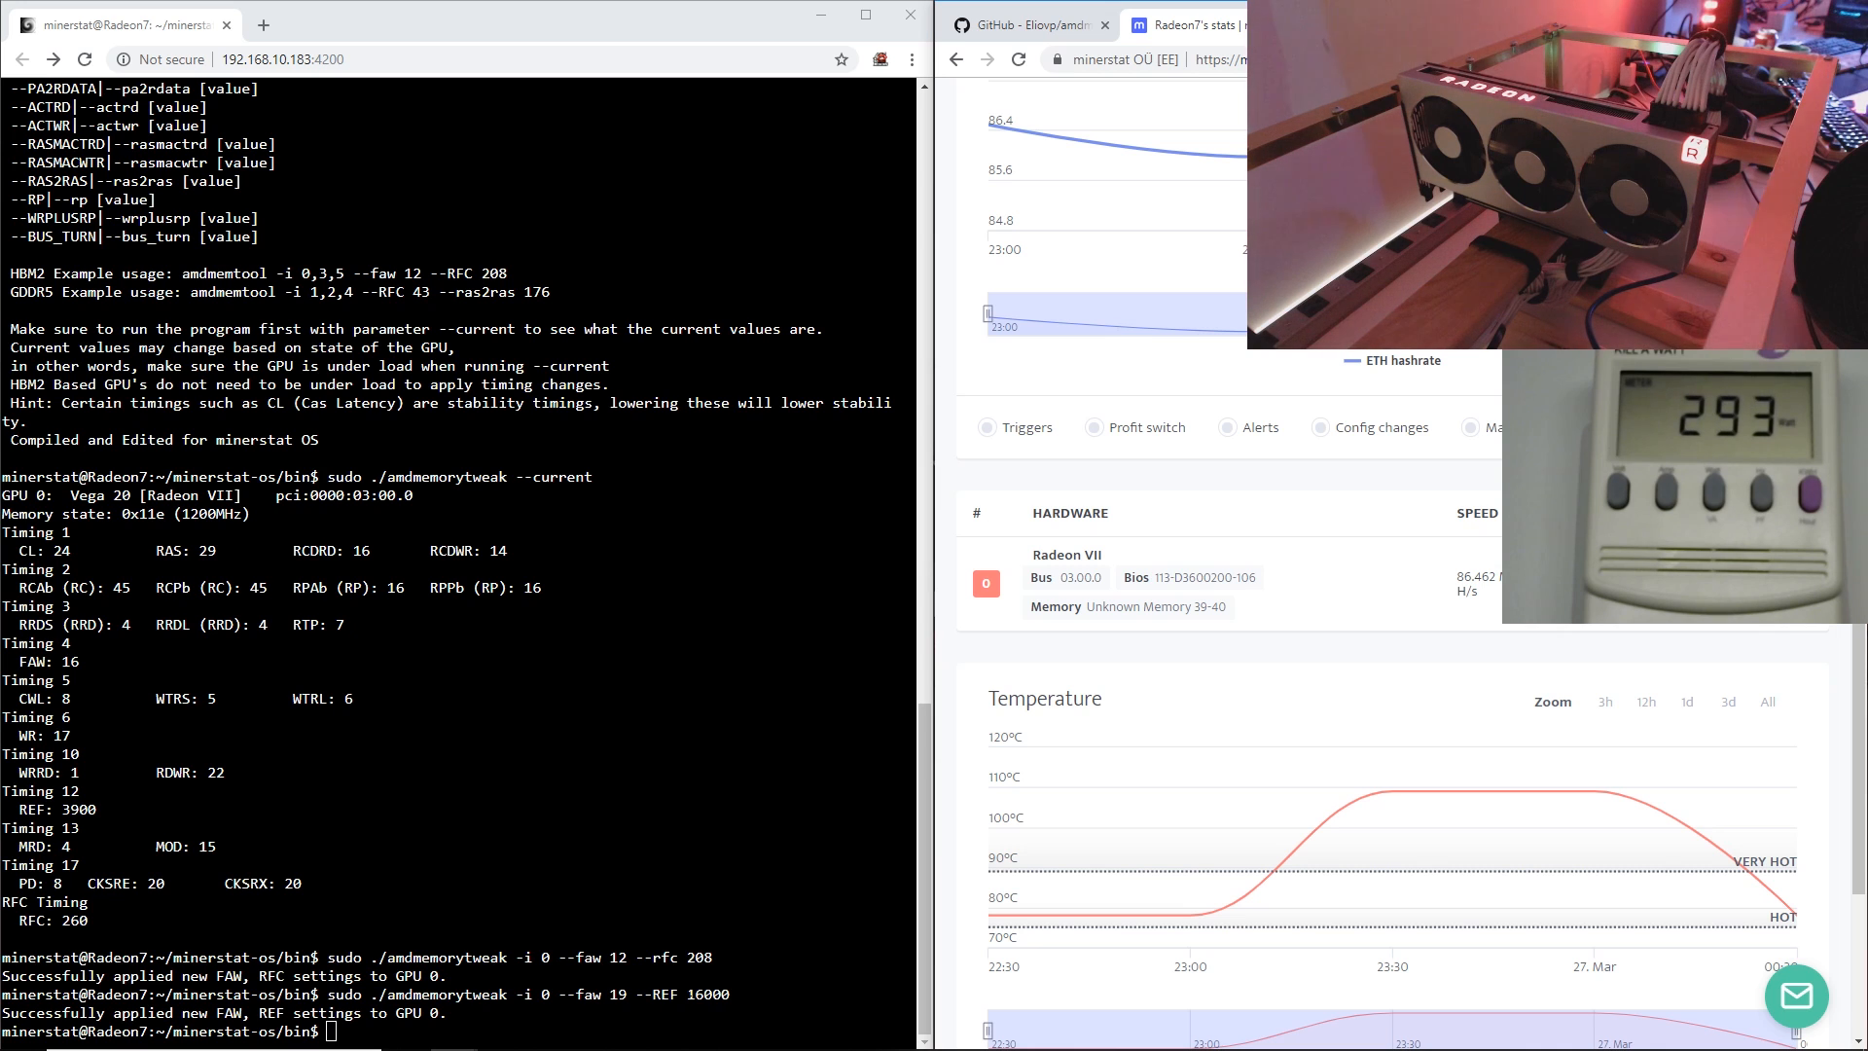
pyautogui.moveTo(1297, 748)
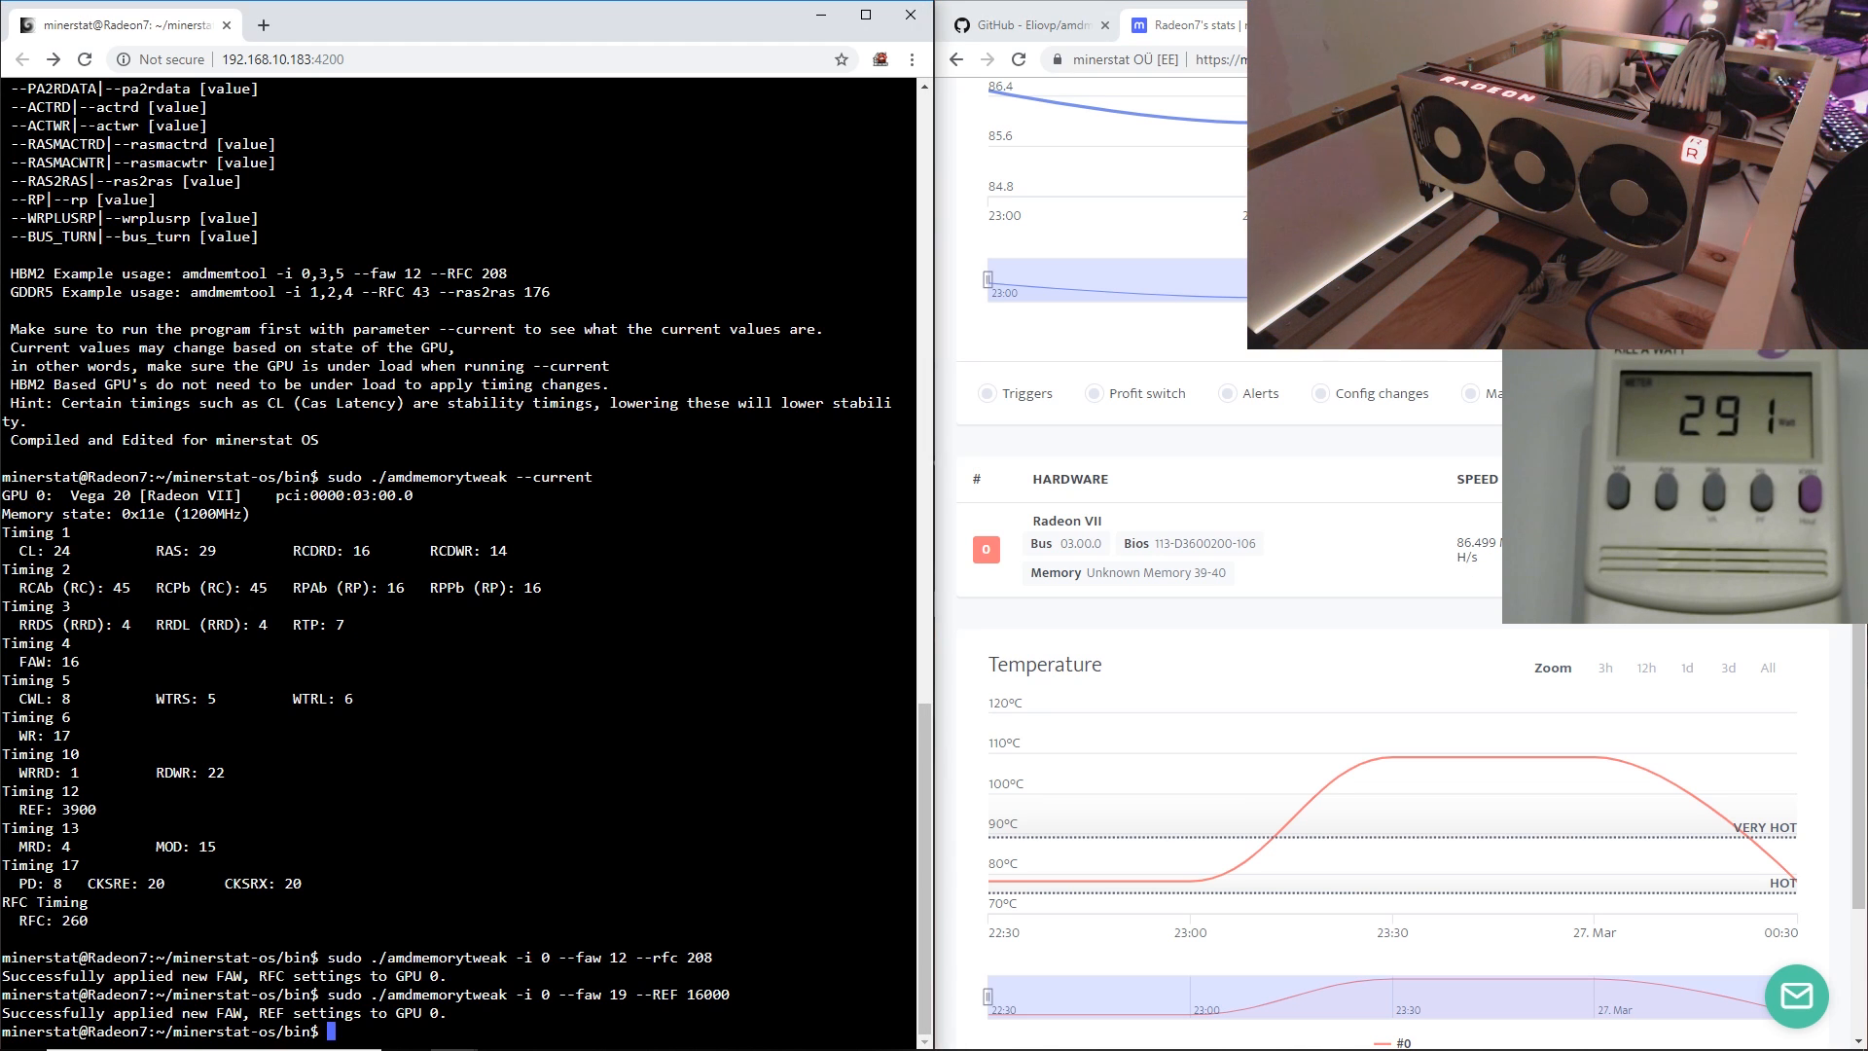
pyautogui.moveTo(1295, 639)
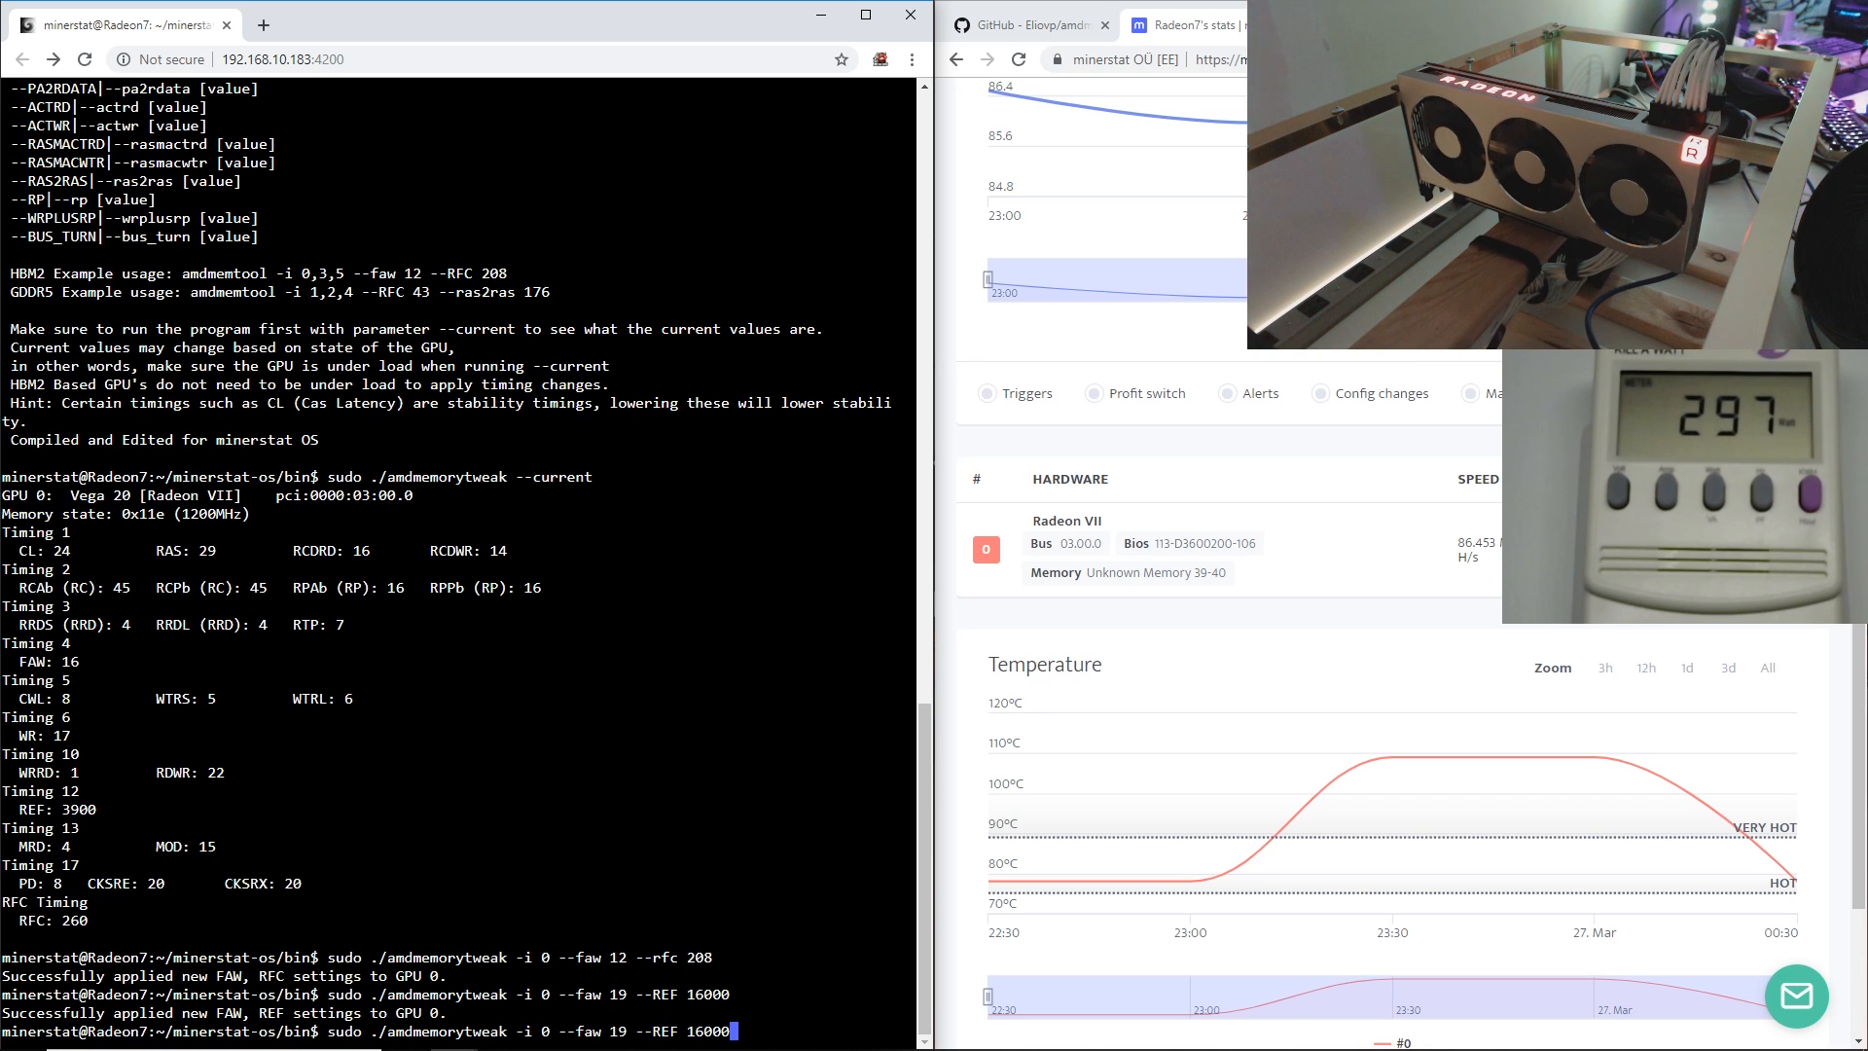
pyautogui.moveTo(1036, 909)
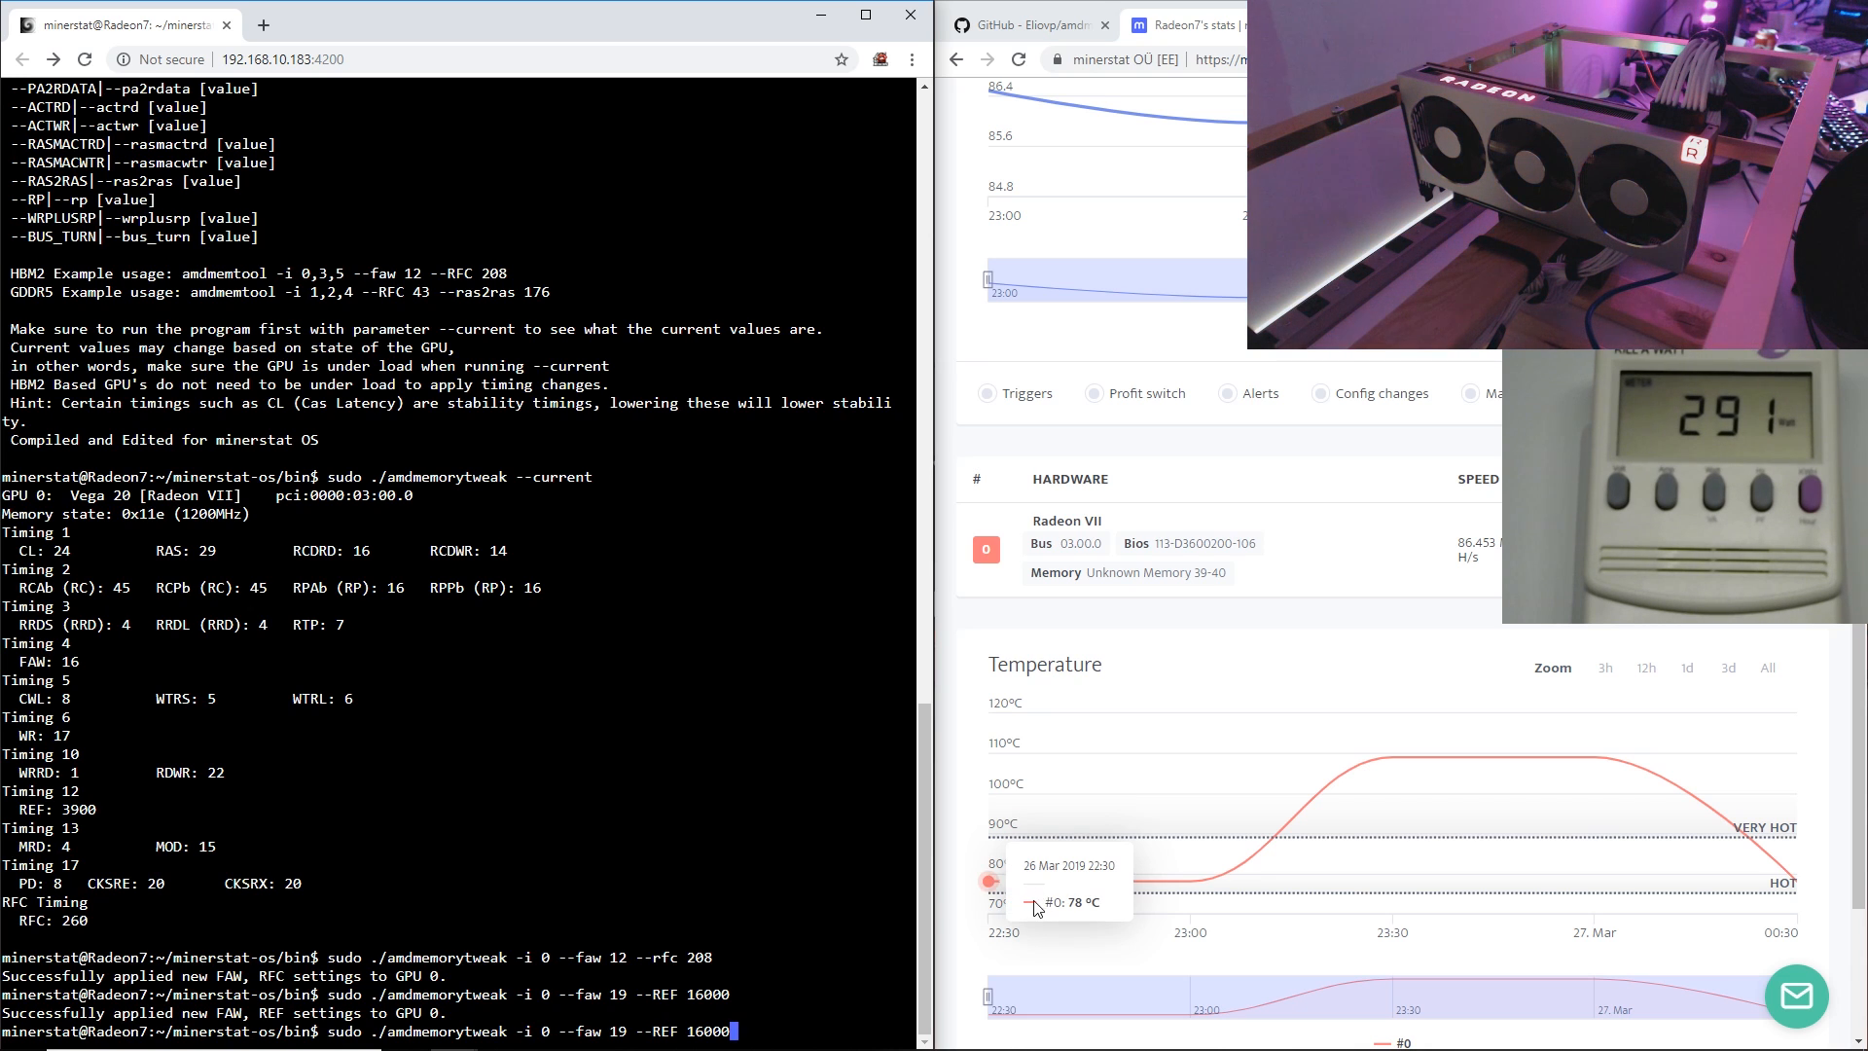